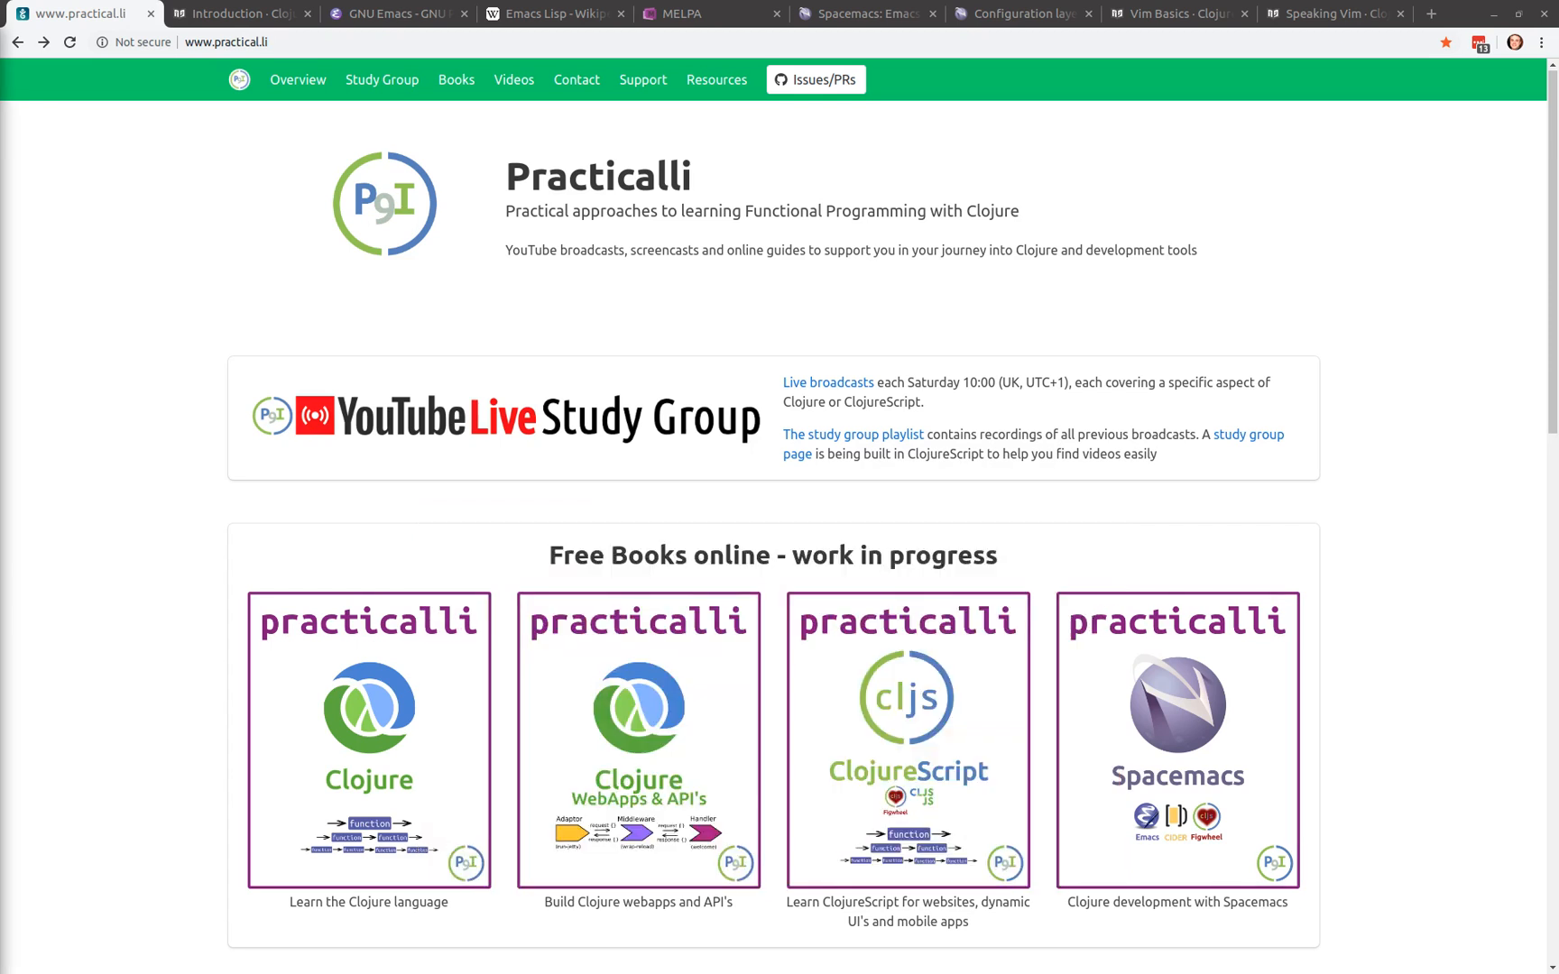
pyautogui.moveTo(187, 317)
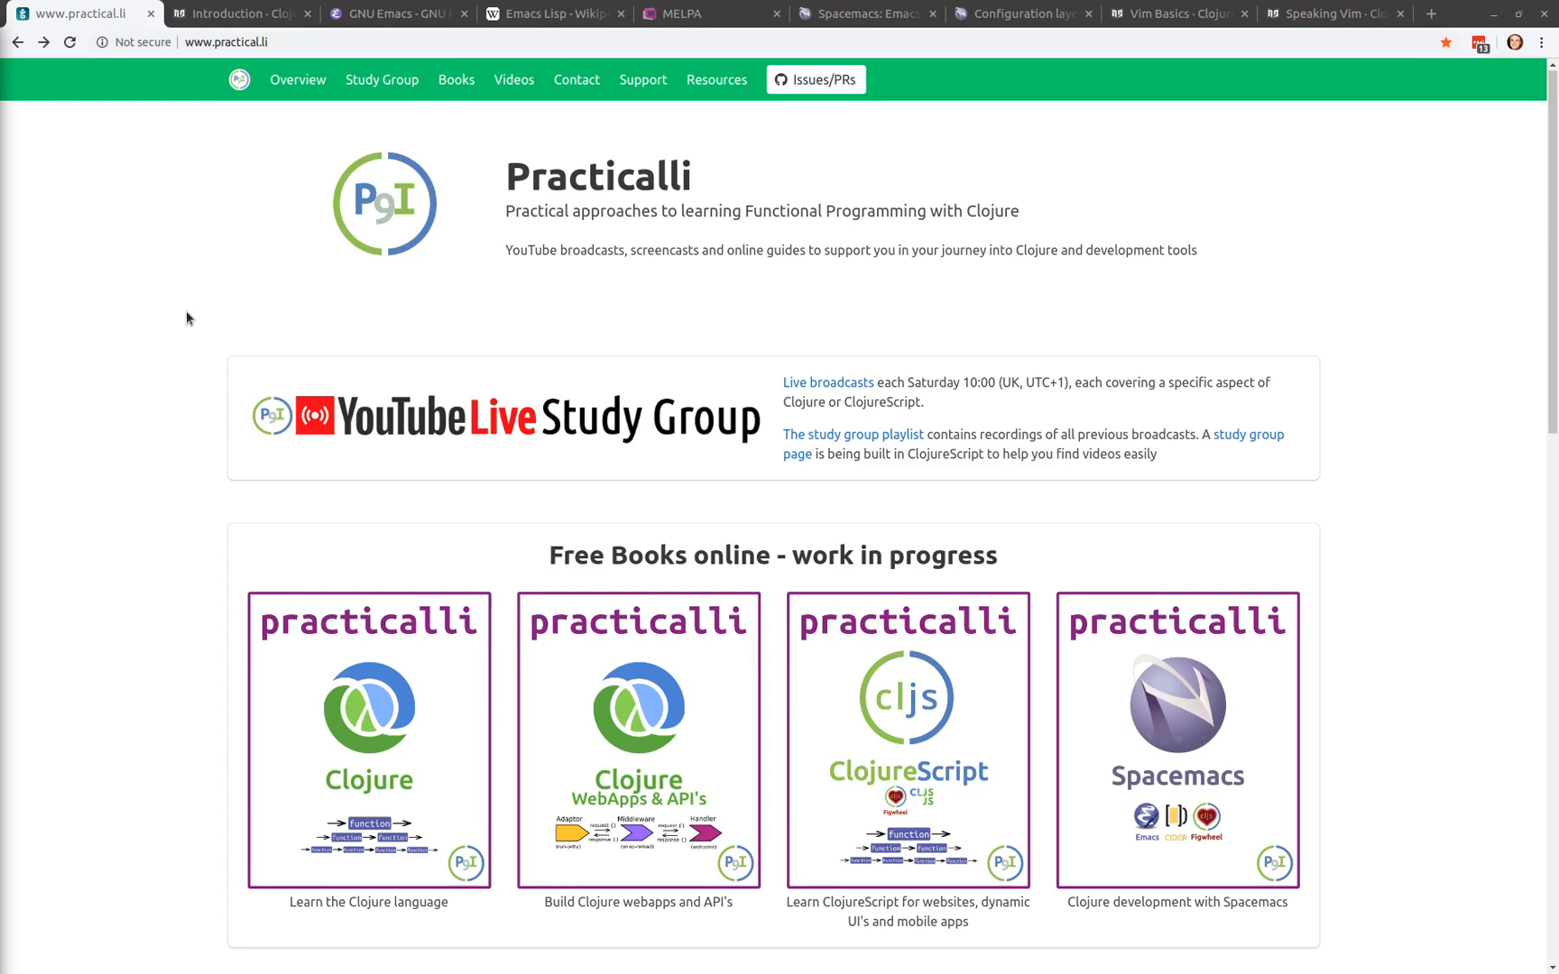
pyautogui.moveTo(1171, 704)
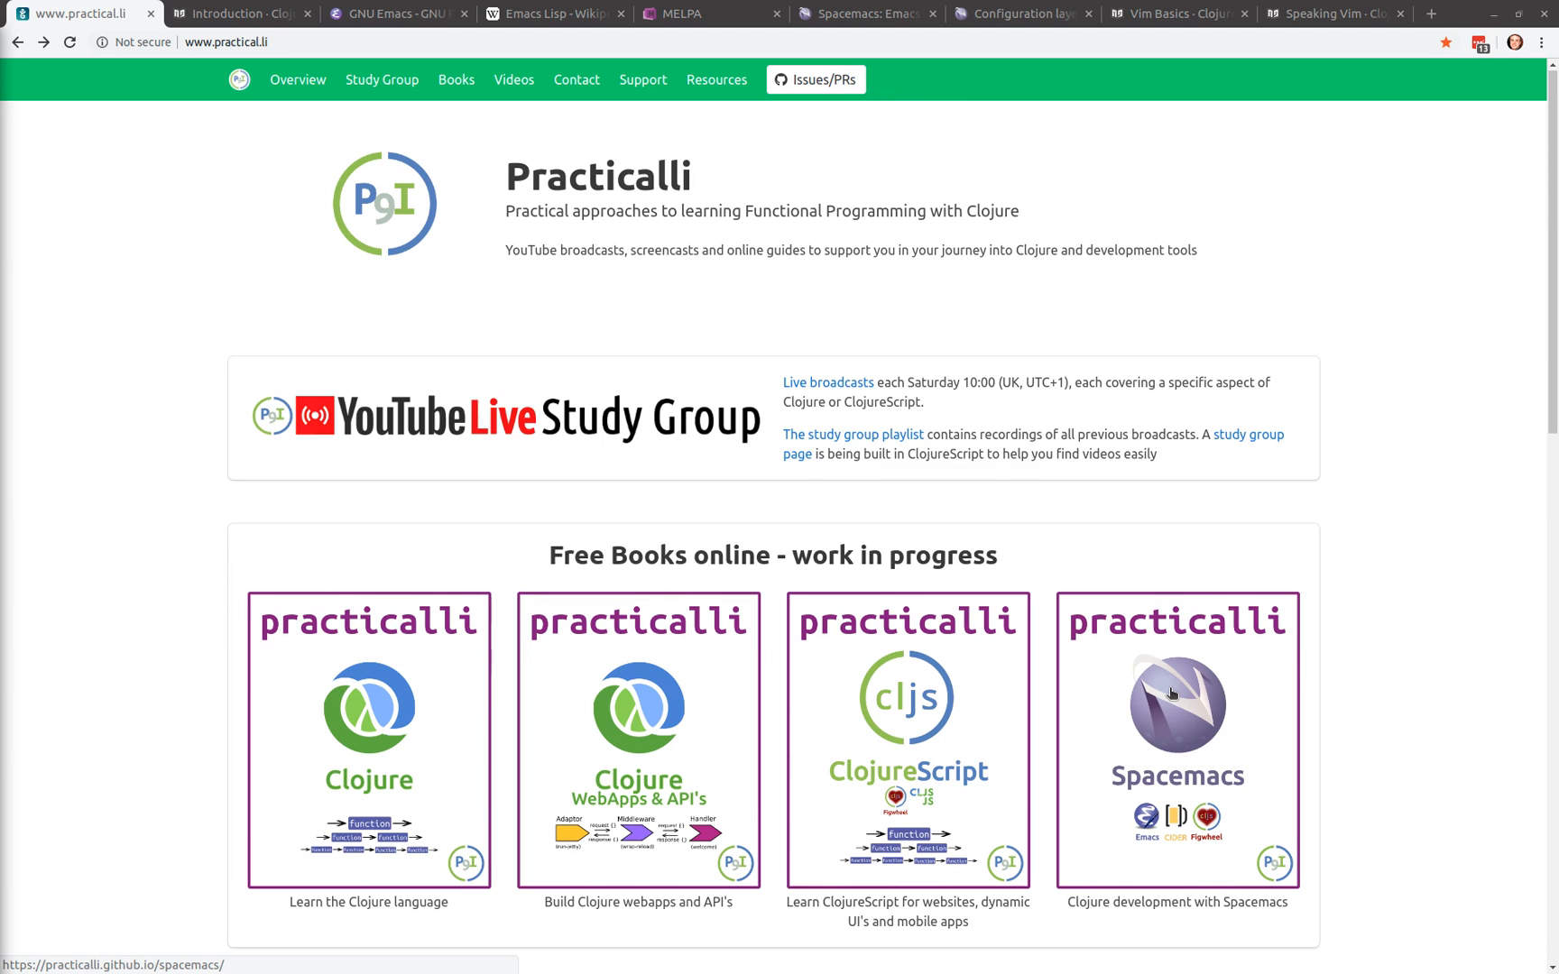
pyautogui.moveTo(1029, 579)
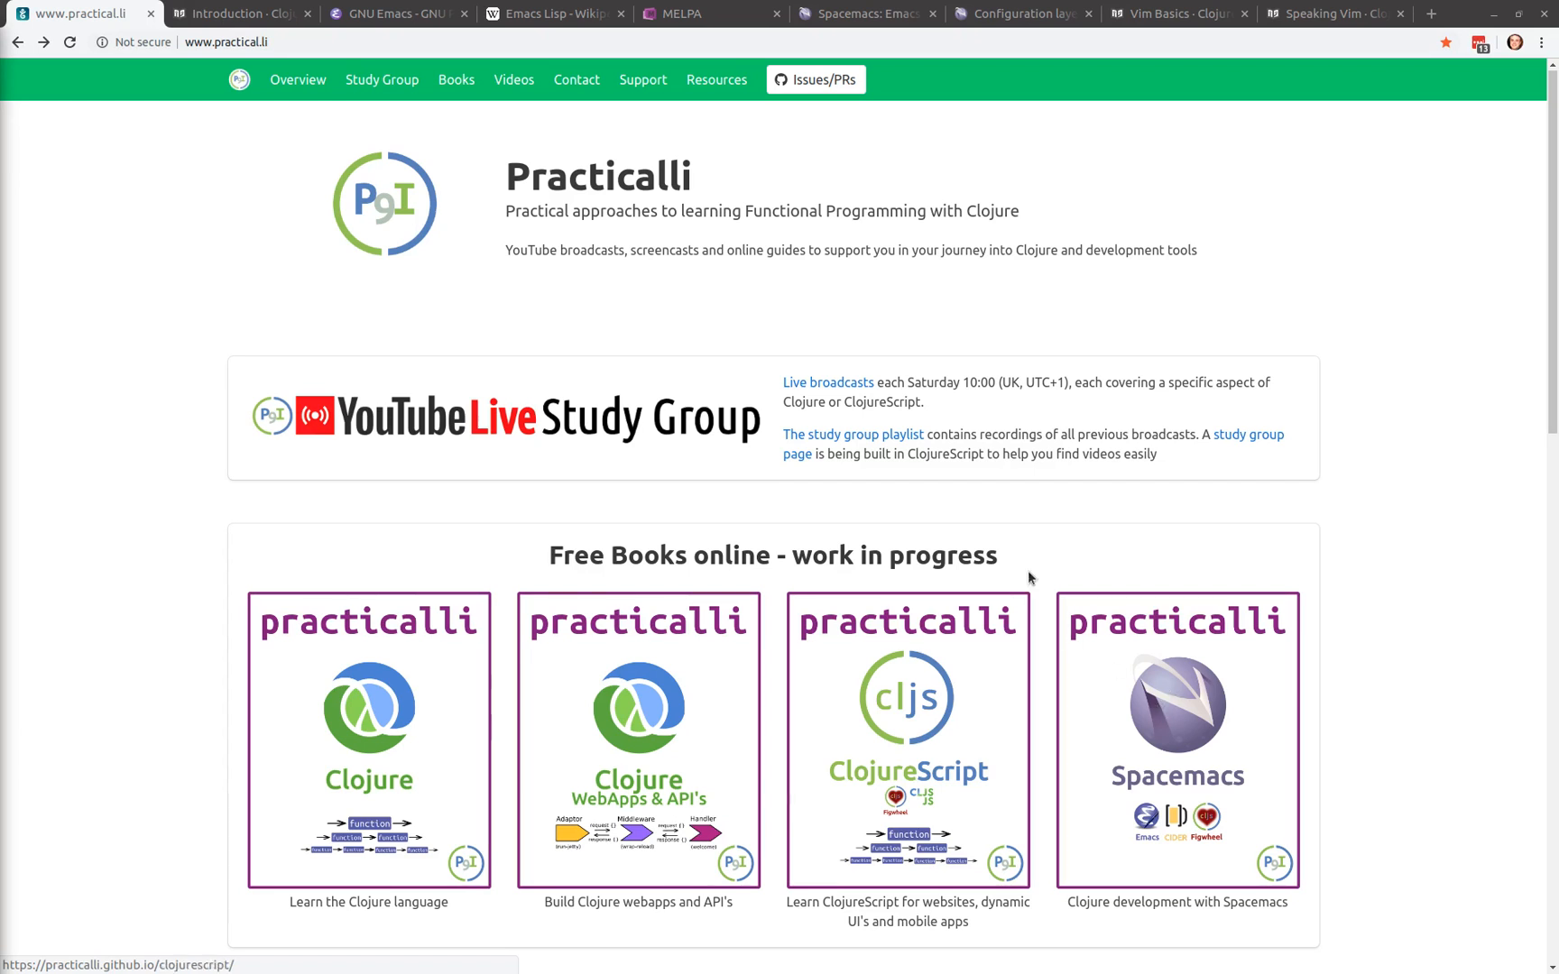
pyautogui.moveTo(238, 13)
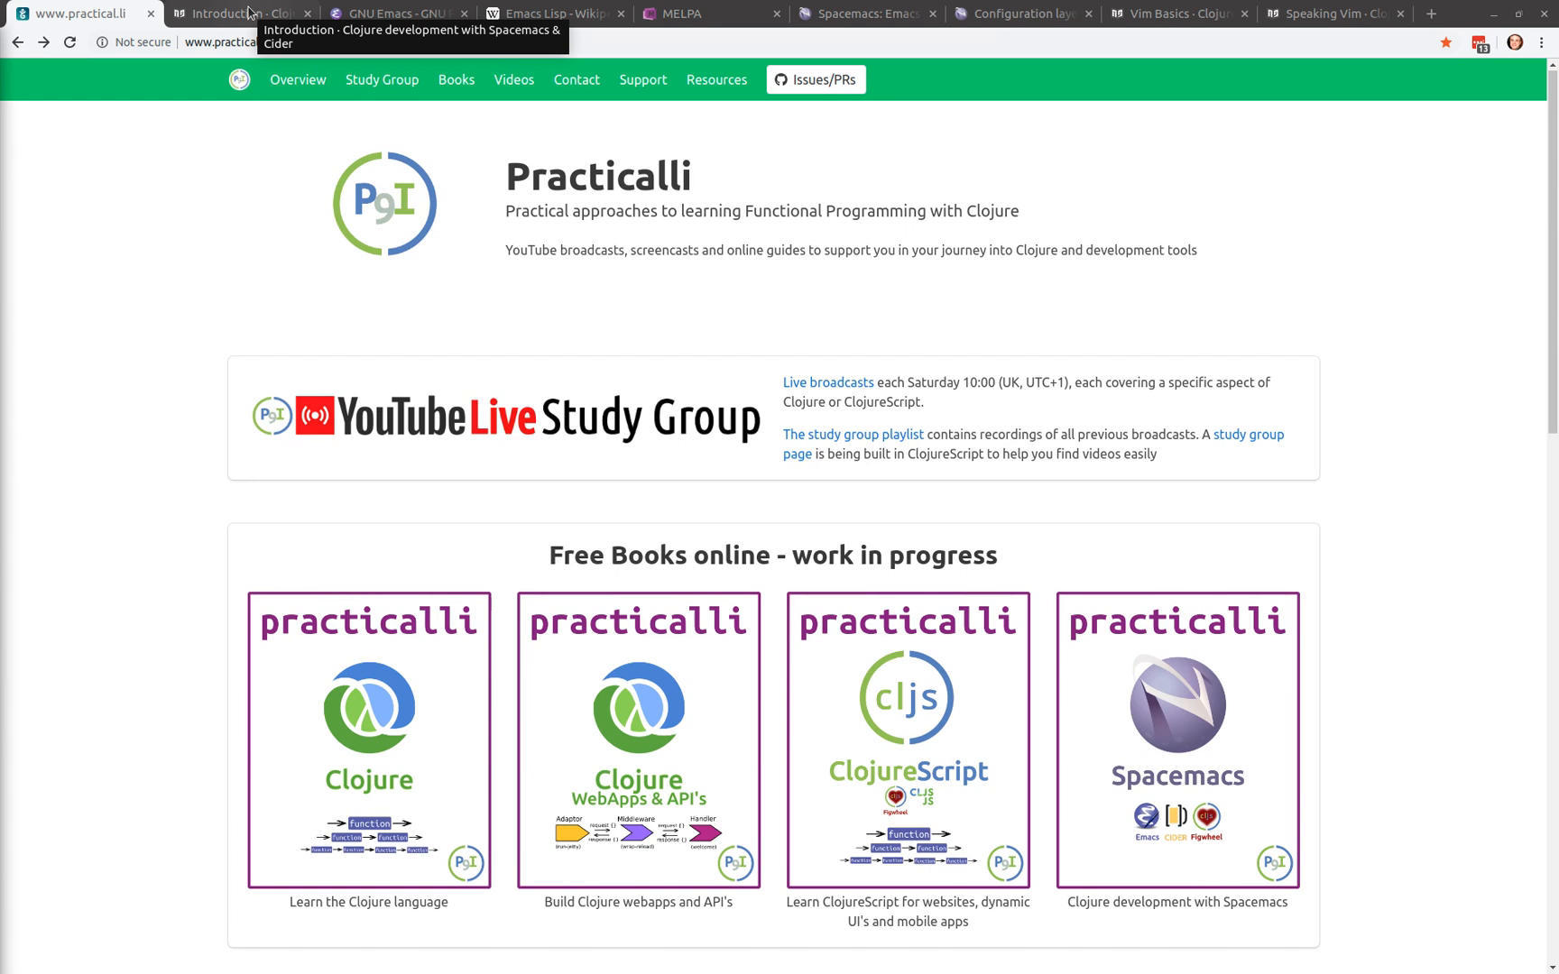
# Step: Show the 'Introduction - Clojure development with Spacemacs' page describing Emacs and Vim editing
pyautogui.click(238, 13)
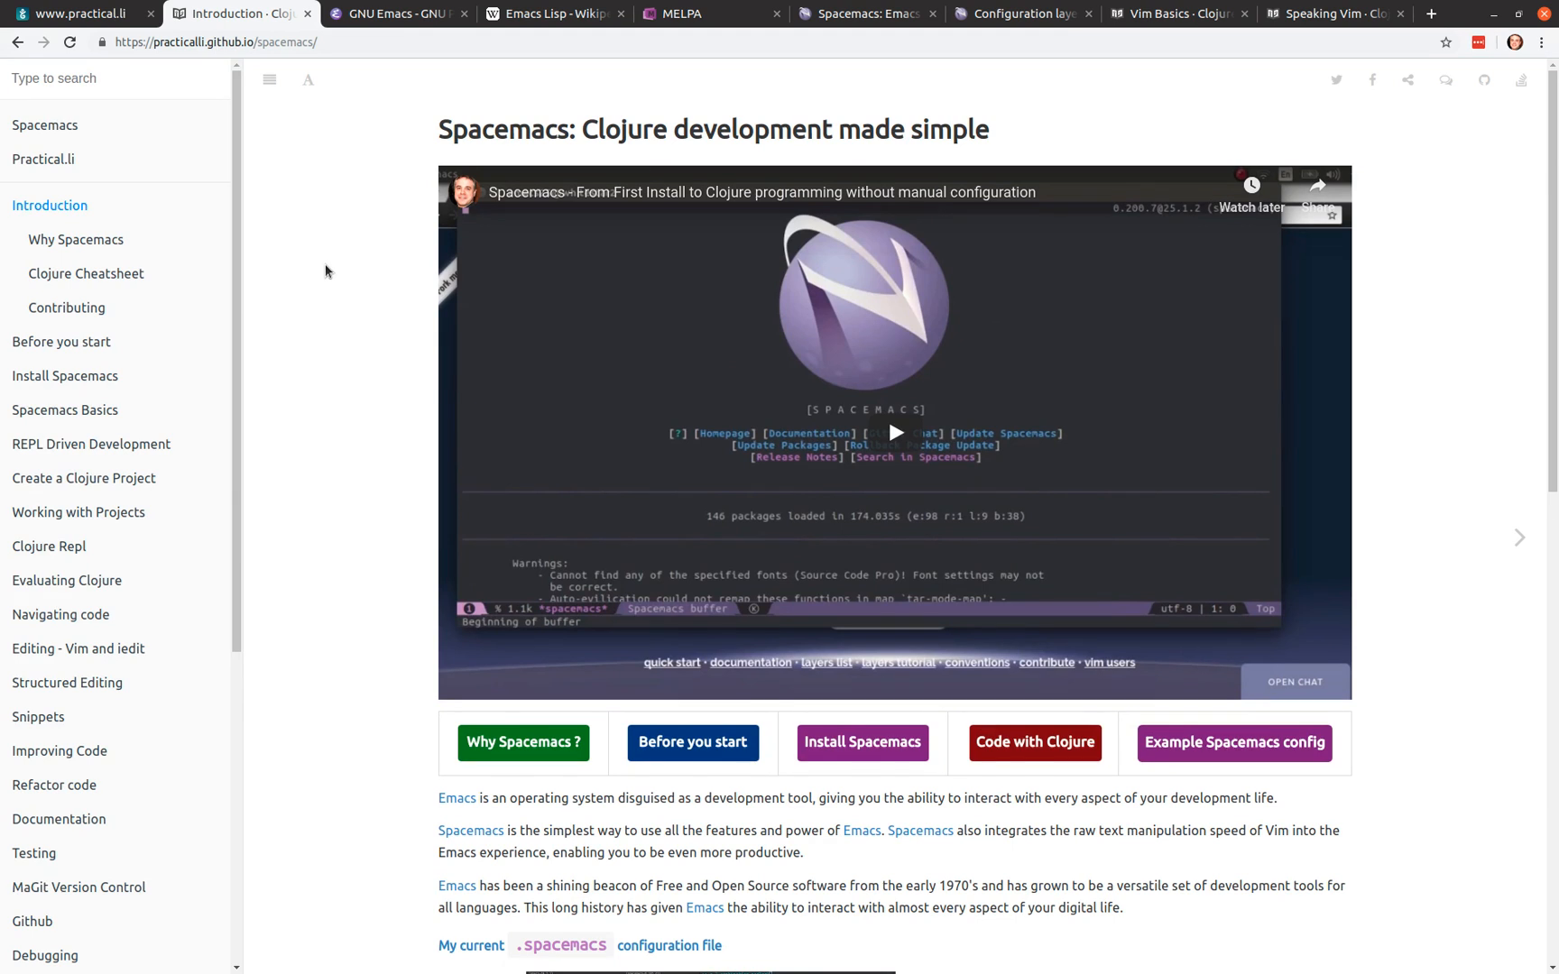
pyautogui.scroll(-3)
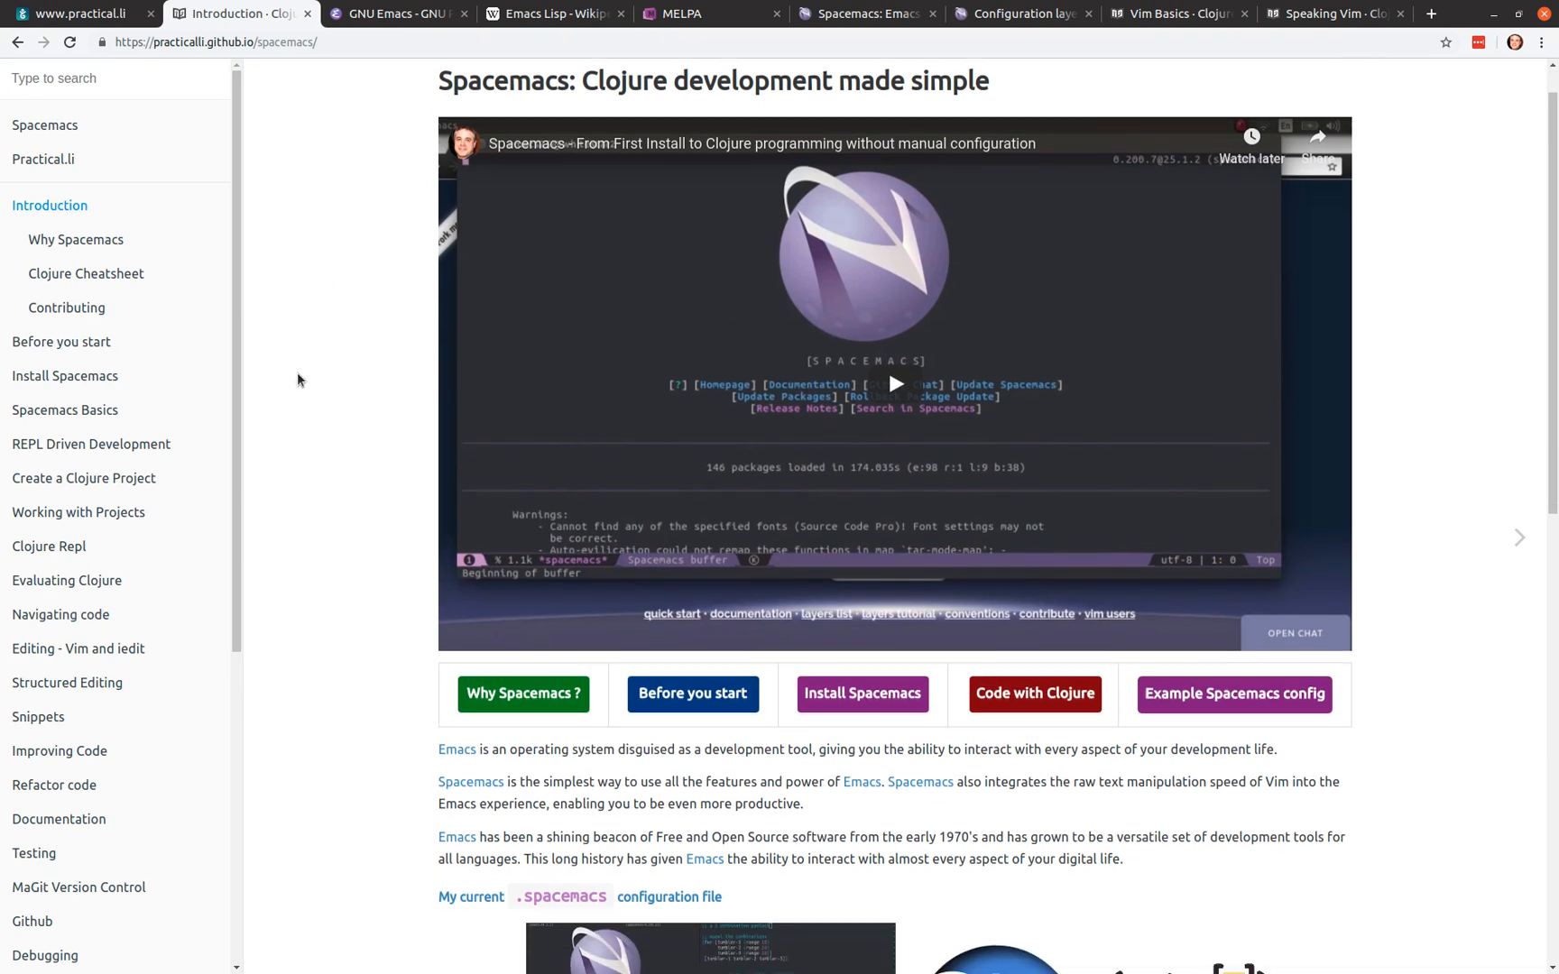
pyautogui.scroll(-3)
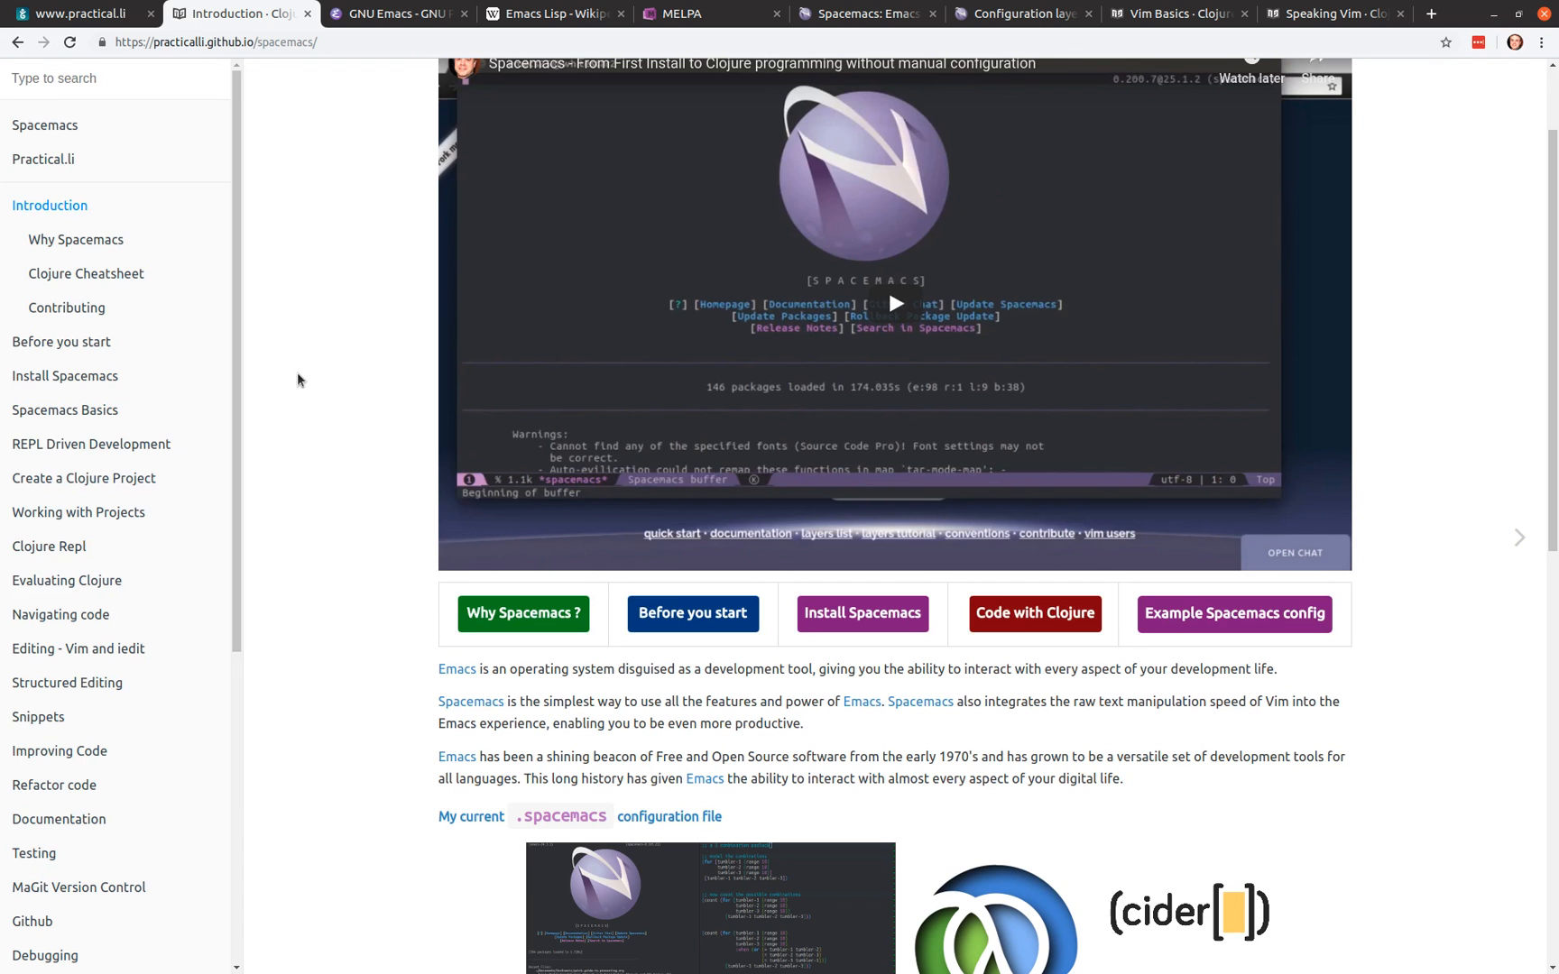
pyautogui.moveTo(329, 361)
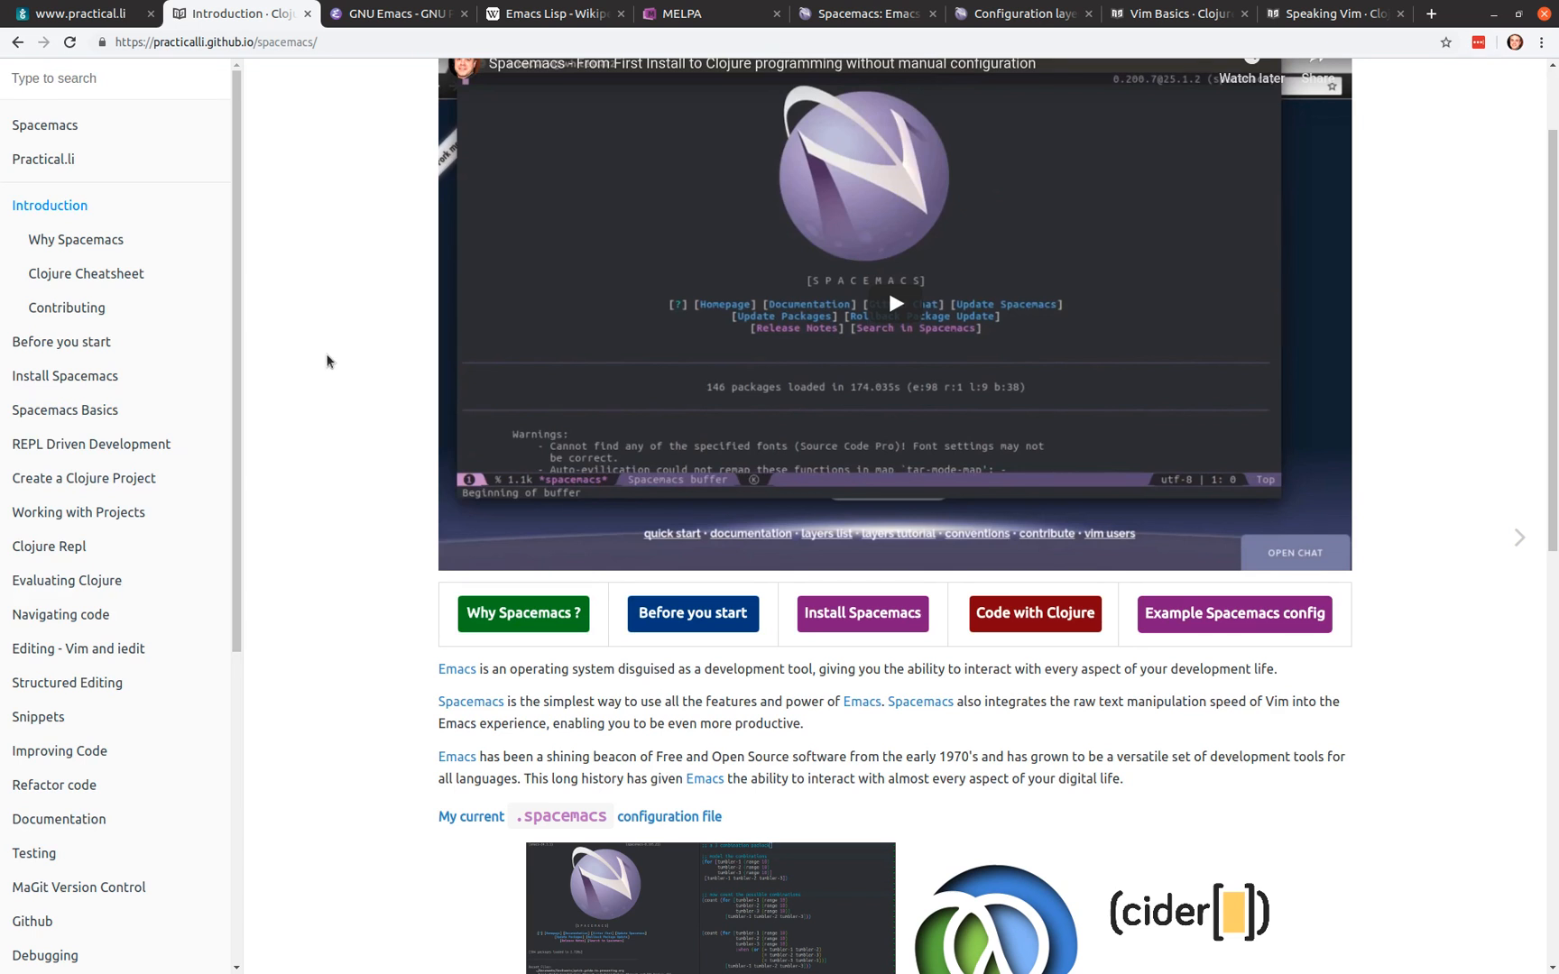
pyautogui.moveTo(331, 456)
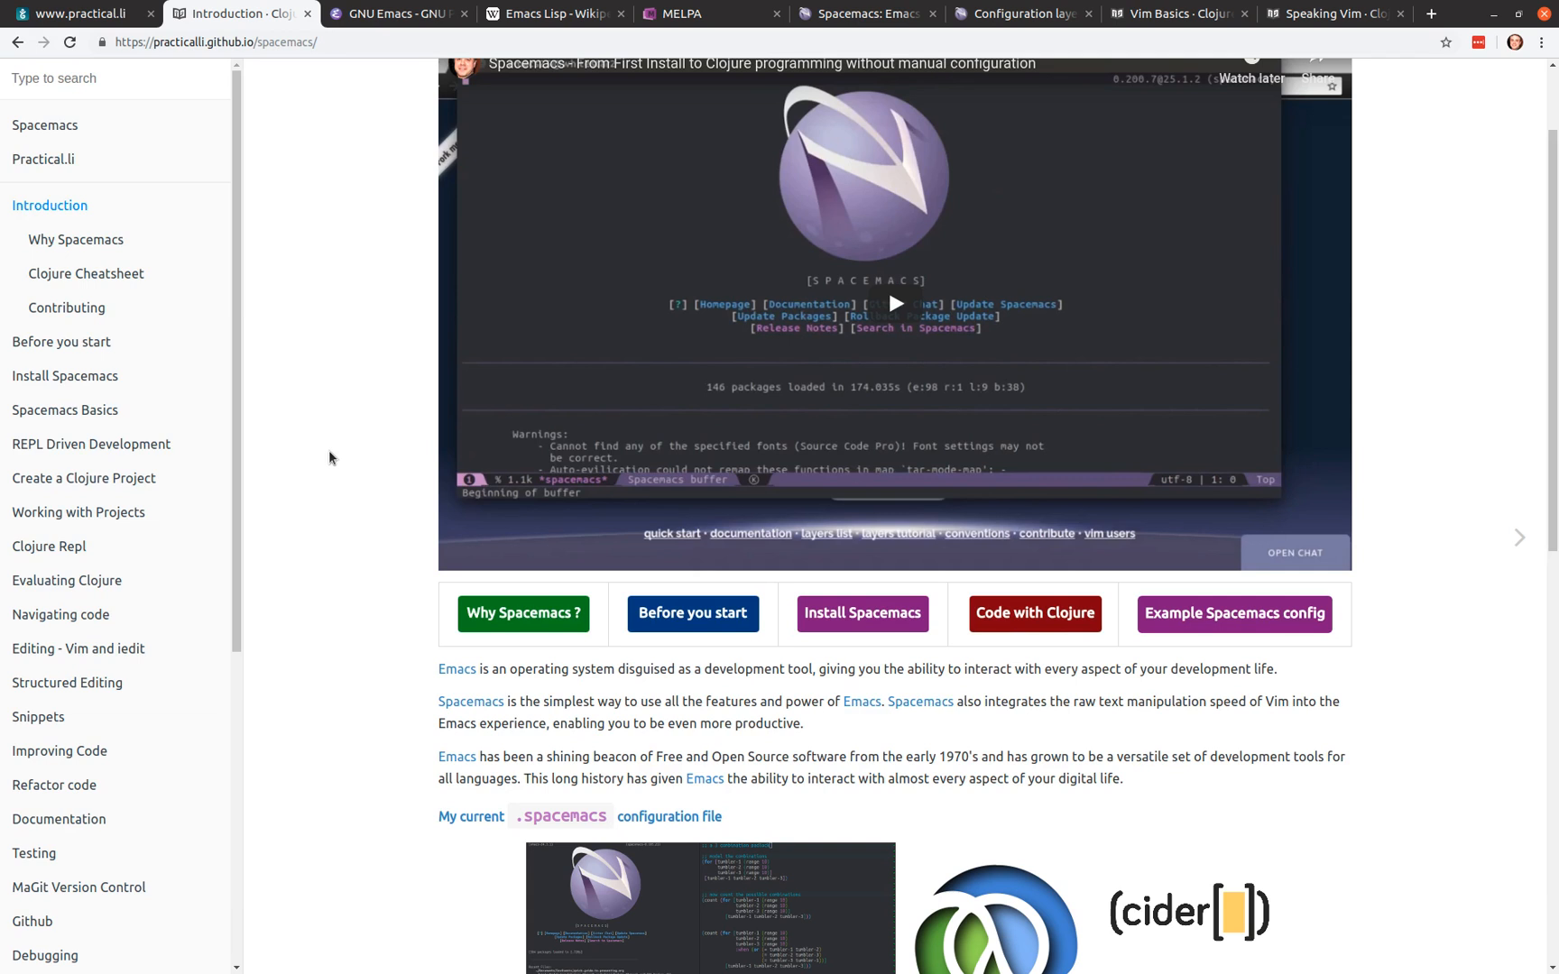
pyautogui.scroll(3)
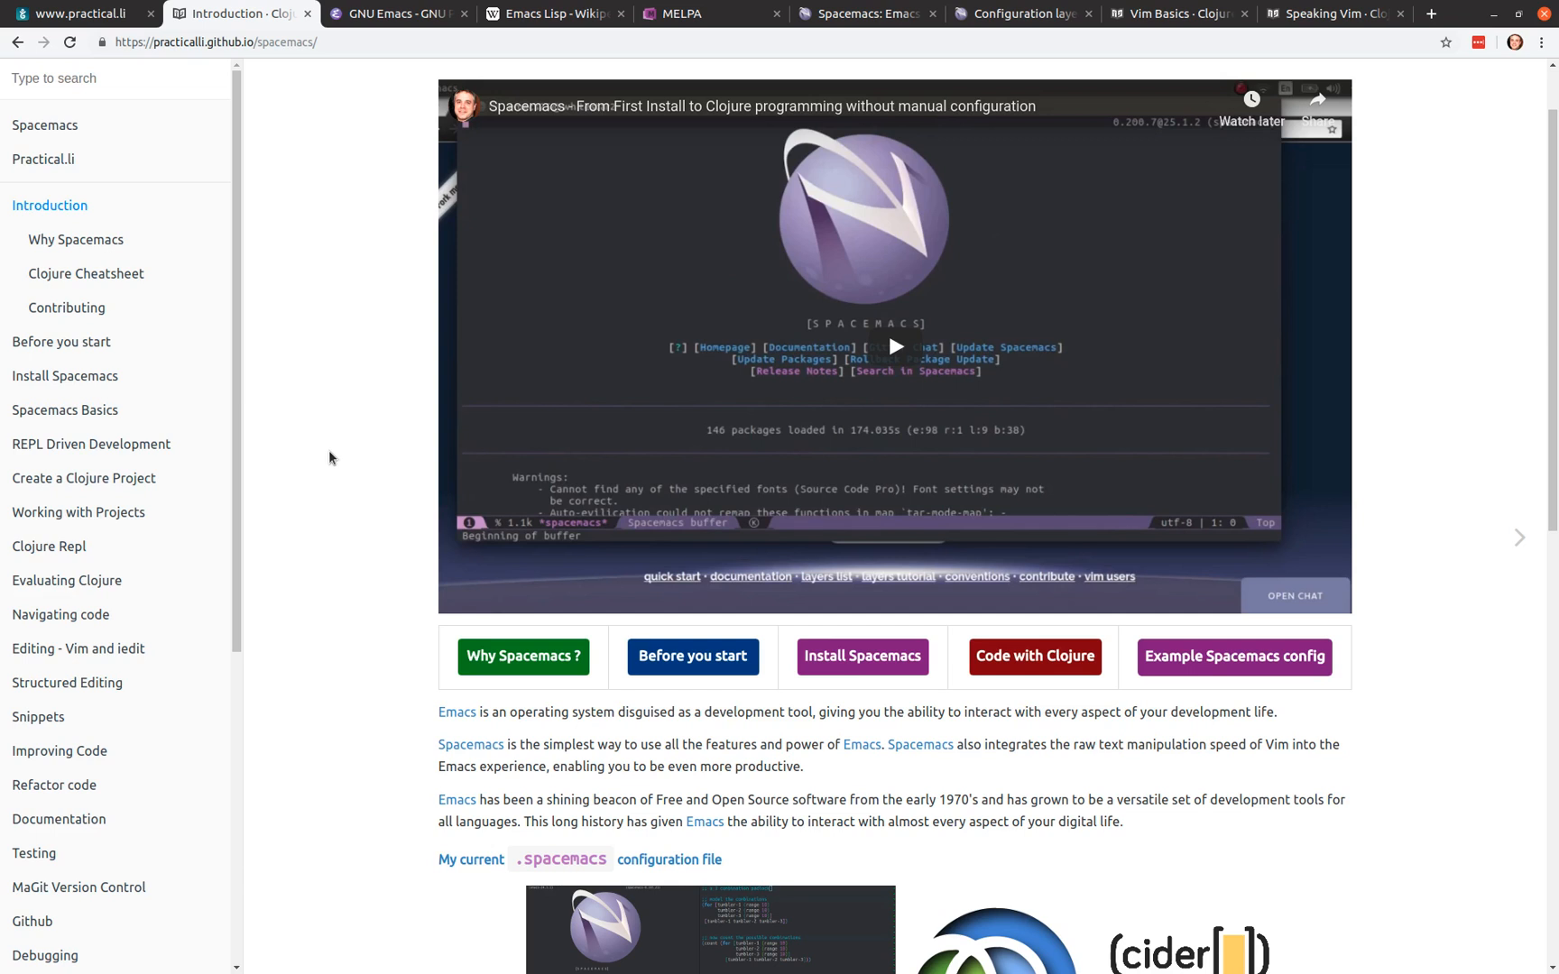
pyautogui.moveTo(368, 440)
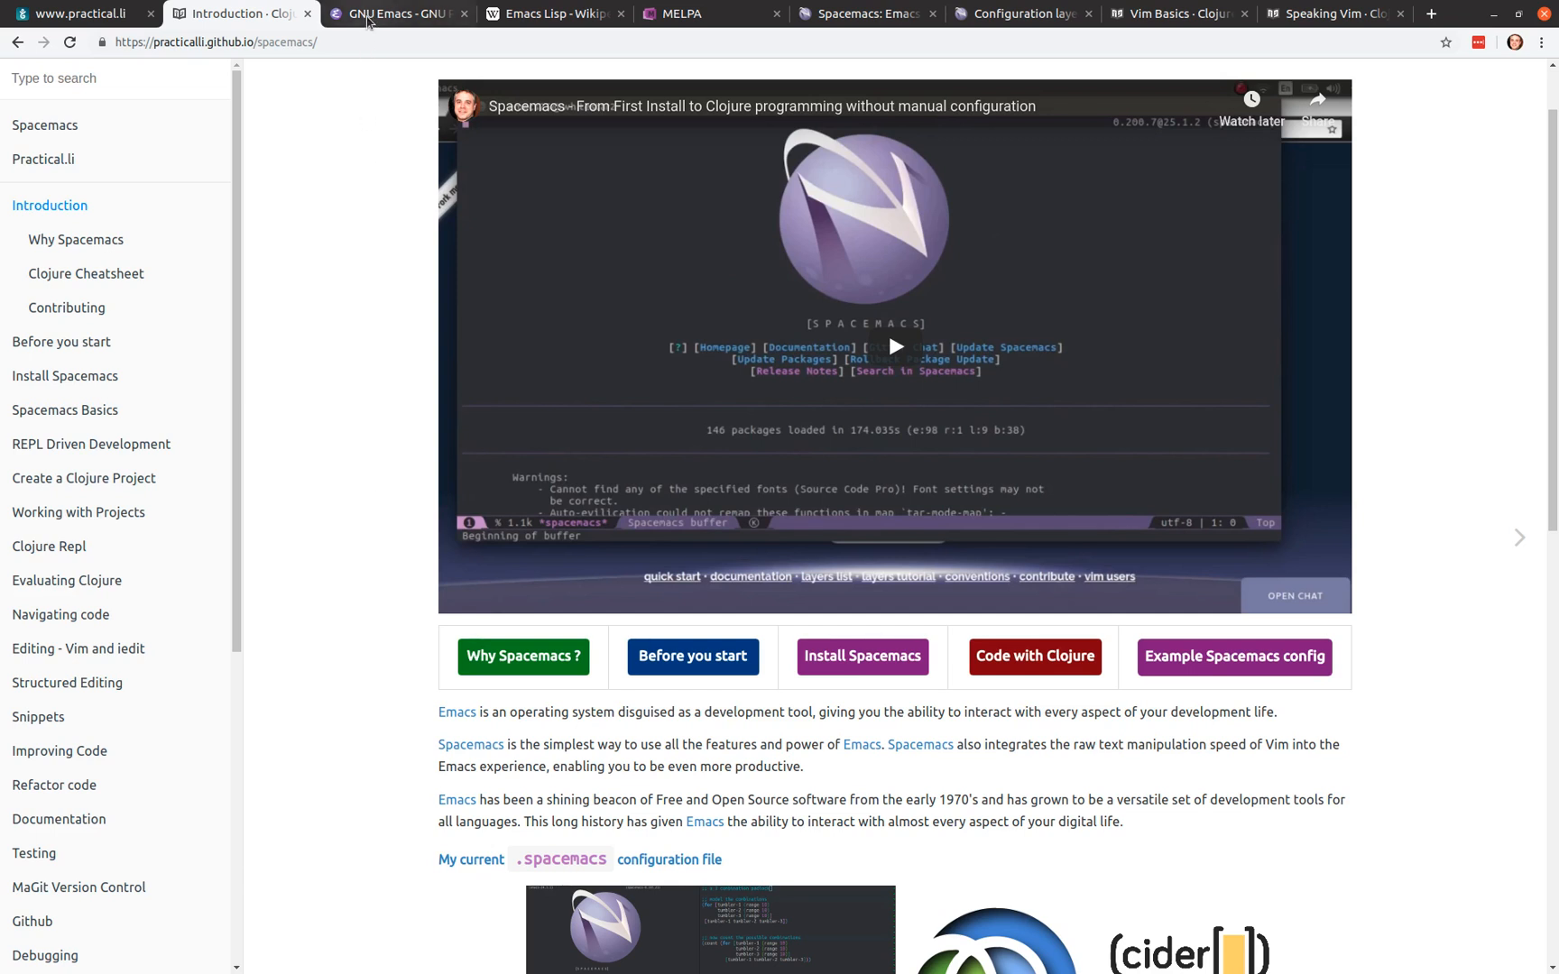
# Step: Show the GNU Emacs homepage and scroll to 'The features of GNU Emacs include' section
pyautogui.click(395, 13)
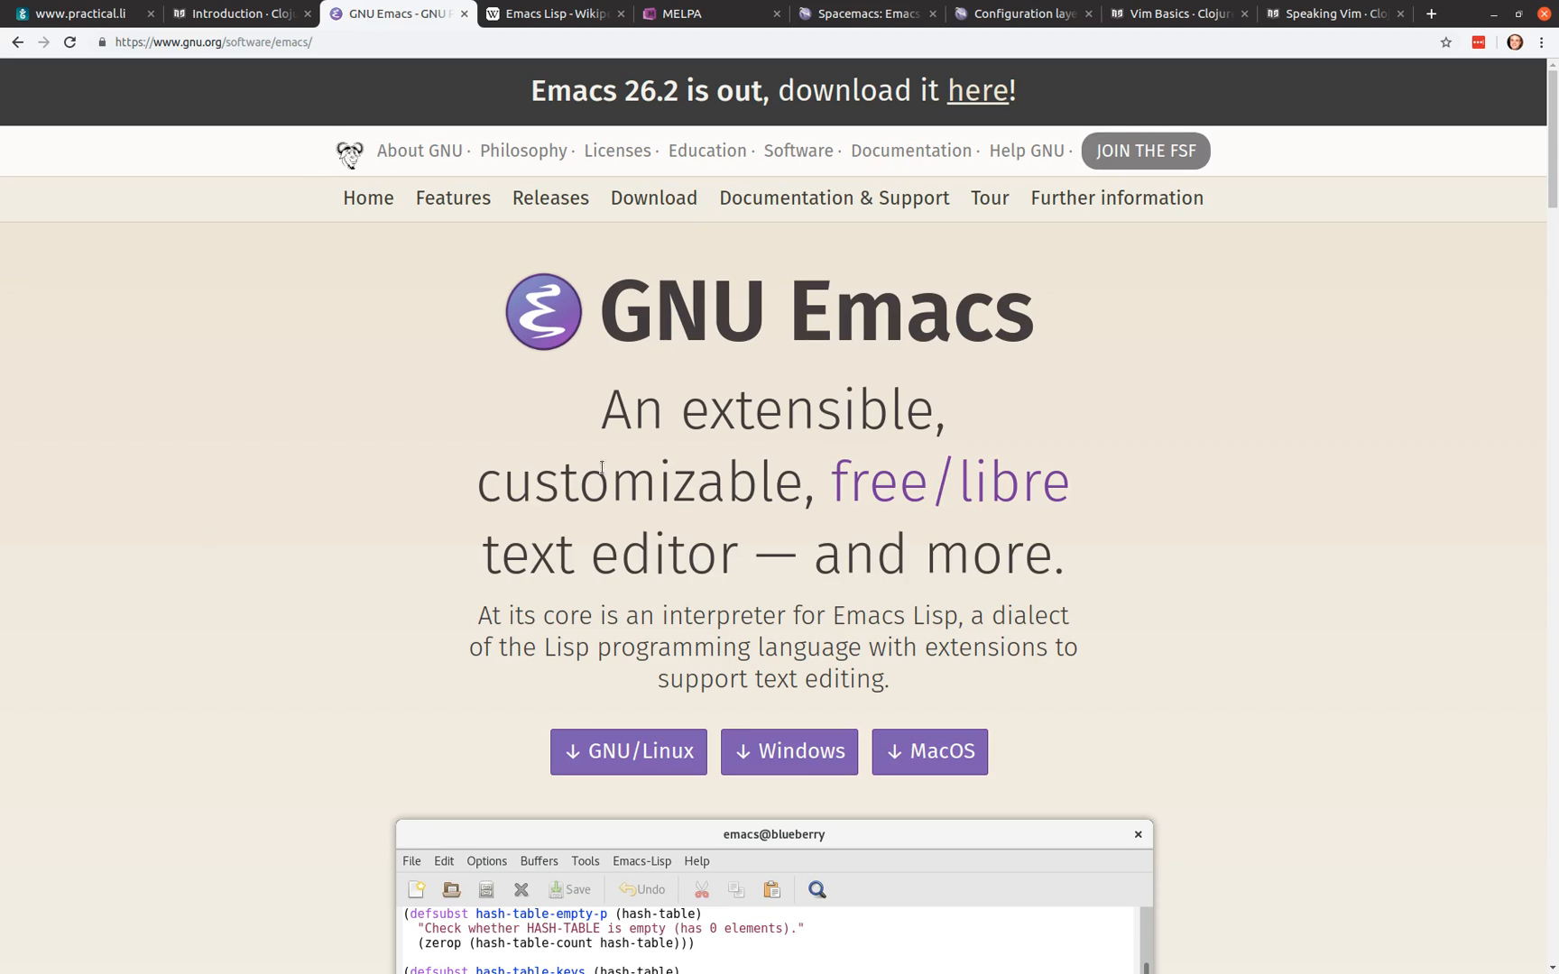
pyautogui.moveTo(557, 510)
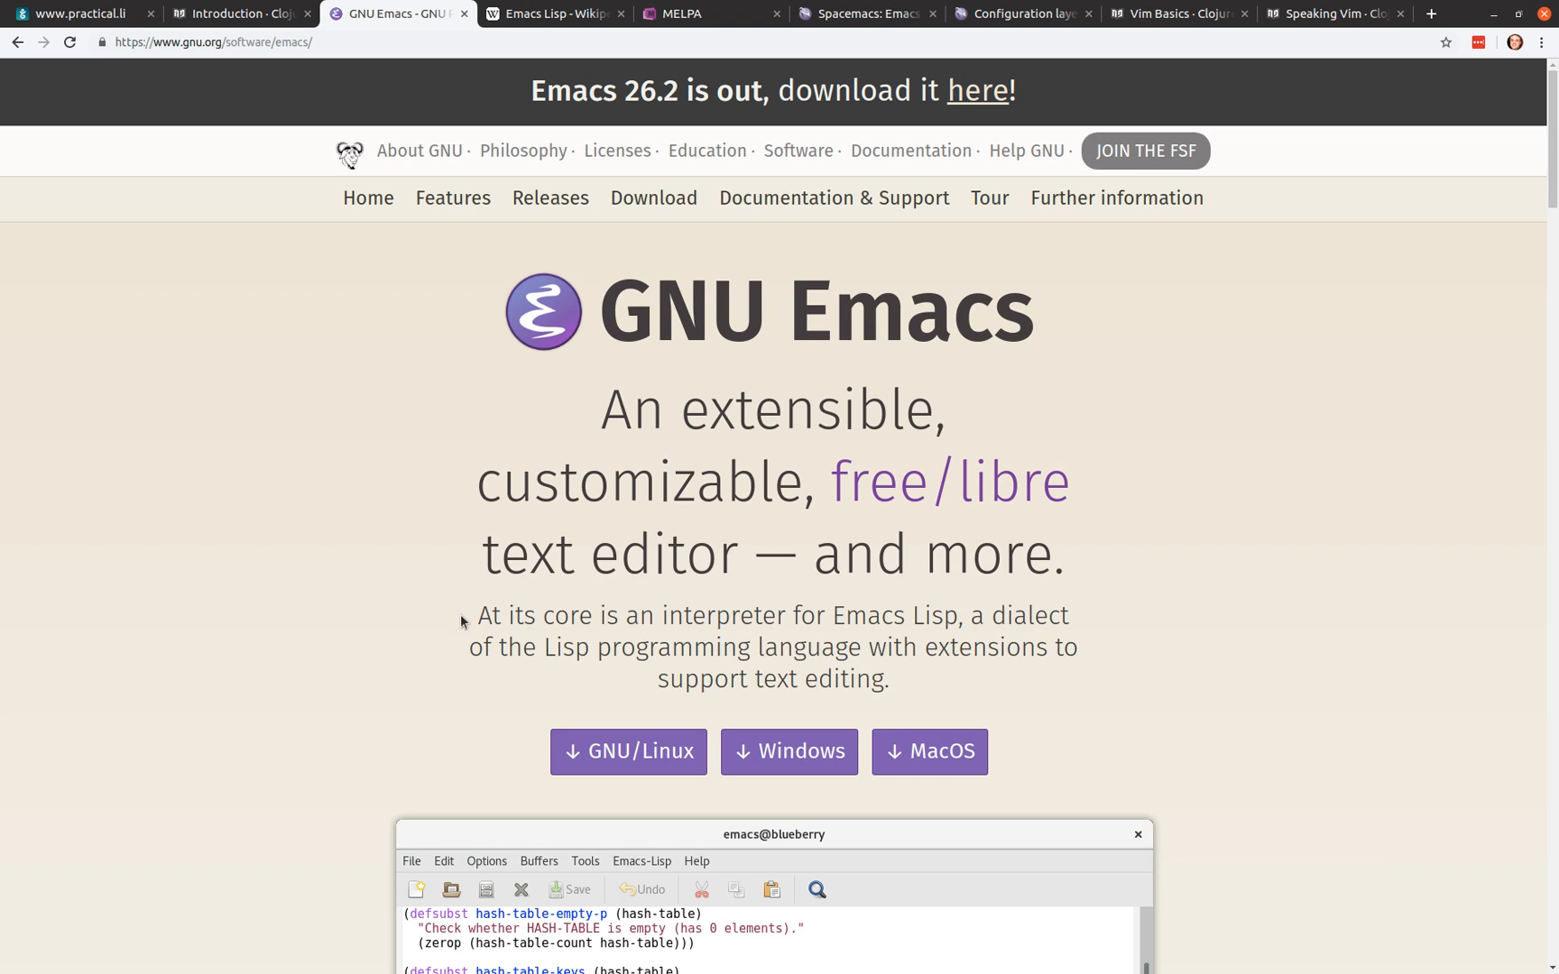
pyautogui.scroll(-3)
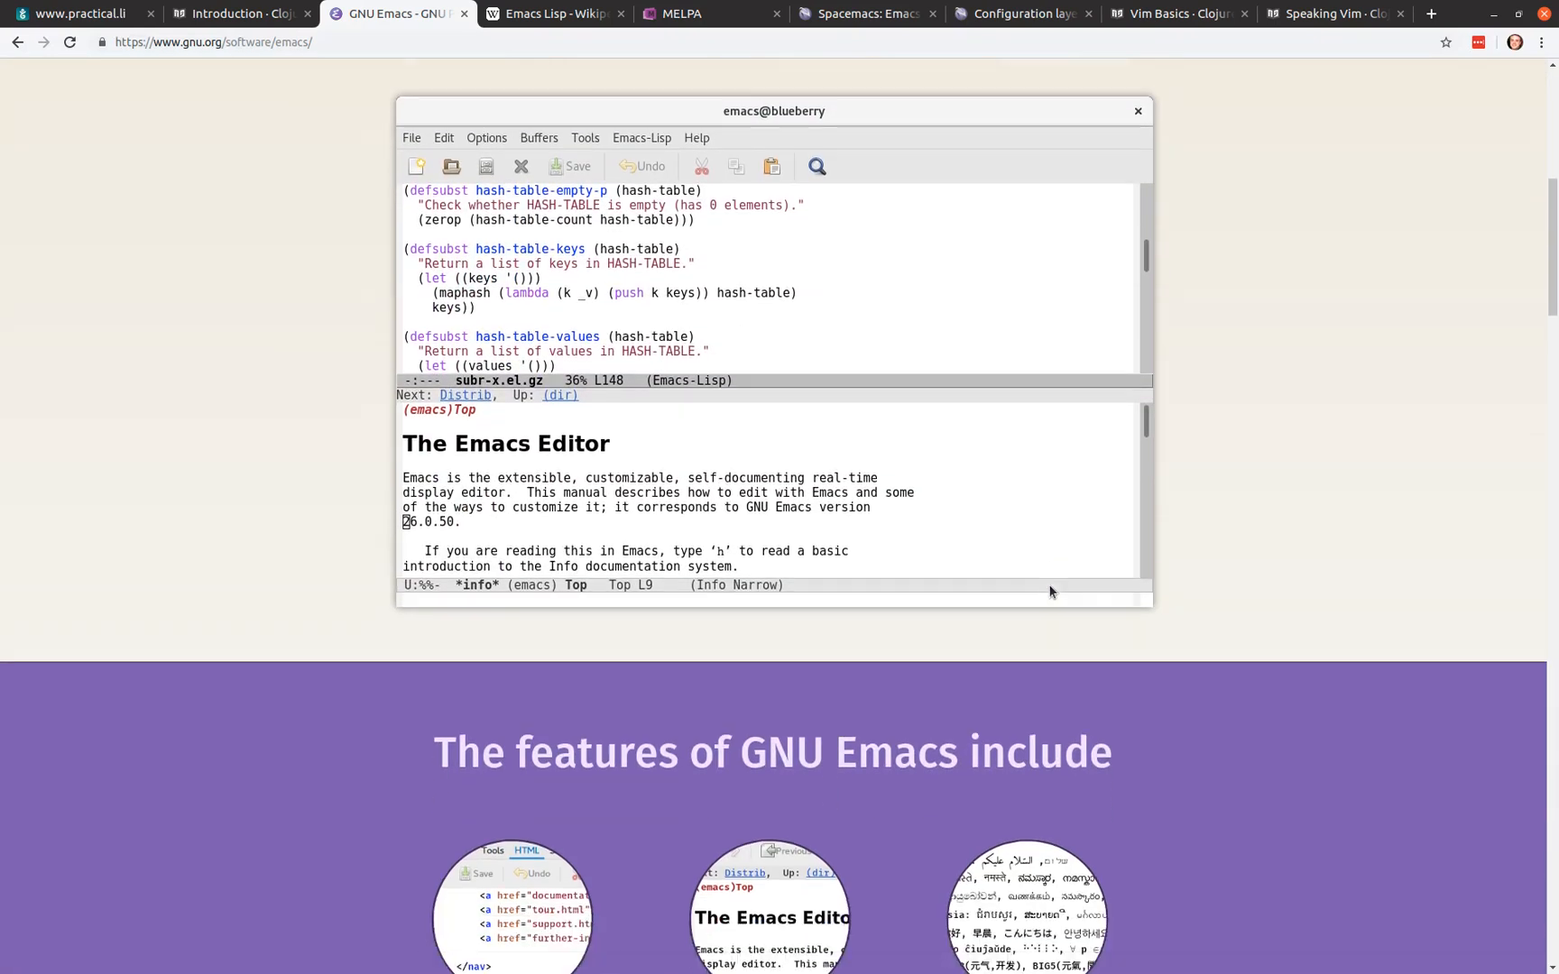
pyautogui.scroll(-3)
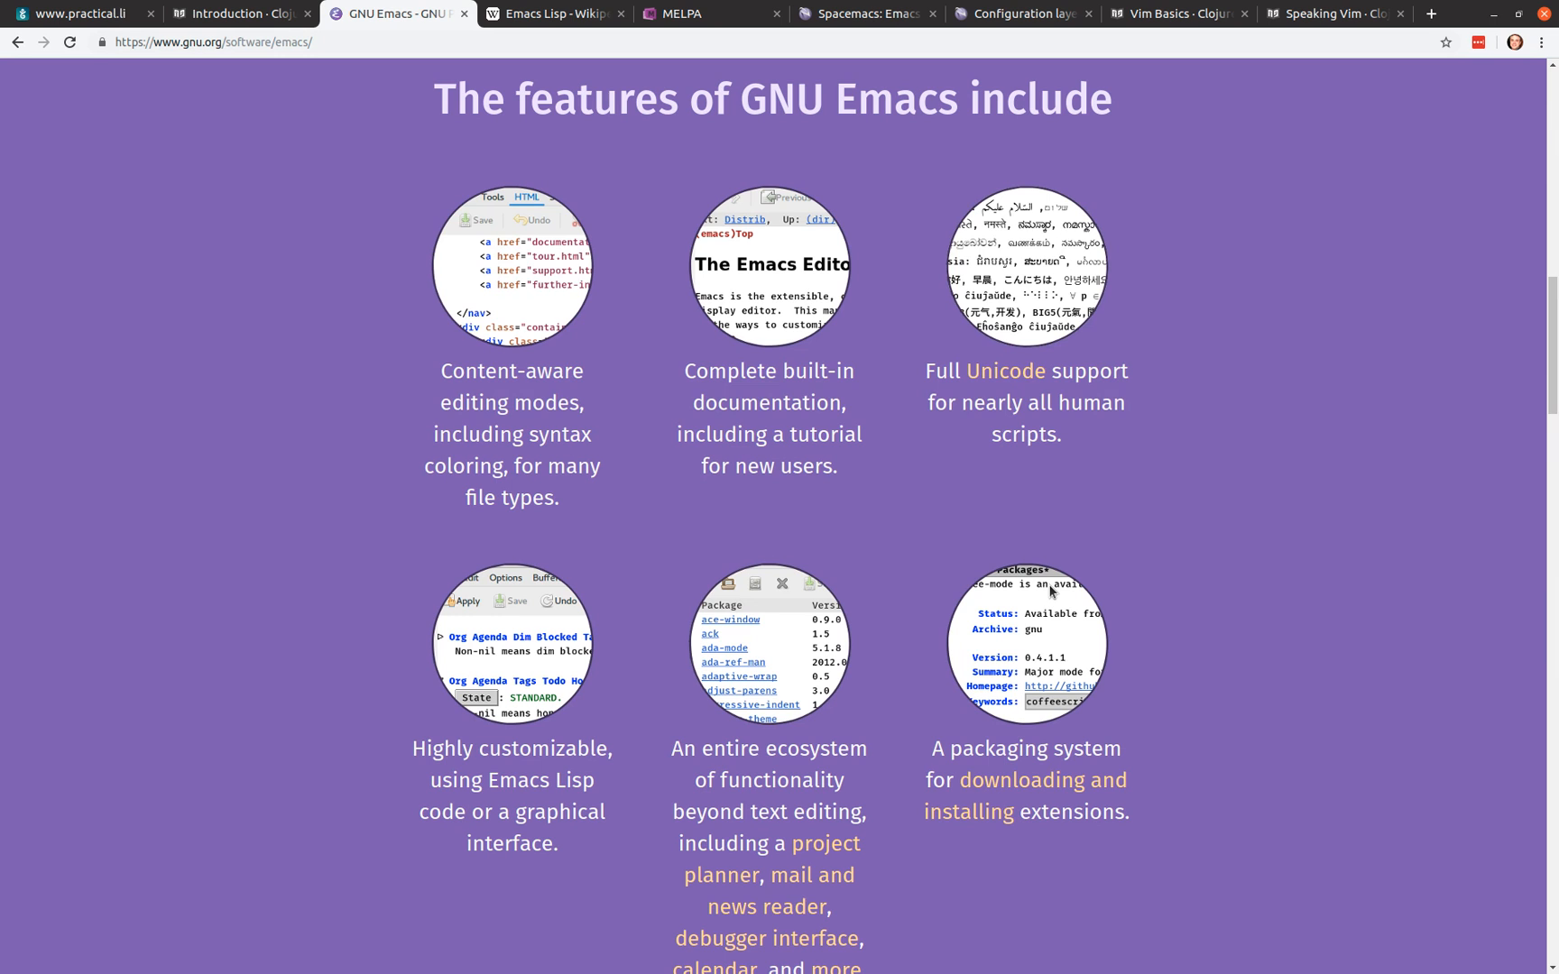
pyautogui.moveTo(334, 439)
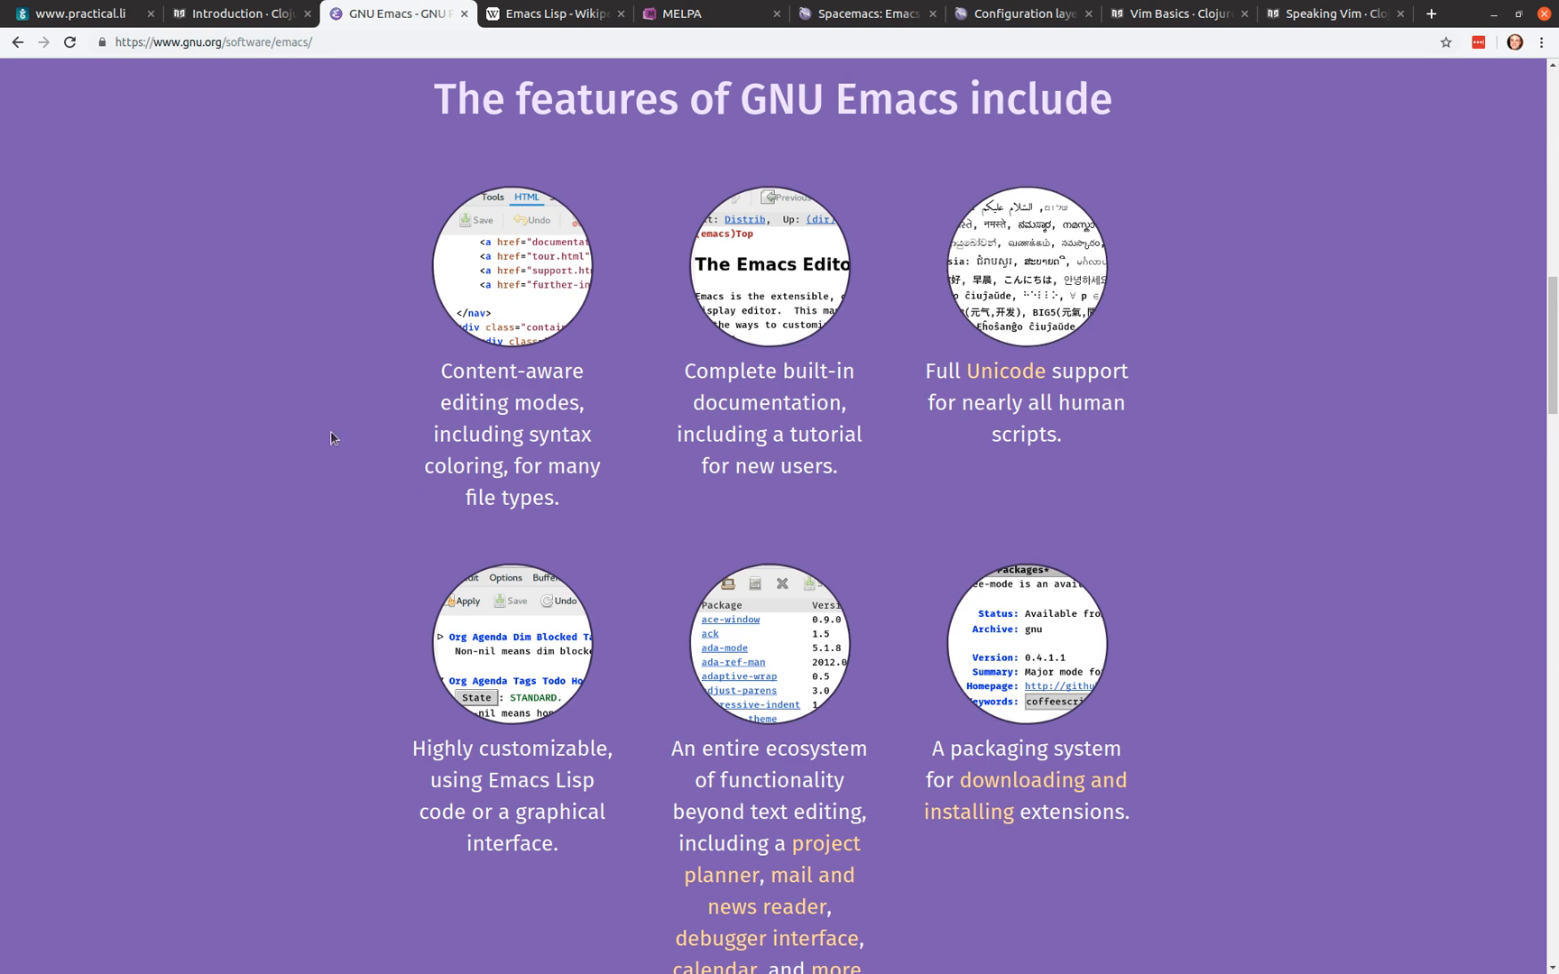
pyautogui.moveTo(289, 449)
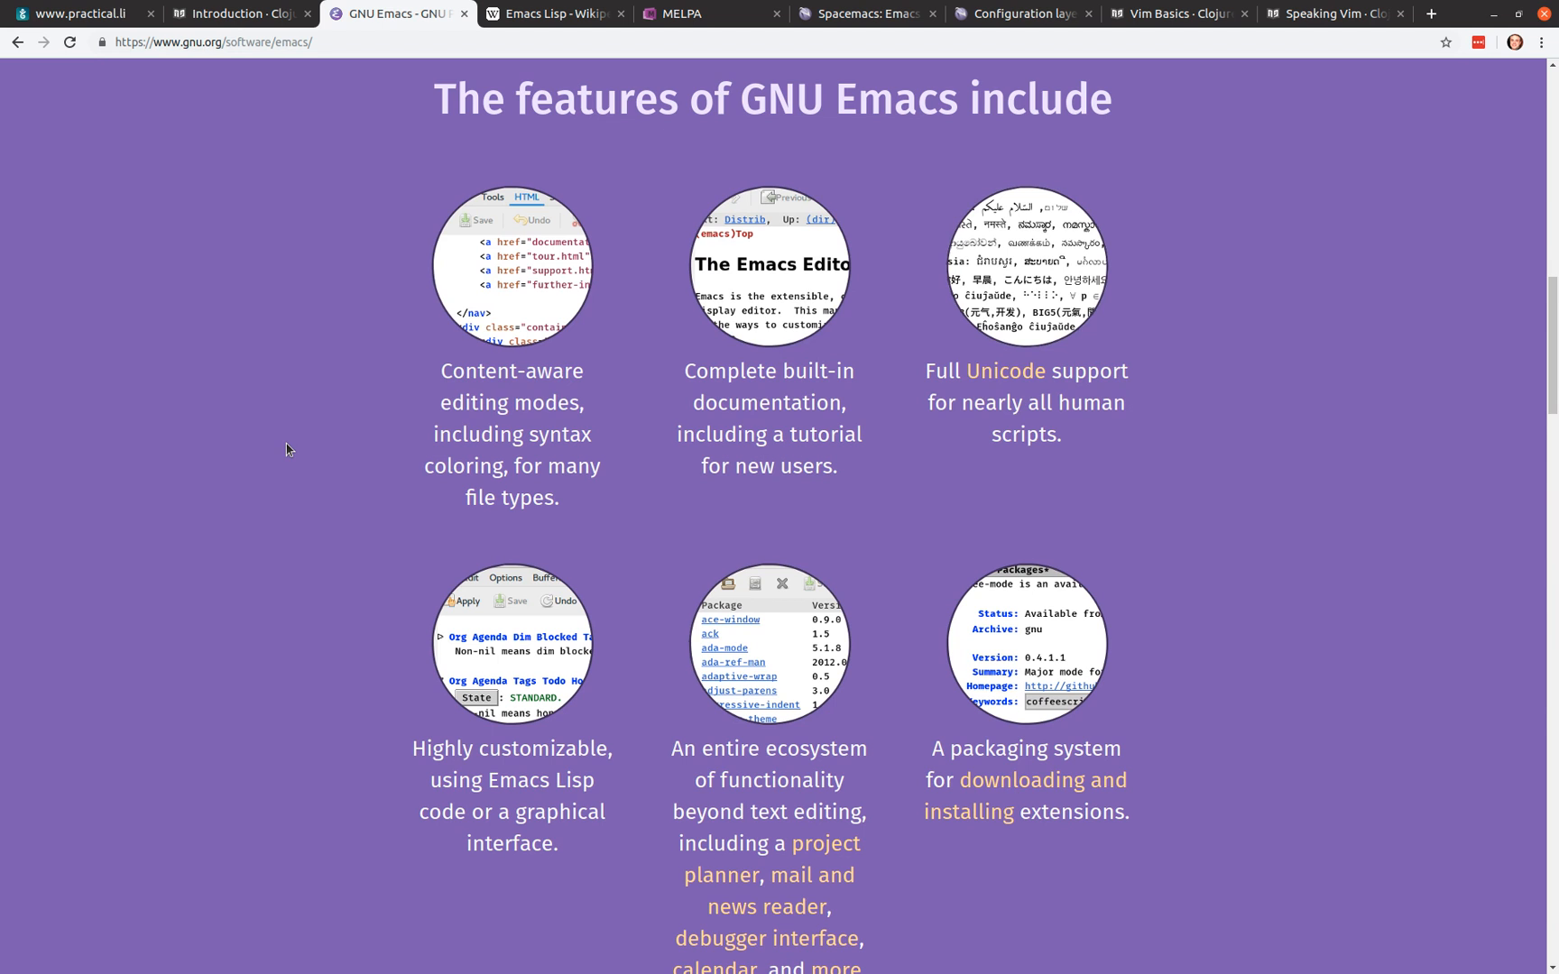
pyautogui.moveTo(437, 355)
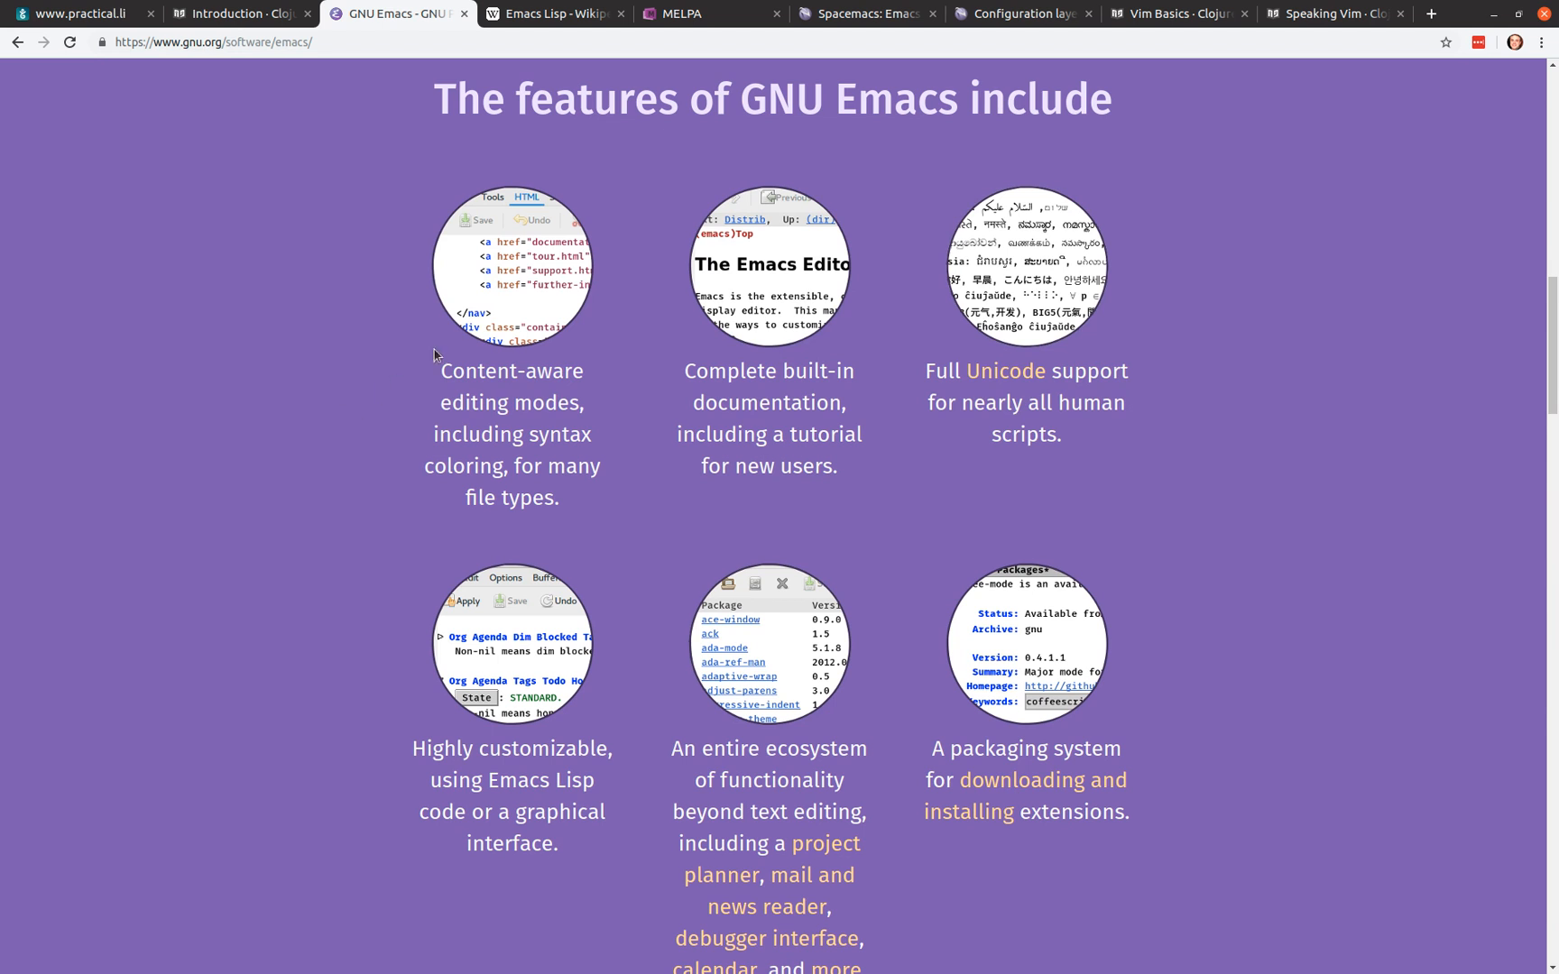
pyautogui.moveTo(565, 298)
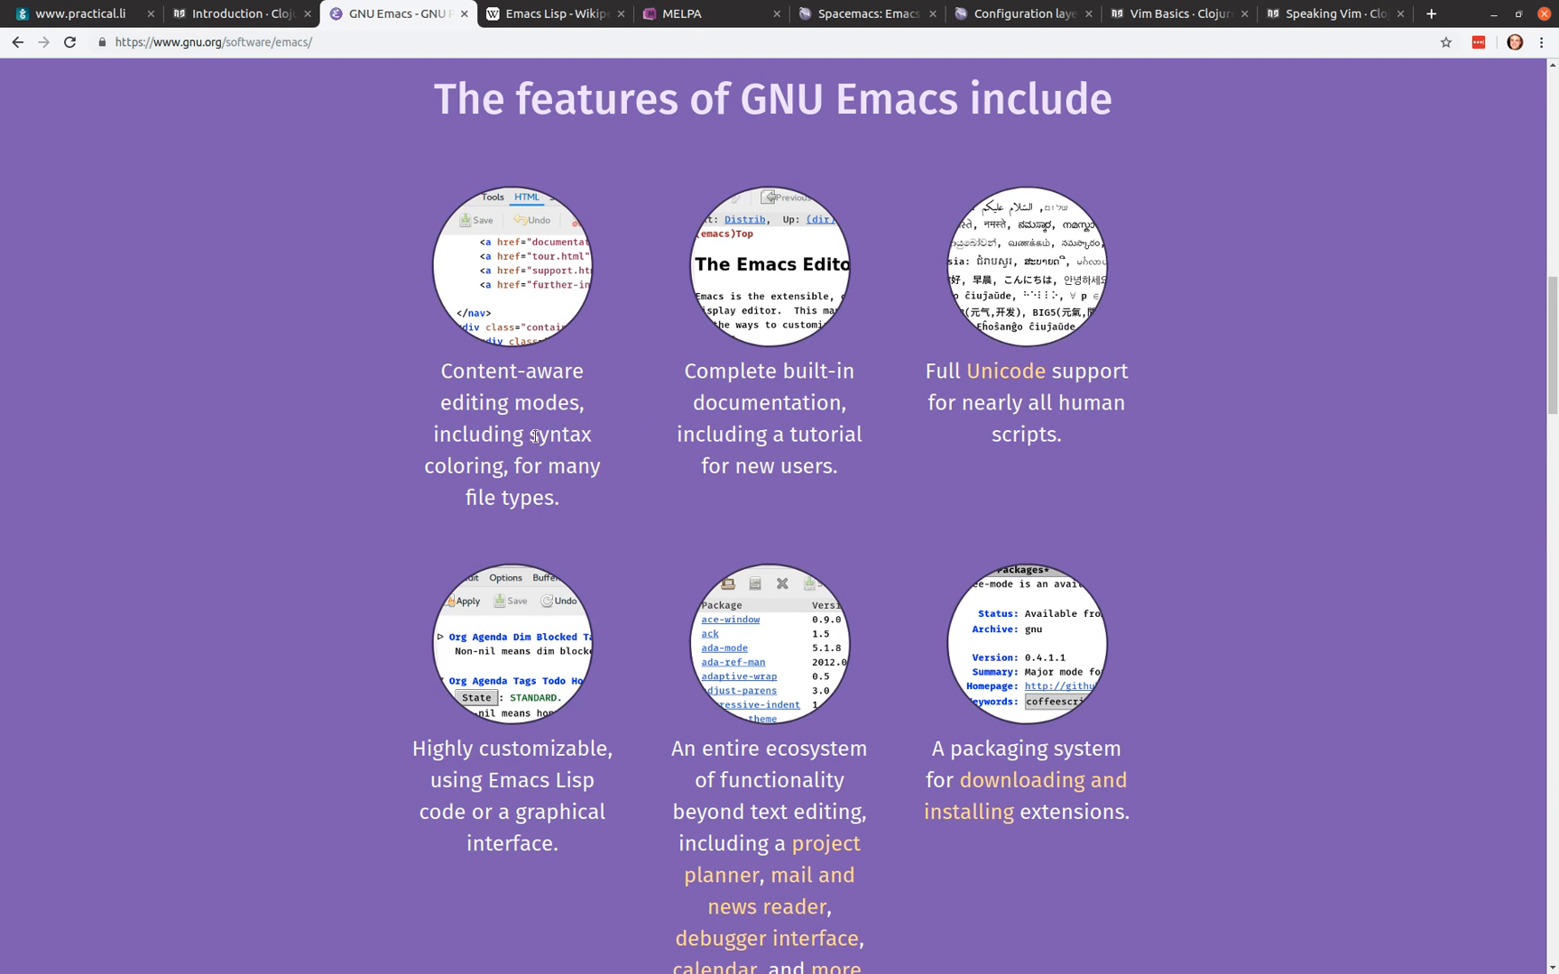
pyautogui.moveTo(574, 425)
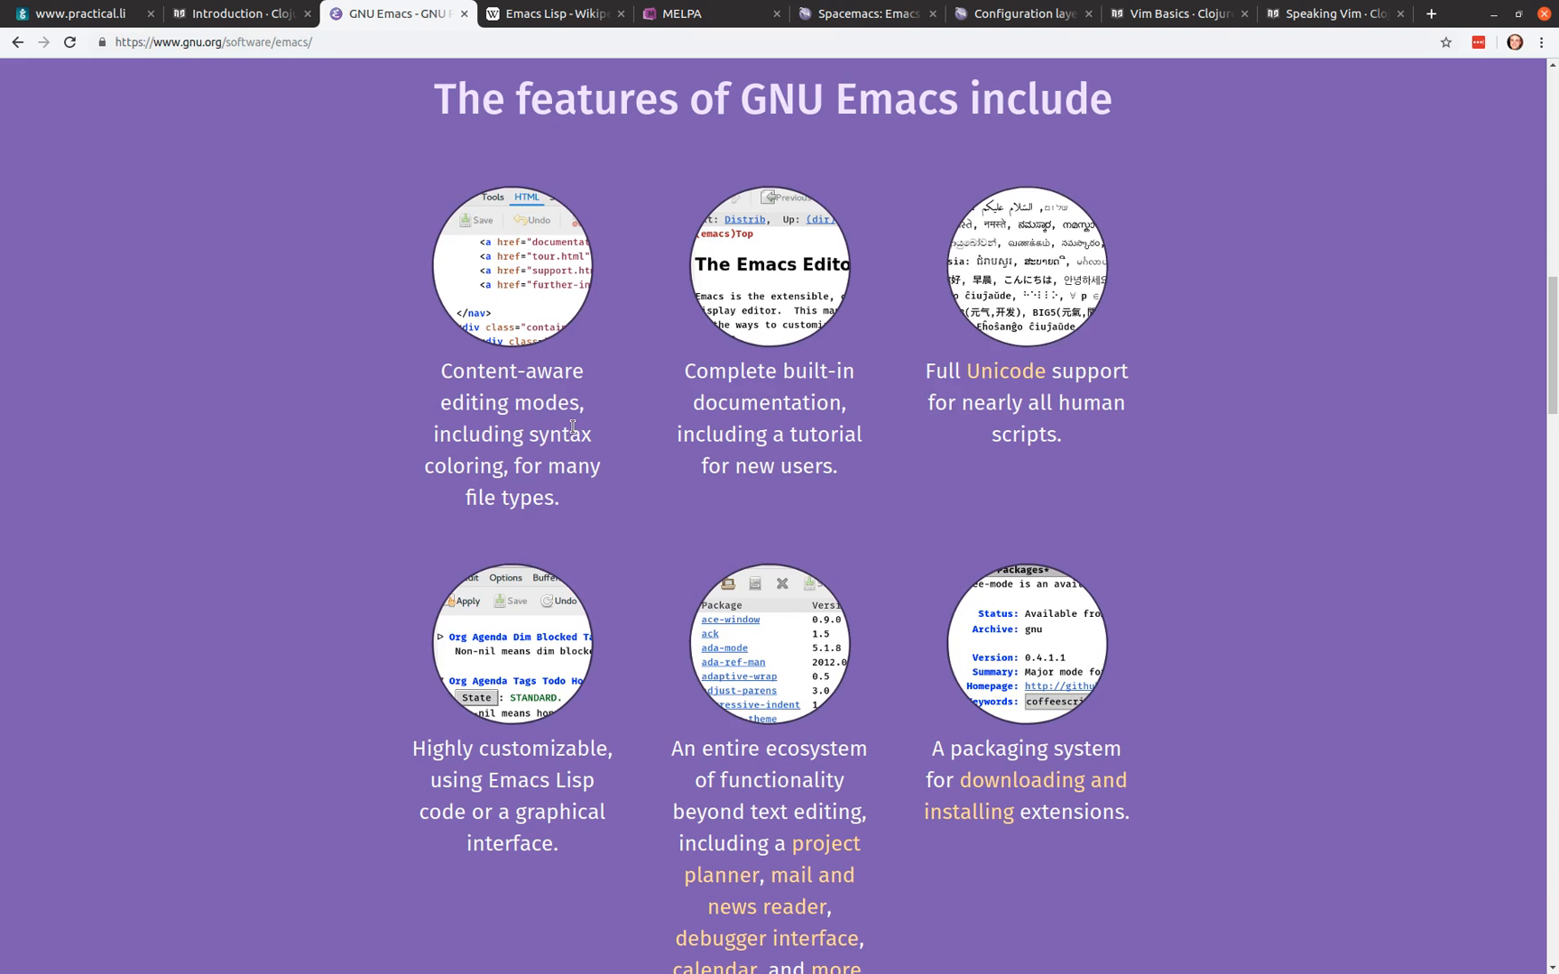
pyautogui.moveTo(908, 464)
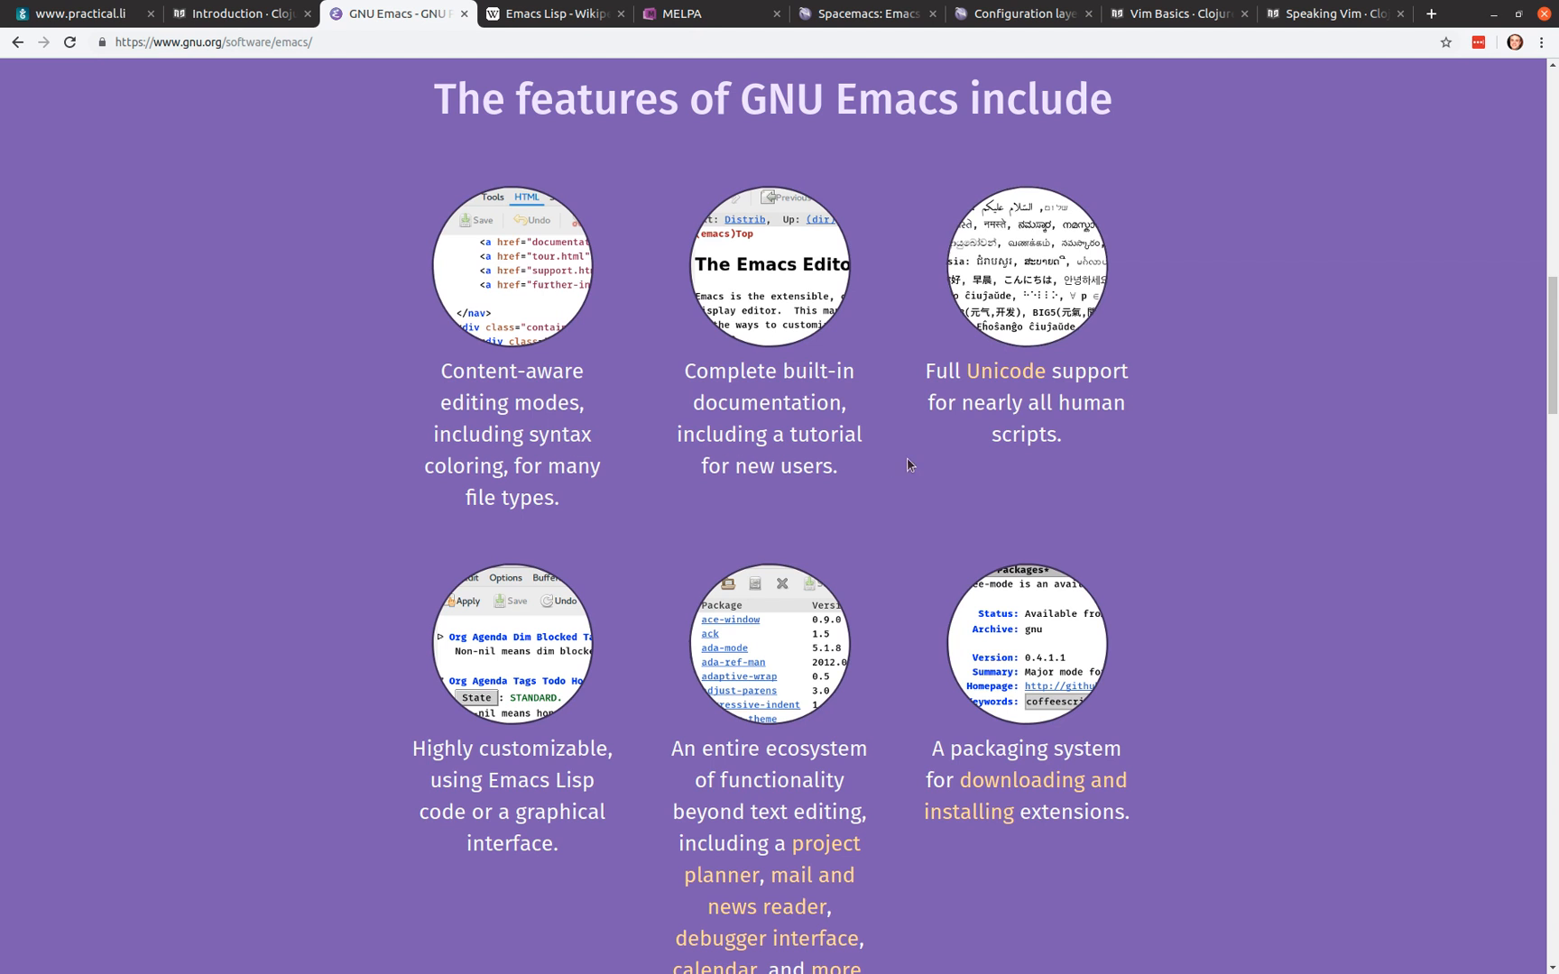
pyautogui.moveTo(813, 453)
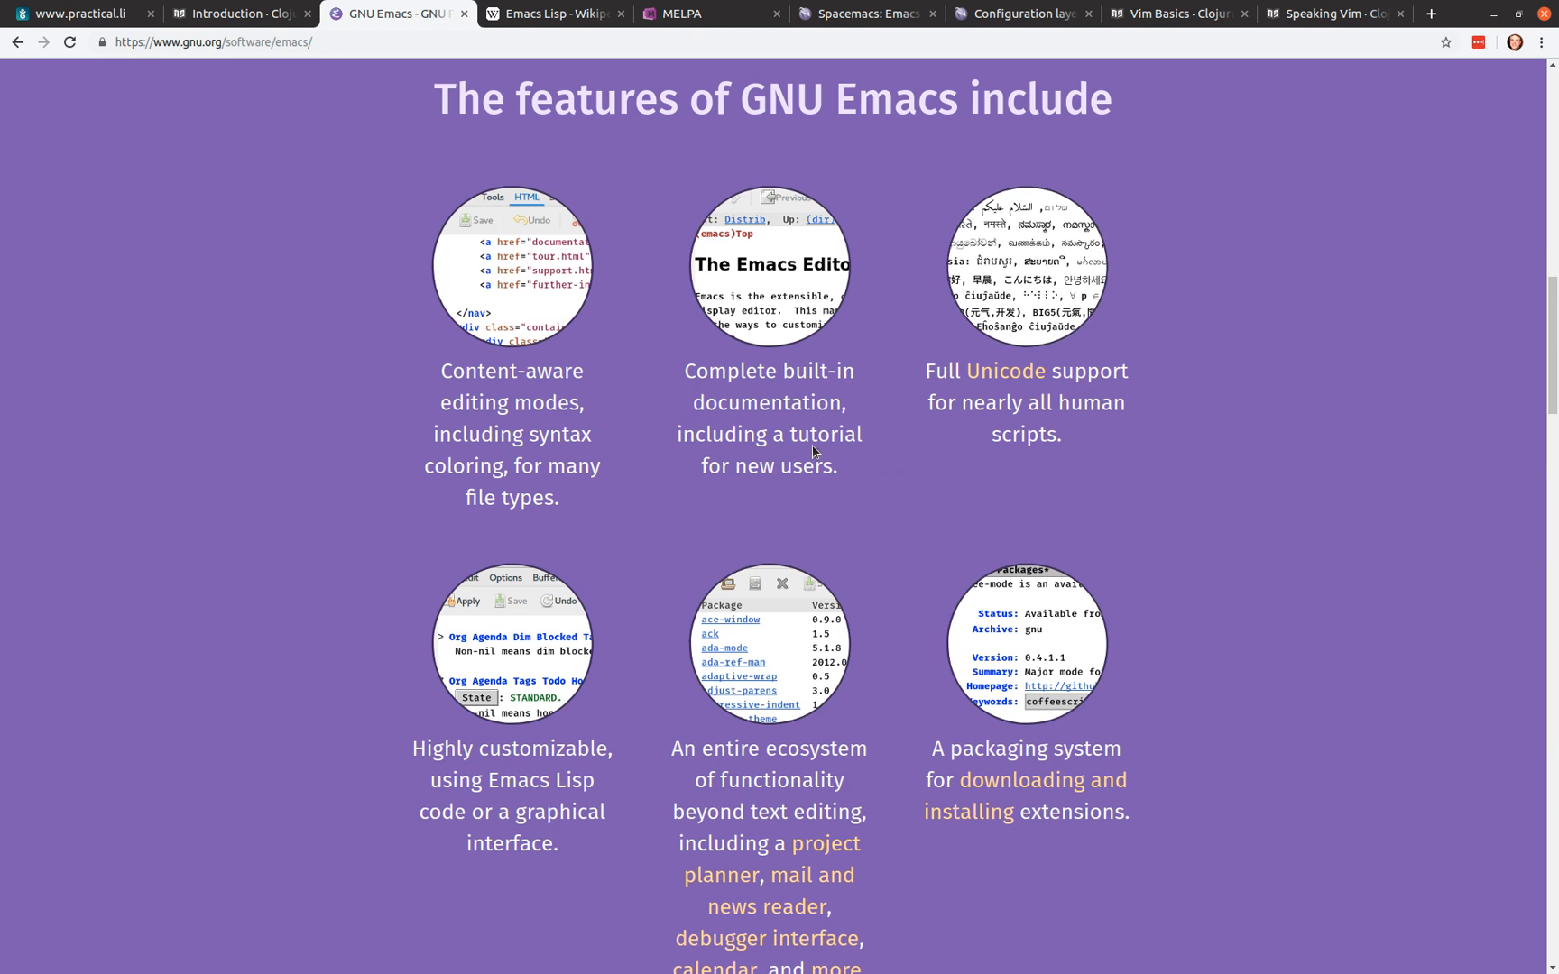
pyautogui.moveTo(1041, 434)
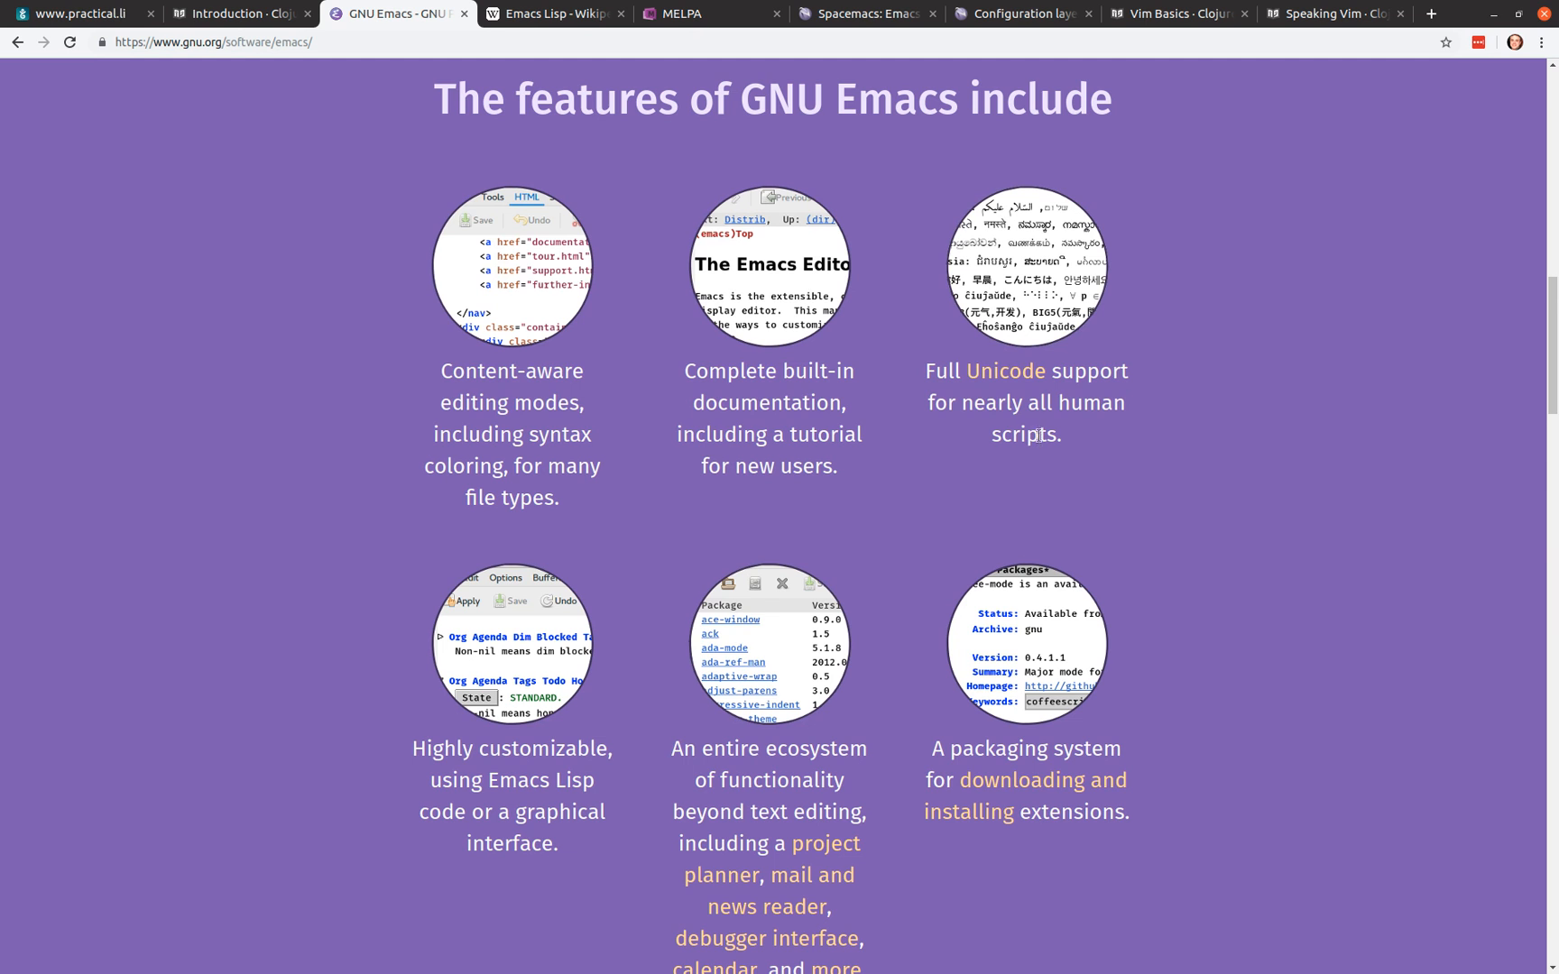
pyautogui.moveTo(561, 738)
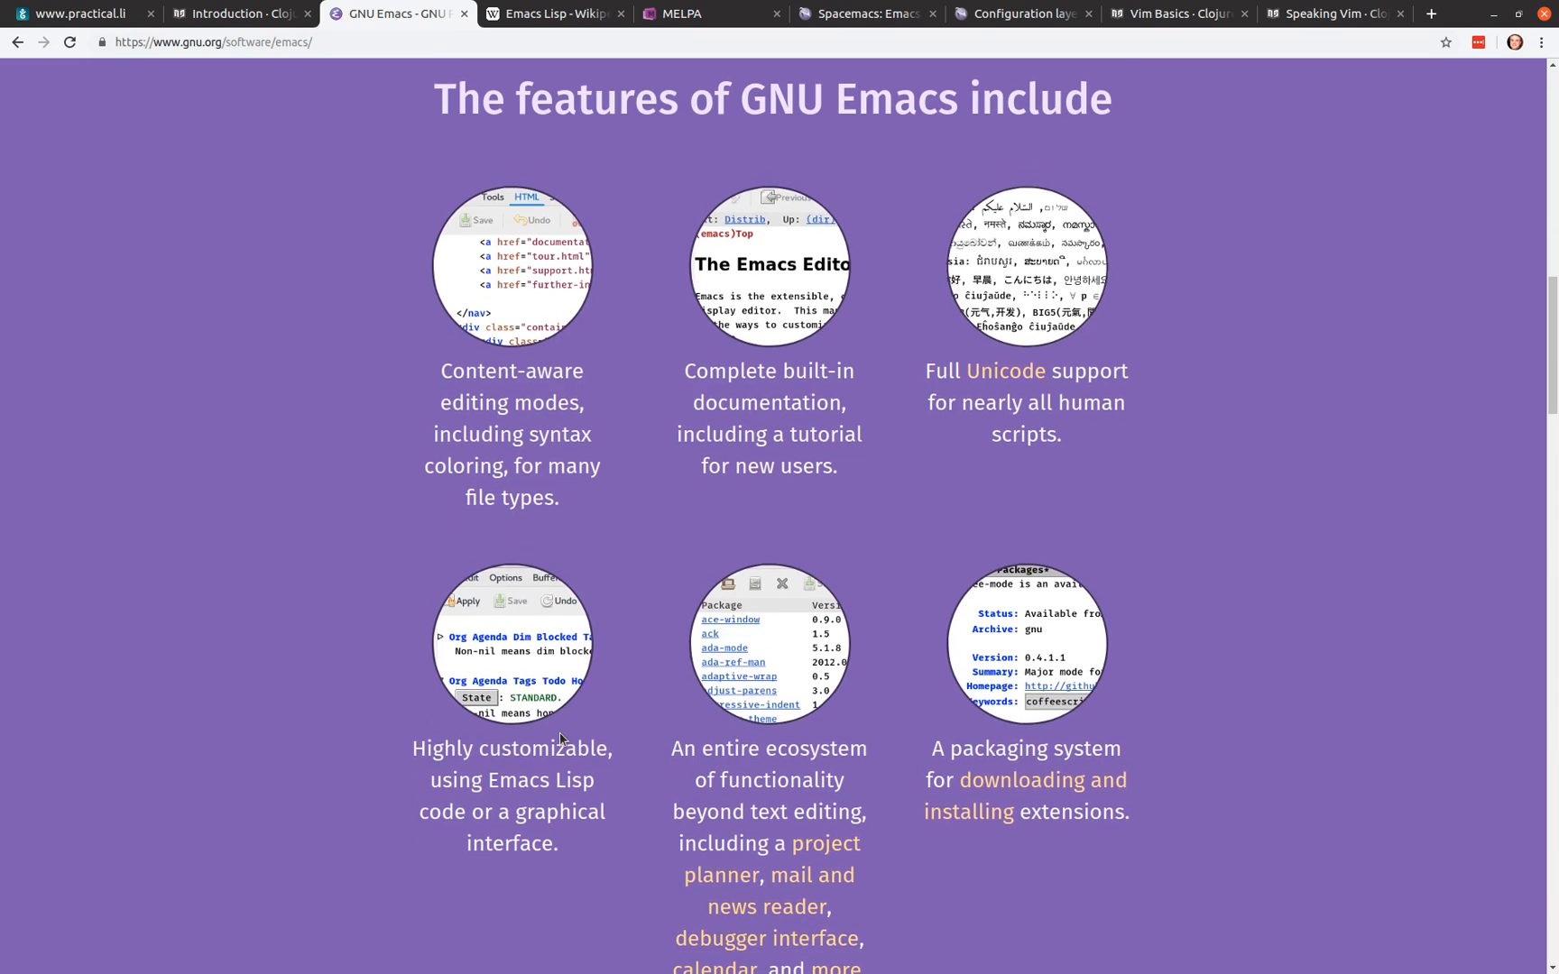
pyautogui.scroll(-3)
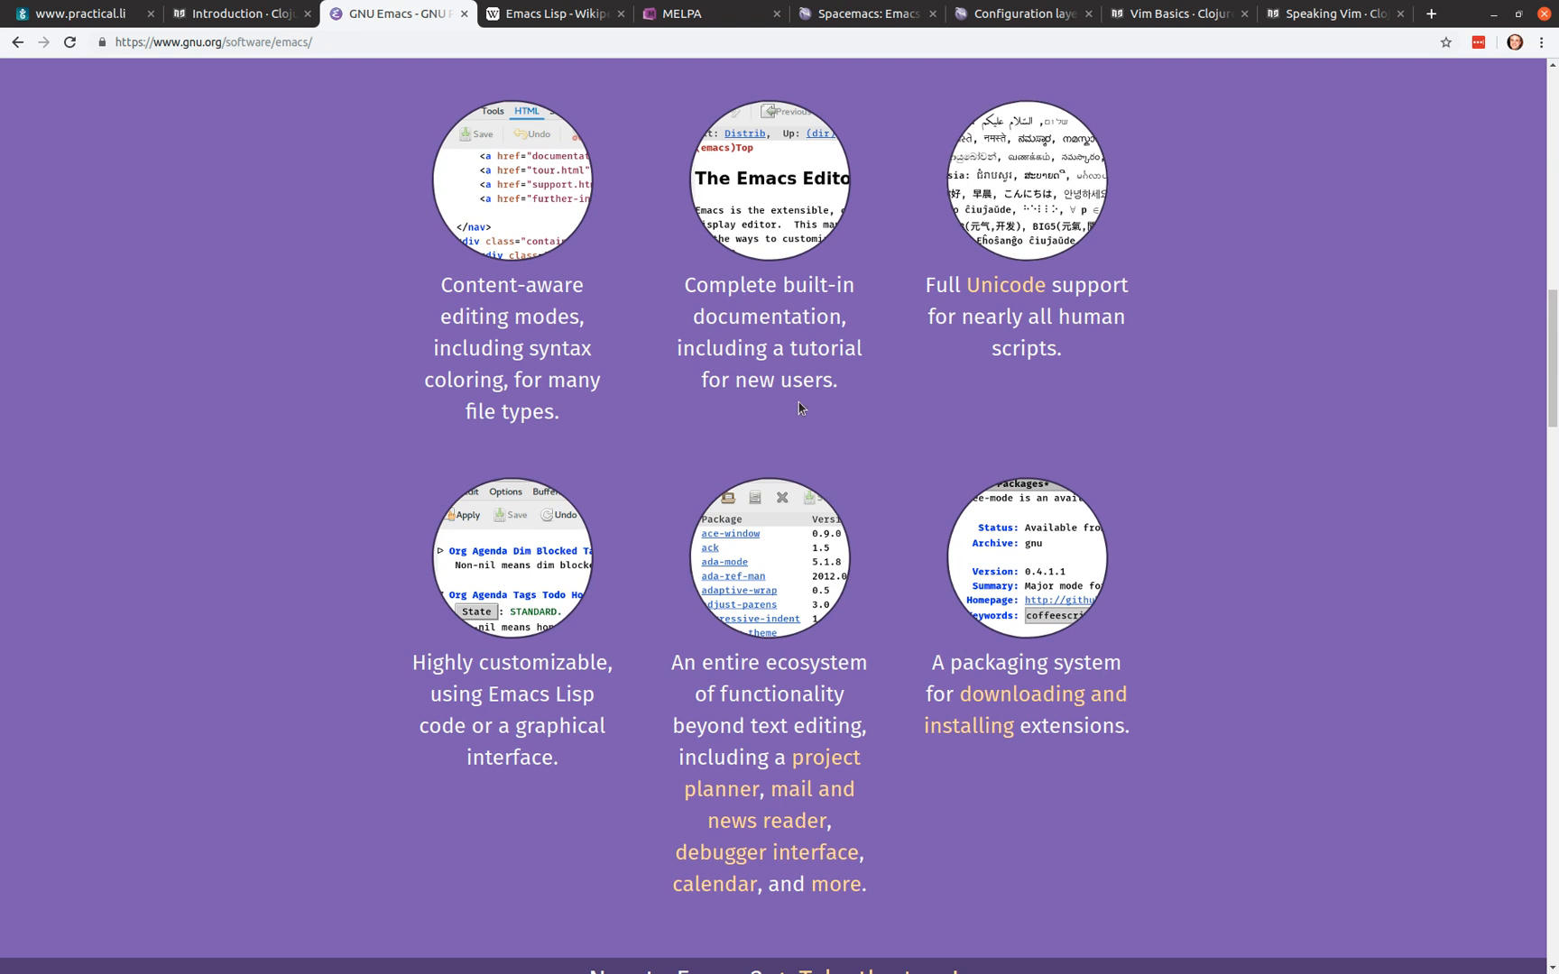
pyautogui.moveTo(548, 15)
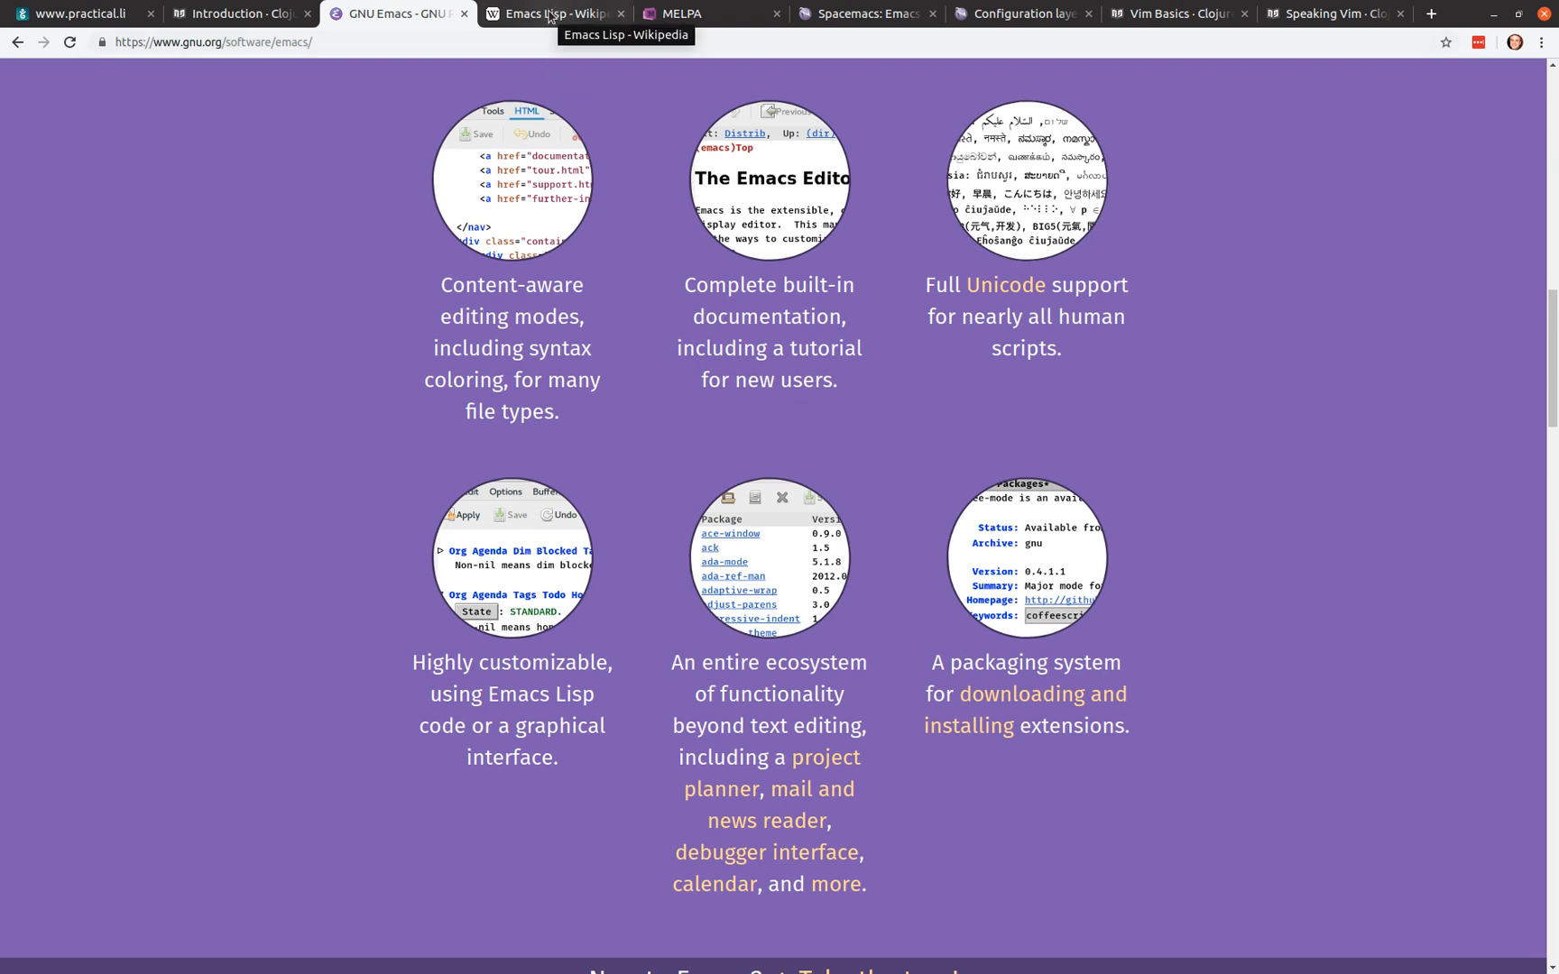
# Step: Show the Emacs Lisp Wikipedia article and scroll past the dialect timeline to the Example code section
pyautogui.click(552, 15)
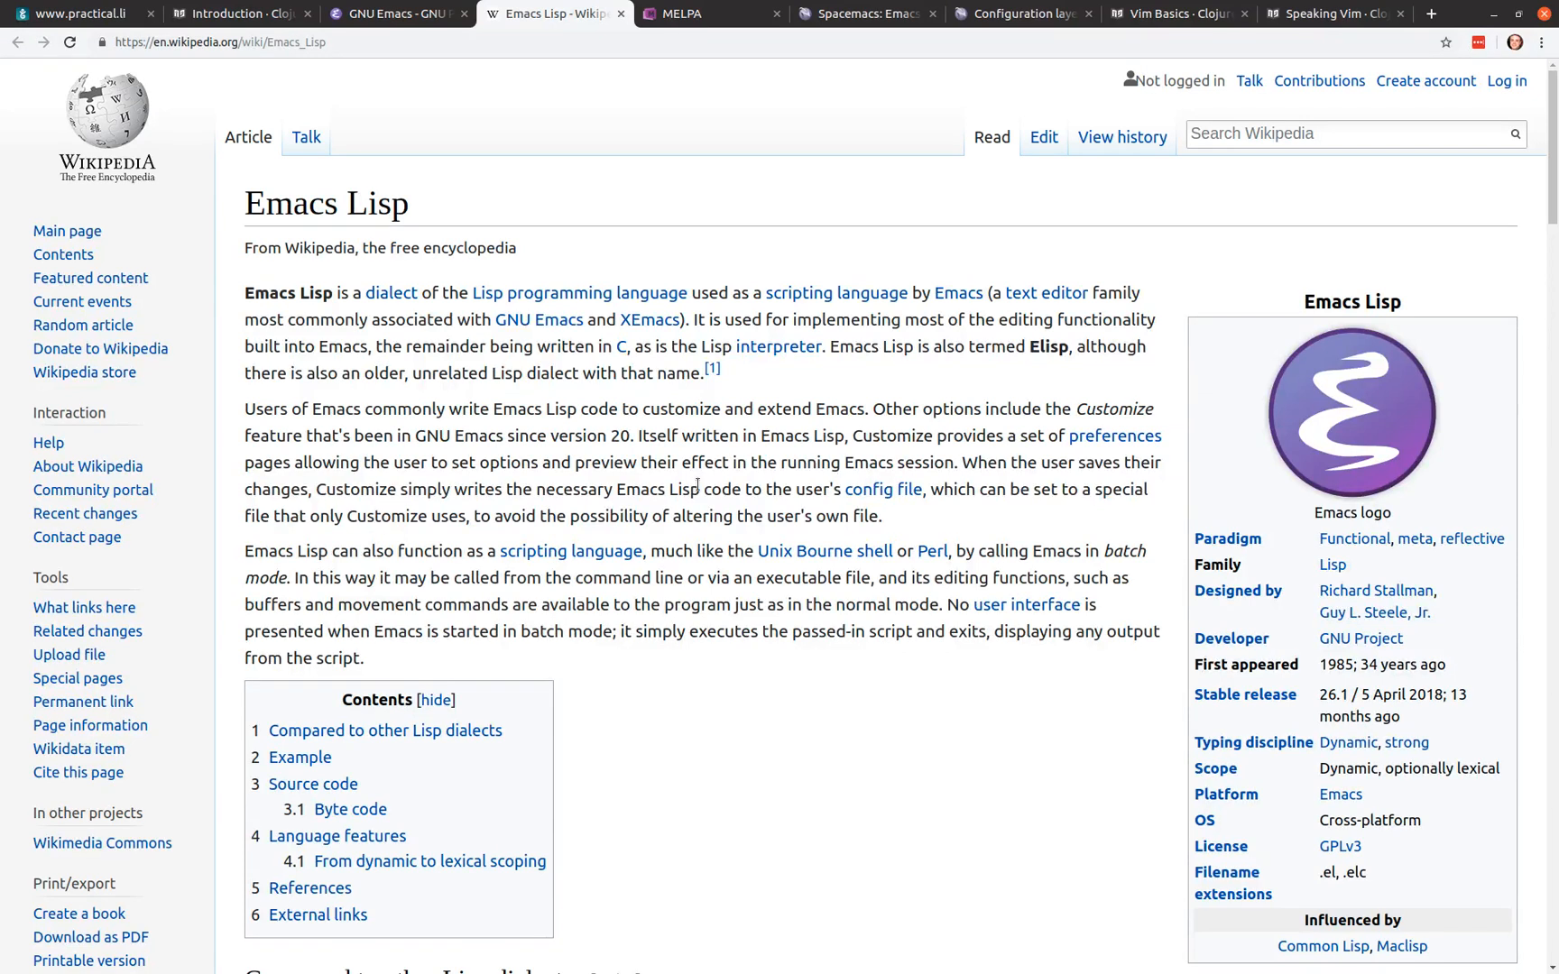
pyautogui.moveTo(709, 476)
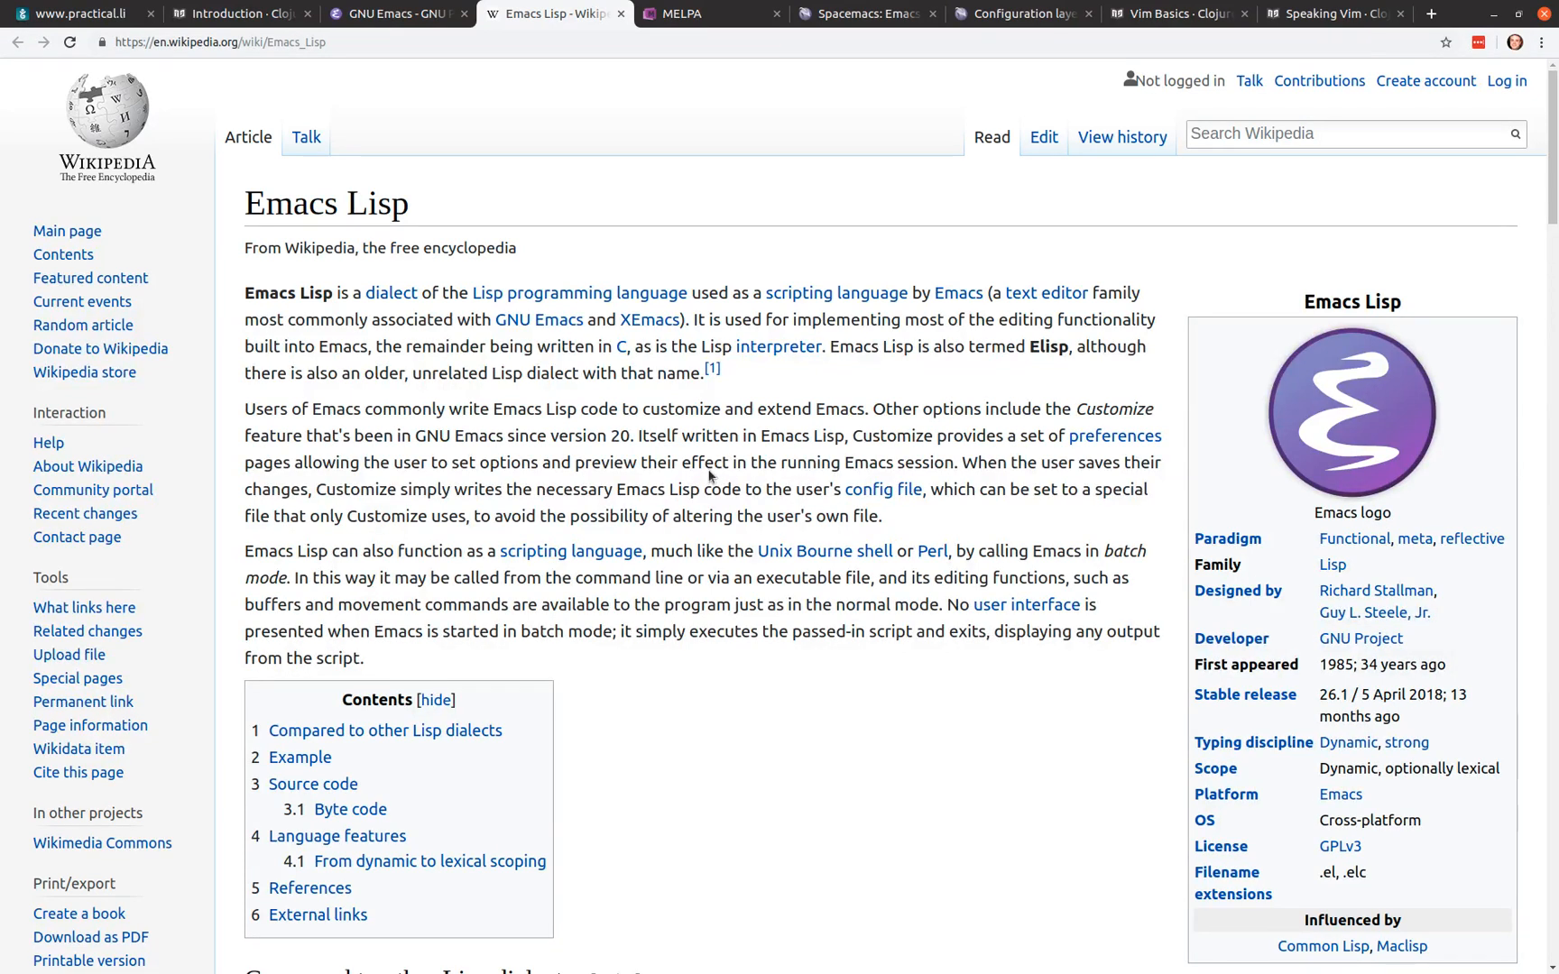
pyautogui.moveTo(741, 597)
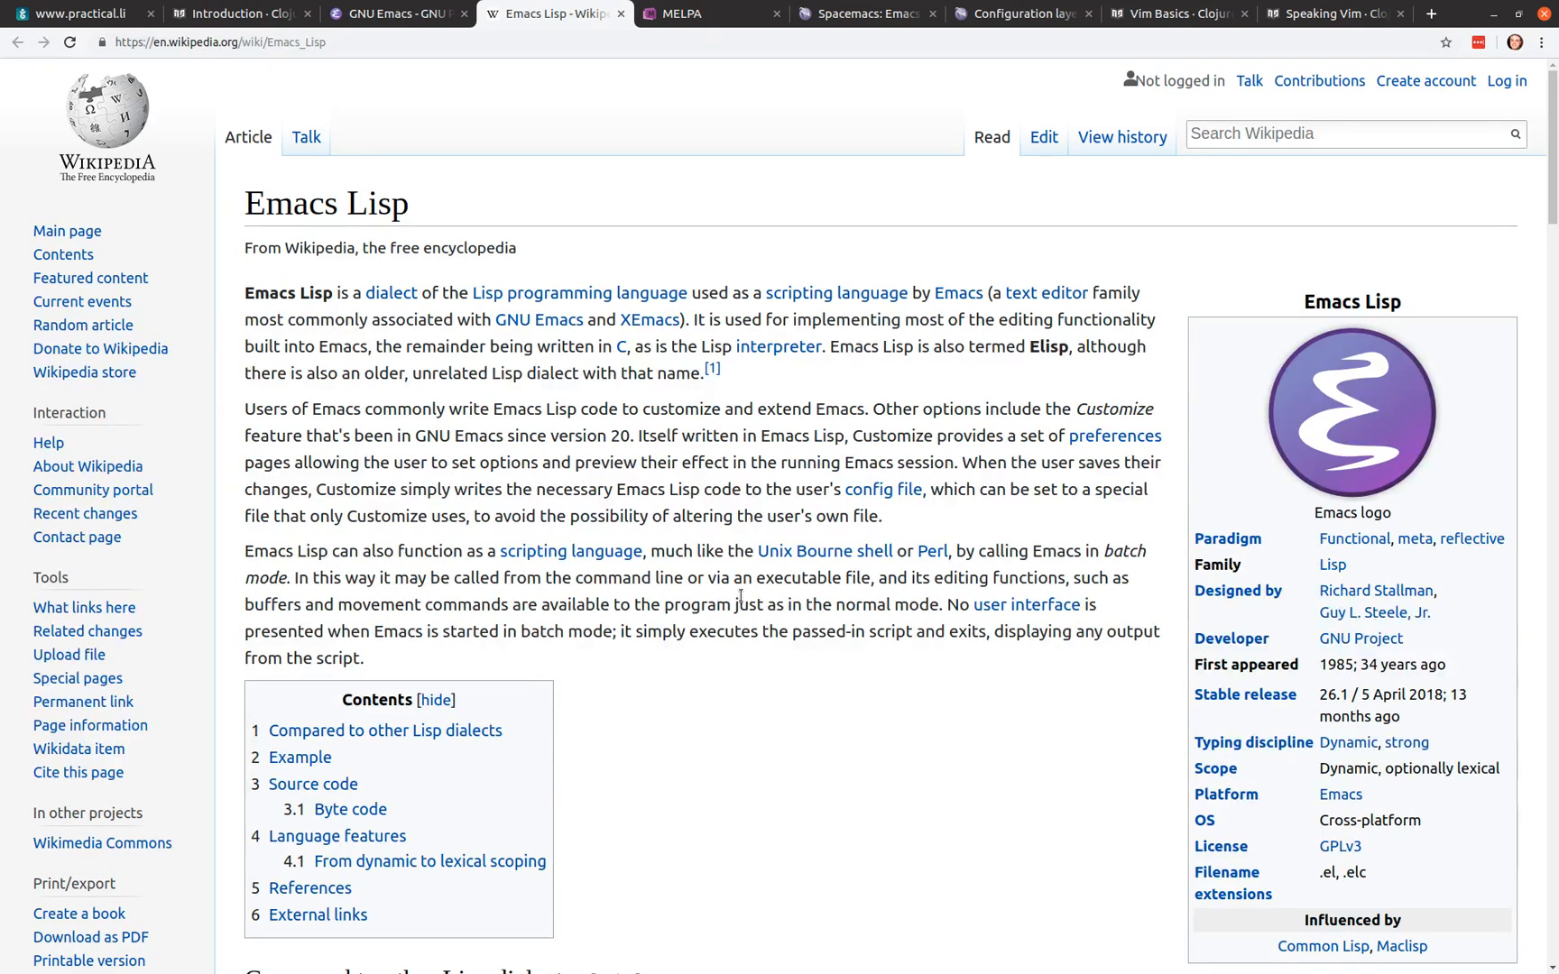
pyautogui.moveTo(756, 801)
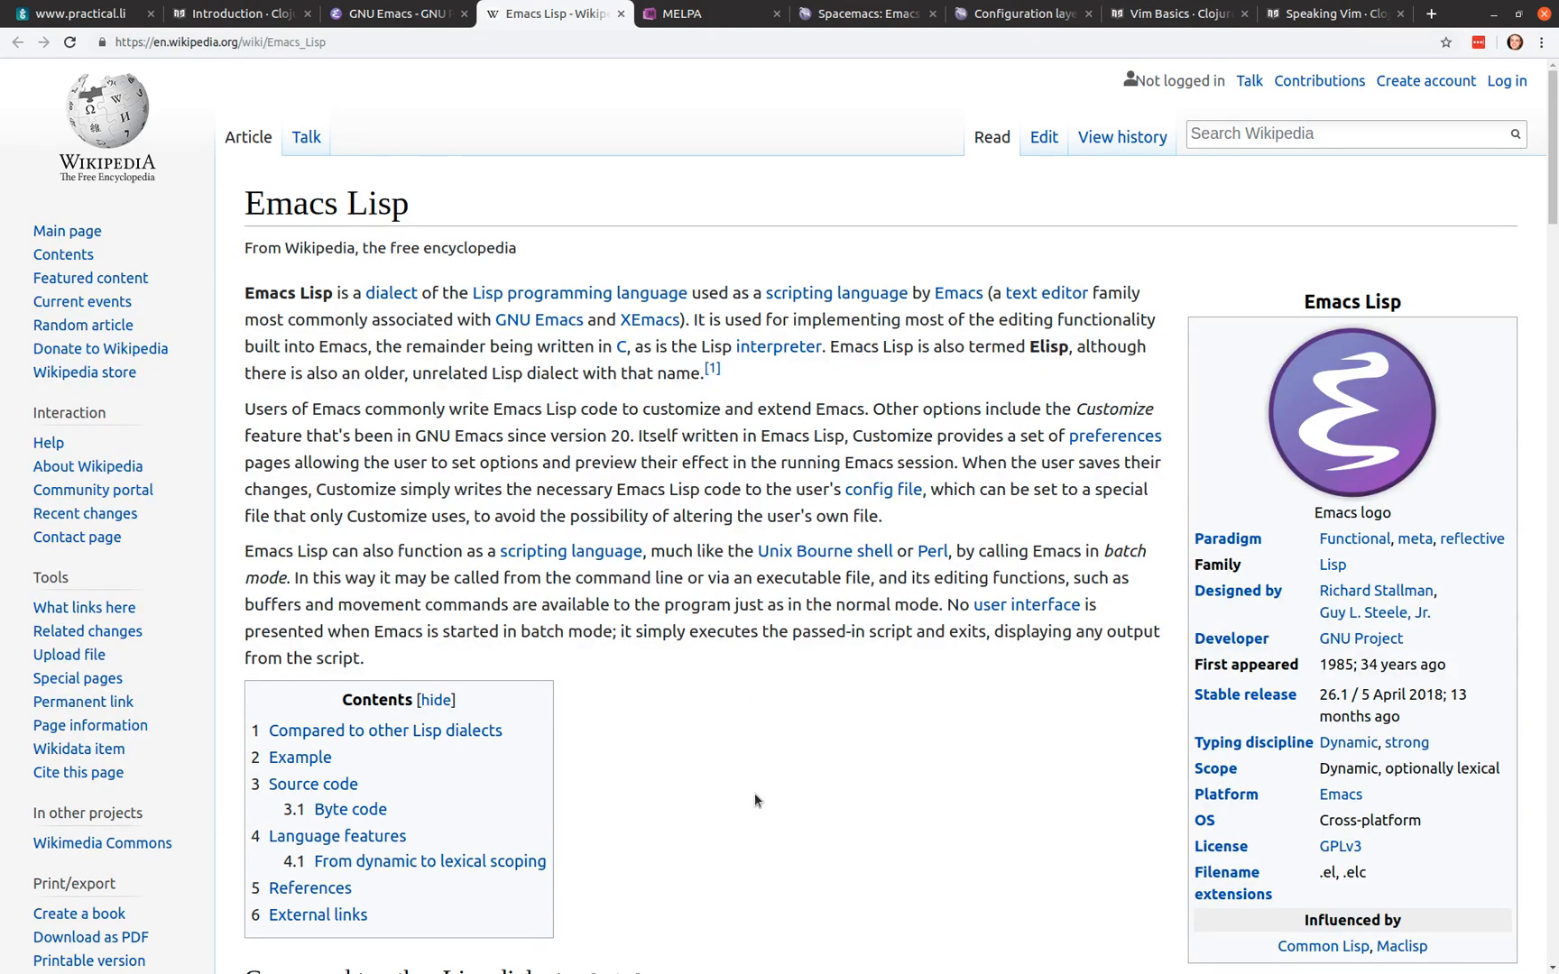
pyautogui.scroll(-3)
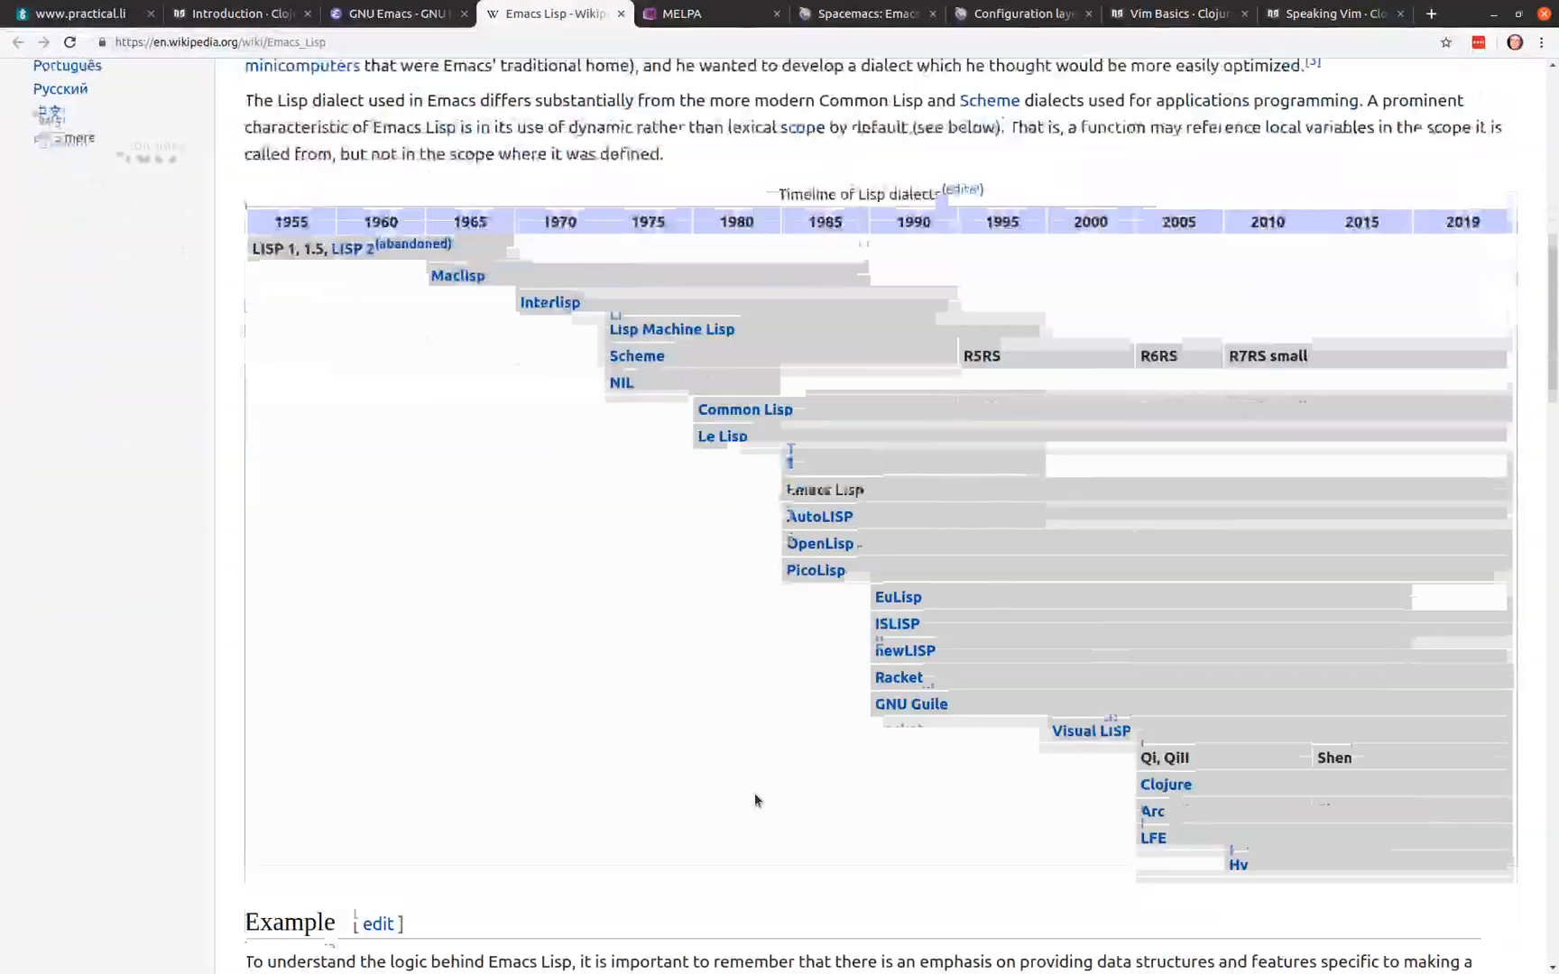
pyautogui.scroll(-3)
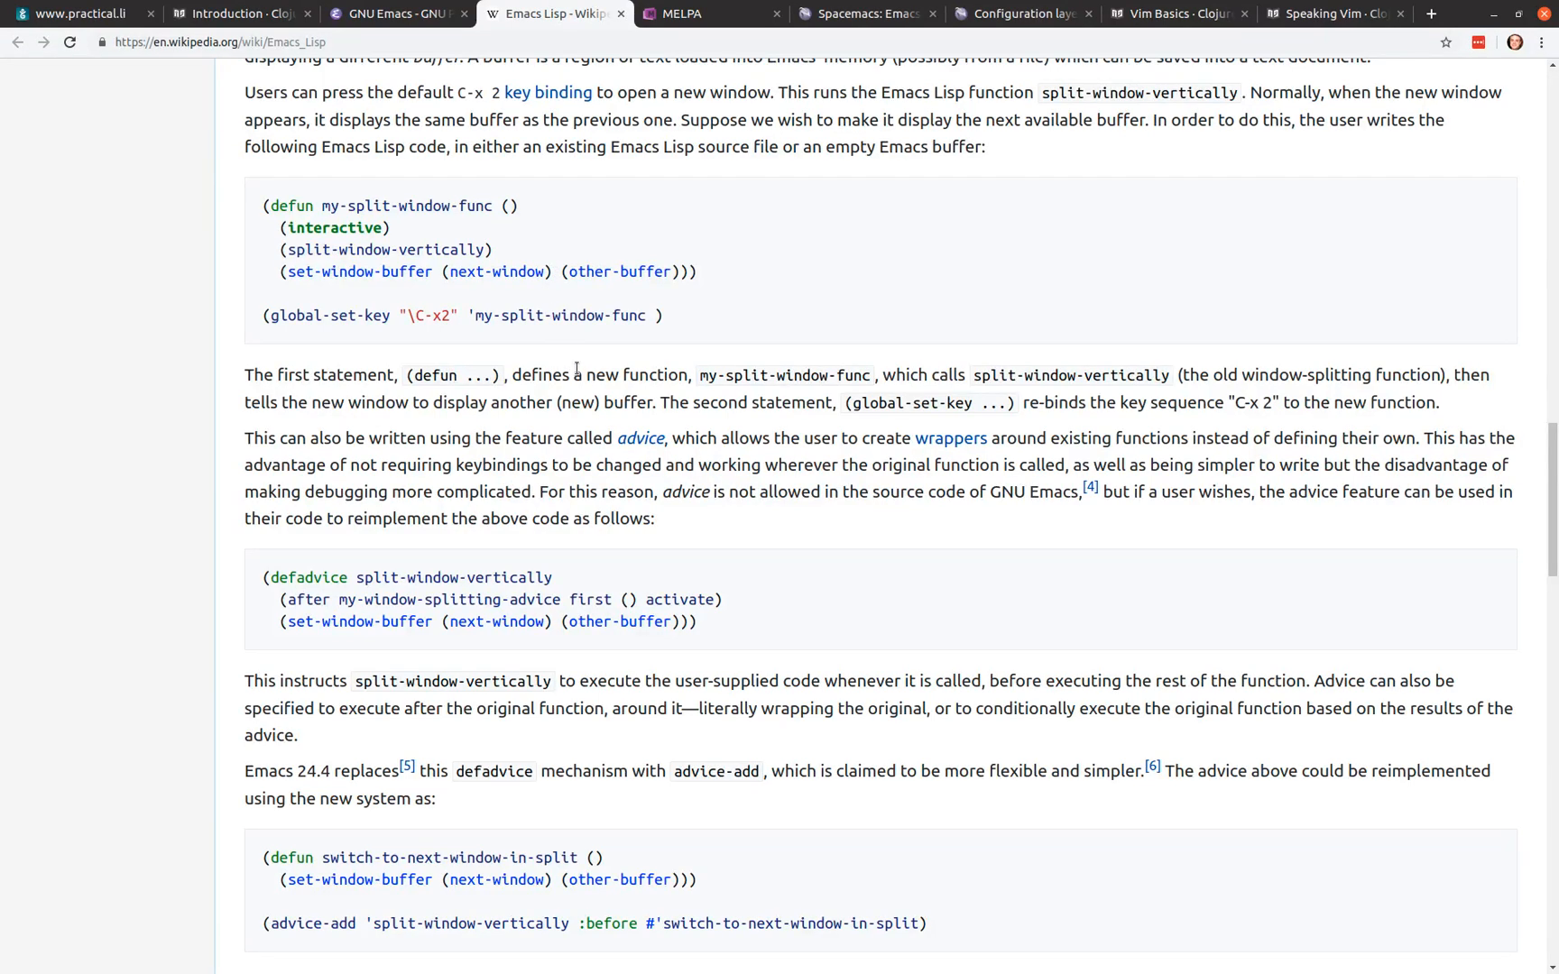
pyautogui.scroll(-3)
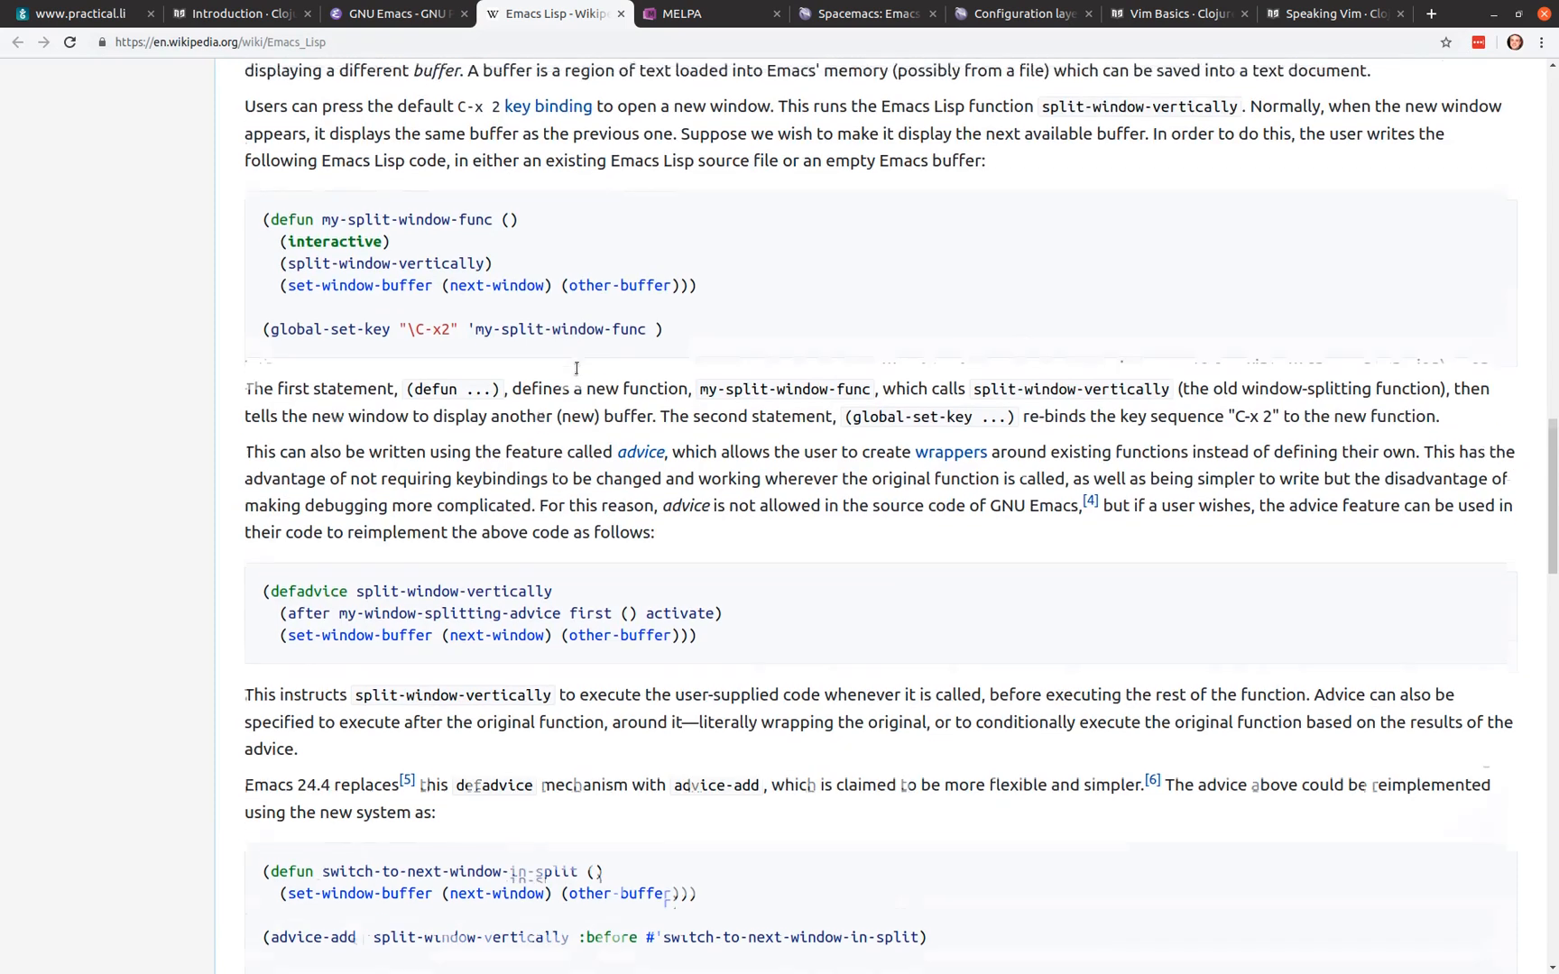
pyautogui.scroll(-3)
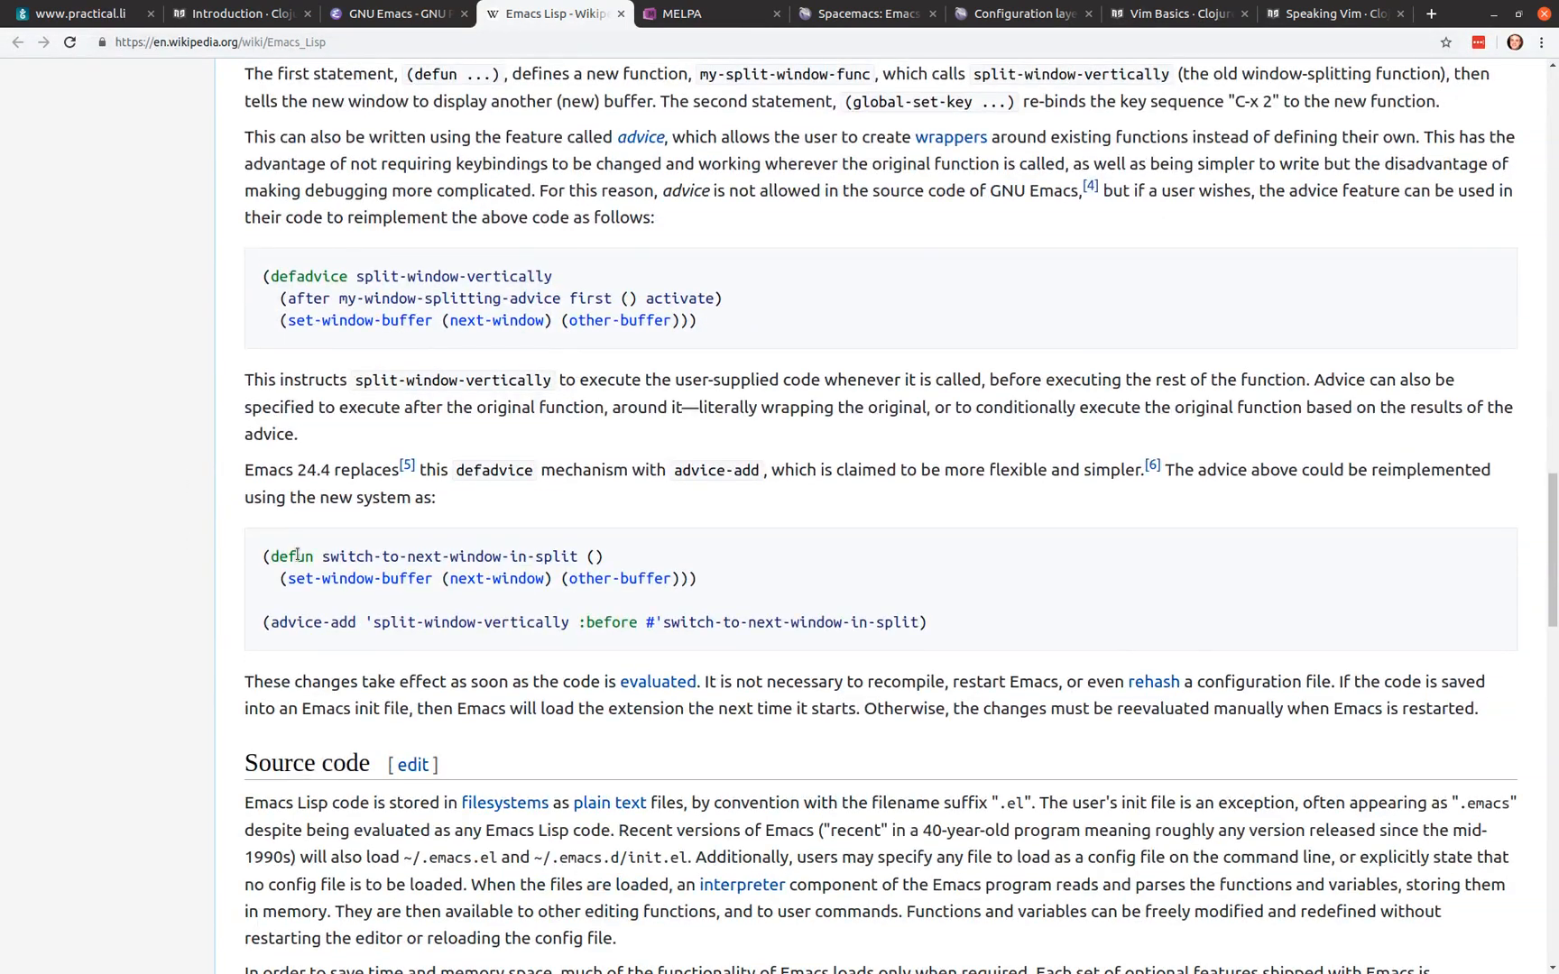
pyautogui.scroll(-3)
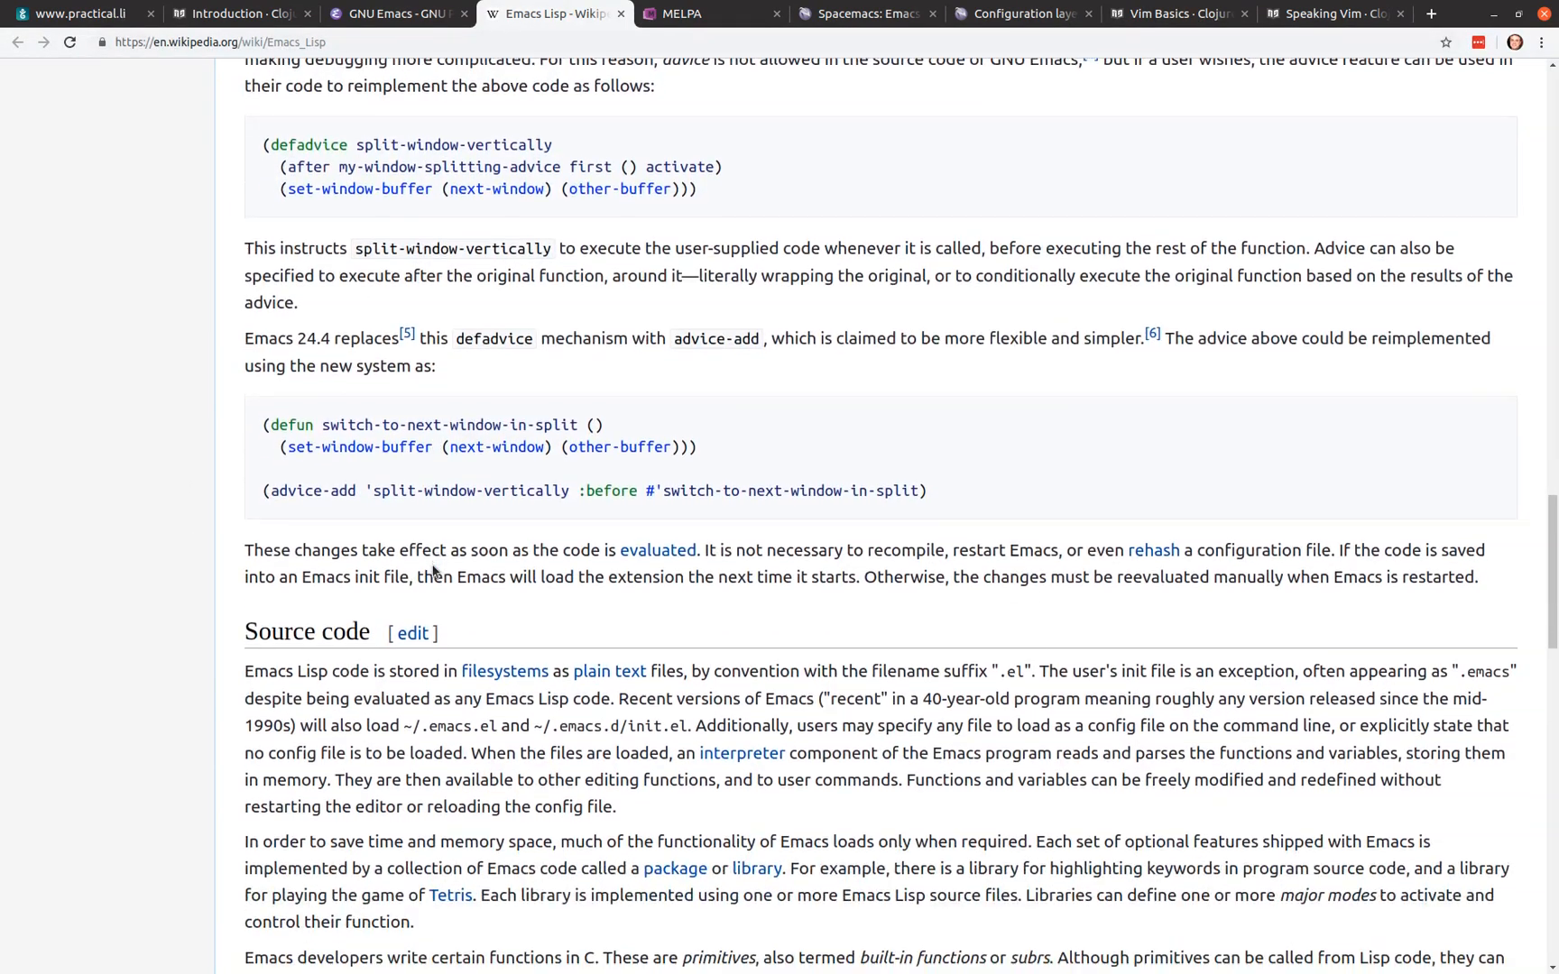
pyautogui.scroll(-3)
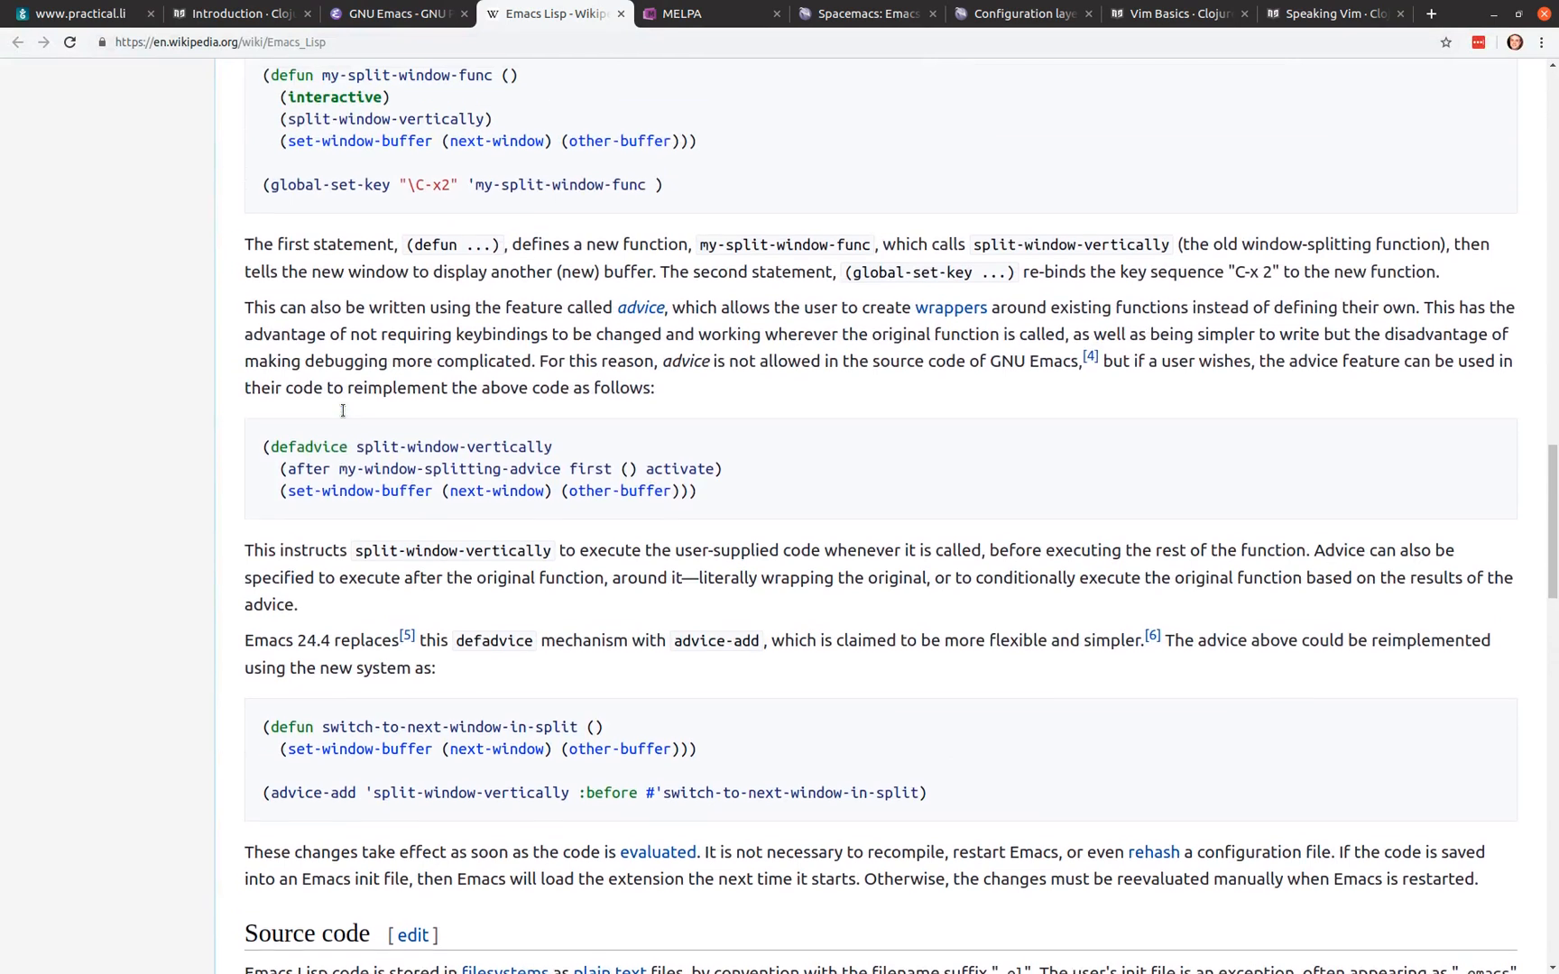
pyautogui.moveTo(684, 15)
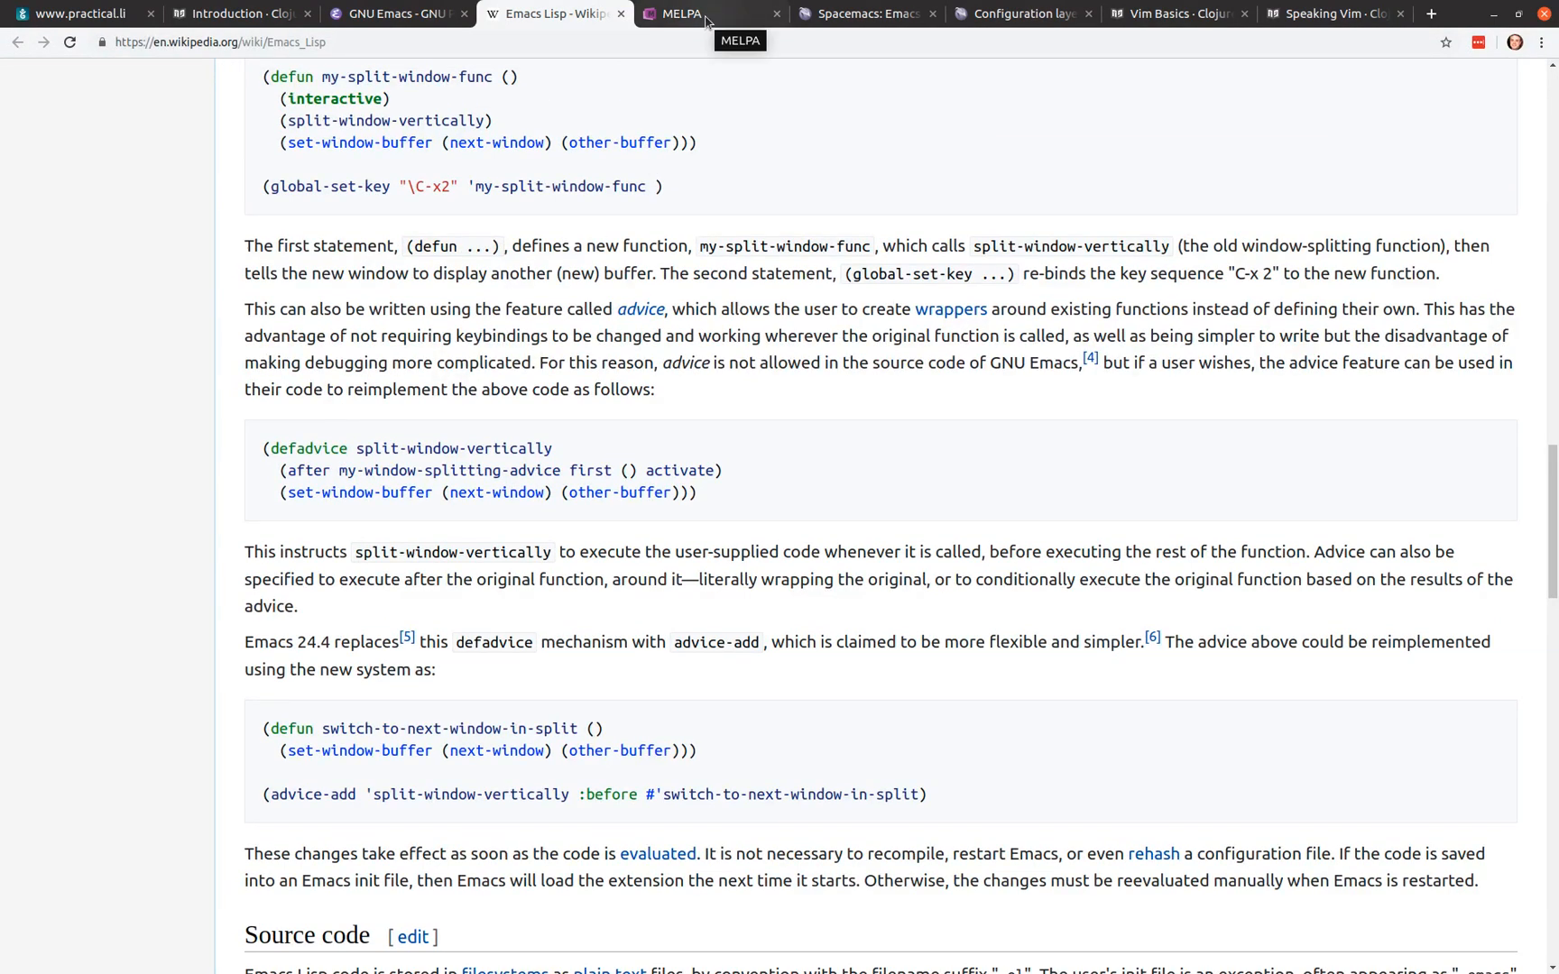
# Step: Show the MELPA archive and browse its Current List of 4,188 Packages table
pyautogui.click(679, 12)
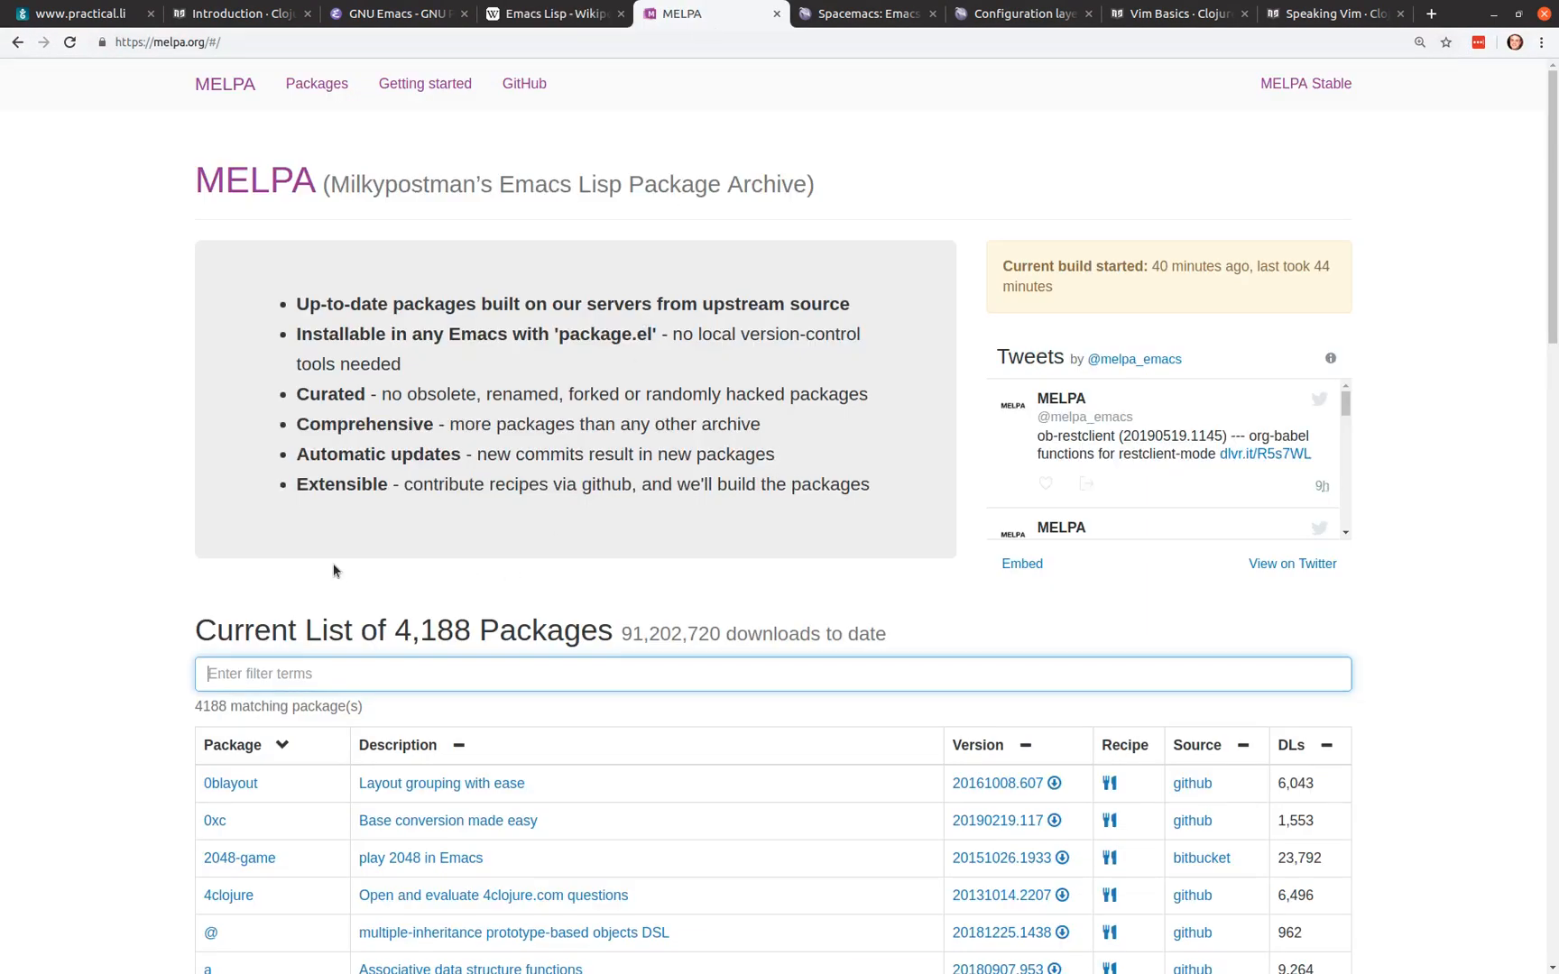
pyautogui.moveTo(119, 500)
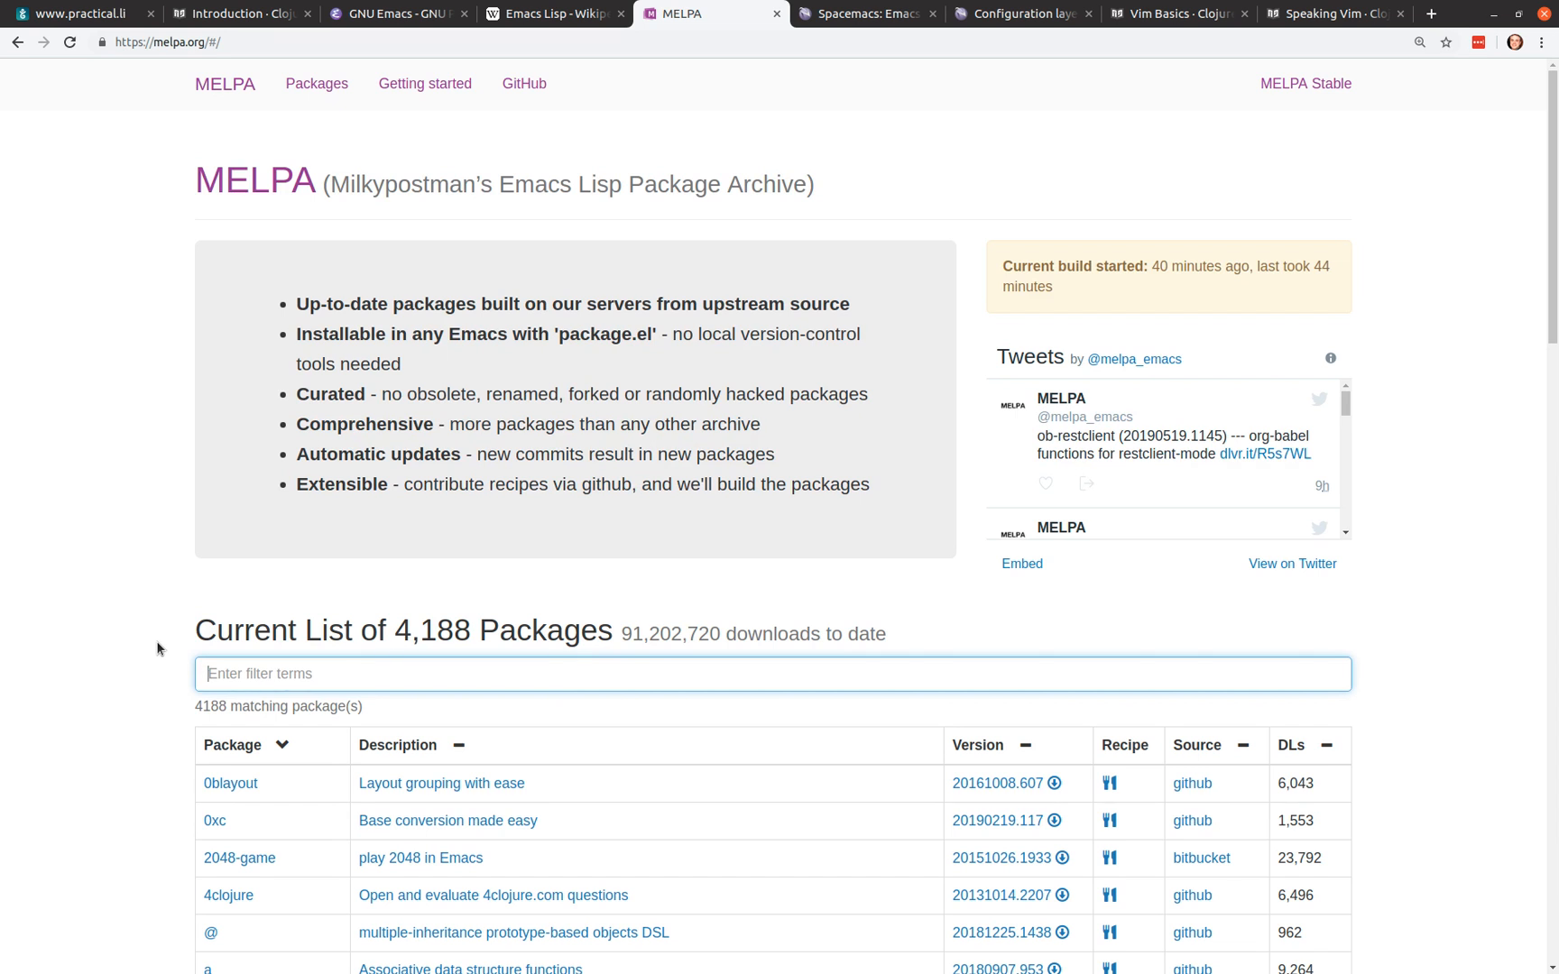
pyautogui.moveTo(487, 272)
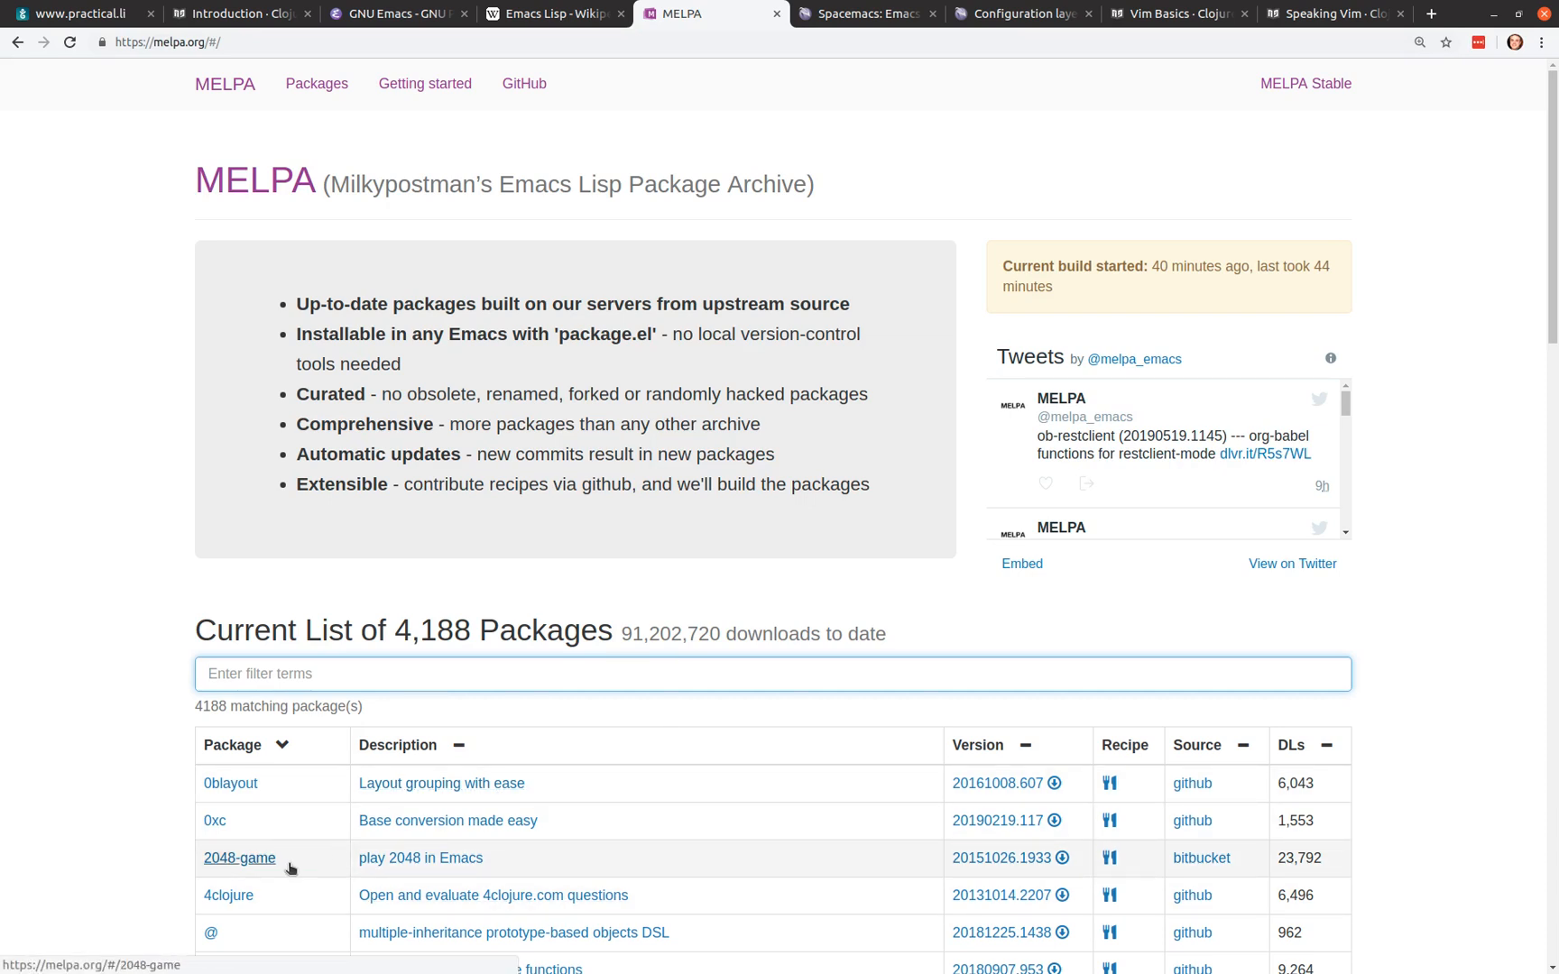
pyautogui.scroll(-3)
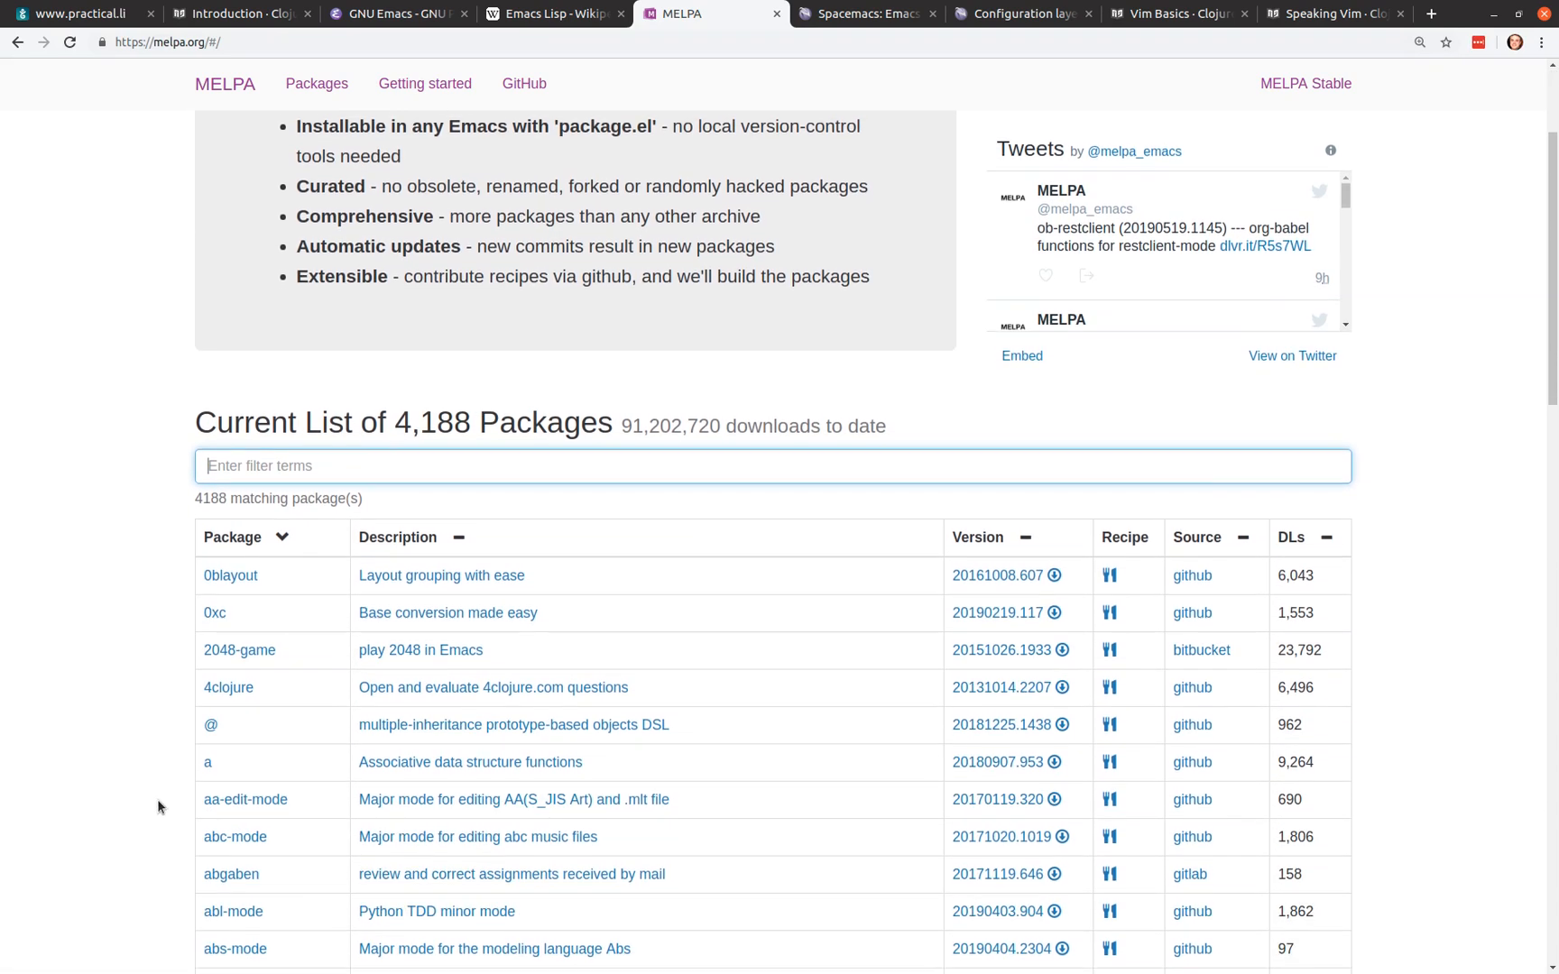
pyautogui.scroll(-3)
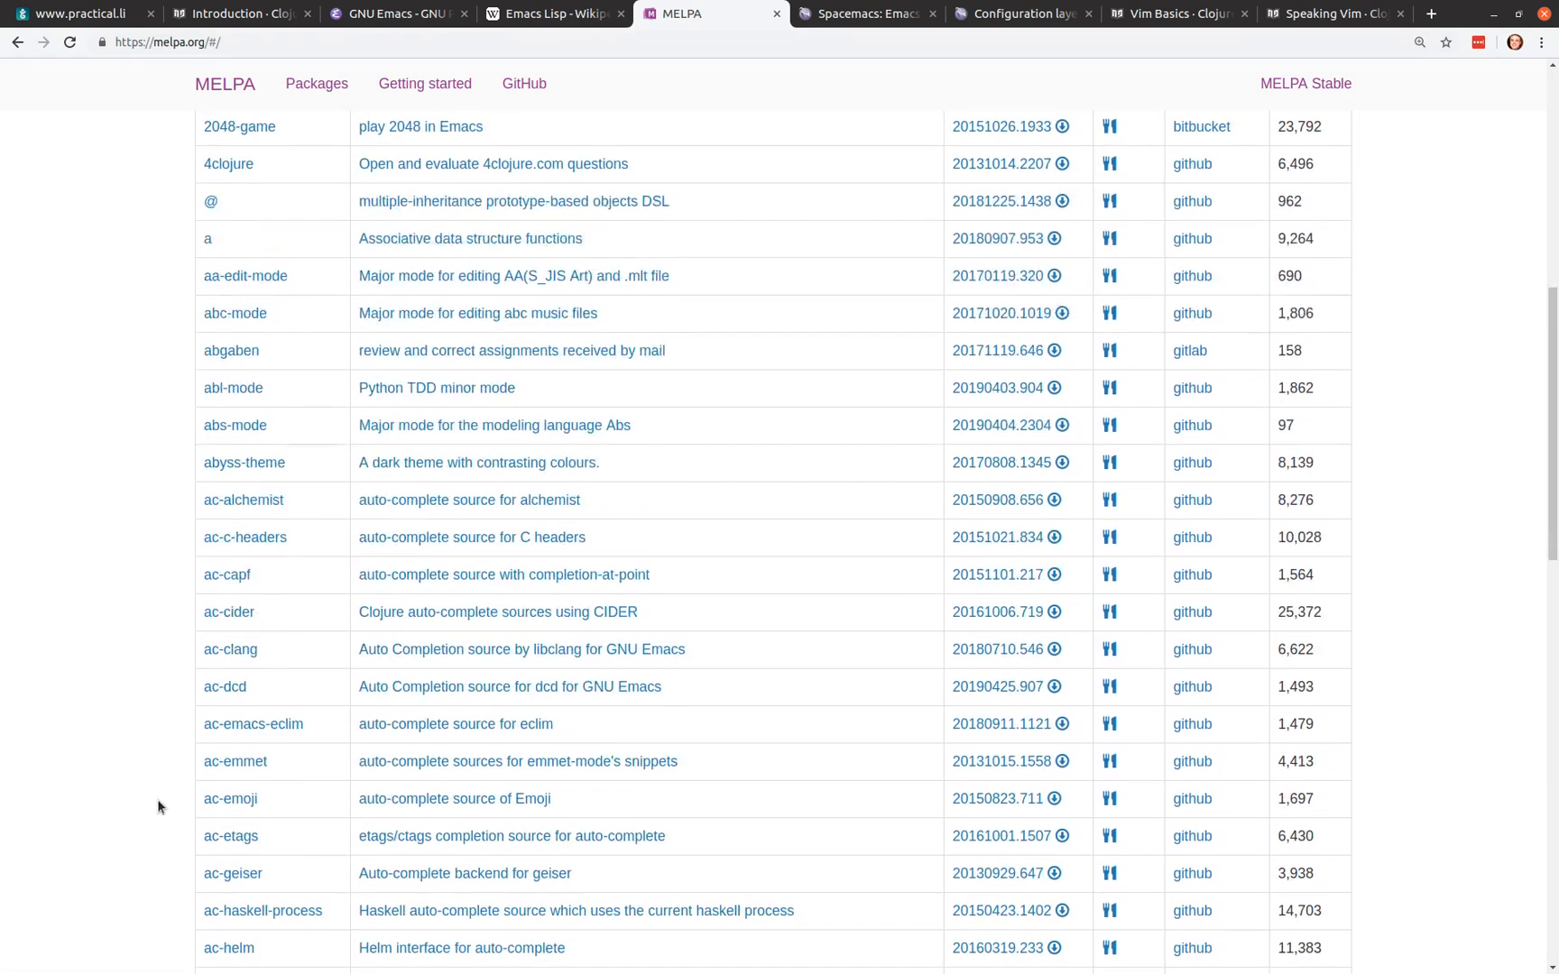
pyautogui.scroll(-3)
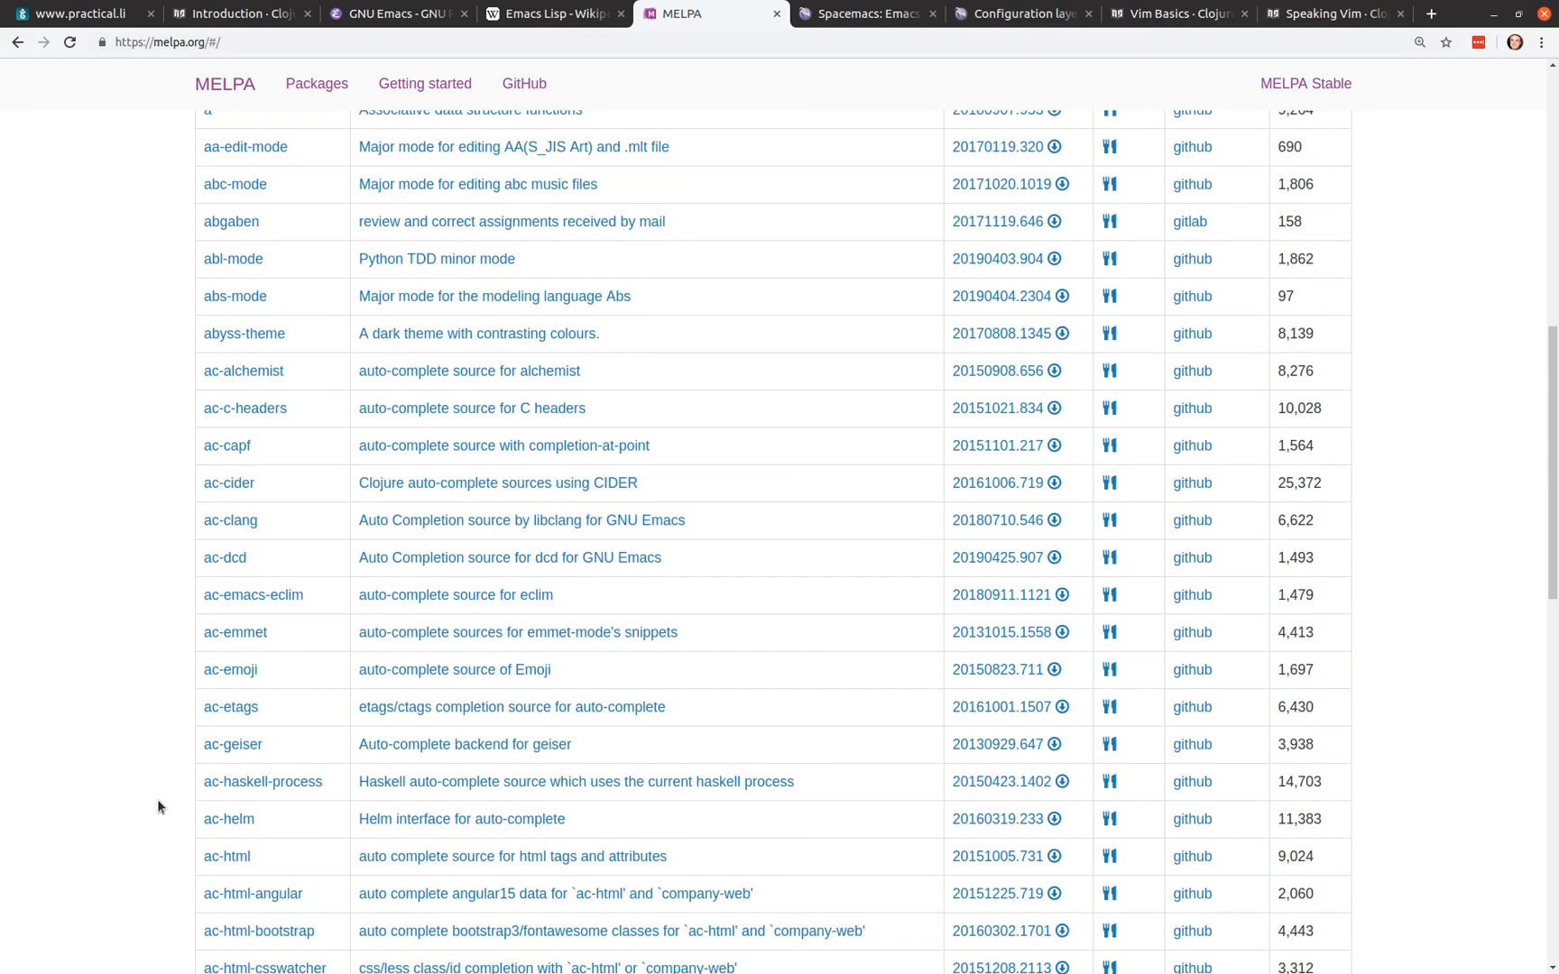
pyautogui.scroll(-3)
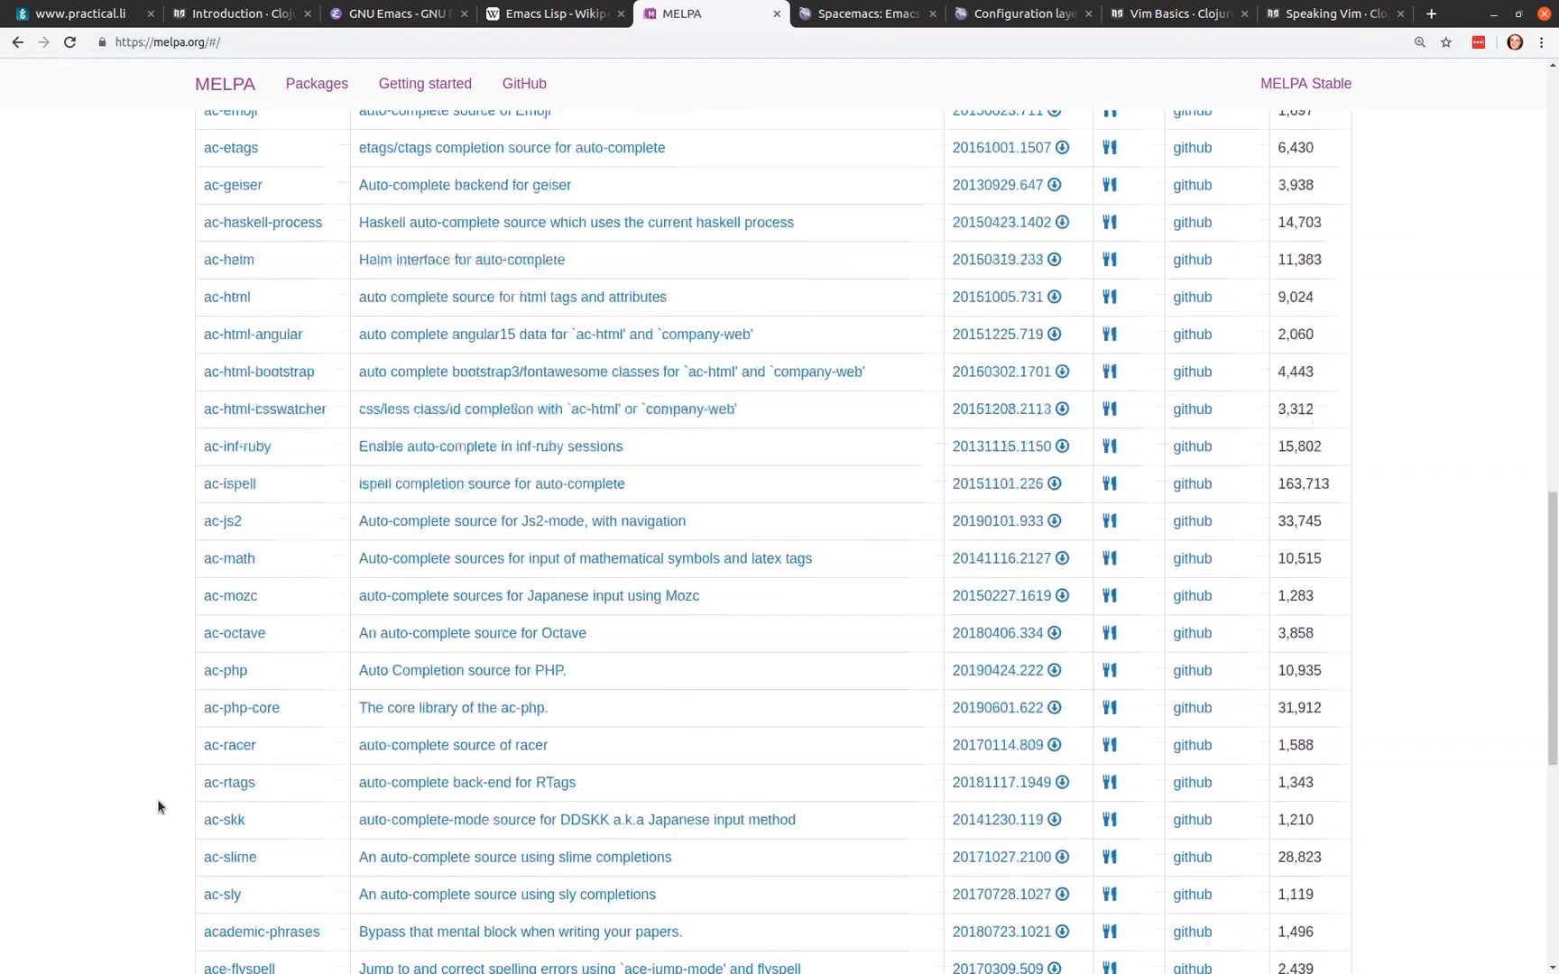
pyautogui.scroll(-3)
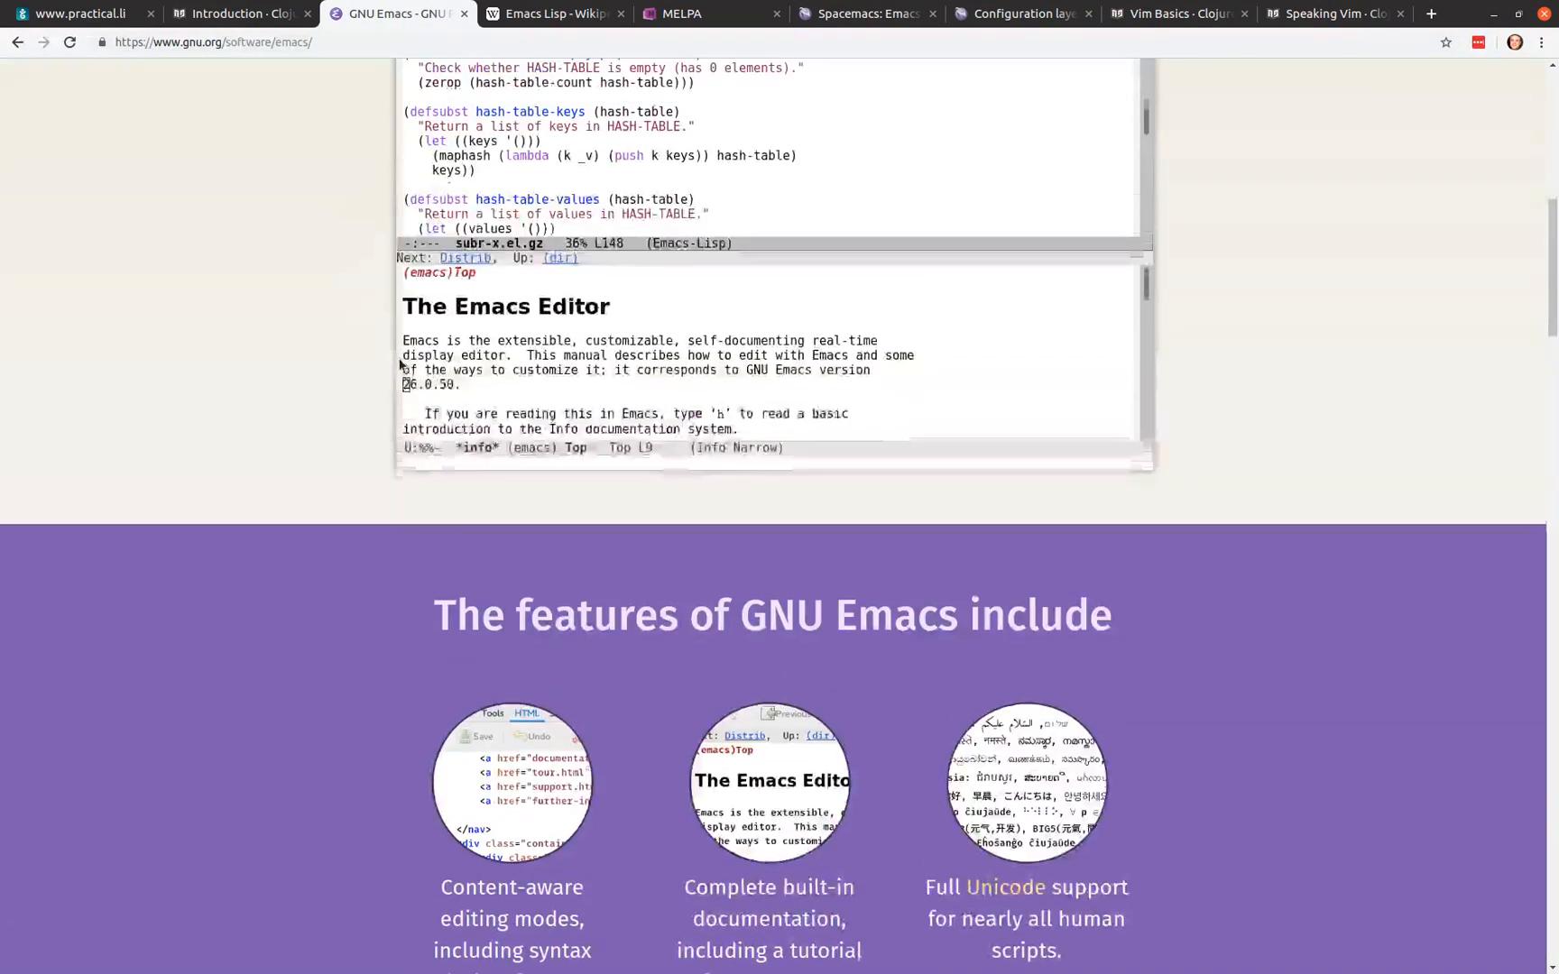
# Step: Scroll back to the top of the GNU Emacs homepage showing the 'Emacs 26.2 is out' banner
pyautogui.scroll(3)
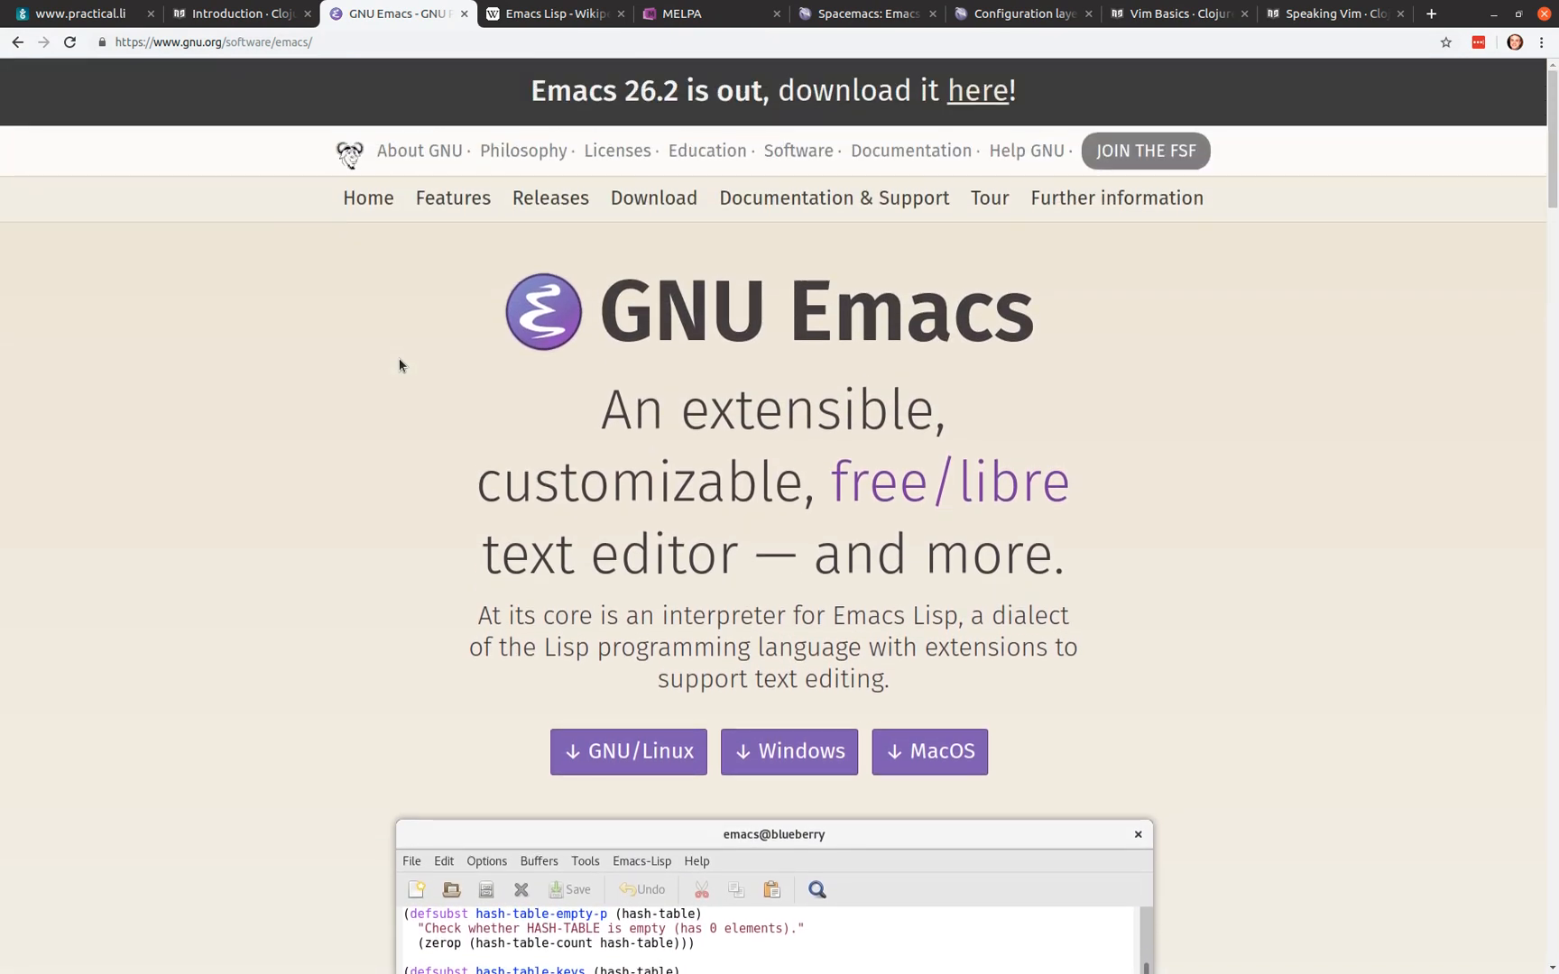
pyautogui.moveTo(263, 534)
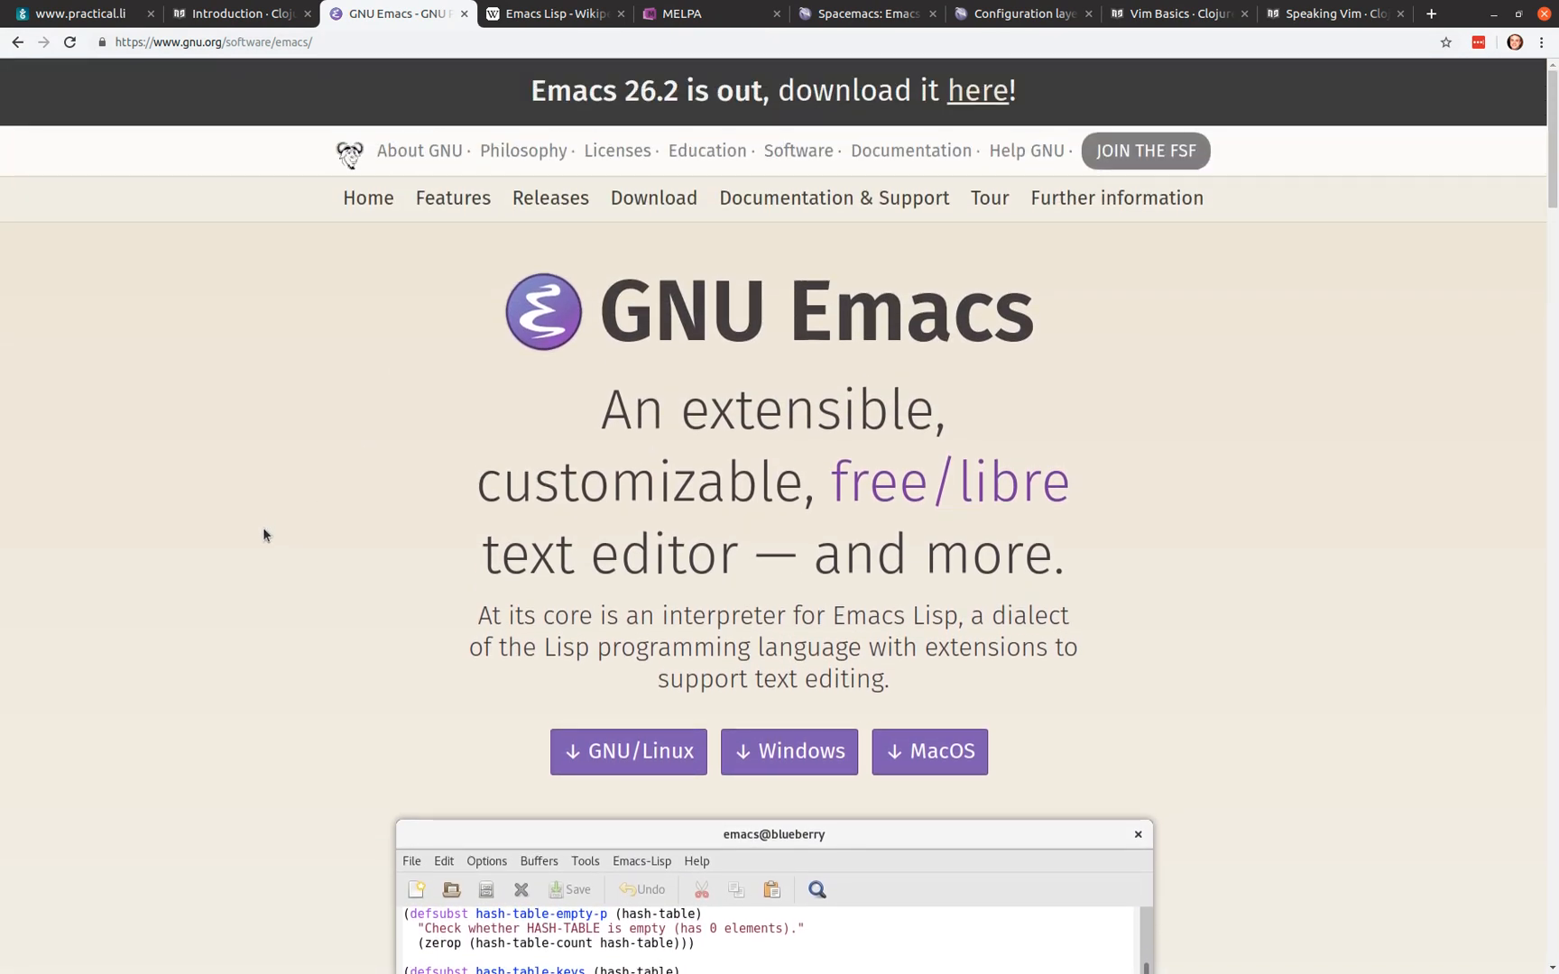
pyautogui.moveTo(288, 559)
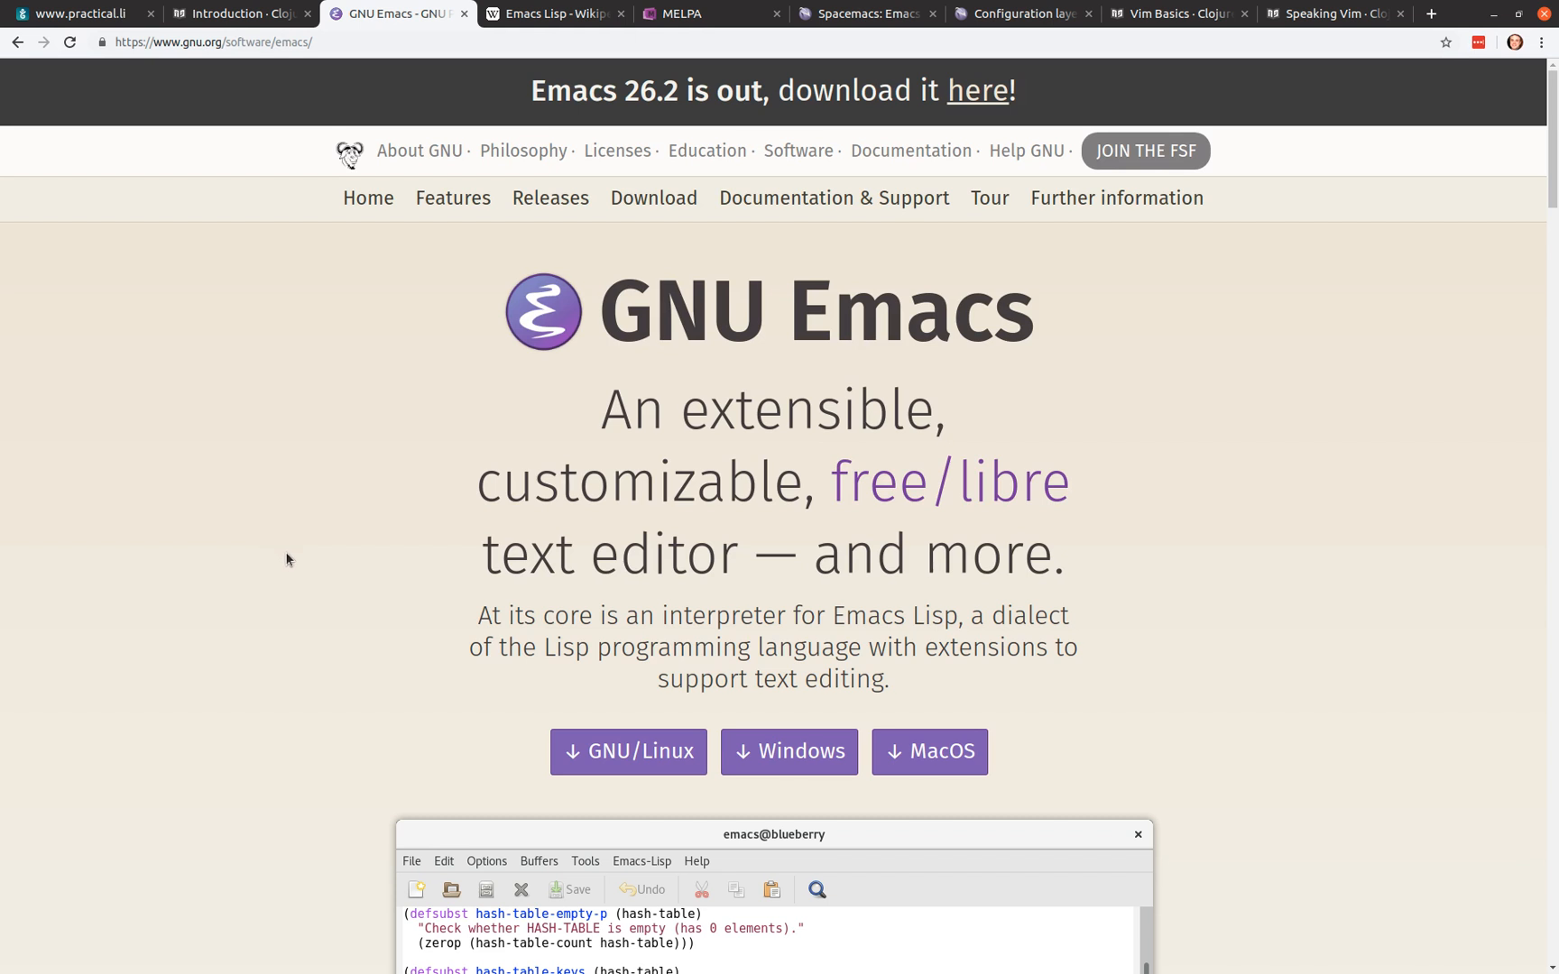
pyautogui.moveTo(289, 587)
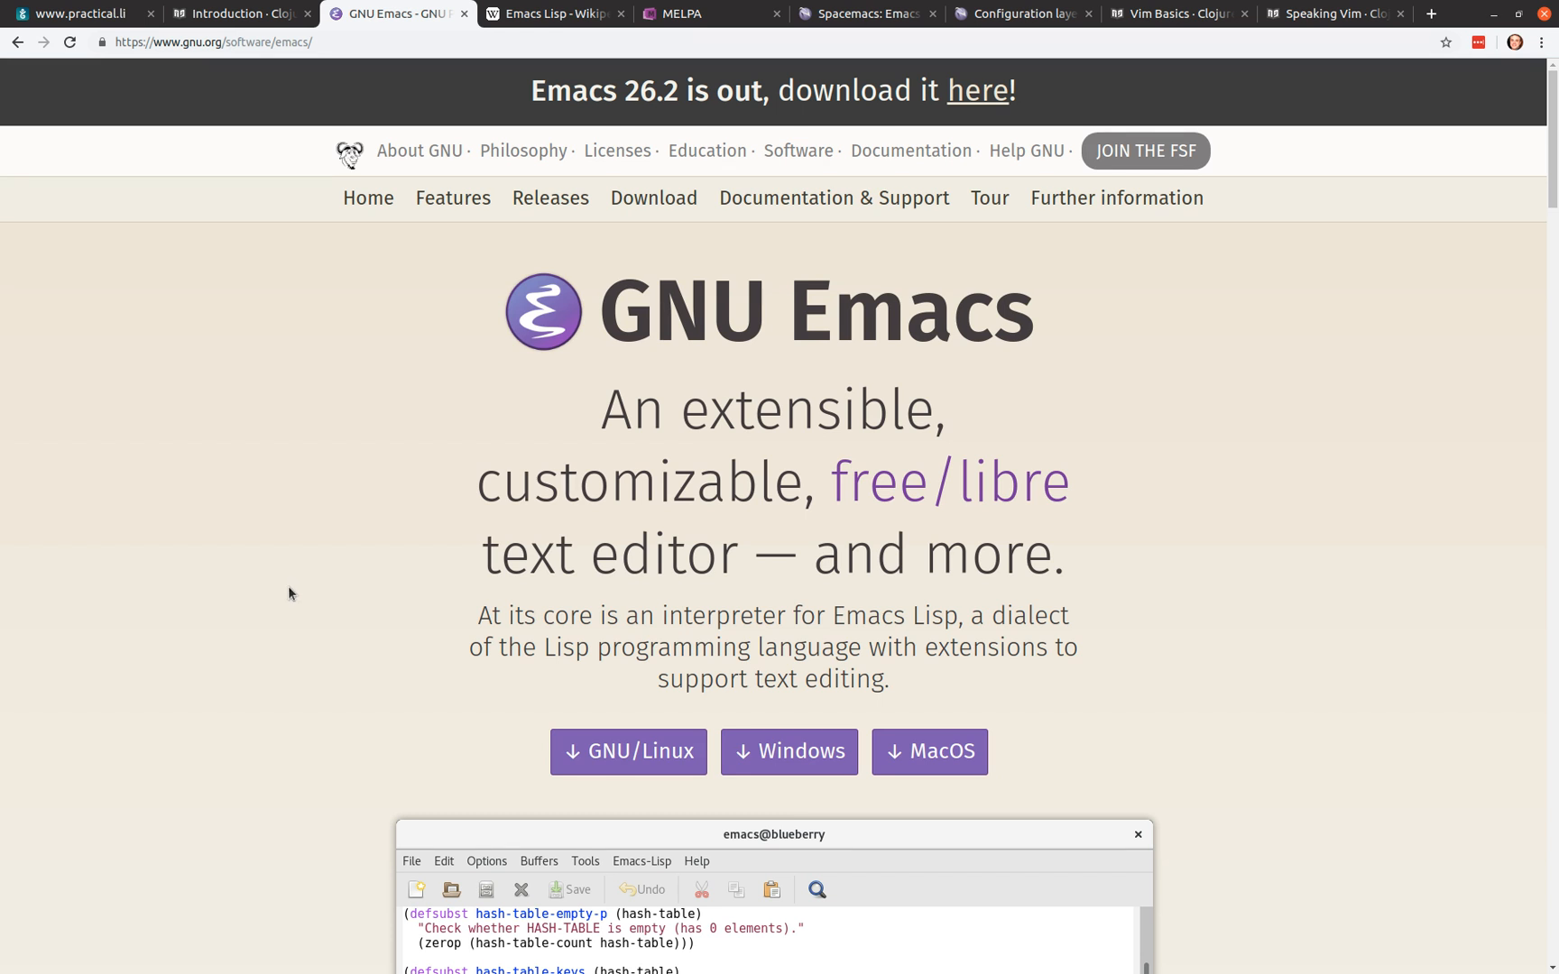
pyautogui.moveTo(307, 527)
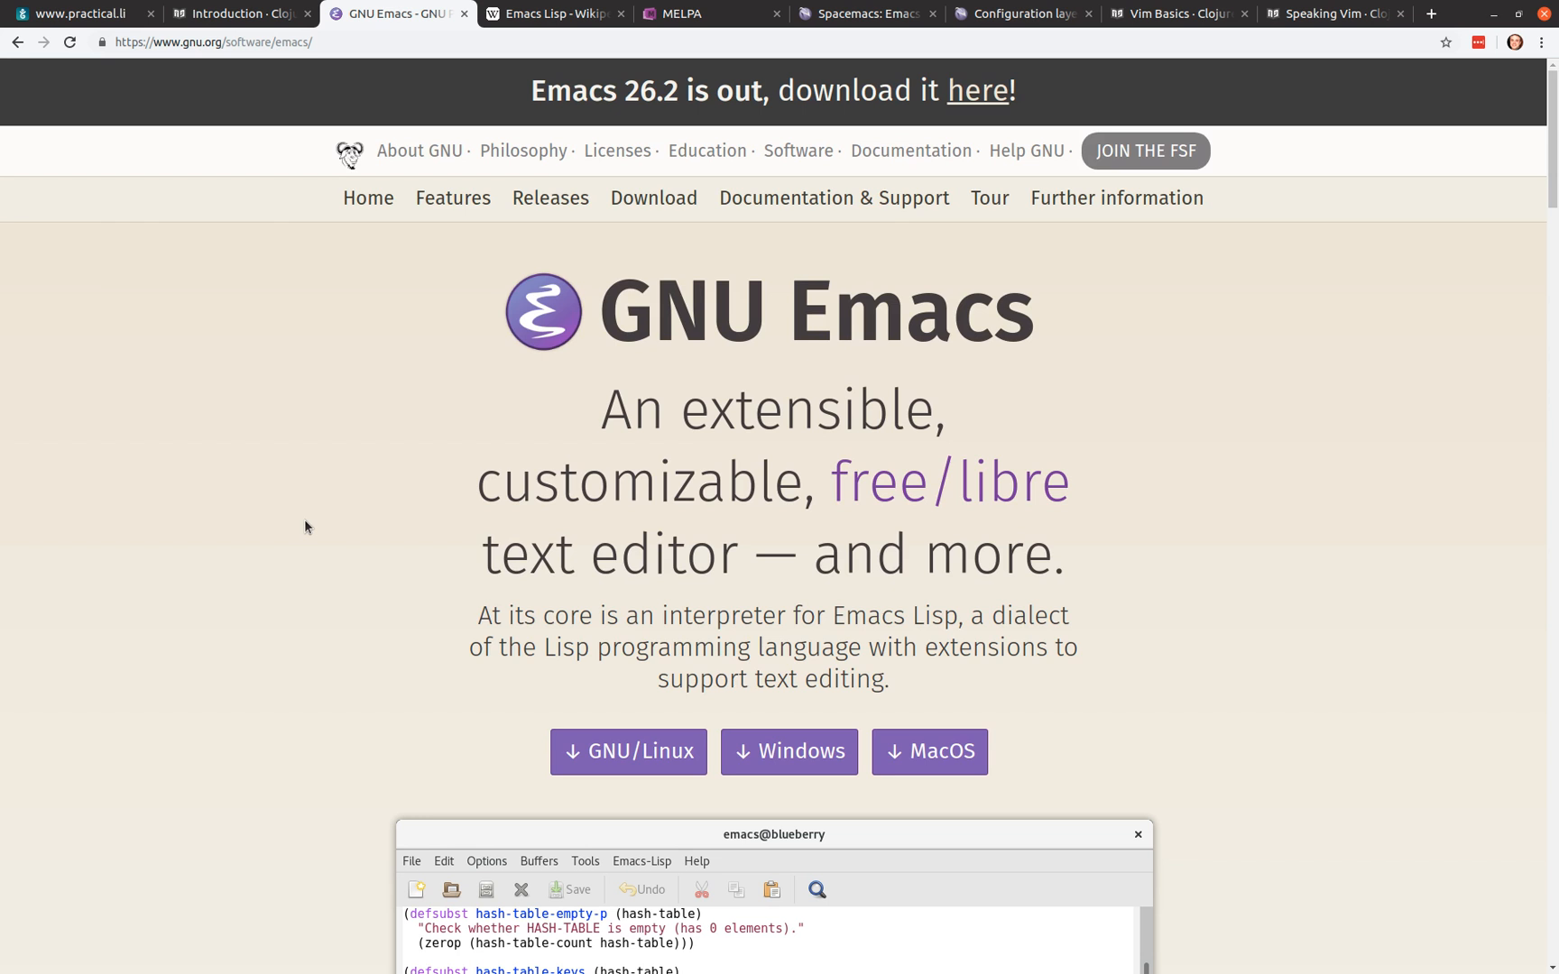
pyautogui.moveTo(605, 435)
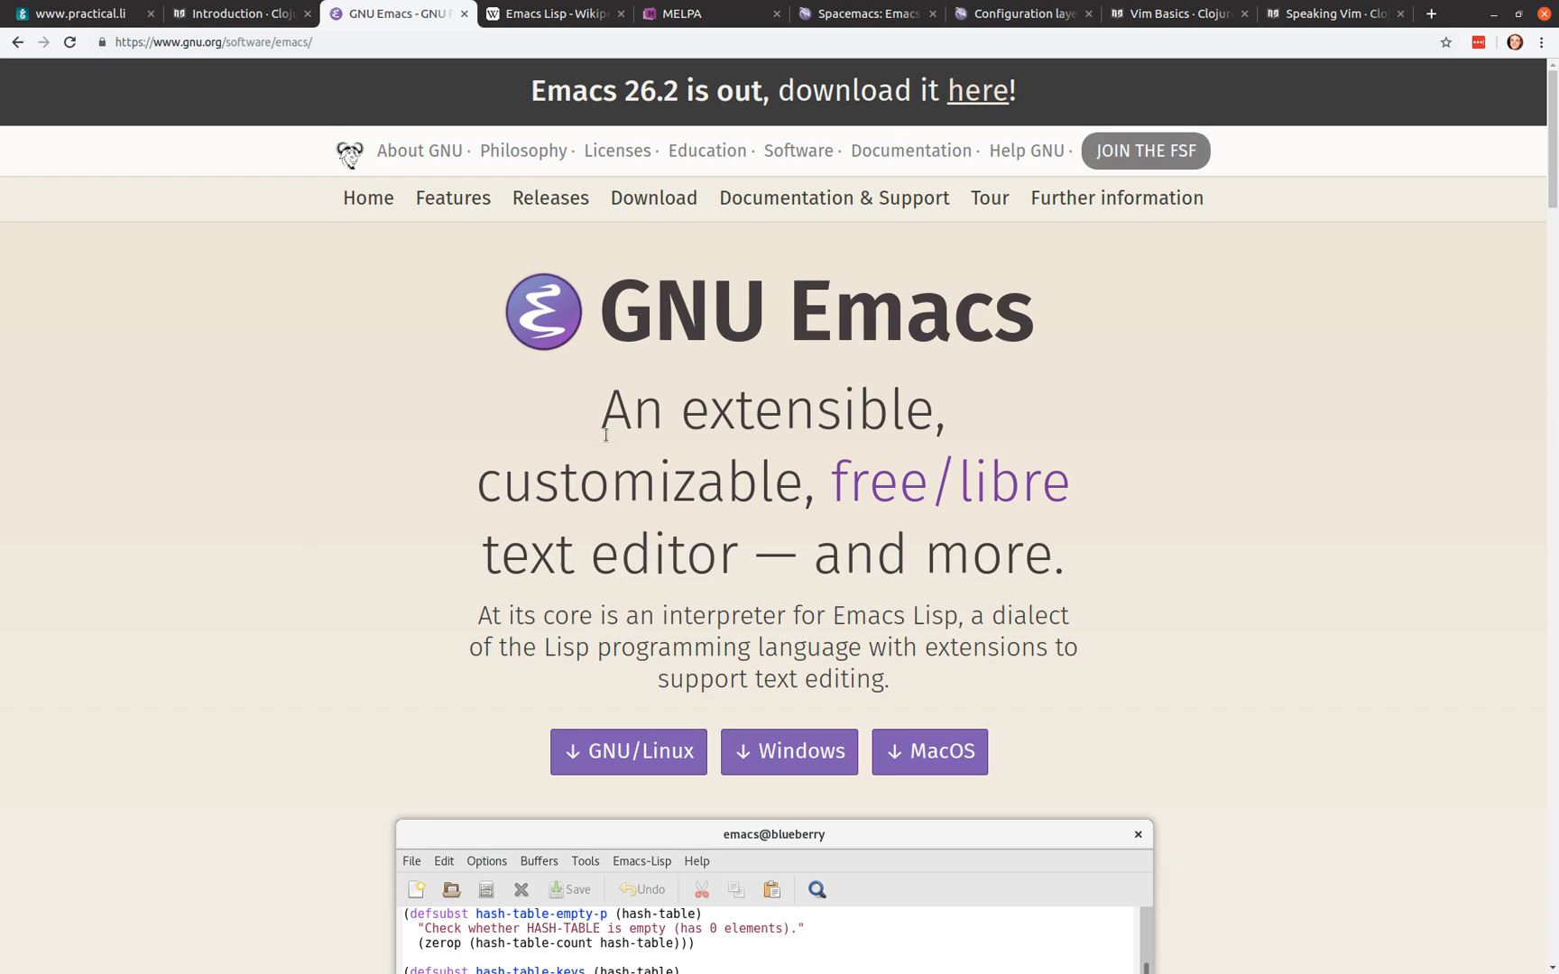
pyautogui.moveTo(734, 263)
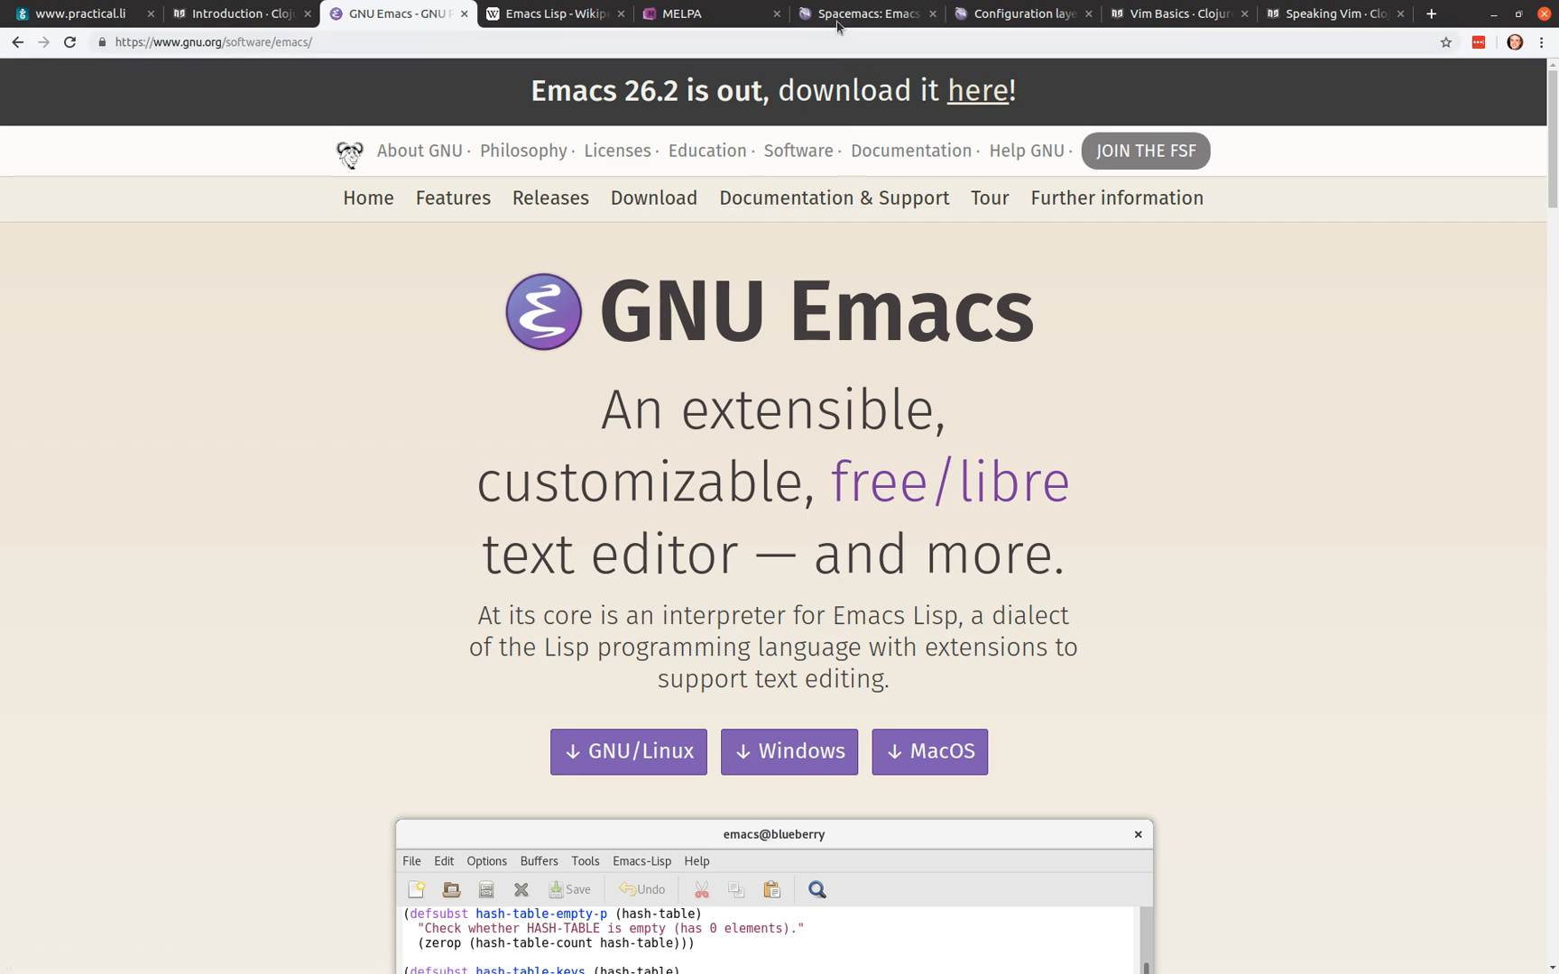
pyautogui.moveTo(864, 15)
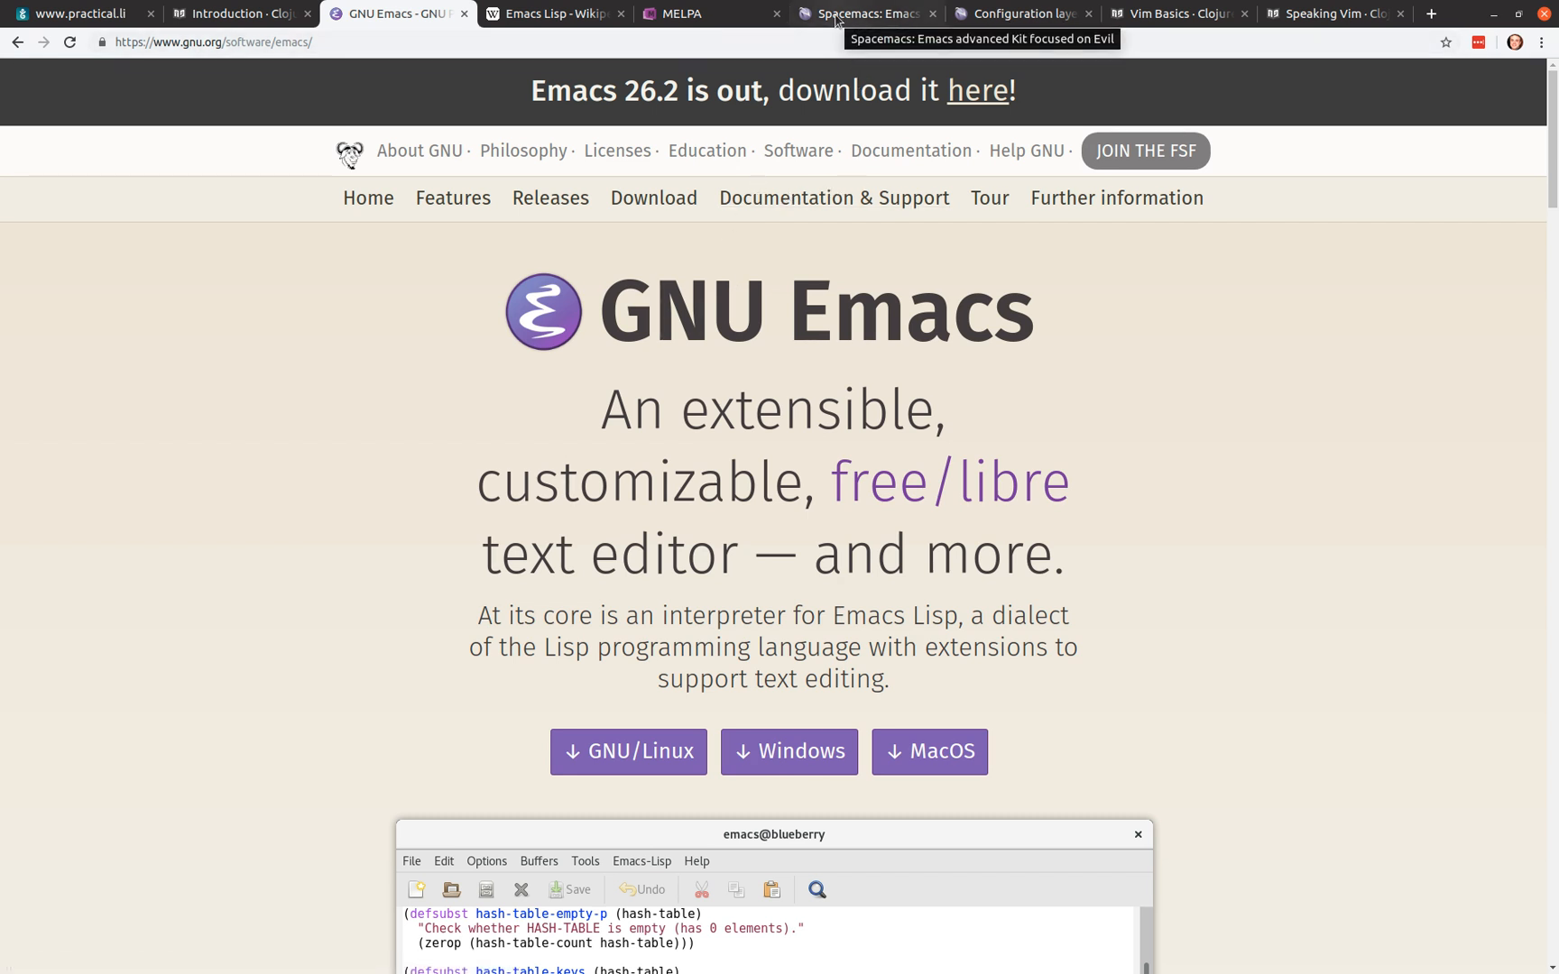
# Step: Show the top of the spacemacs.org homepage with its download and install options
pyautogui.click(864, 13)
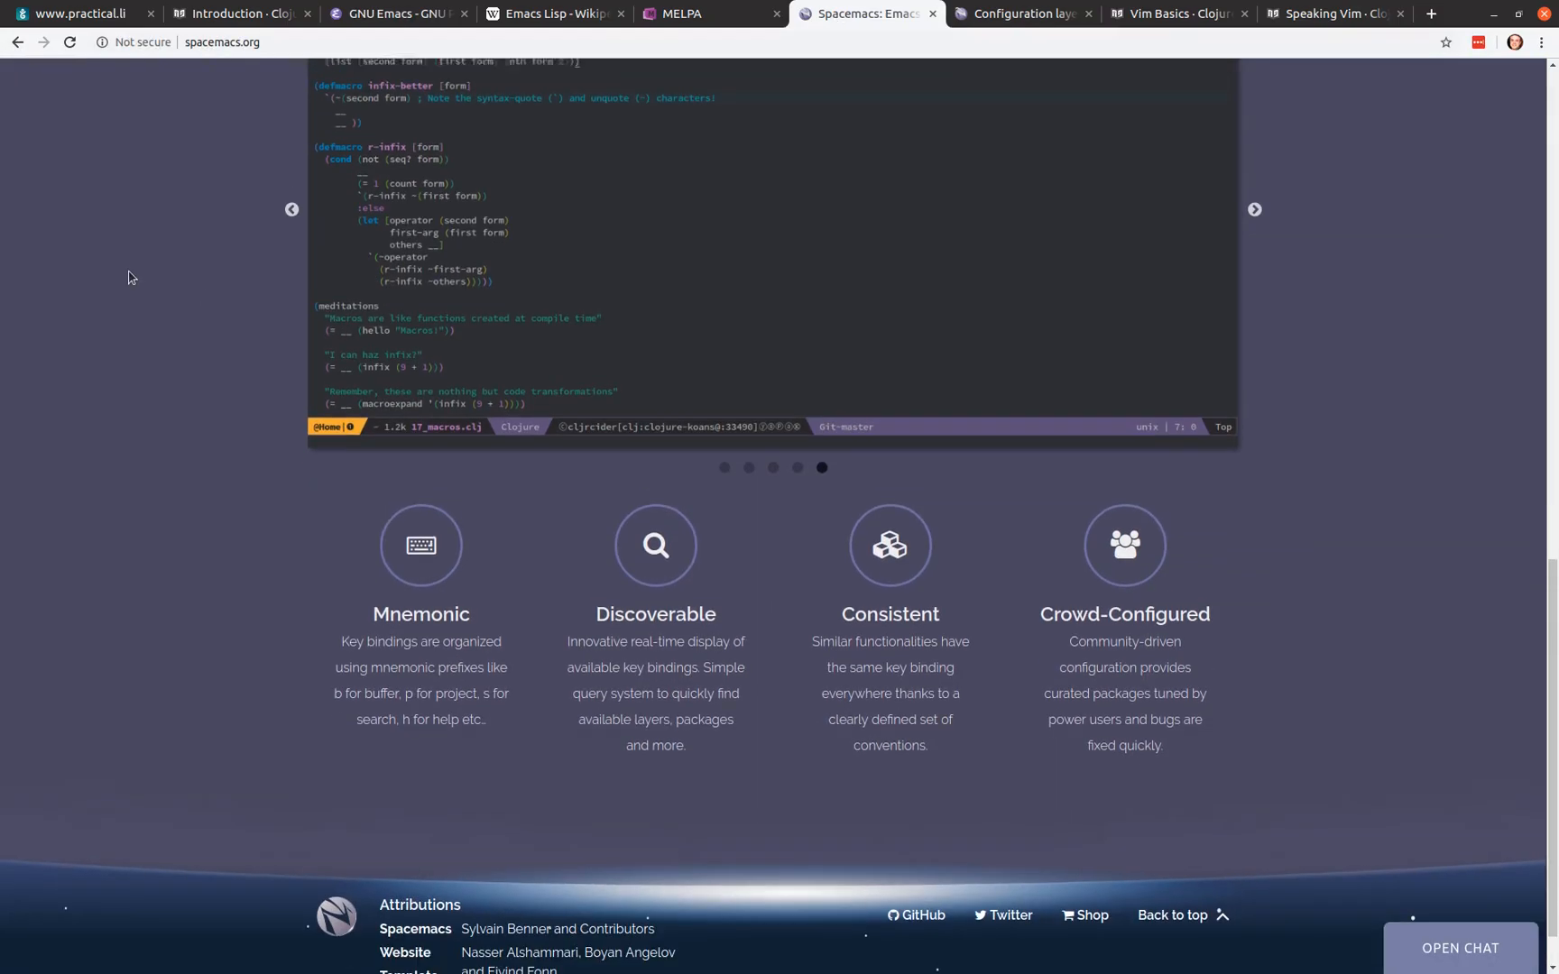
pyautogui.scroll(3)
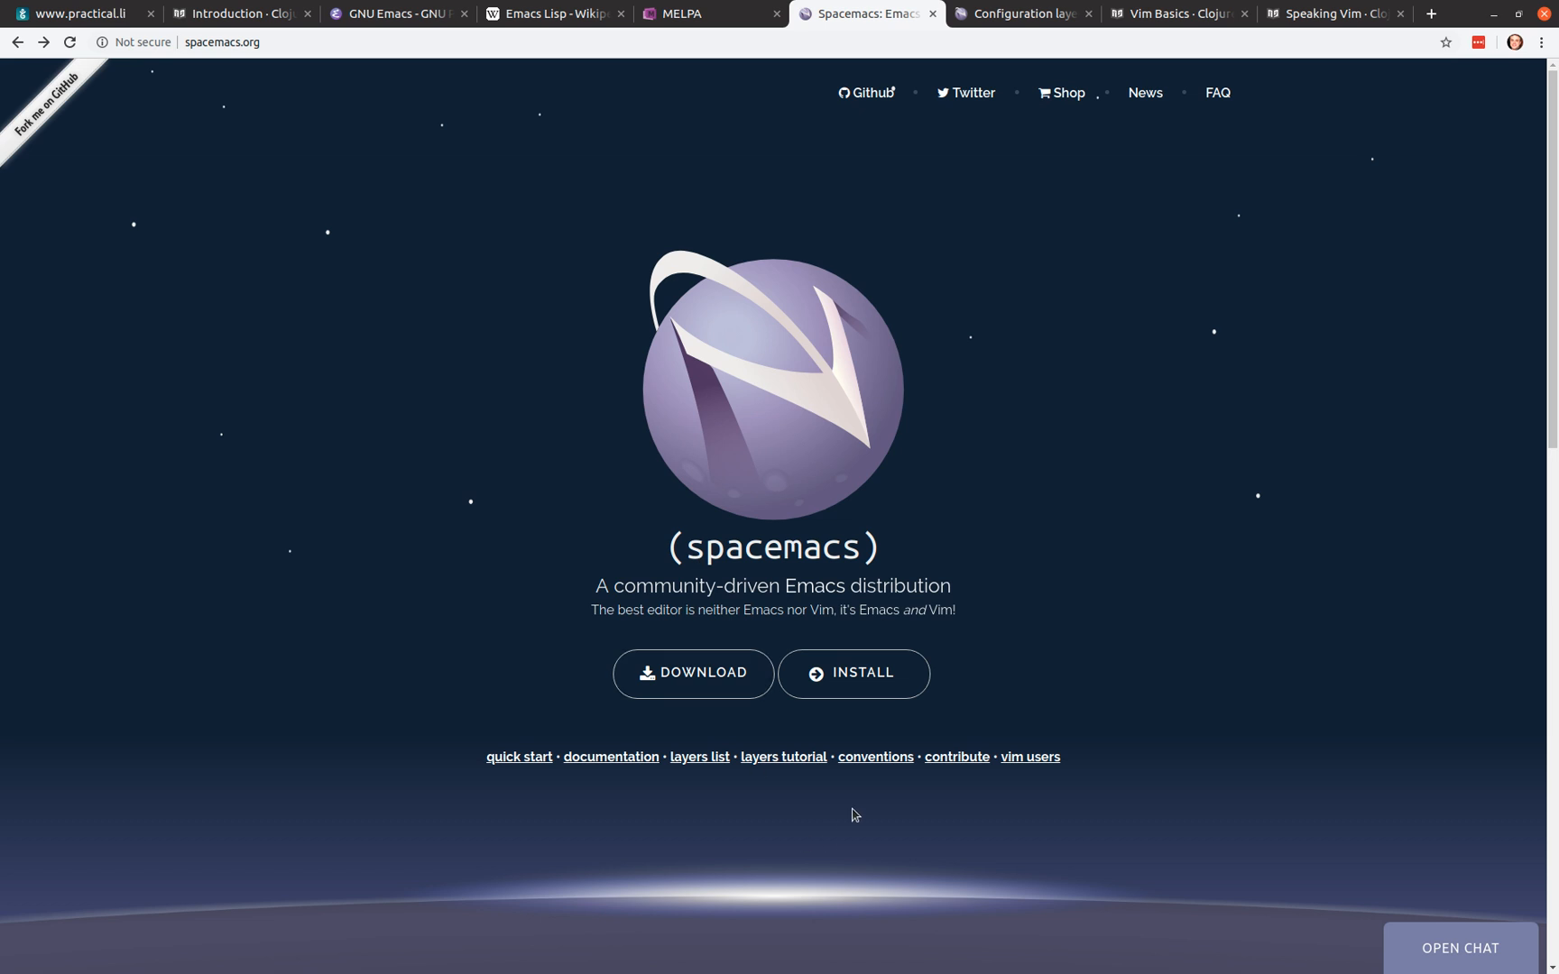
pyautogui.moveTo(527, 634)
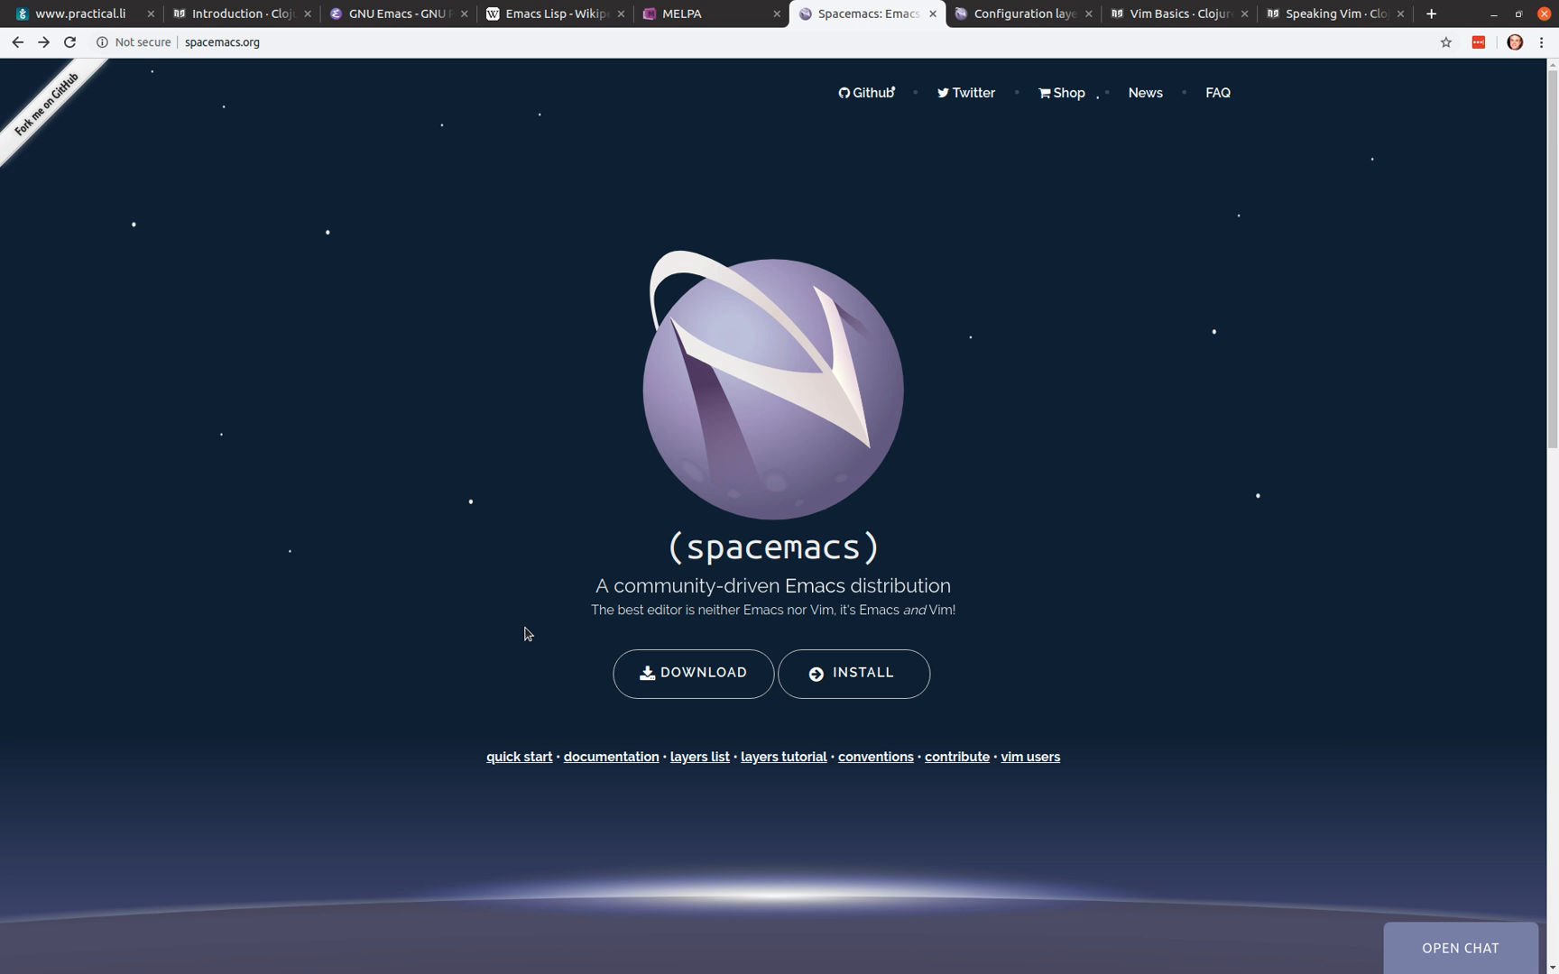
pyautogui.moveTo(529, 610)
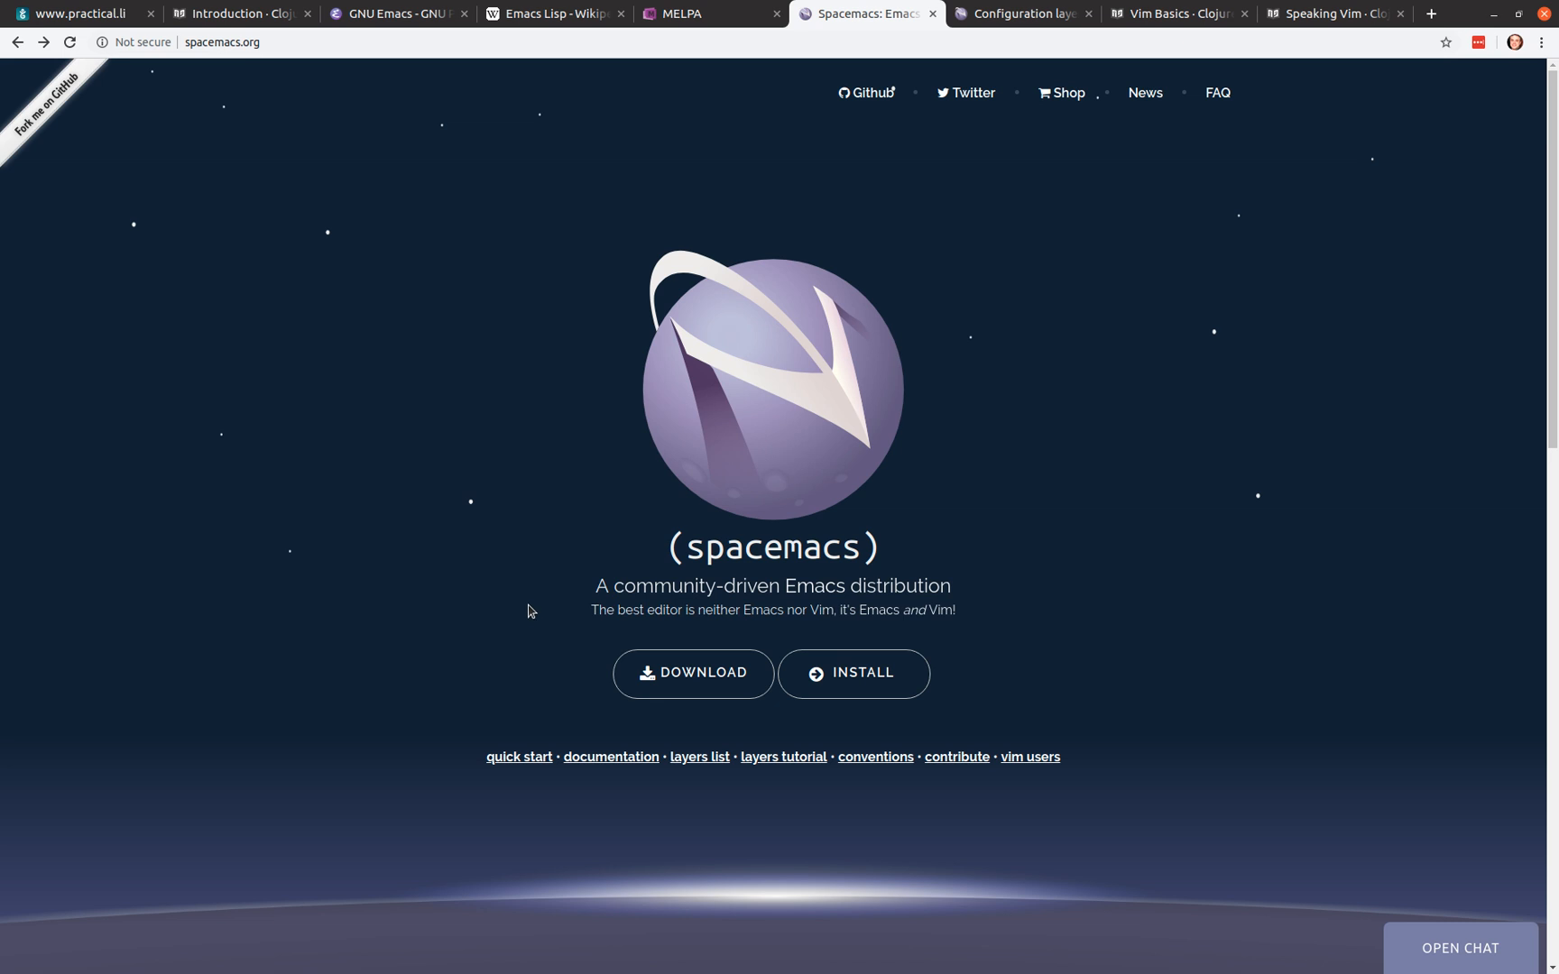
pyautogui.moveTo(895, 548)
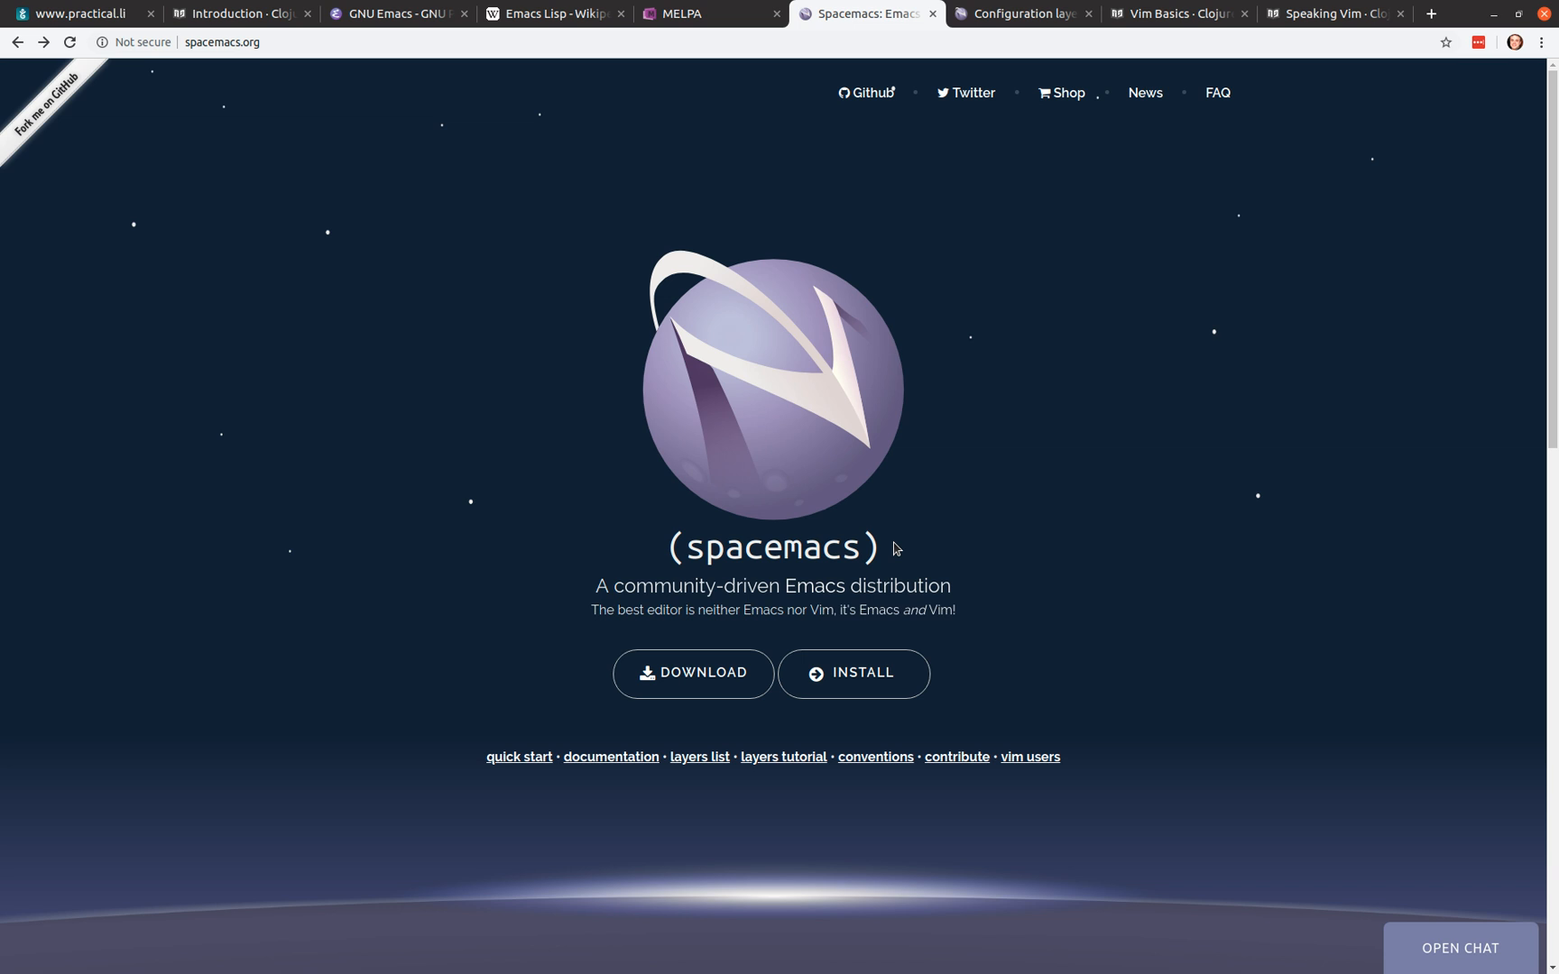
pyautogui.moveTo(1054, 500)
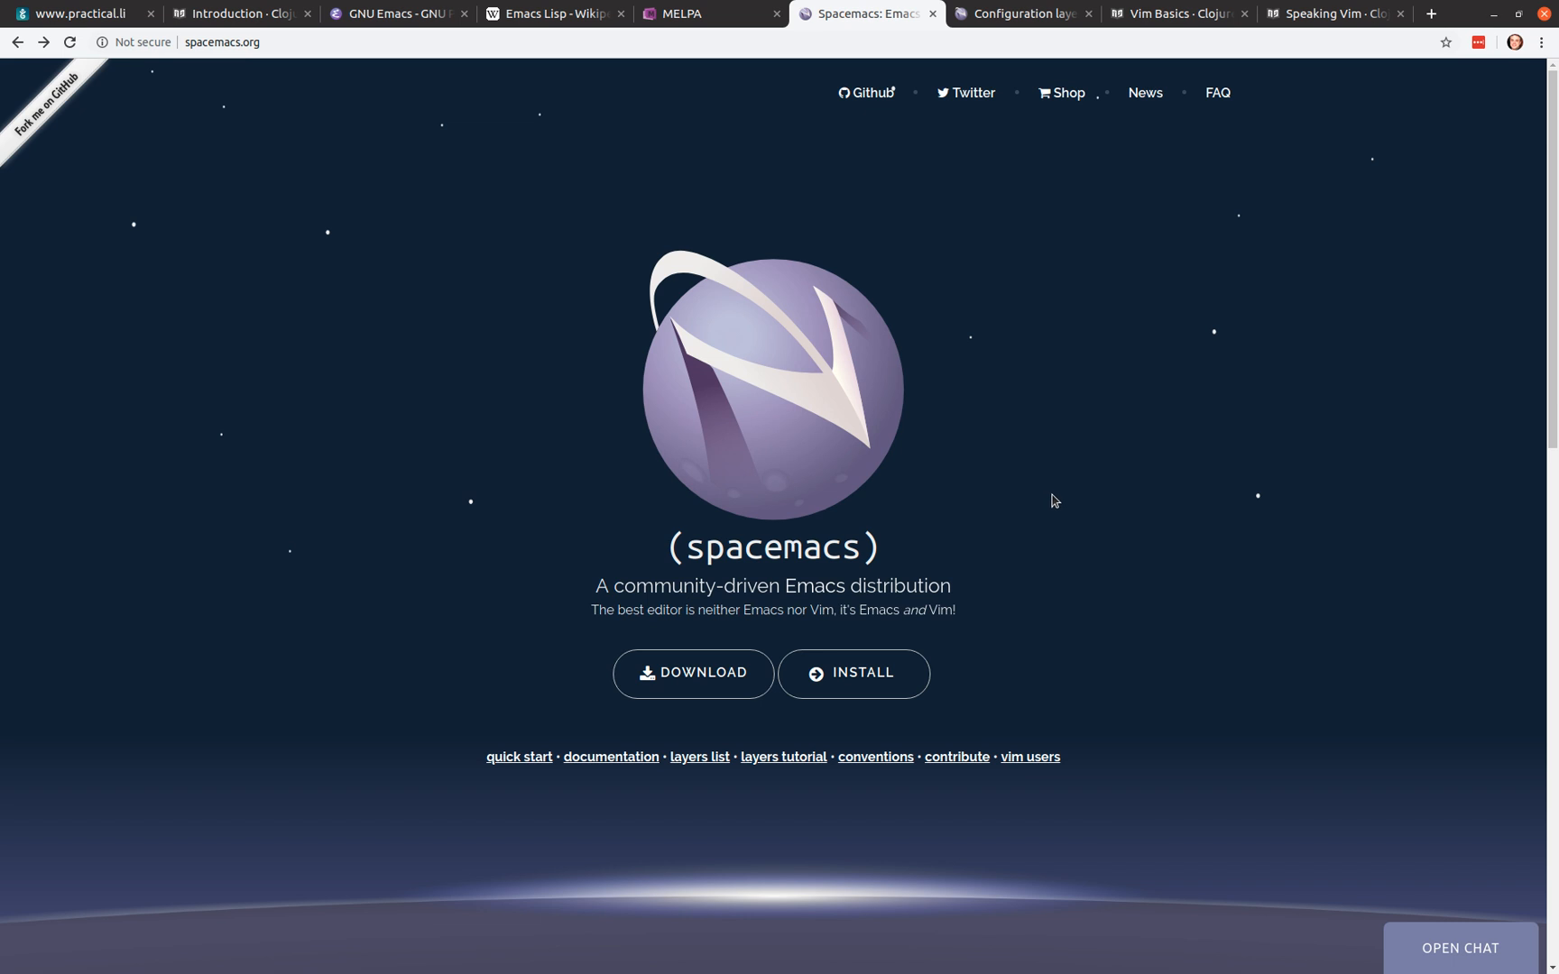
pyautogui.moveTo(1009, 577)
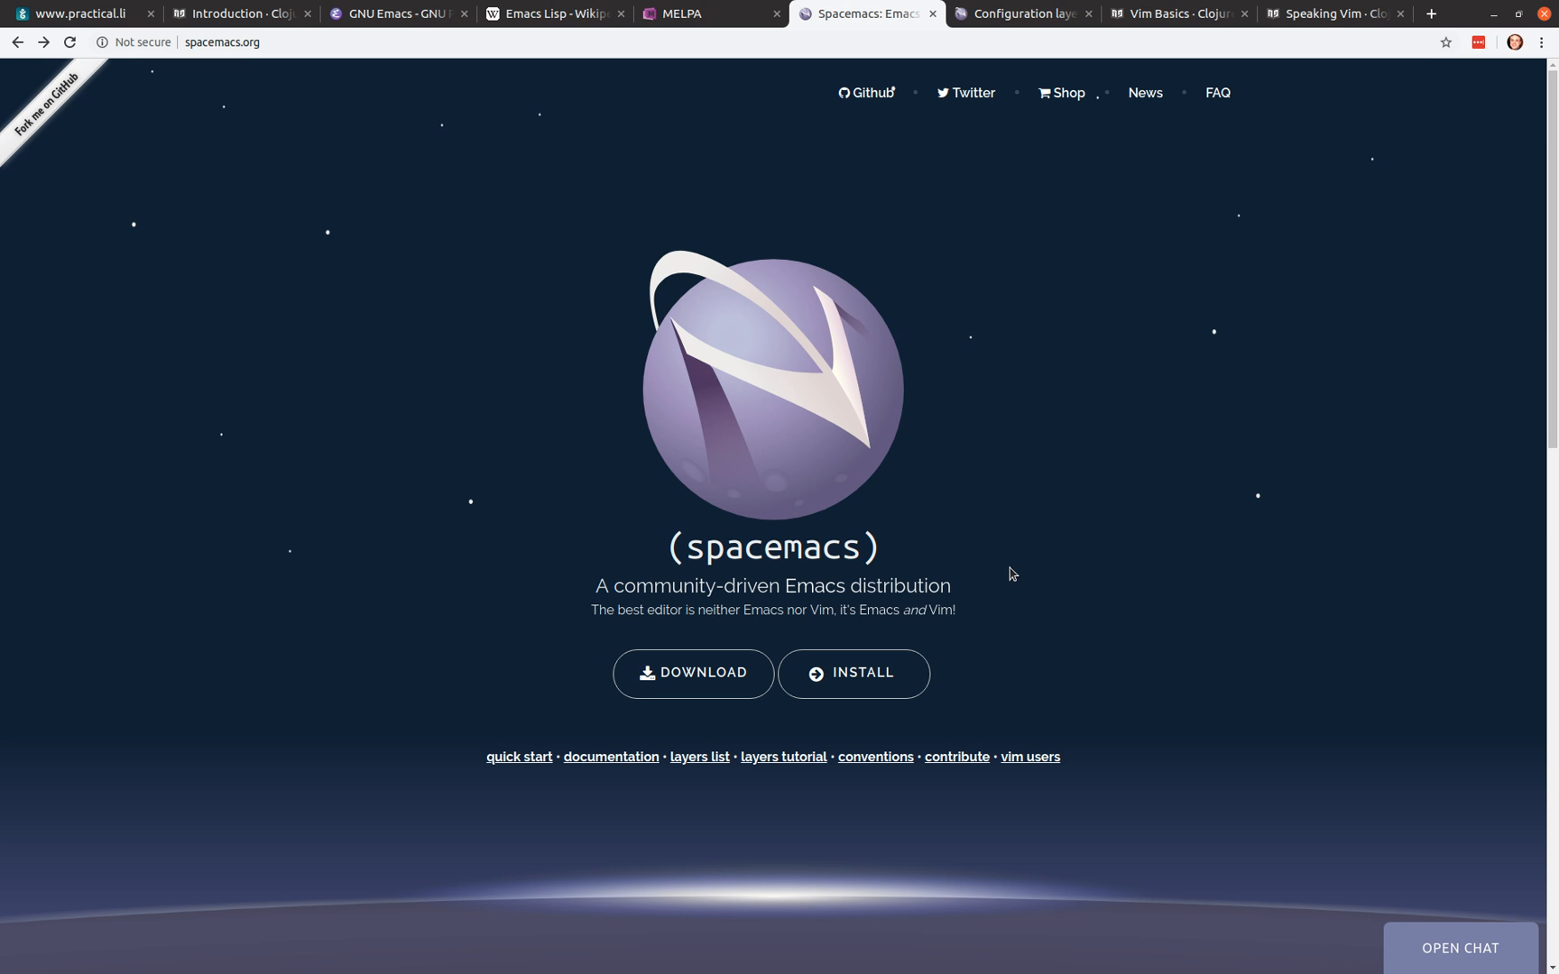
pyautogui.moveTo(998, 546)
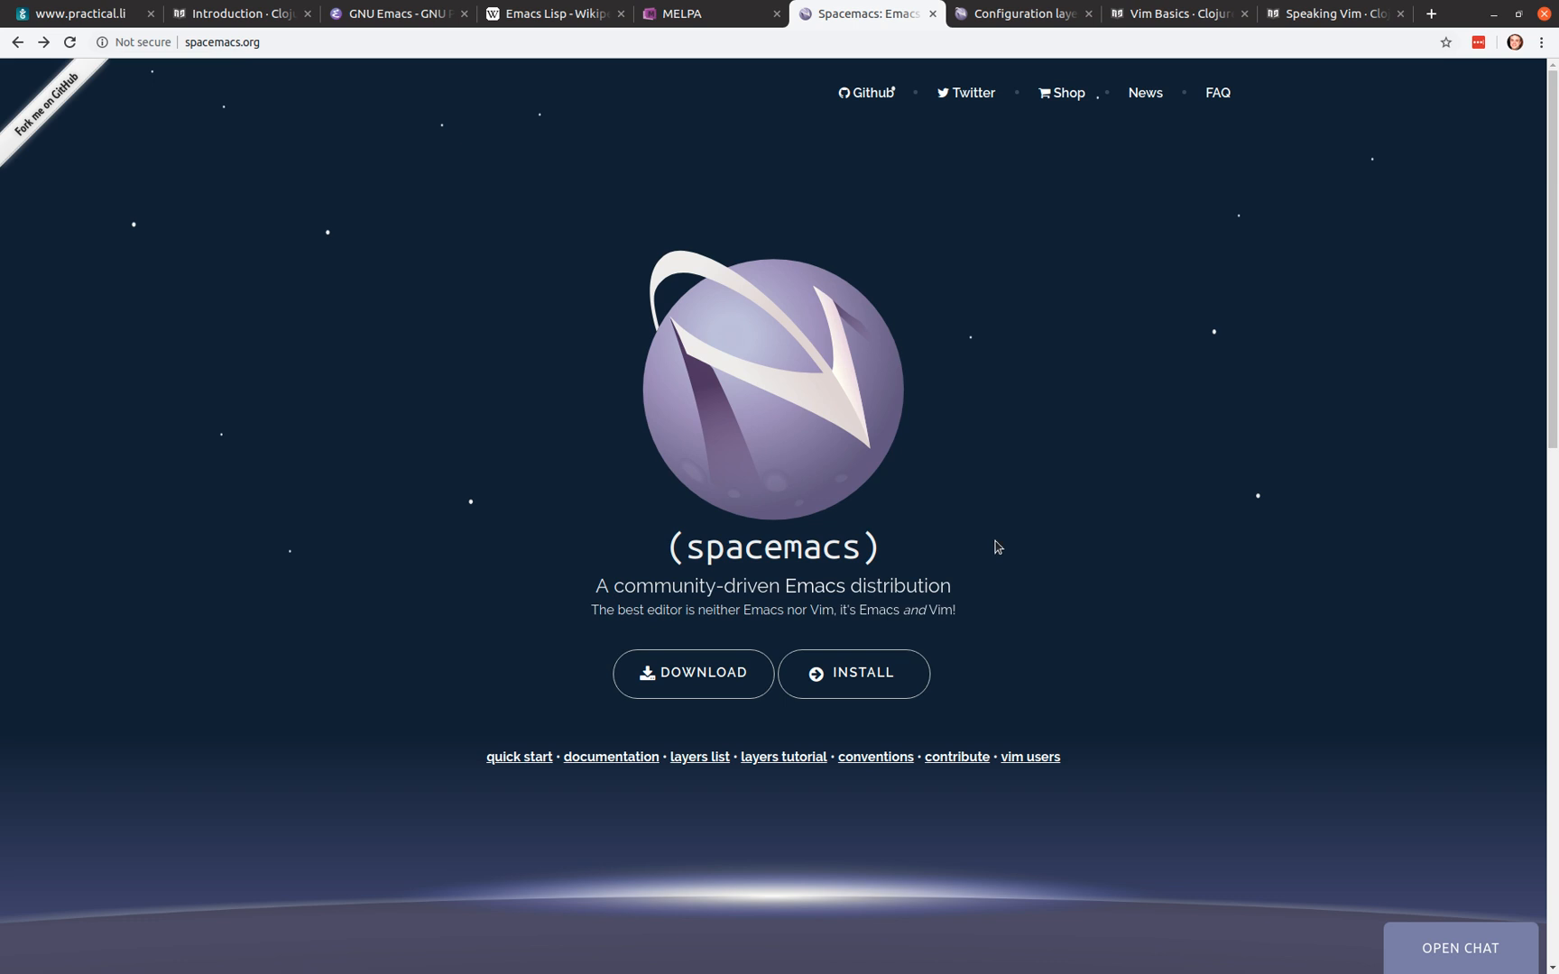
pyautogui.scroll(-3)
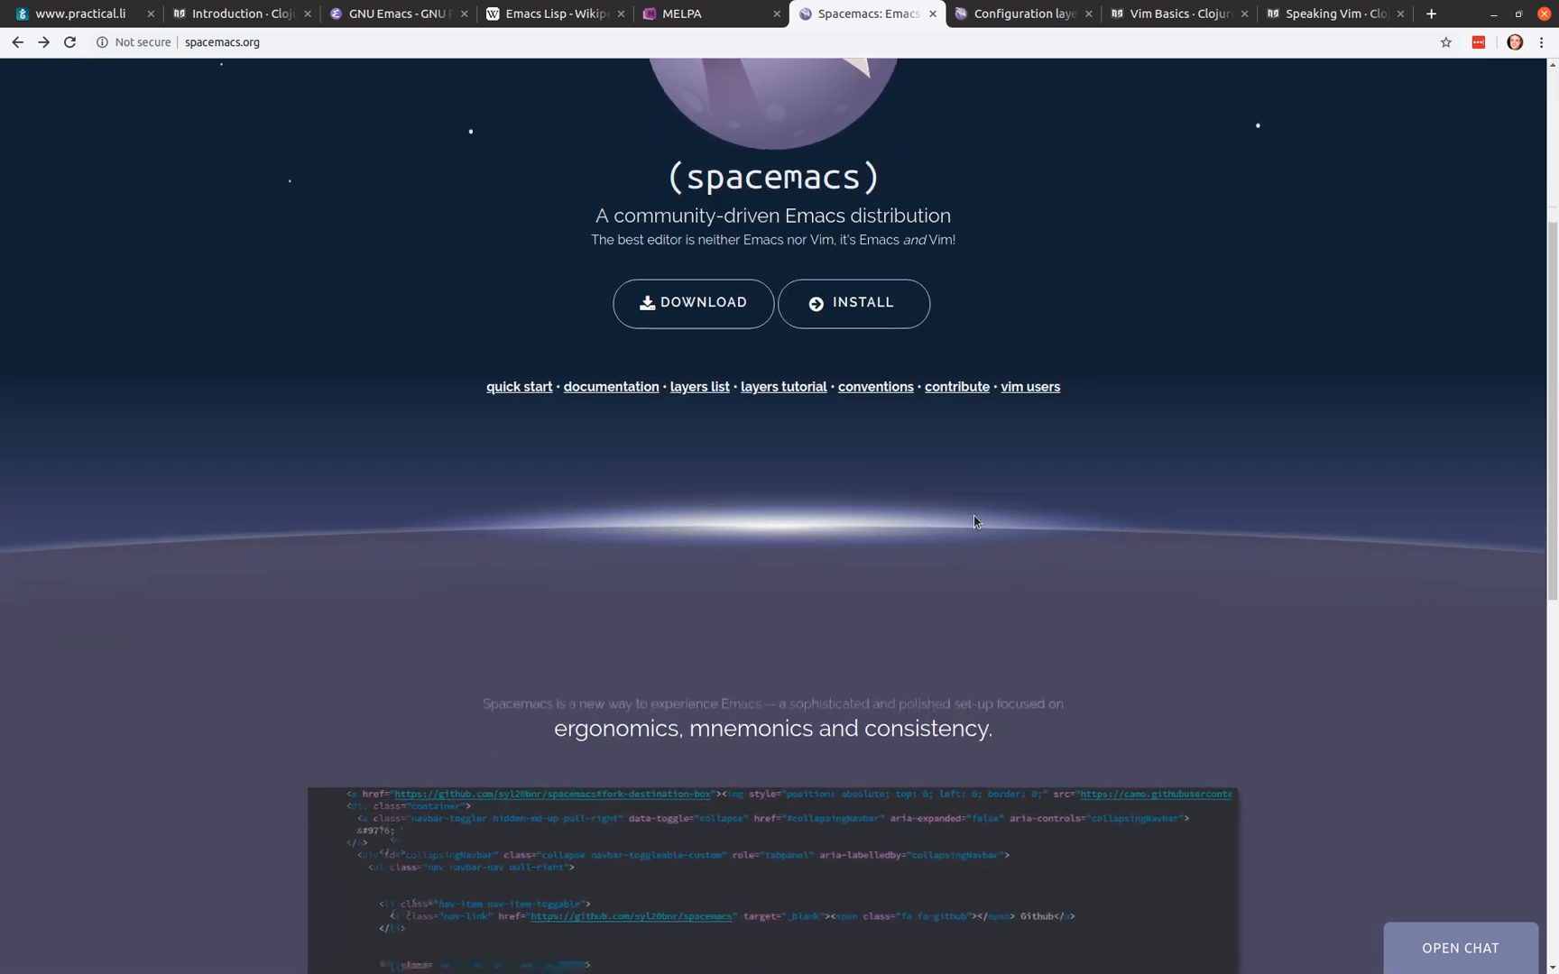
pyautogui.scroll(-3)
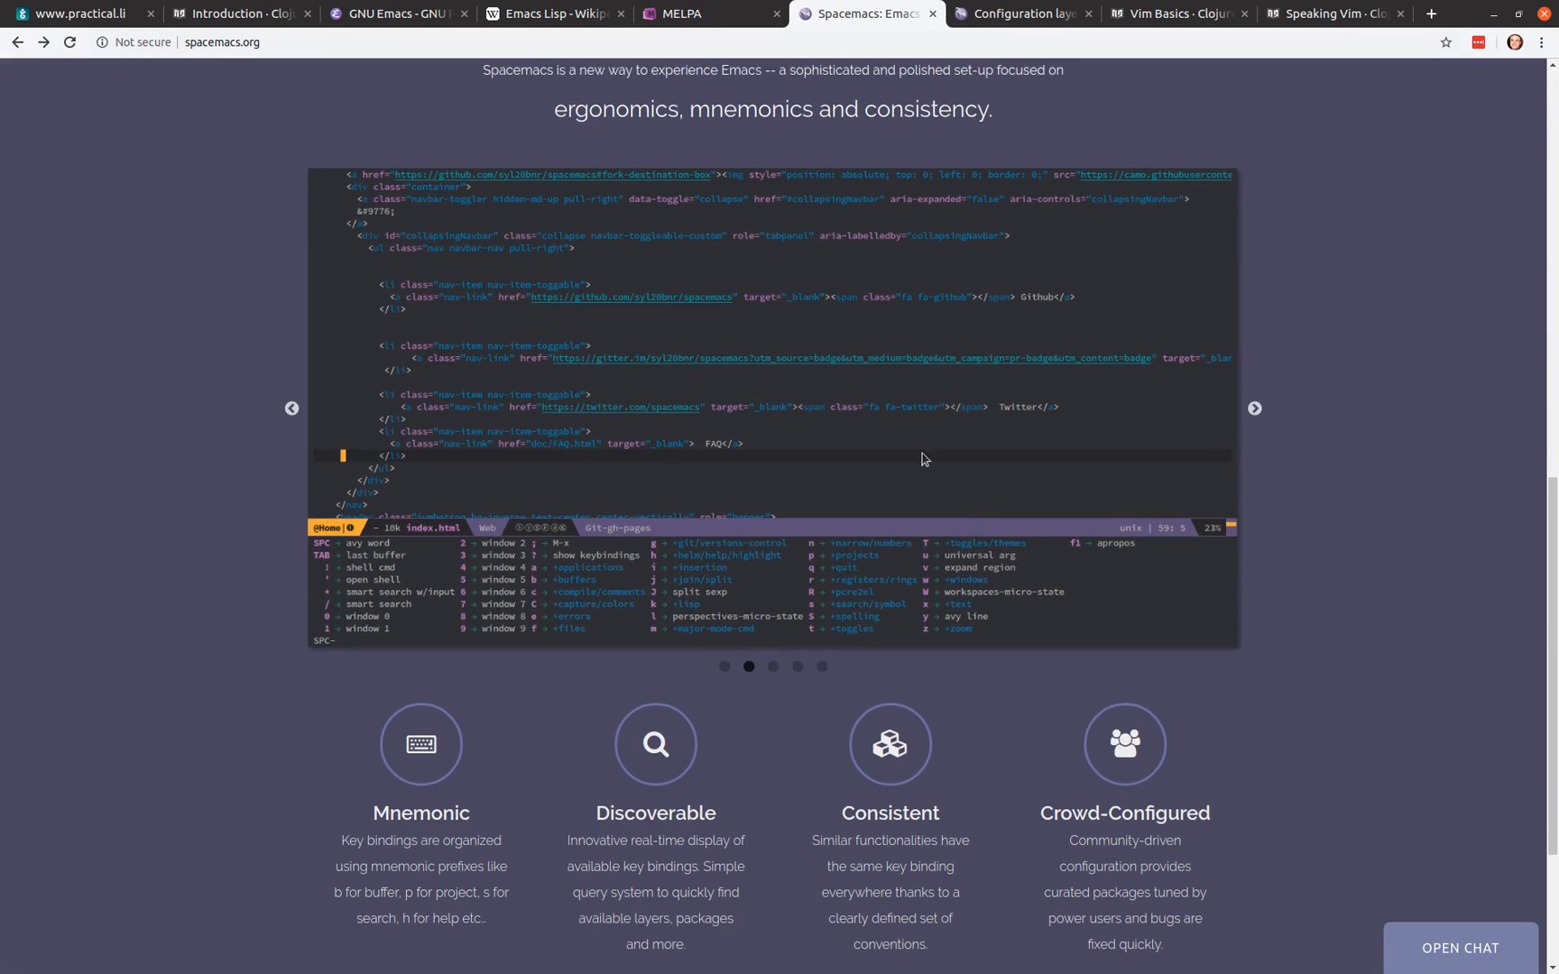
pyautogui.moveTo(617, 128)
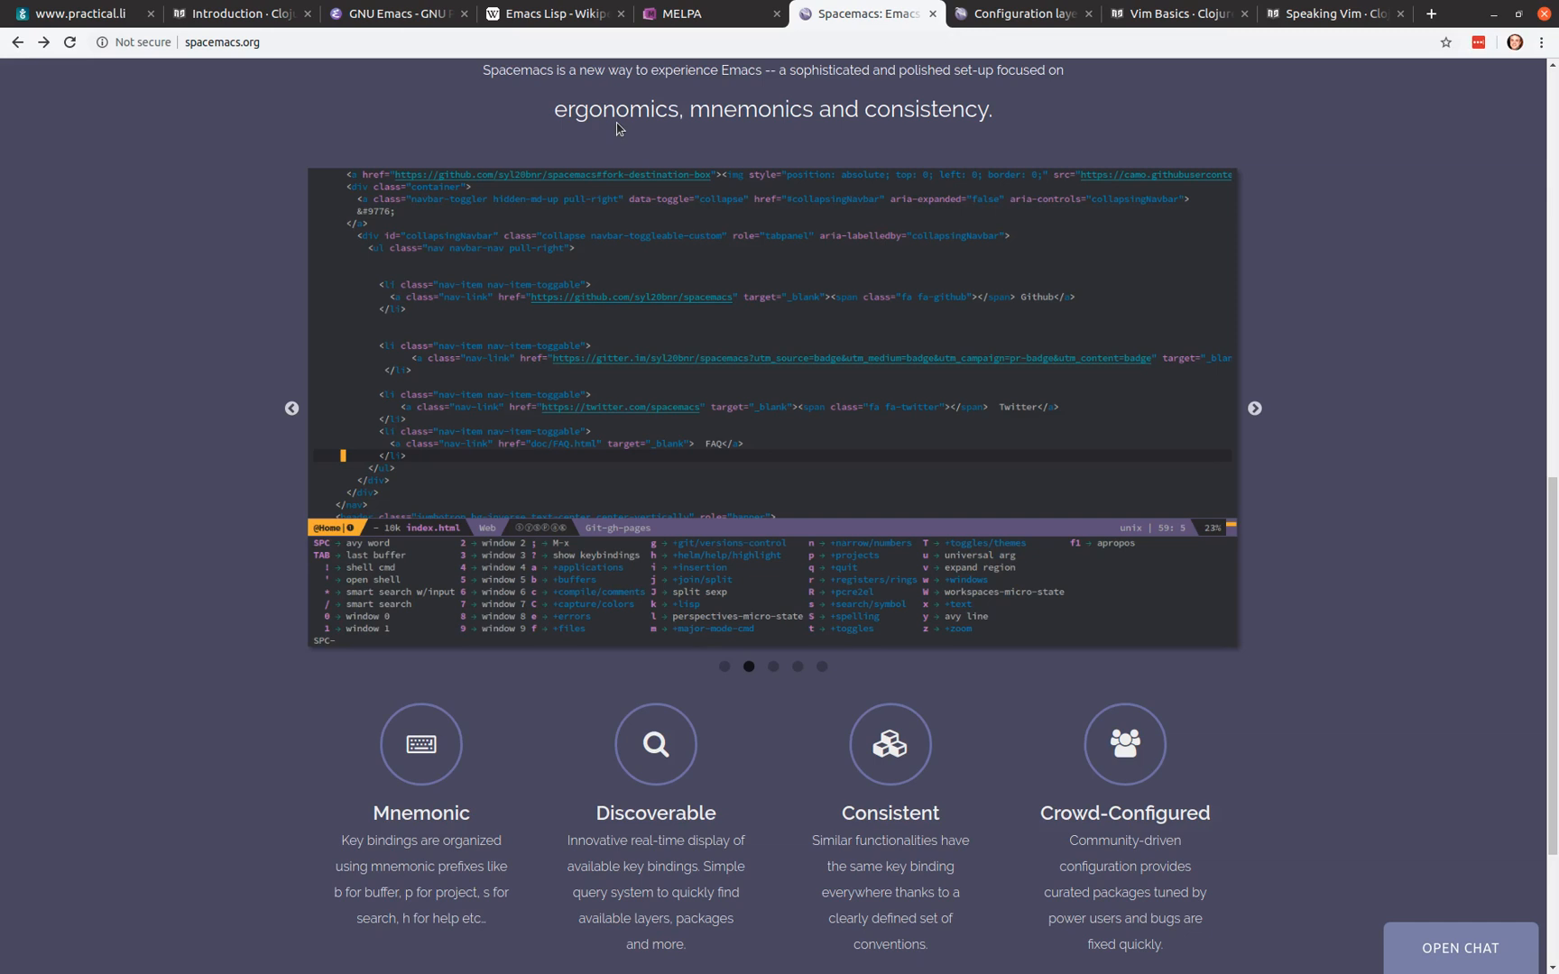
pyautogui.moveTo(767, 128)
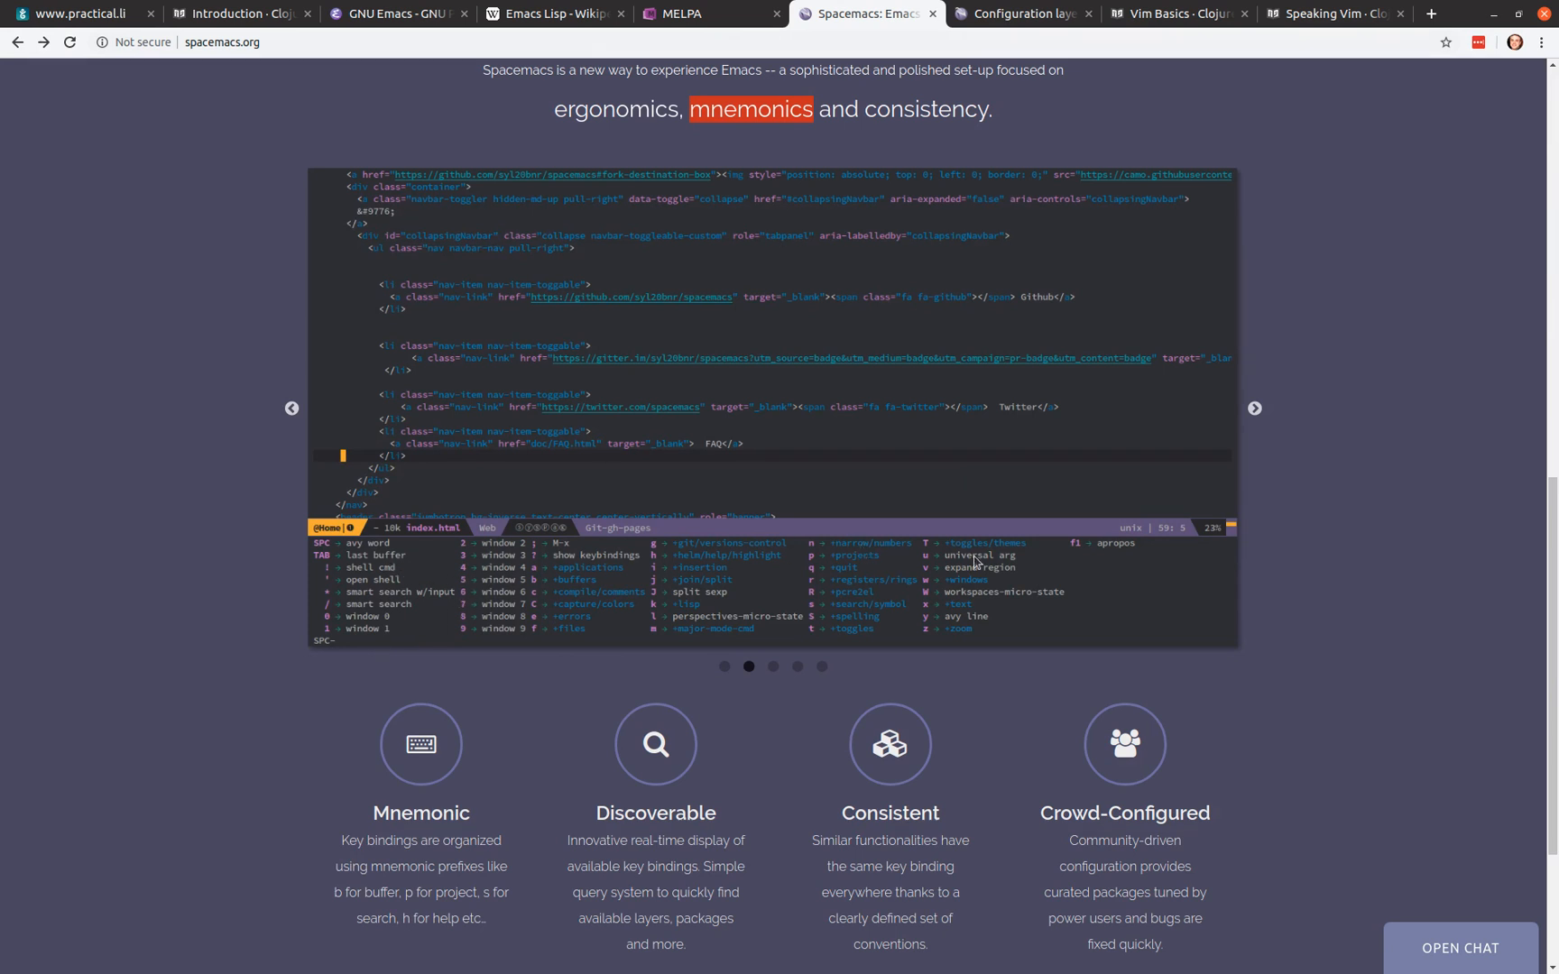
pyautogui.moveTo(791, 586)
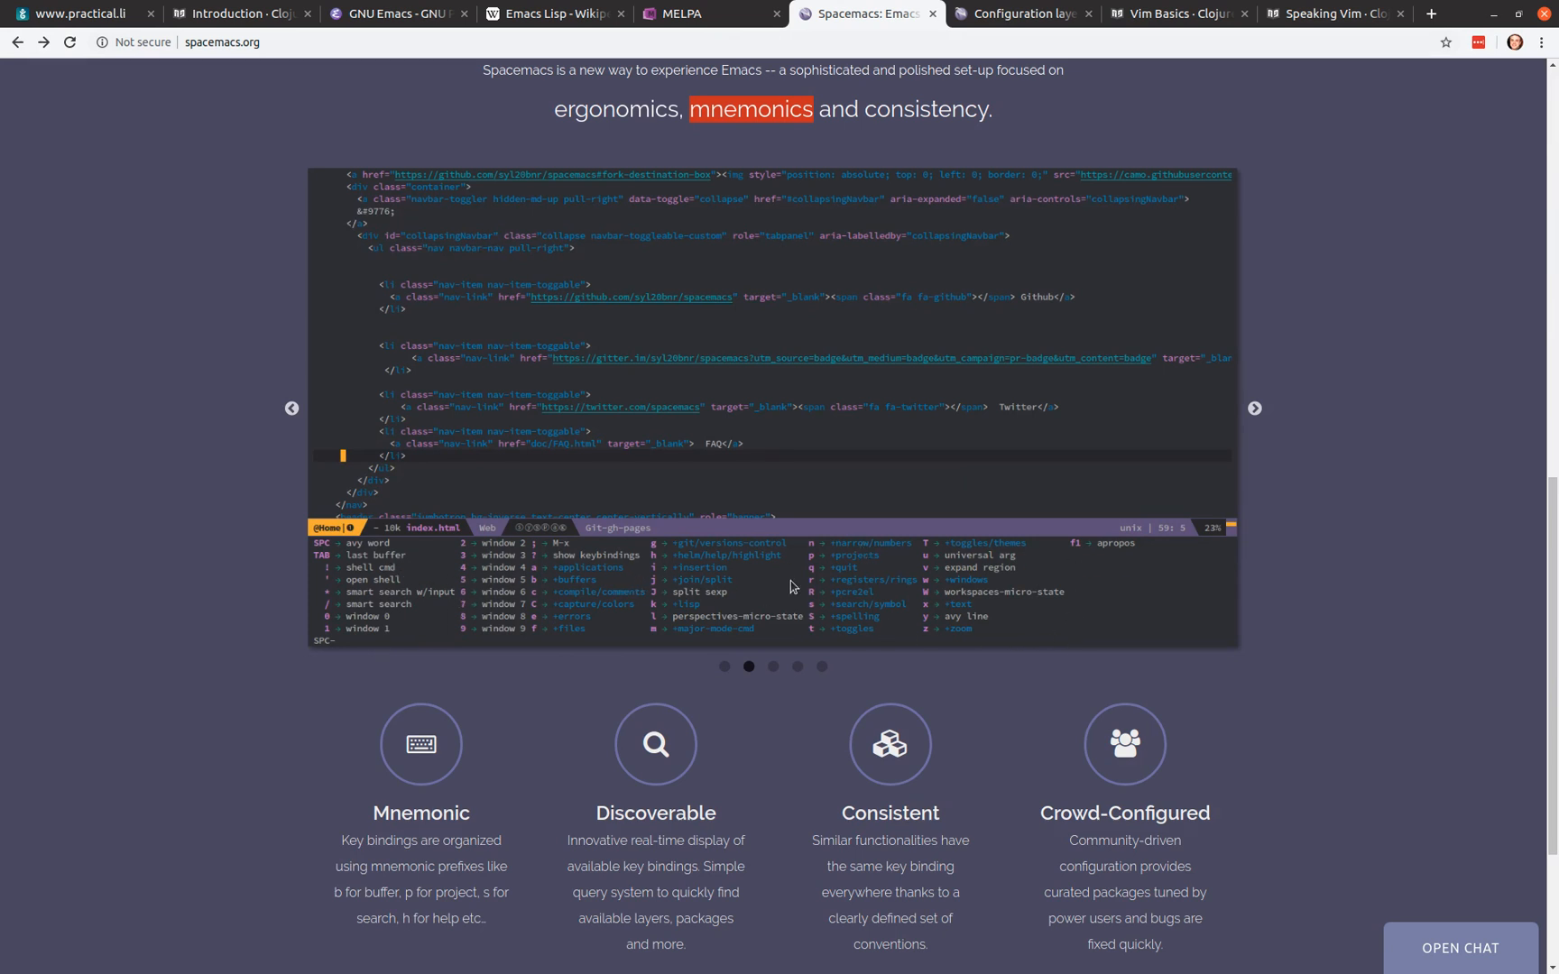
pyautogui.moveTo(806, 598)
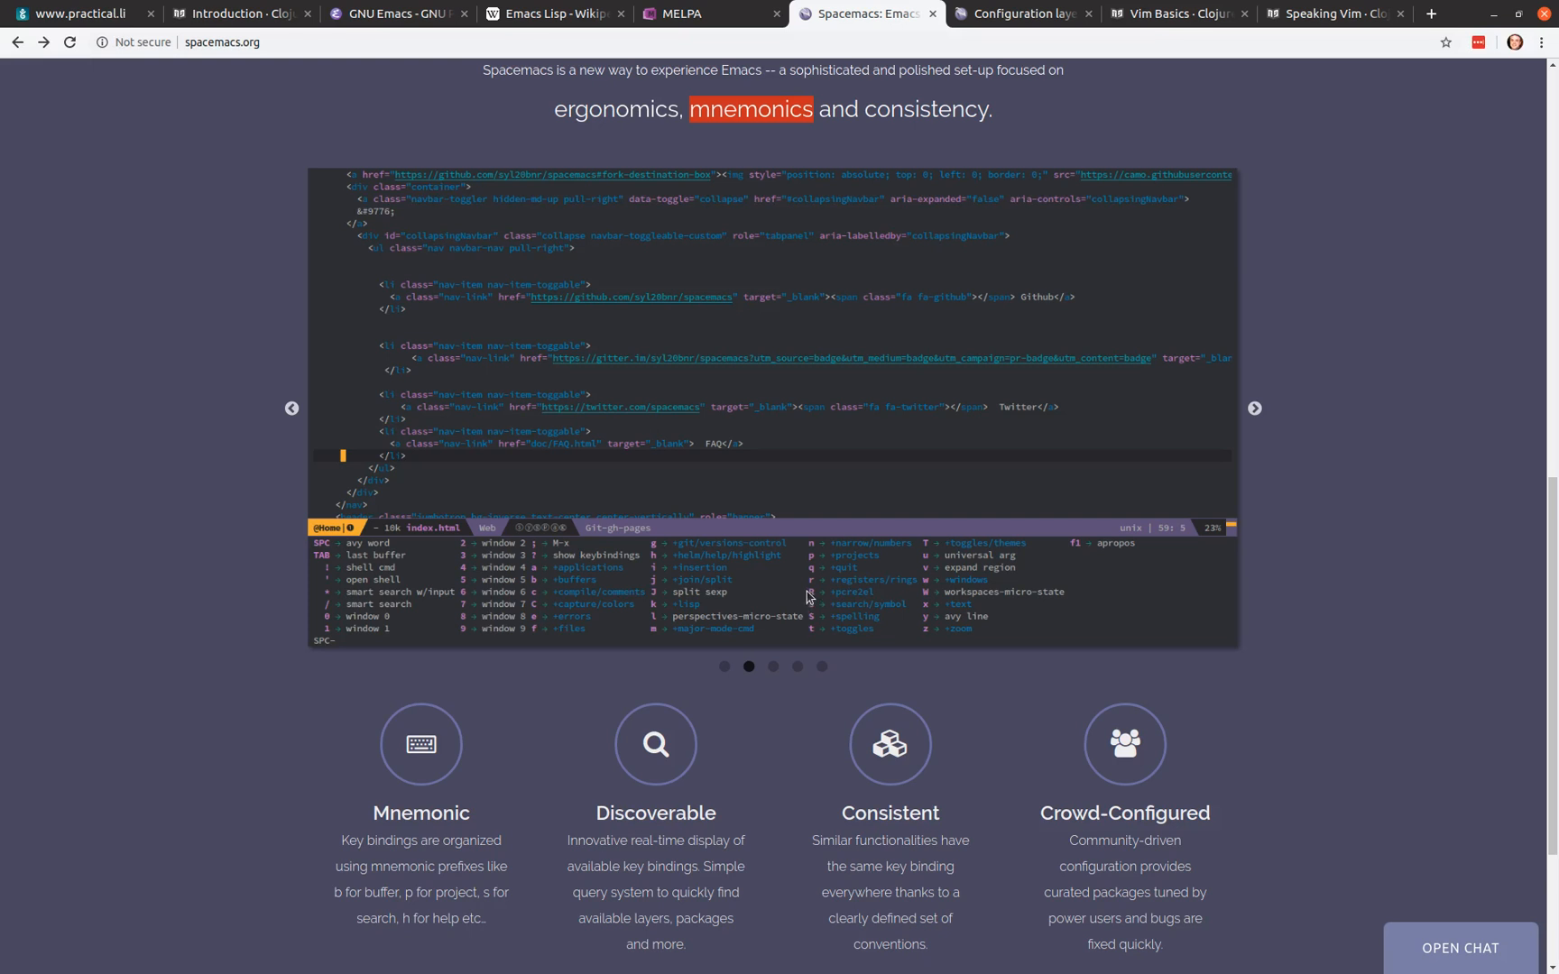
pyautogui.moveTo(558, 568)
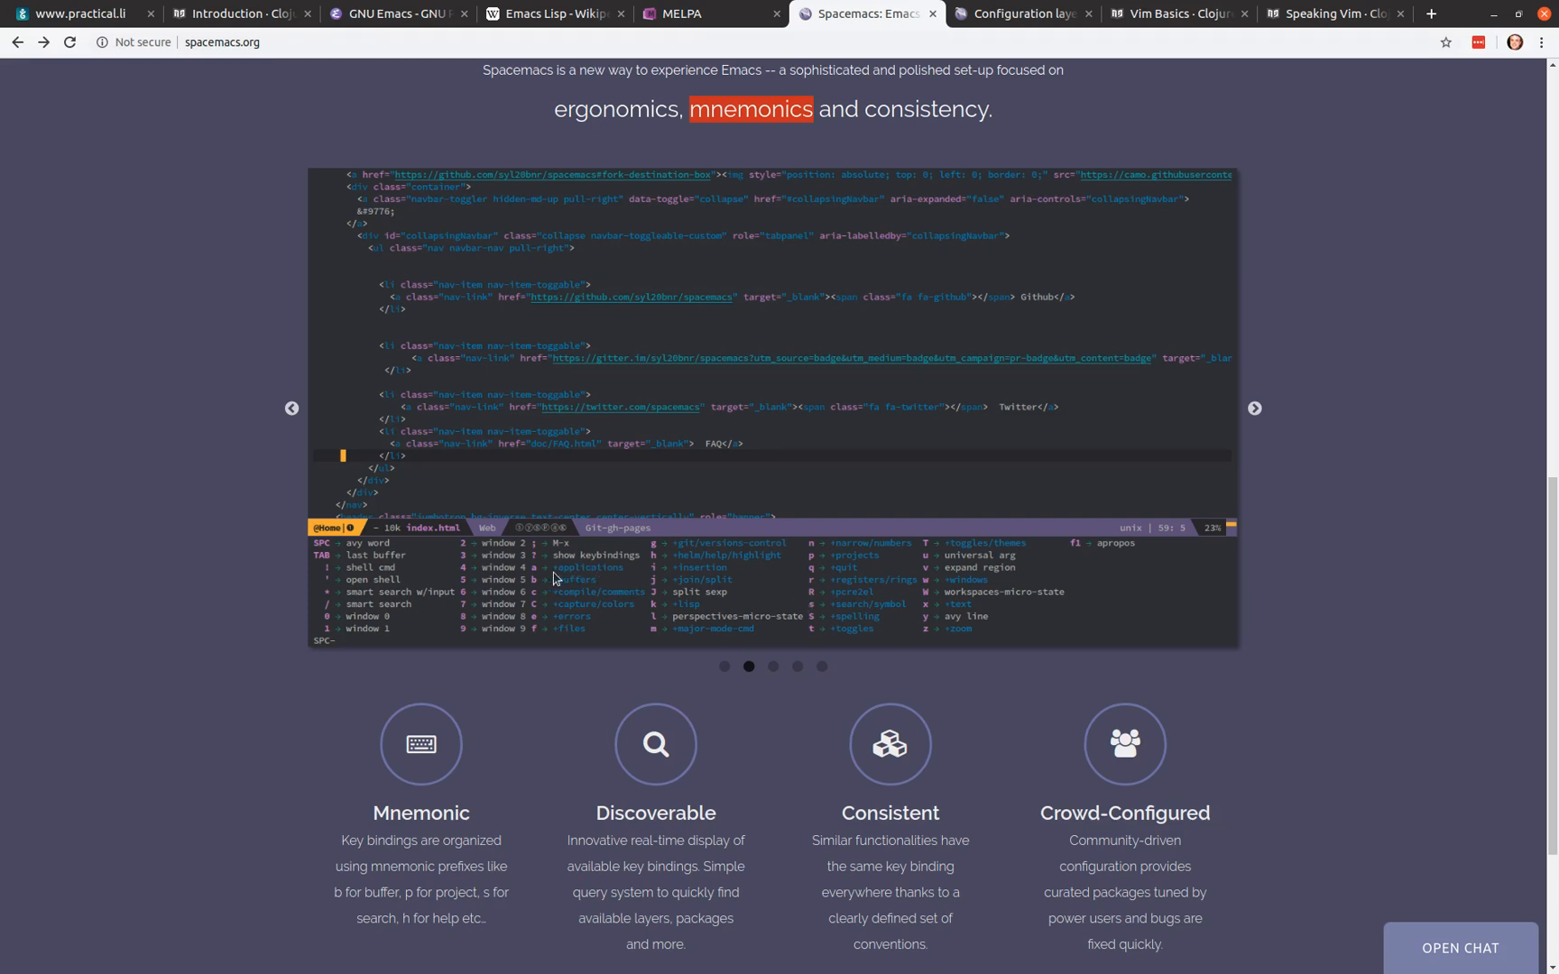
pyautogui.moveTo(770, 608)
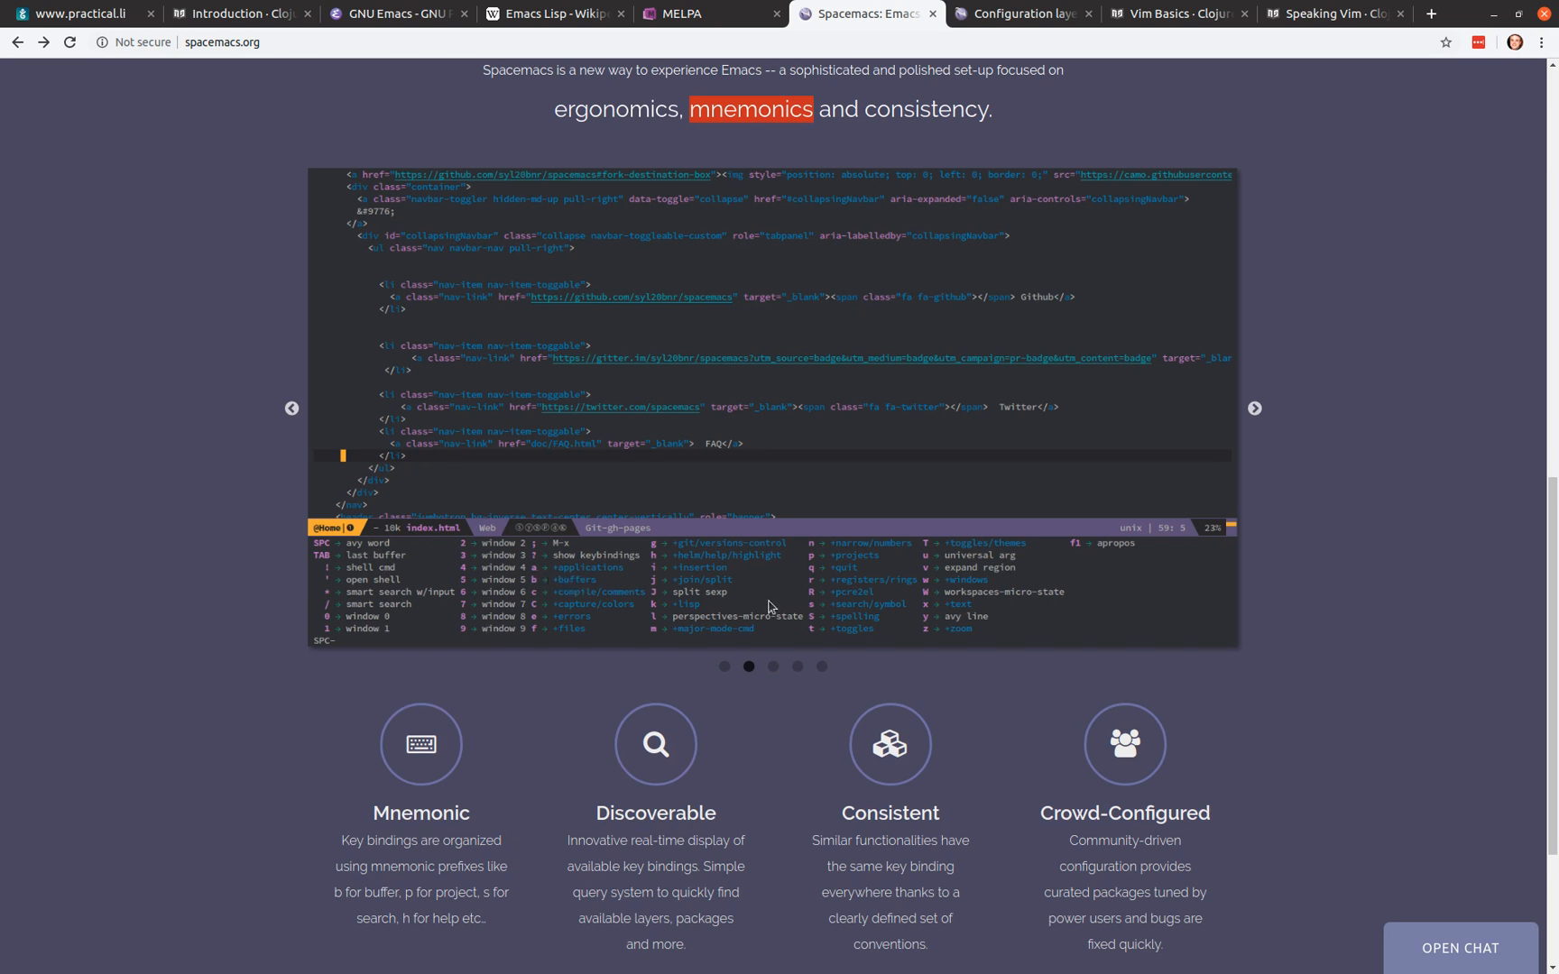
pyautogui.moveTo(980, 586)
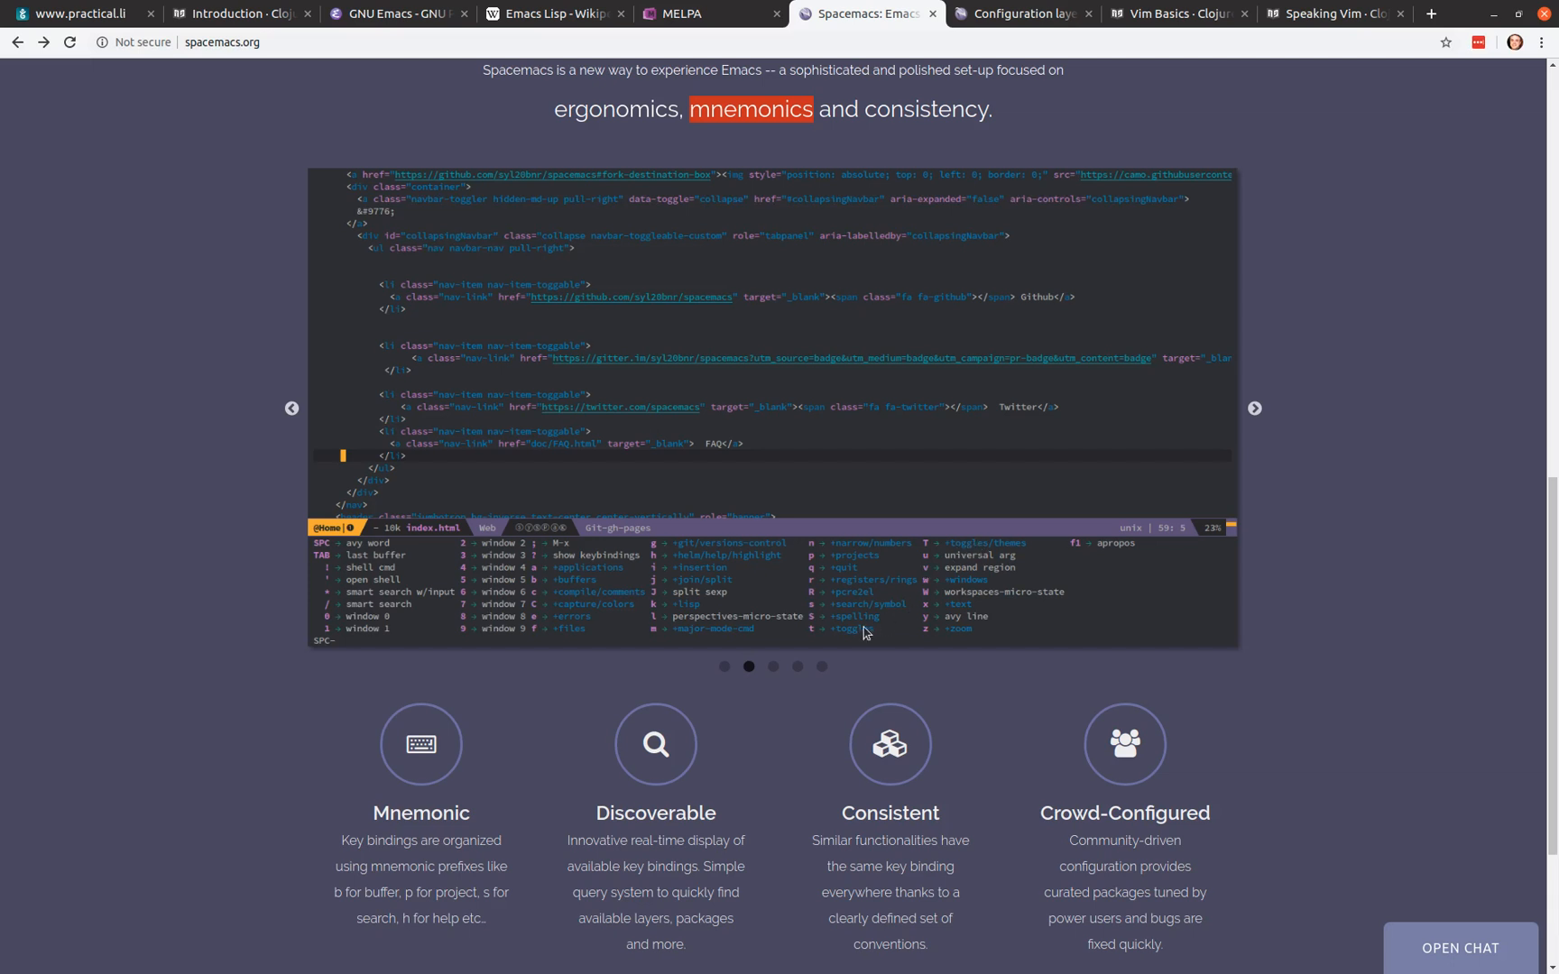
pyautogui.moveTo(850, 639)
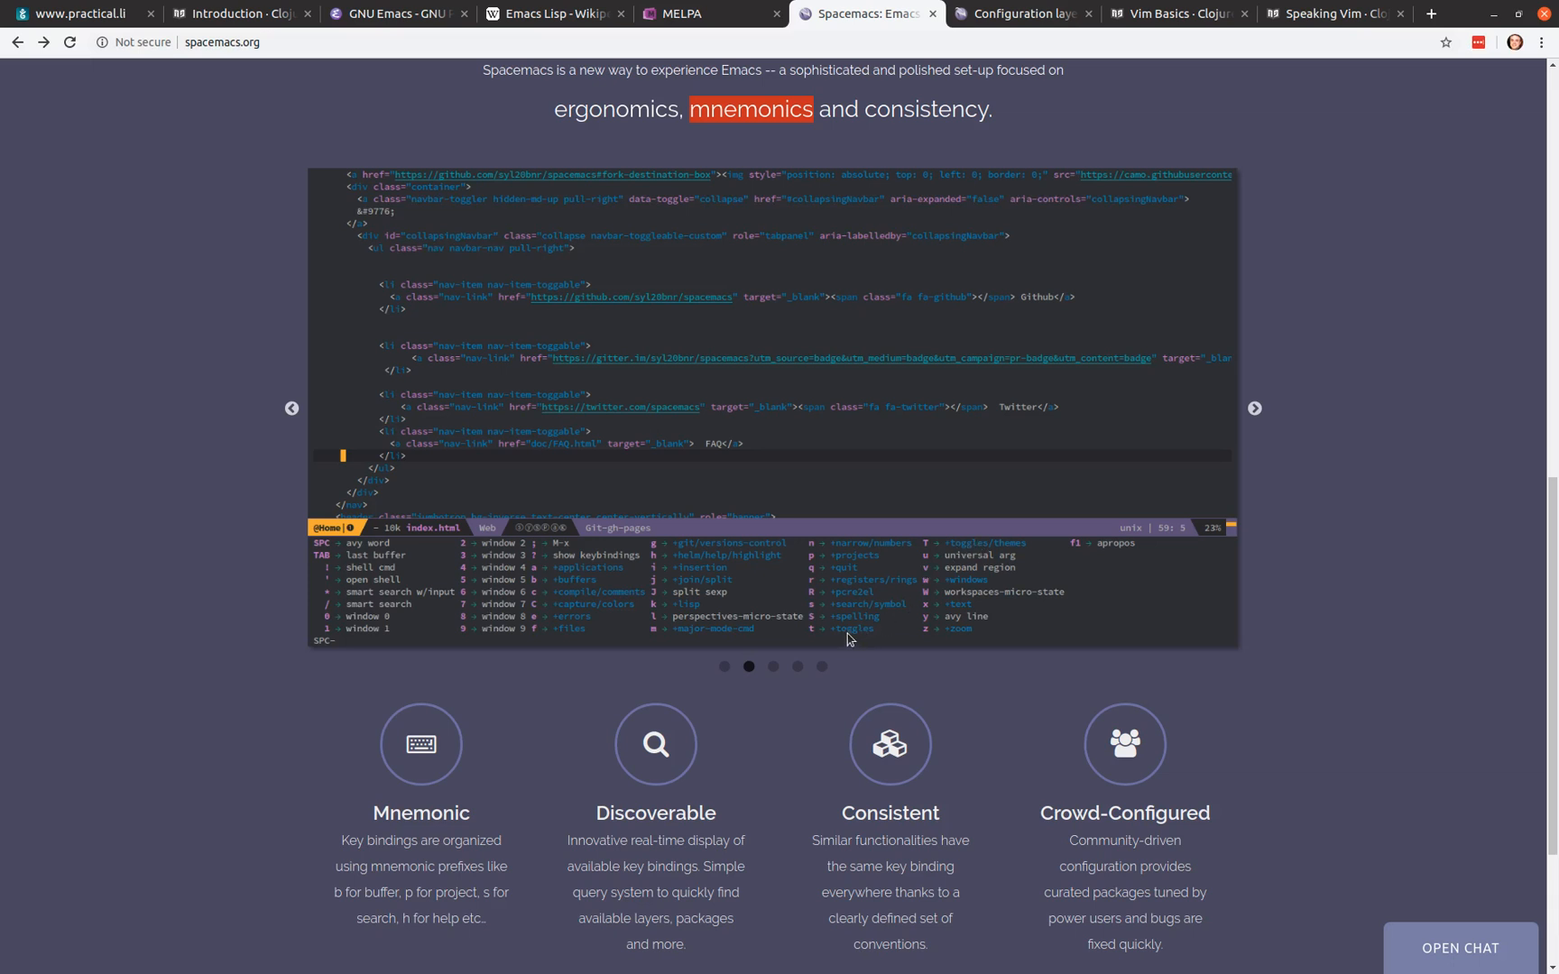
pyautogui.moveTo(741, 590)
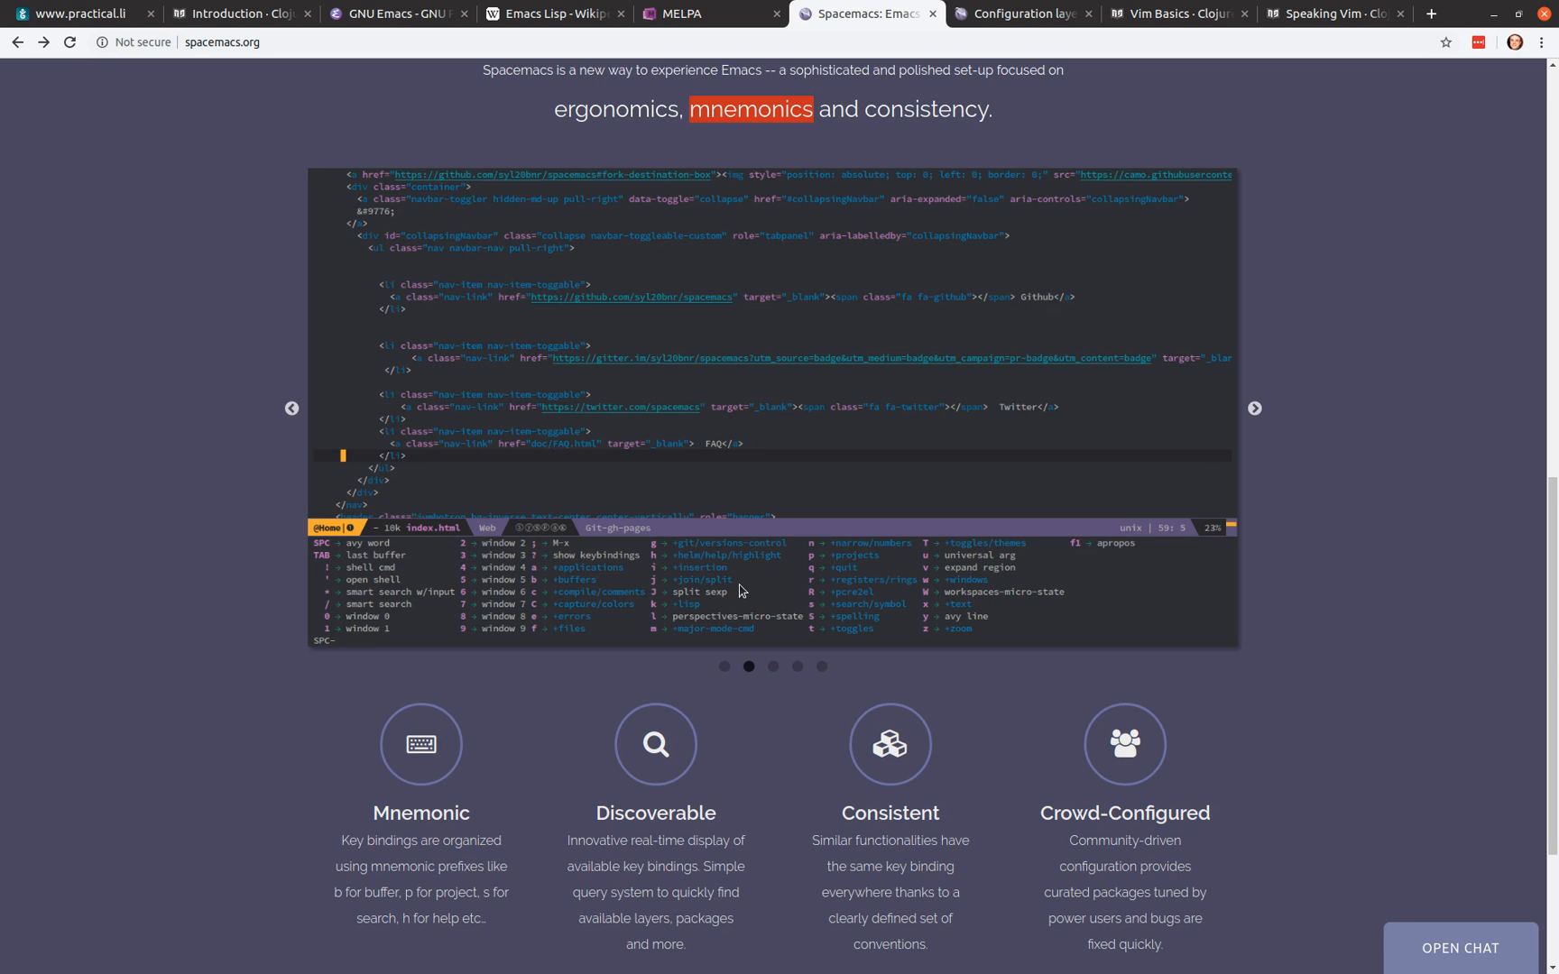
pyautogui.moveTo(729, 585)
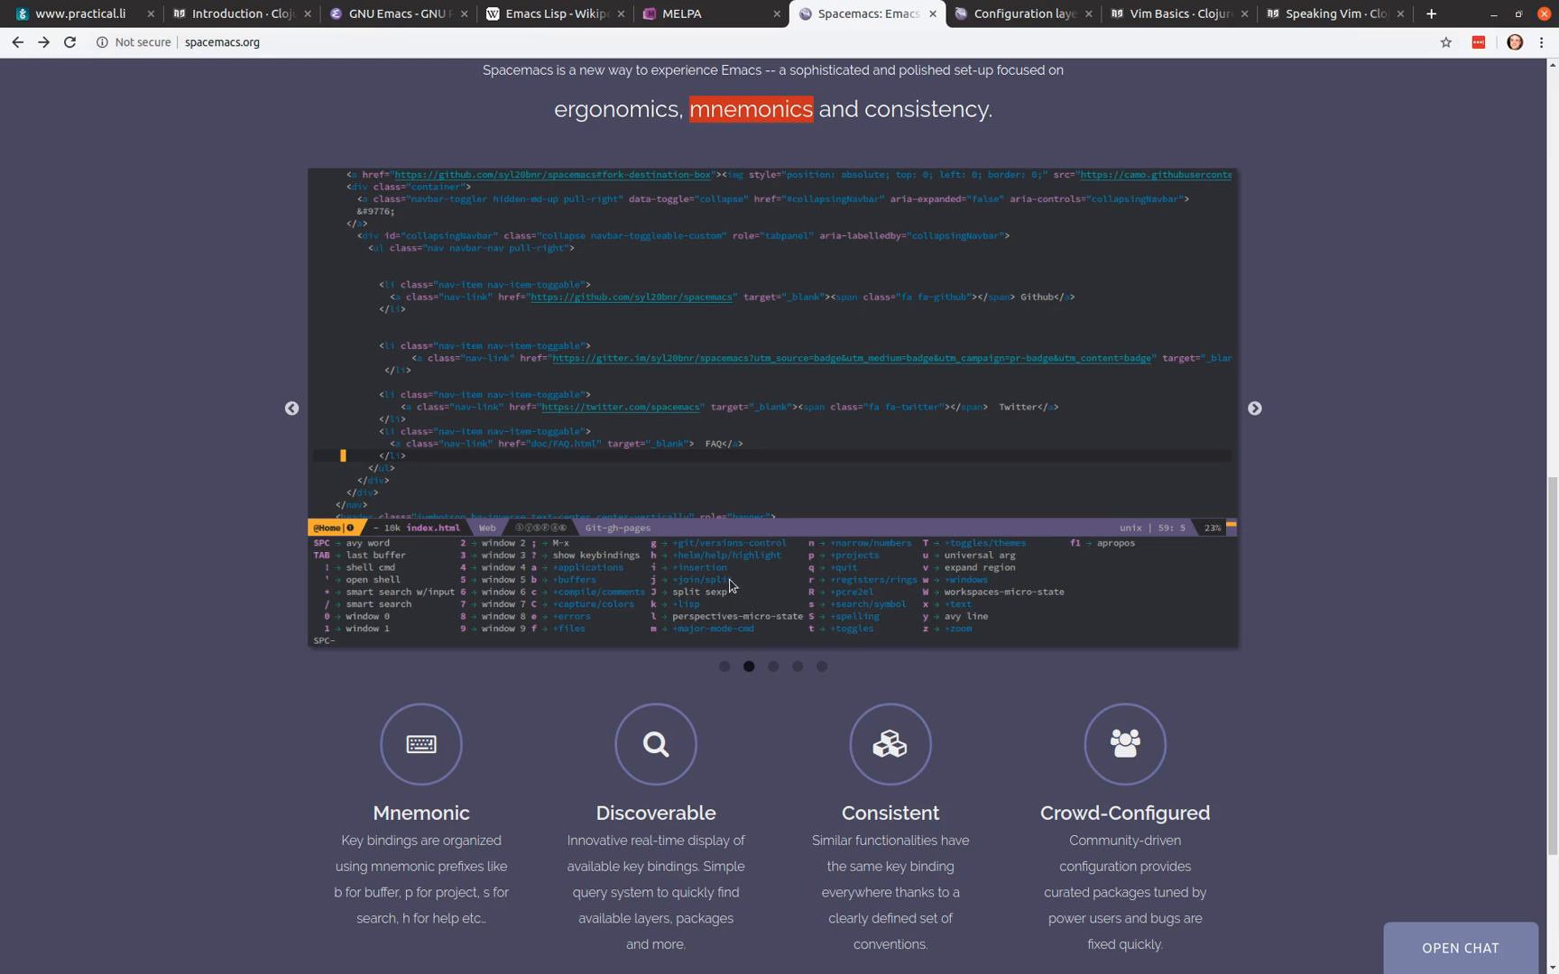
pyautogui.moveTo(755, 579)
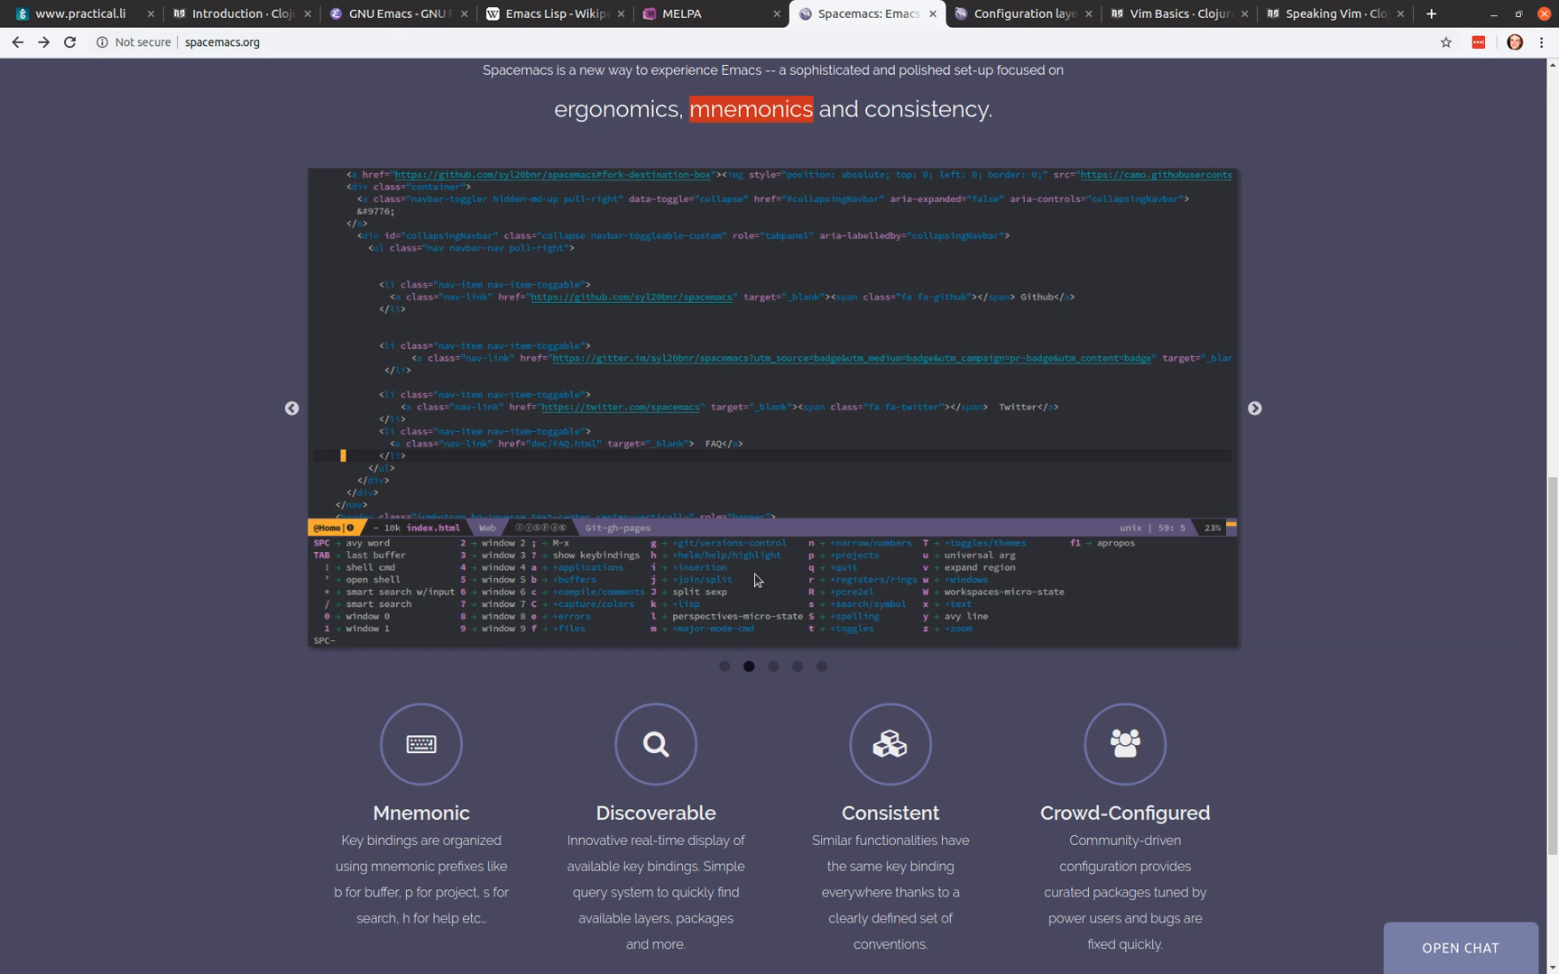
pyautogui.moveTo(738, 590)
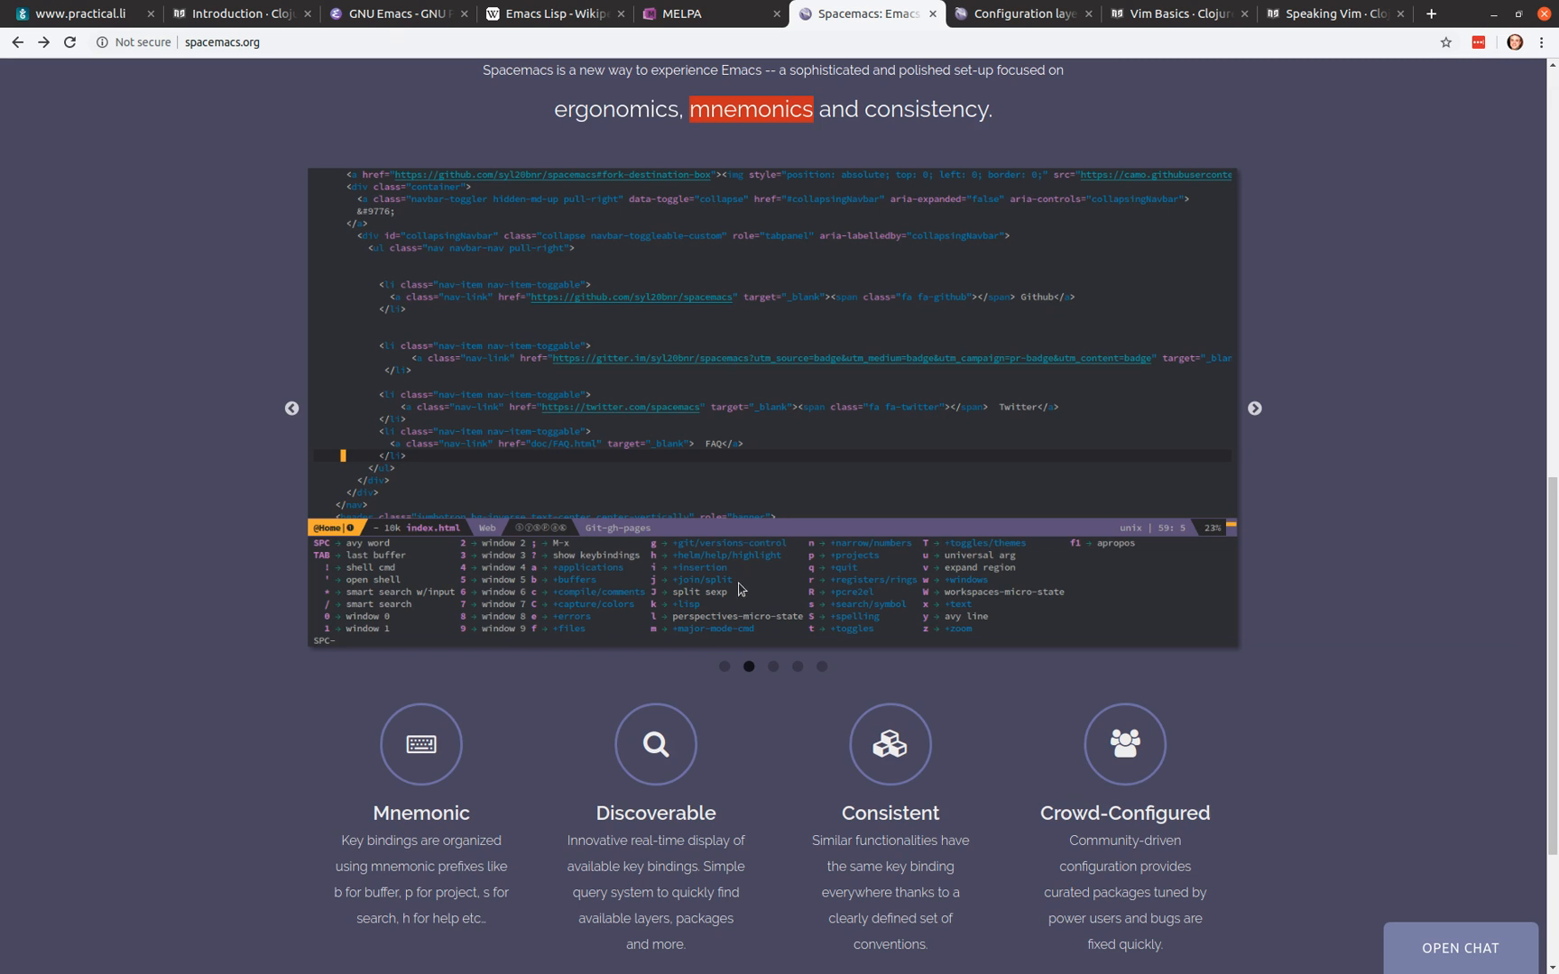
pyautogui.moveTo(580, 596)
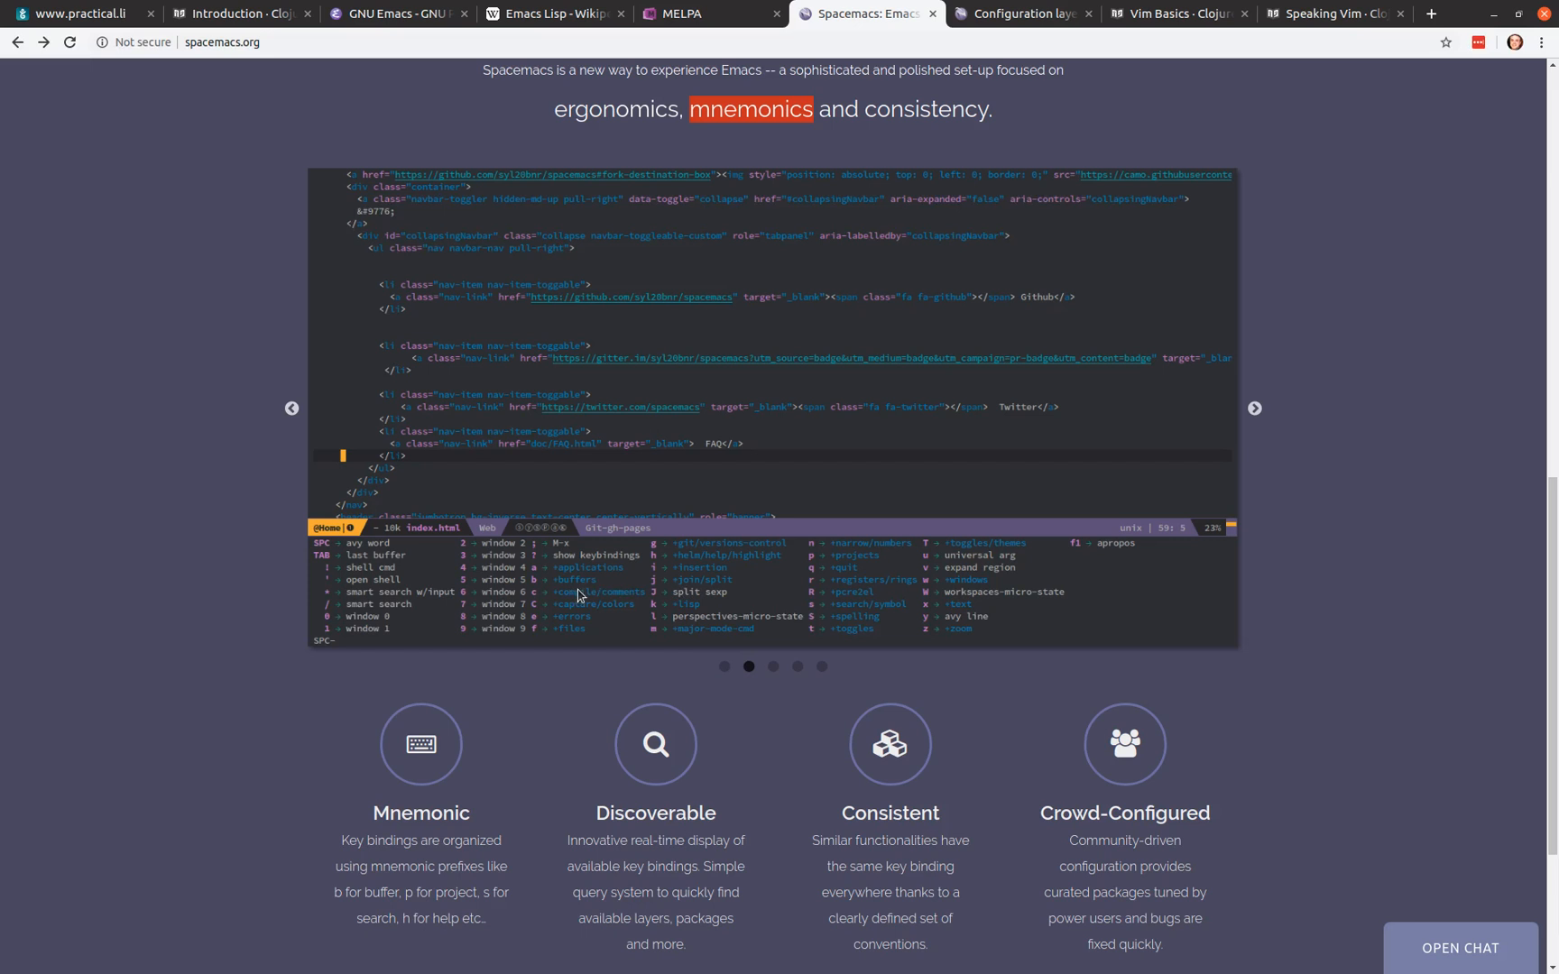
pyautogui.moveTo(747, 592)
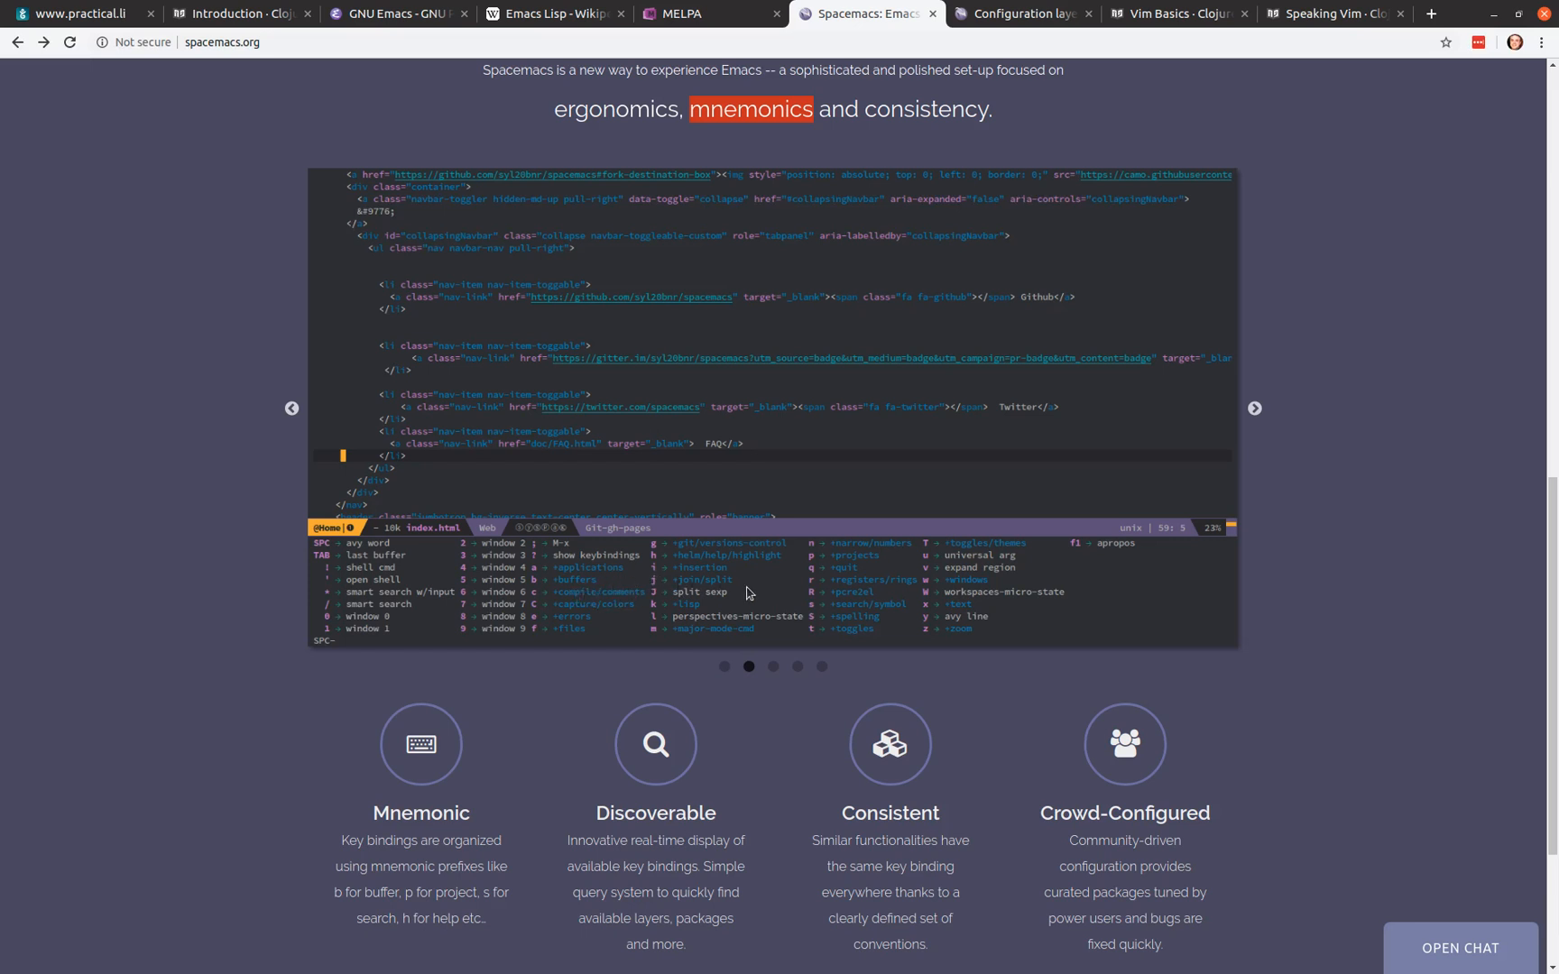
pyautogui.moveTo(785, 601)
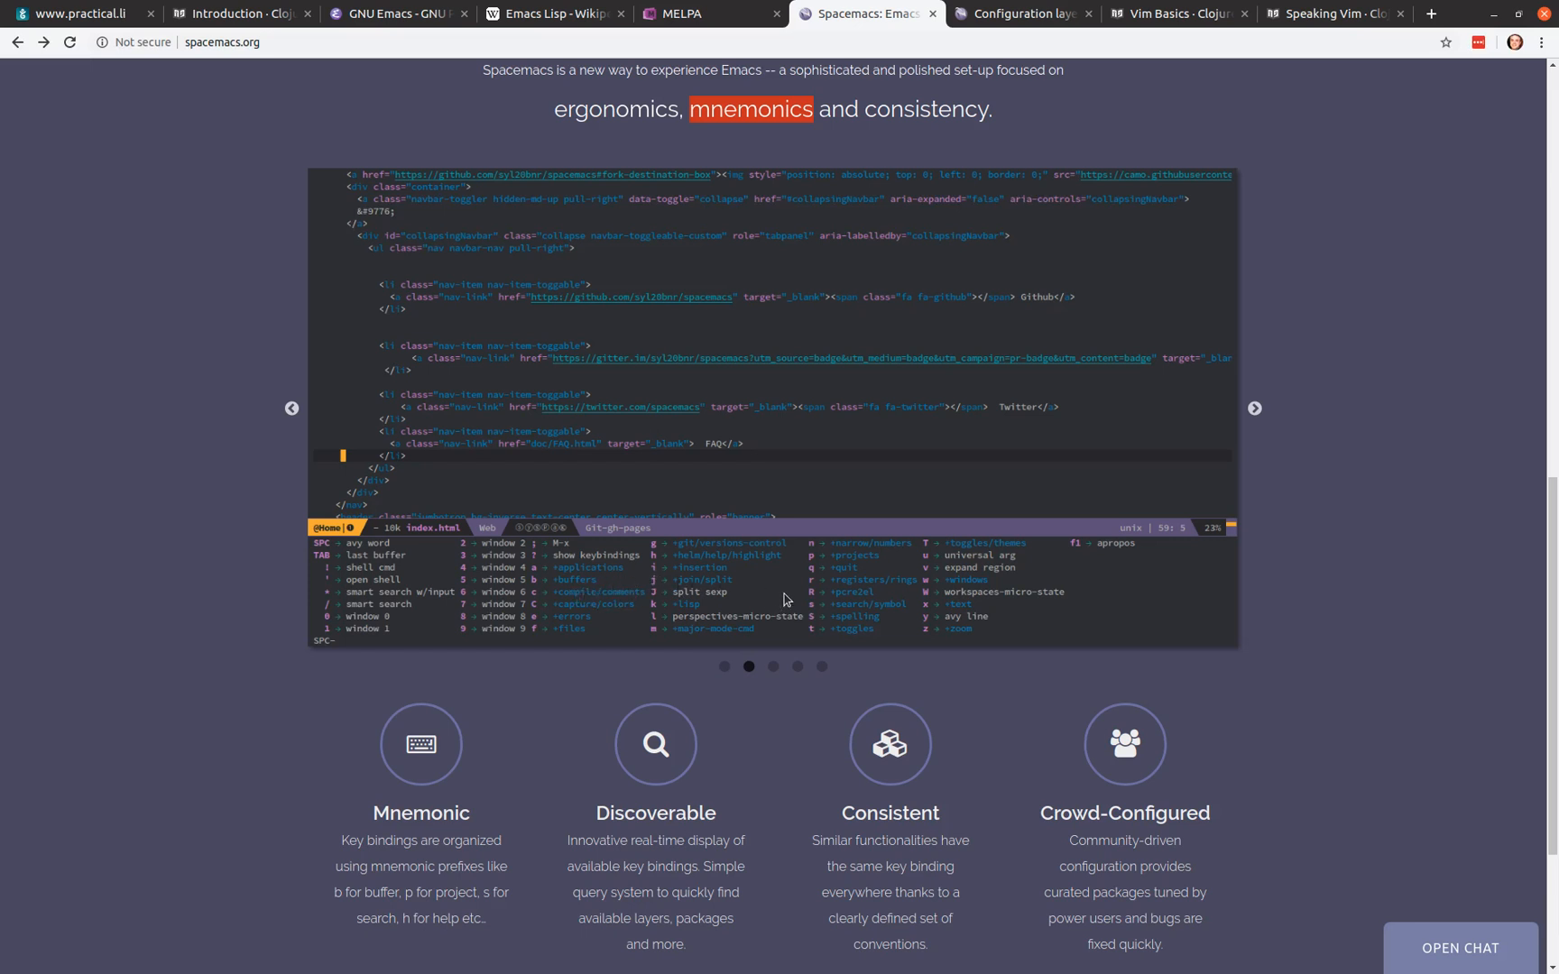
pyautogui.moveTo(784, 599)
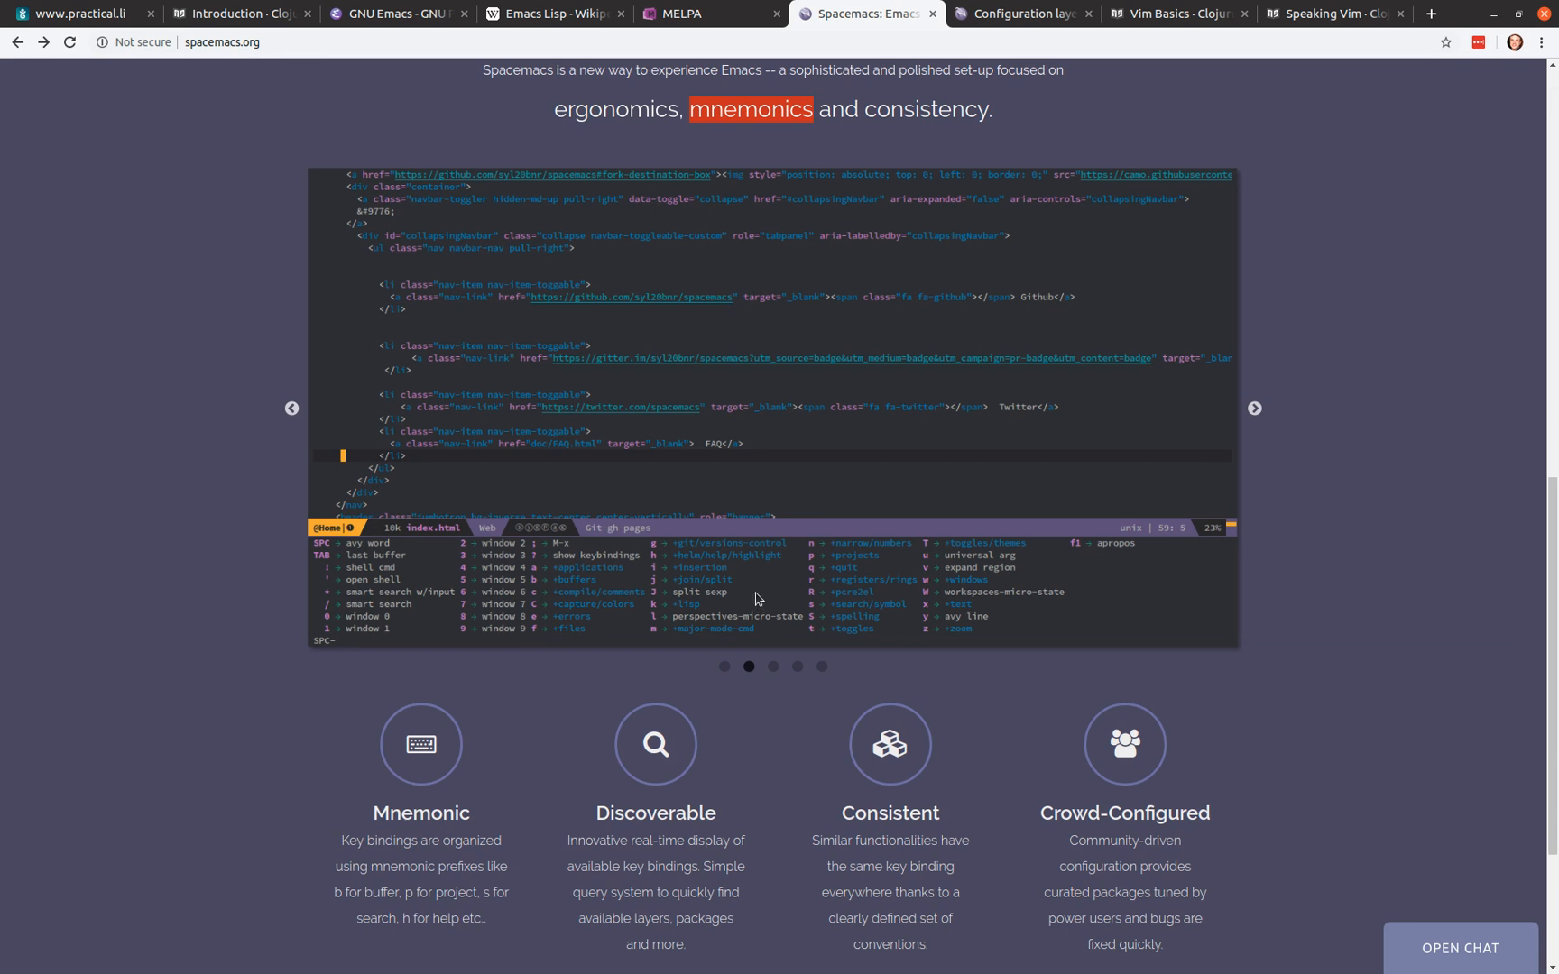
pyautogui.moveTo(767, 608)
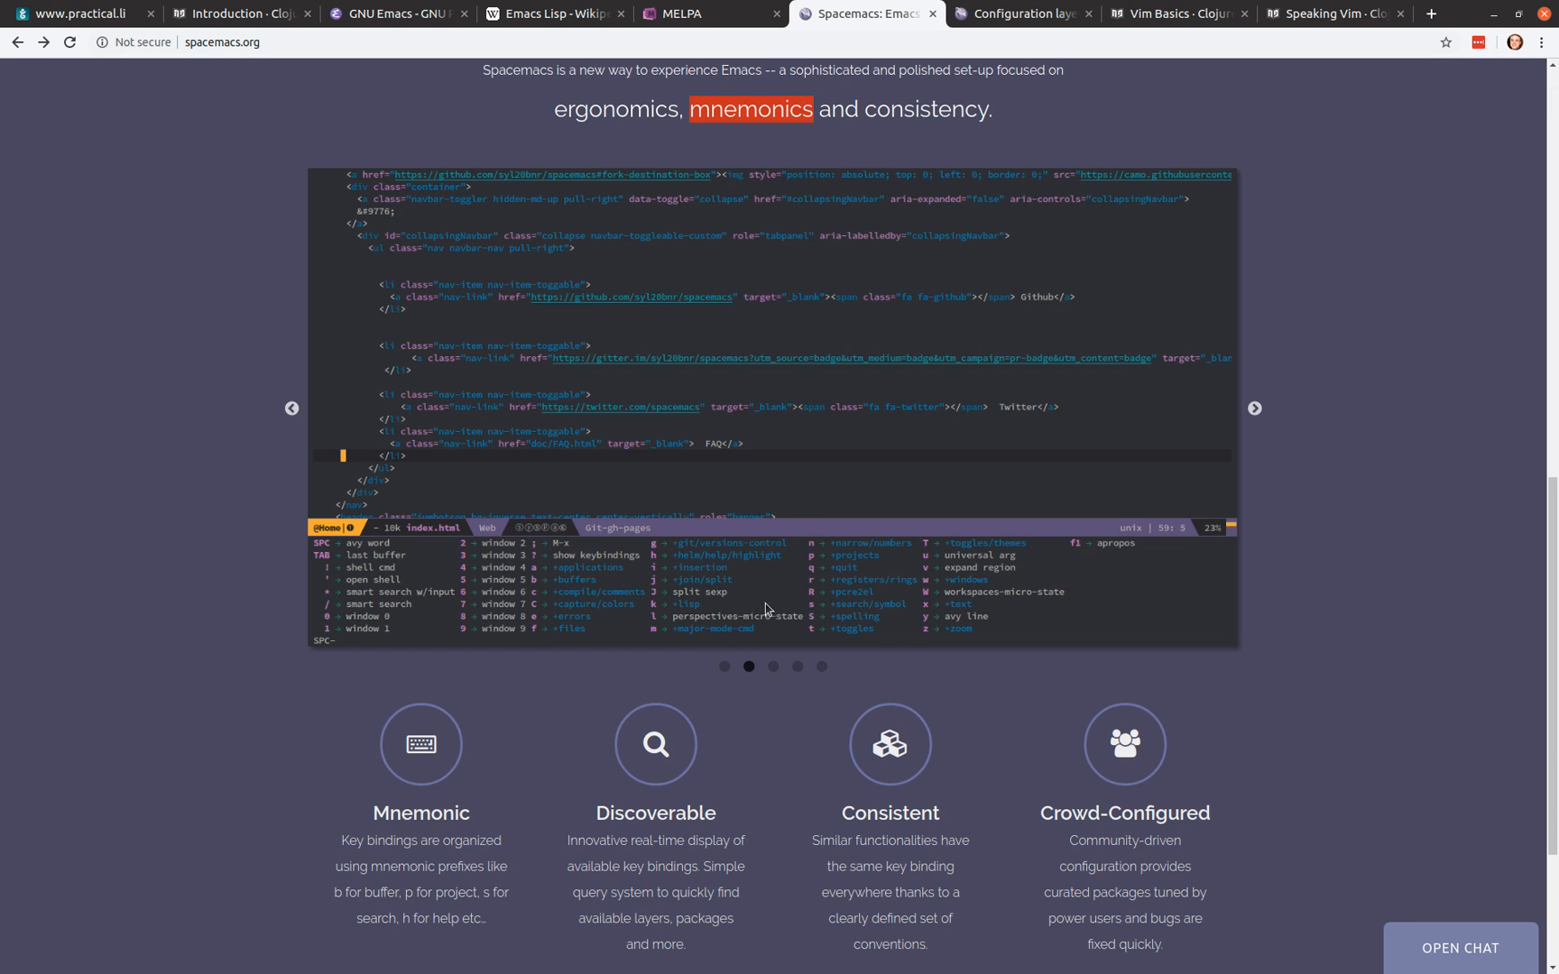
pyautogui.moveTo(765, 530)
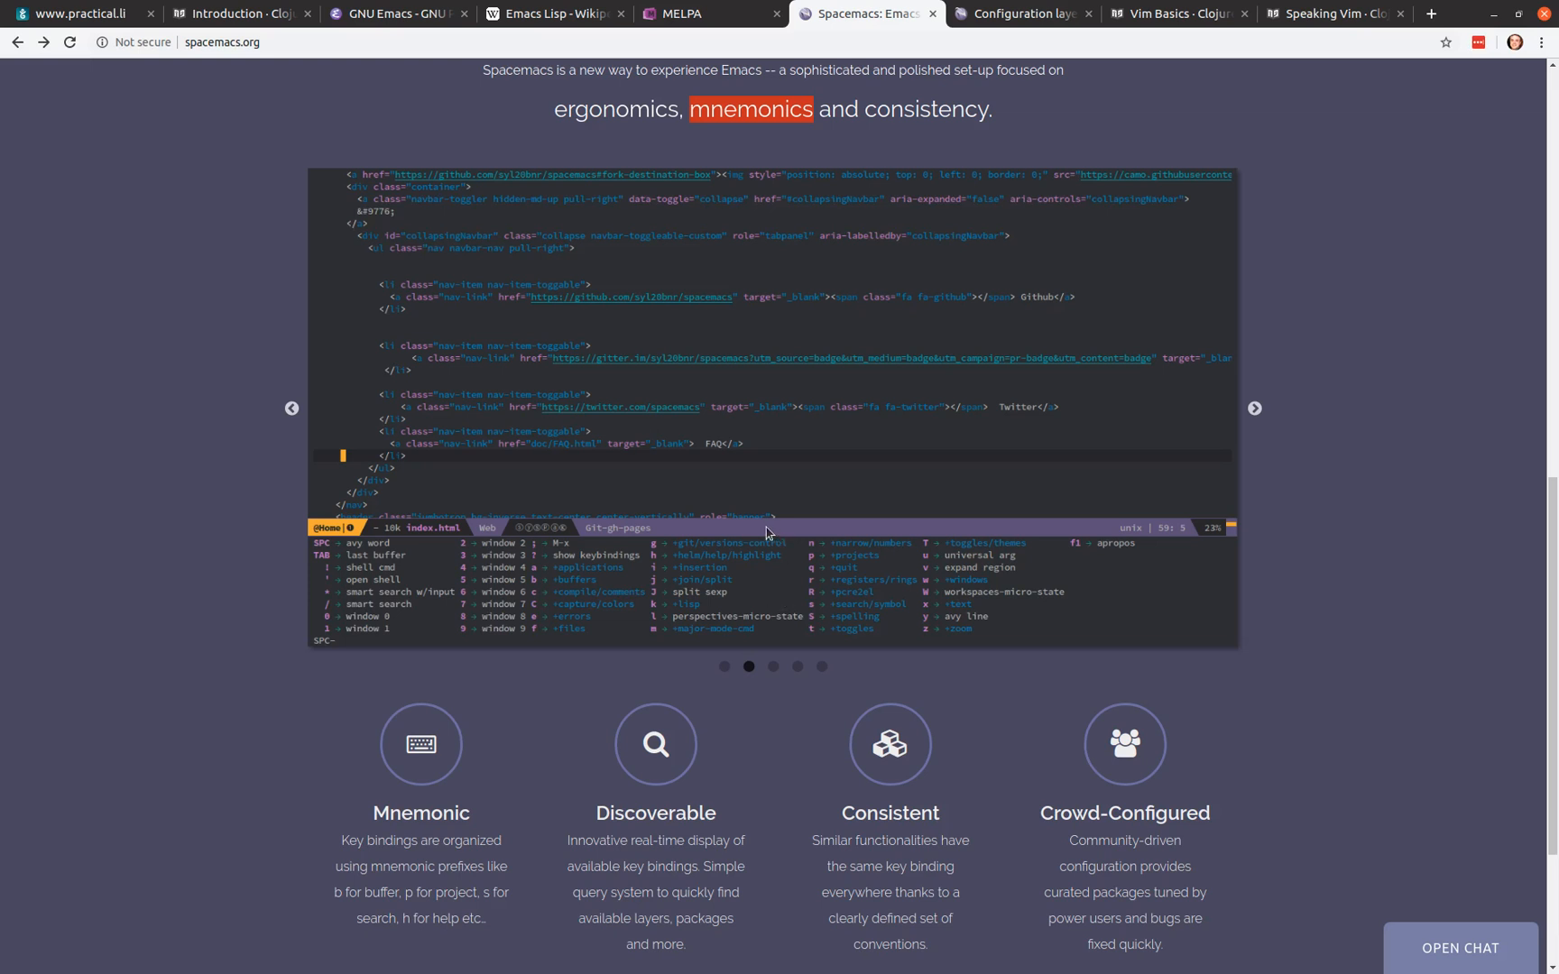
pyautogui.moveTo(507, 534)
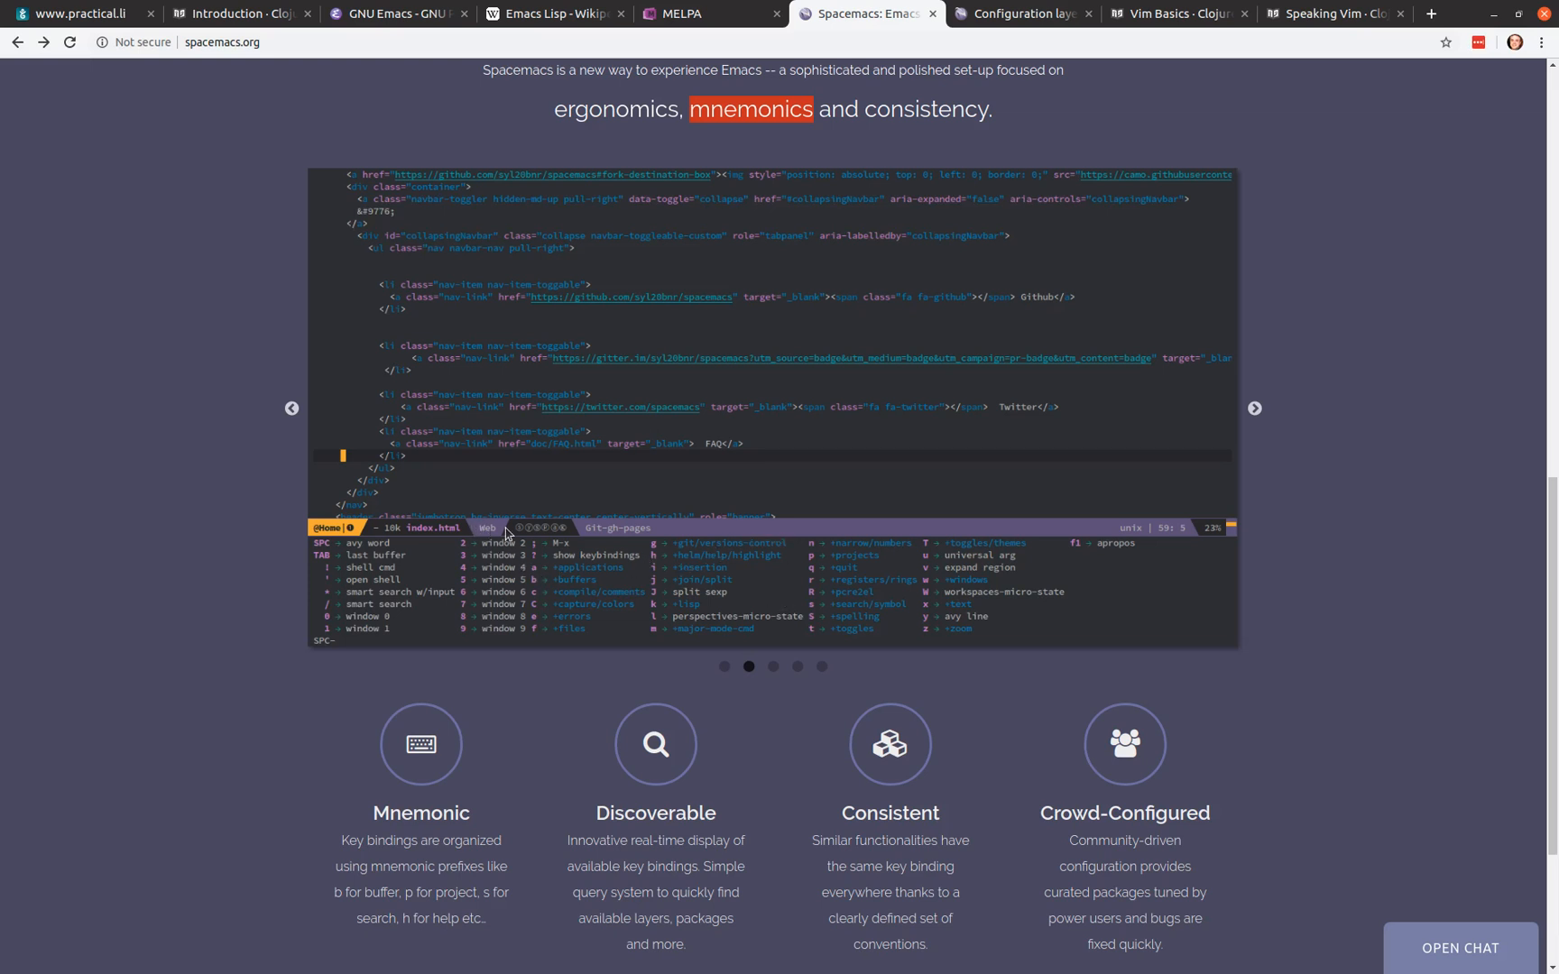
pyautogui.moveTo(485, 528)
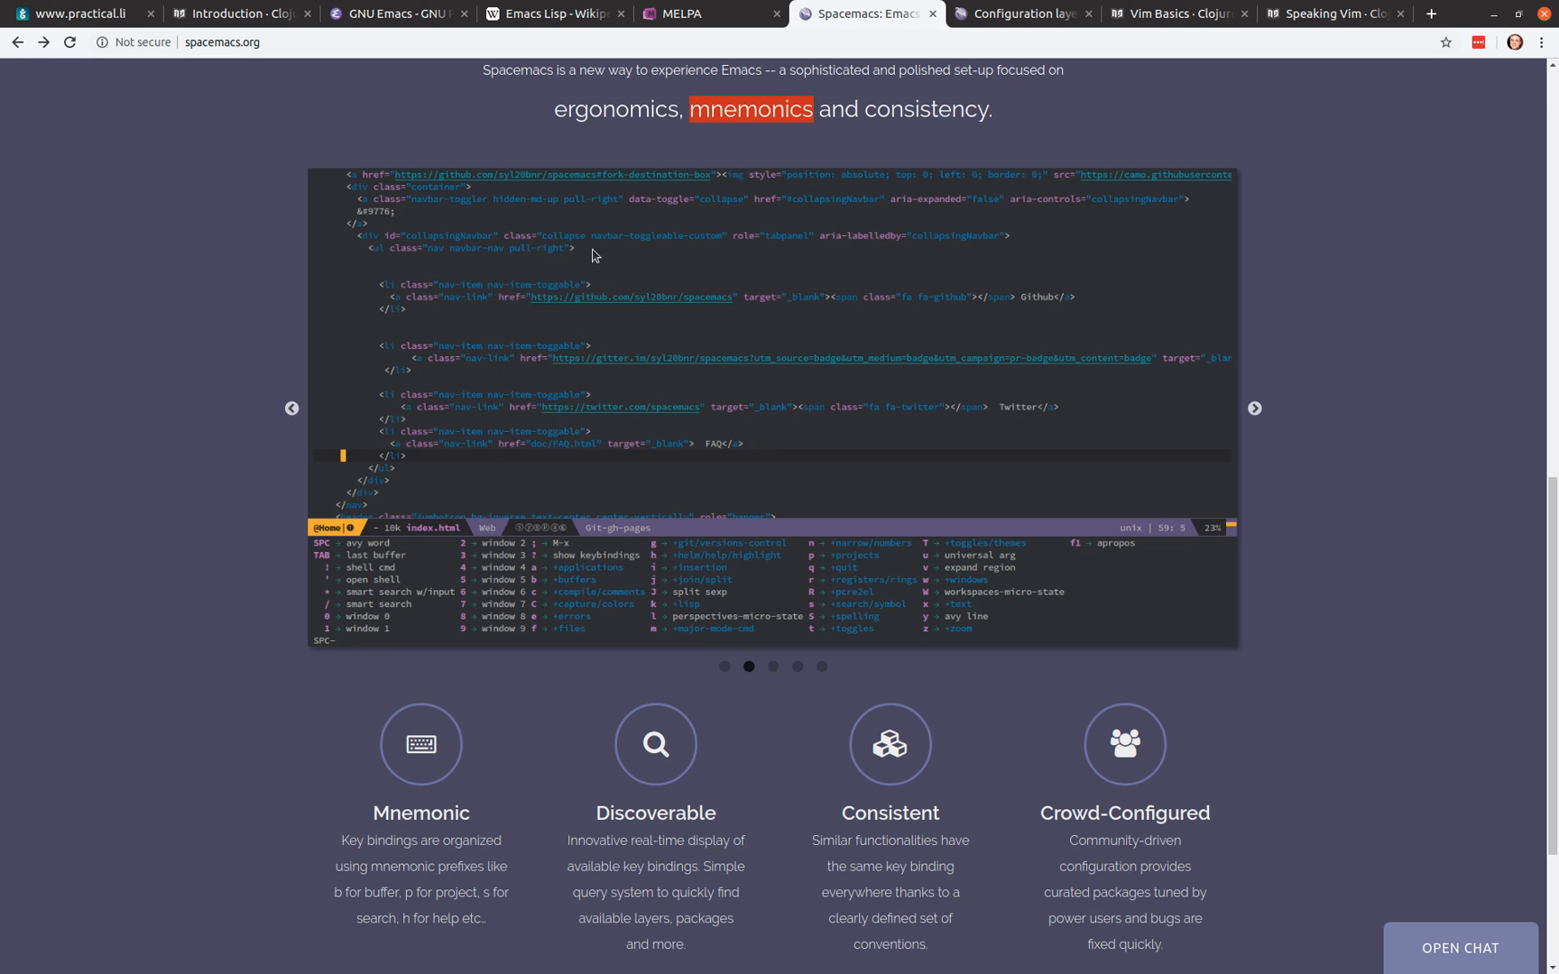
pyautogui.moveTo(566, 334)
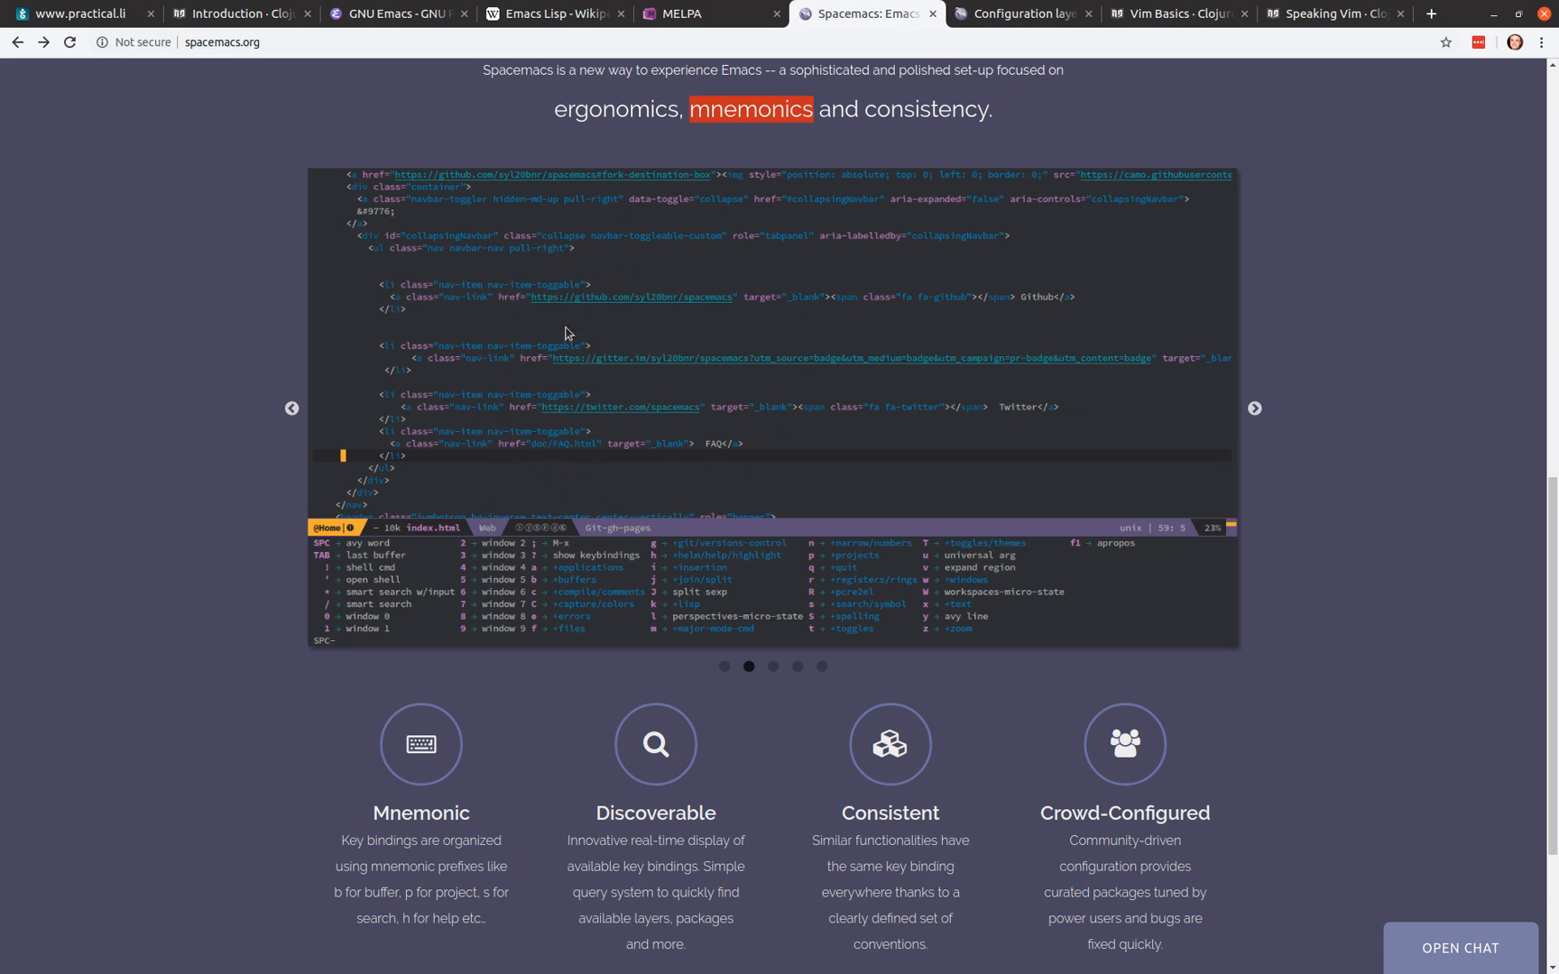
pyautogui.moveTo(637, 383)
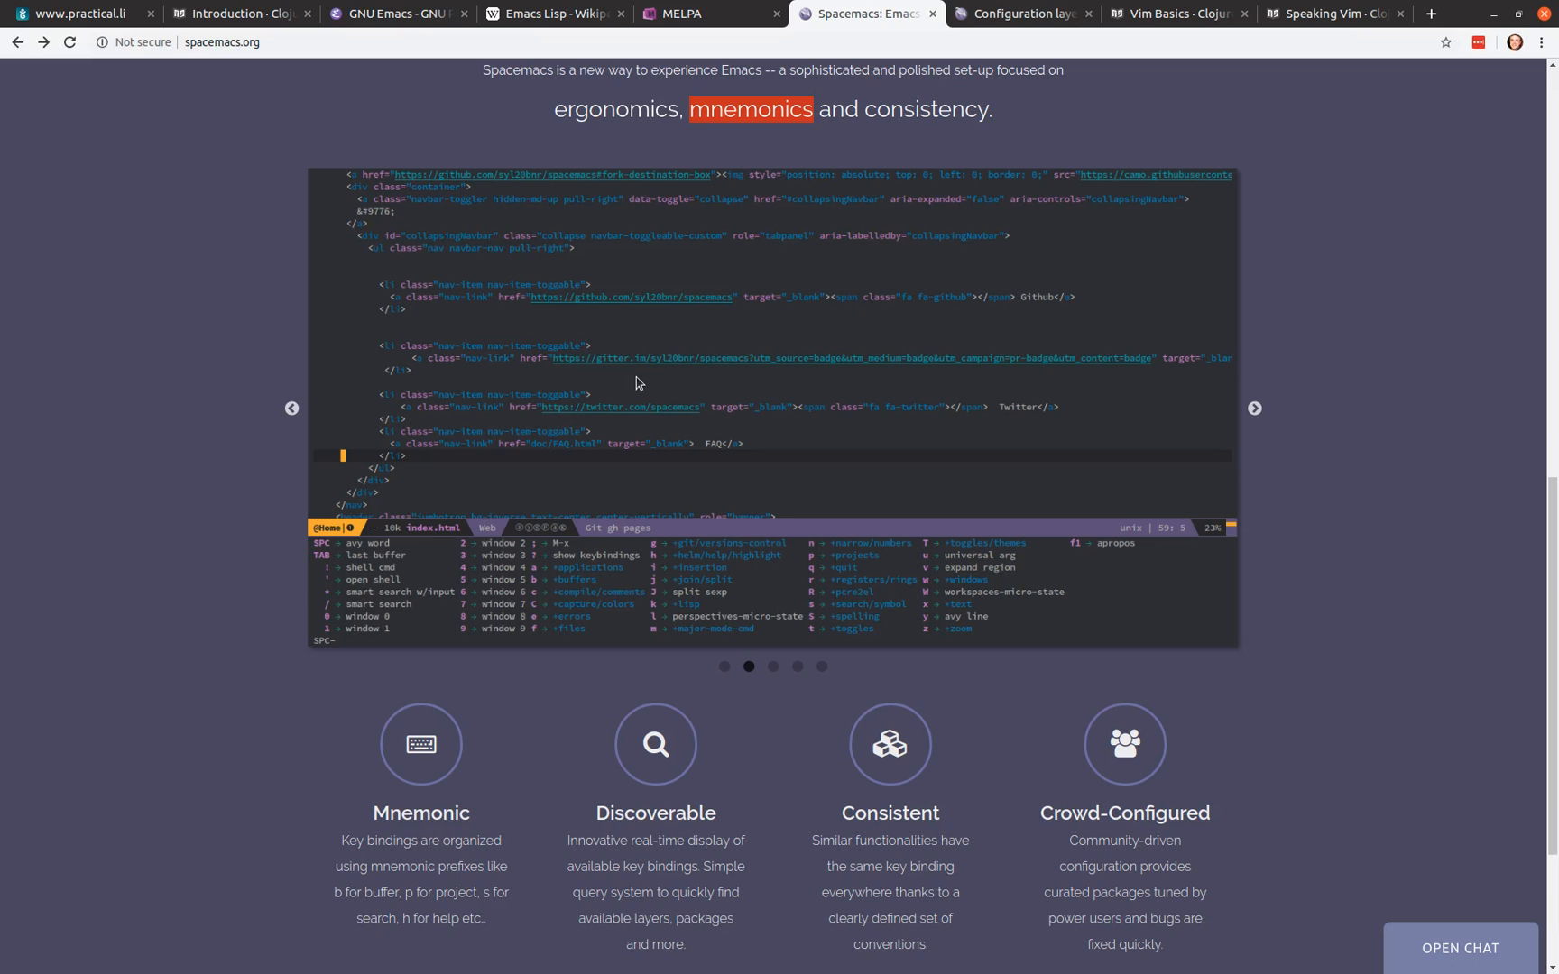
pyautogui.moveTo(635, 383)
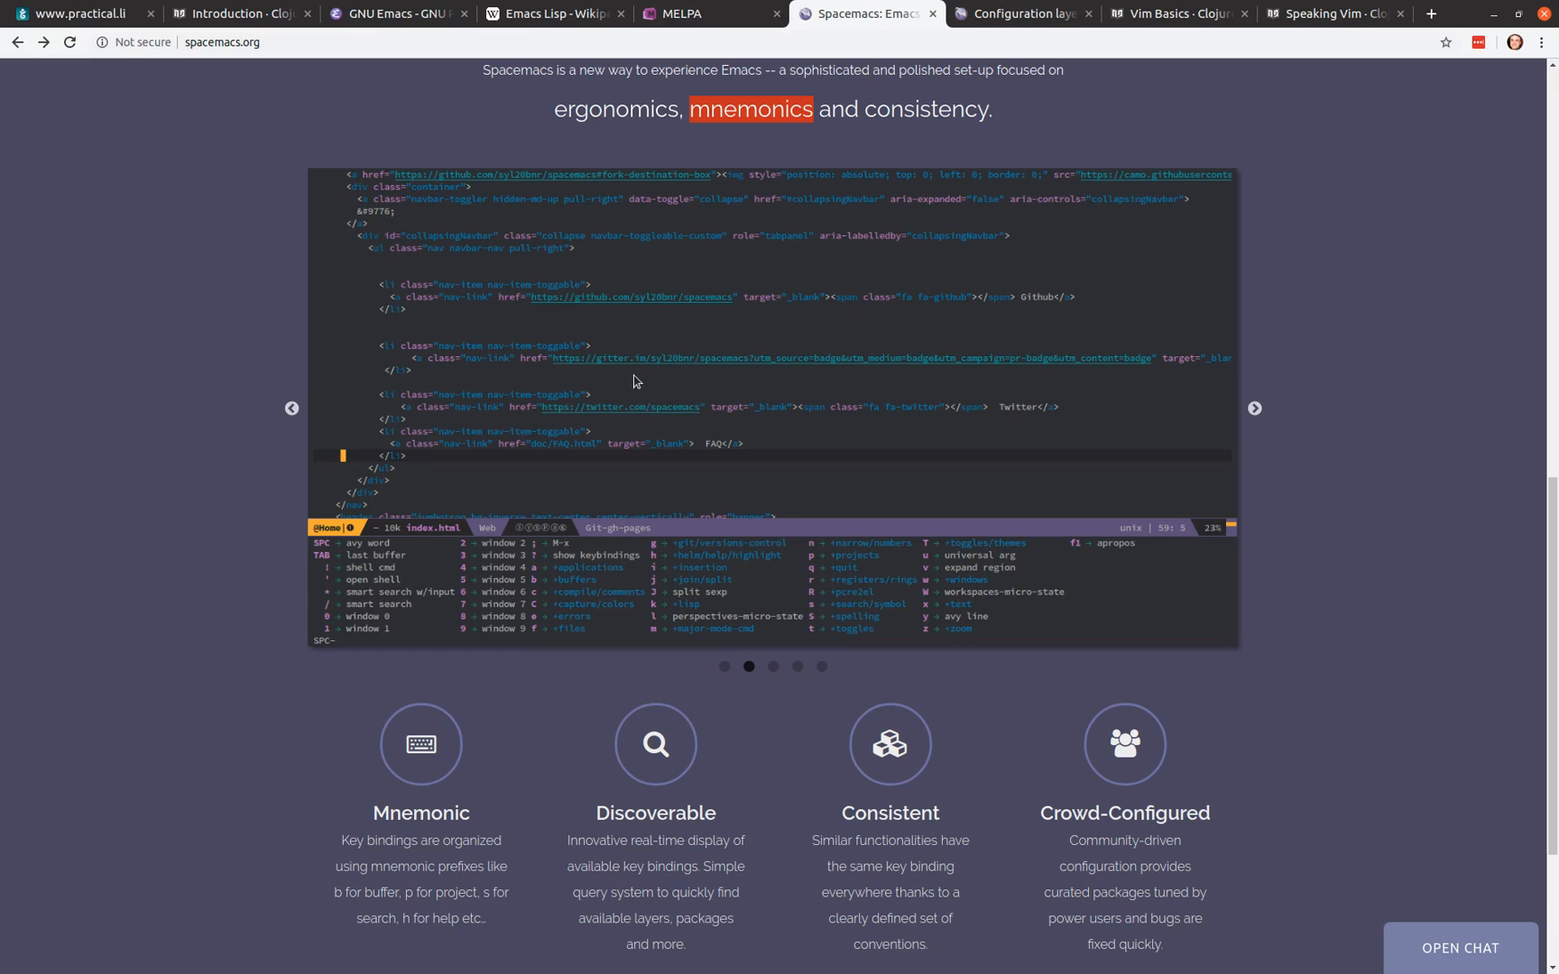
pyautogui.moveTo(639, 347)
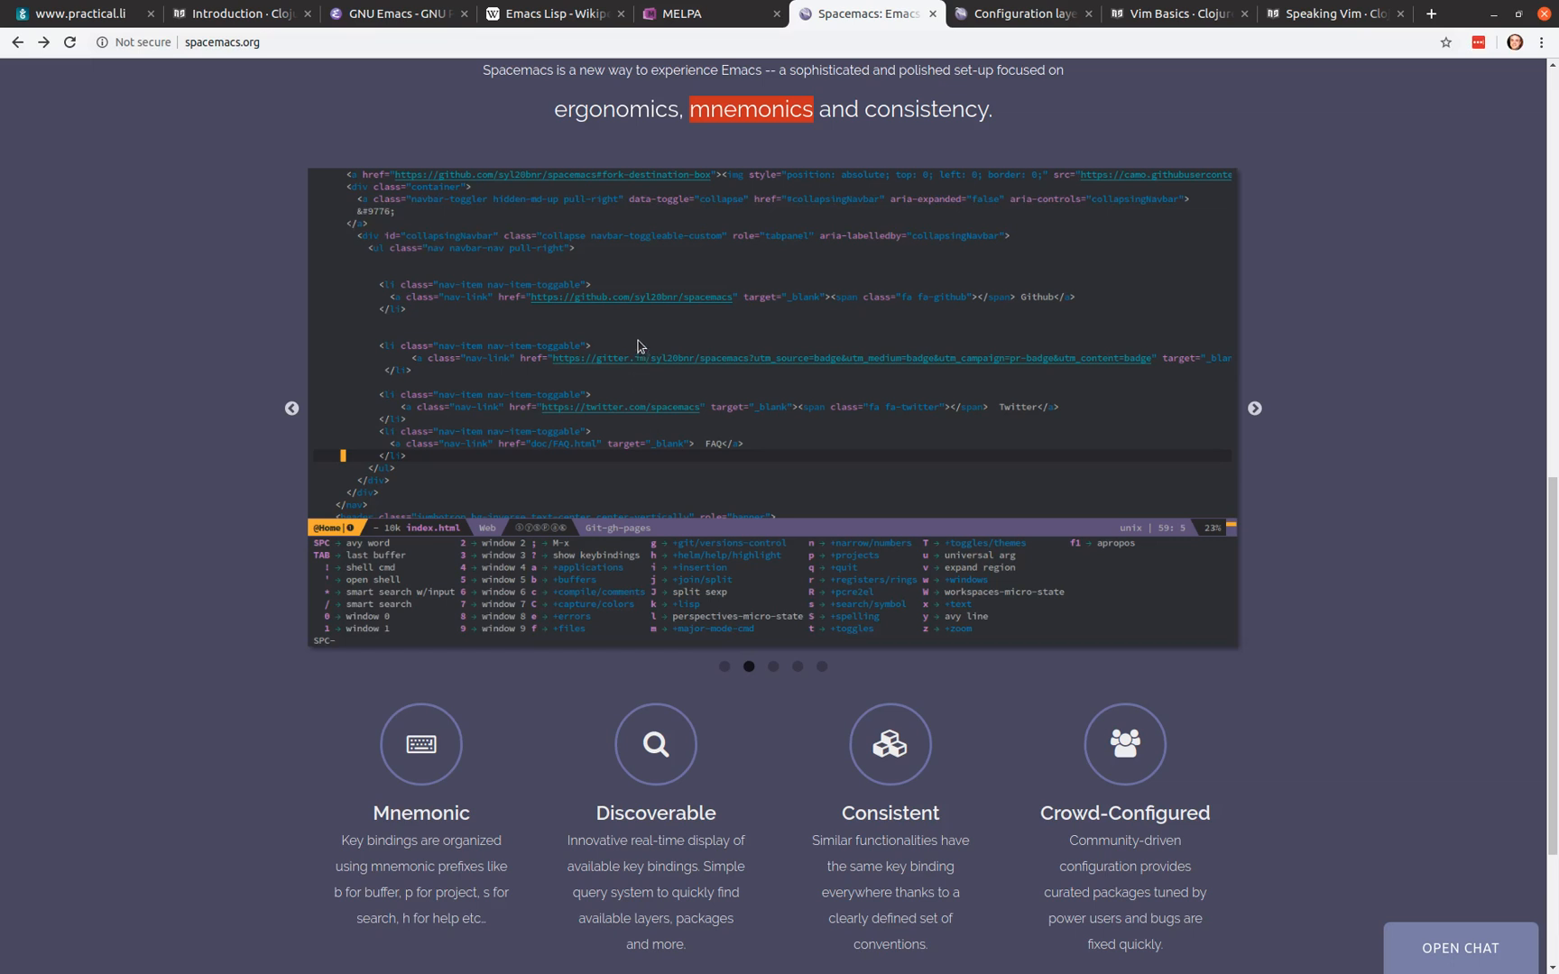
pyautogui.moveTo(689, 265)
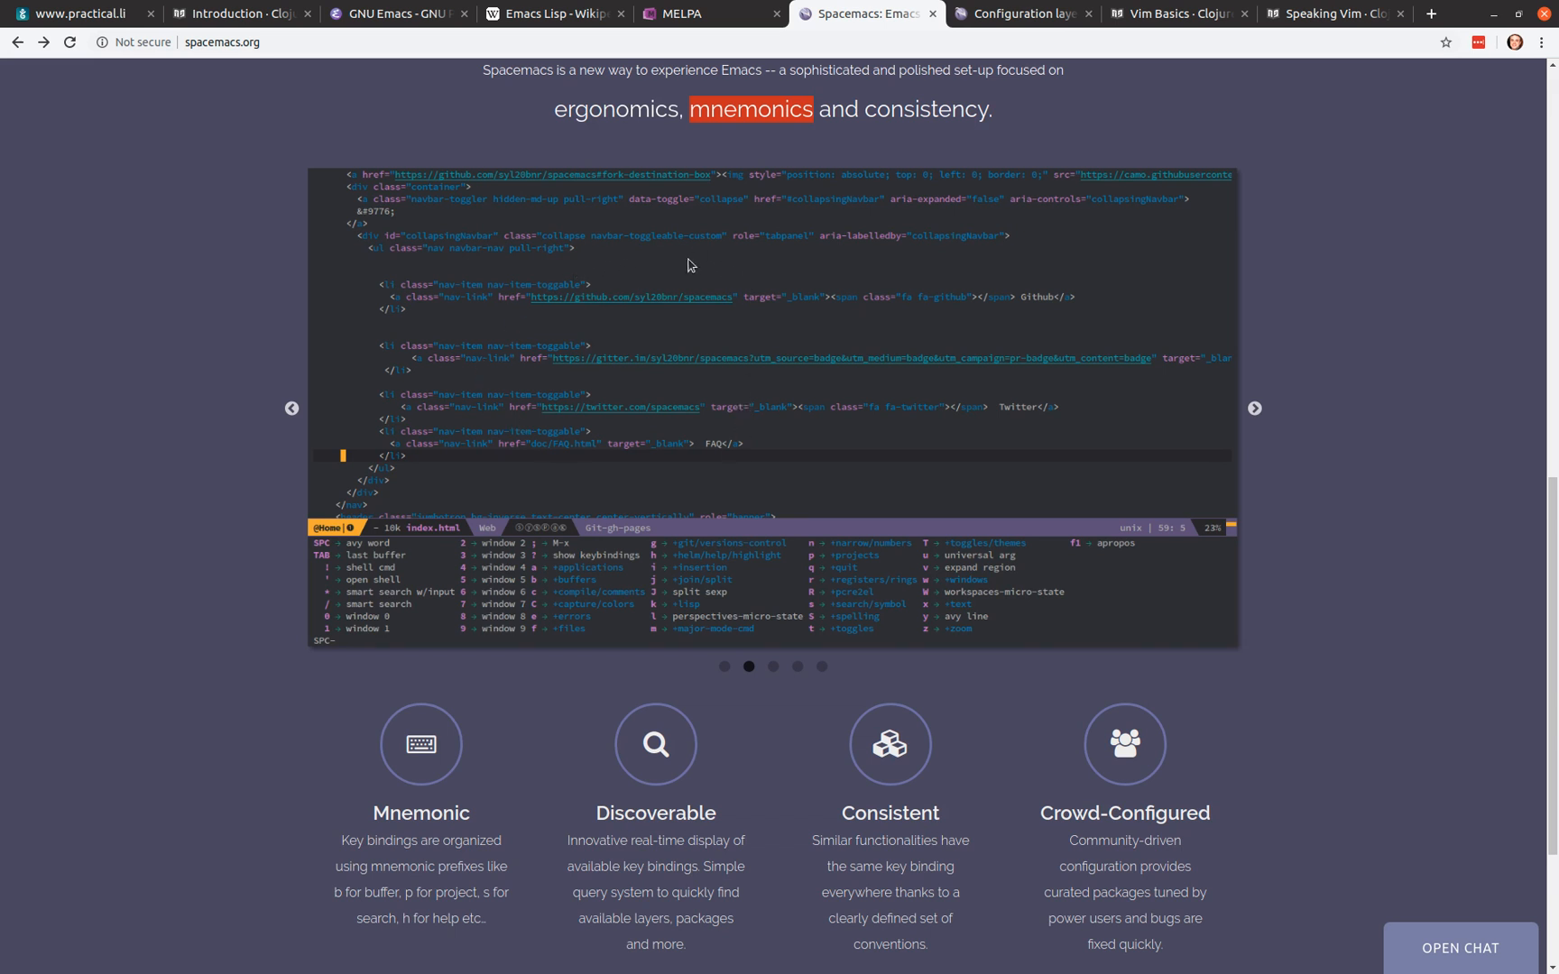
pyautogui.moveTo(895, 271)
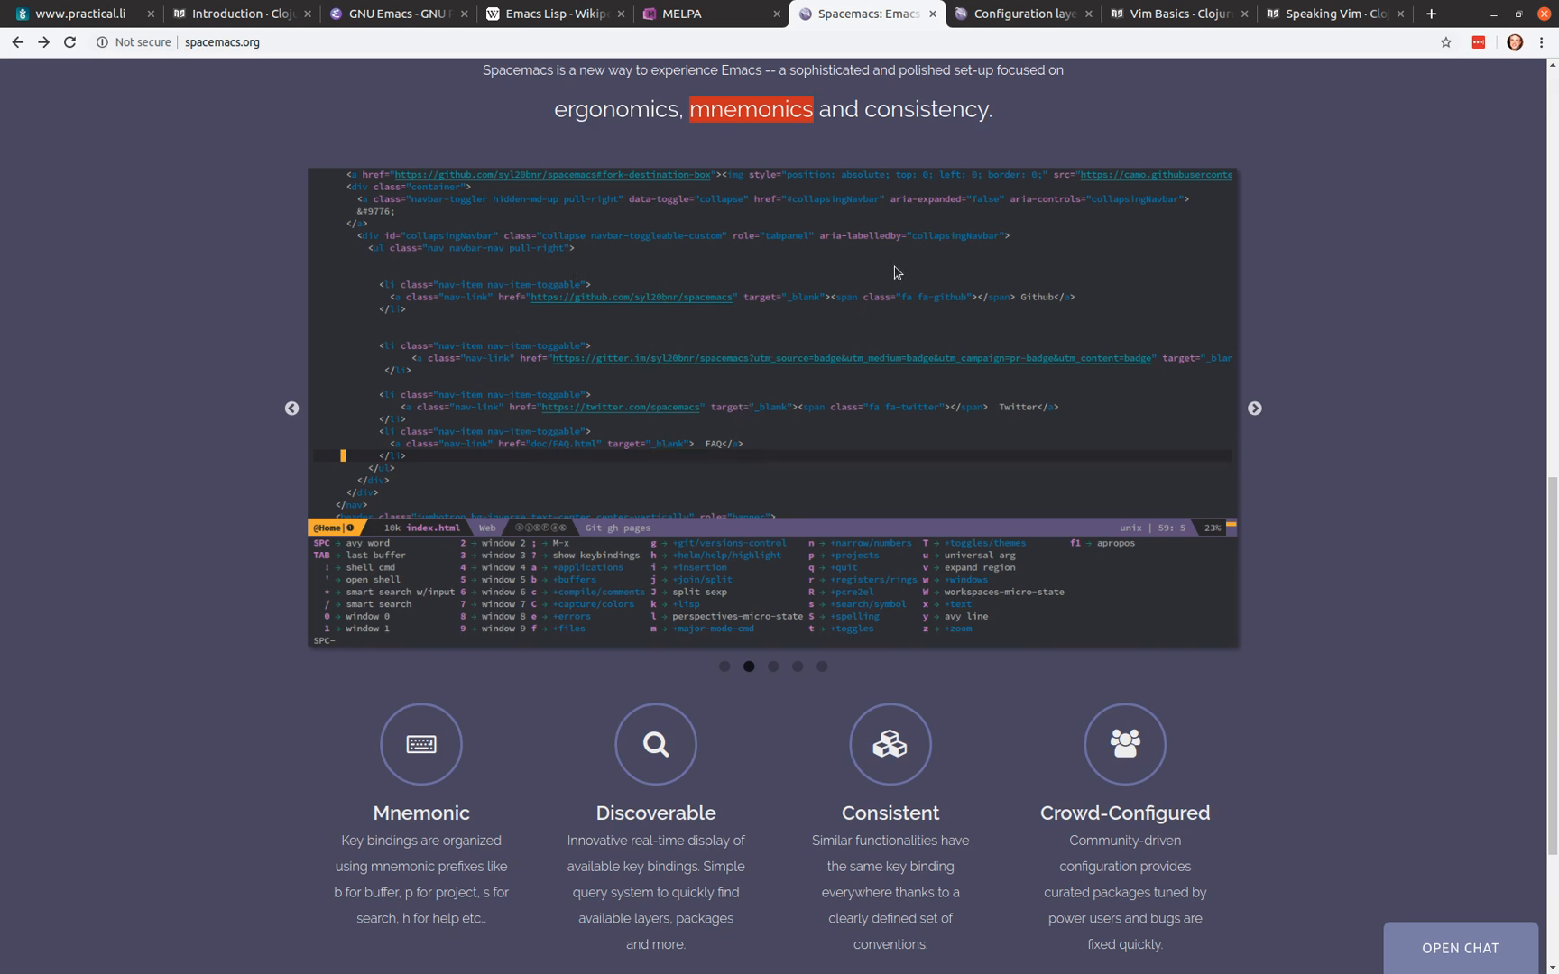
pyautogui.moveTo(714, 480)
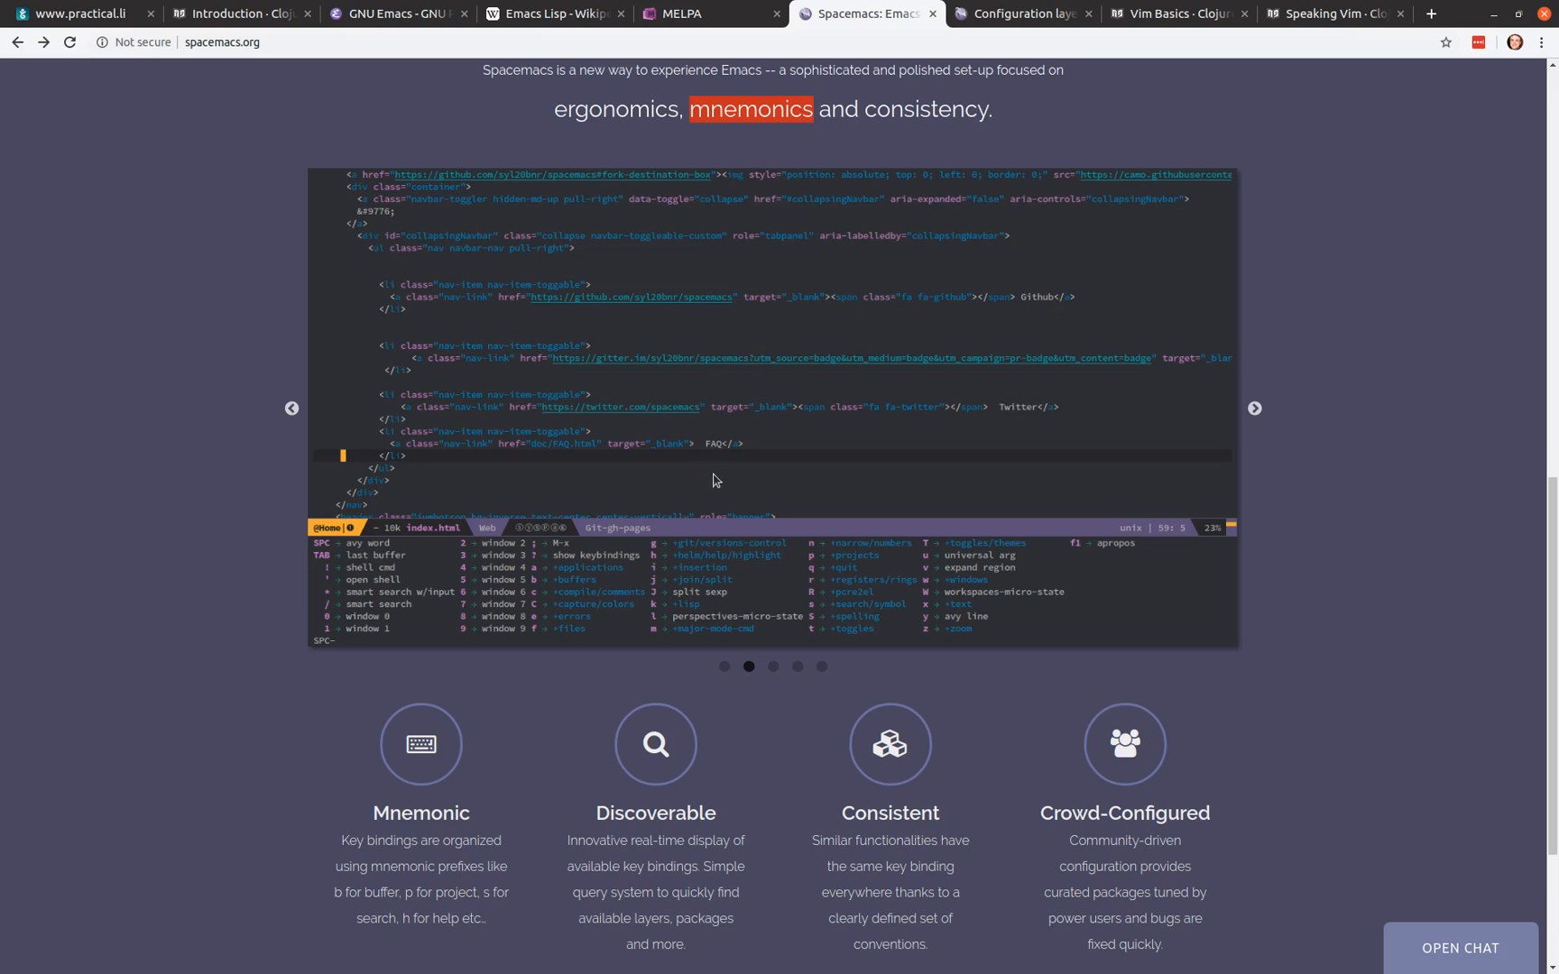
pyautogui.moveTo(774, 325)
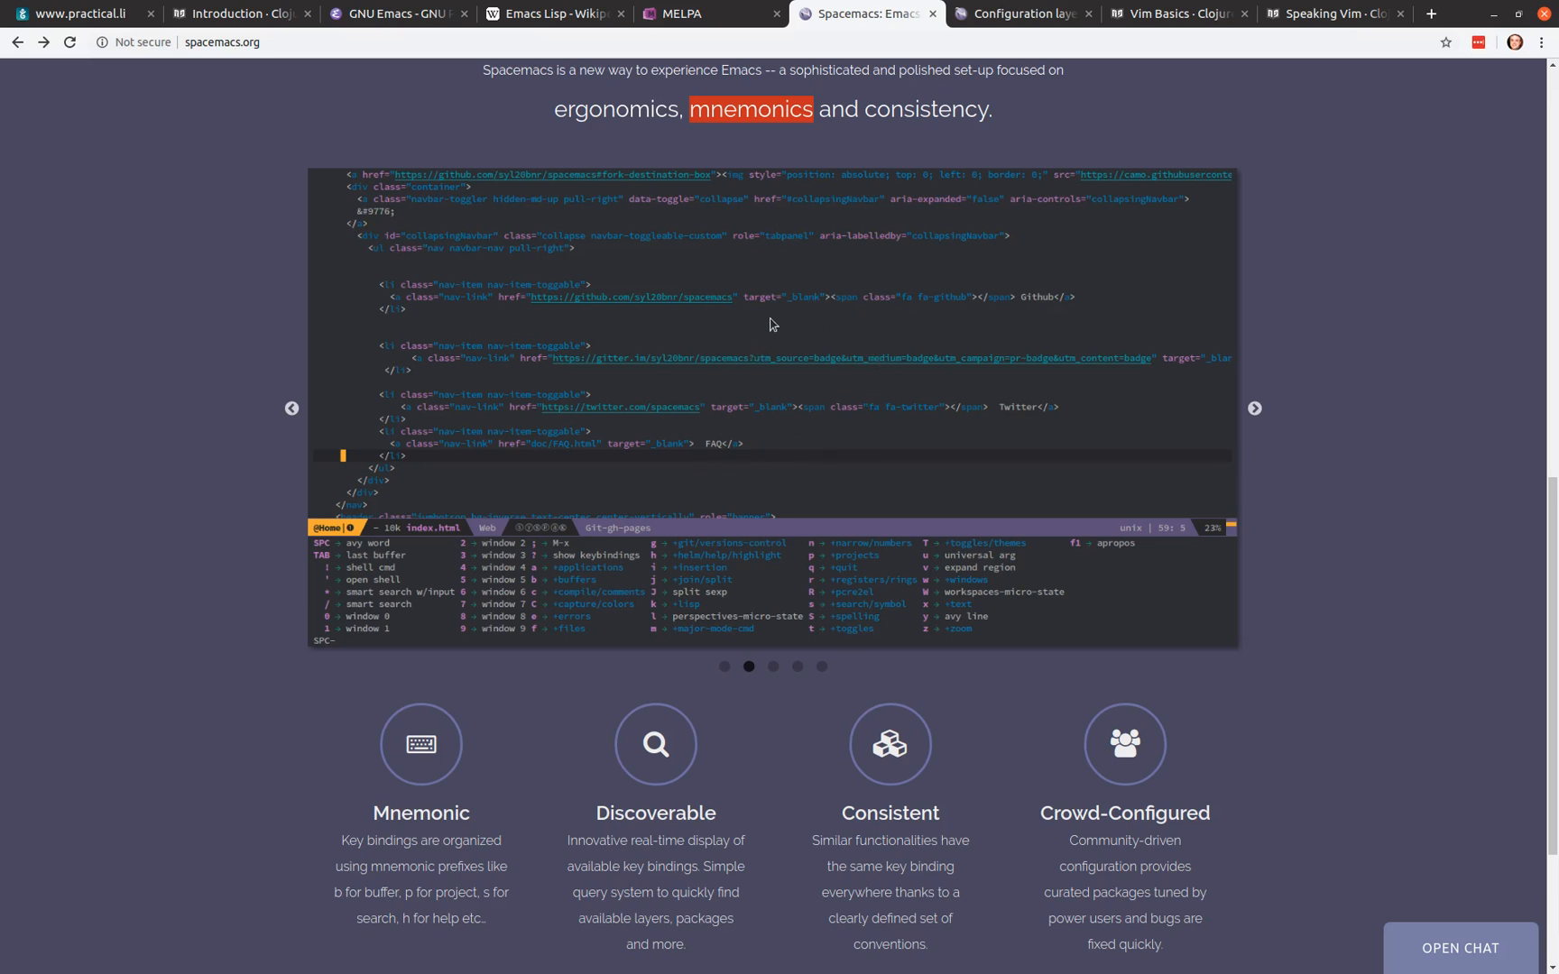
pyautogui.moveTo(729, 408)
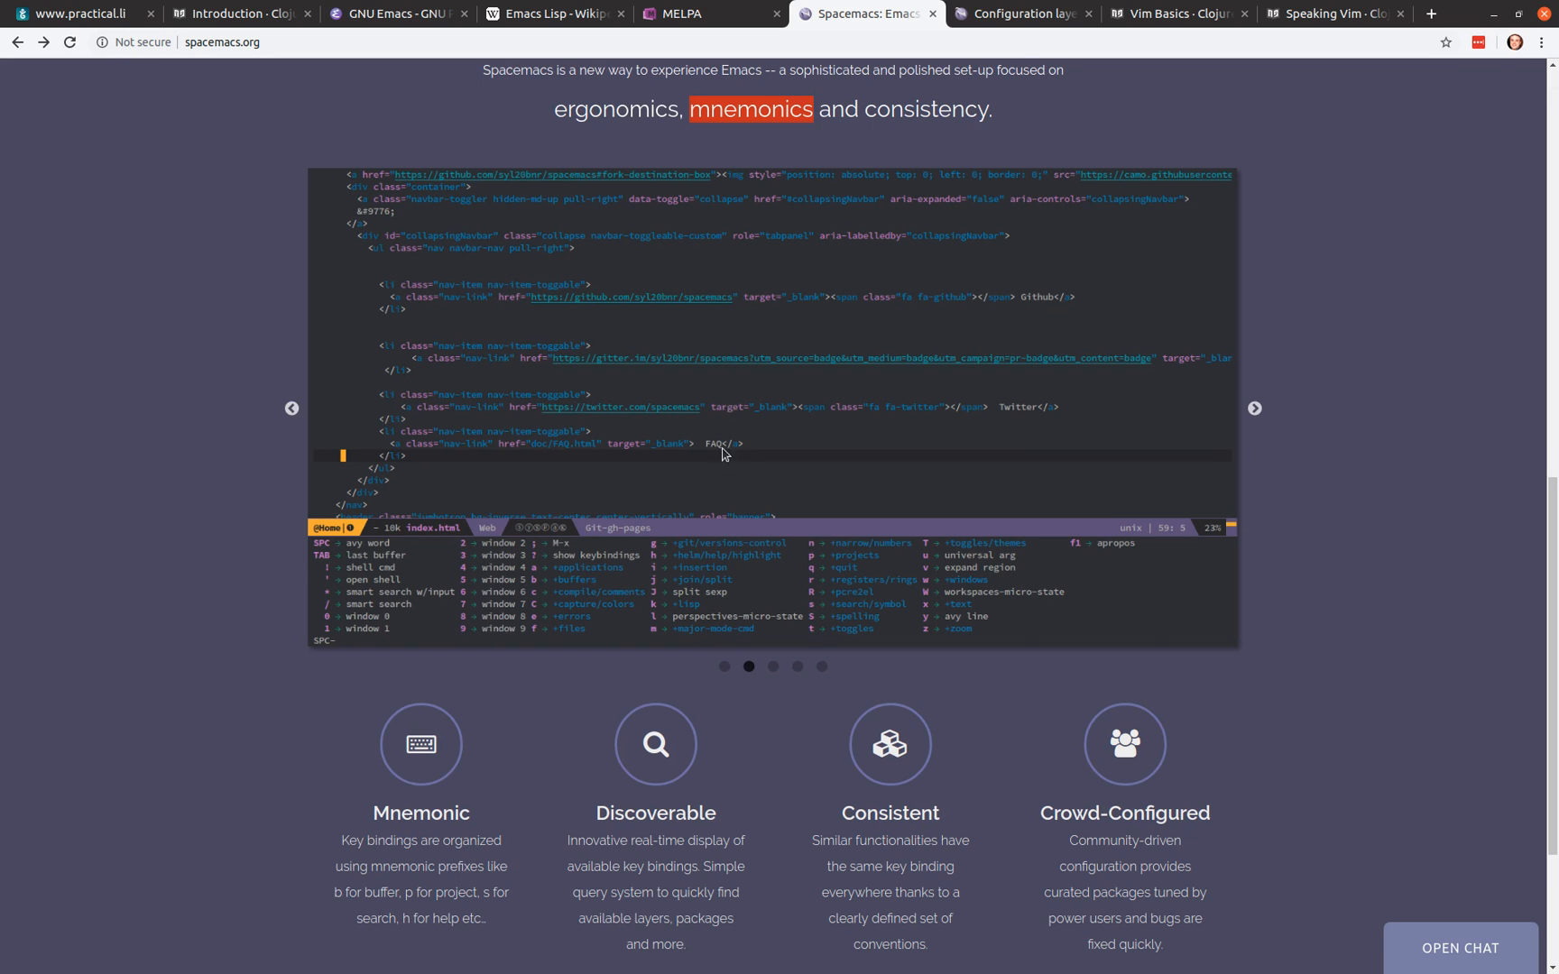
pyautogui.moveTo(756, 452)
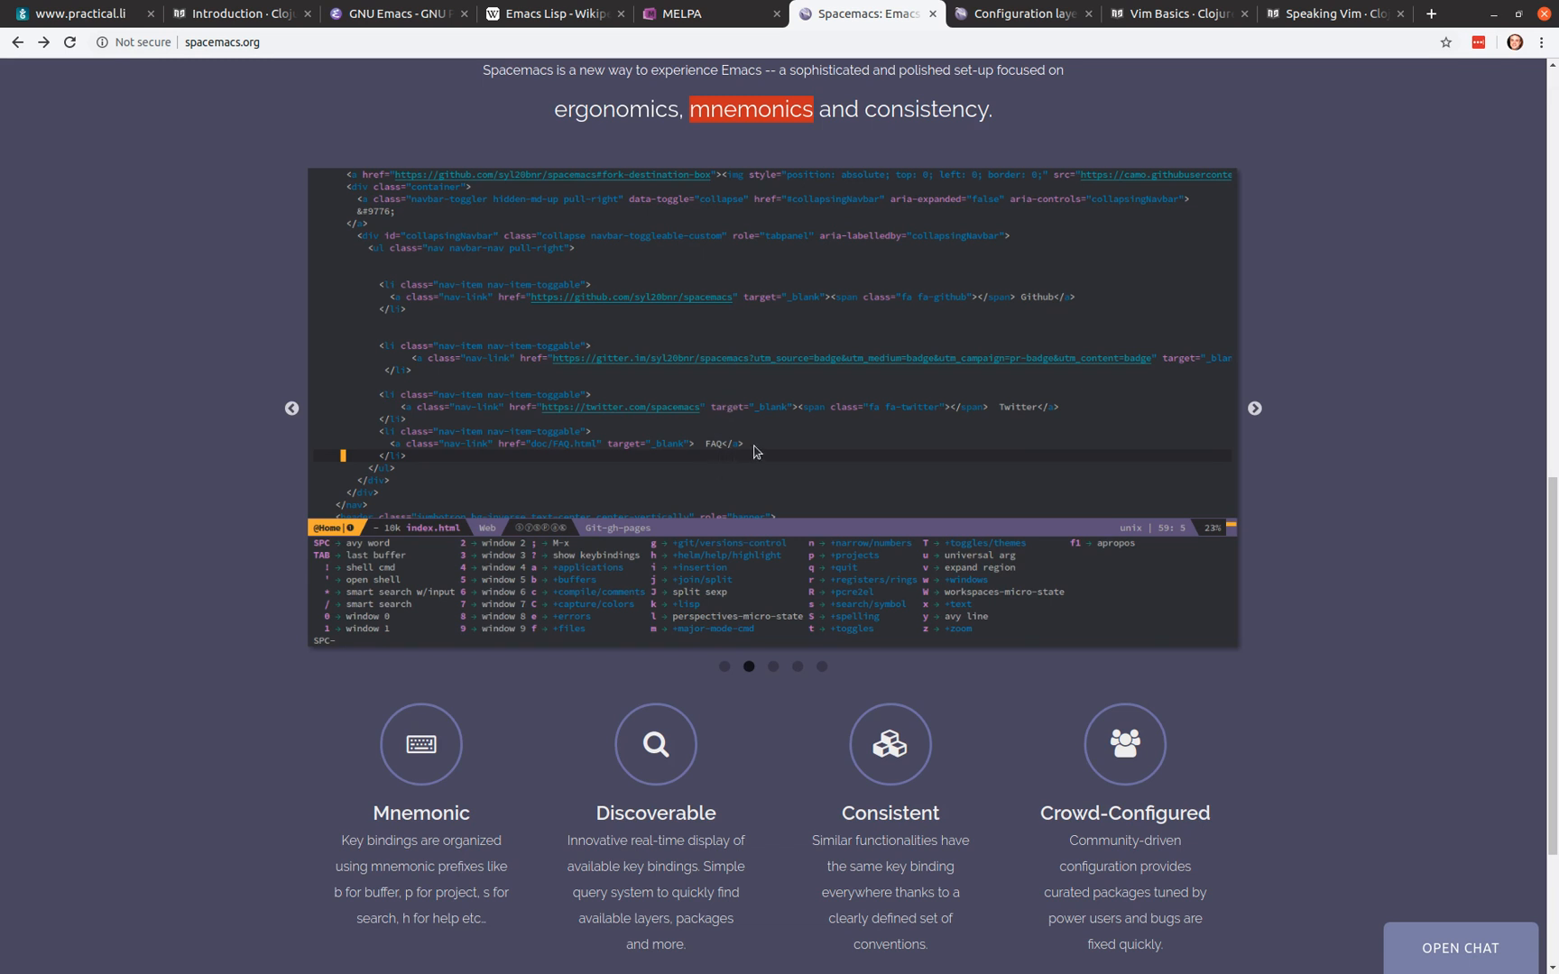
pyautogui.moveTo(839, 449)
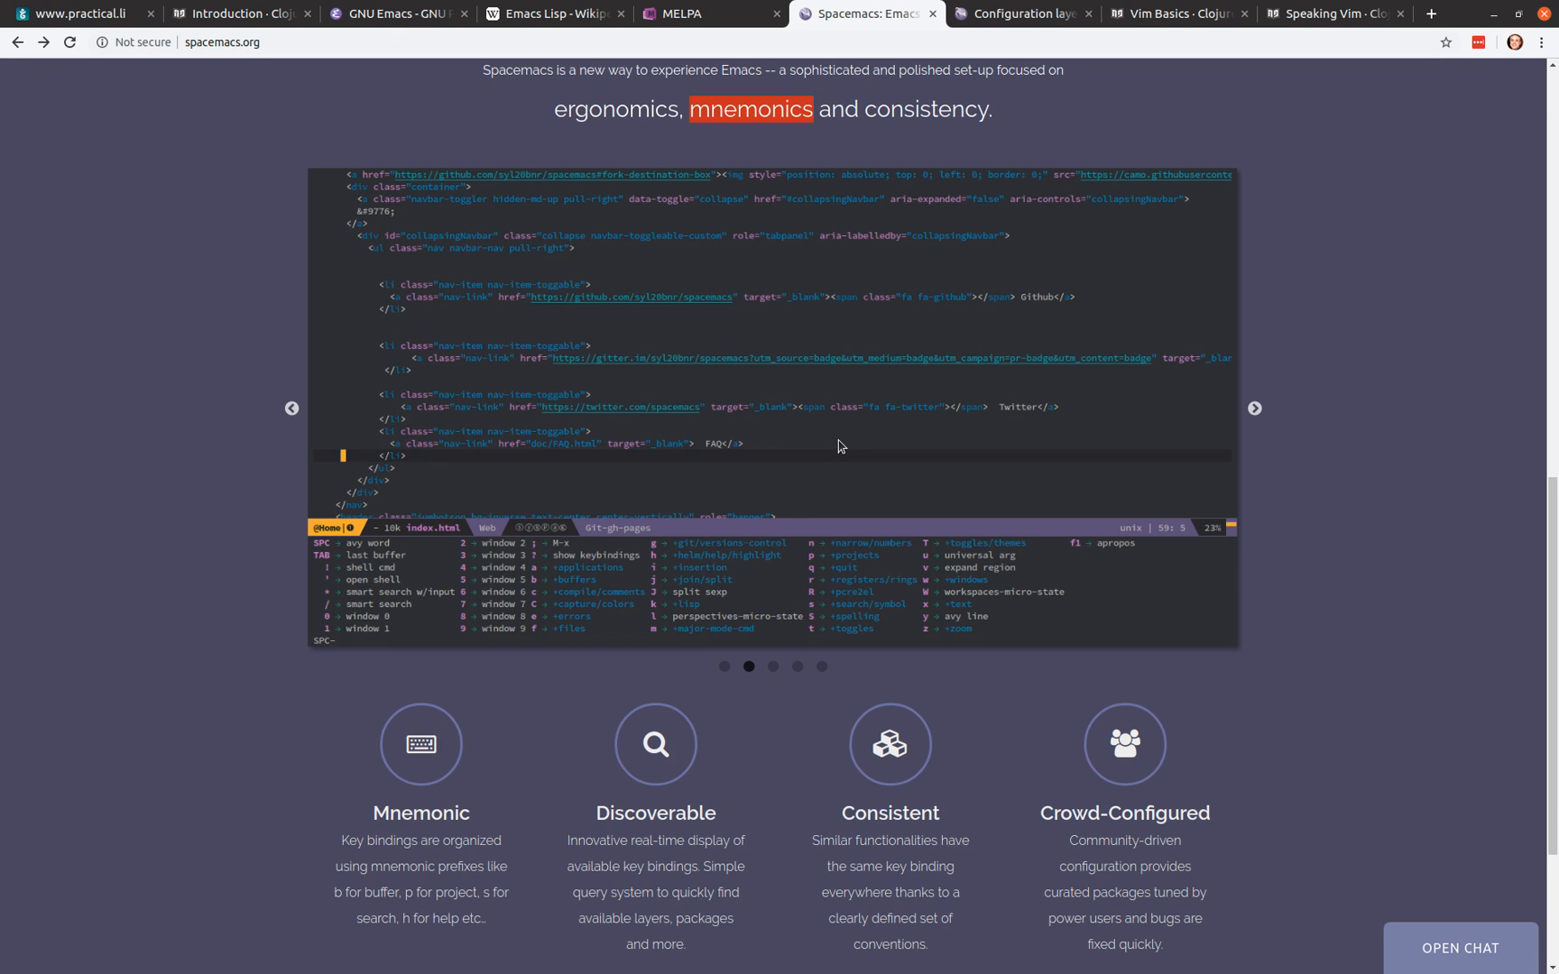
pyautogui.moveTo(814, 429)
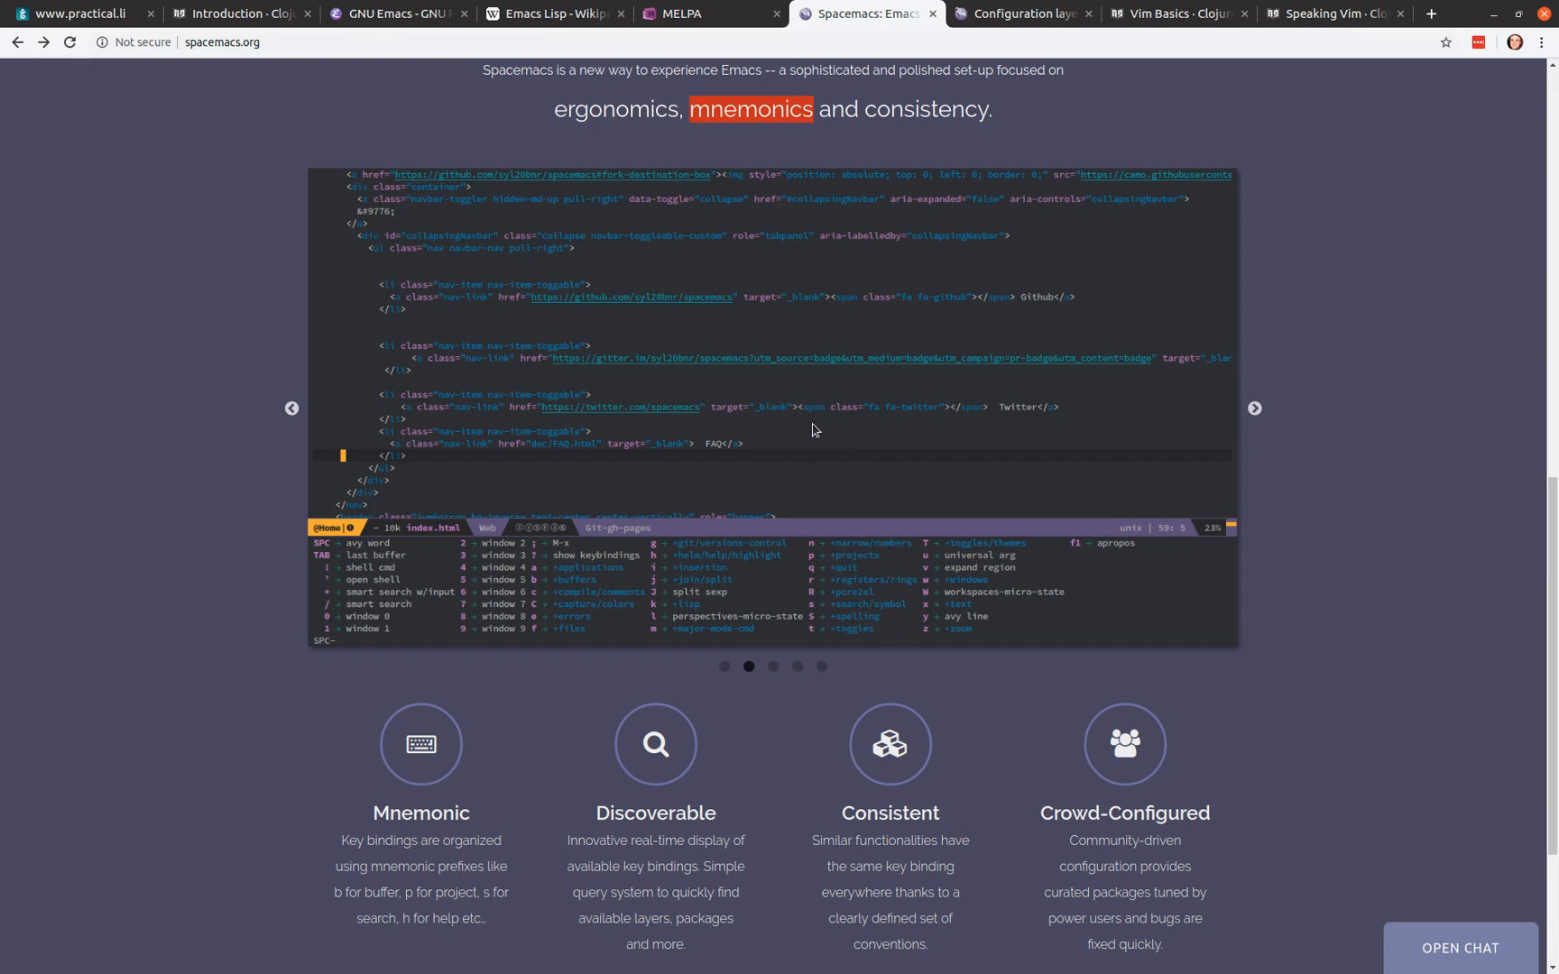
pyautogui.moveTo(821, 433)
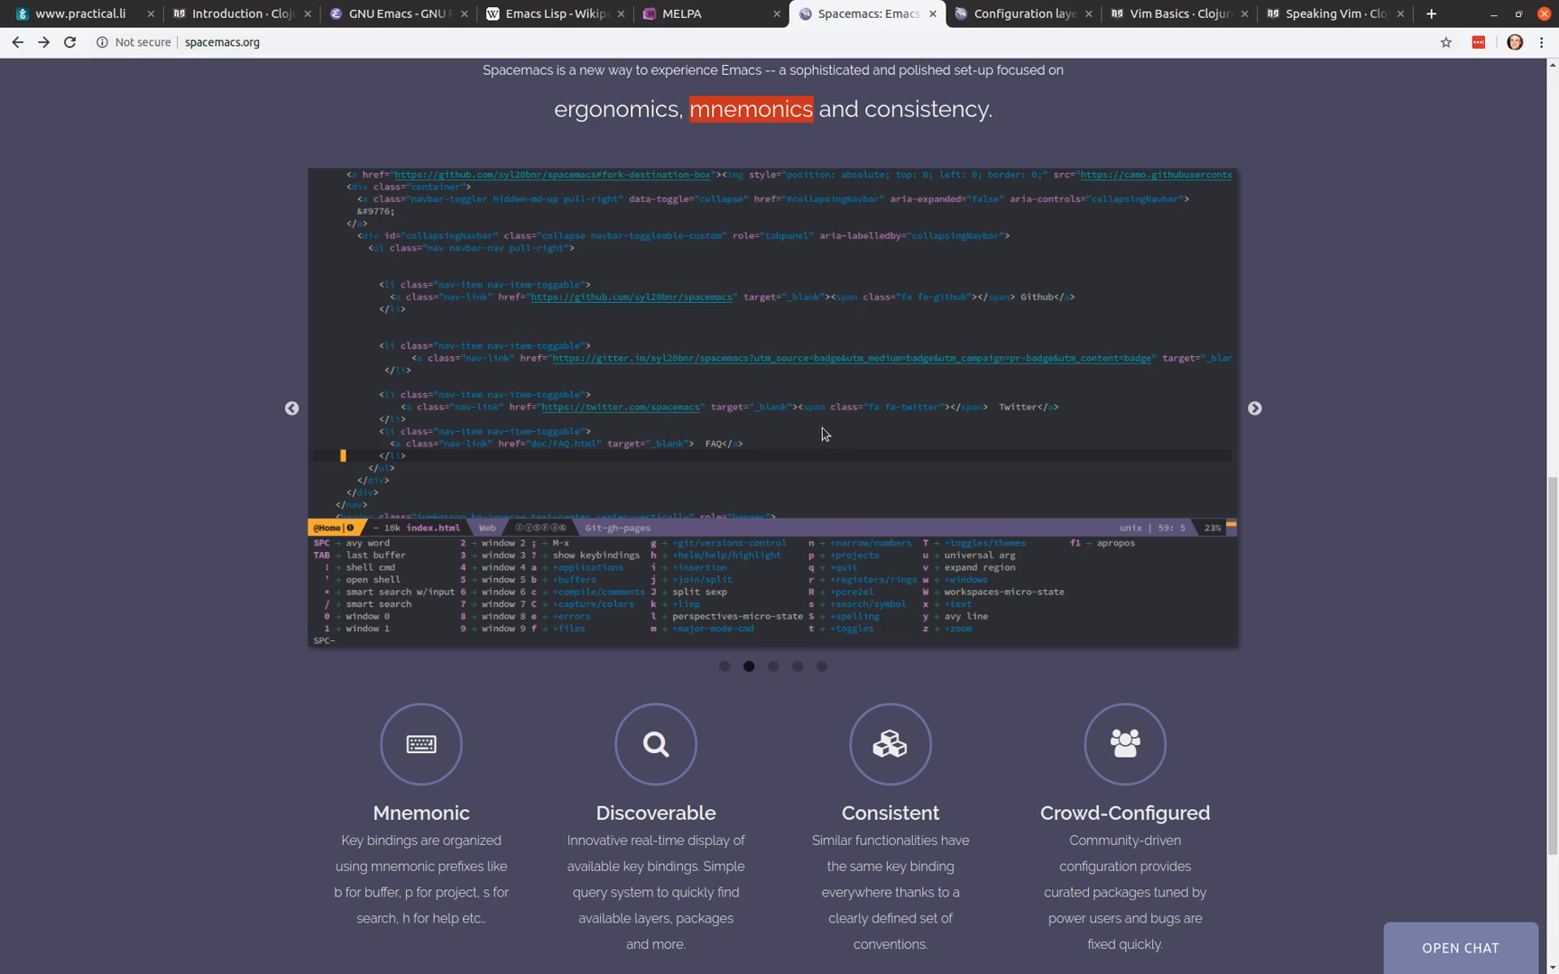
pyautogui.moveTo(821, 428)
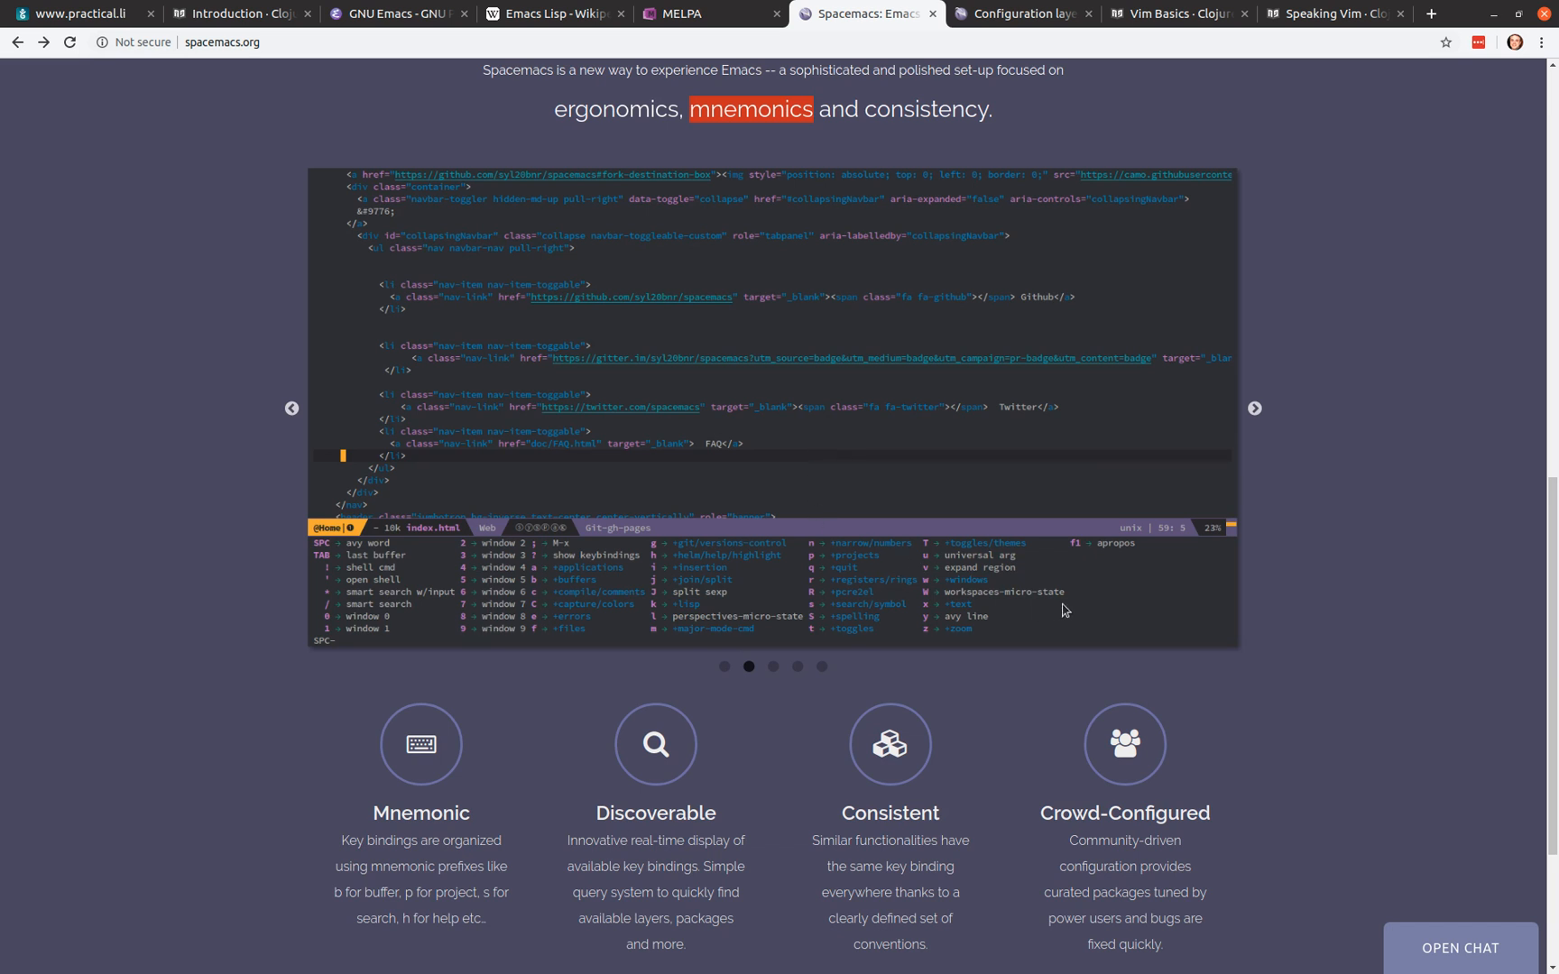
pyautogui.moveTo(1010, 613)
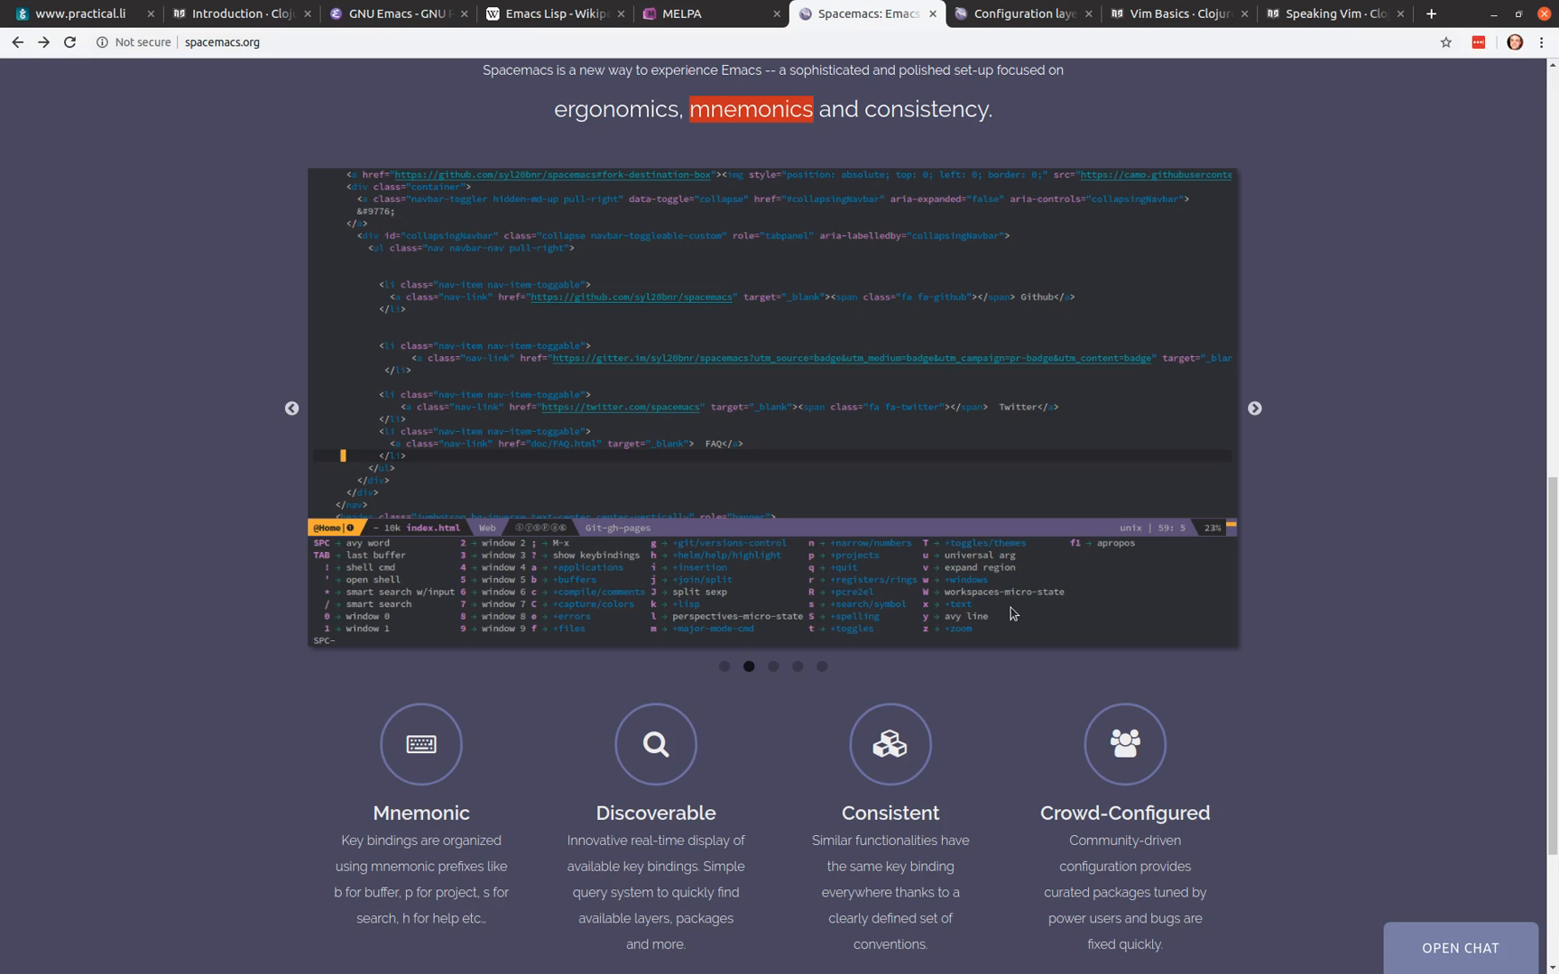
pyautogui.moveTo(933, 462)
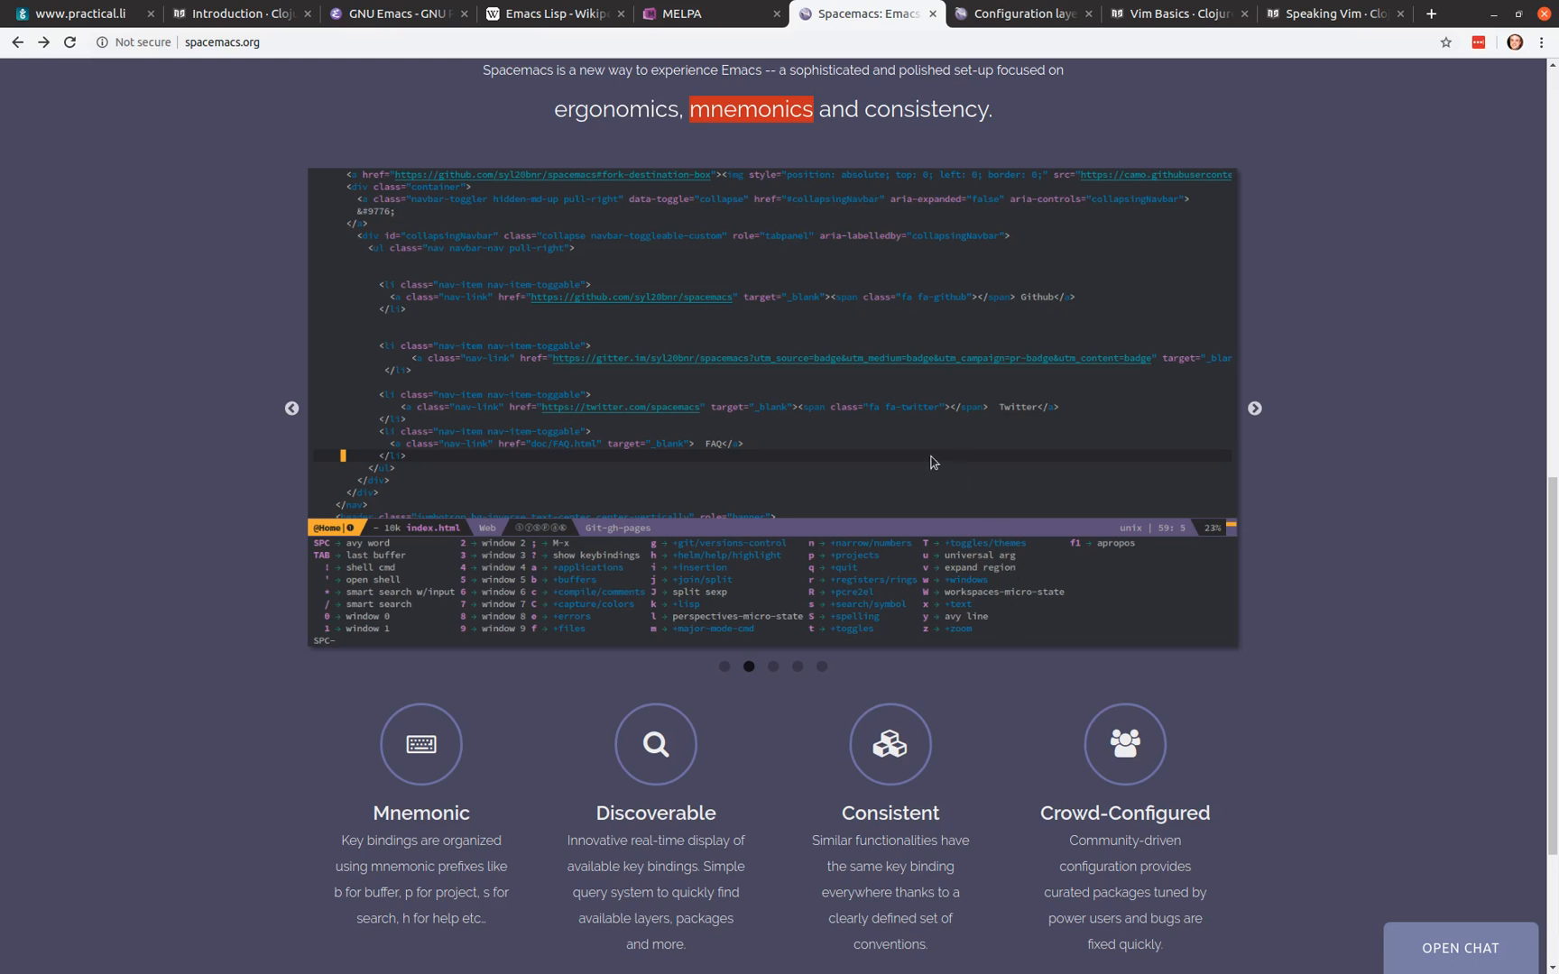
pyautogui.moveTo(963, 460)
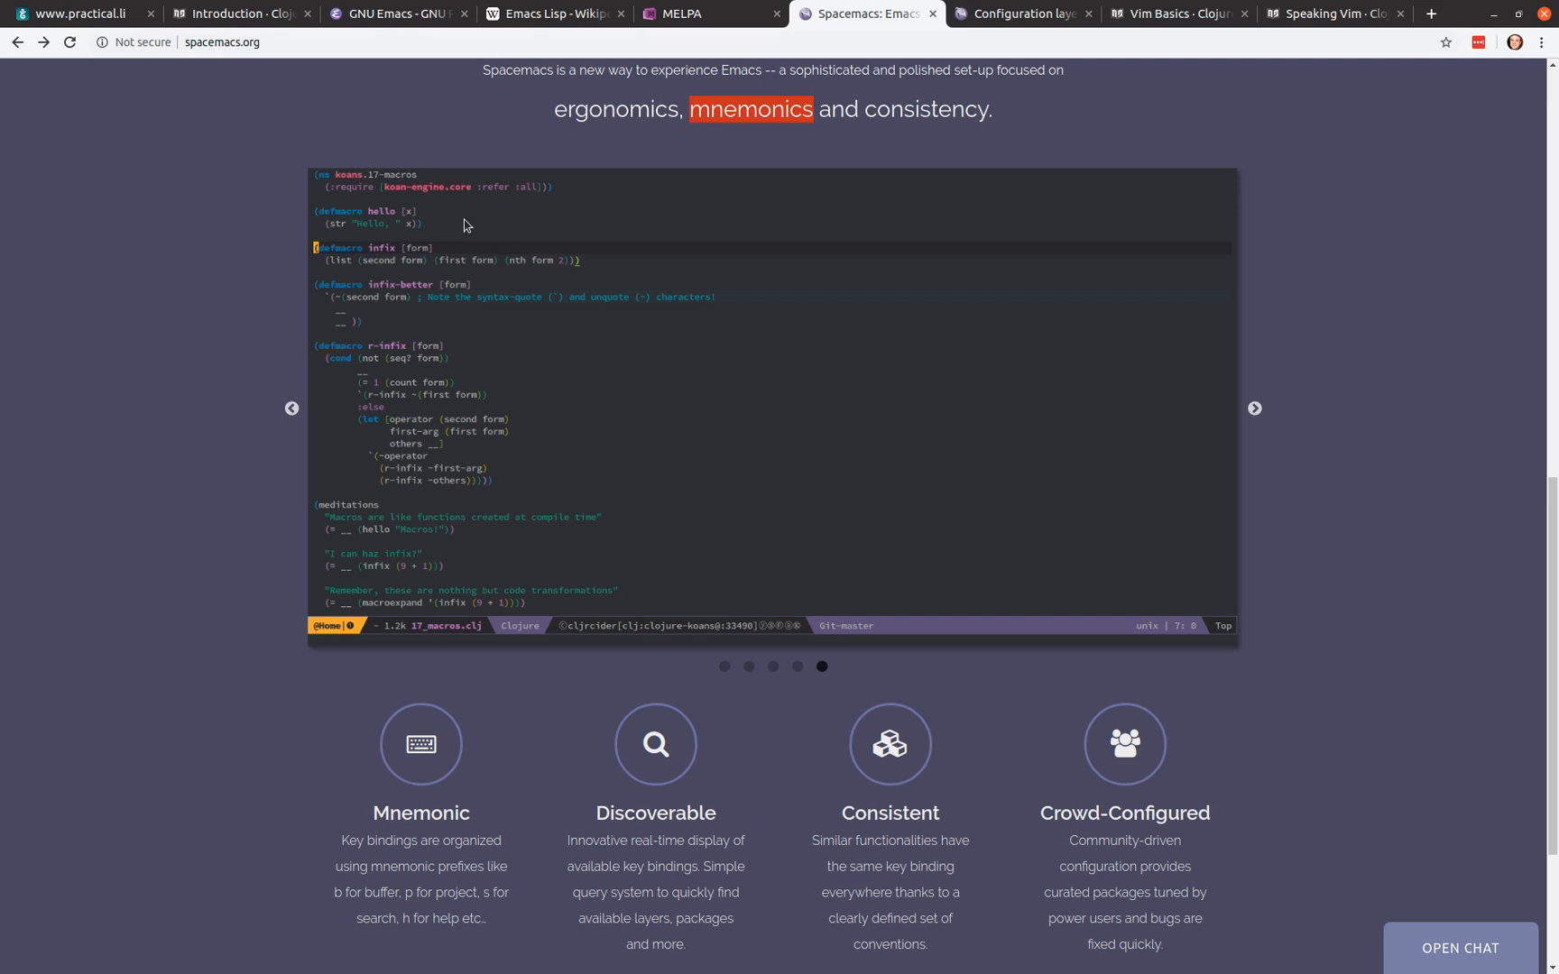
pyautogui.moveTo(692, 464)
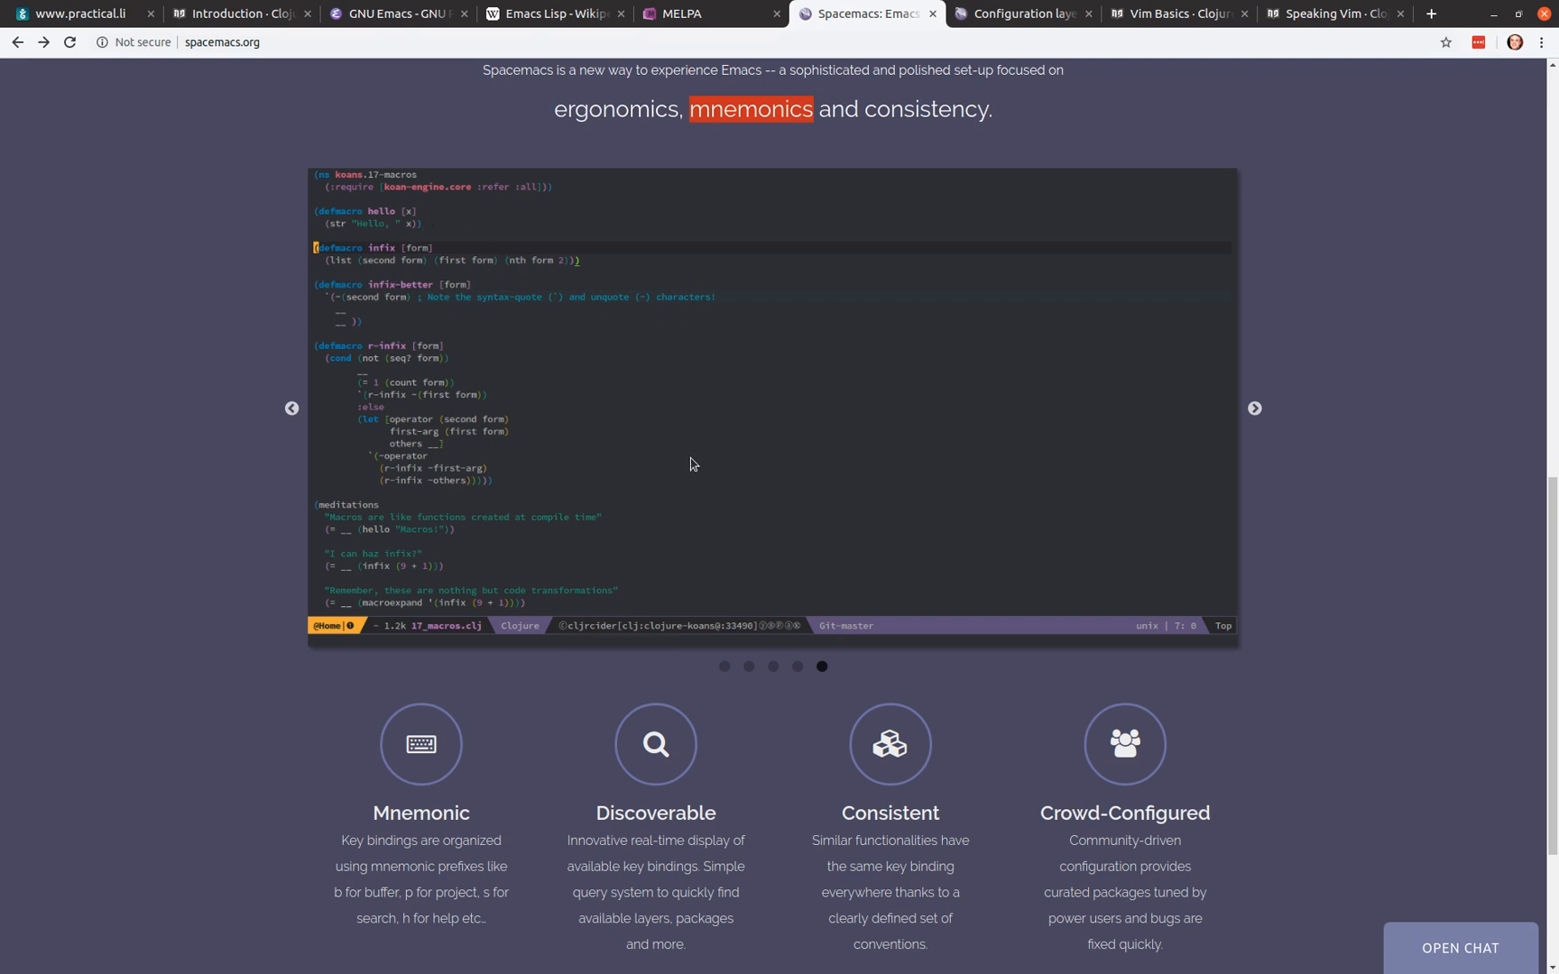
pyautogui.moveTo(565, 504)
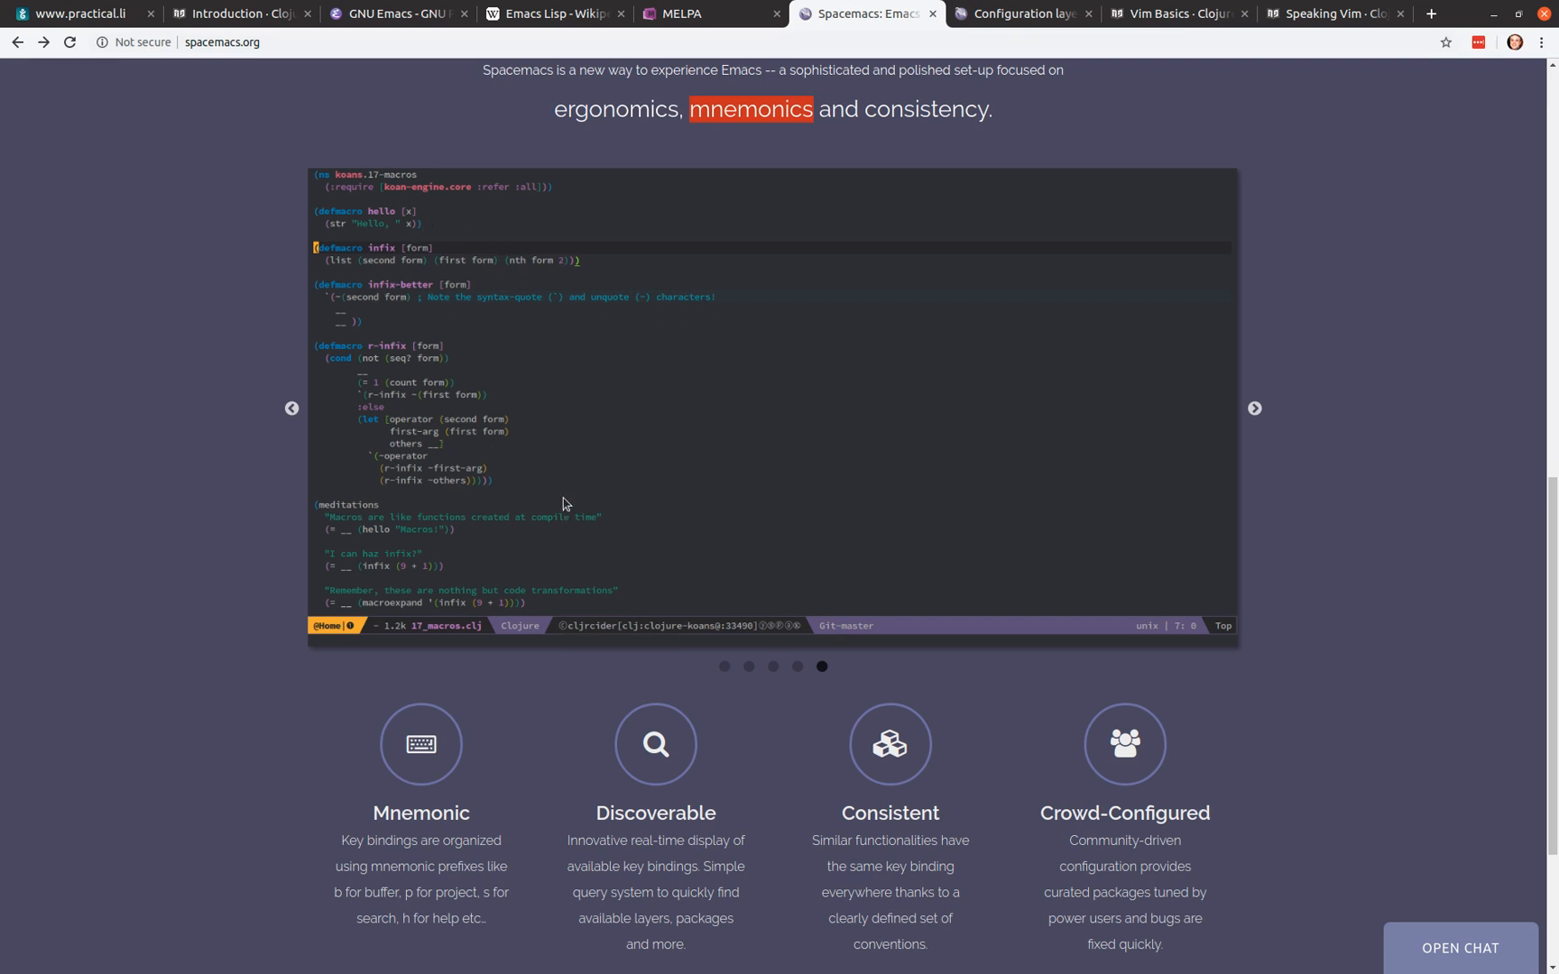
pyautogui.moveTo(559, 469)
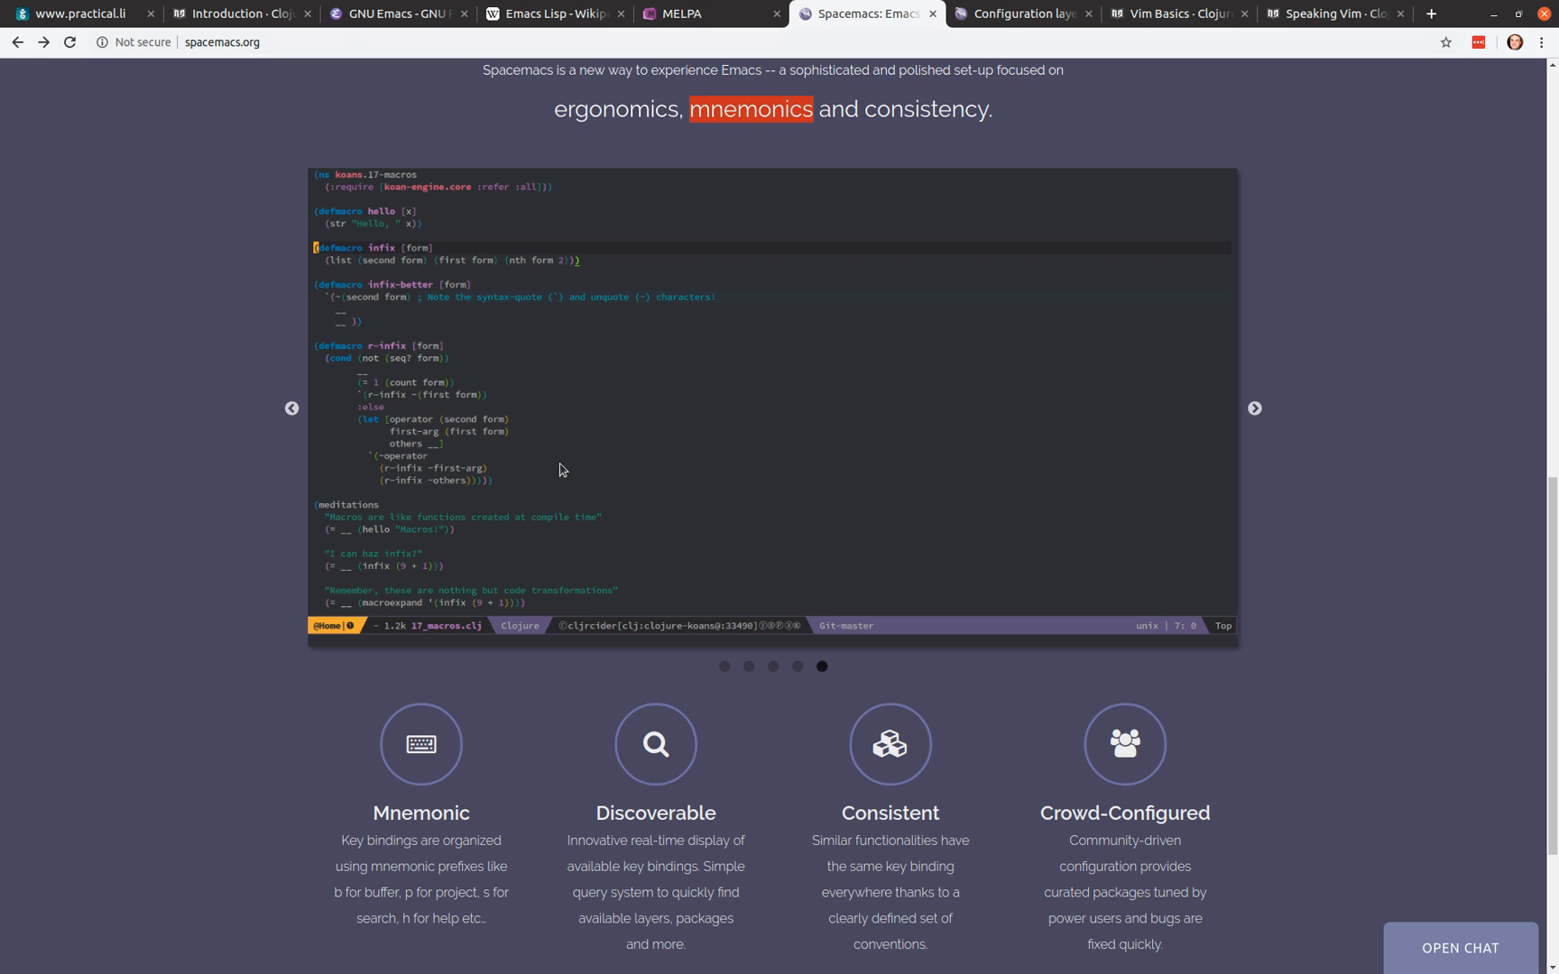
pyautogui.moveTo(606, 484)
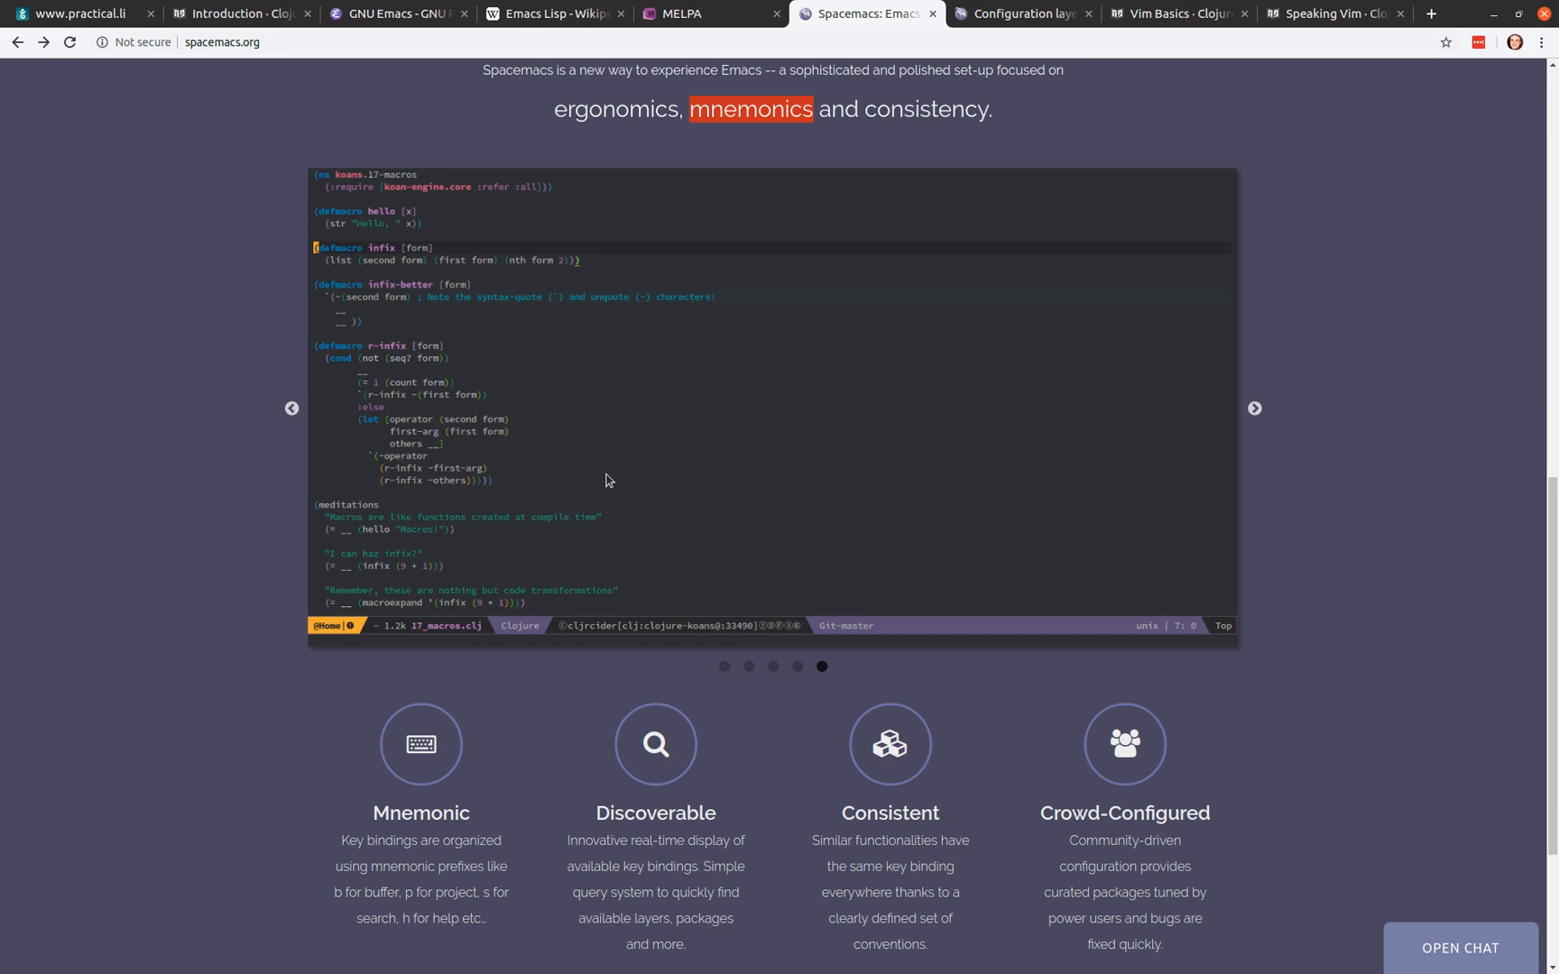
pyautogui.moveTo(588, 507)
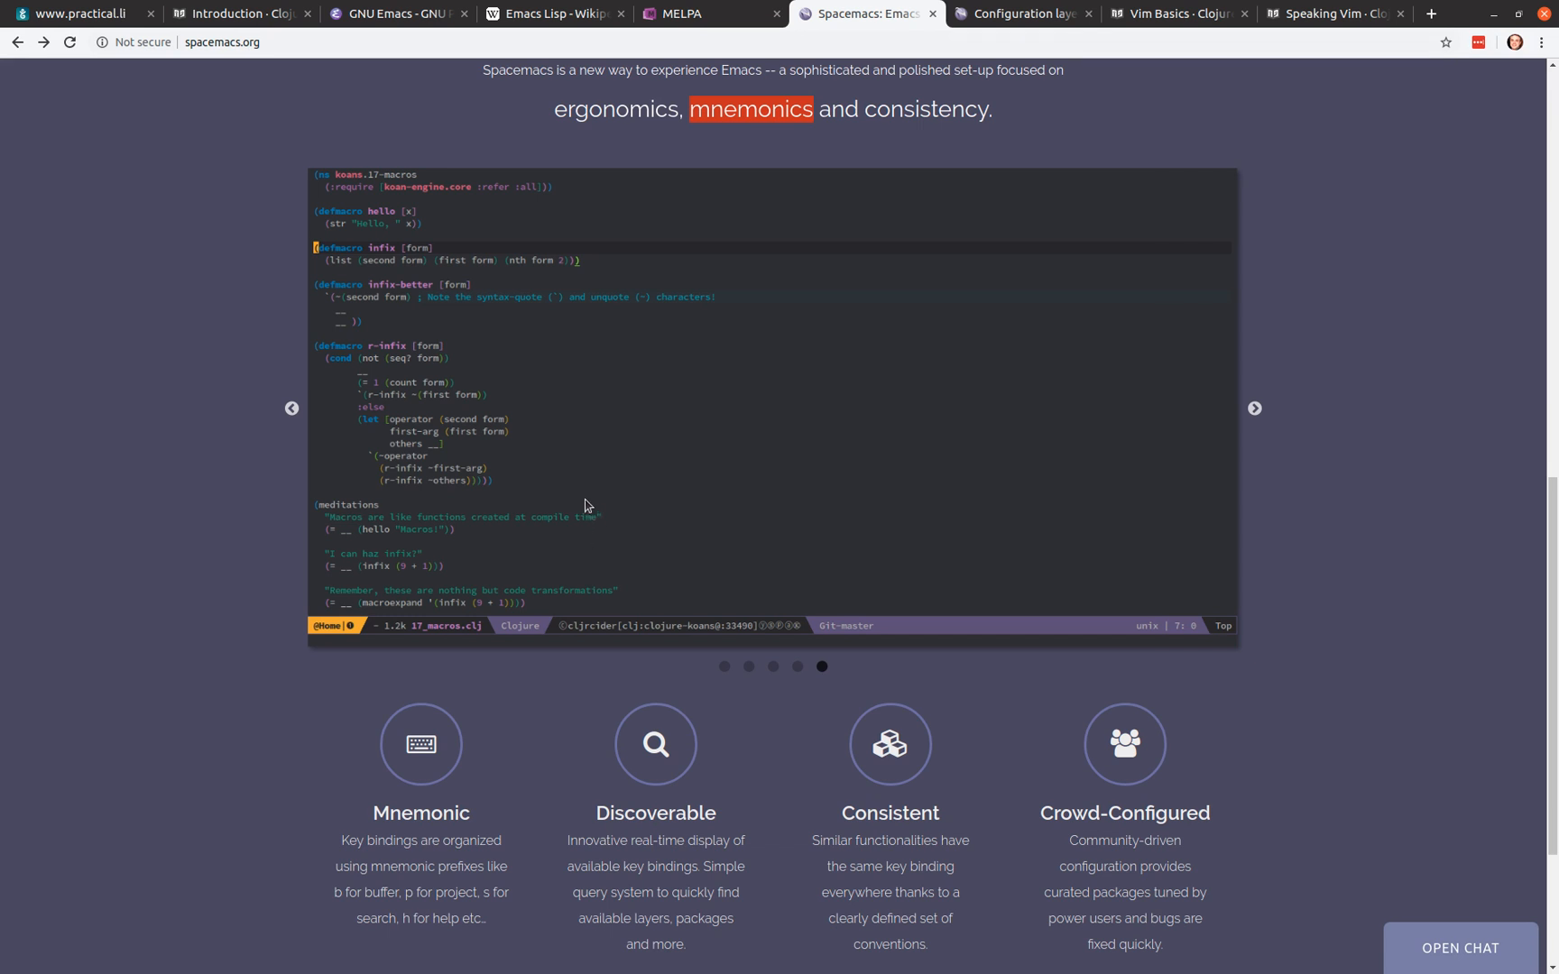
pyautogui.moveTo(617, 512)
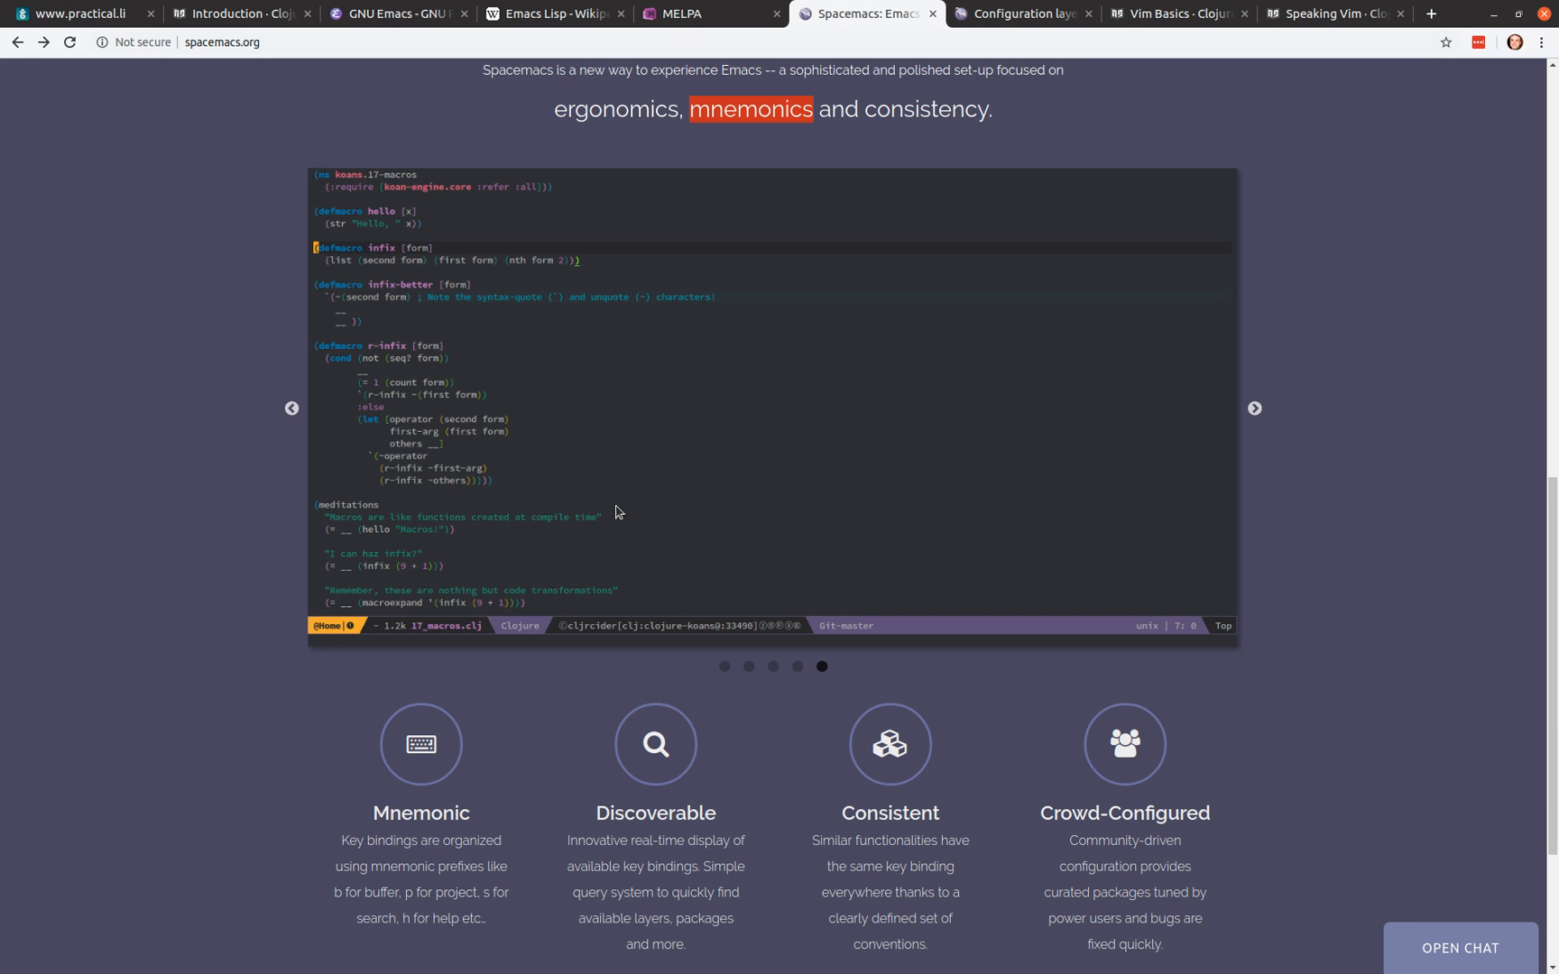
pyautogui.moveTo(655, 502)
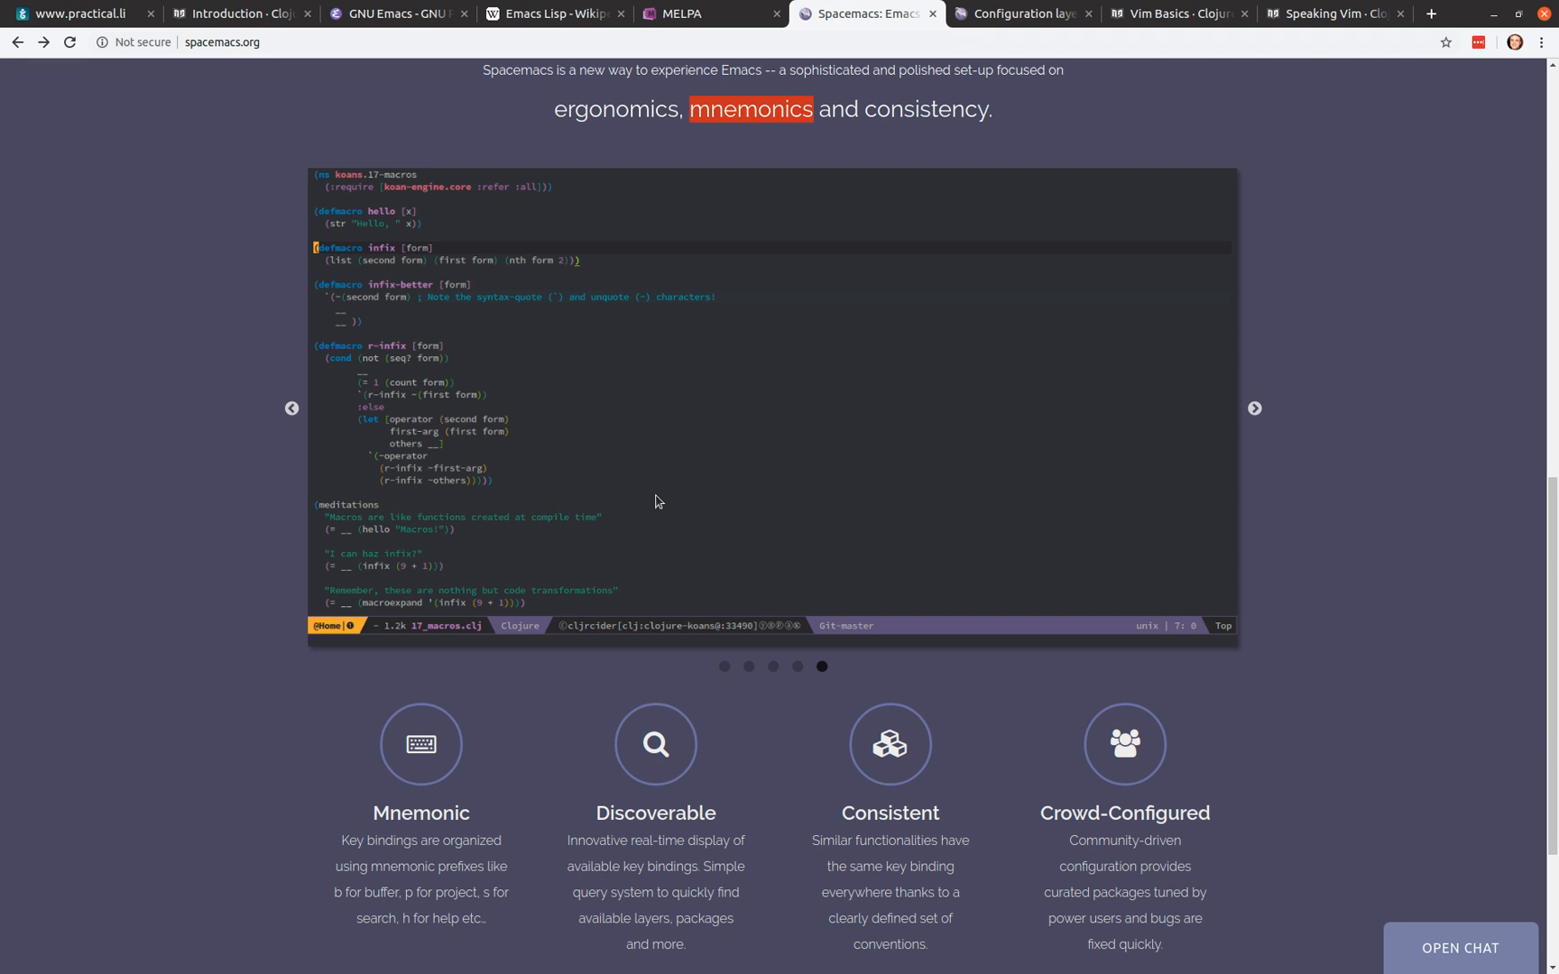
# Step: Scroll down to the Clojure macros screenshot slide above the four feature descriptions
pyautogui.scroll(-3)
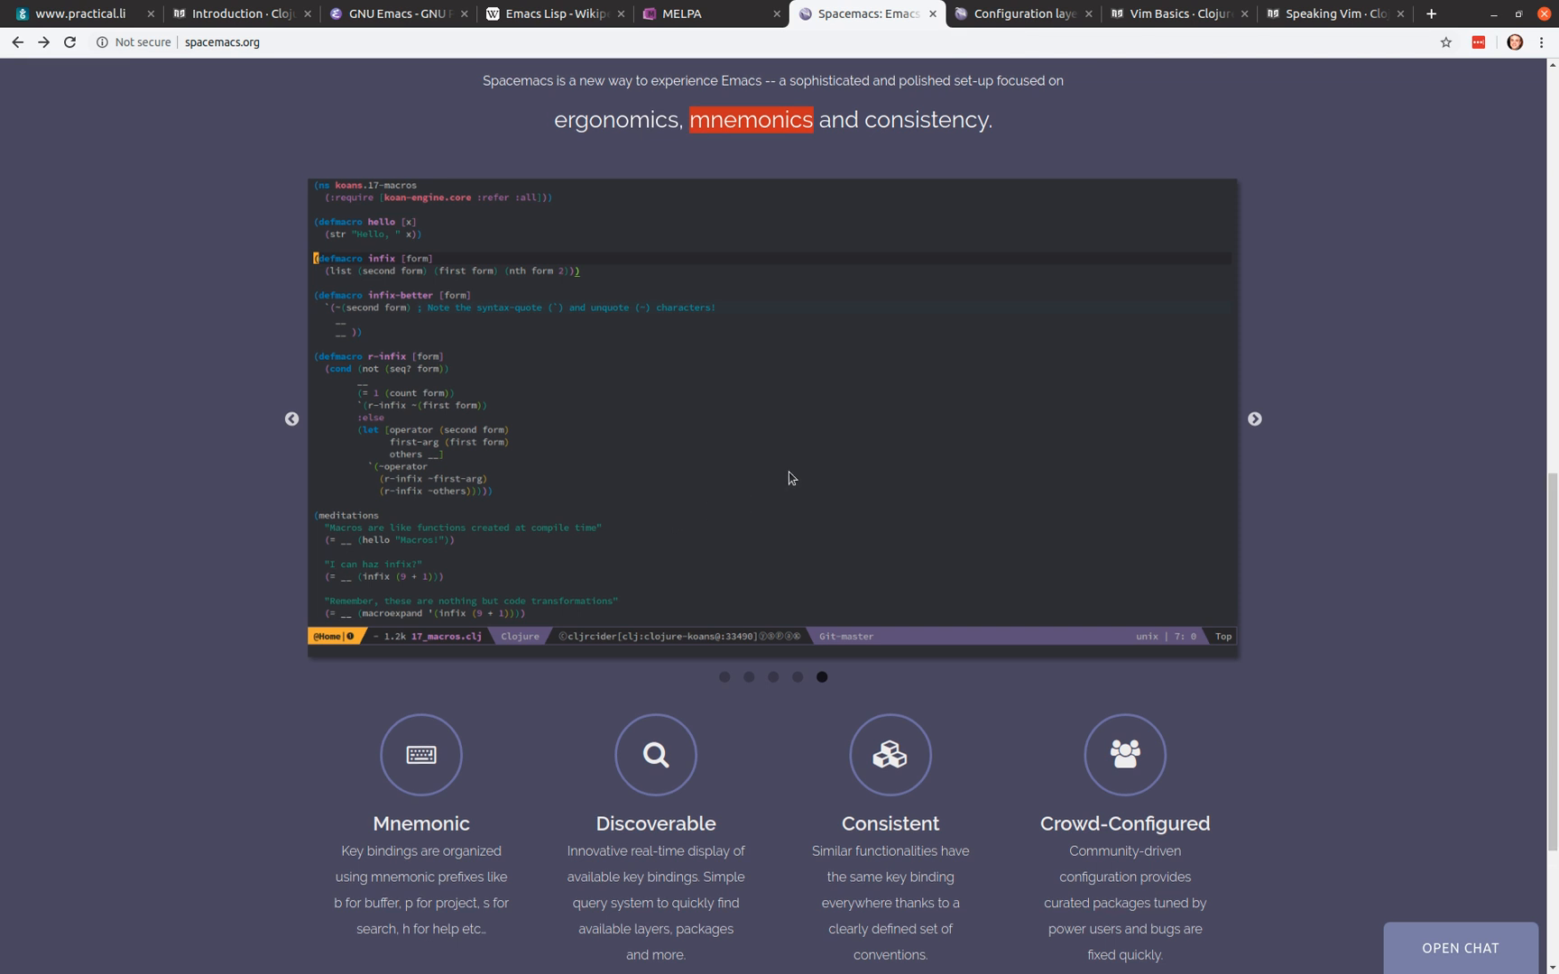
pyautogui.scroll(-3)
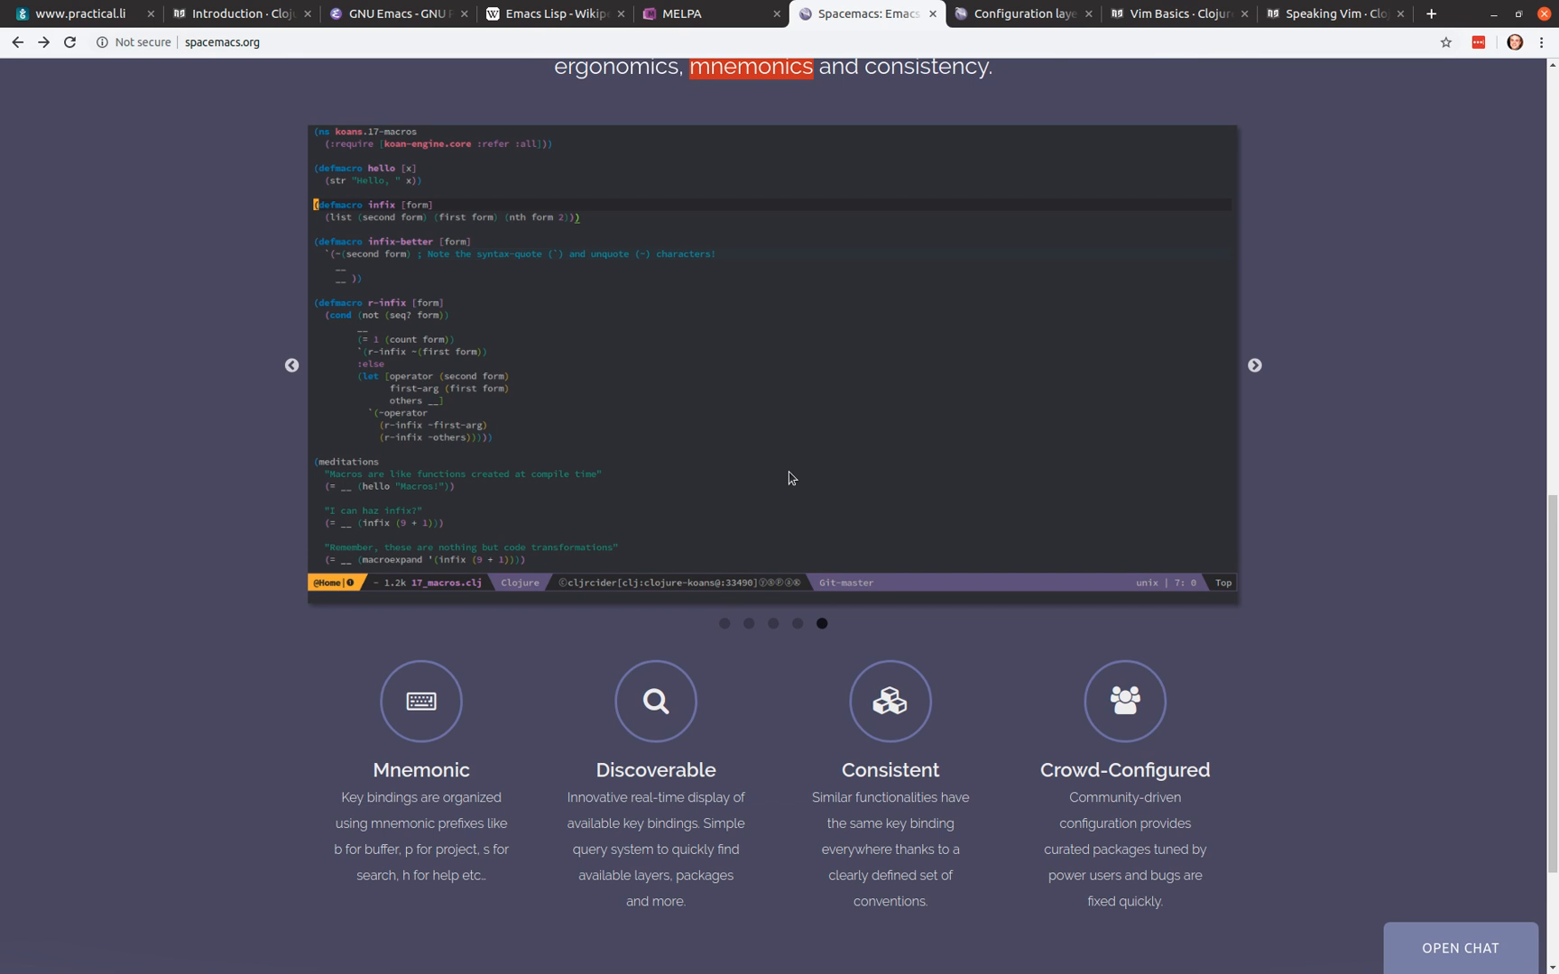
pyautogui.moveTo(778, 192)
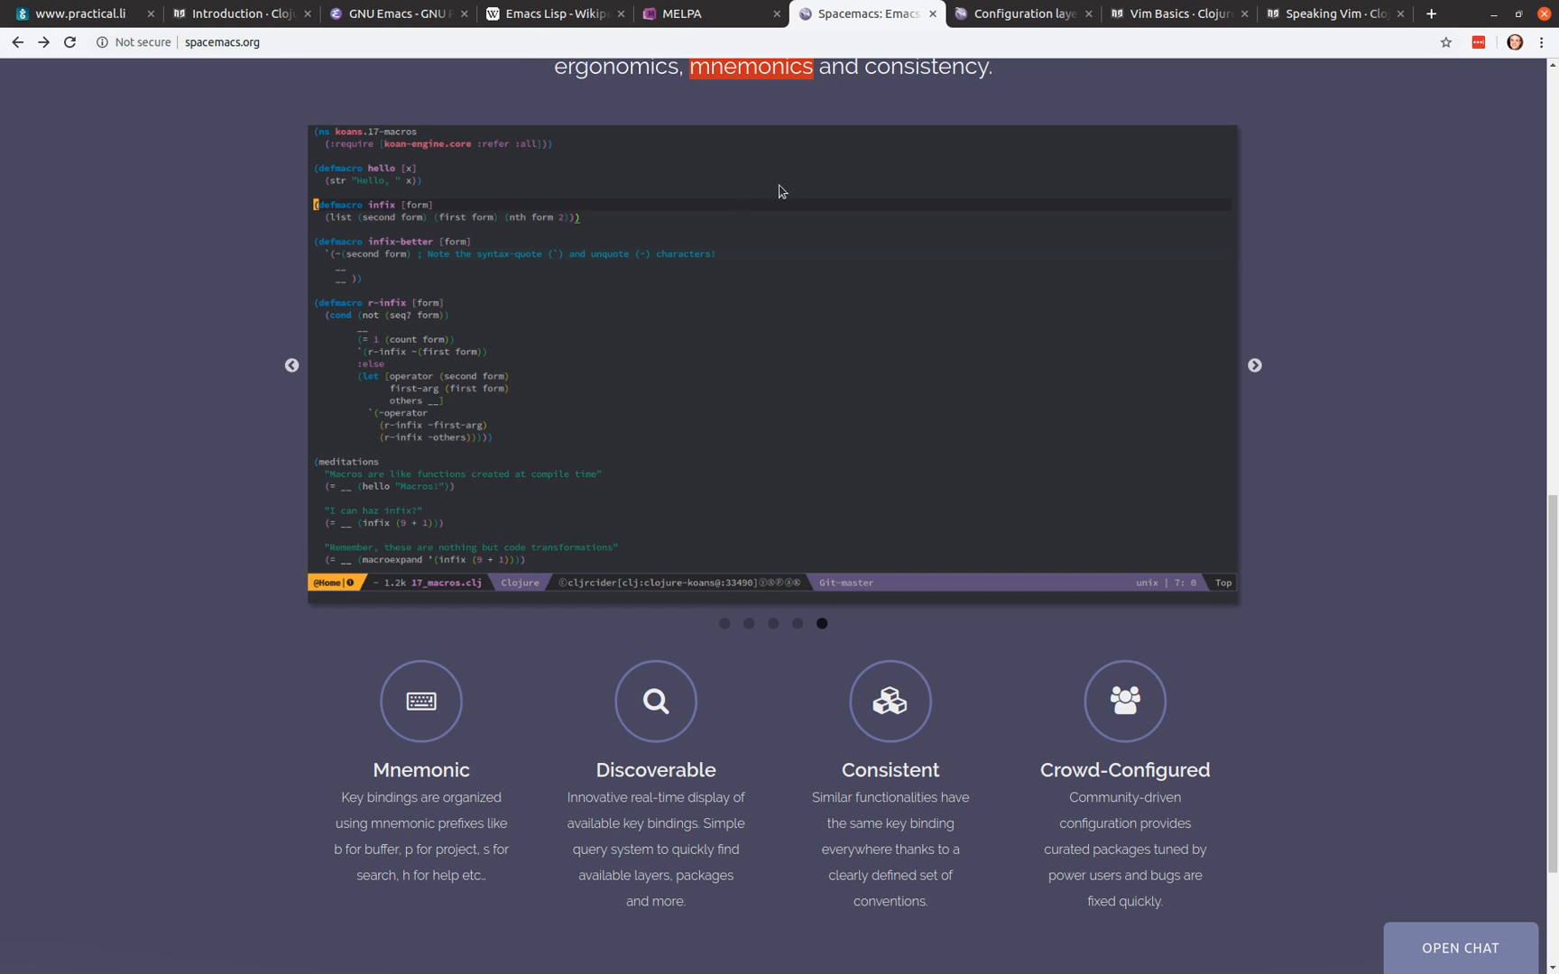
# Step: Show the Configuration layers page after a glance at MELPA and highlight 'layers' in its heading
pyautogui.click(1021, 13)
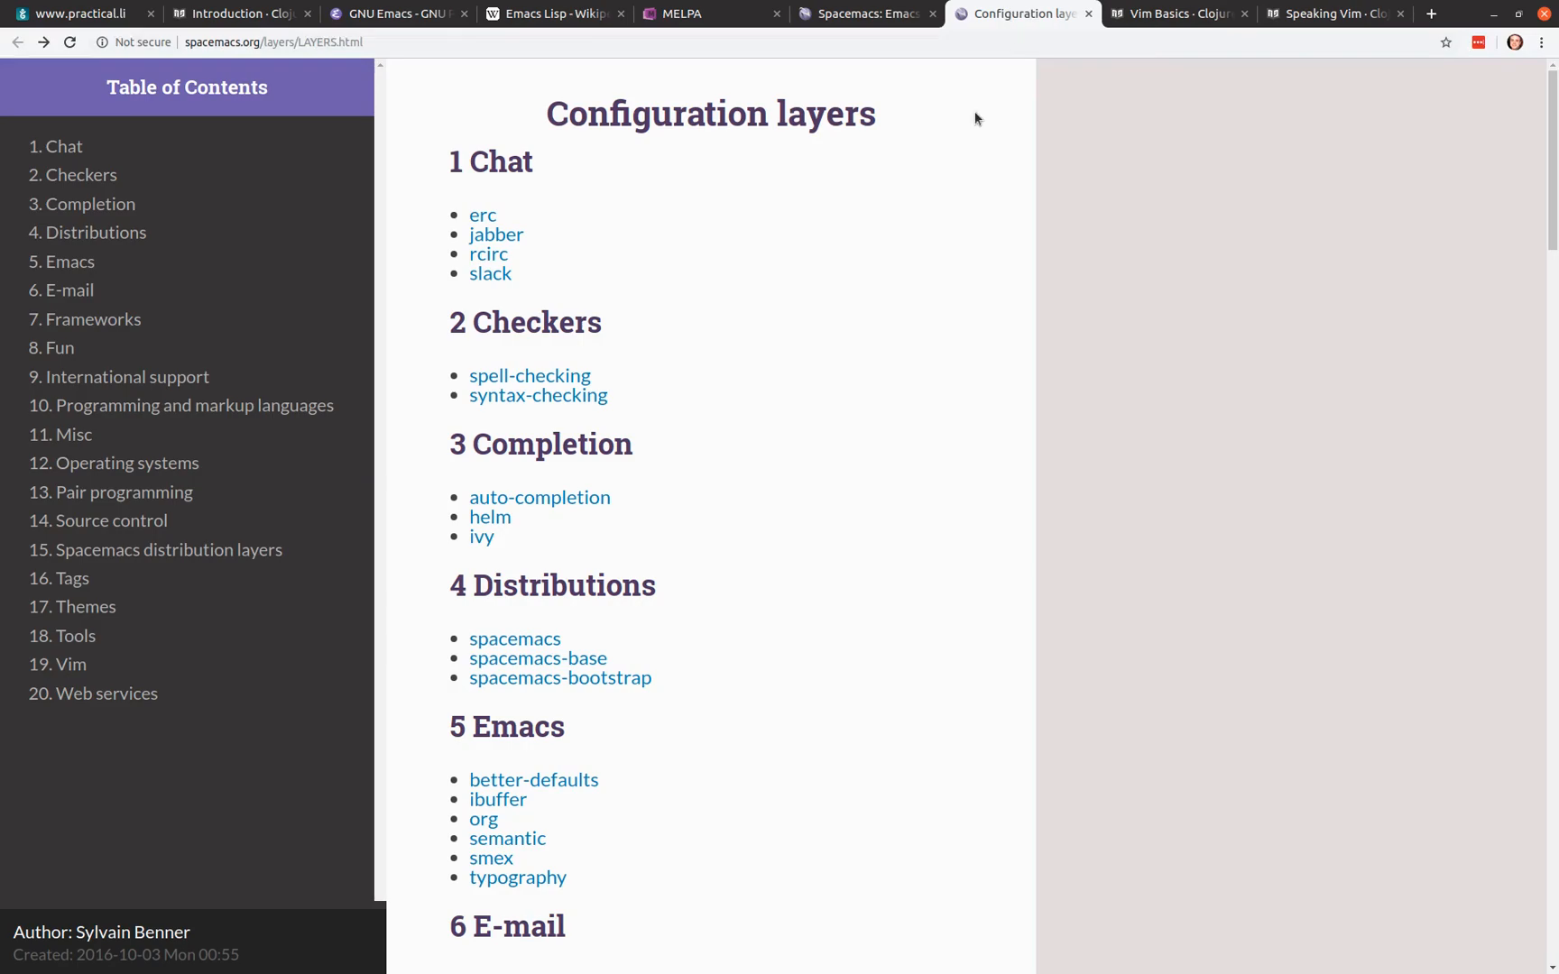
pyautogui.moveTo(812, 343)
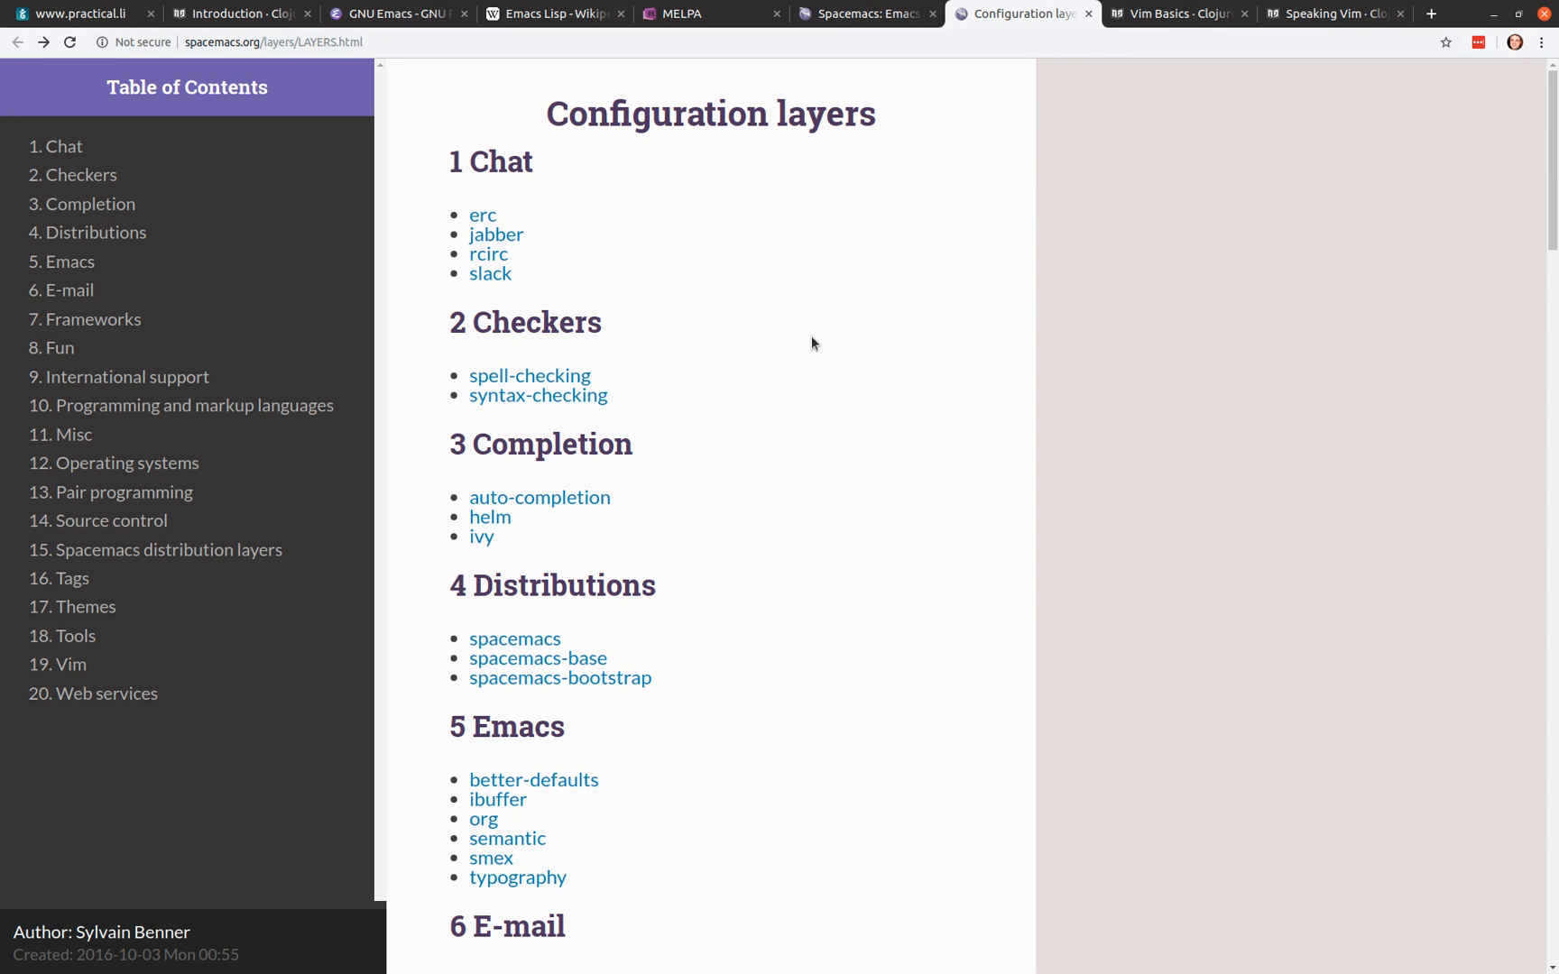
pyautogui.click(684, 12)
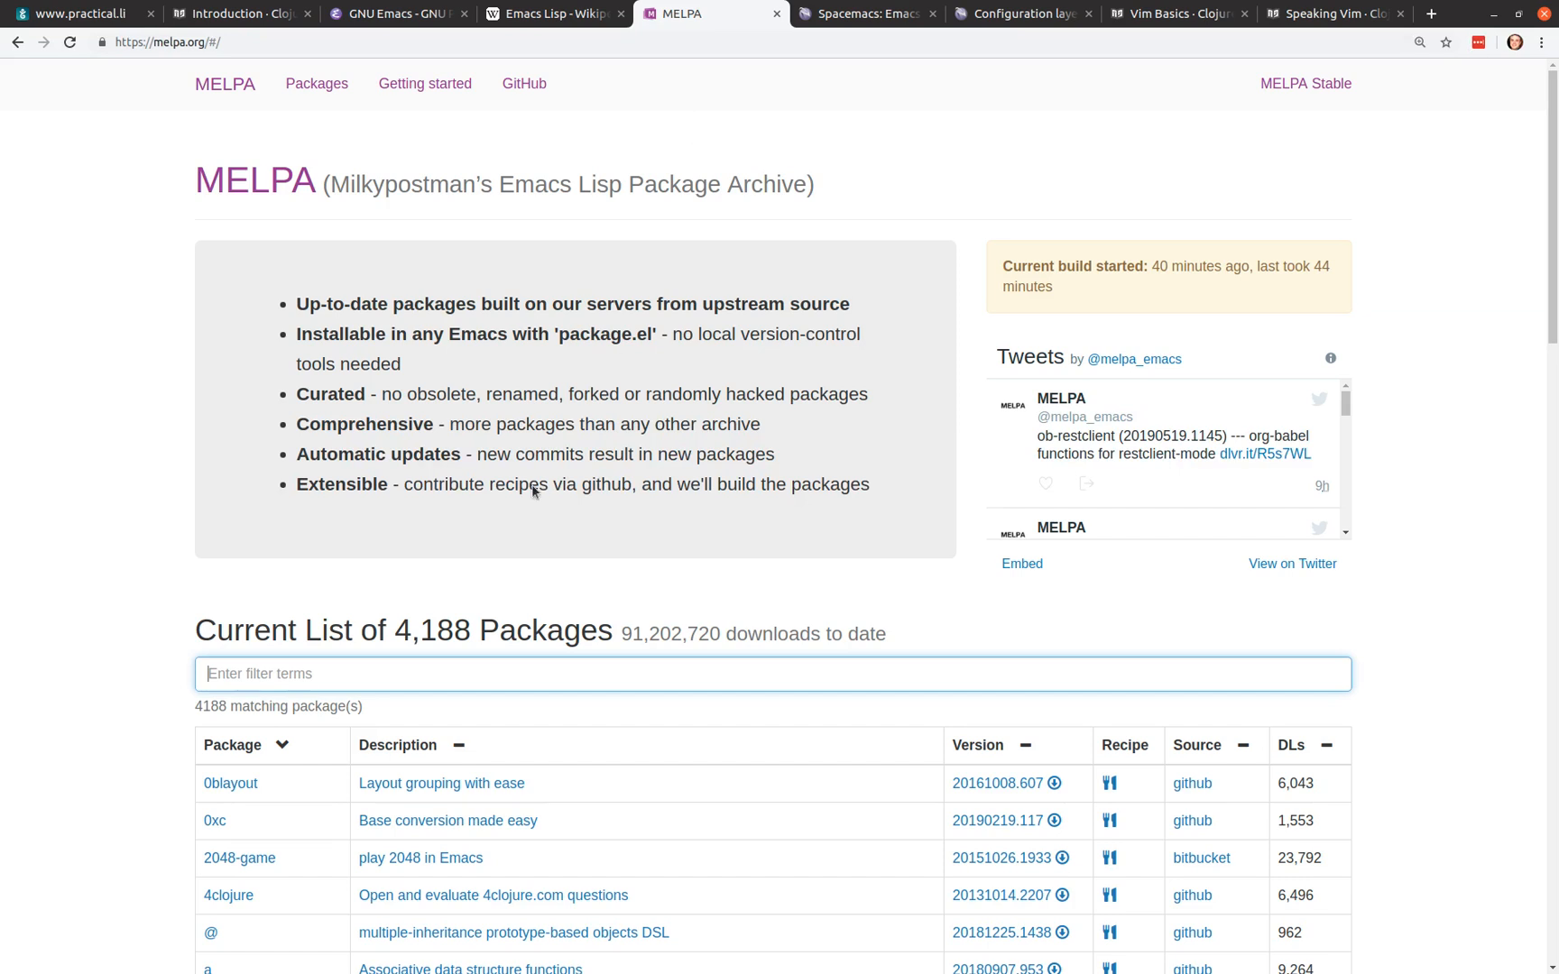
pyautogui.moveTo(987, 74)
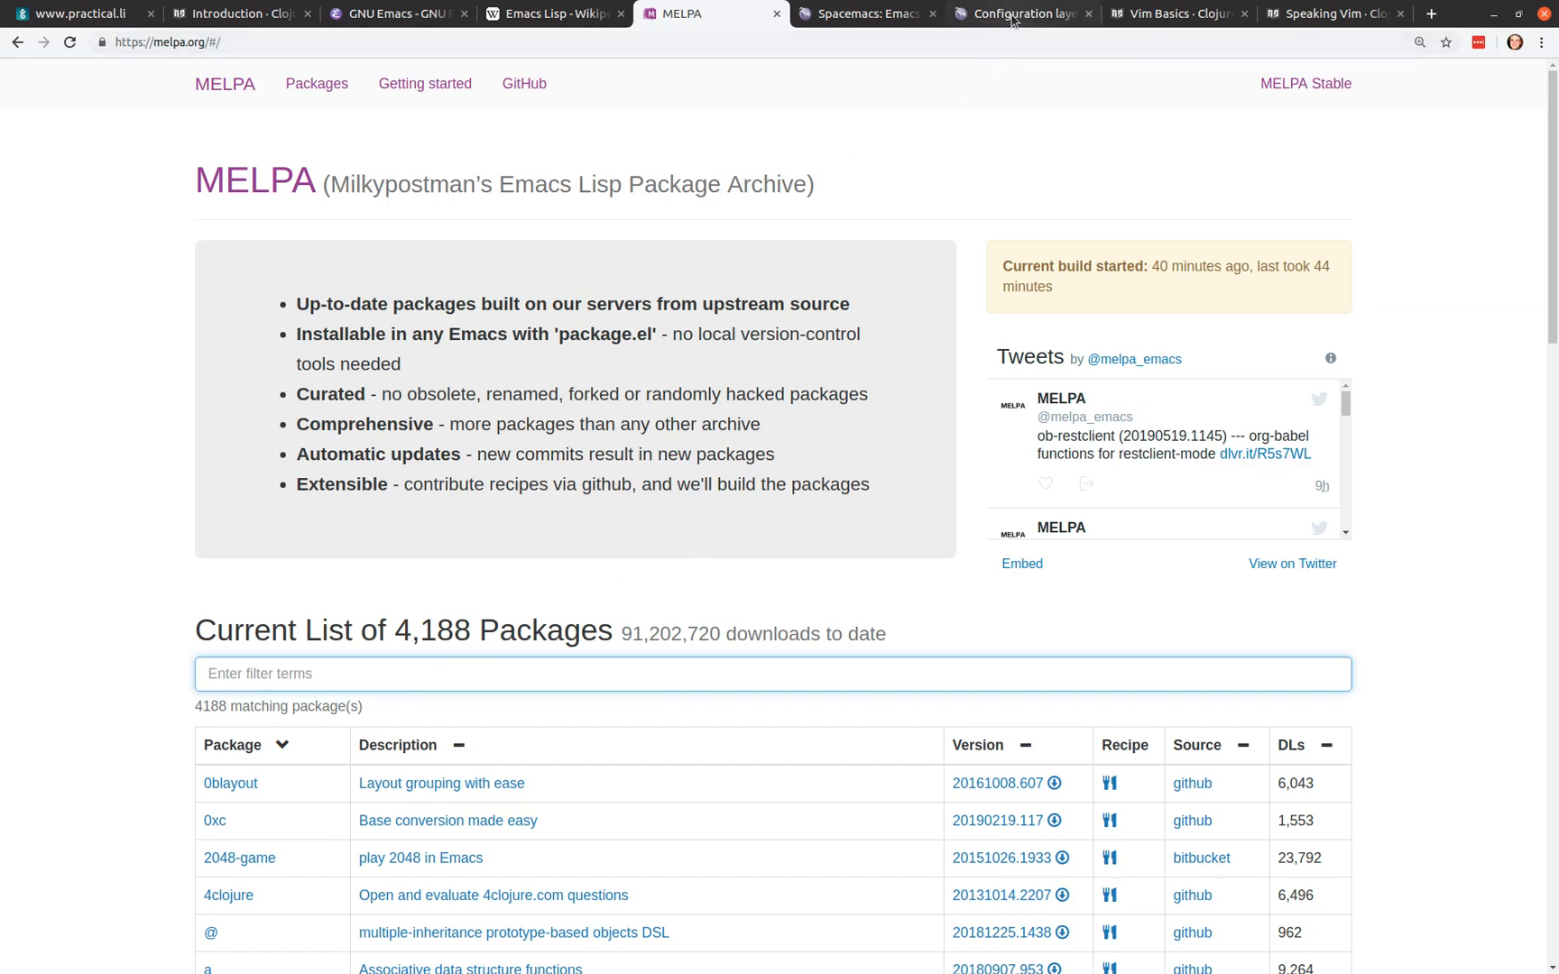
pyautogui.click(1019, 12)
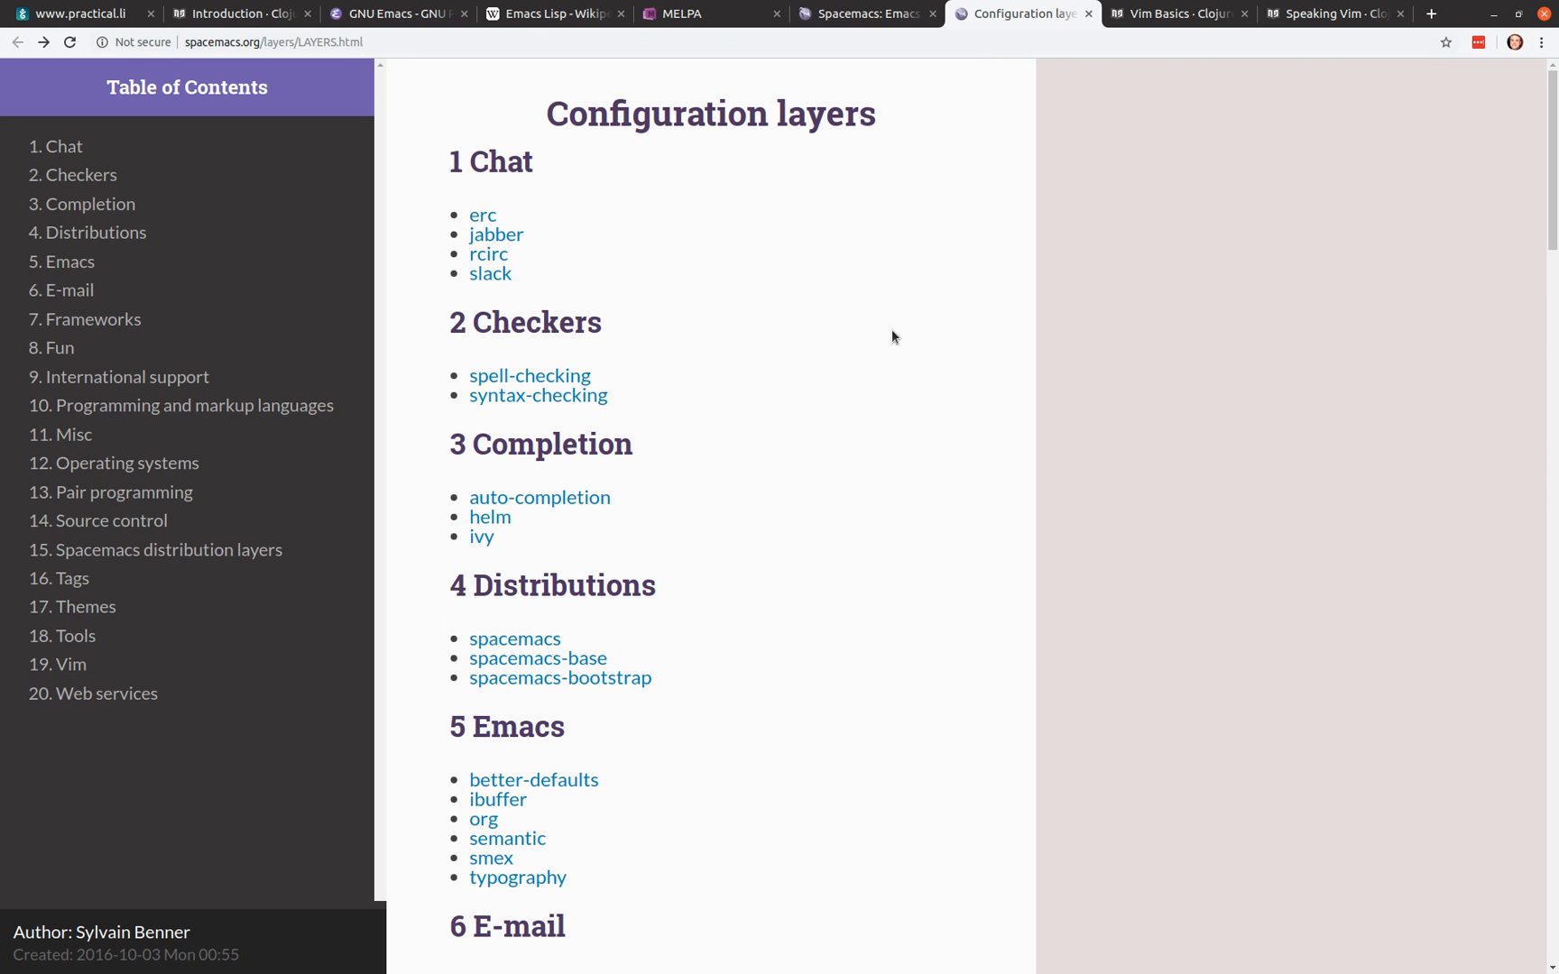
pyautogui.moveTo(855, 483)
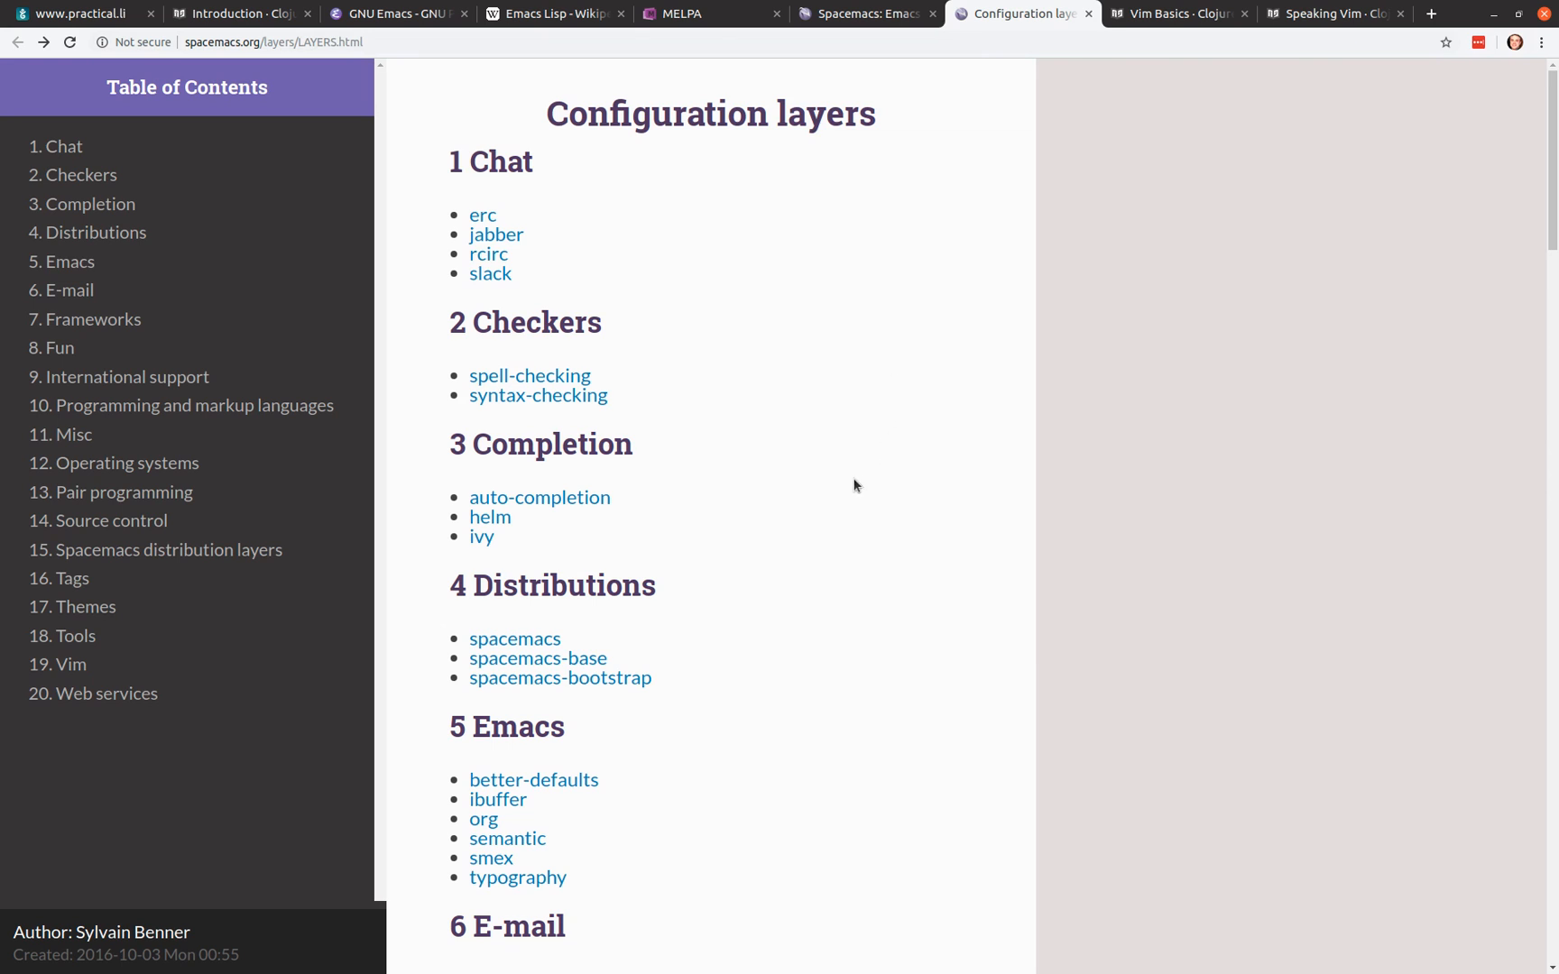
pyautogui.moveTo(875, 473)
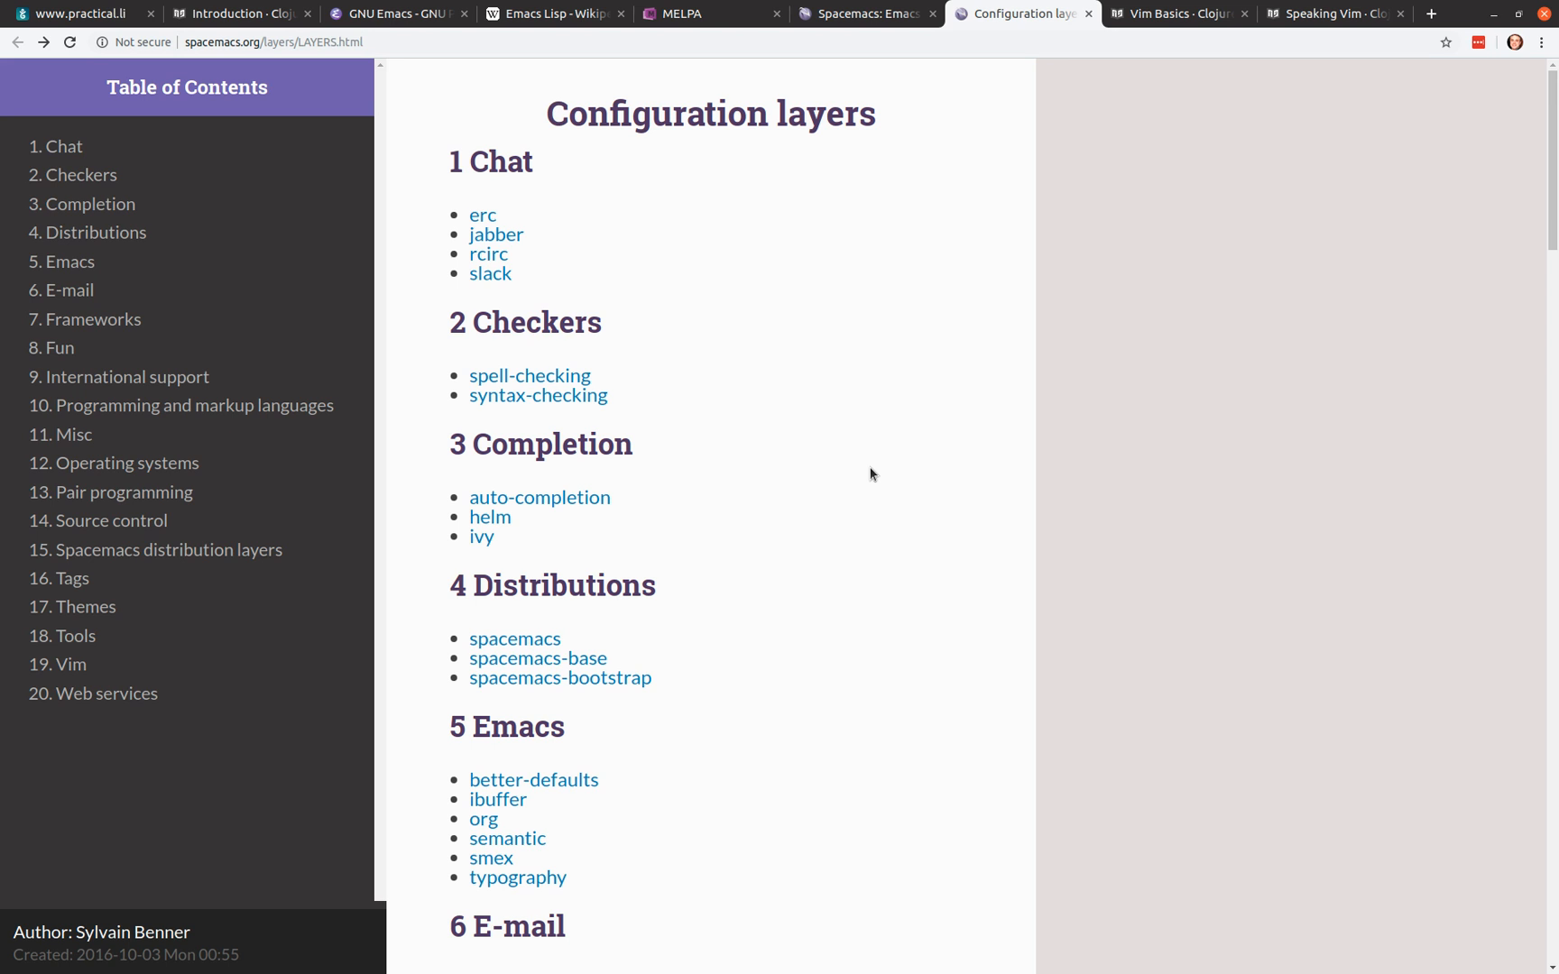
pyautogui.doubleClick(810, 114)
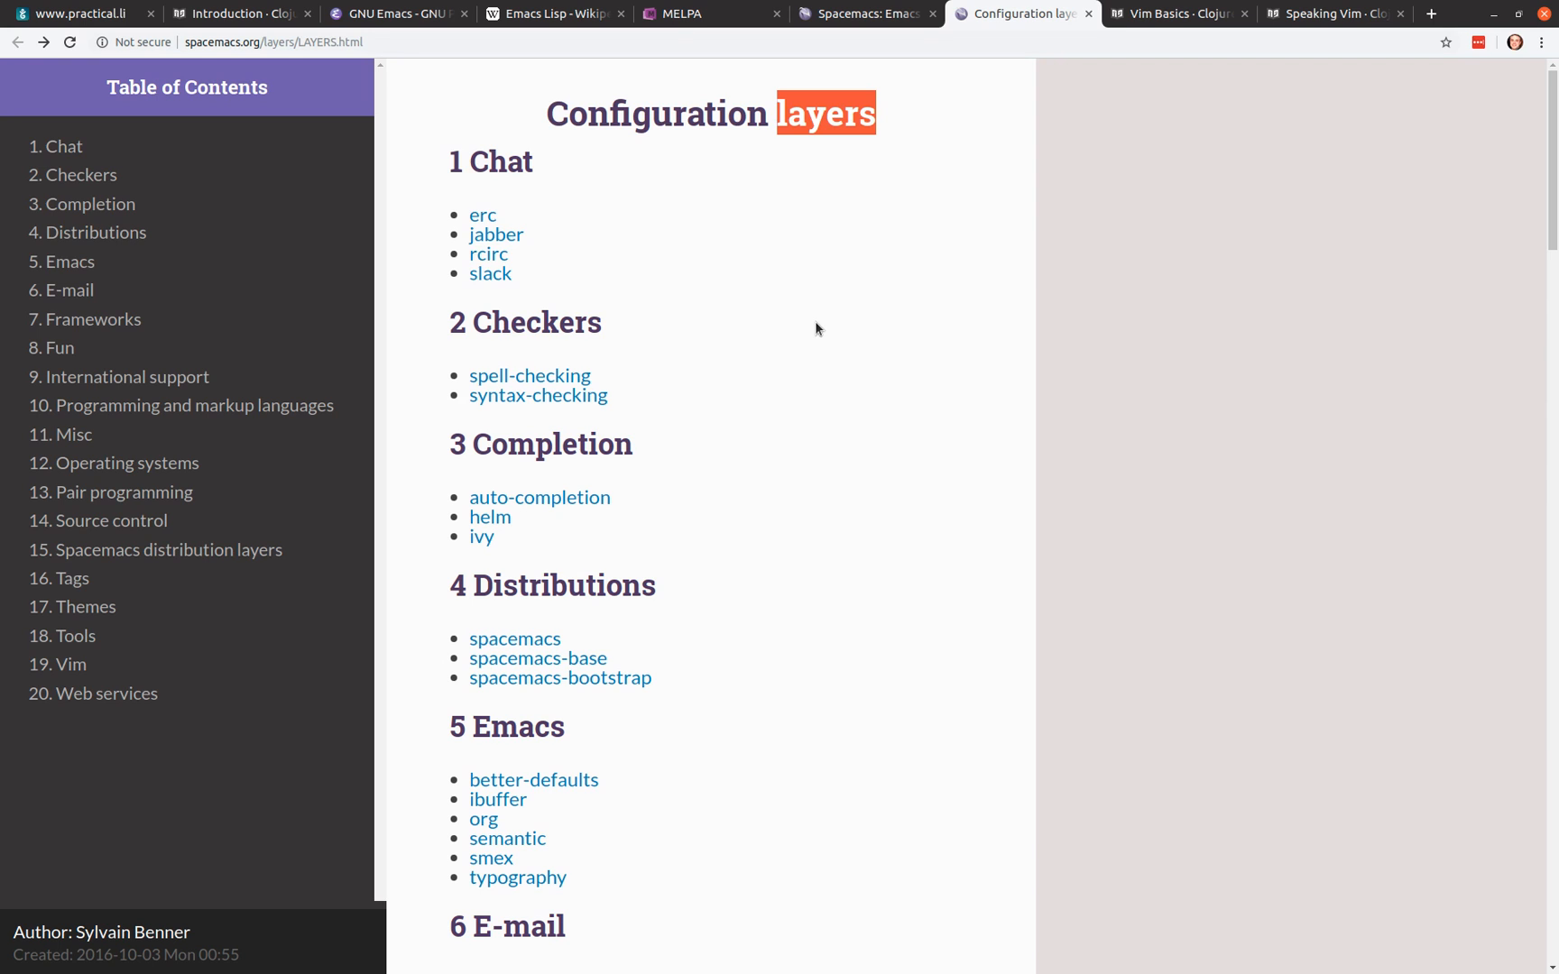
pyautogui.moveTo(824, 328)
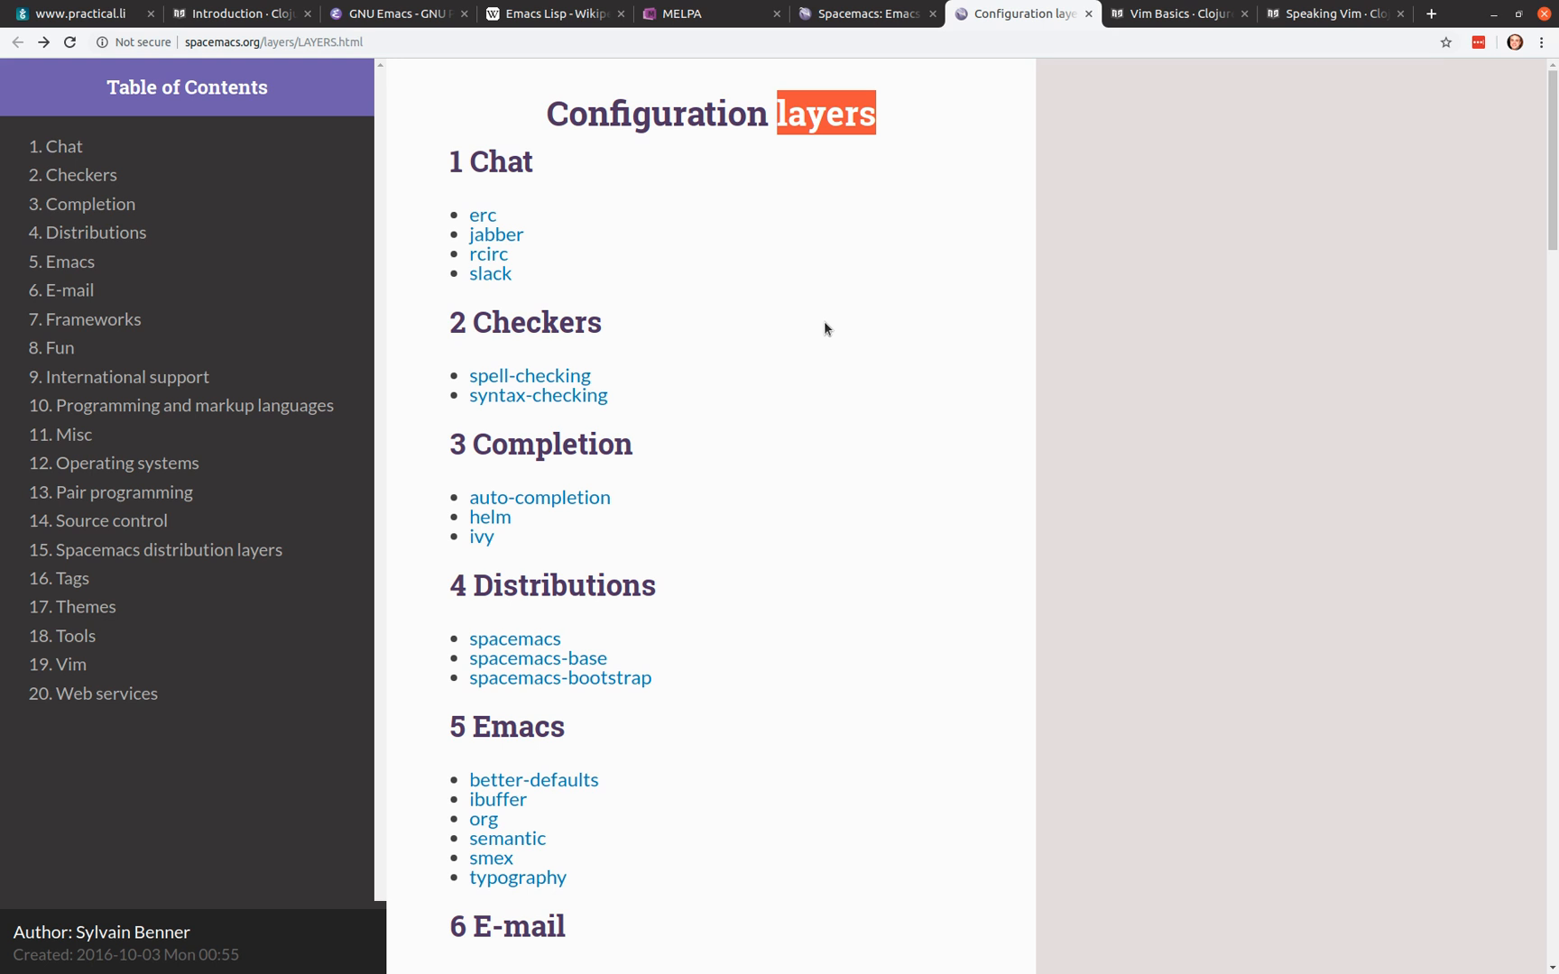
# Step: Scroll to Programming and markup languages and open the 'clojure' layer README
pyautogui.scroll(-3)
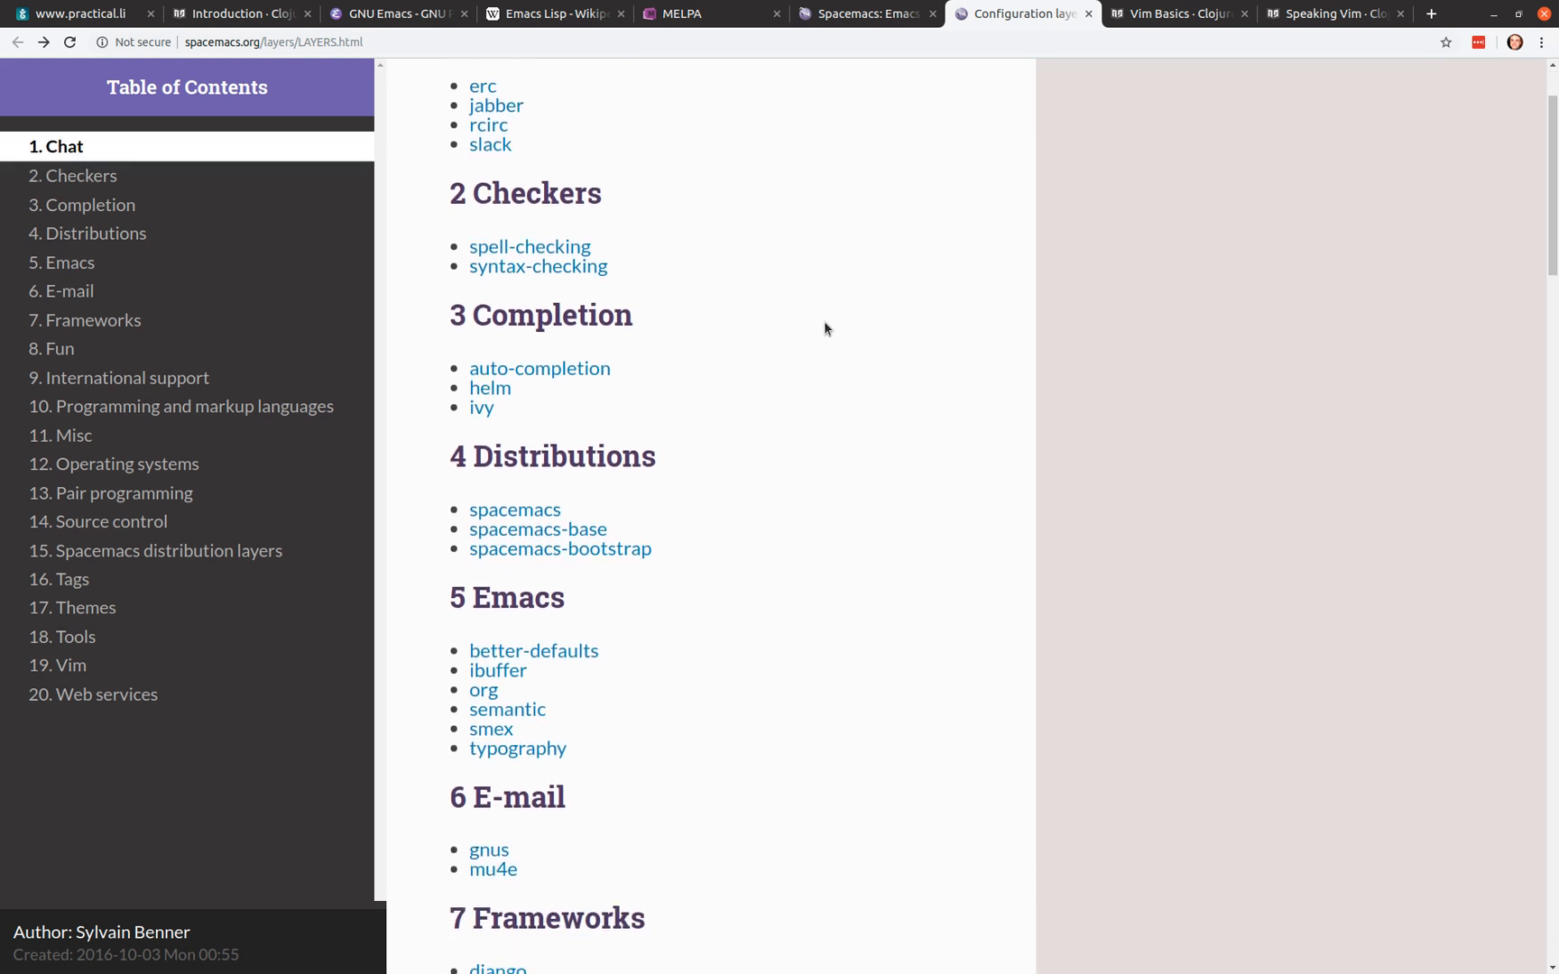
pyautogui.scroll(-3)
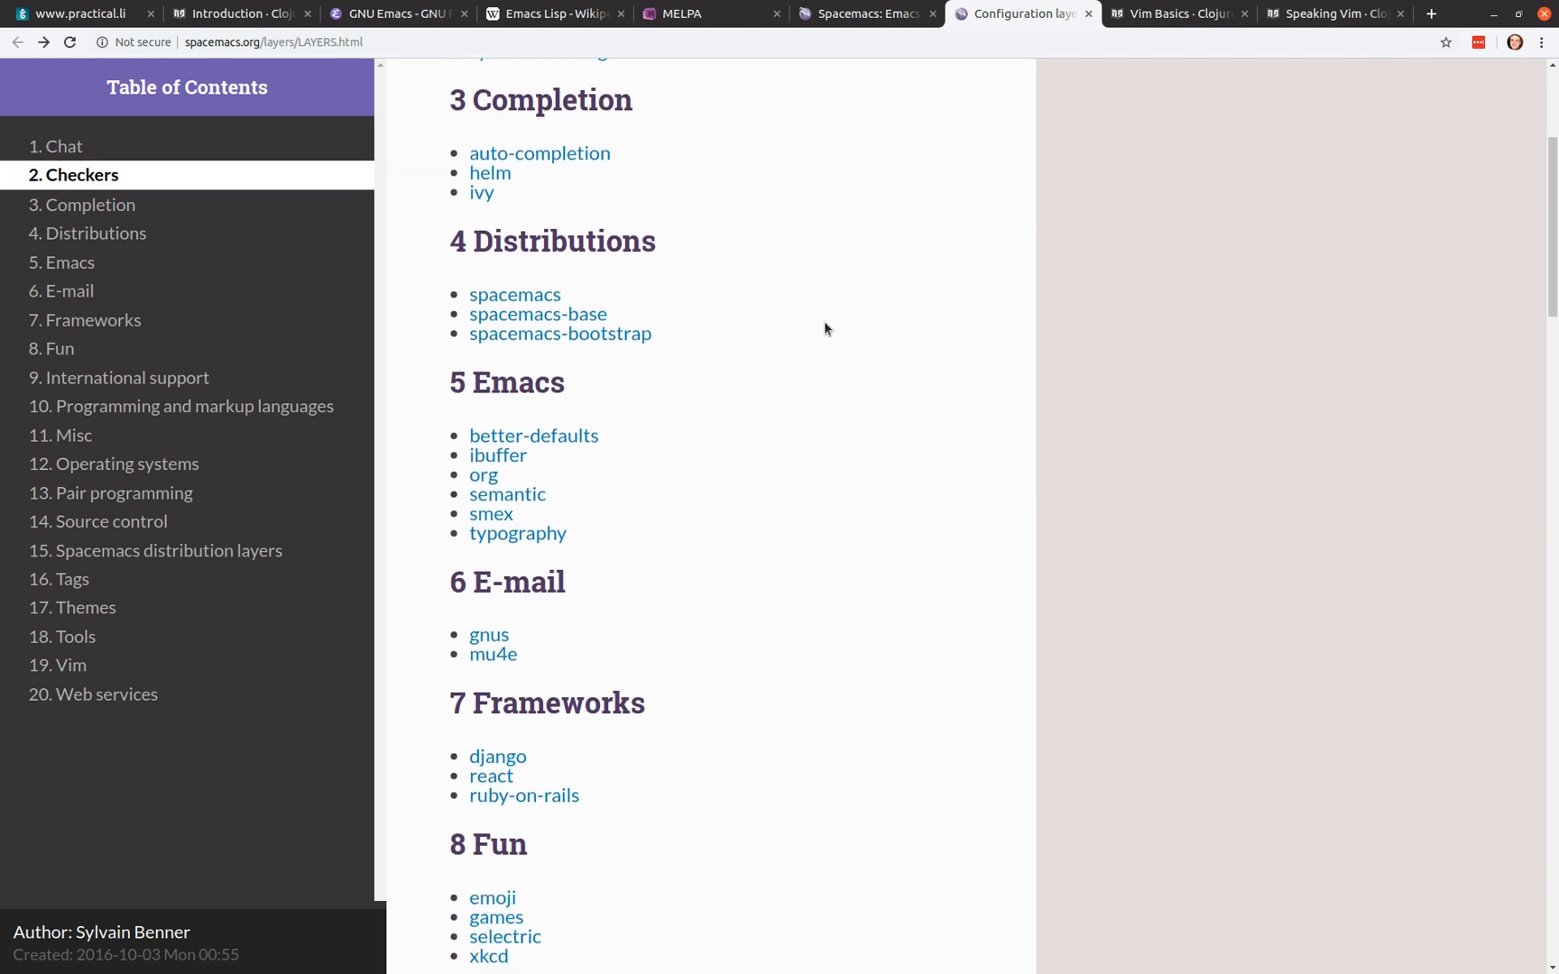
pyautogui.scroll(-3)
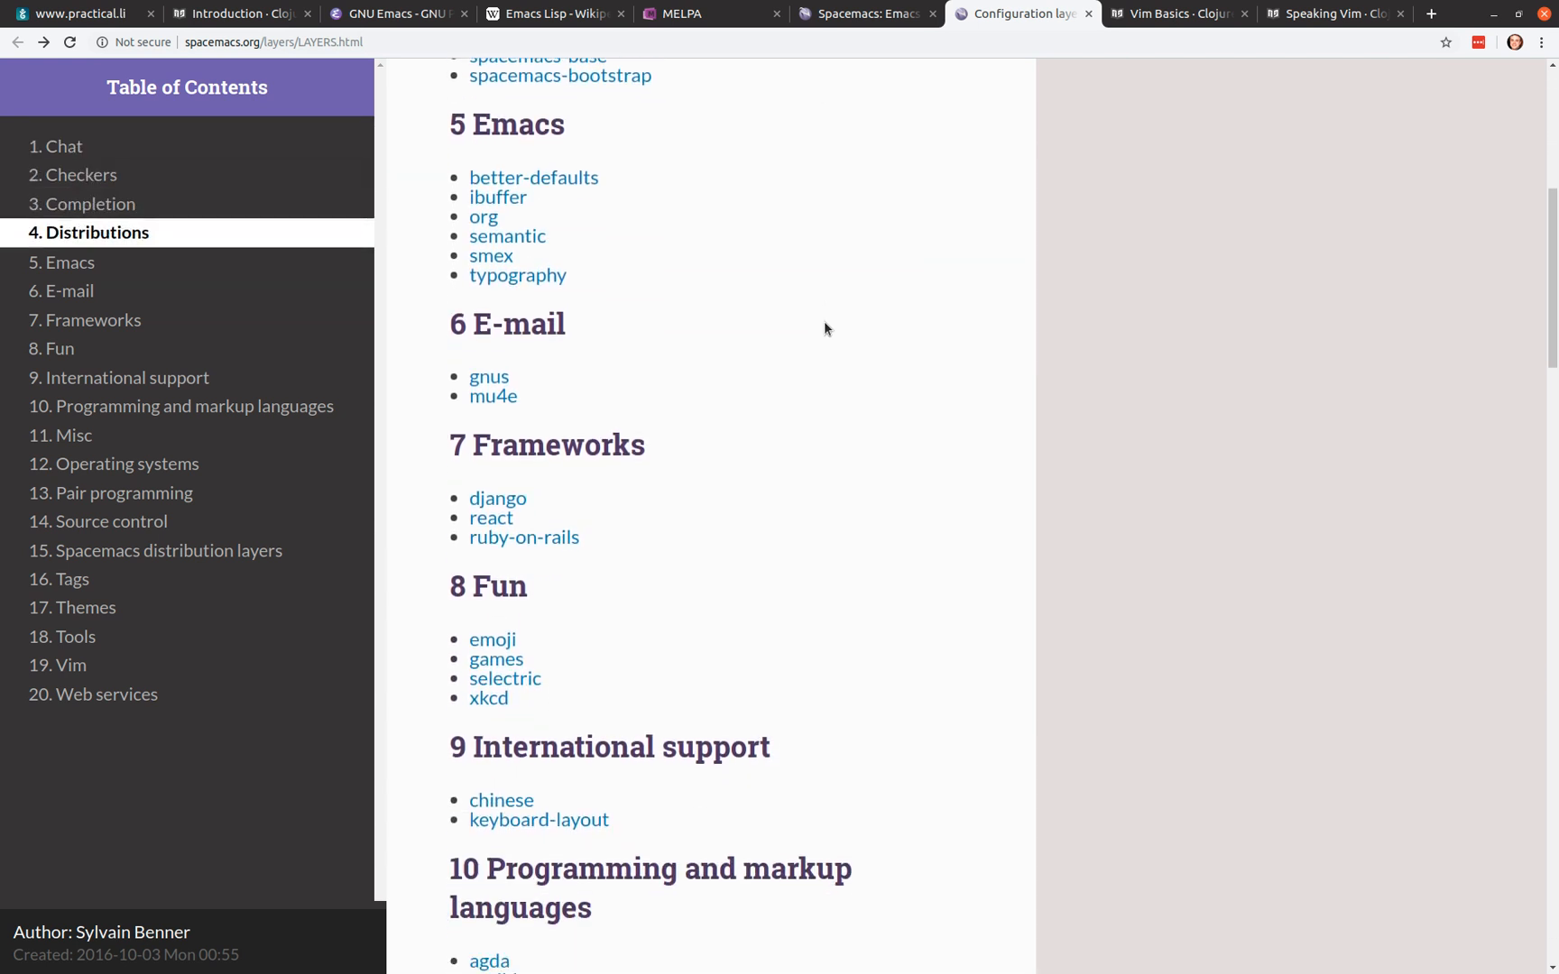
pyautogui.scroll(-3)
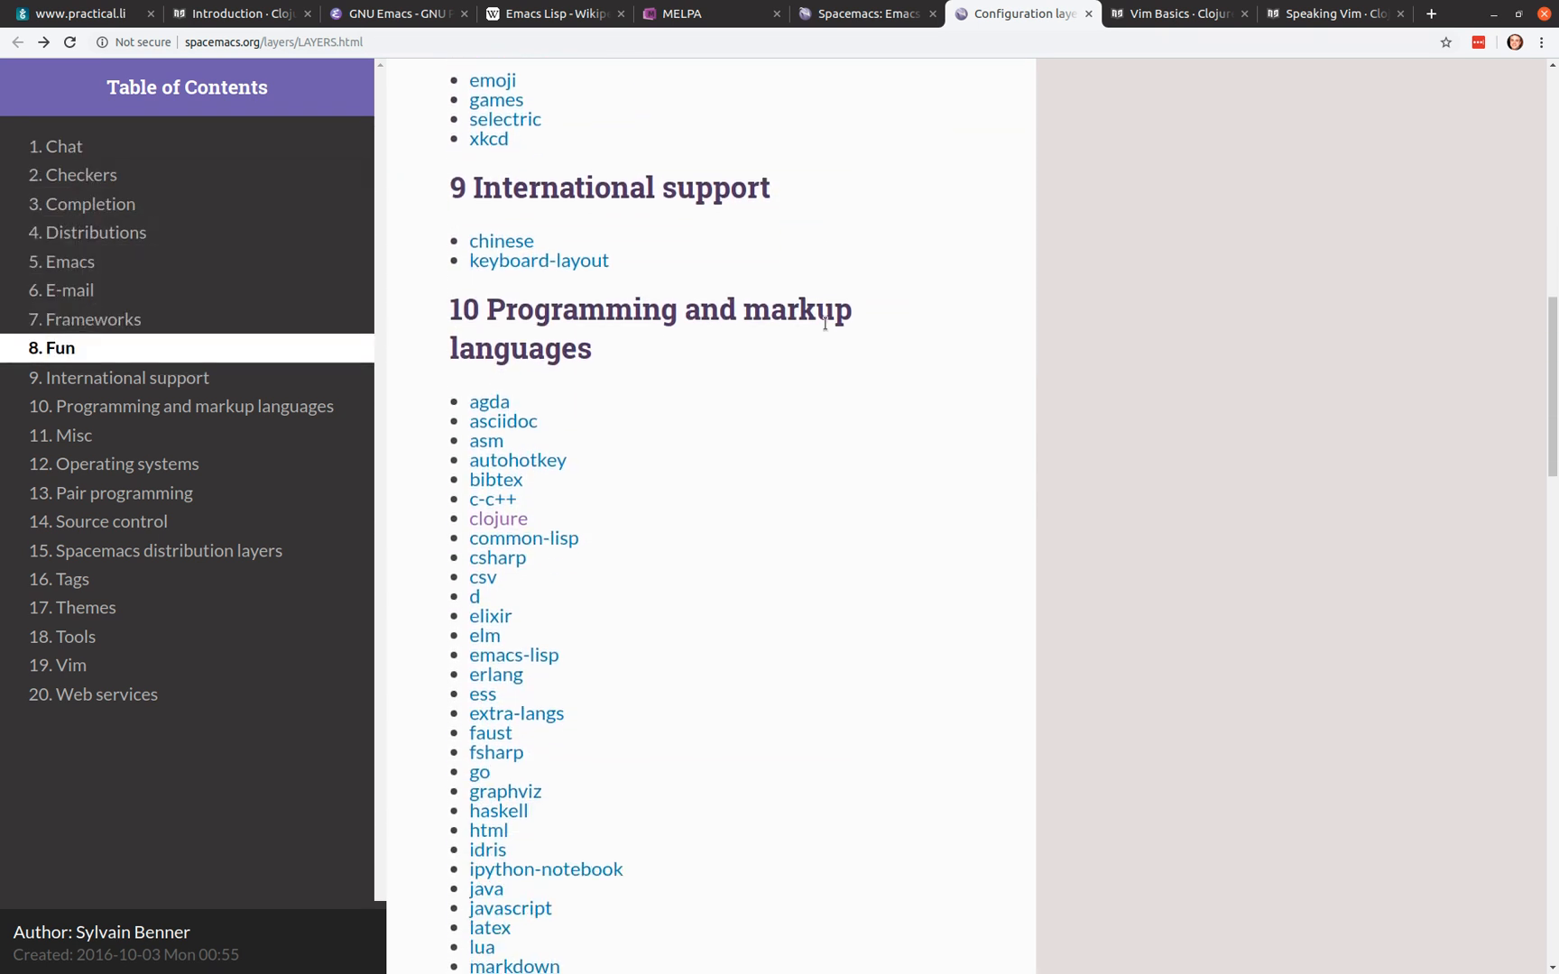
pyautogui.scroll(-3)
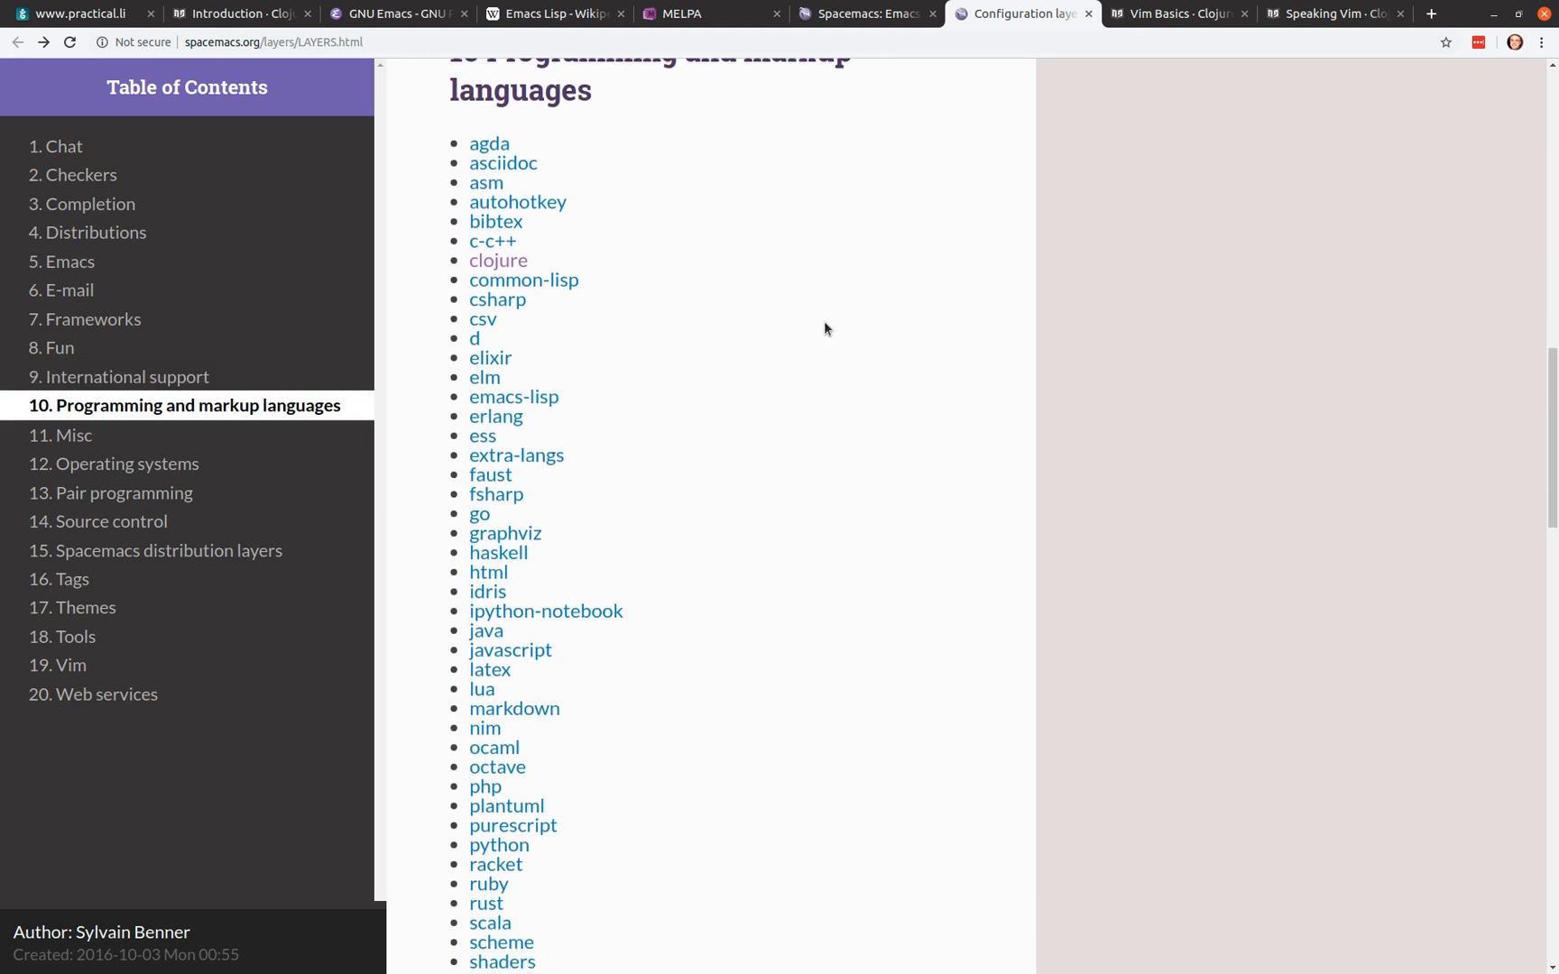
pyautogui.click(498, 260)
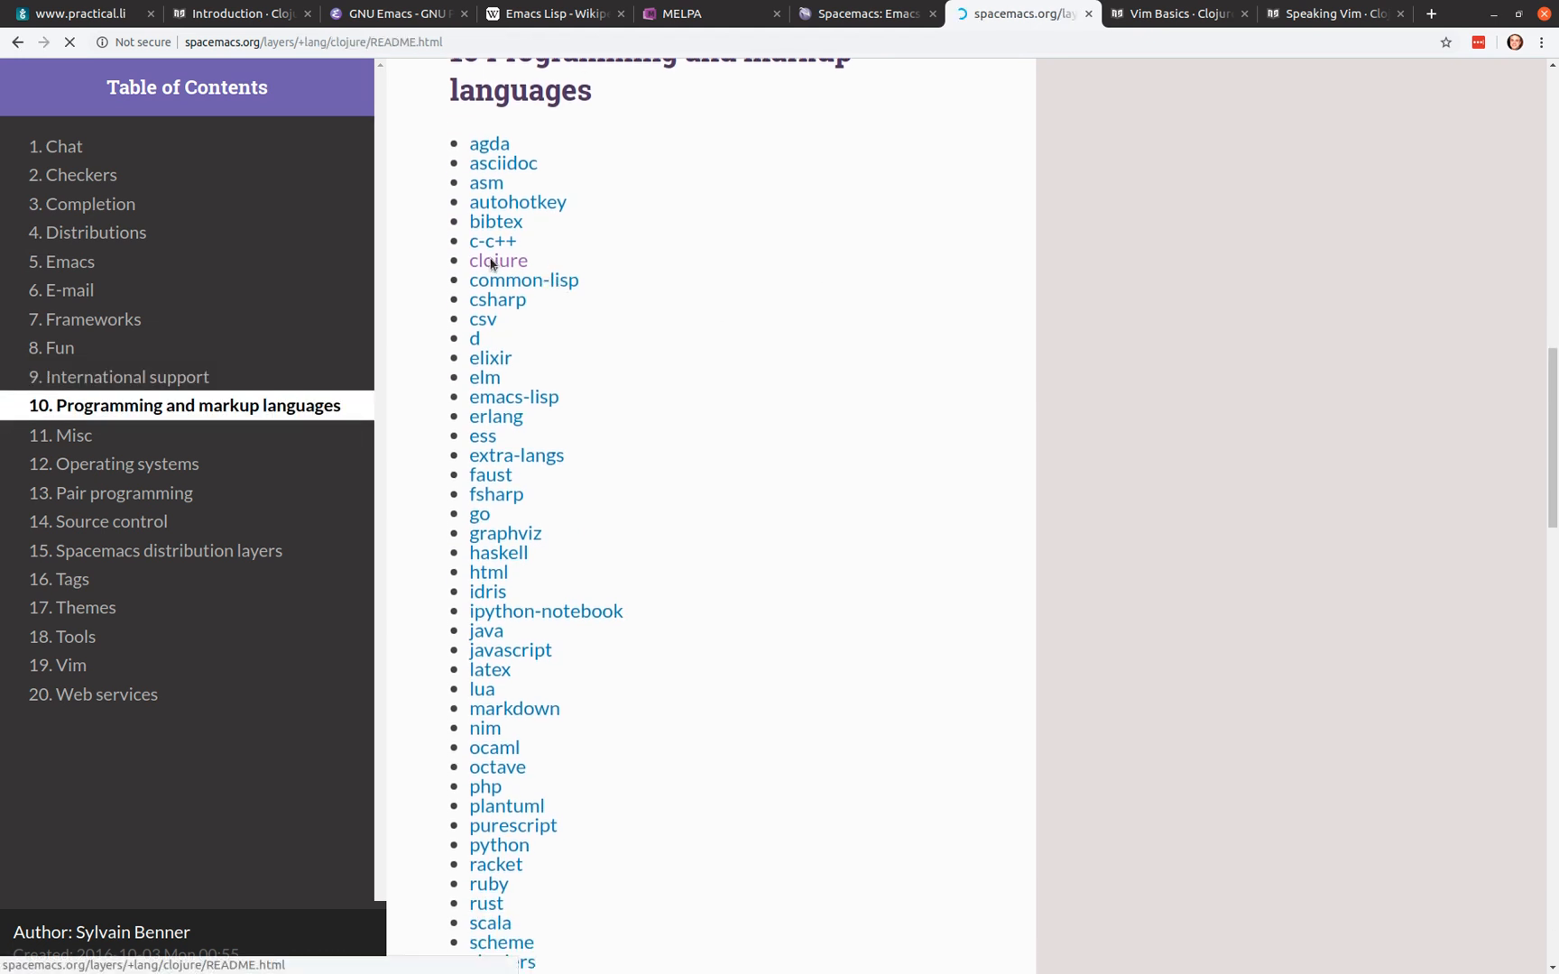
pyautogui.click(498, 259)
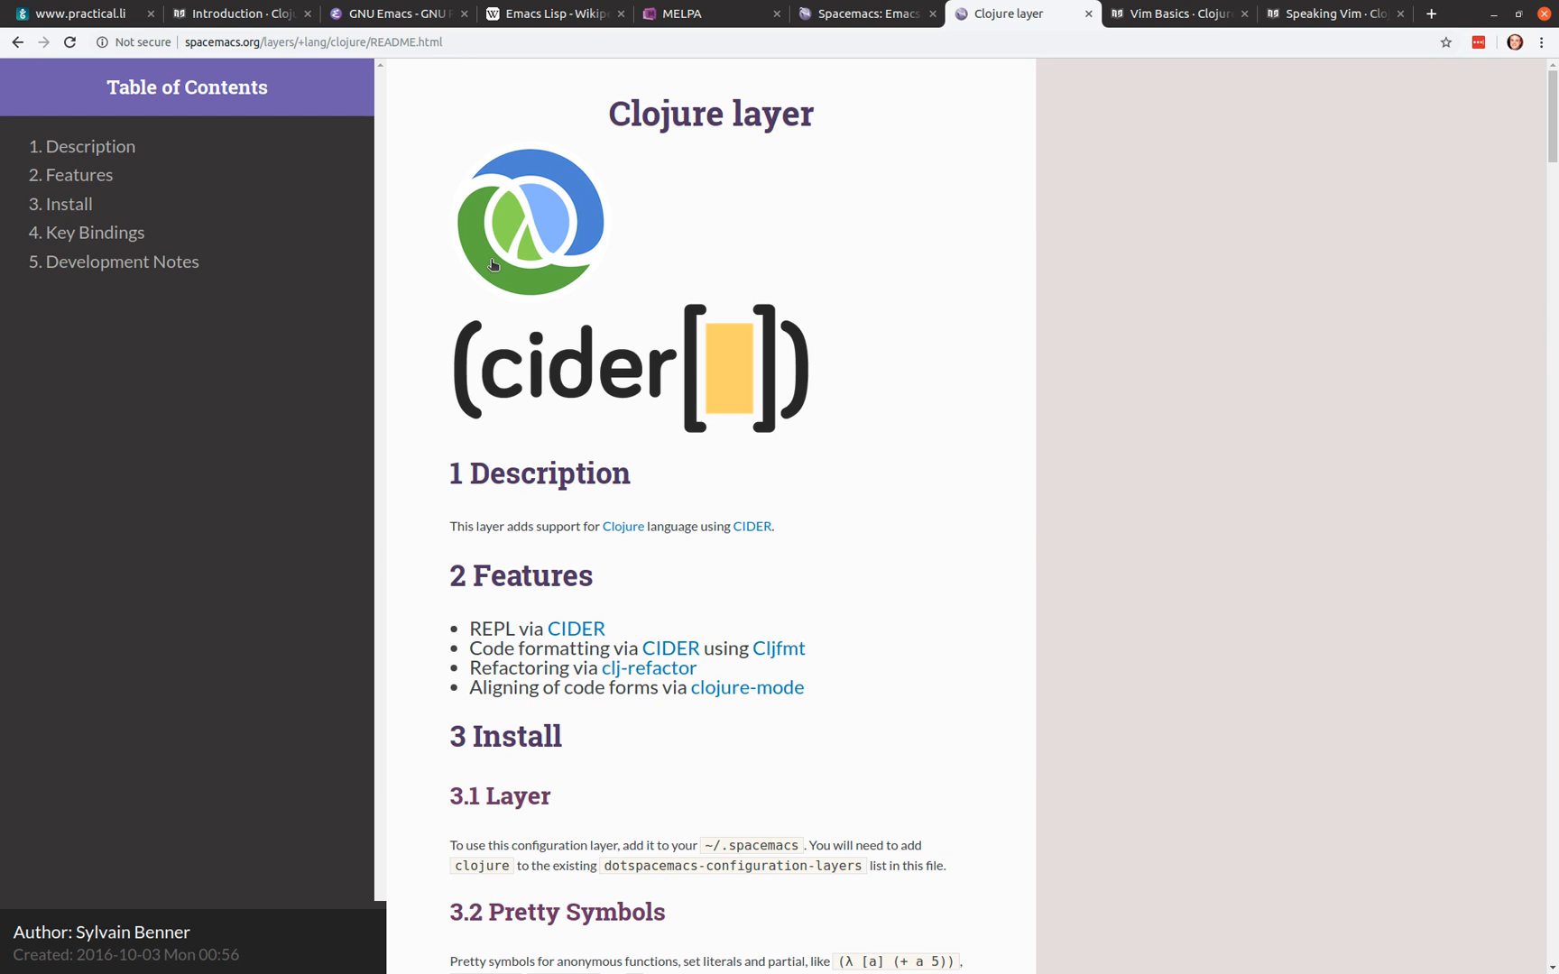
pyautogui.moveTo(594, 332)
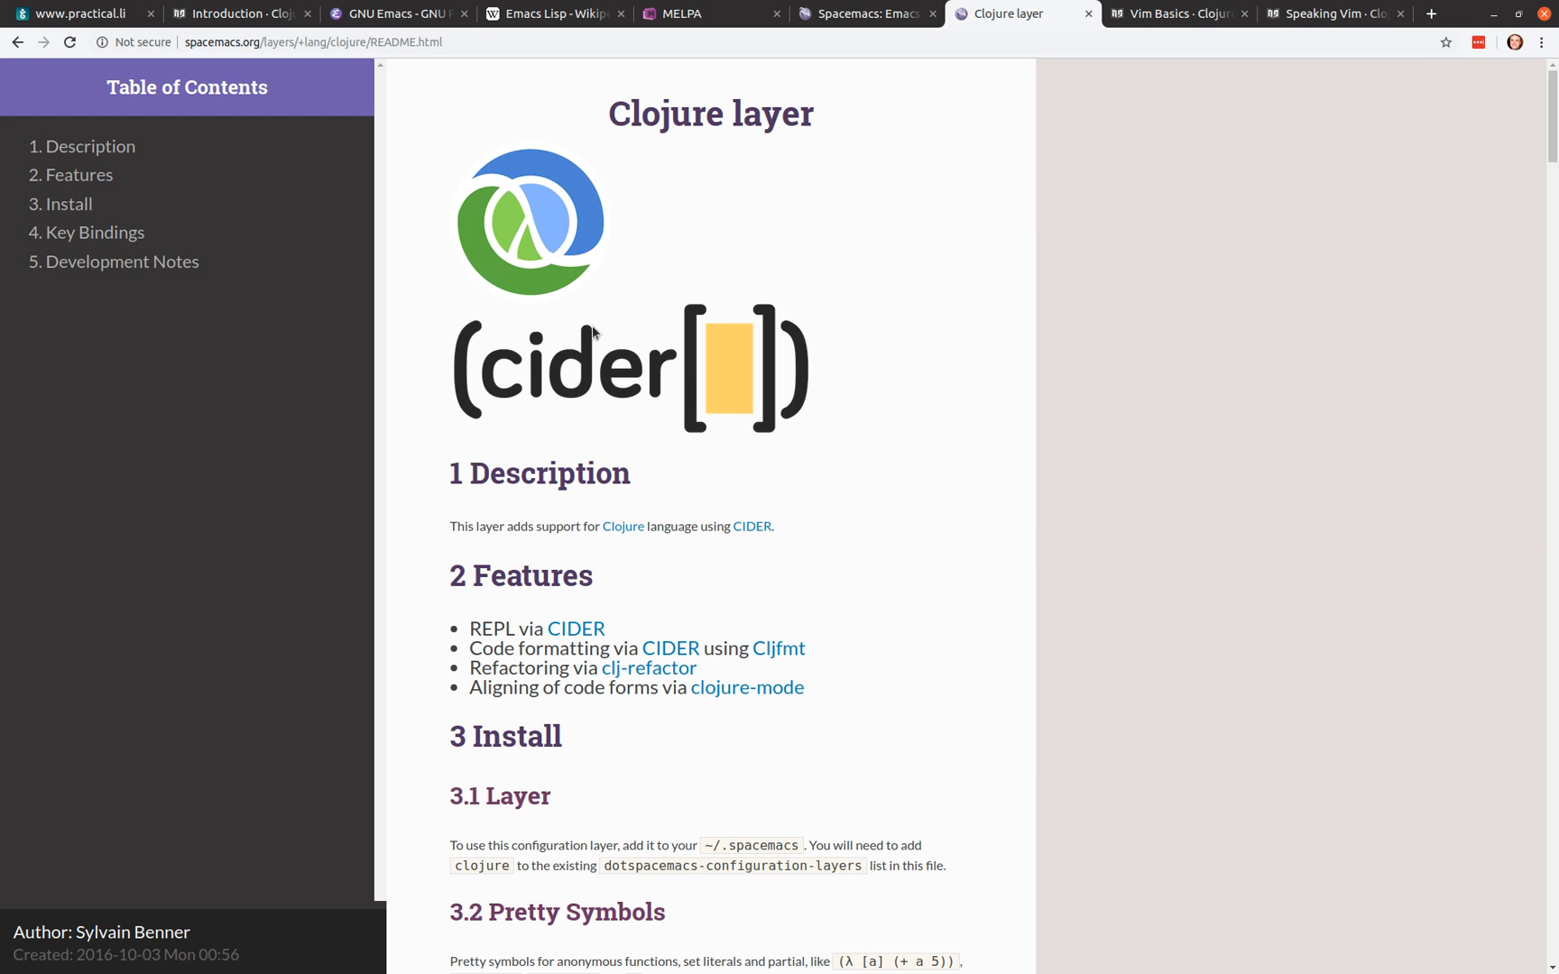
pyautogui.moveTo(904, 532)
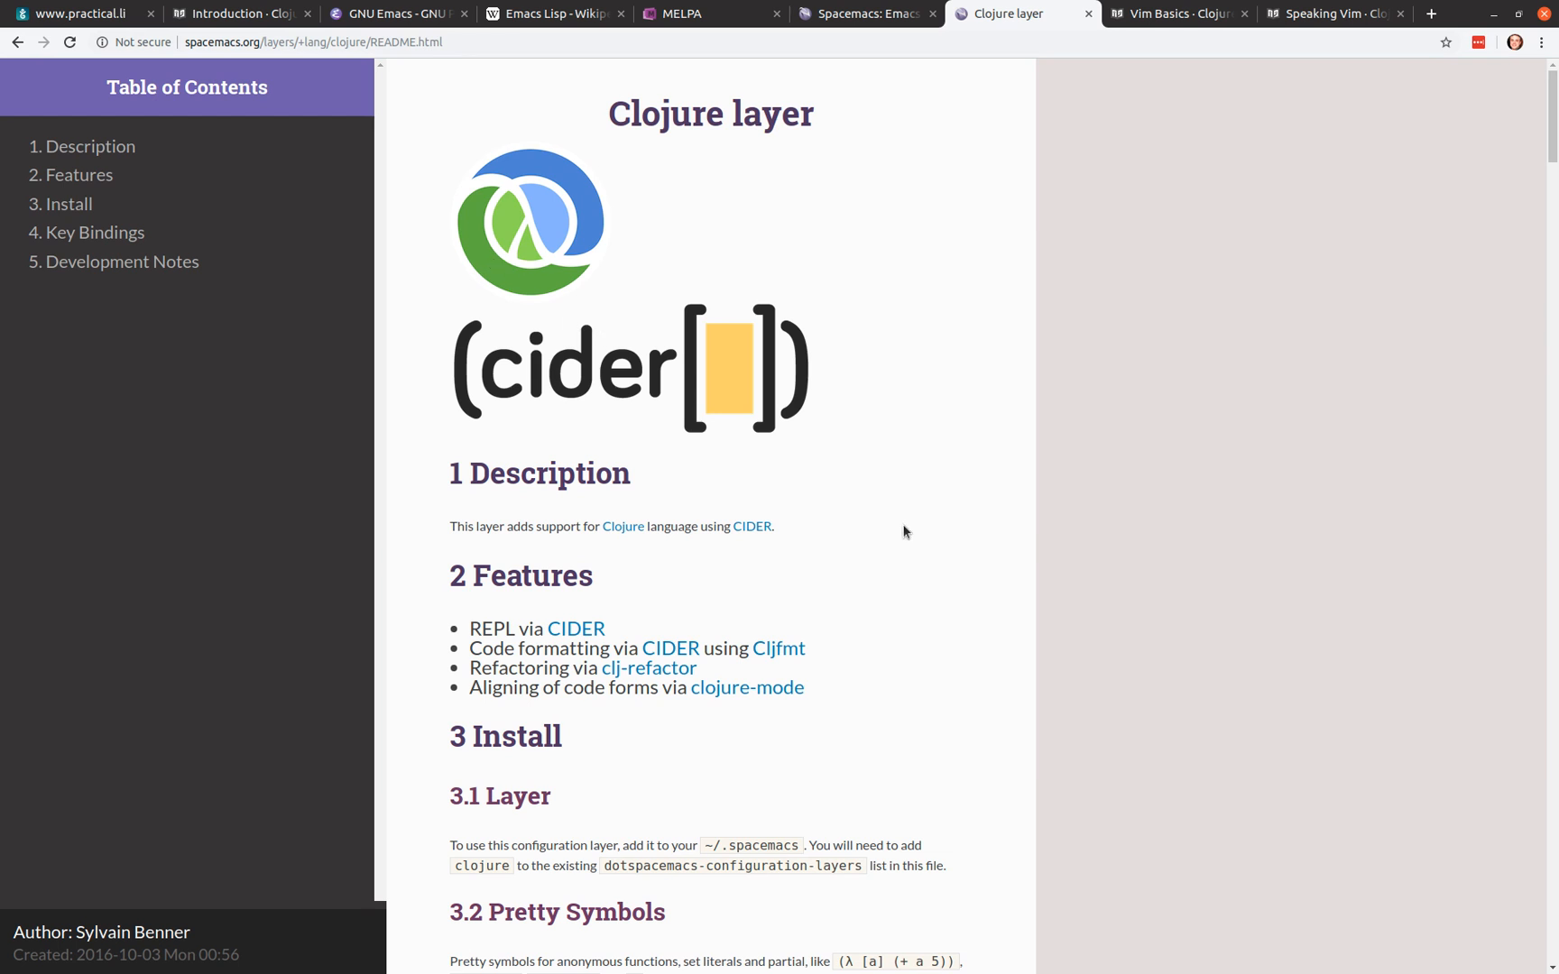
pyautogui.scroll(-3)
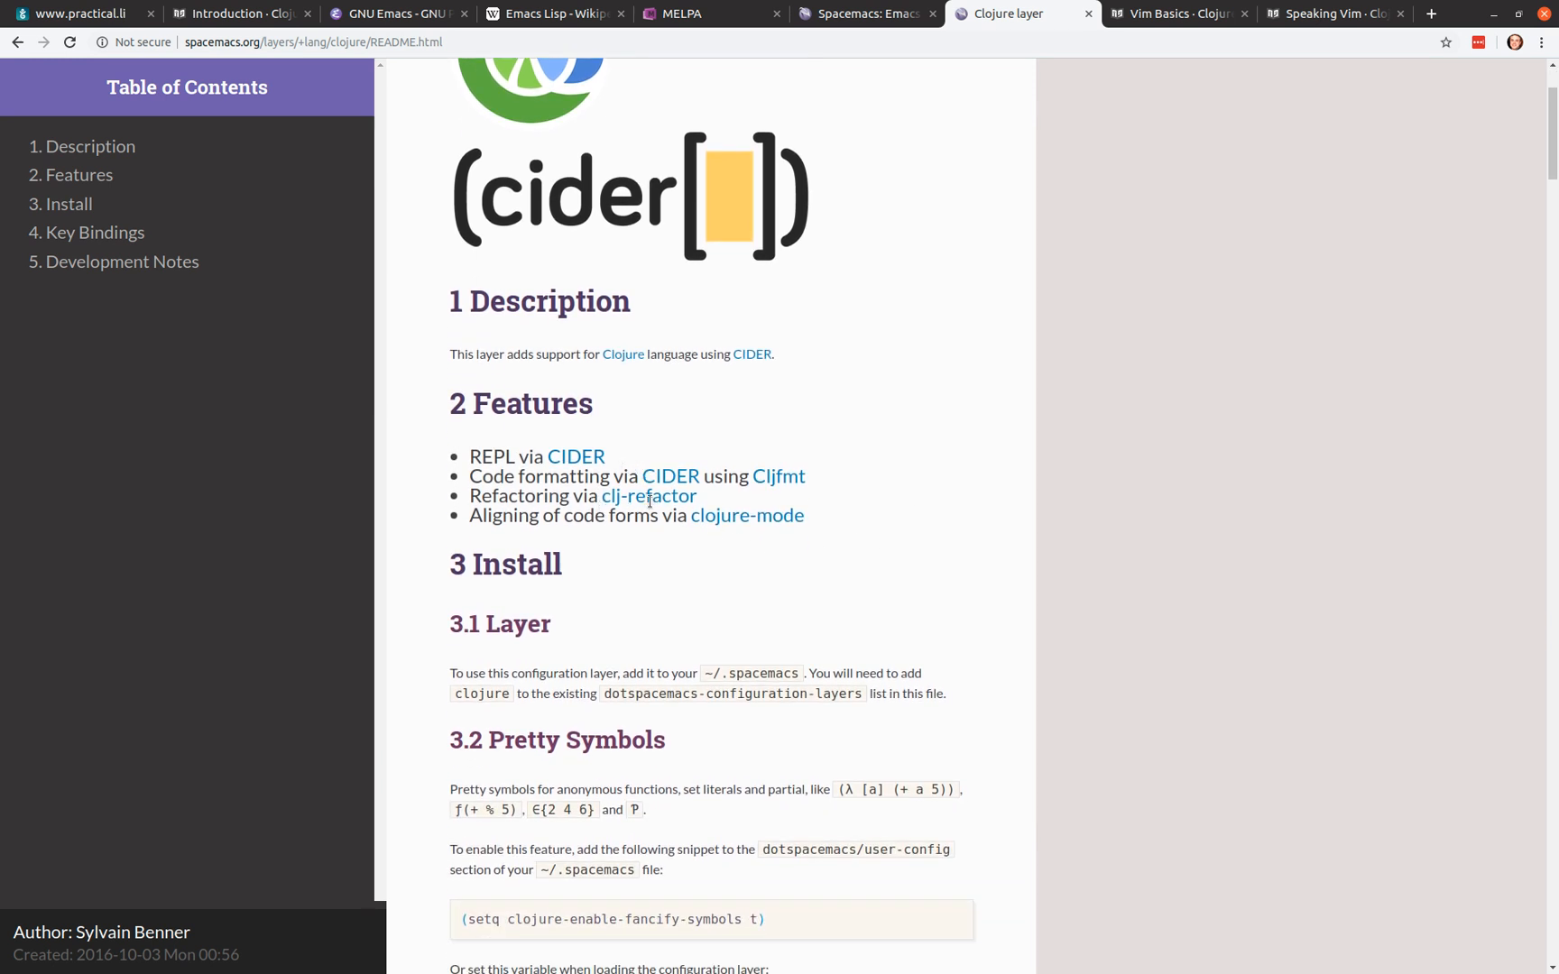
pyautogui.moveTo(762, 501)
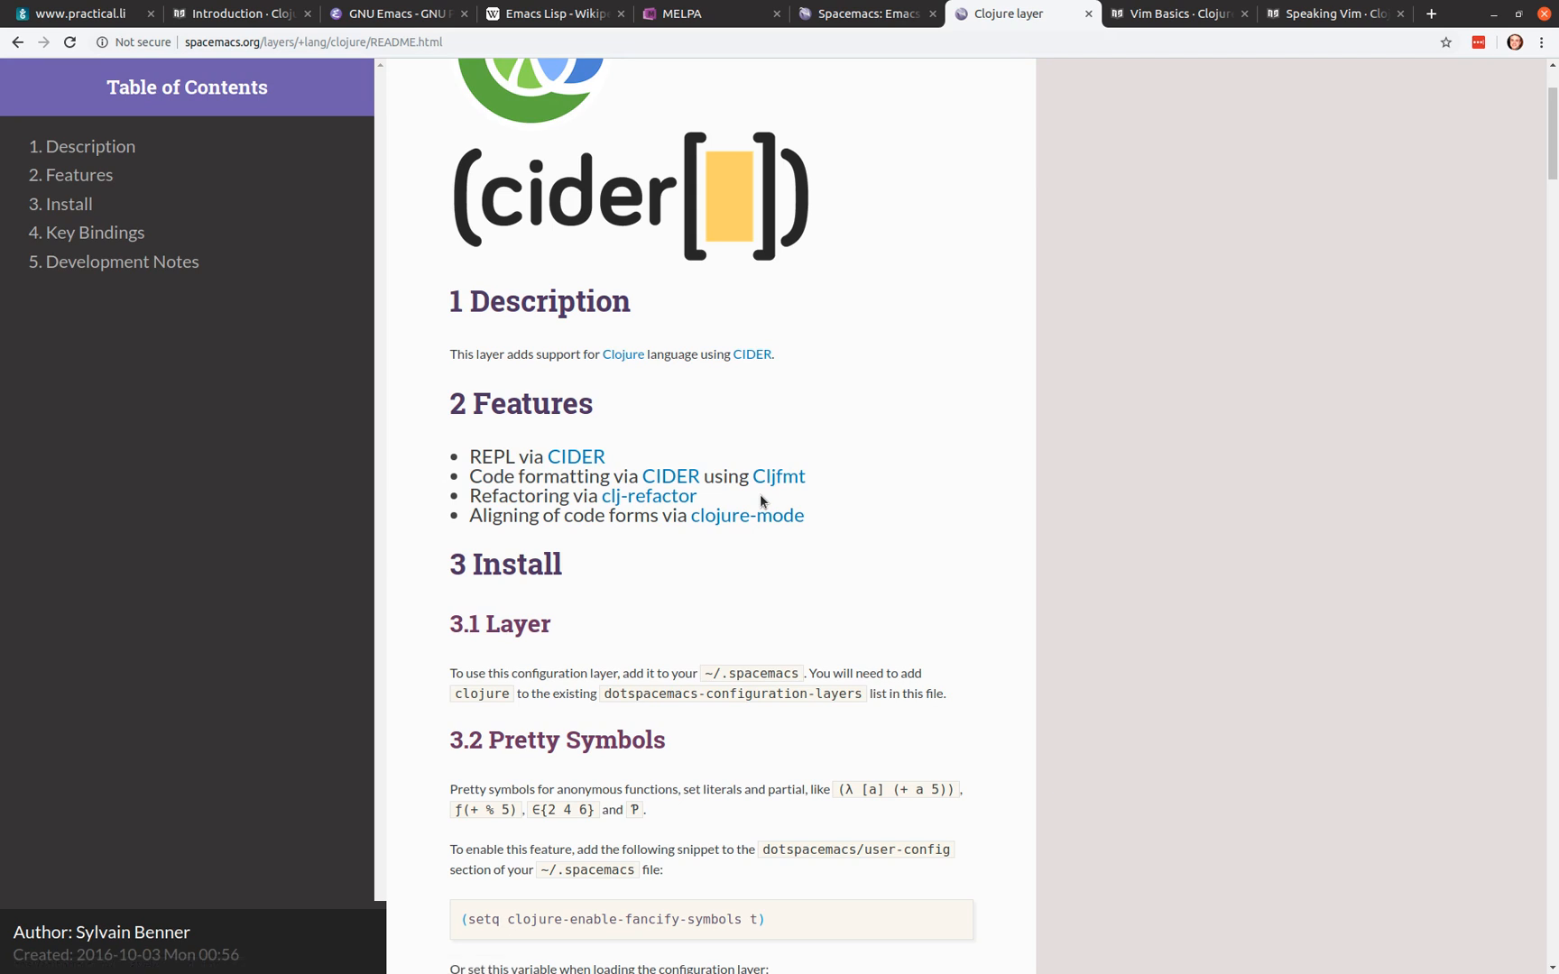
pyautogui.scroll(-3)
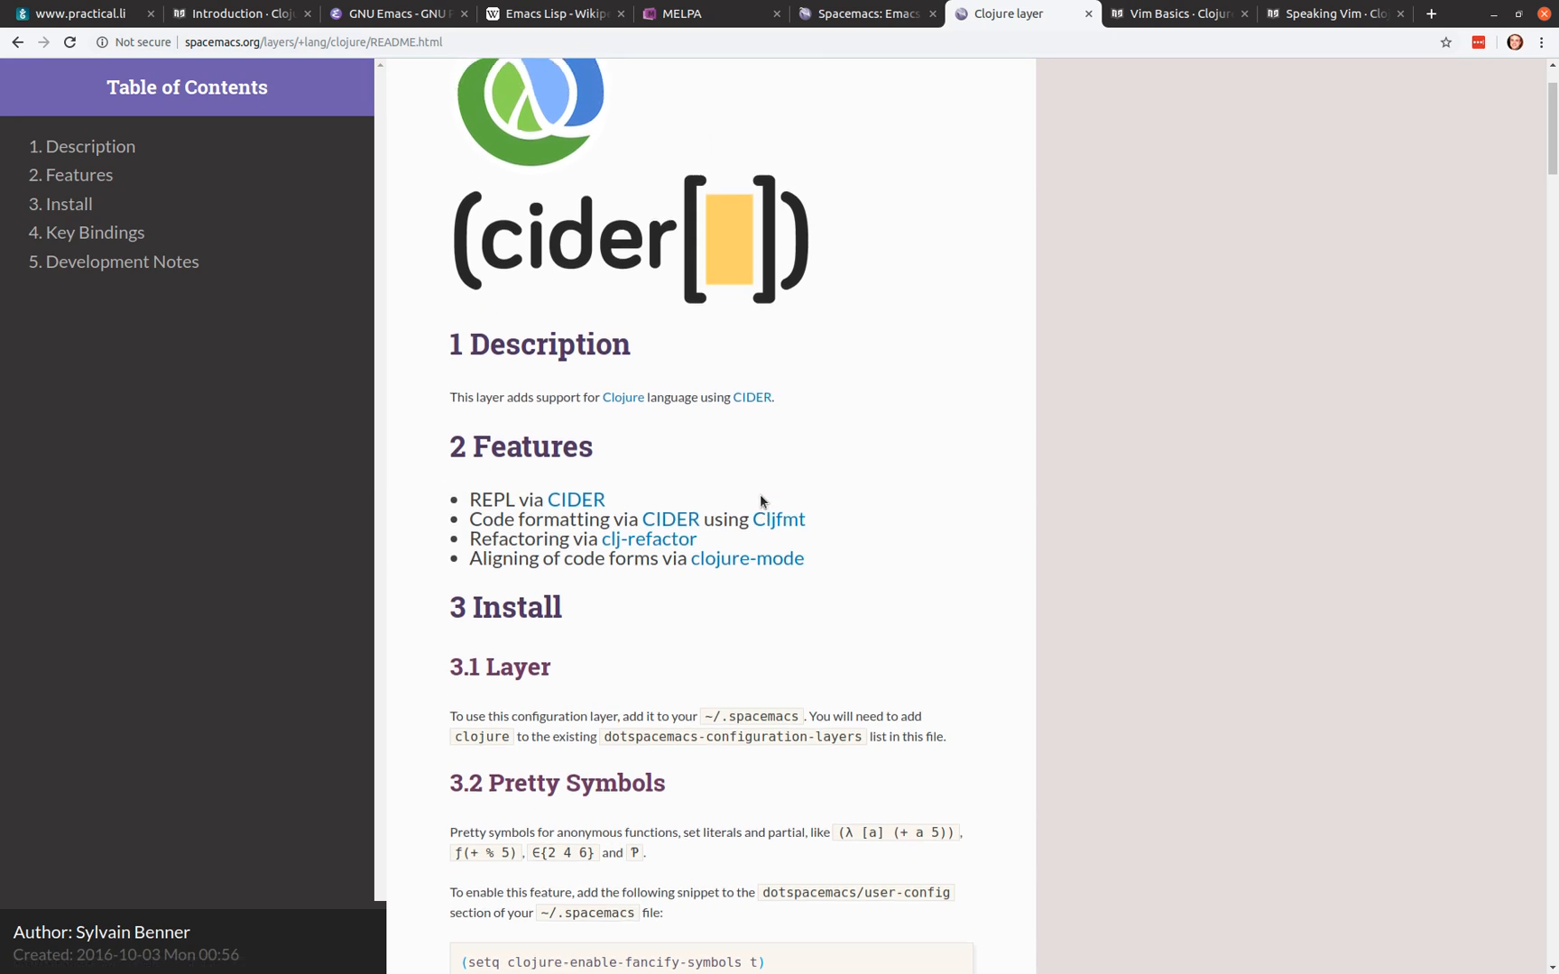
pyautogui.scroll(-3)
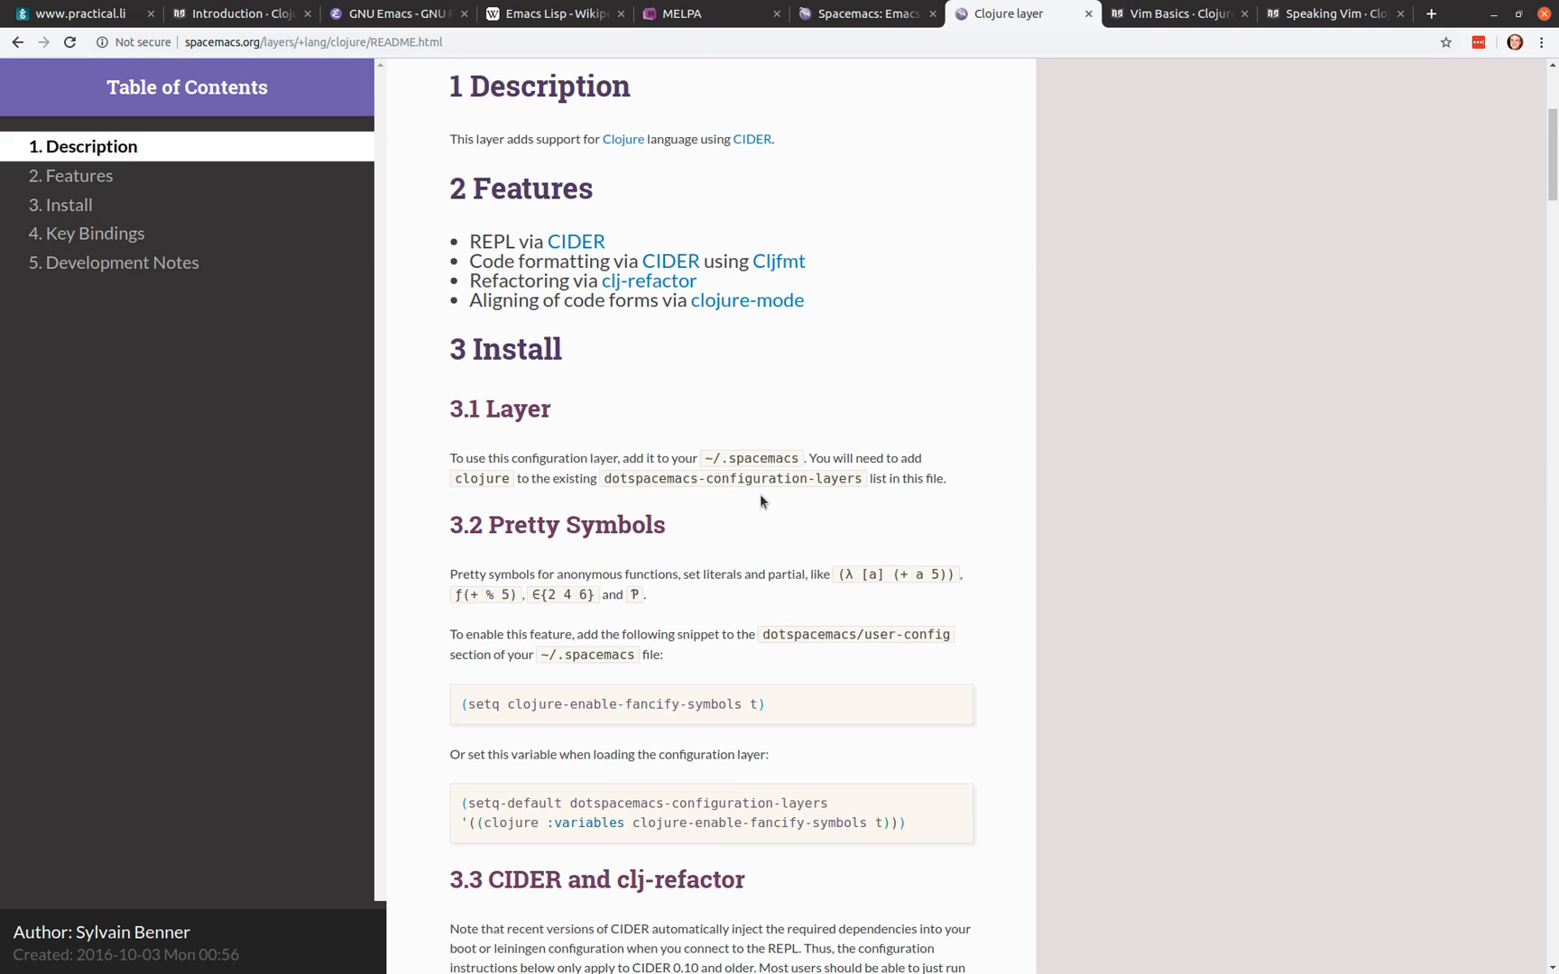
pyautogui.moveTo(707, 377)
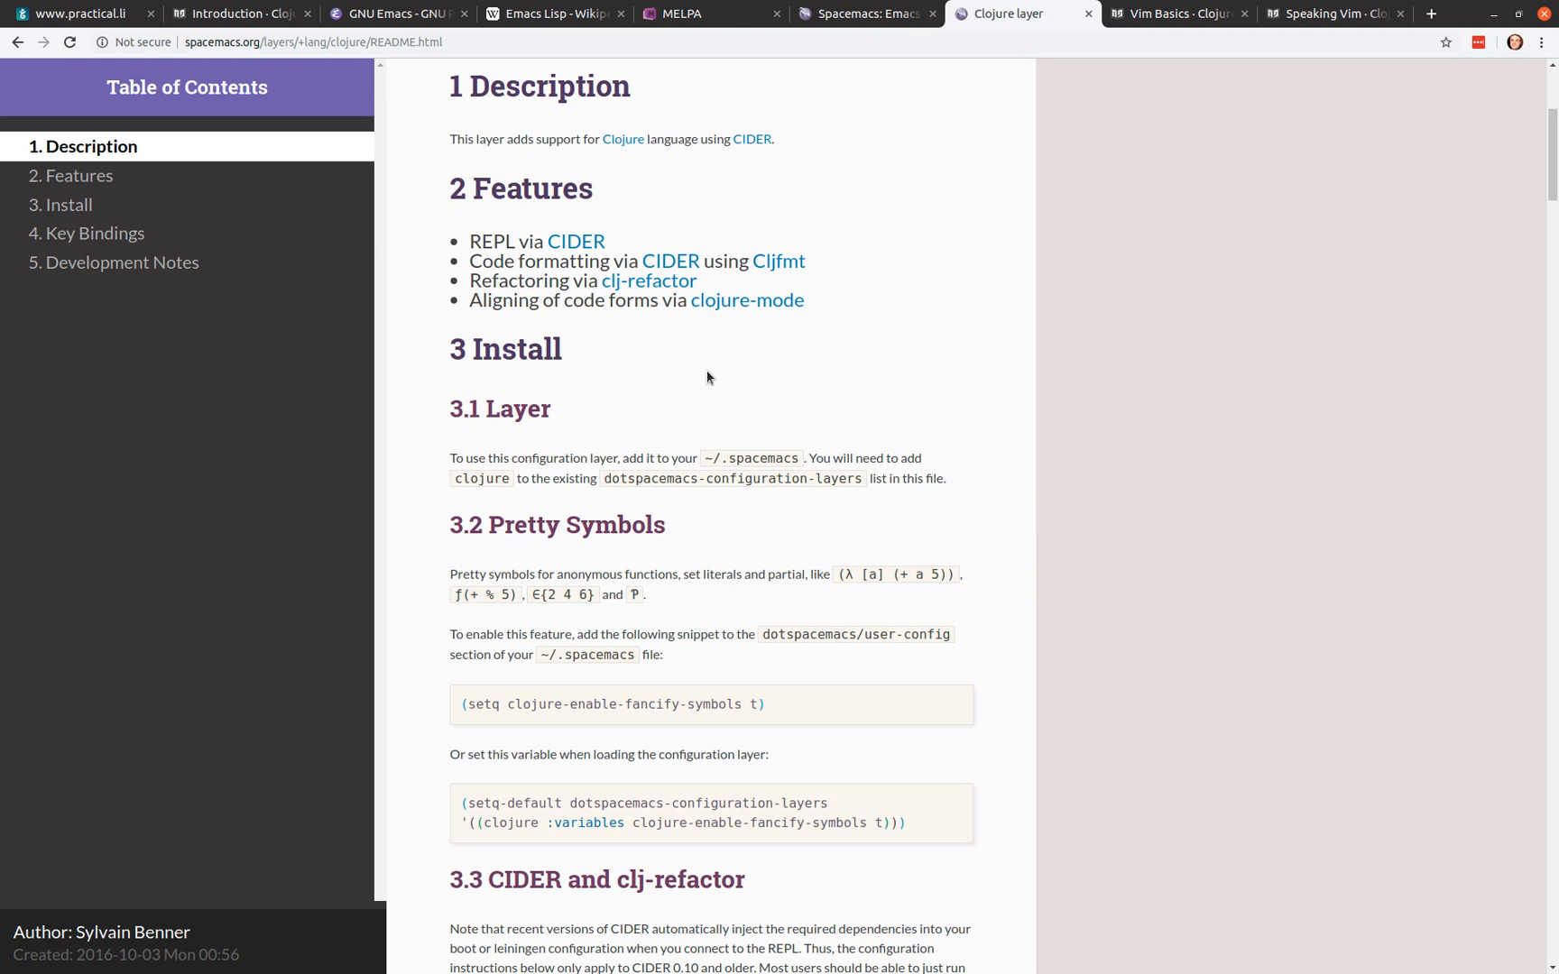
pyautogui.moveTo(723, 375)
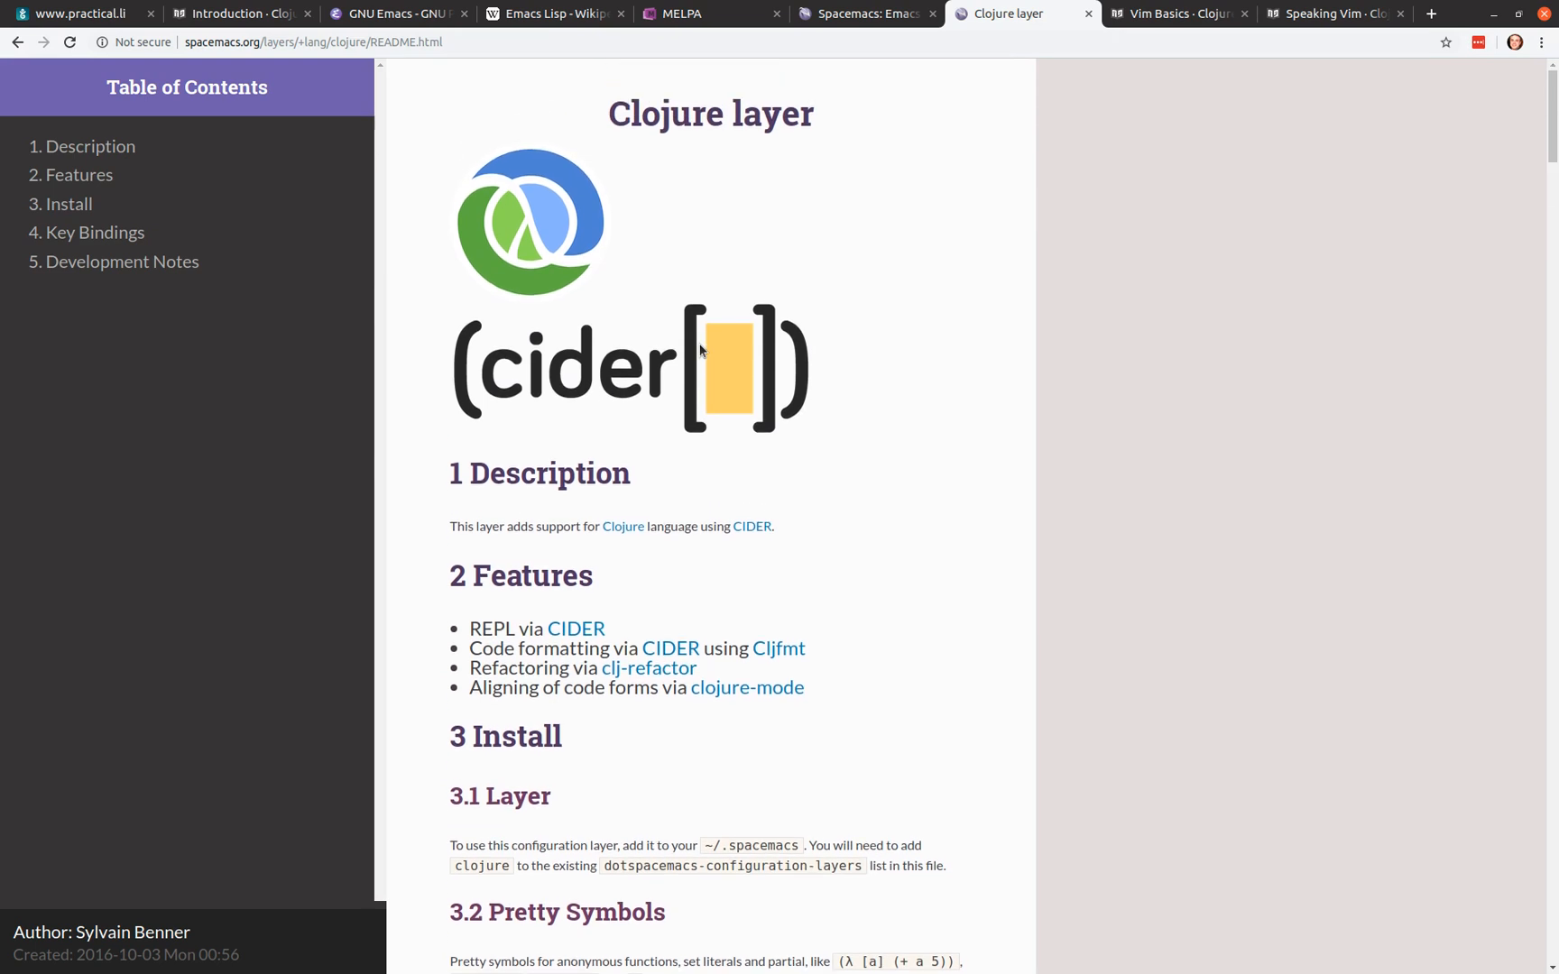
pyautogui.scroll(-3)
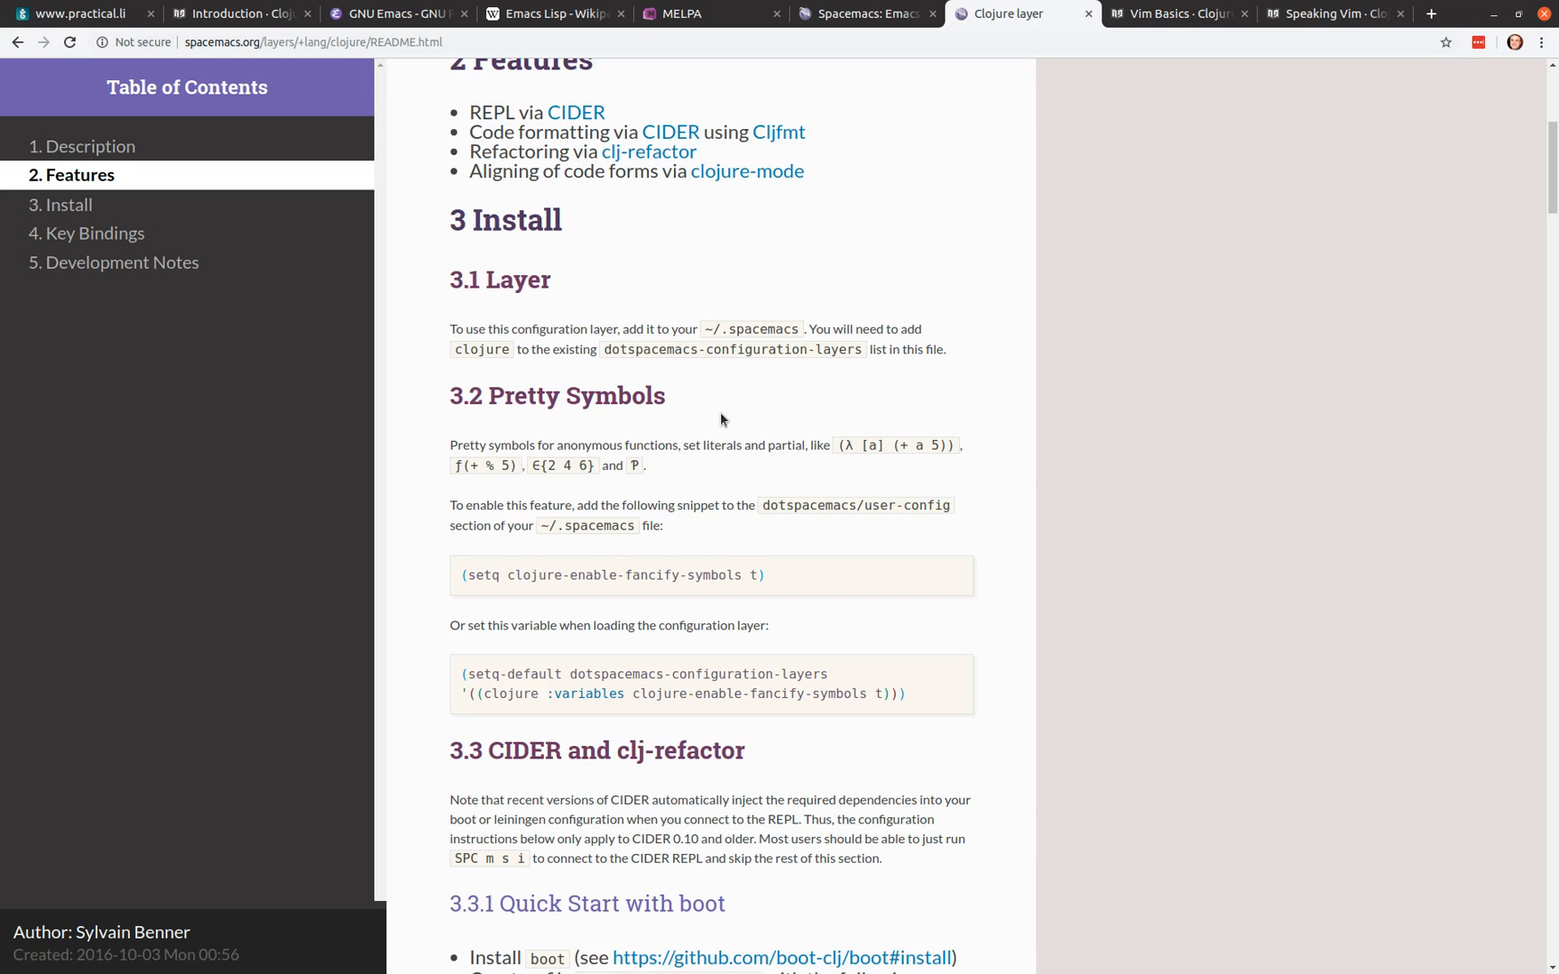
pyautogui.moveTo(899, 444)
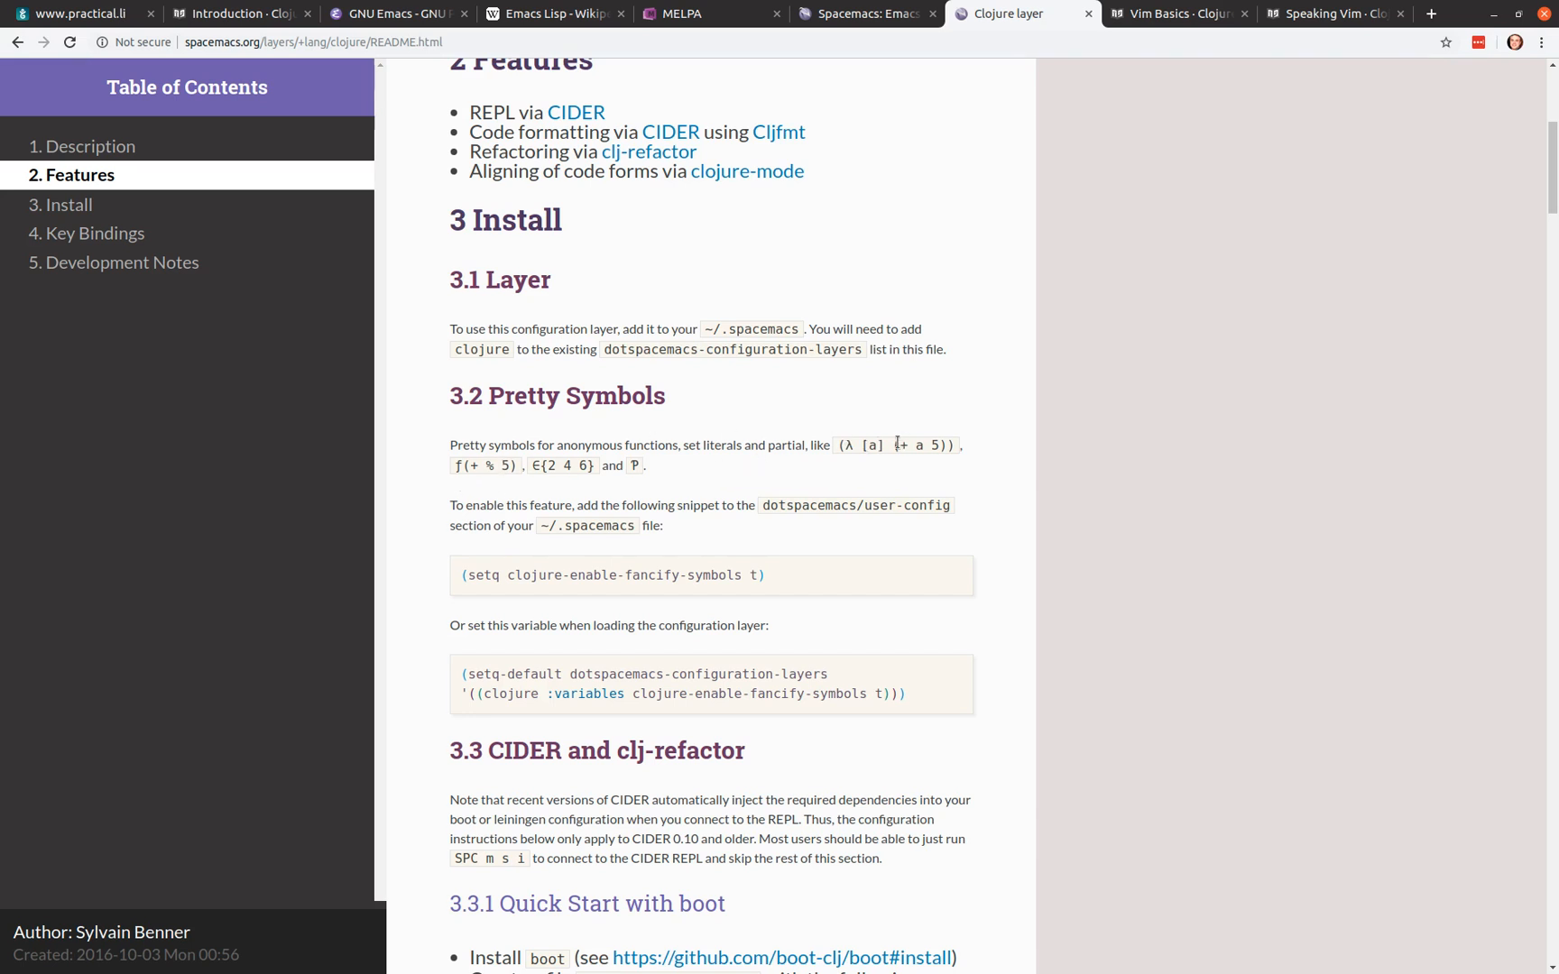
pyautogui.doubleClick(858, 446)
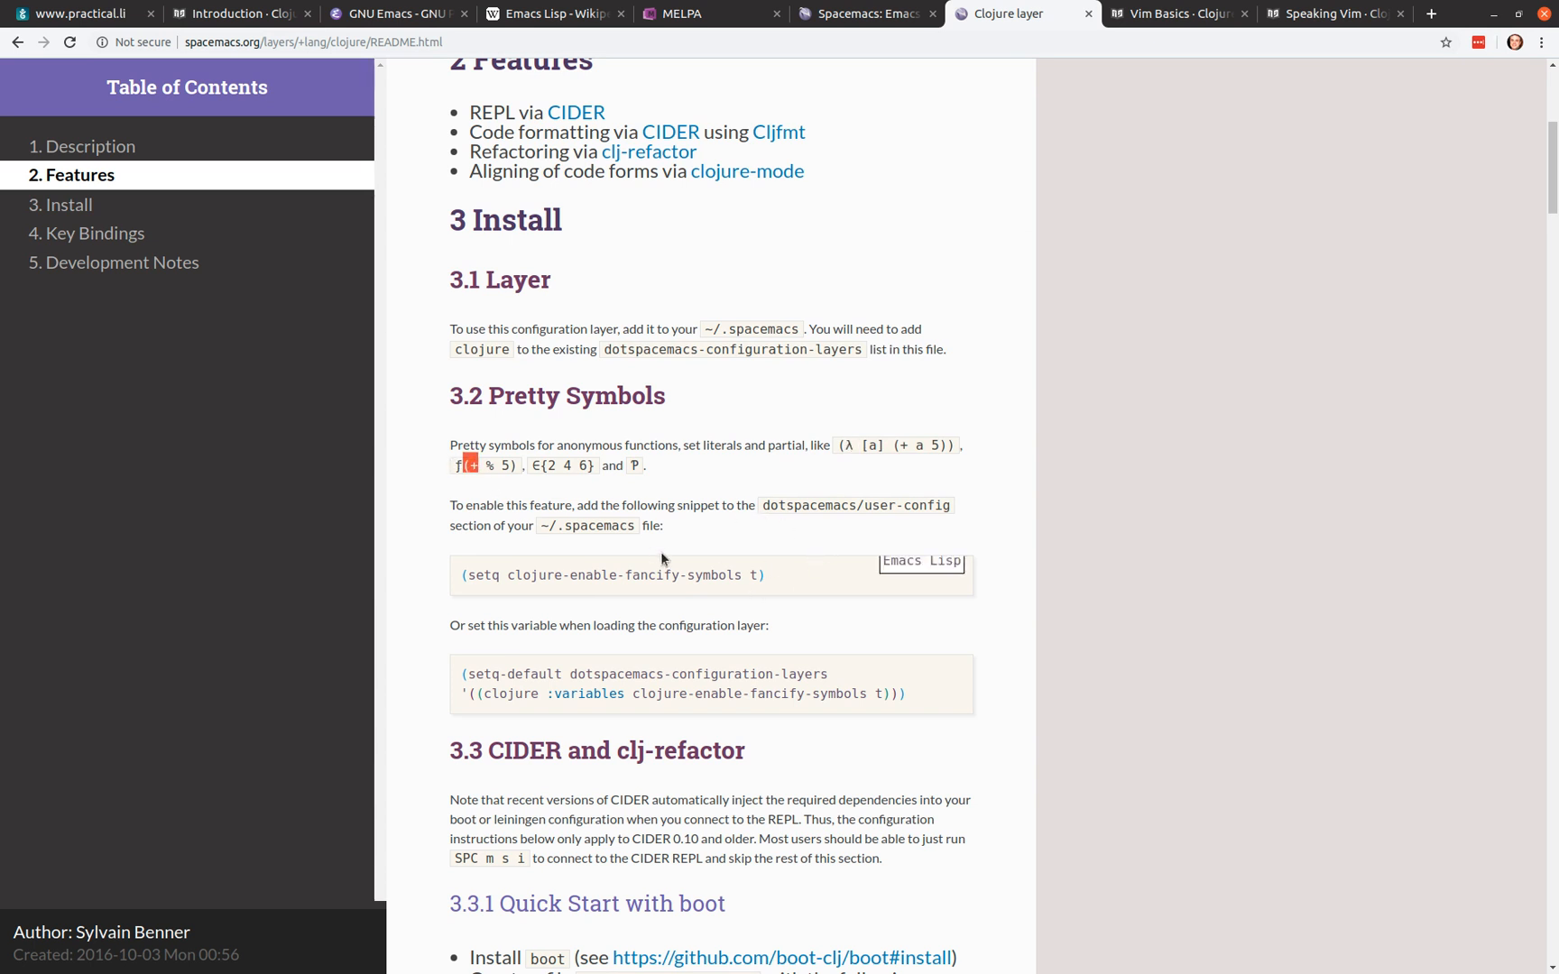
pyautogui.moveTo(745, 599)
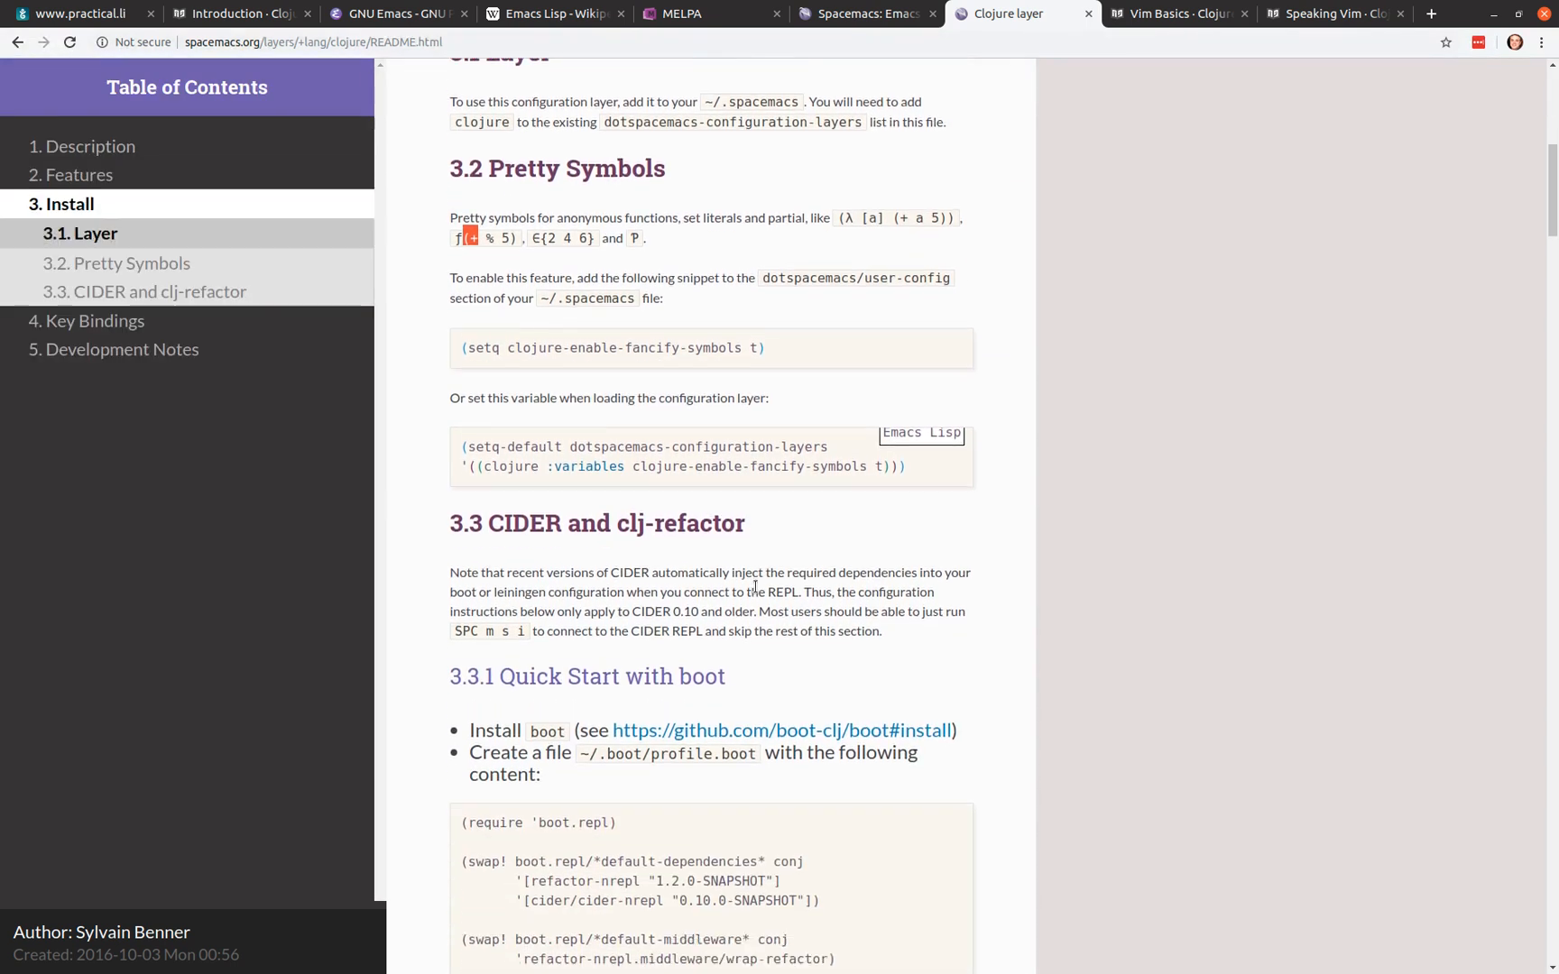
pyautogui.scroll(-3)
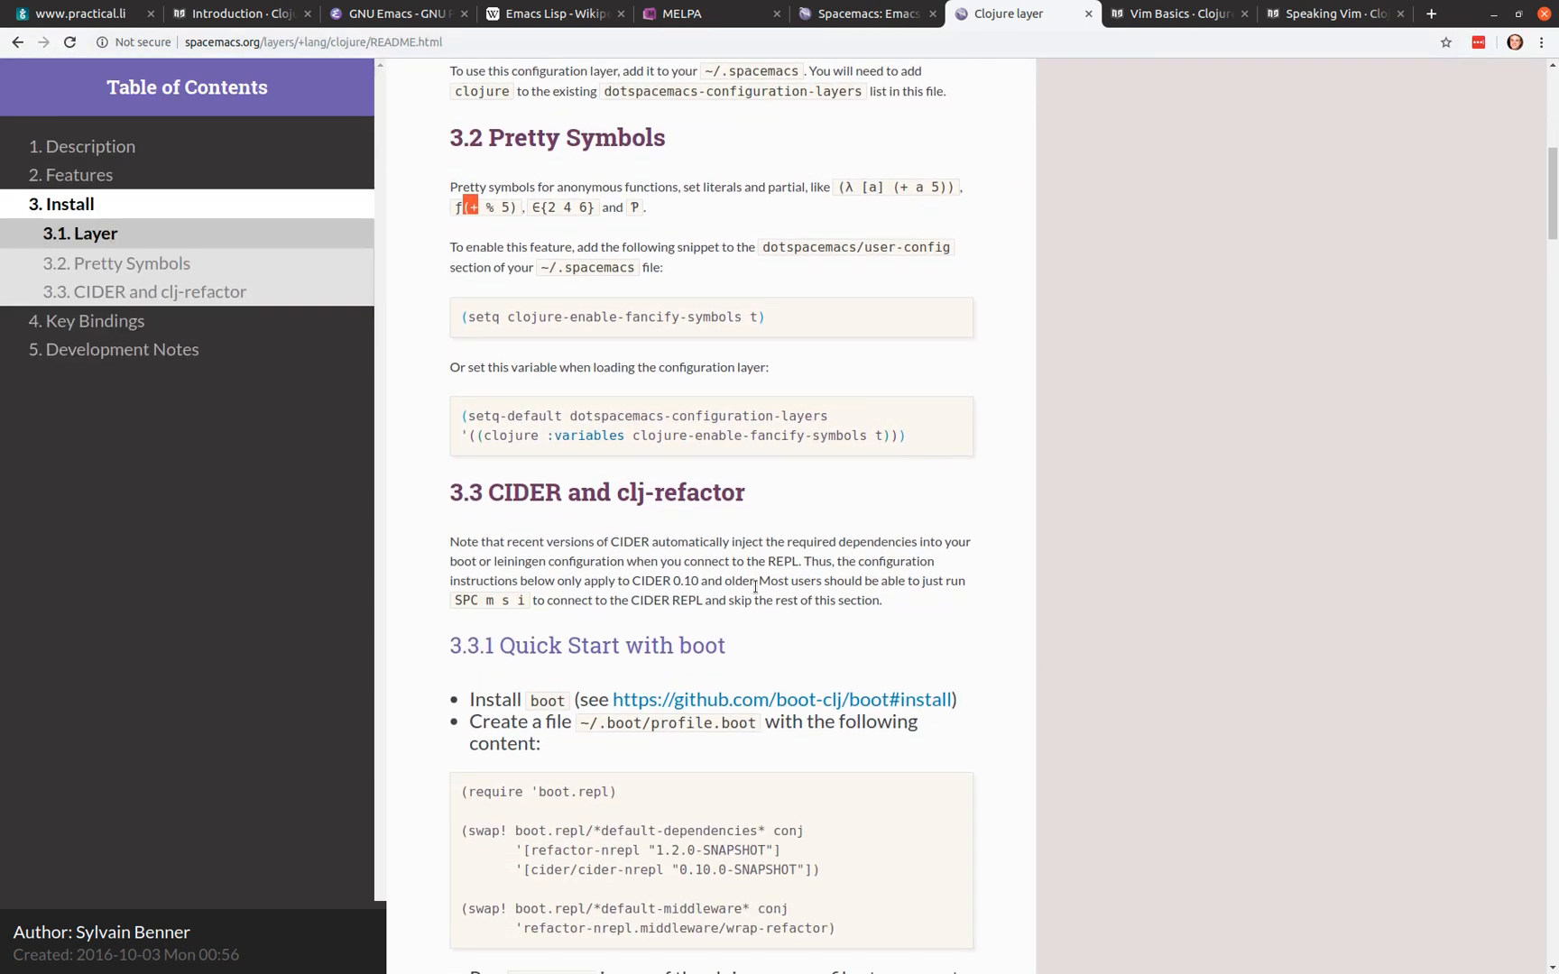
pyautogui.scroll(-3)
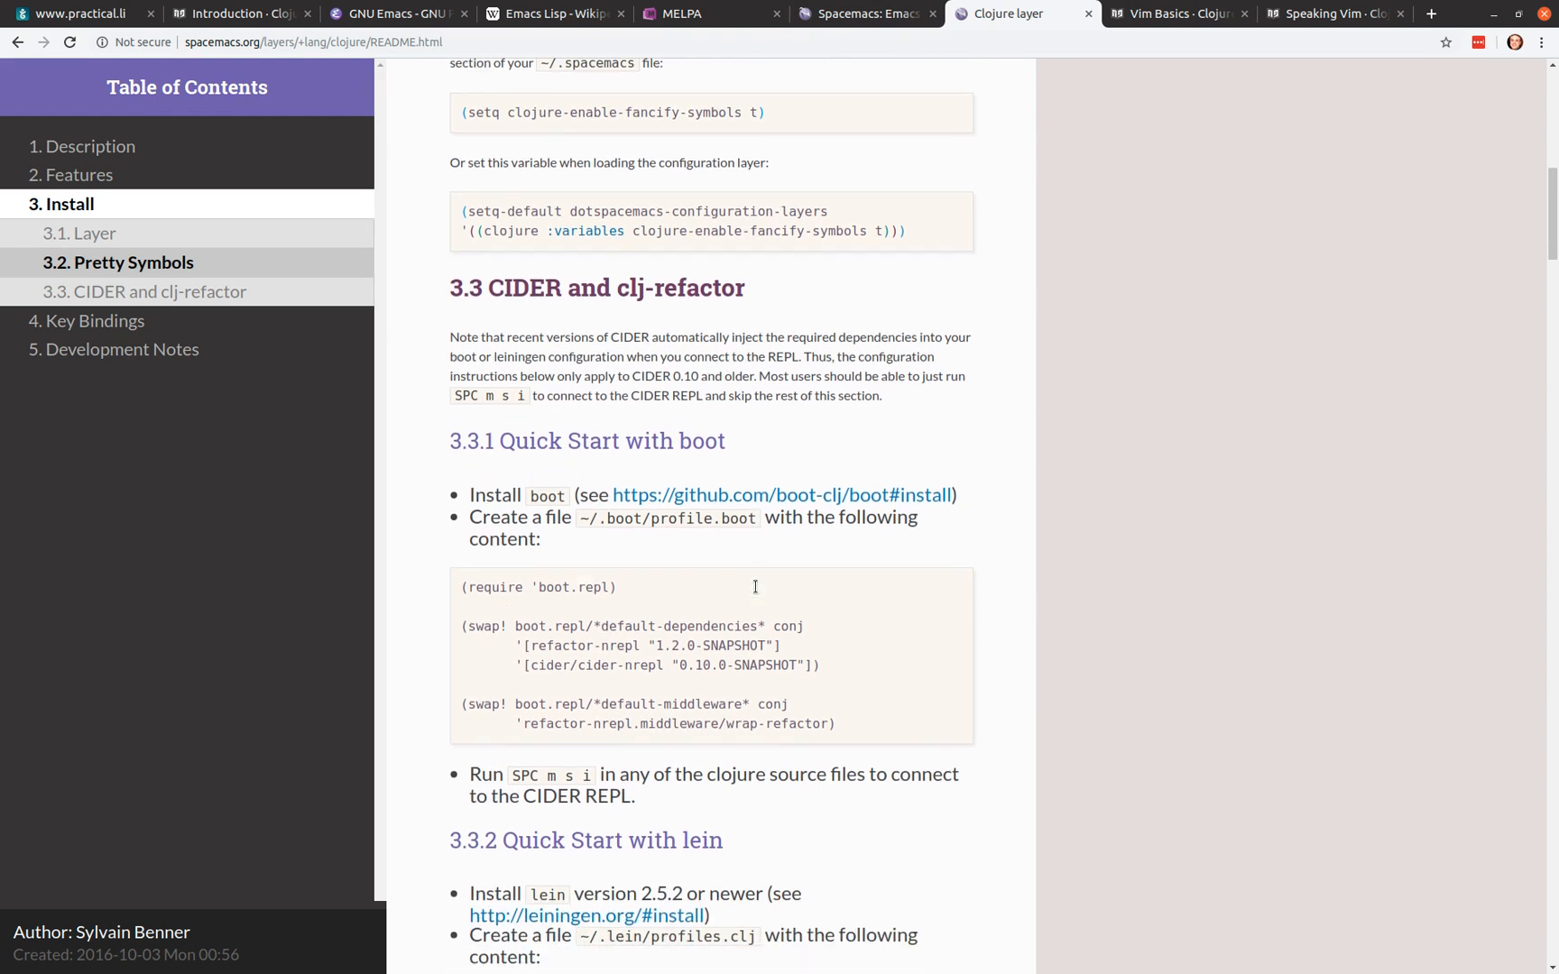
pyautogui.scroll(-3)
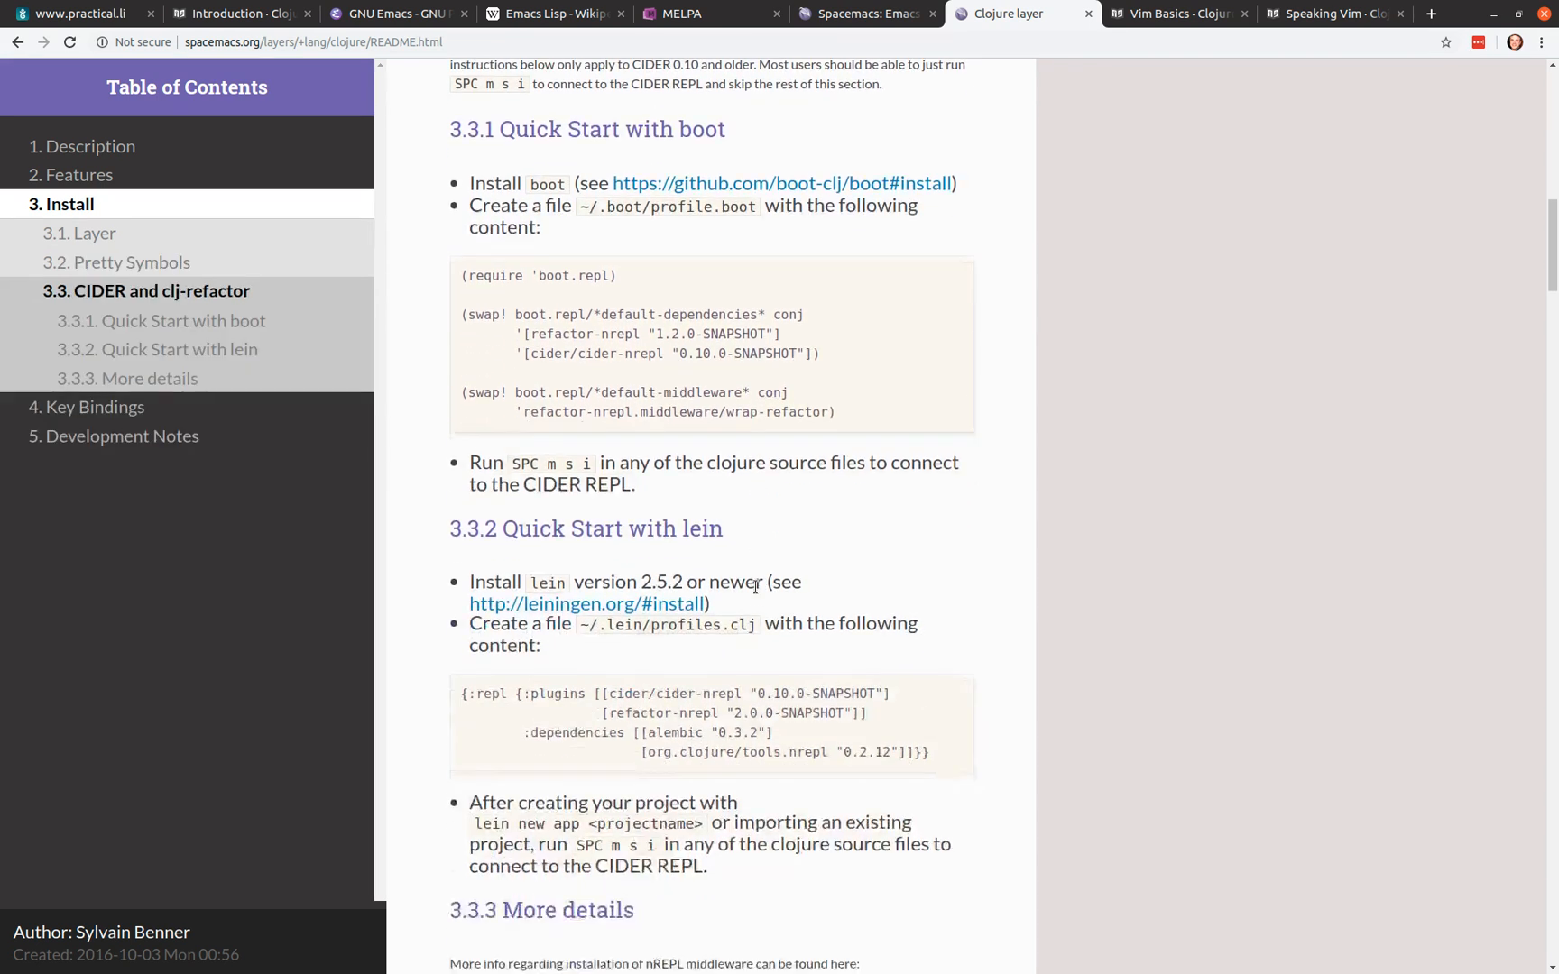
pyautogui.scroll(-3)
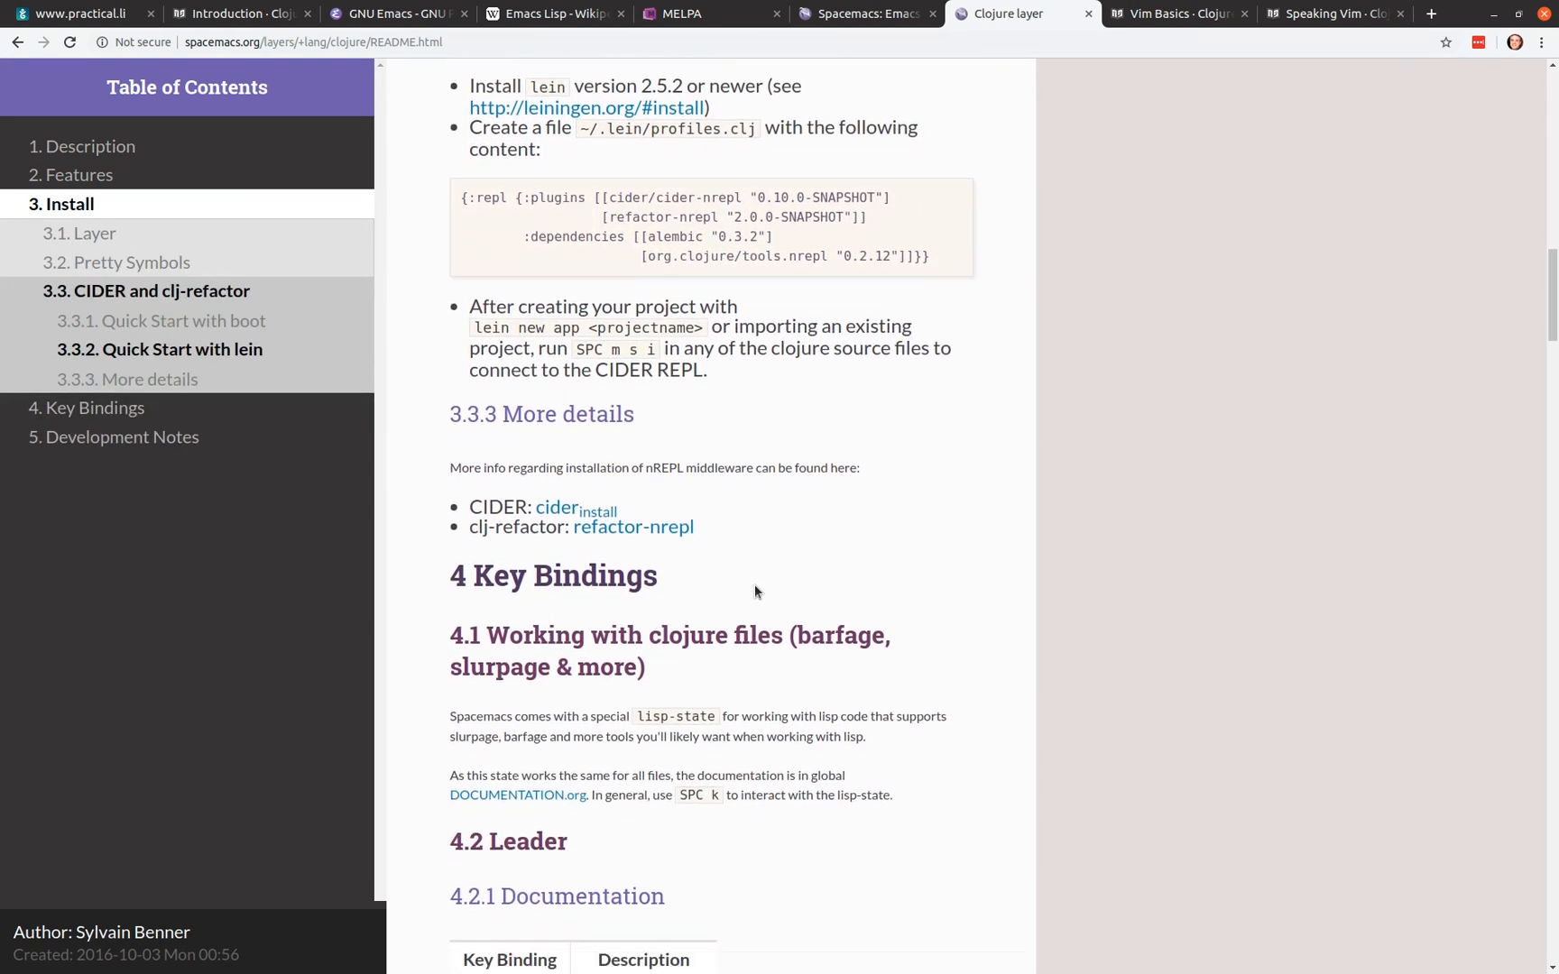
pyautogui.scroll(-3)
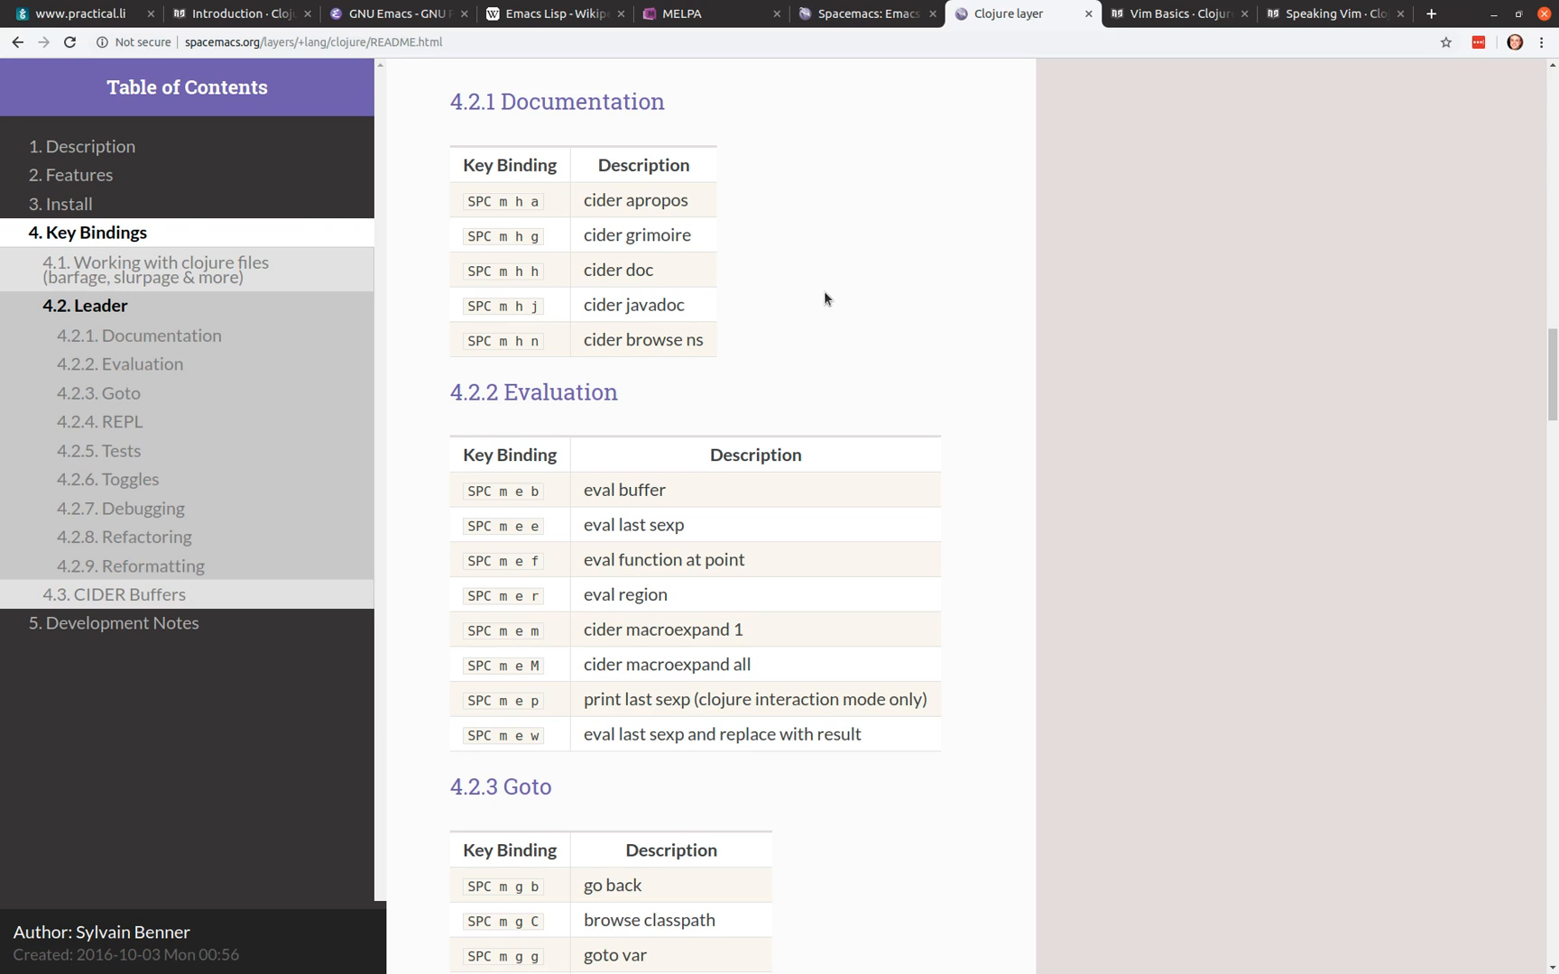
pyautogui.moveTo(684, 252)
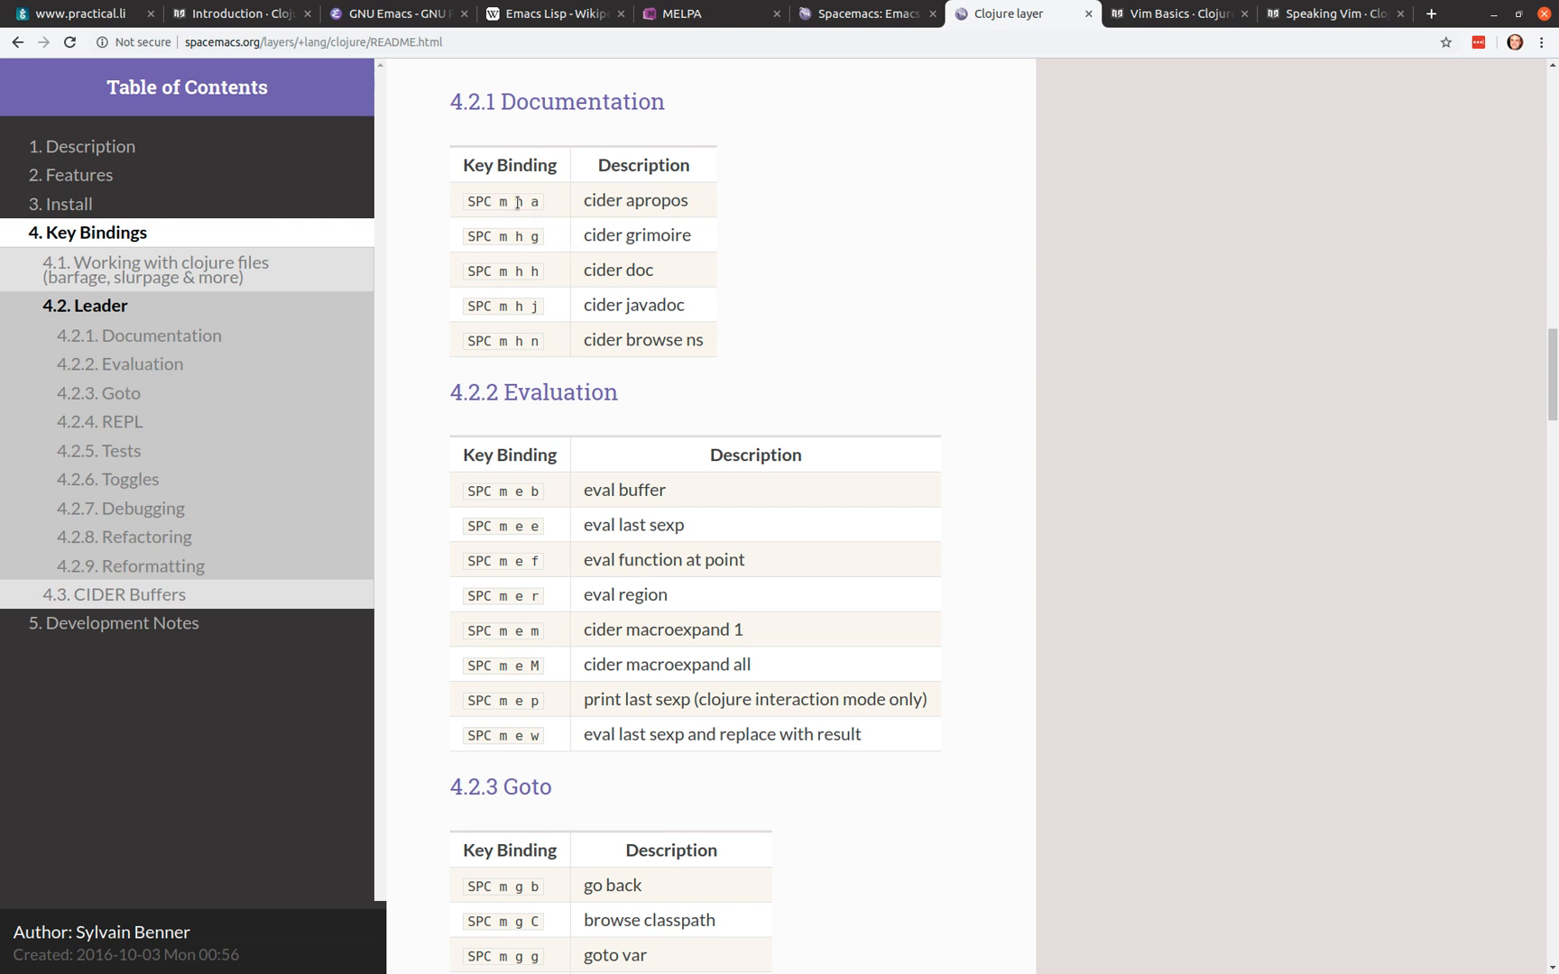
pyautogui.moveTo(640, 289)
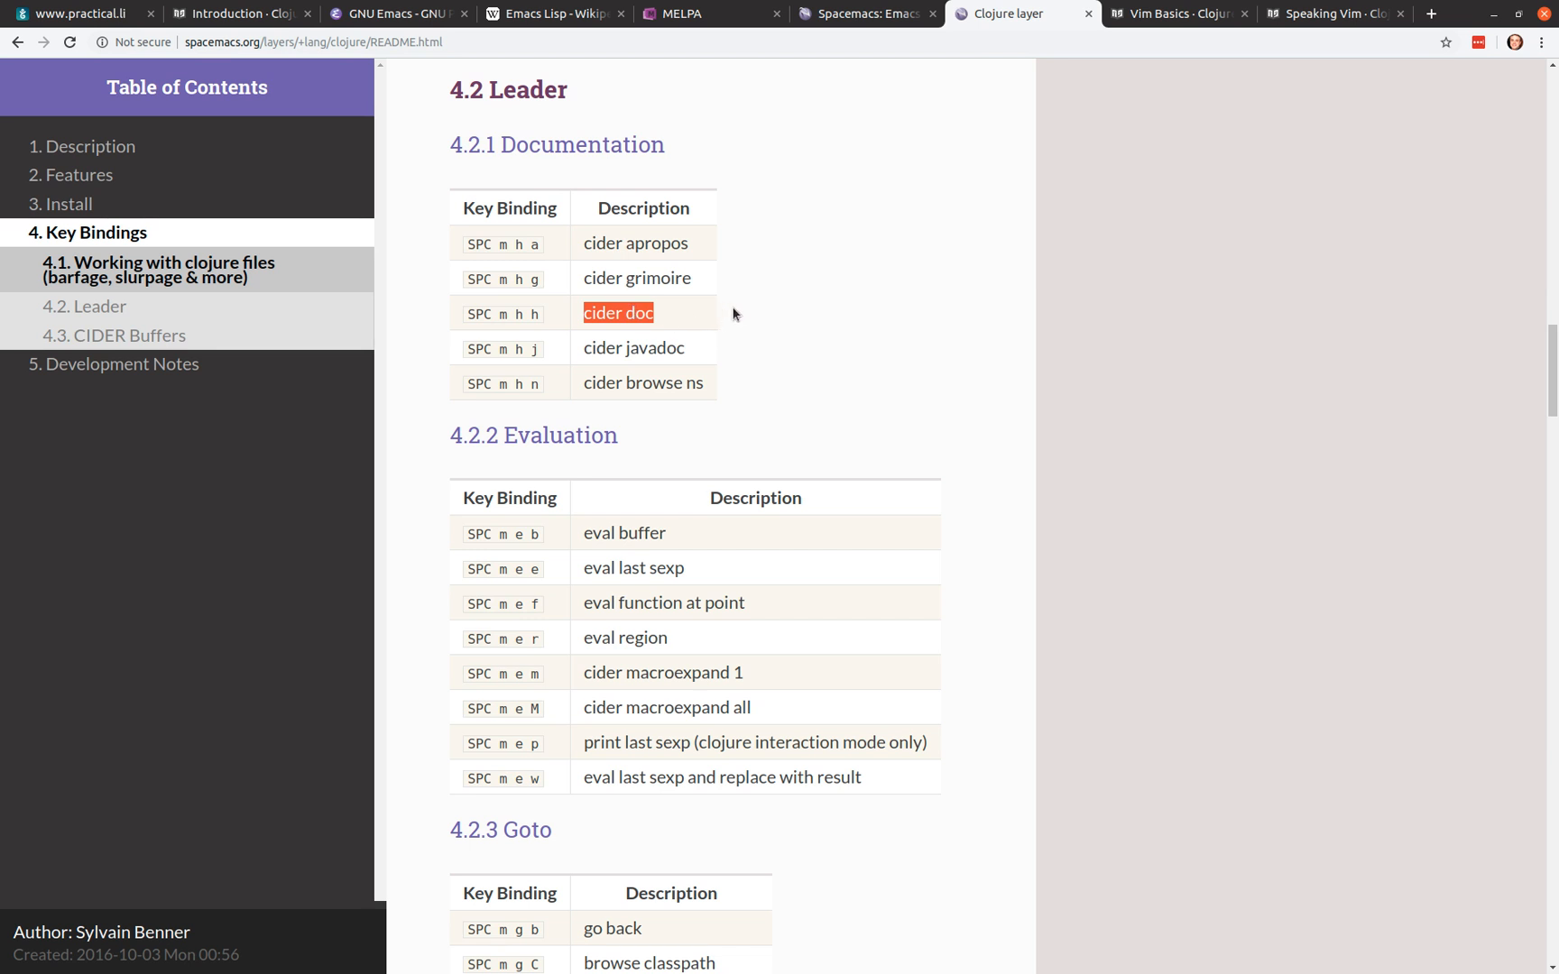
pyautogui.scroll(-3)
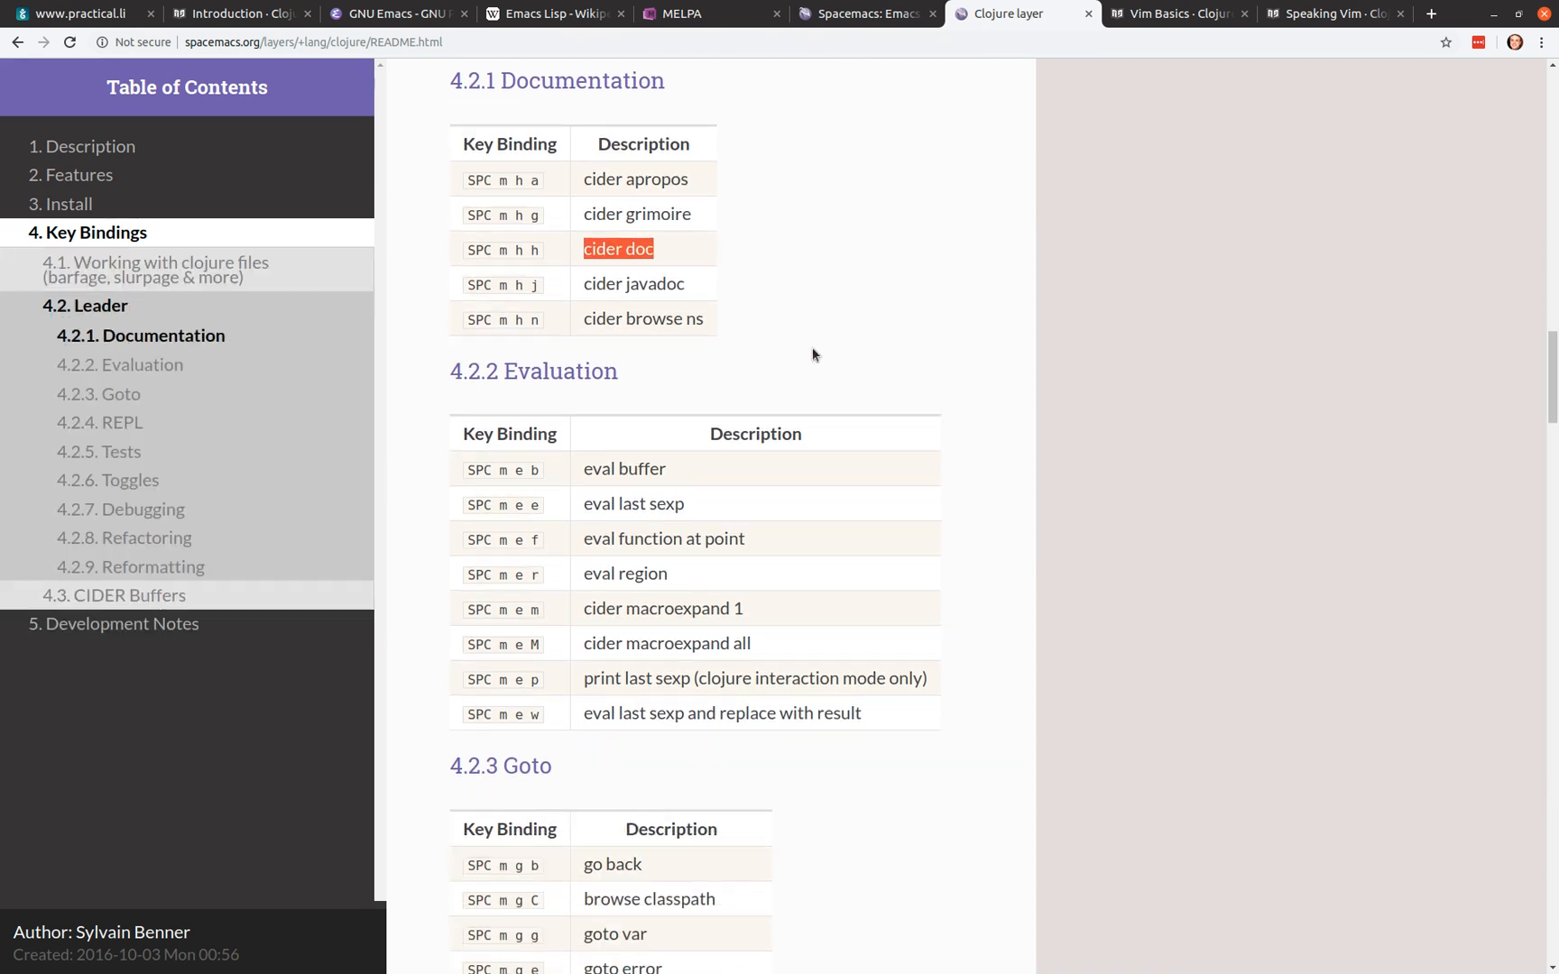
pyautogui.scroll(-3)
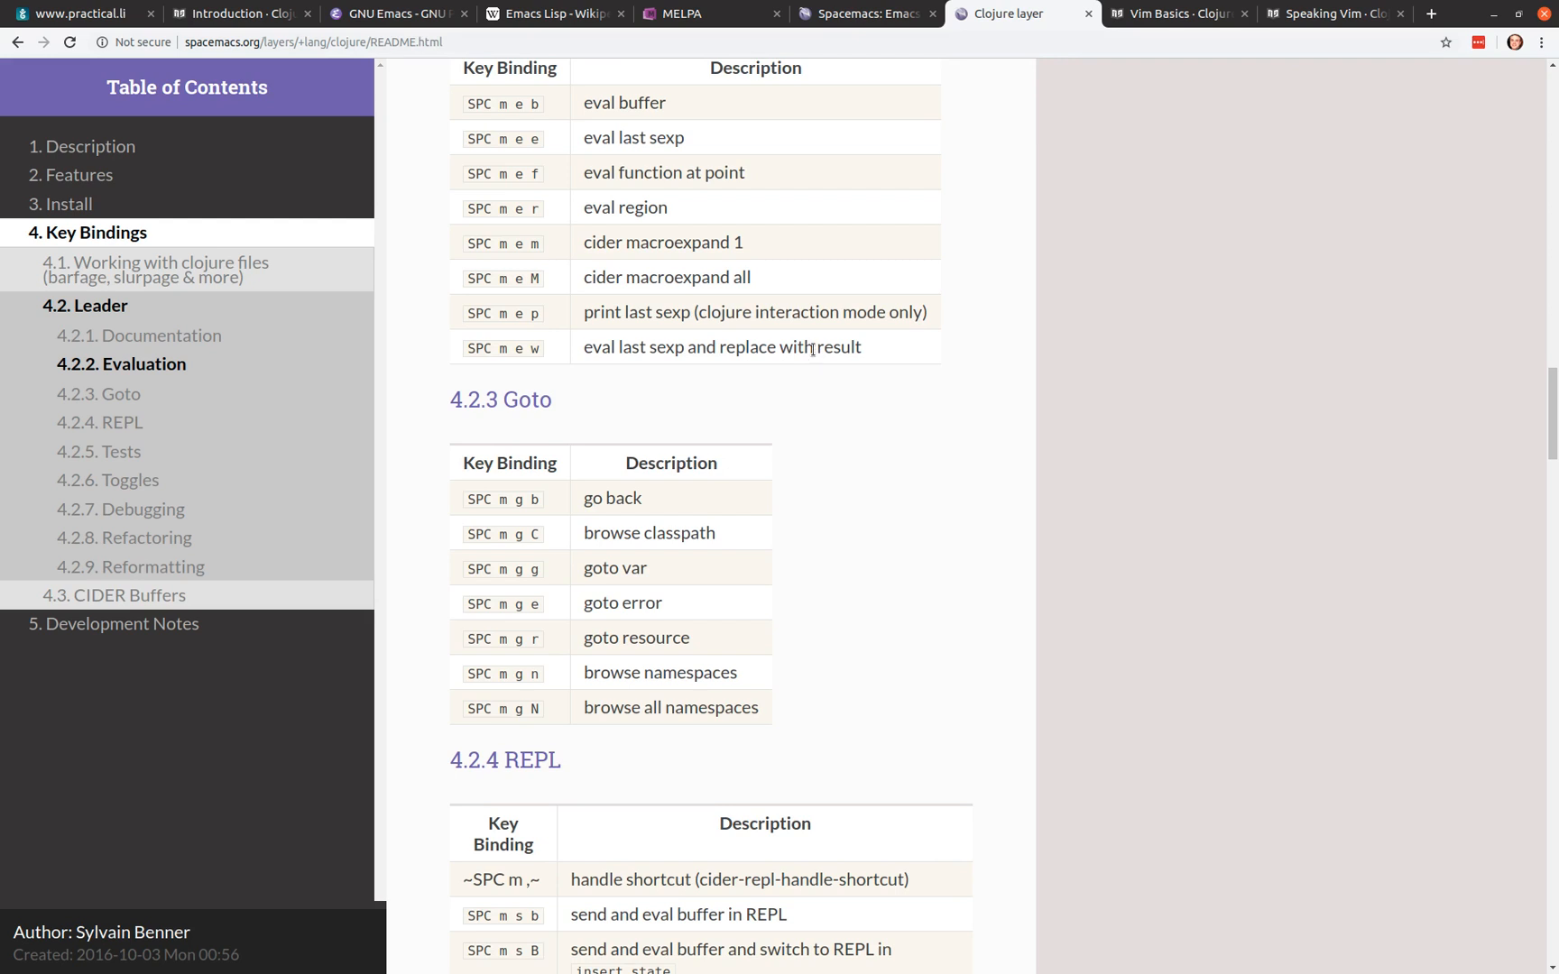
pyautogui.moveTo(797, 422)
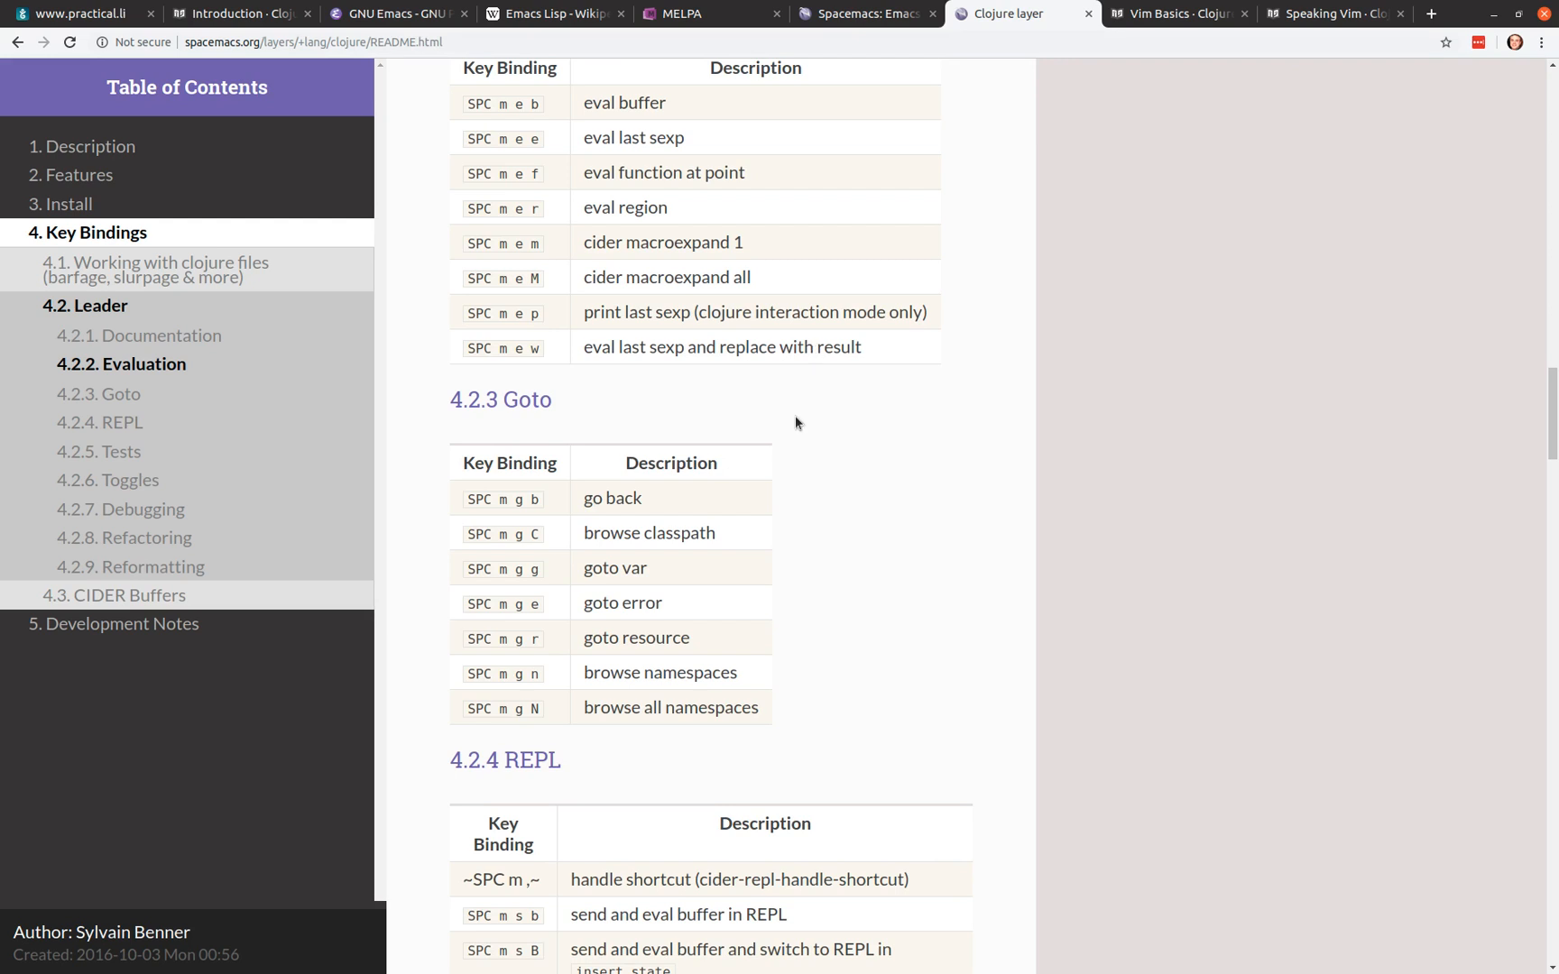
pyautogui.scroll(-3)
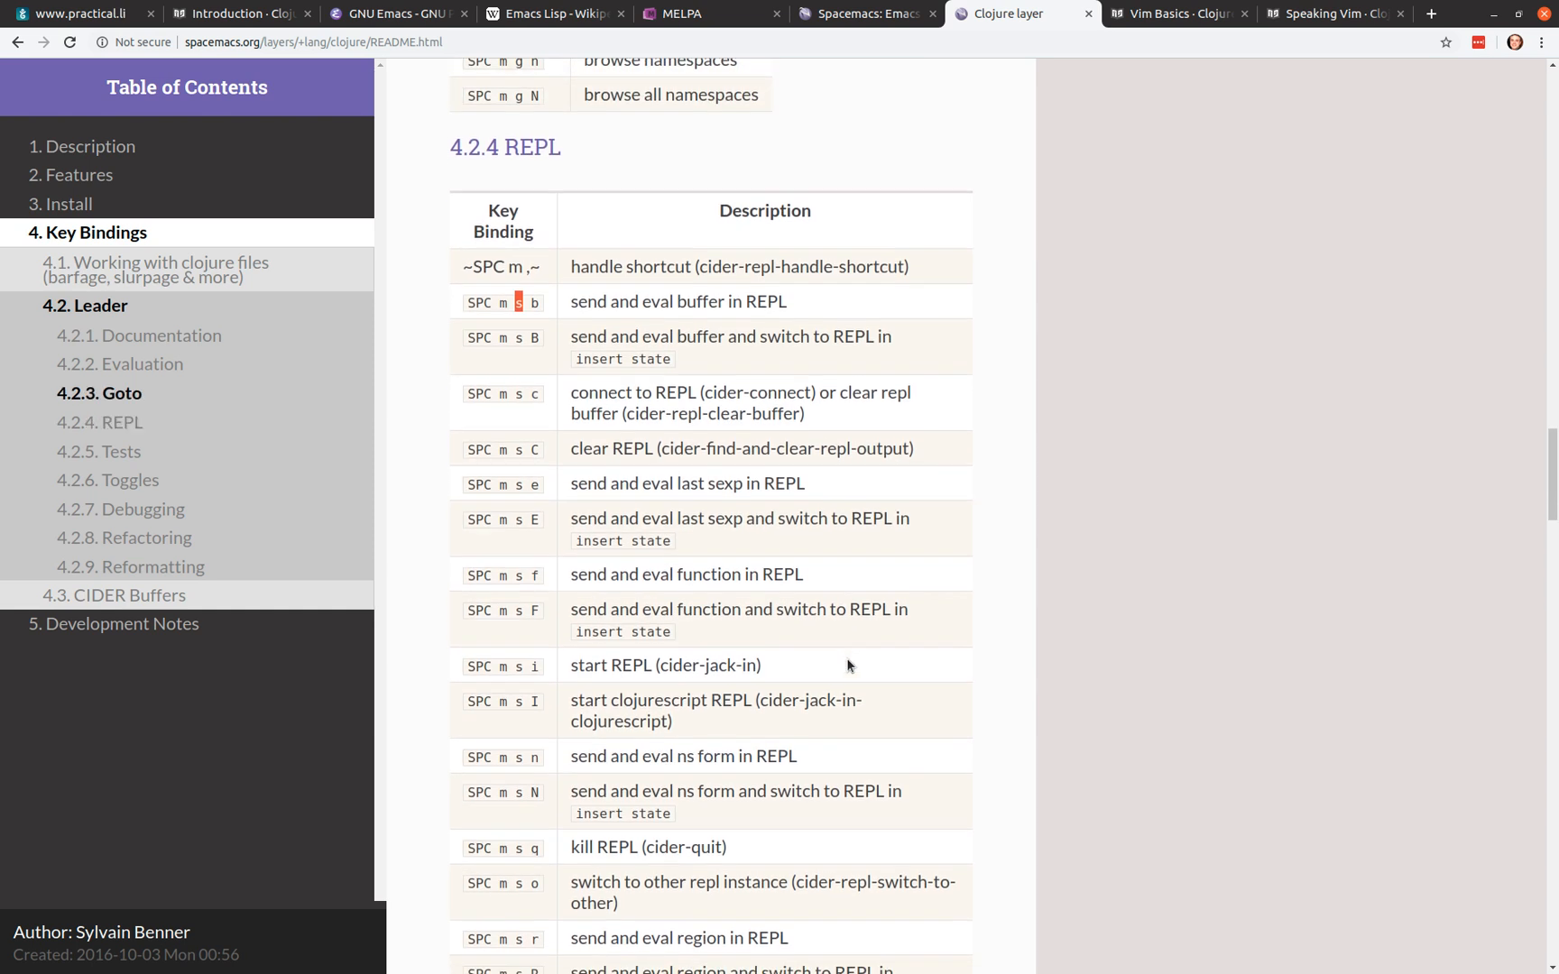
pyautogui.scroll(-3)
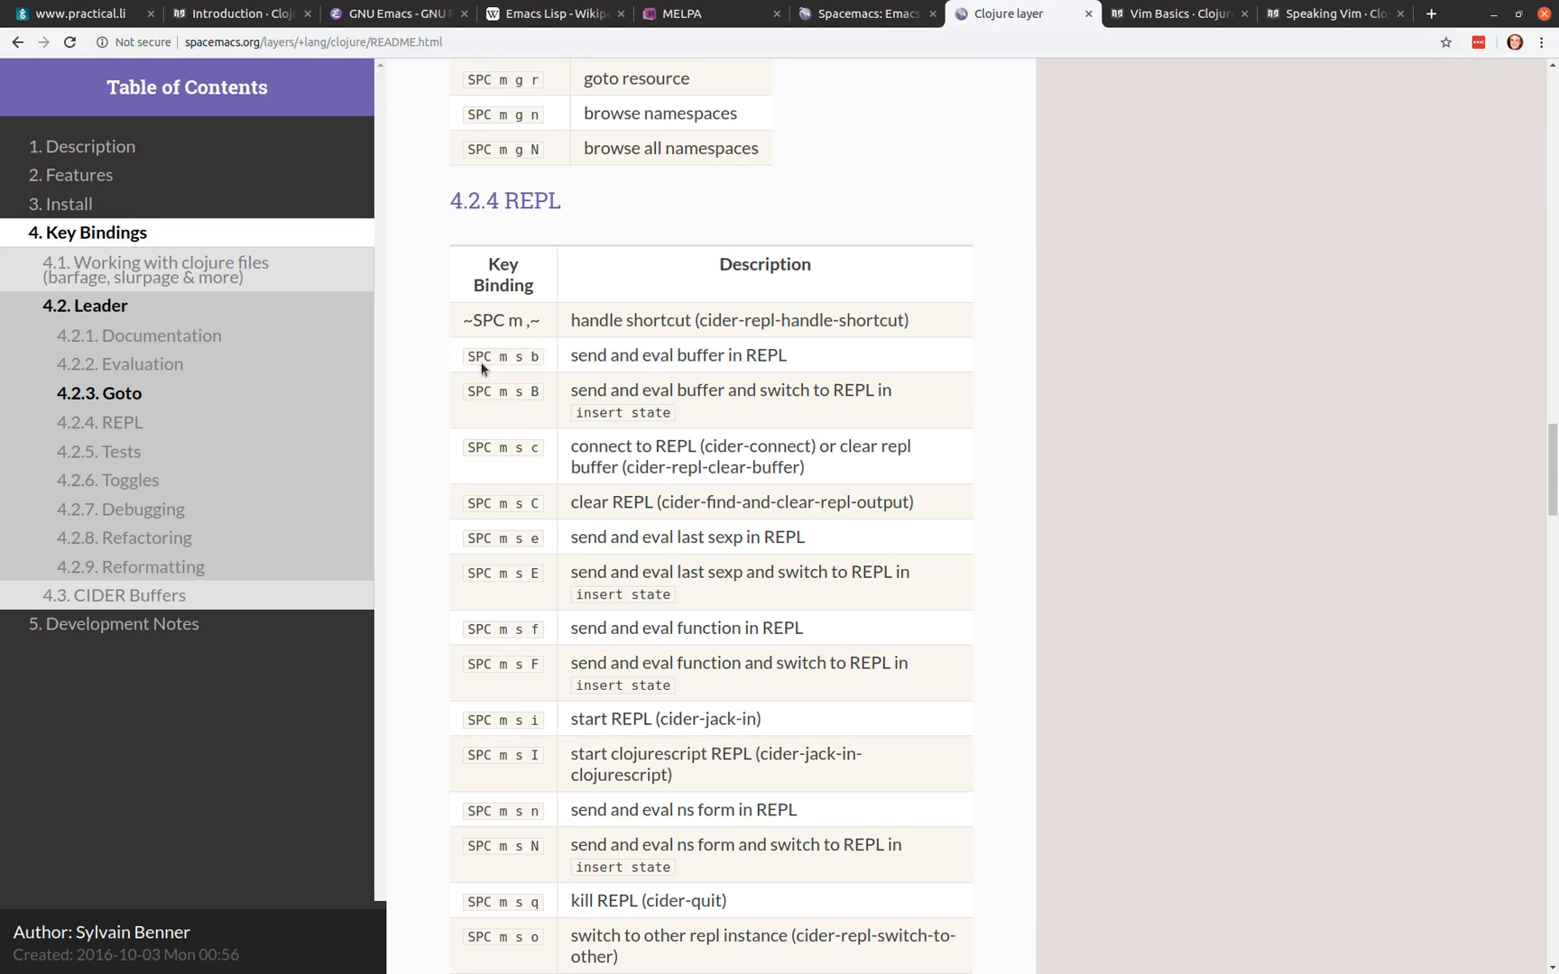
pyautogui.moveTo(737, 377)
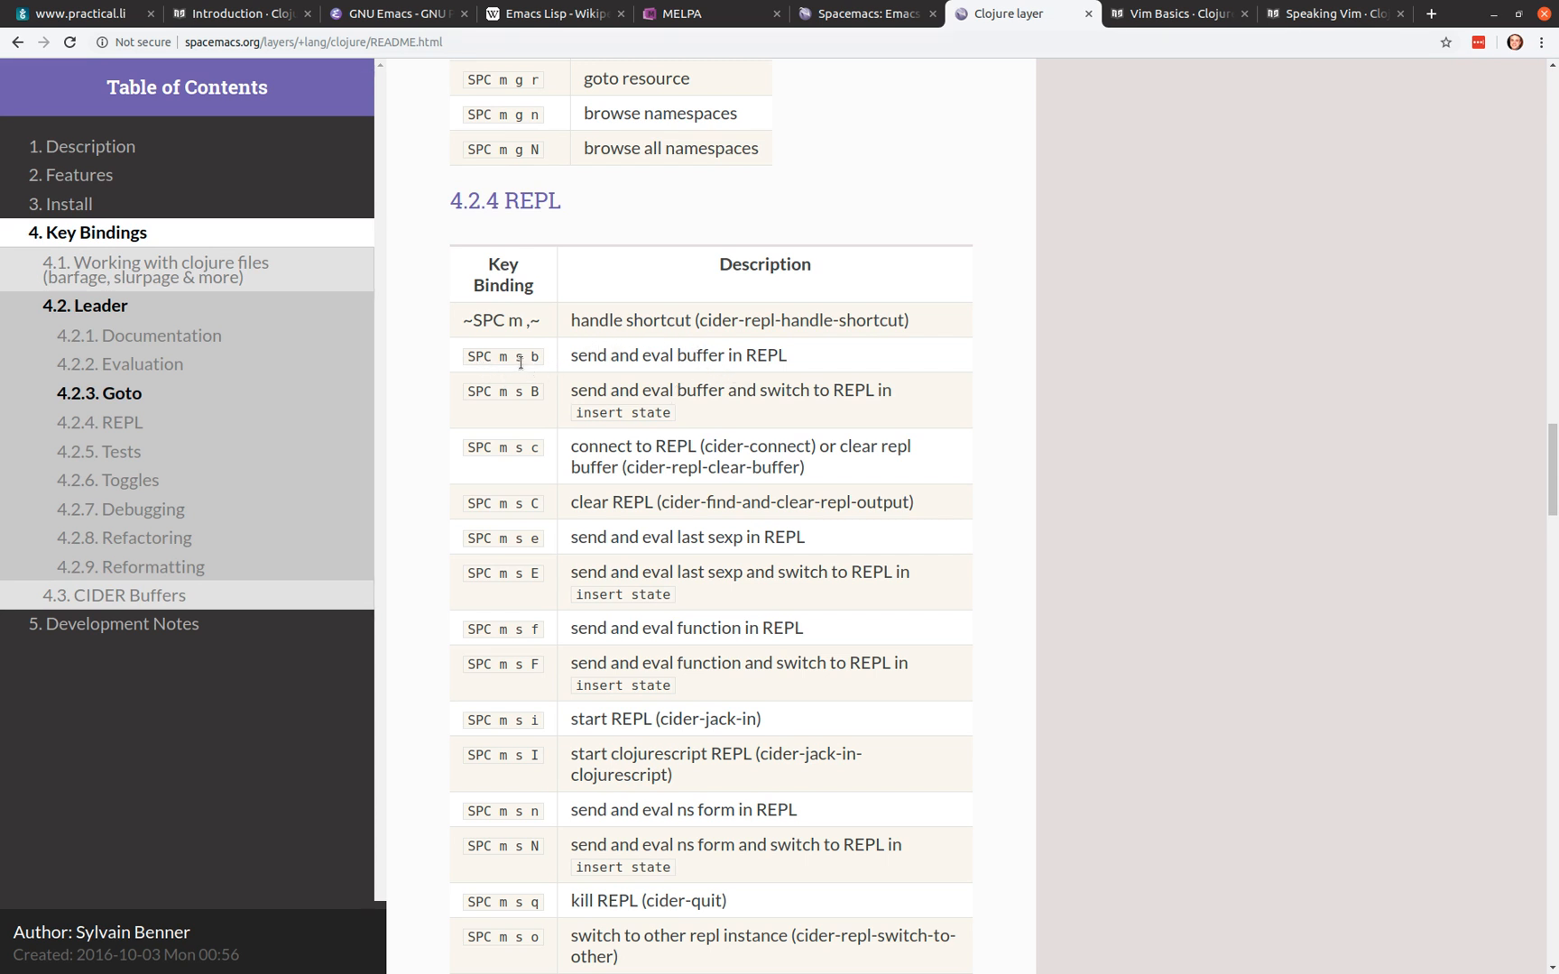
pyautogui.doubleClick(518, 356)
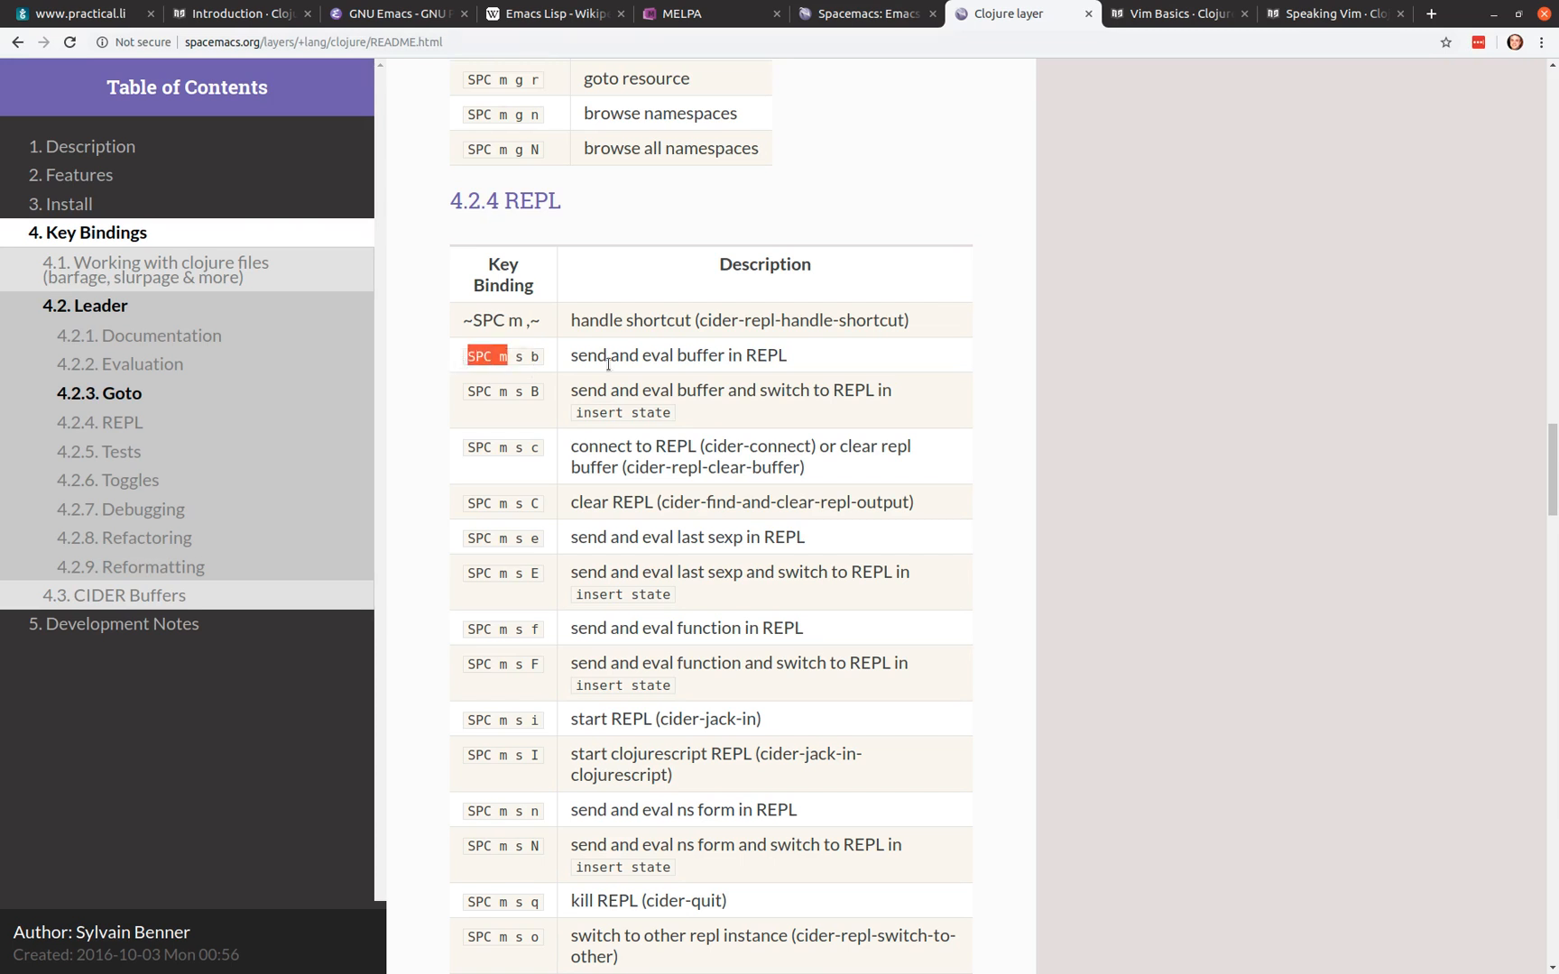
pyautogui.moveTo(650, 408)
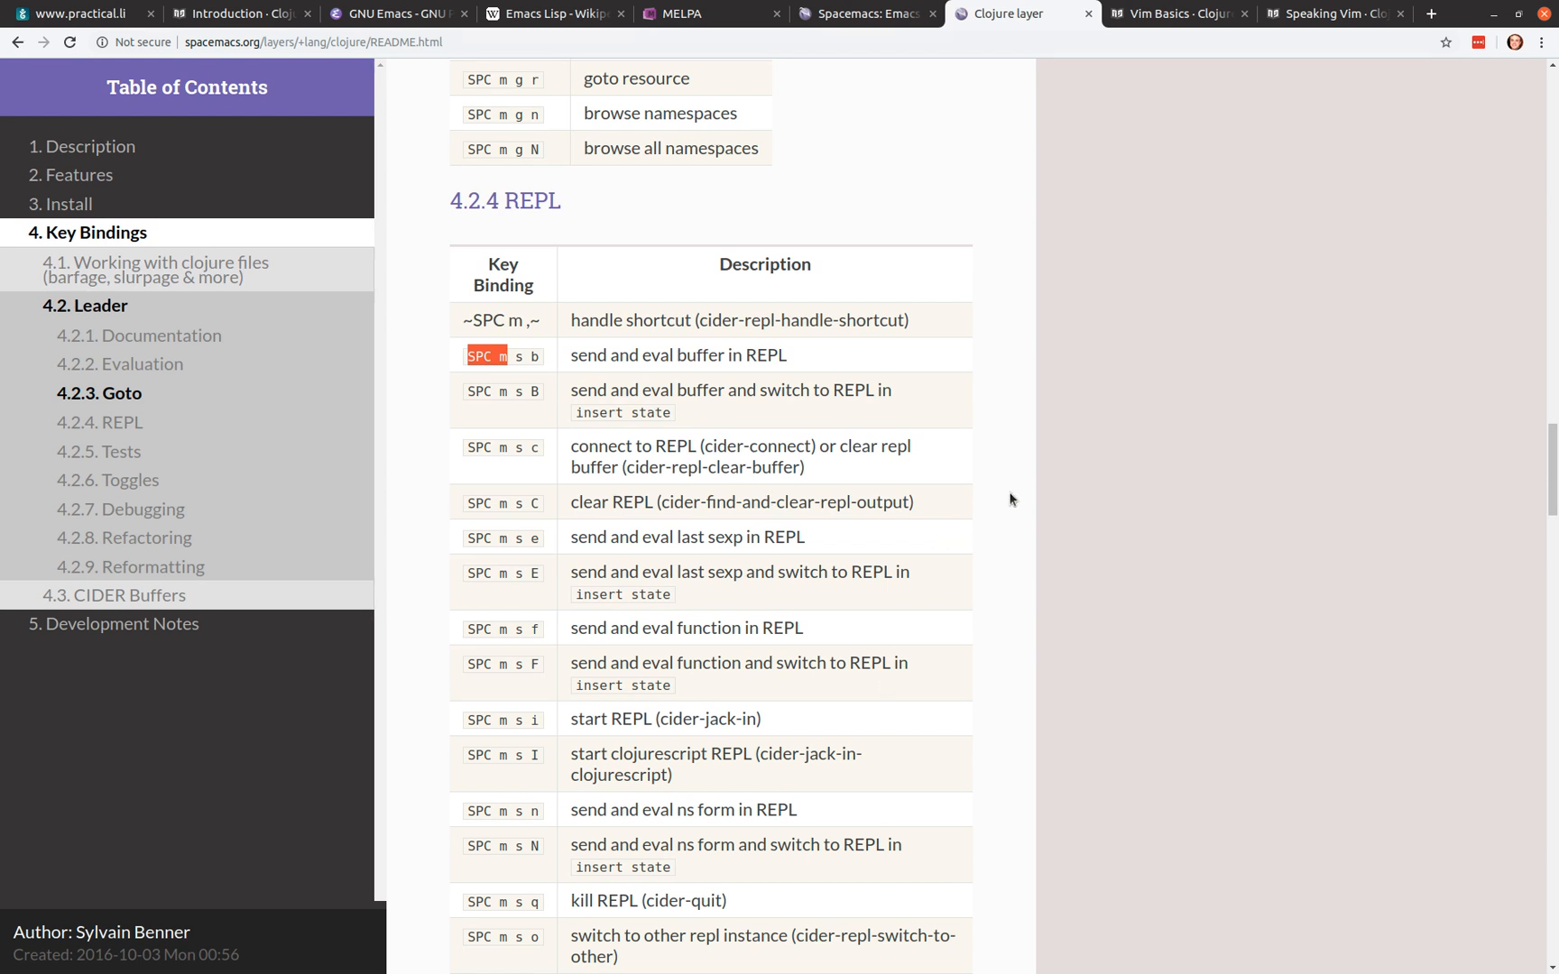
pyautogui.moveTo(953, 455)
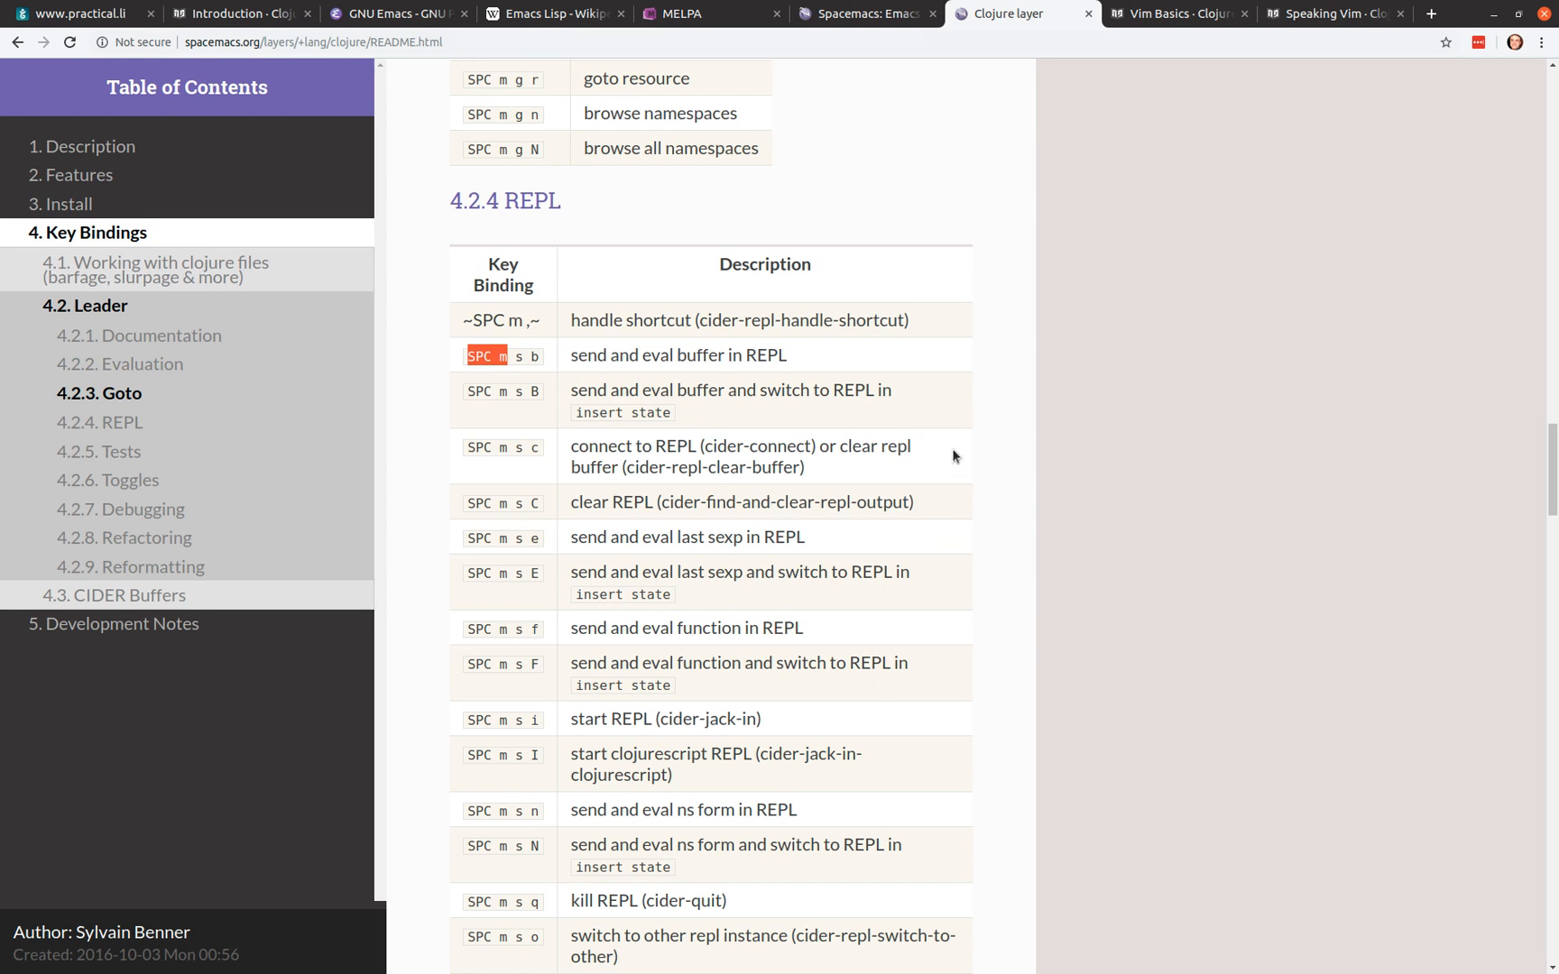
pyautogui.scroll(-3)
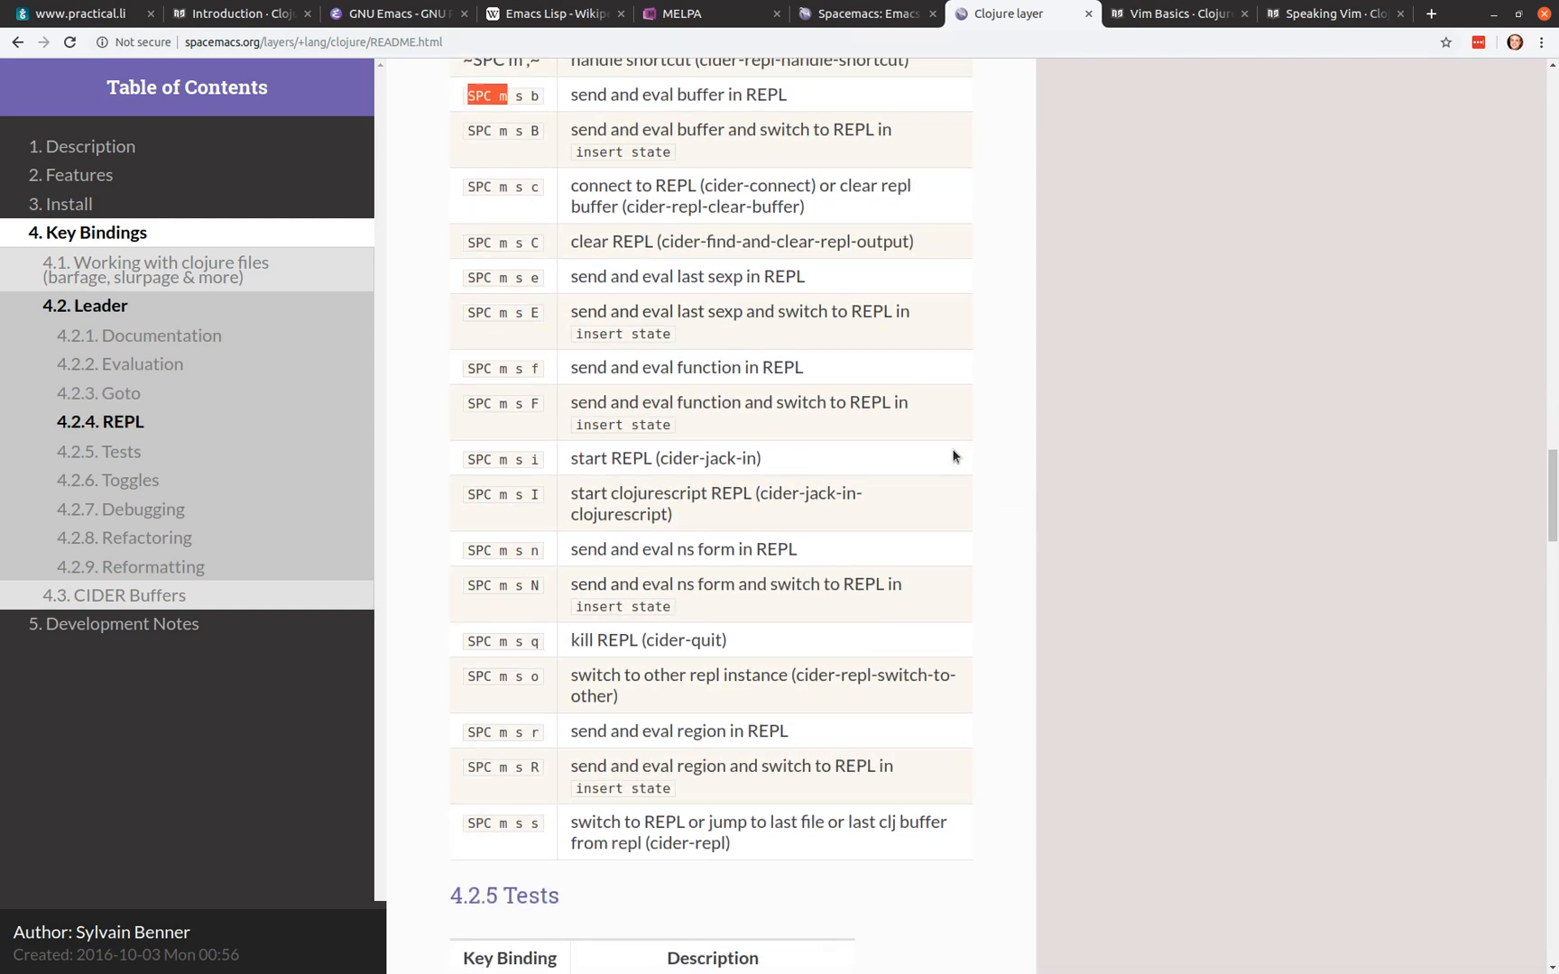
pyautogui.scroll(-3)
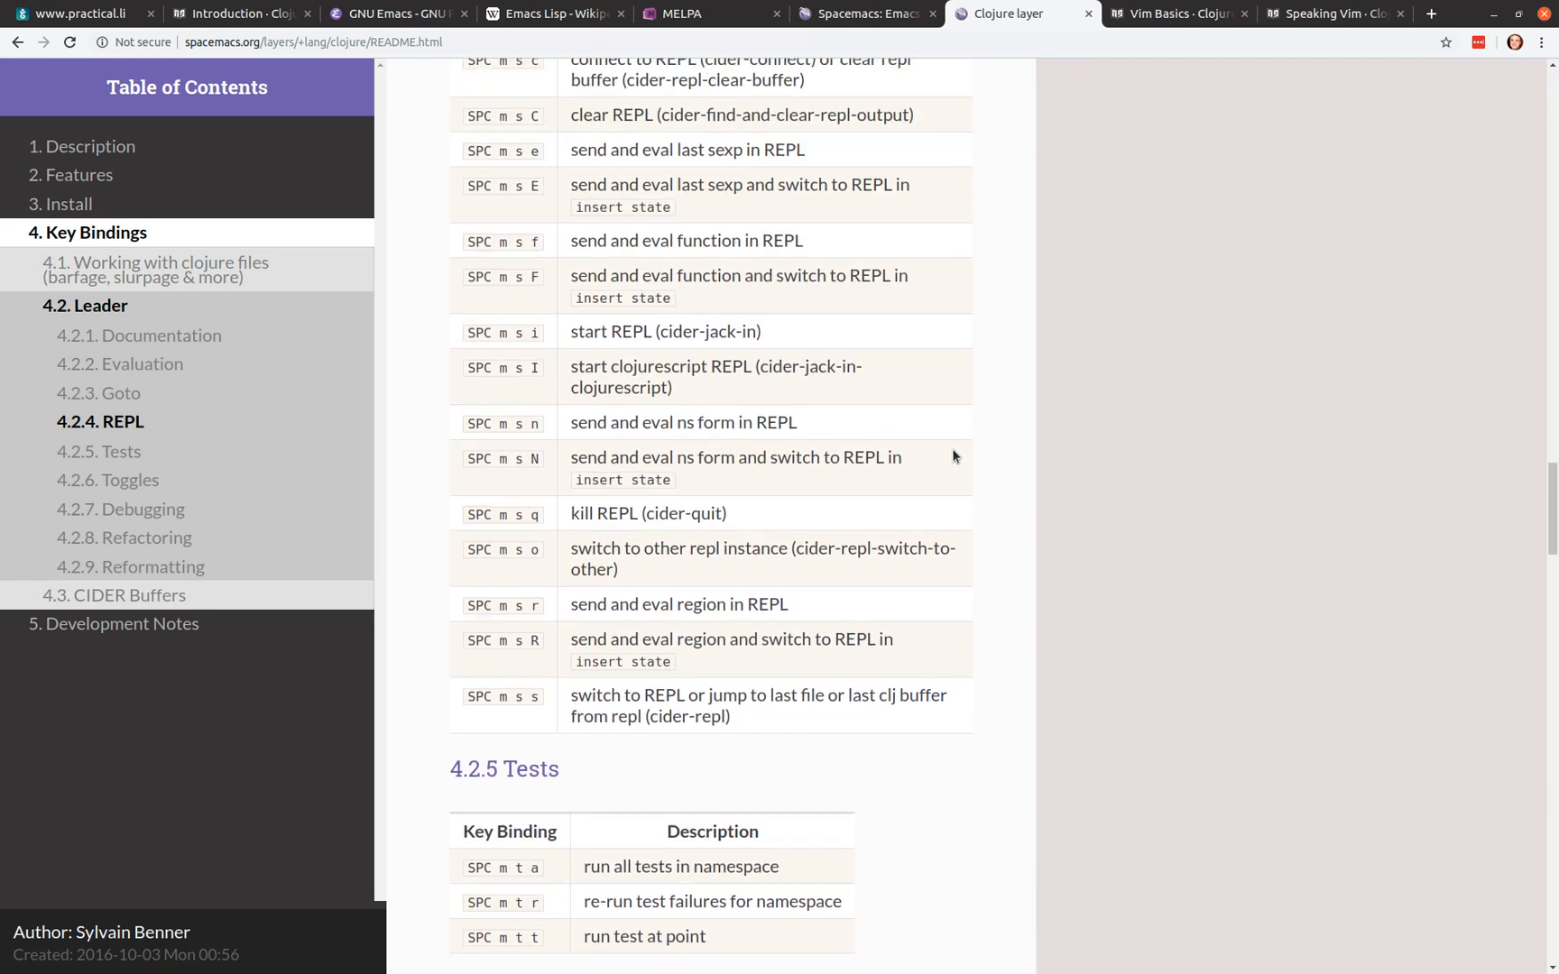
pyautogui.moveTo(489, 262)
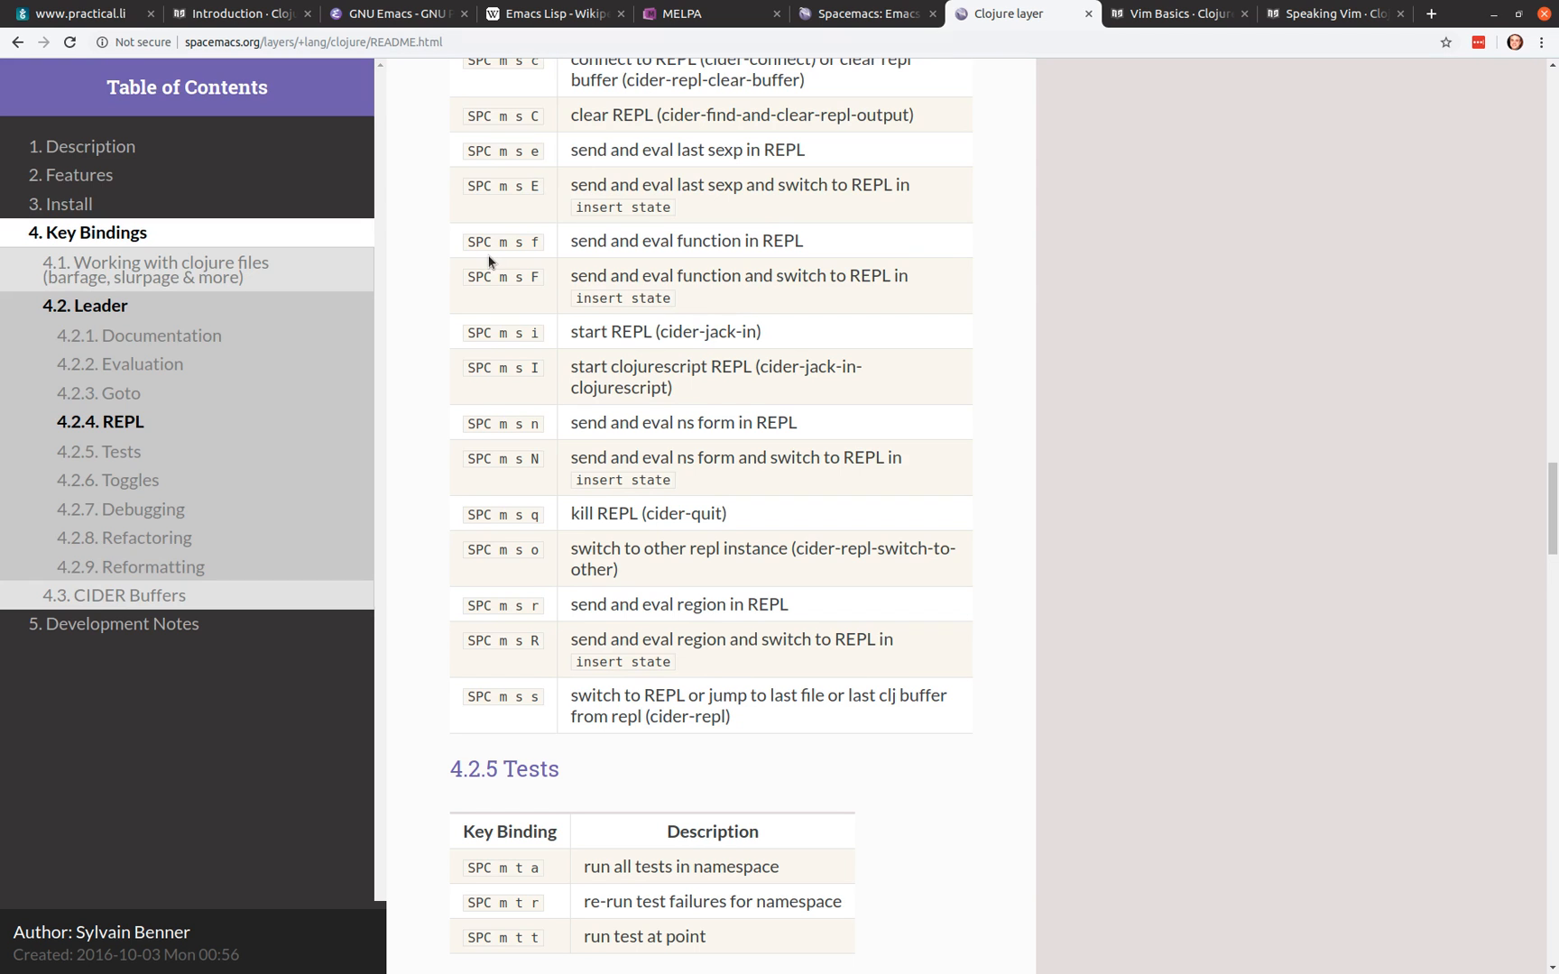
pyautogui.moveTo(501, 231)
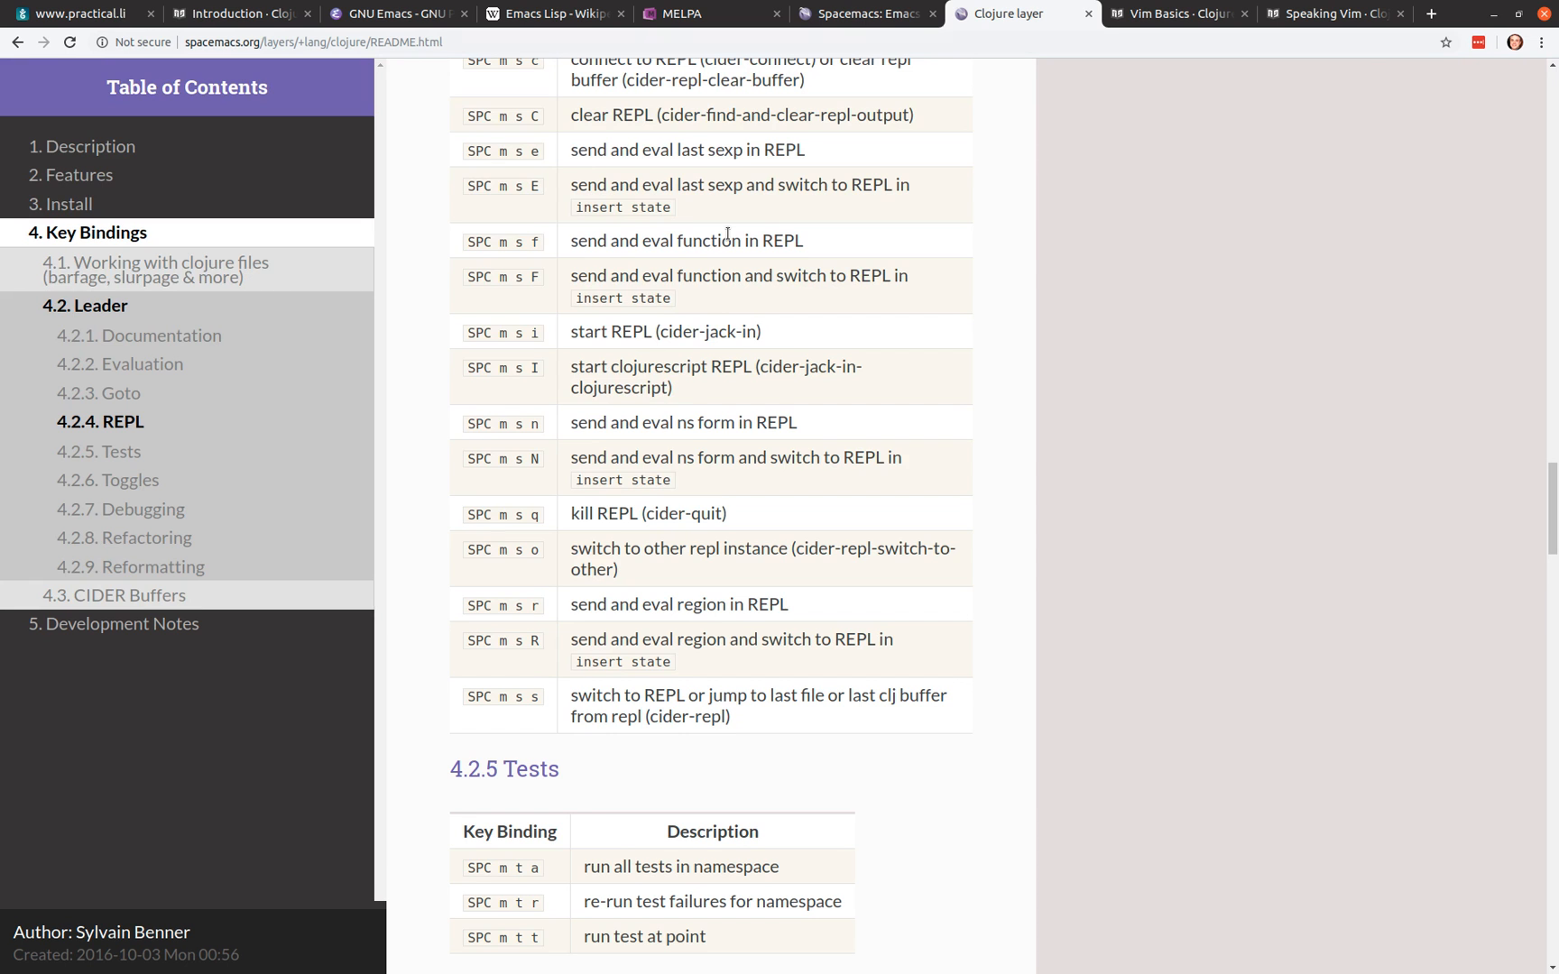
pyautogui.moveTo(841, 422)
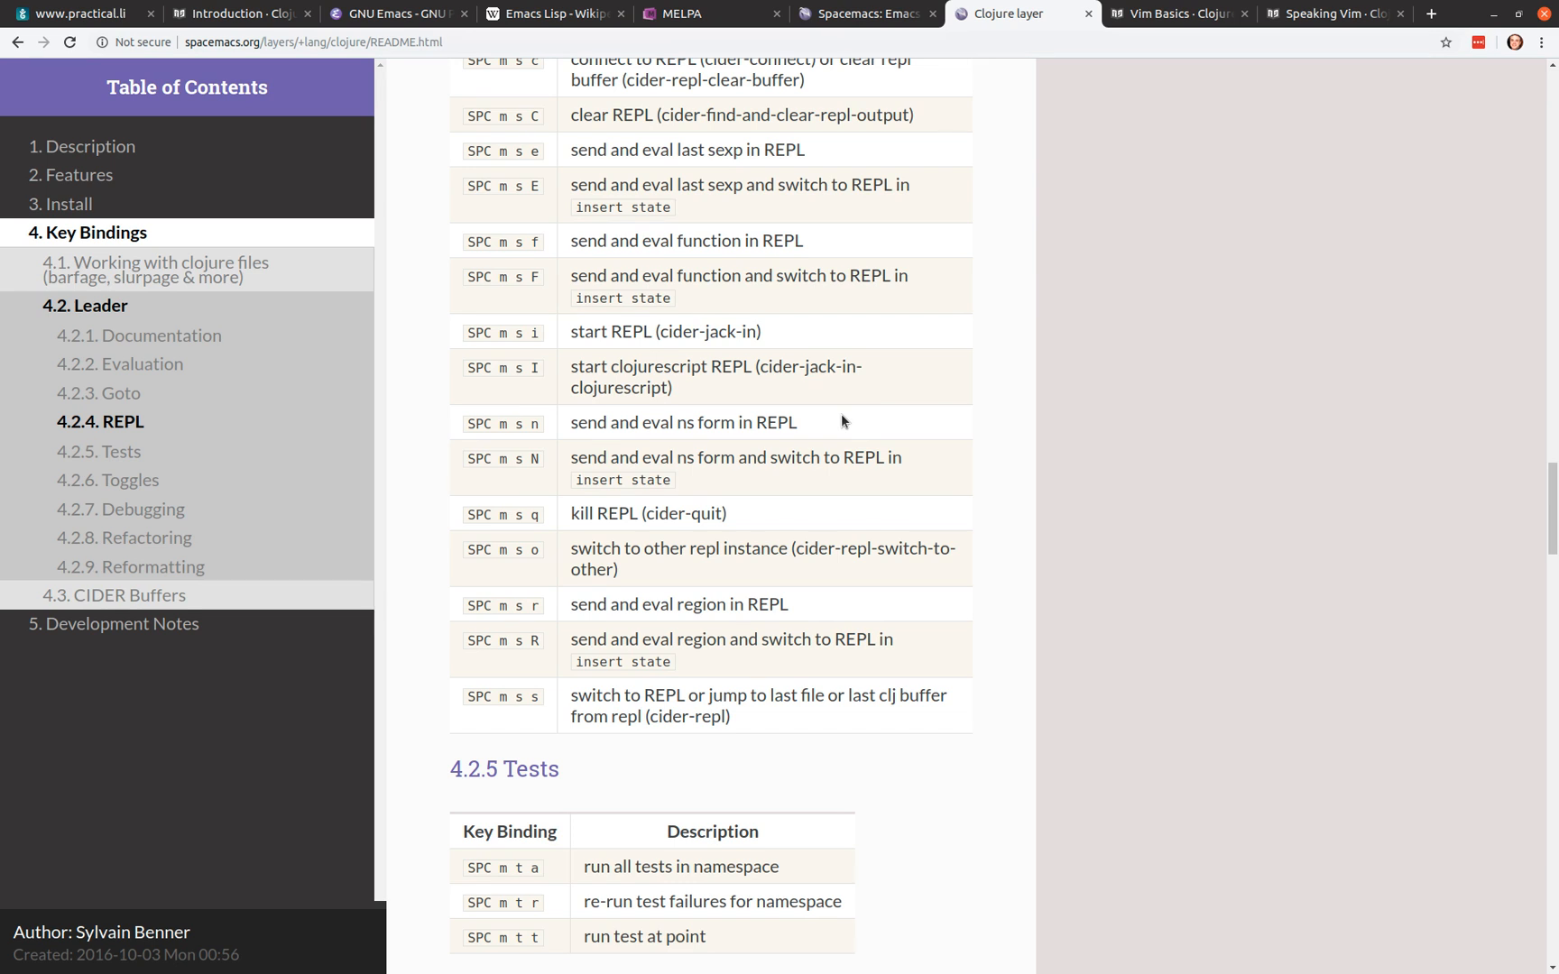
# Step: Scroll through the Tests, Toggles, Debugging, Refactoring, Reformatting and CIDER Buffers tables to Development Notes
pyautogui.scroll(-3)
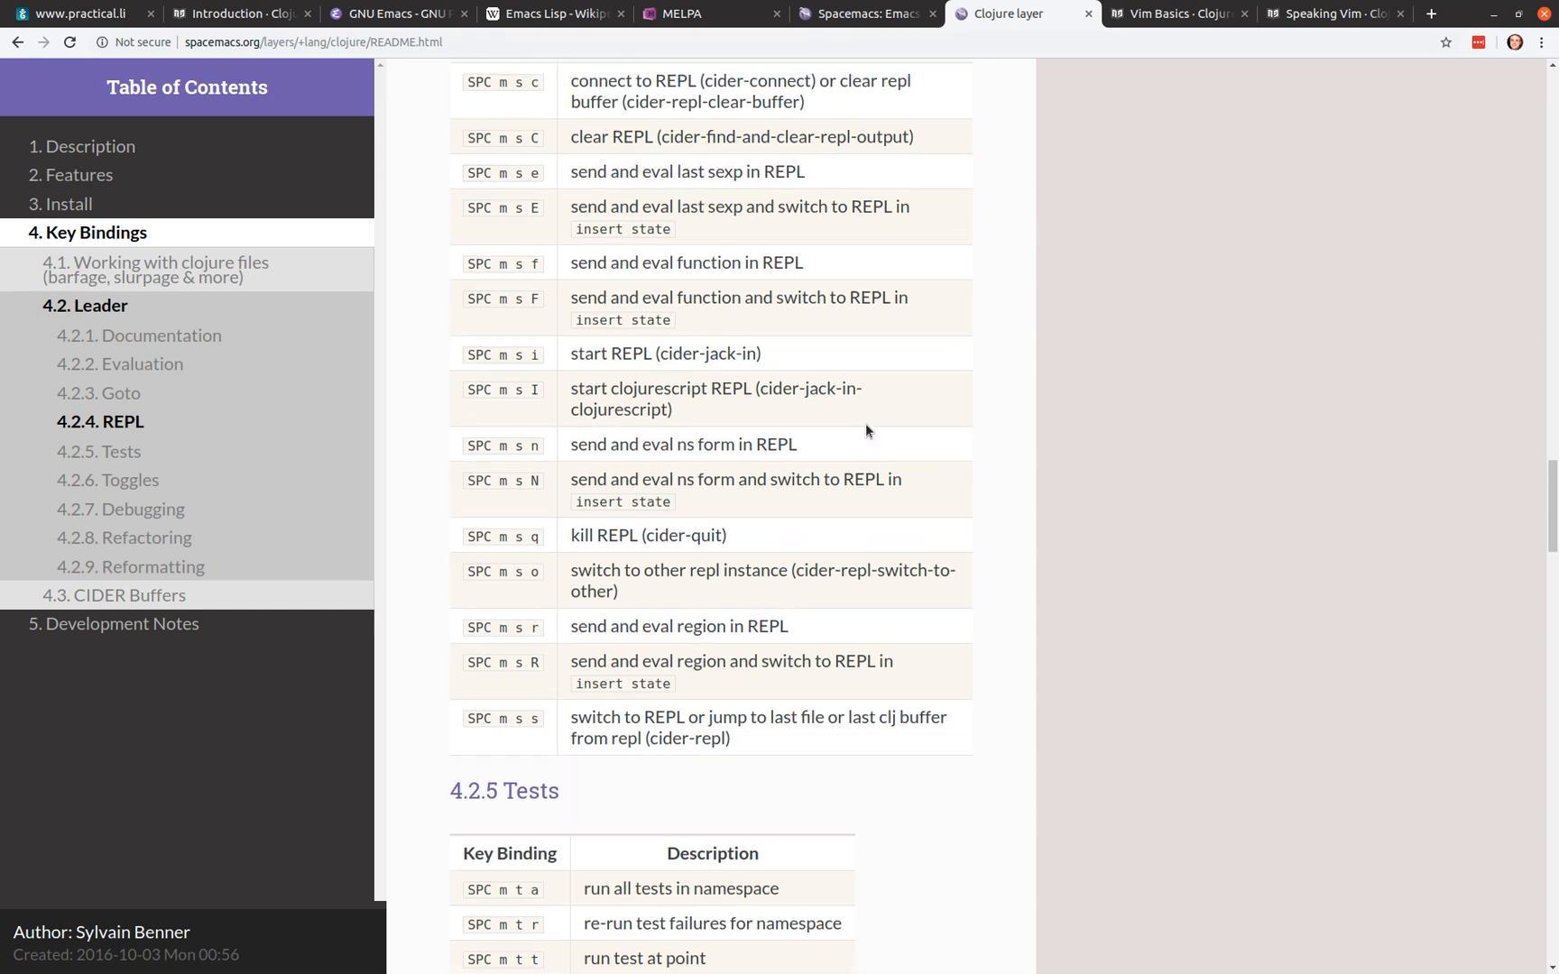
pyautogui.scroll(-3)
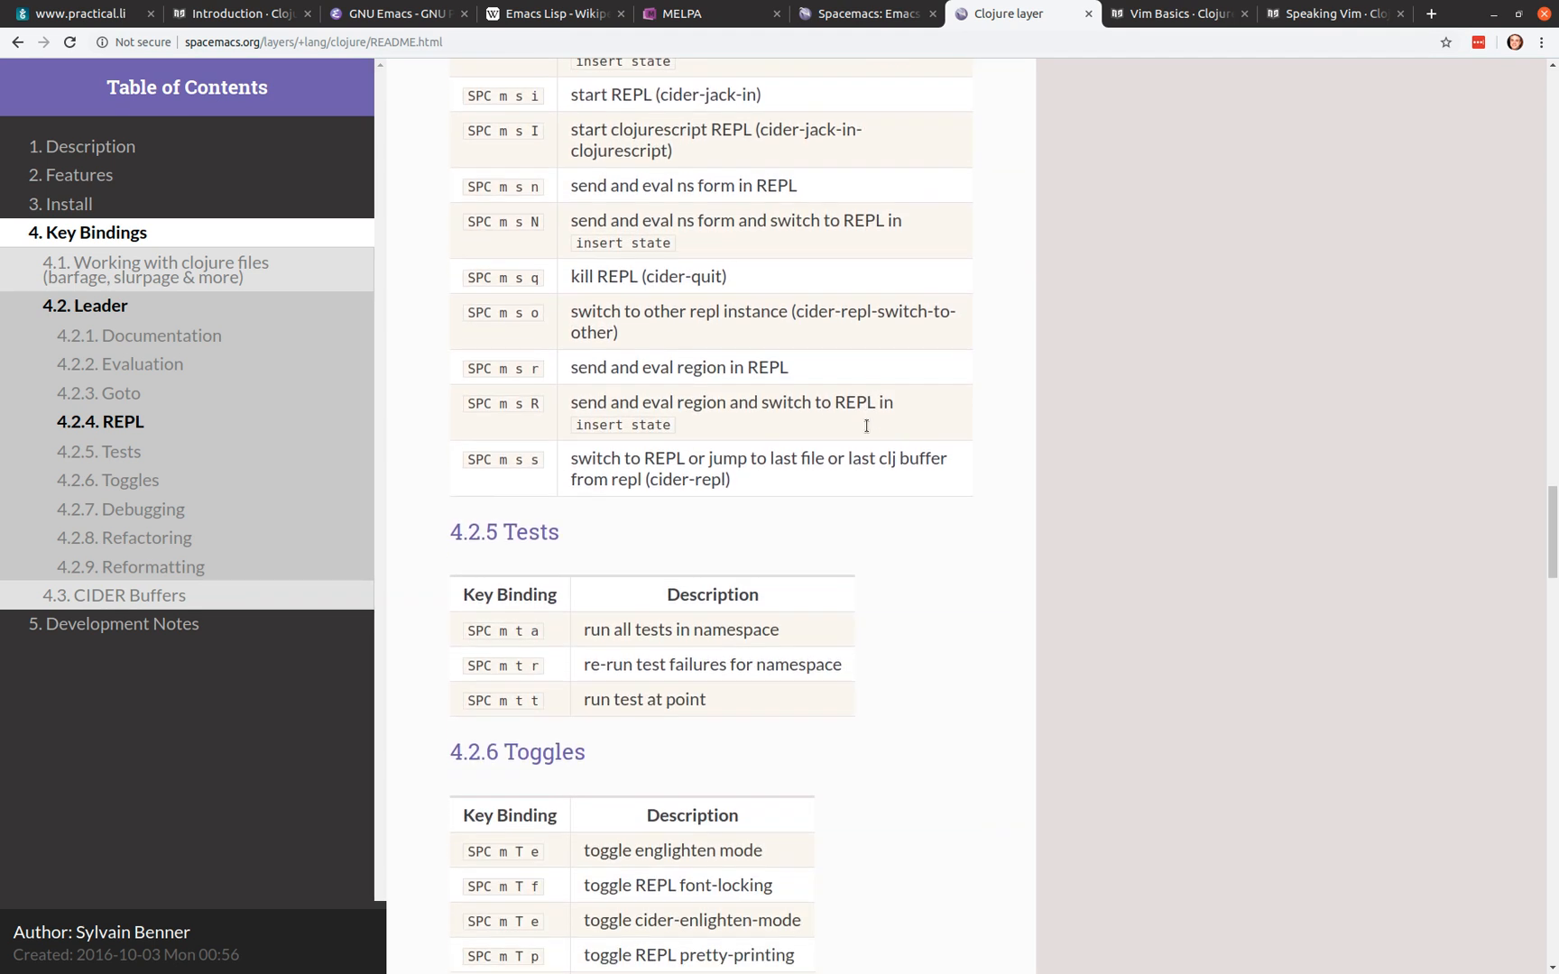
pyautogui.scroll(-3)
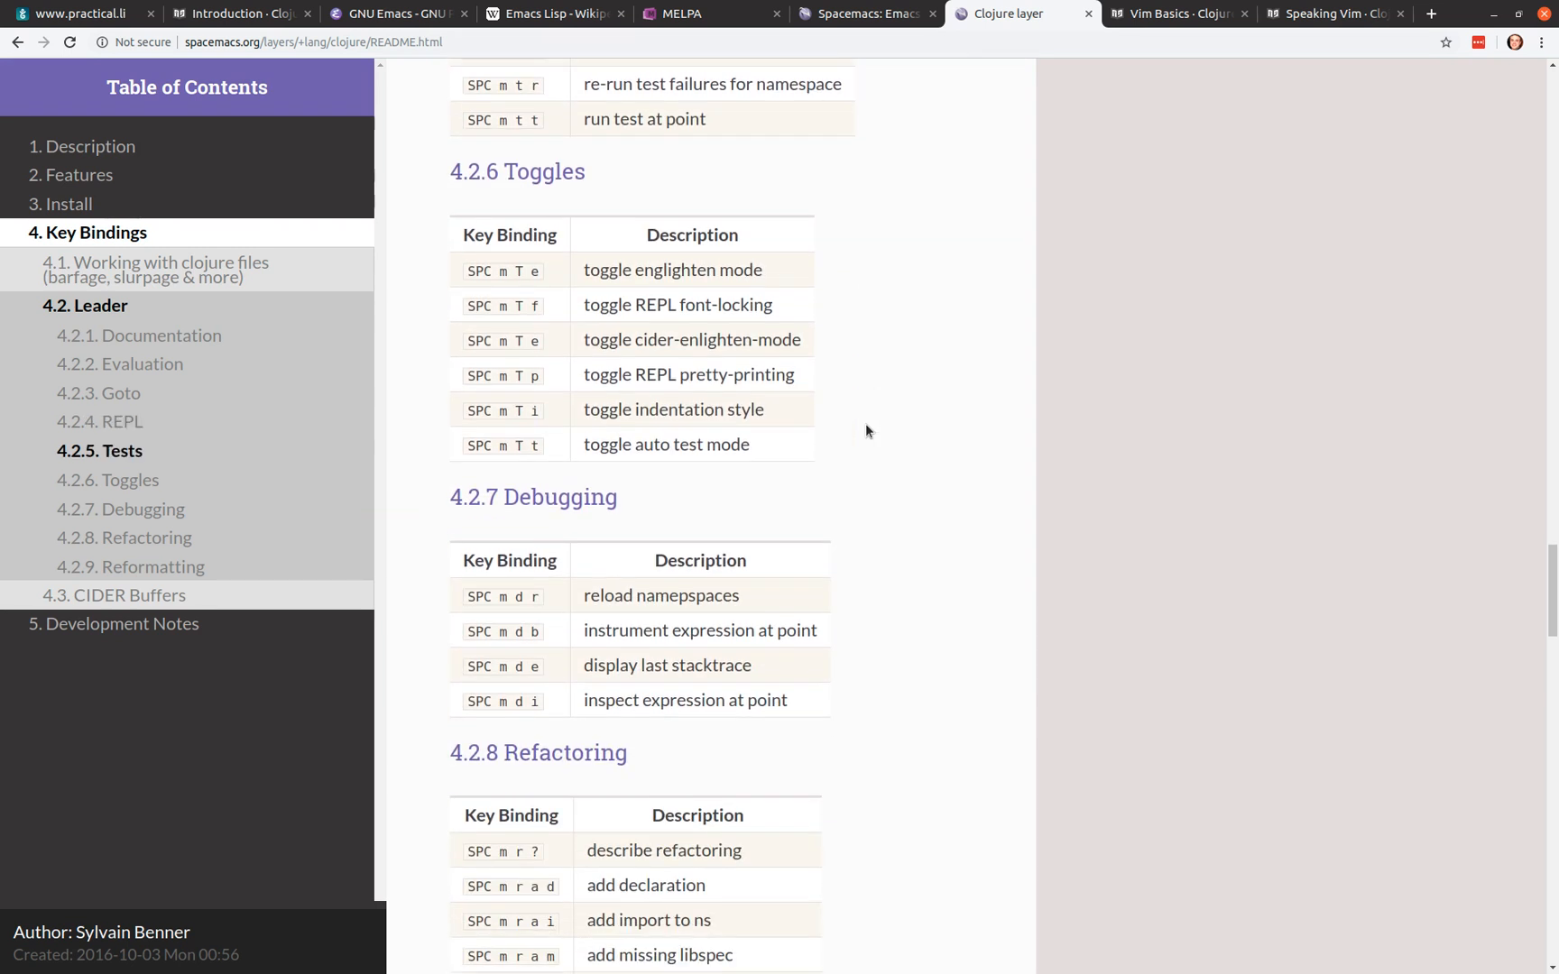
pyautogui.scroll(-3)
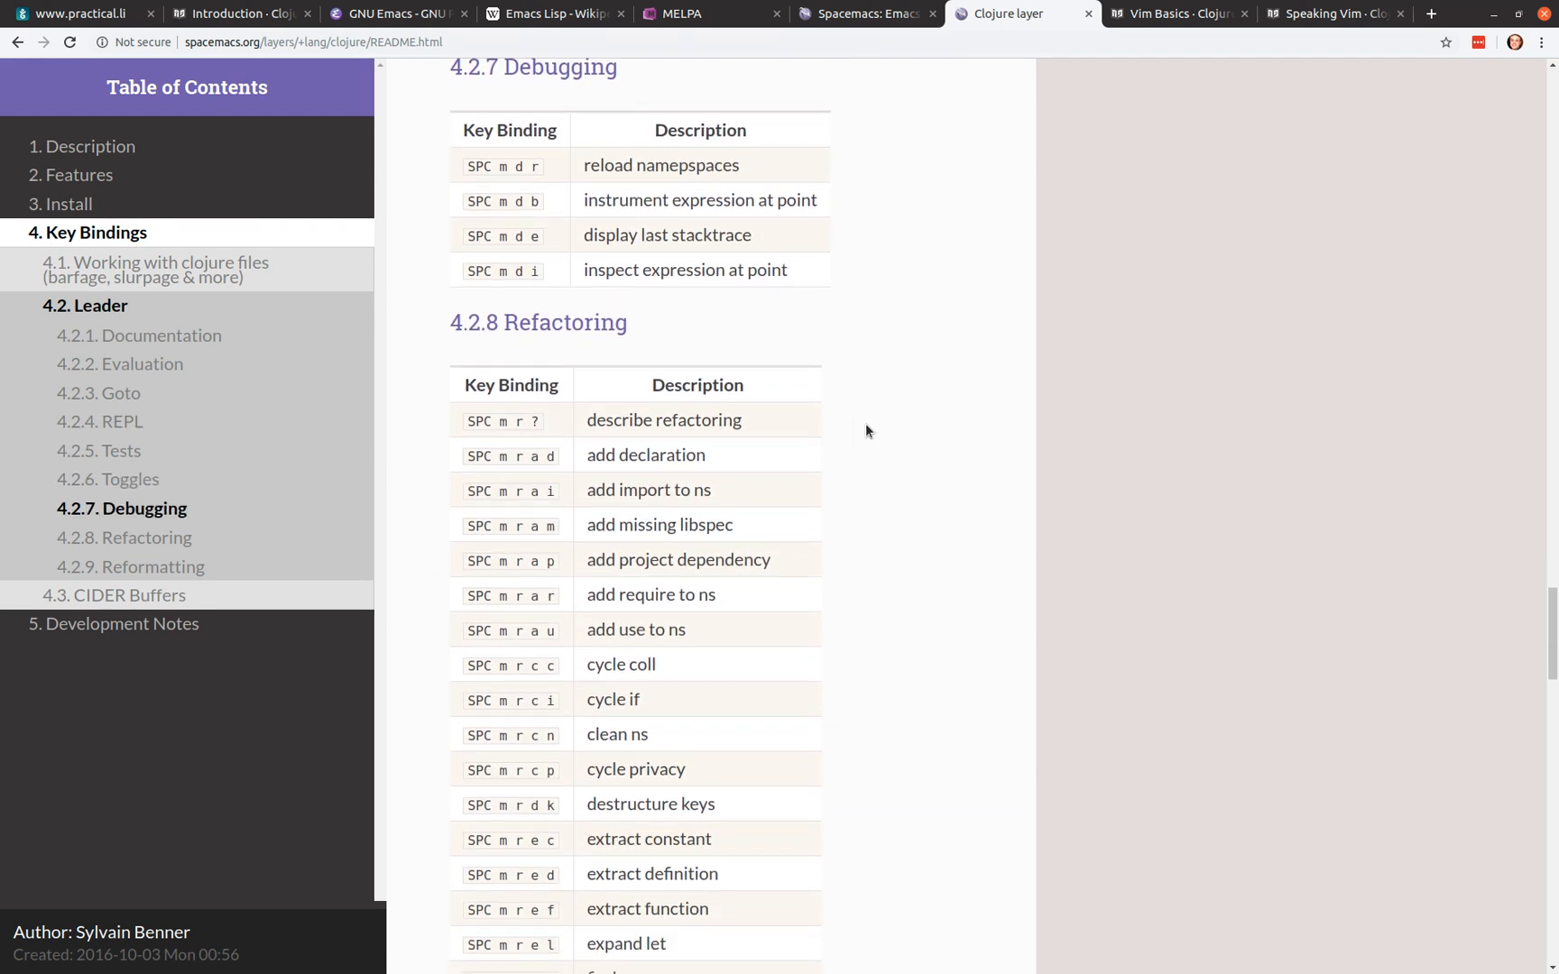
pyautogui.scroll(-3)
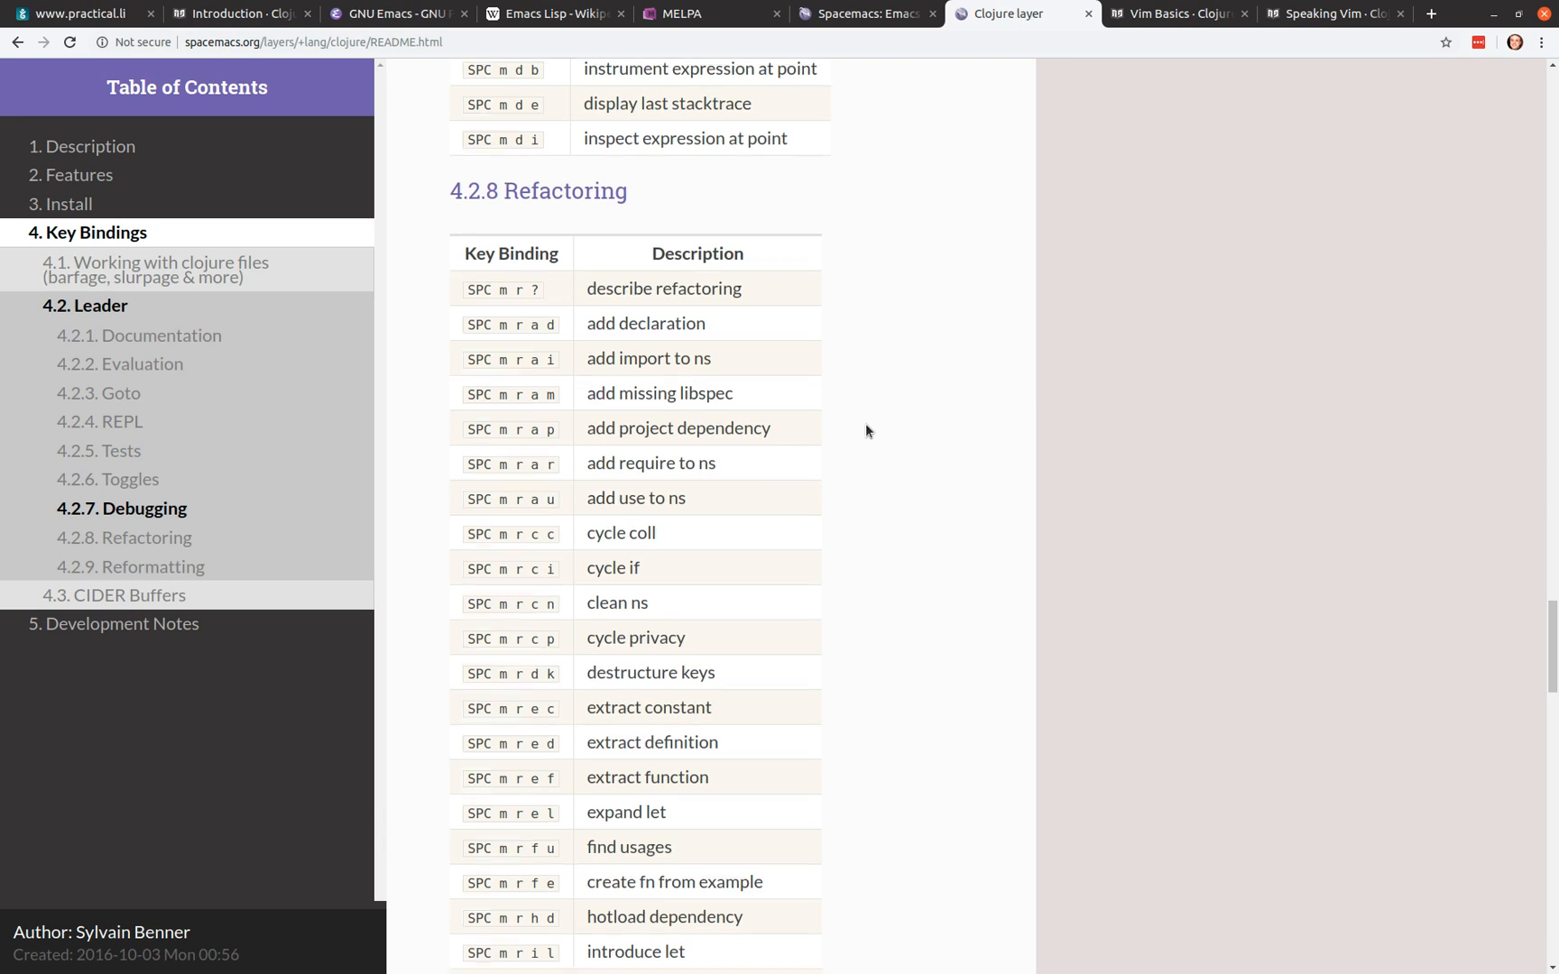
pyautogui.scroll(-3)
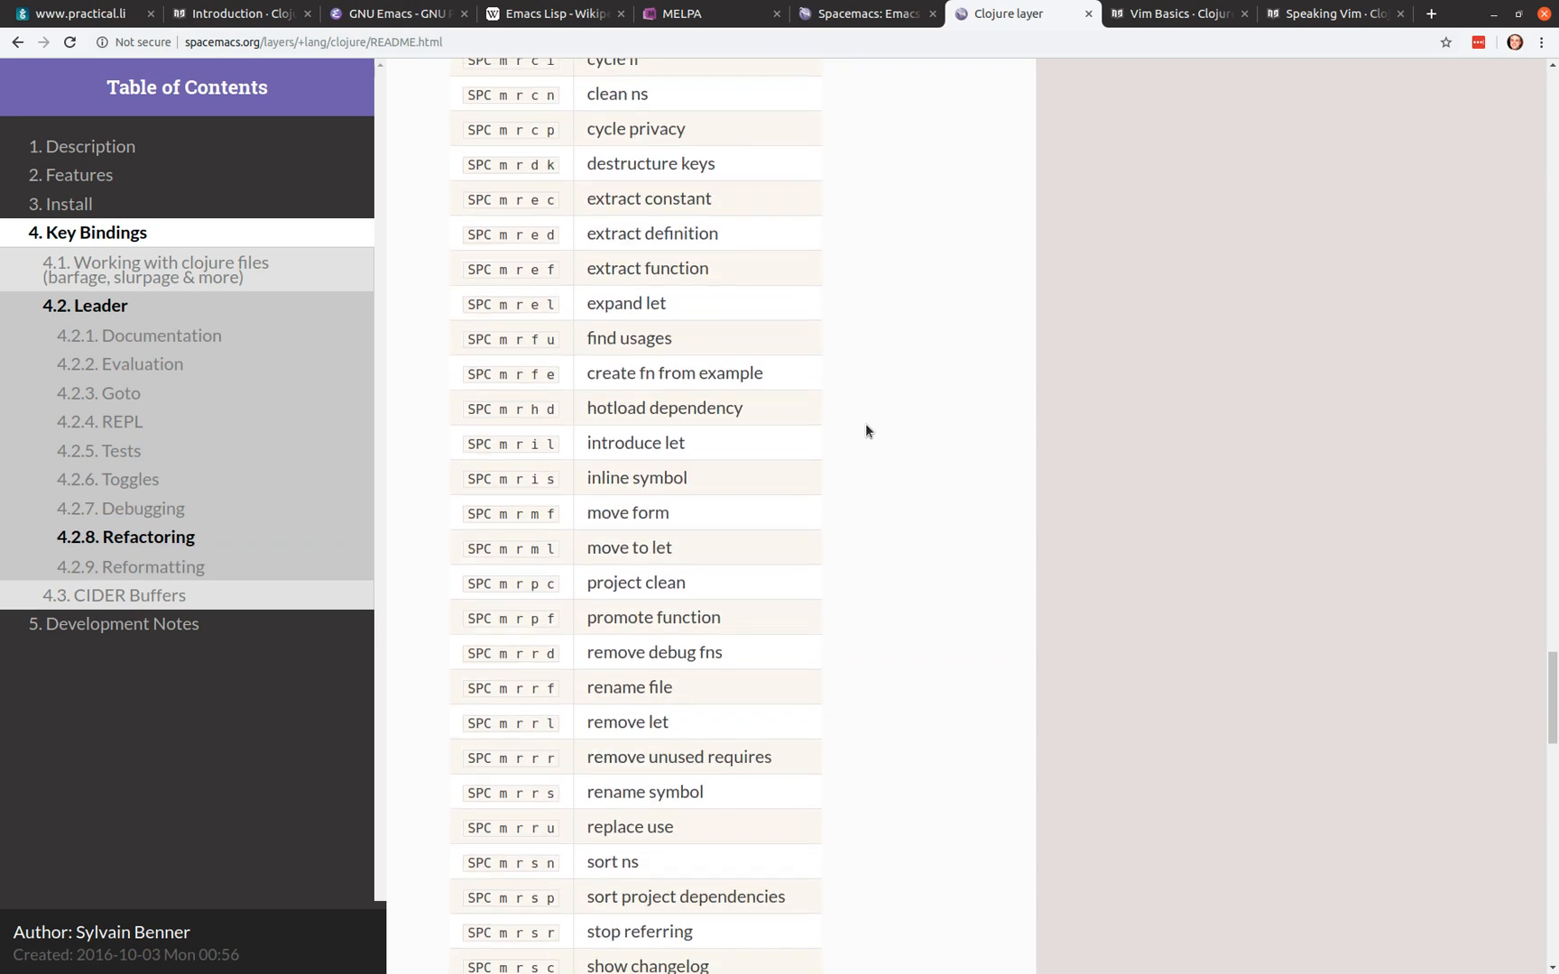
pyautogui.scroll(-3)
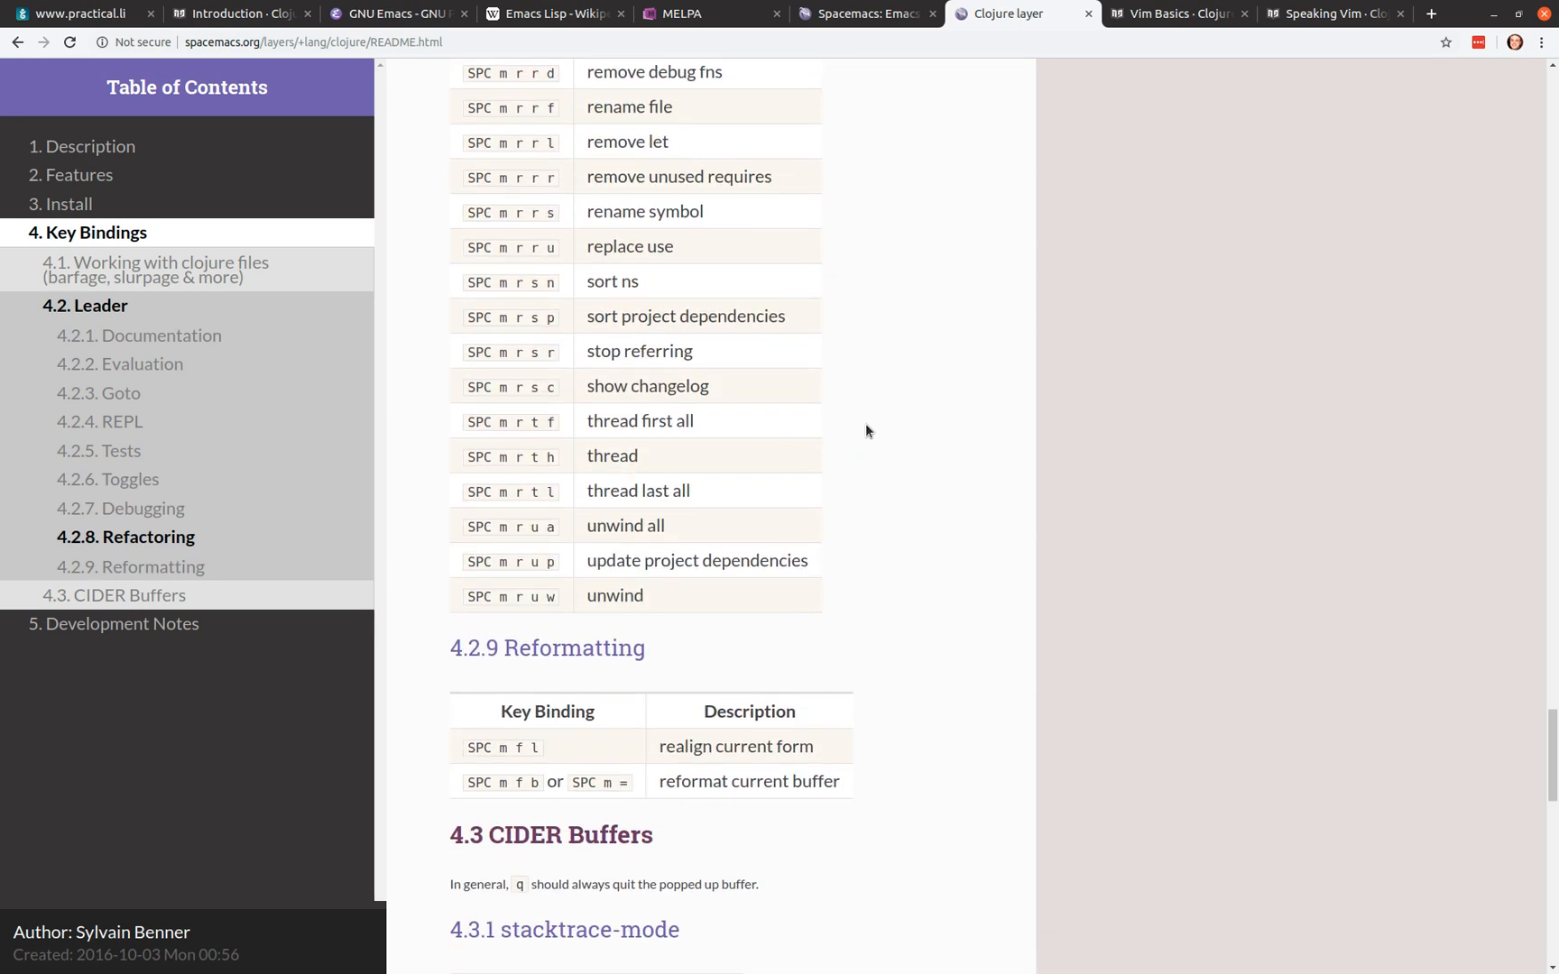
pyautogui.scroll(-3)
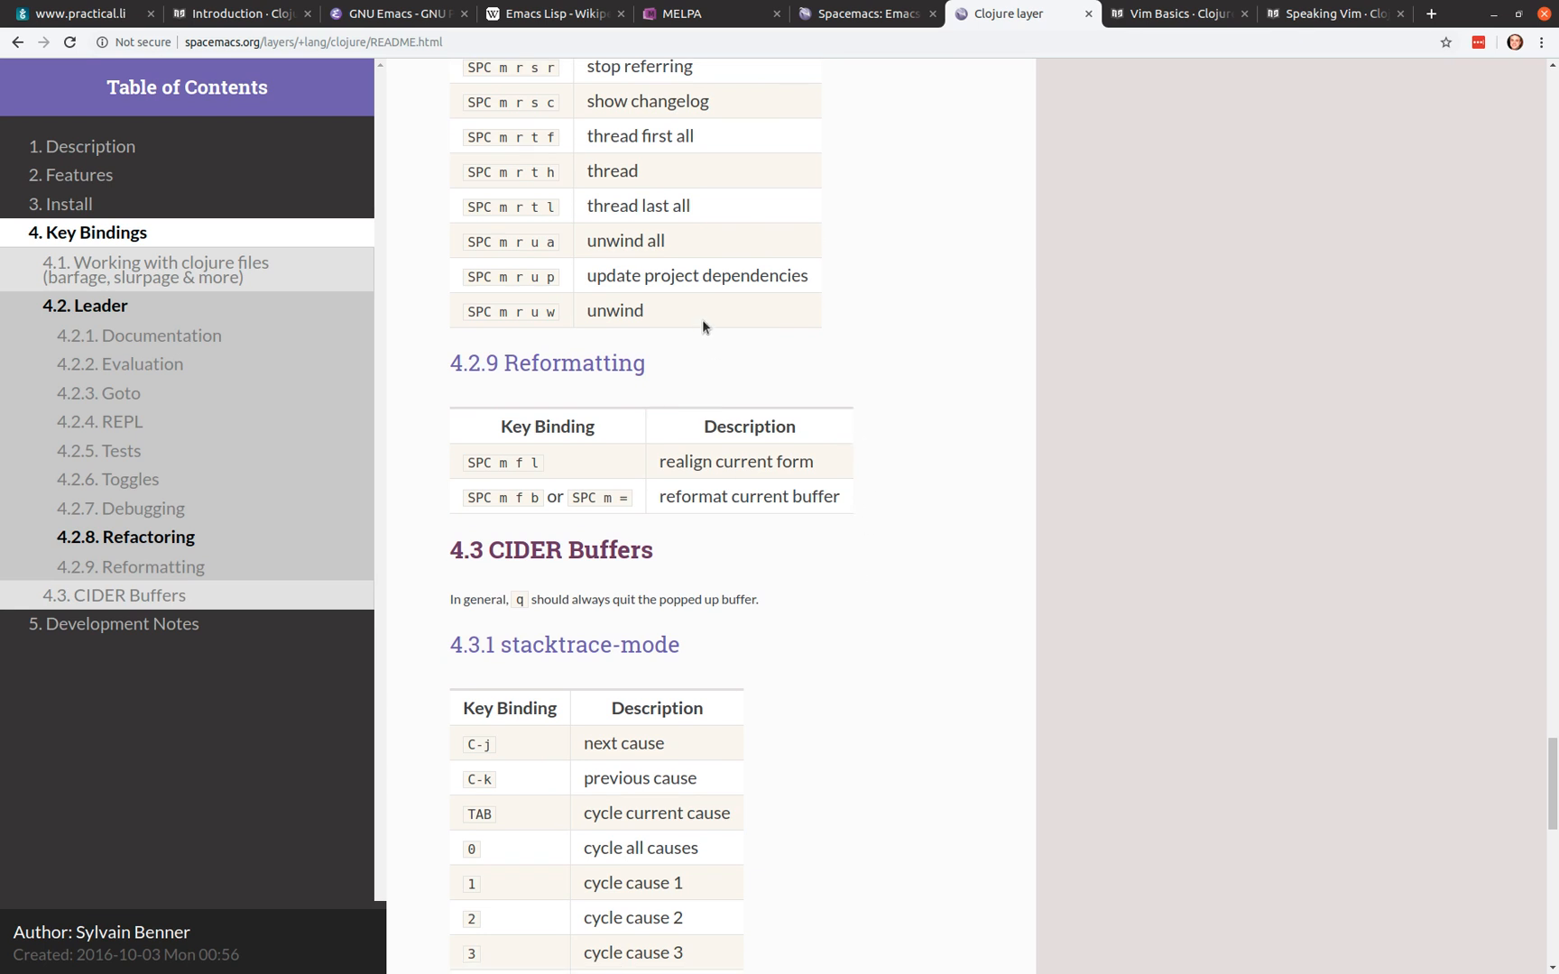
pyautogui.moveTo(747, 323)
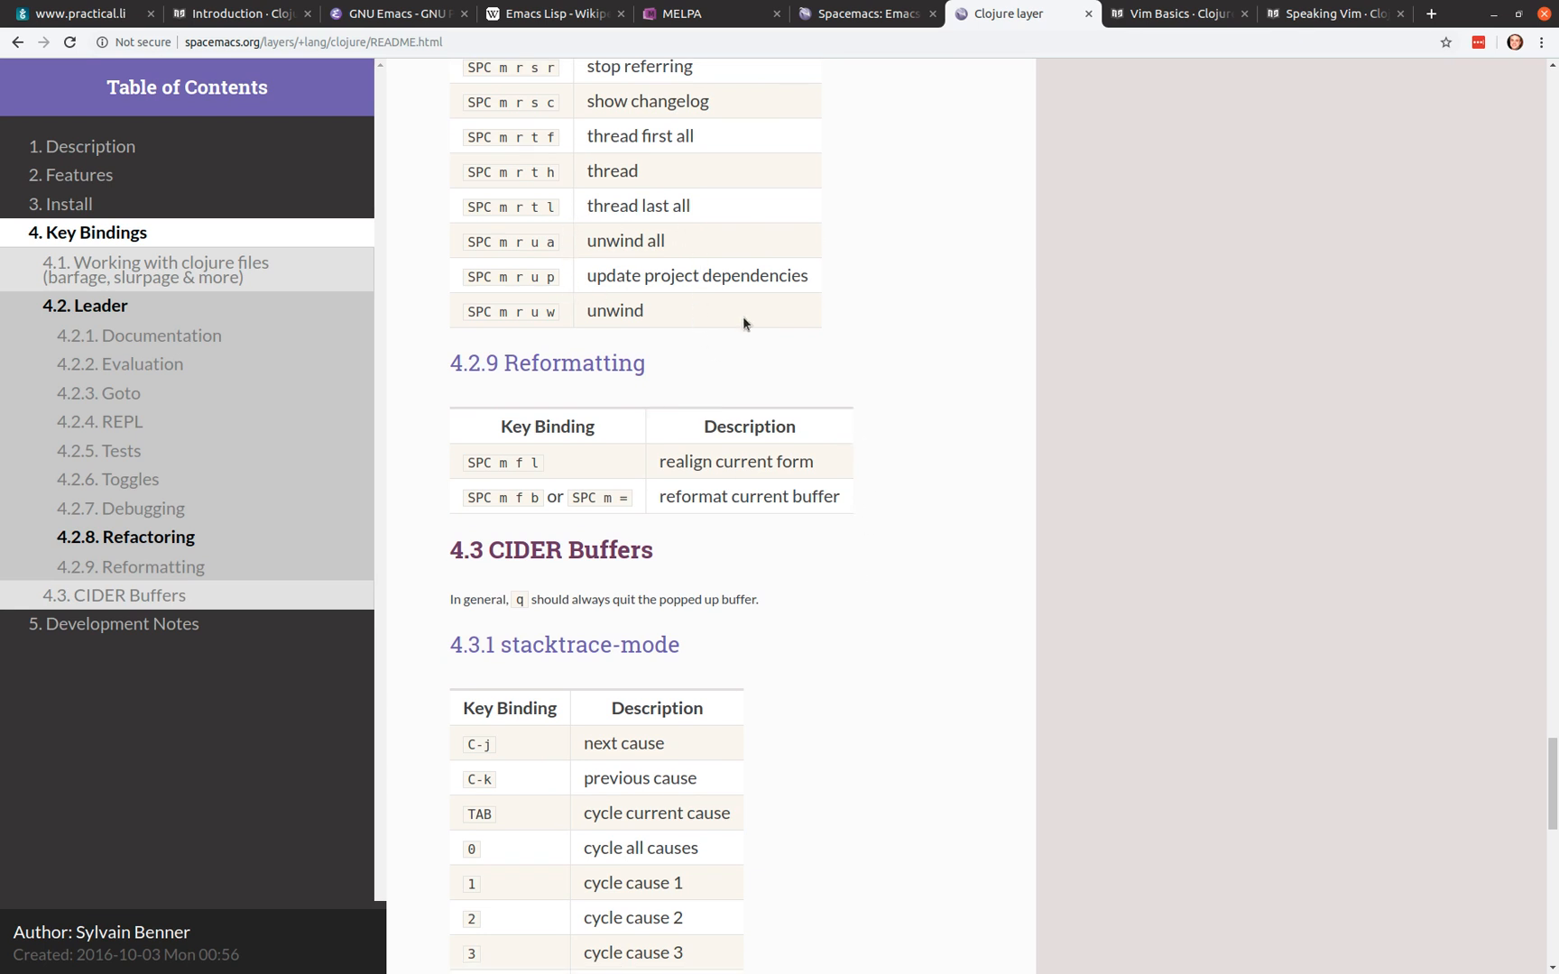
pyautogui.moveTo(951, 597)
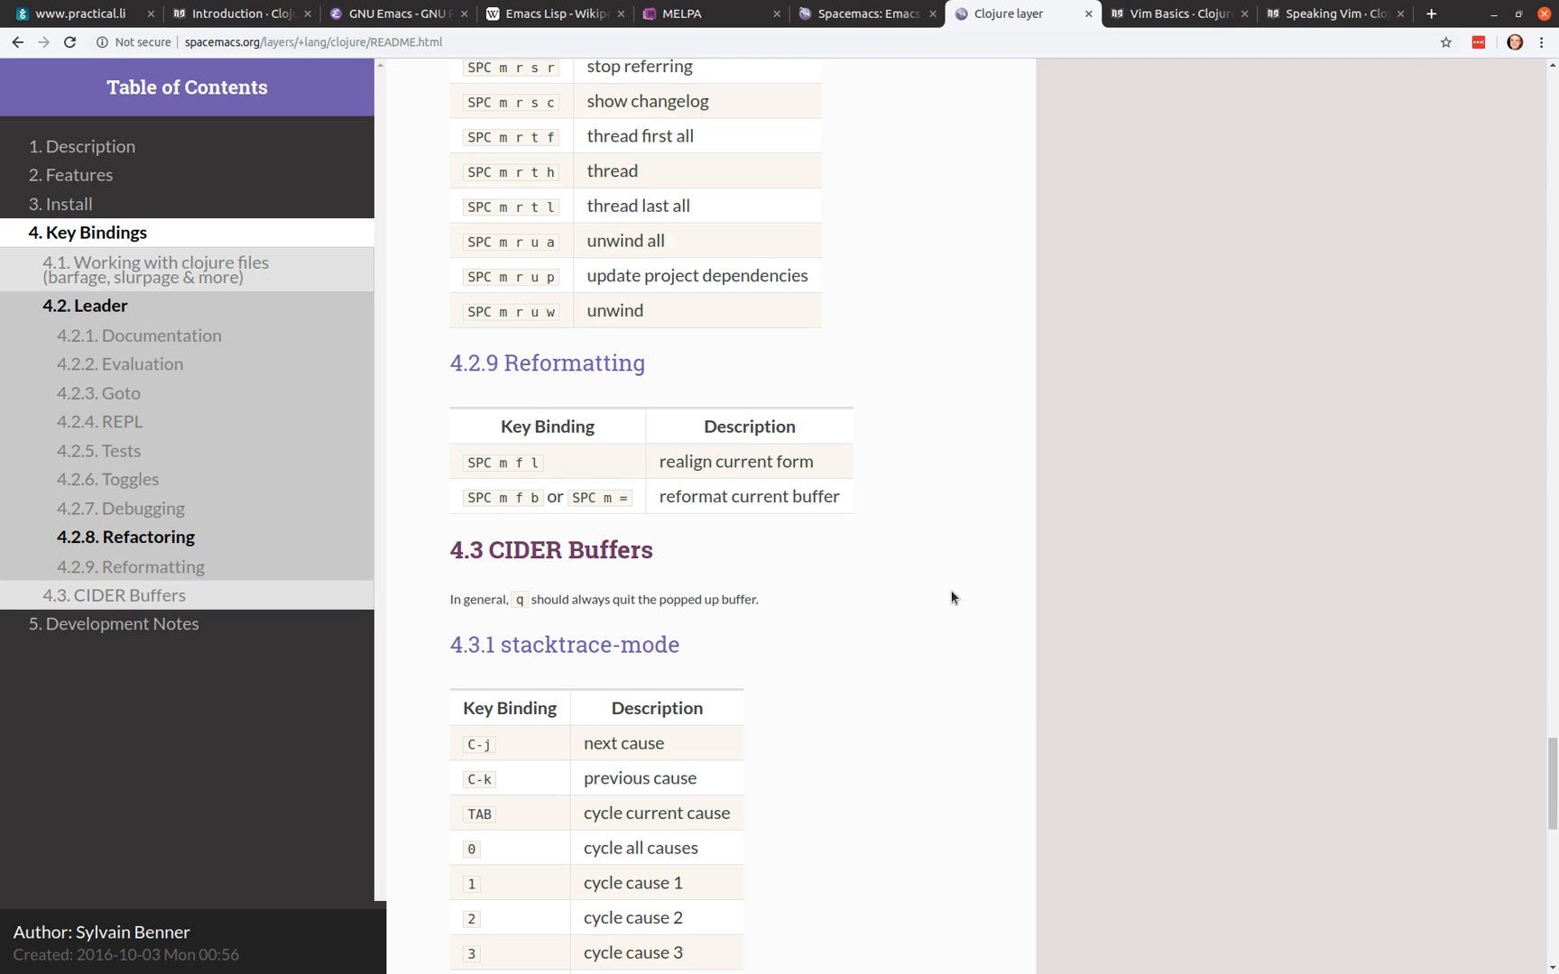
pyautogui.scroll(-3)
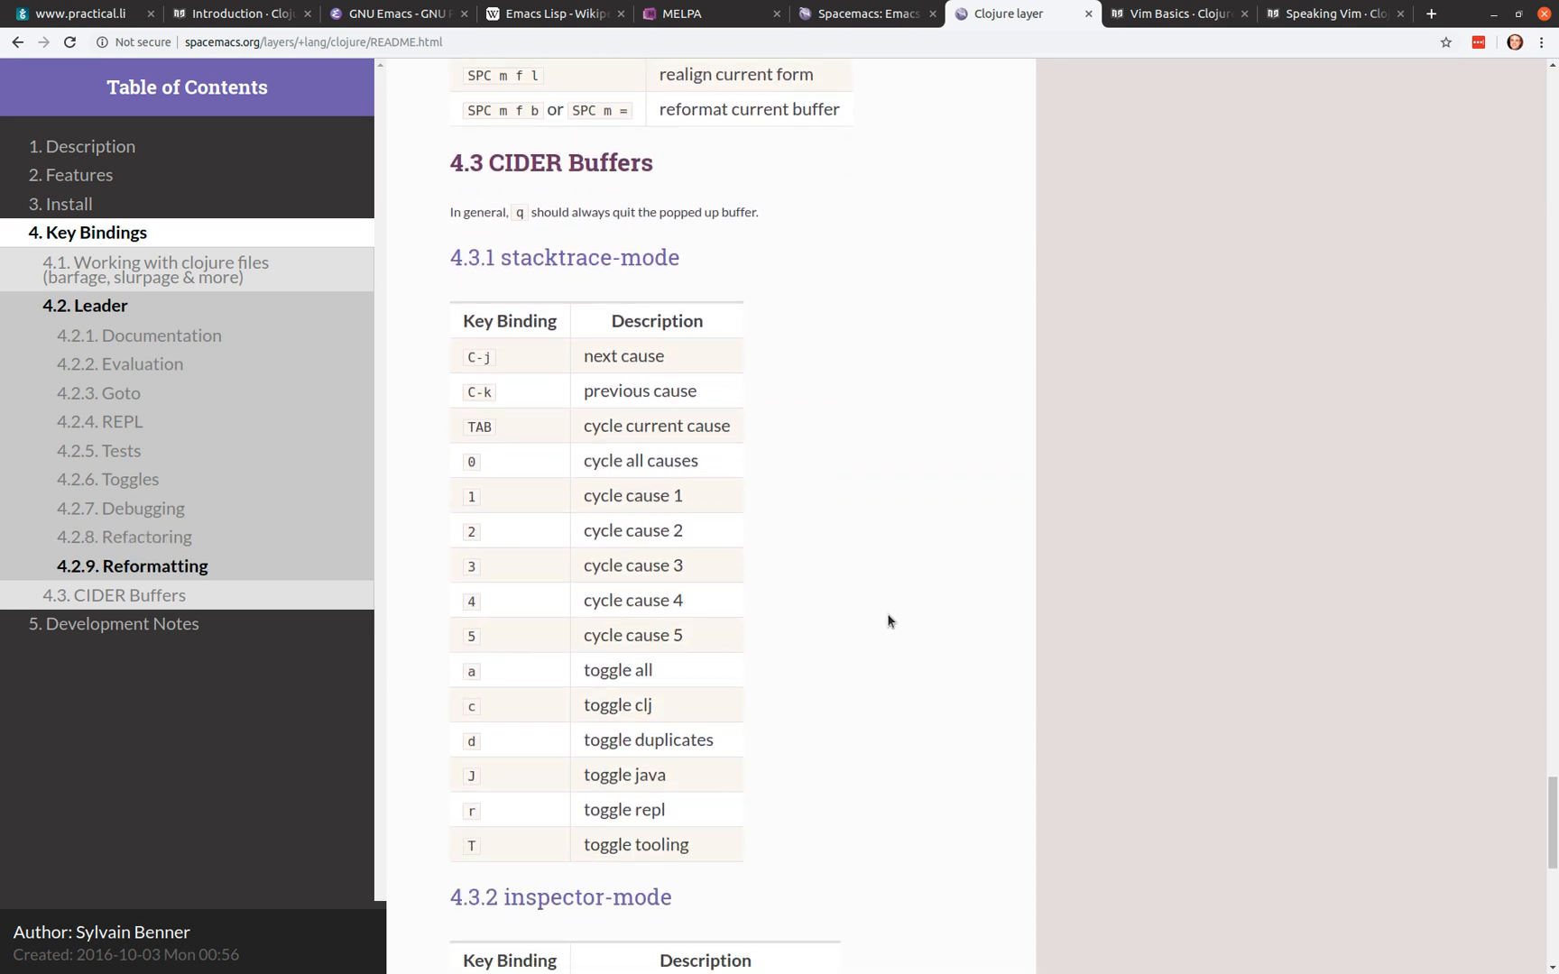
pyautogui.moveTo(919, 617)
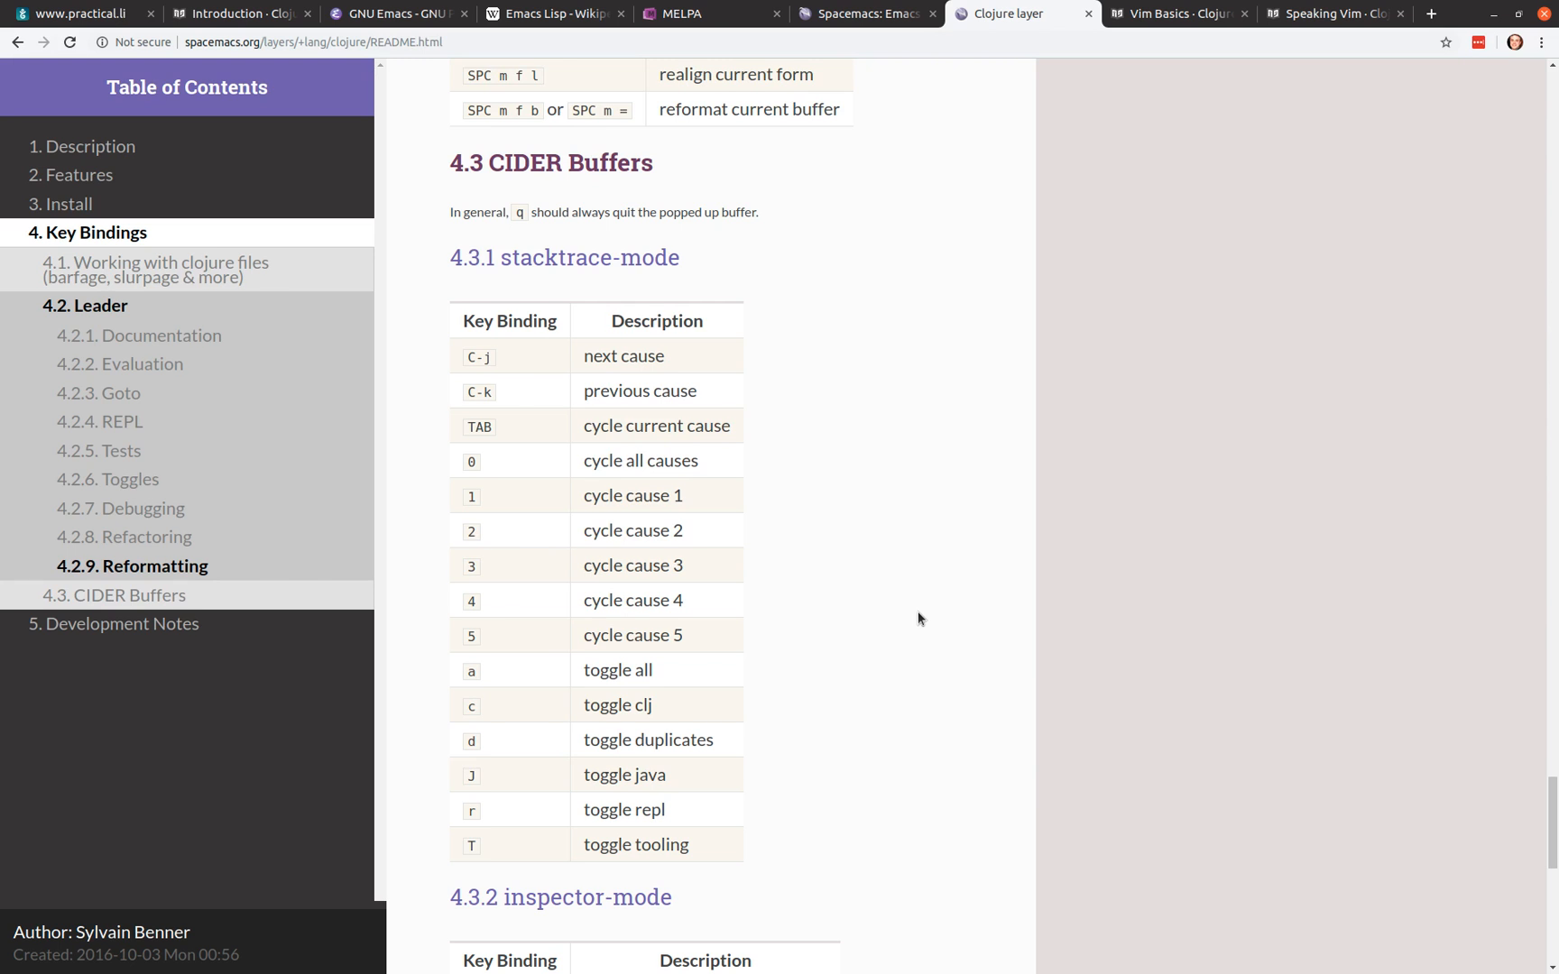
pyautogui.moveTo(915, 556)
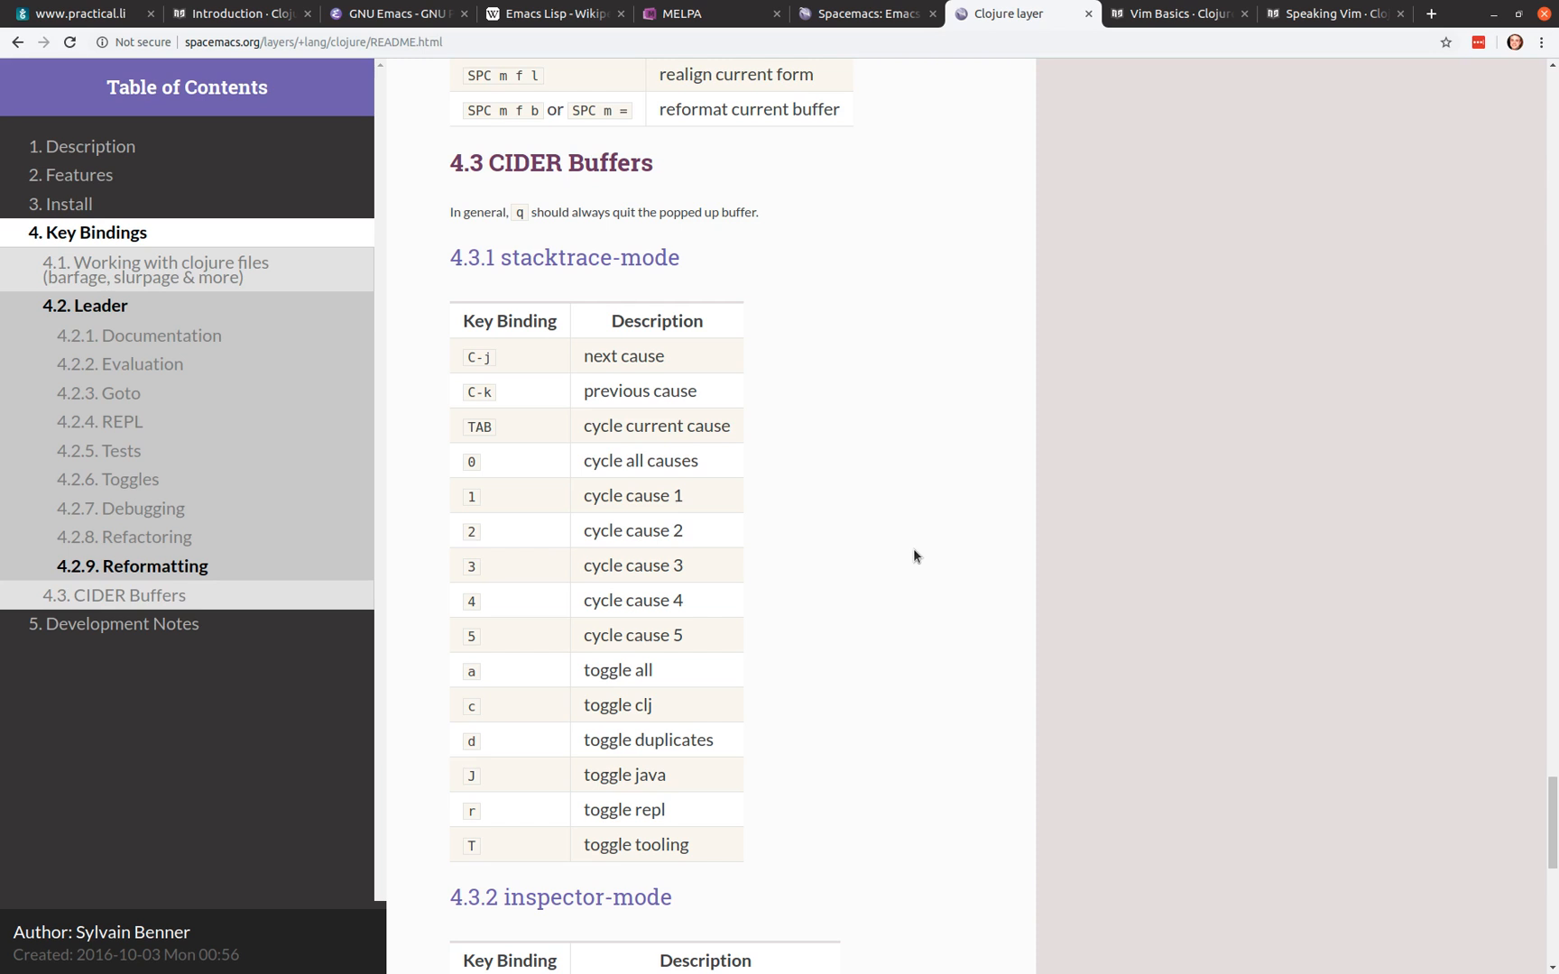
pyautogui.scroll(3)
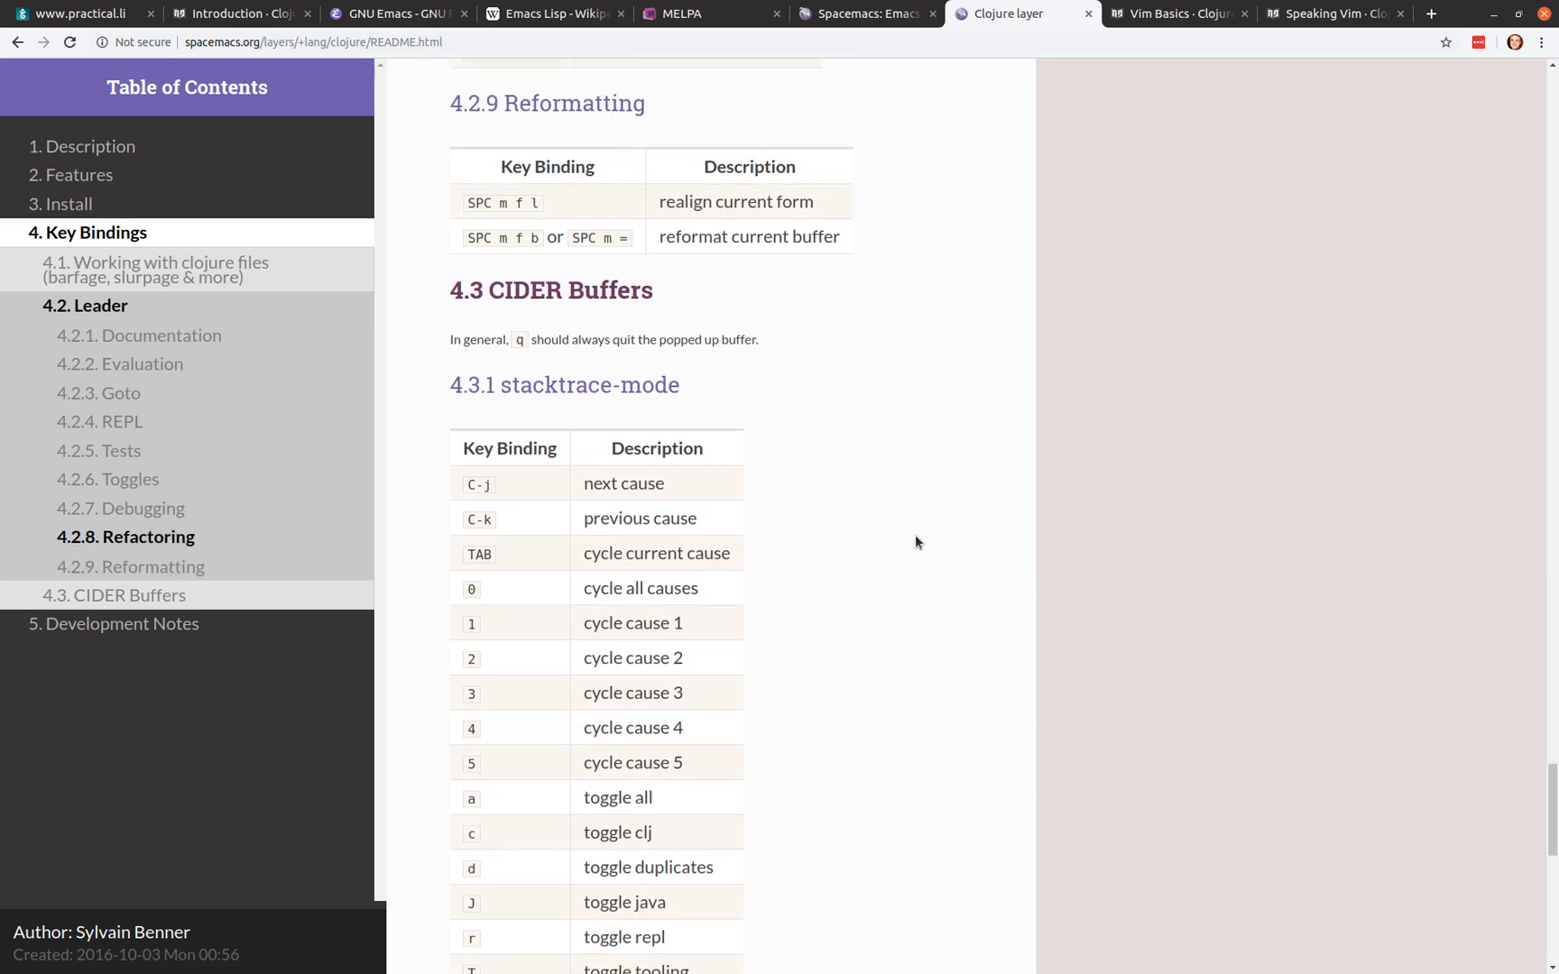
pyautogui.scroll(-3)
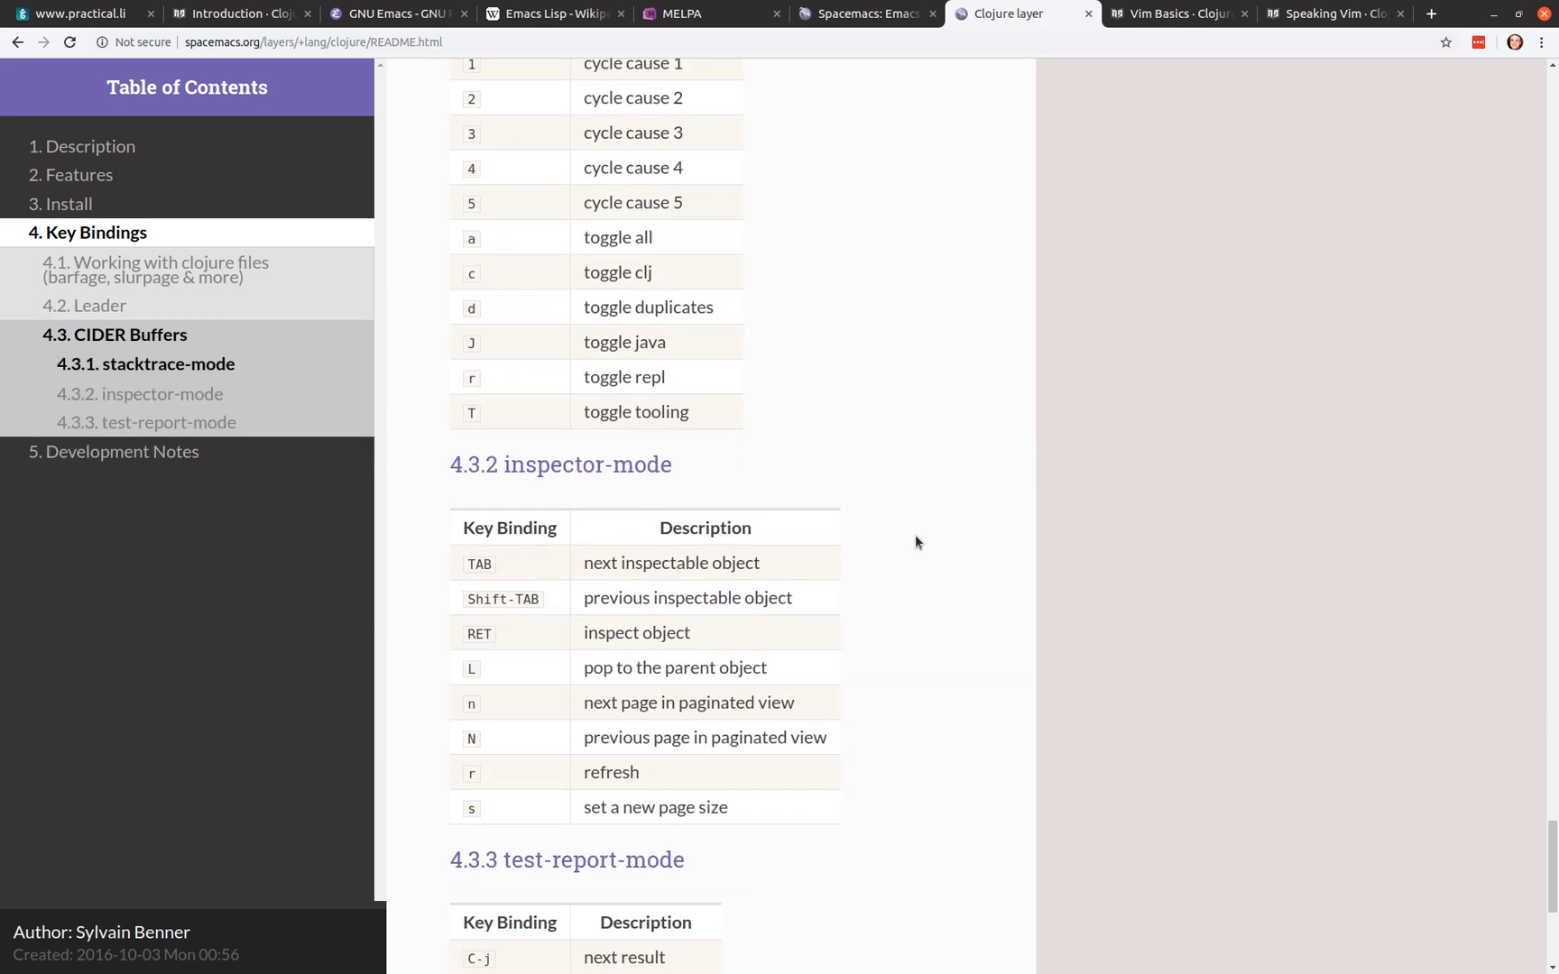
pyautogui.scroll(-3)
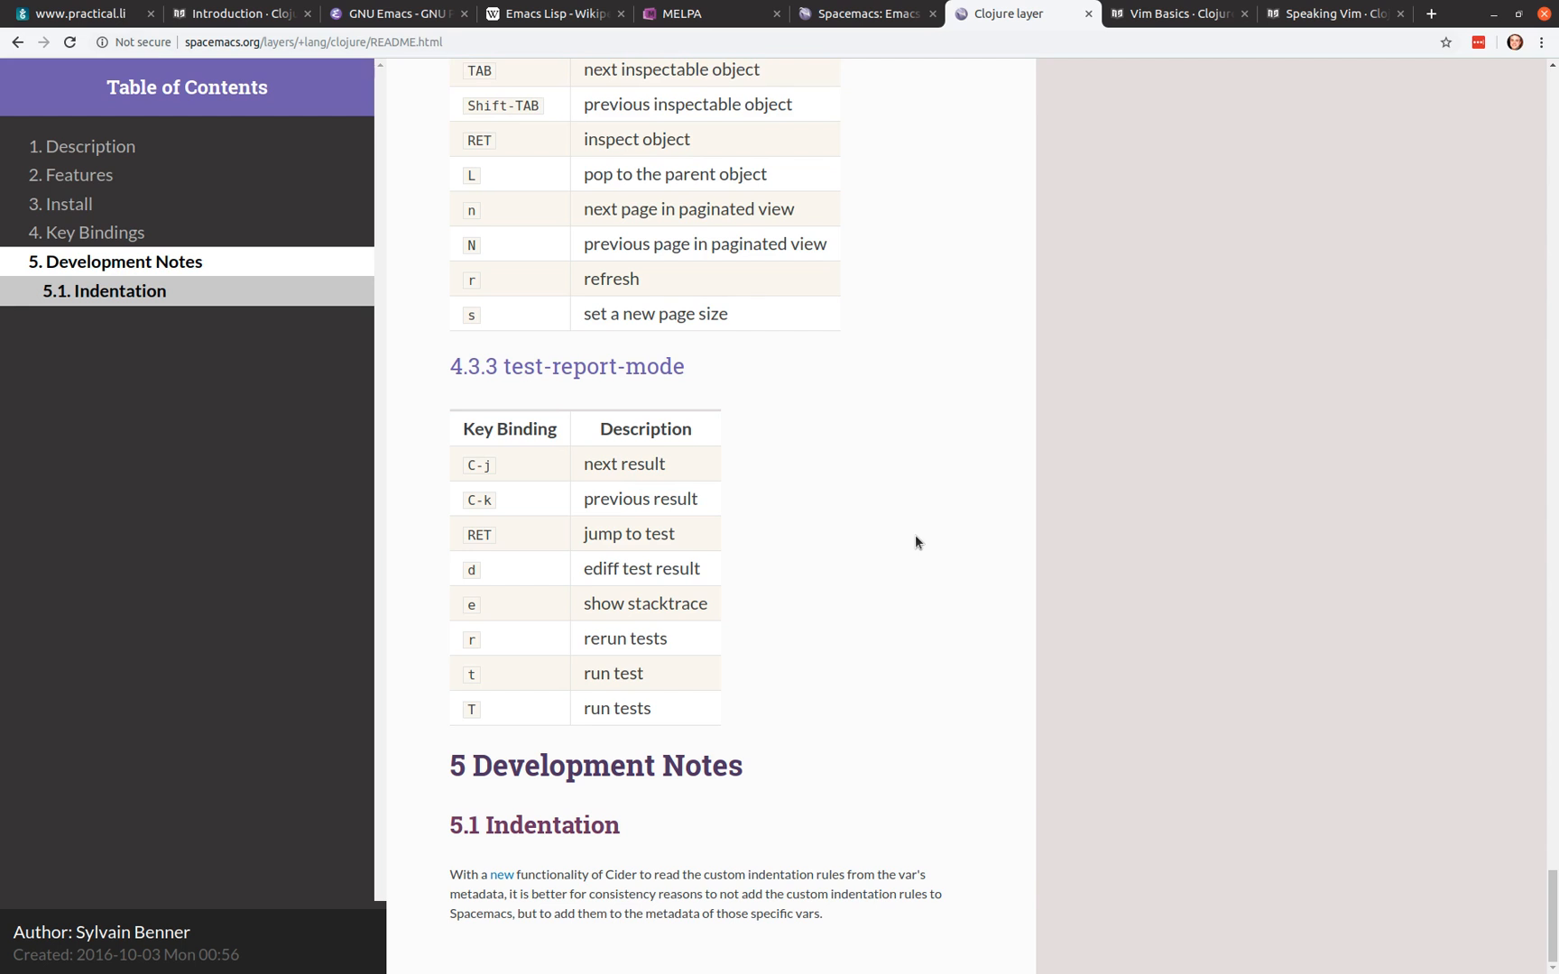
pyautogui.moveTo(1164, 59)
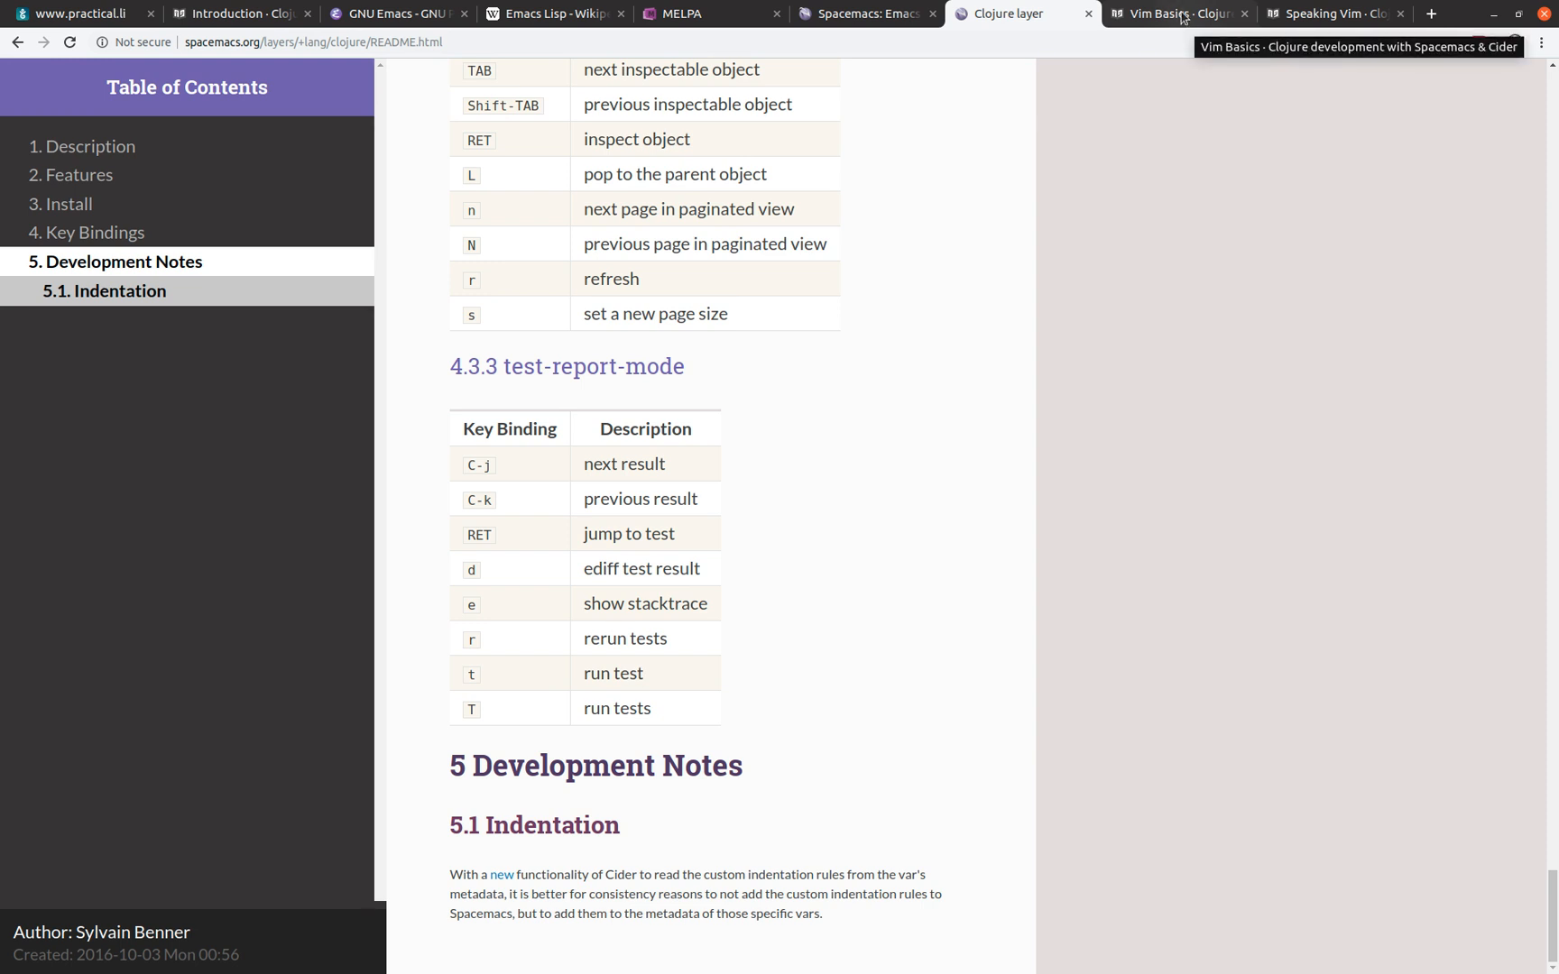
# Step: Switch to the Vim Basics page describing Vim editing states
pyautogui.click(1173, 14)
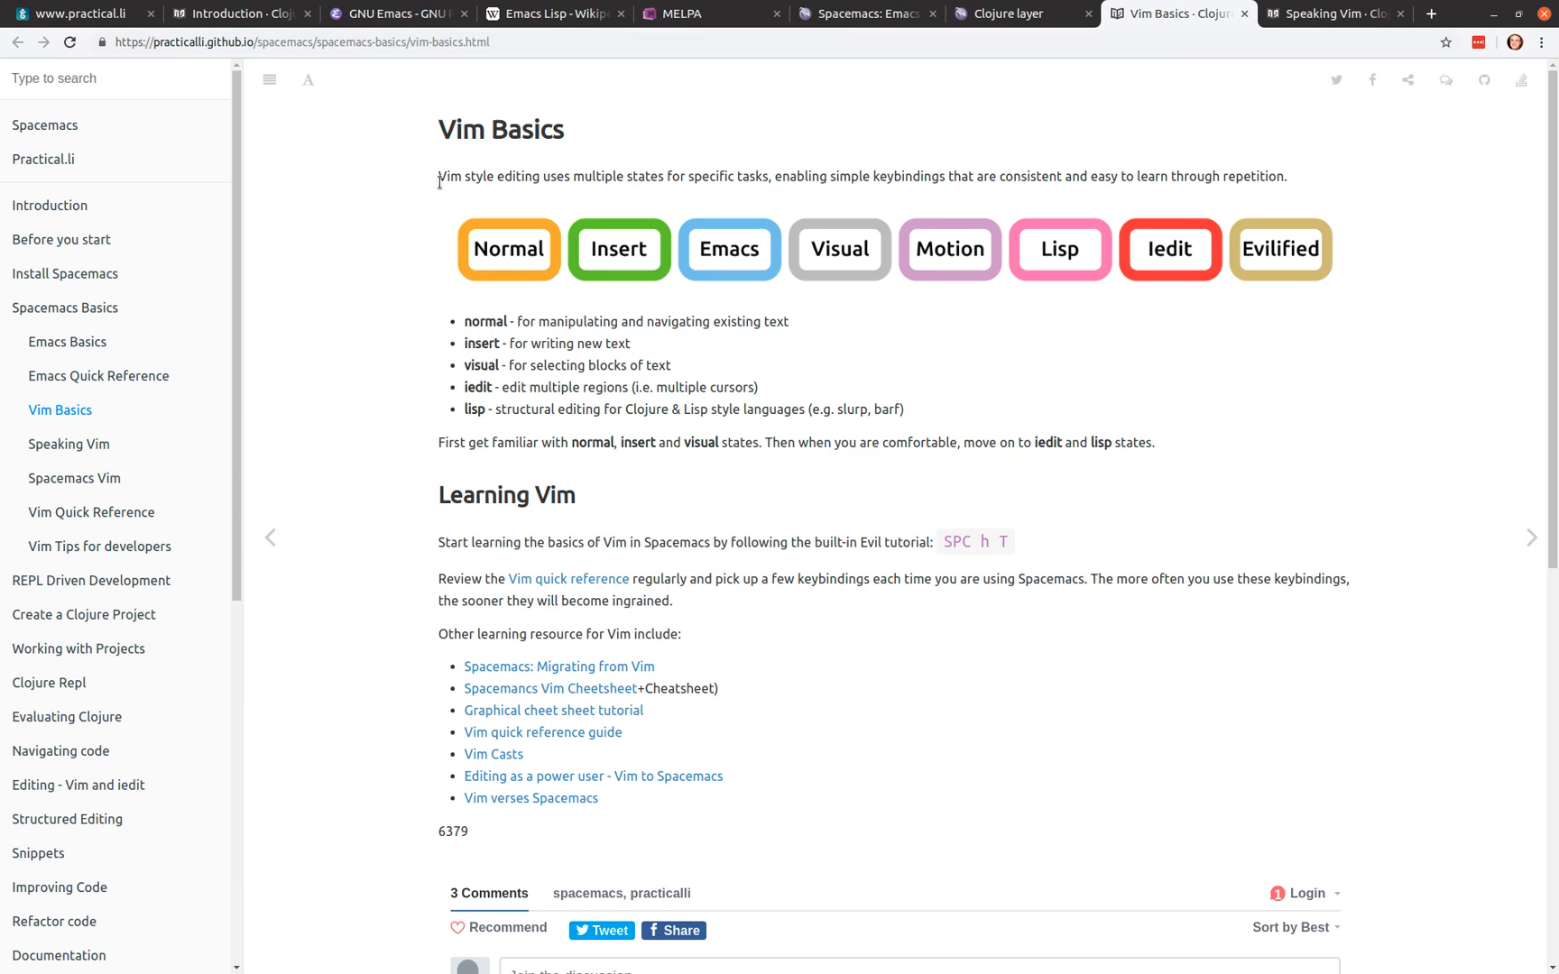
pyautogui.moveTo(604, 307)
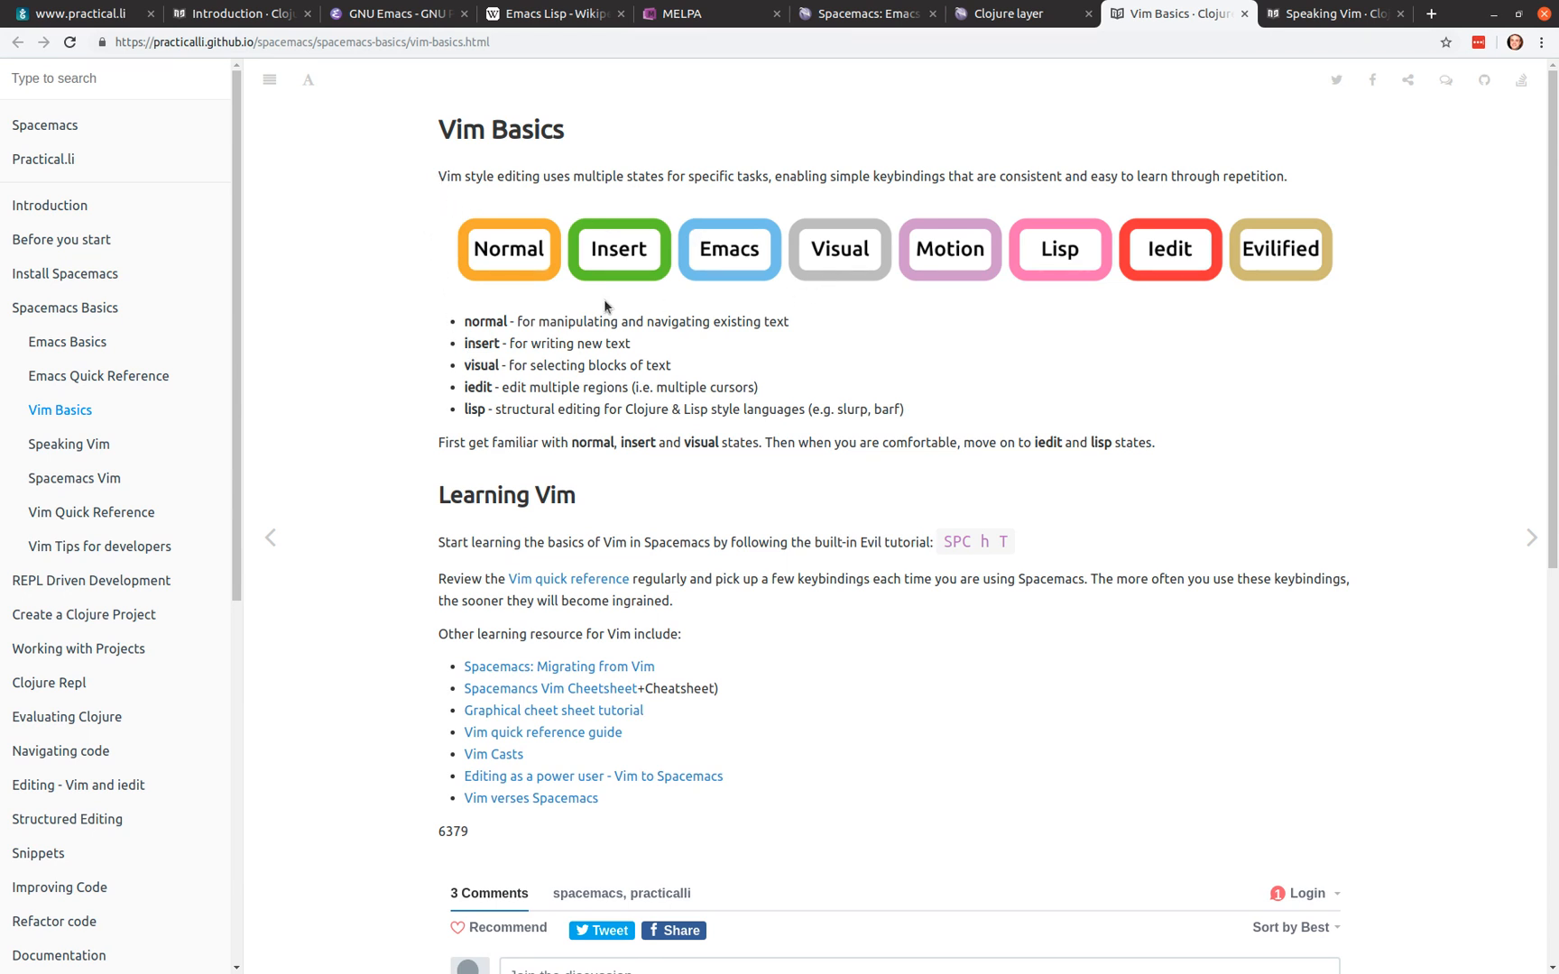
pyautogui.moveTo(509, 262)
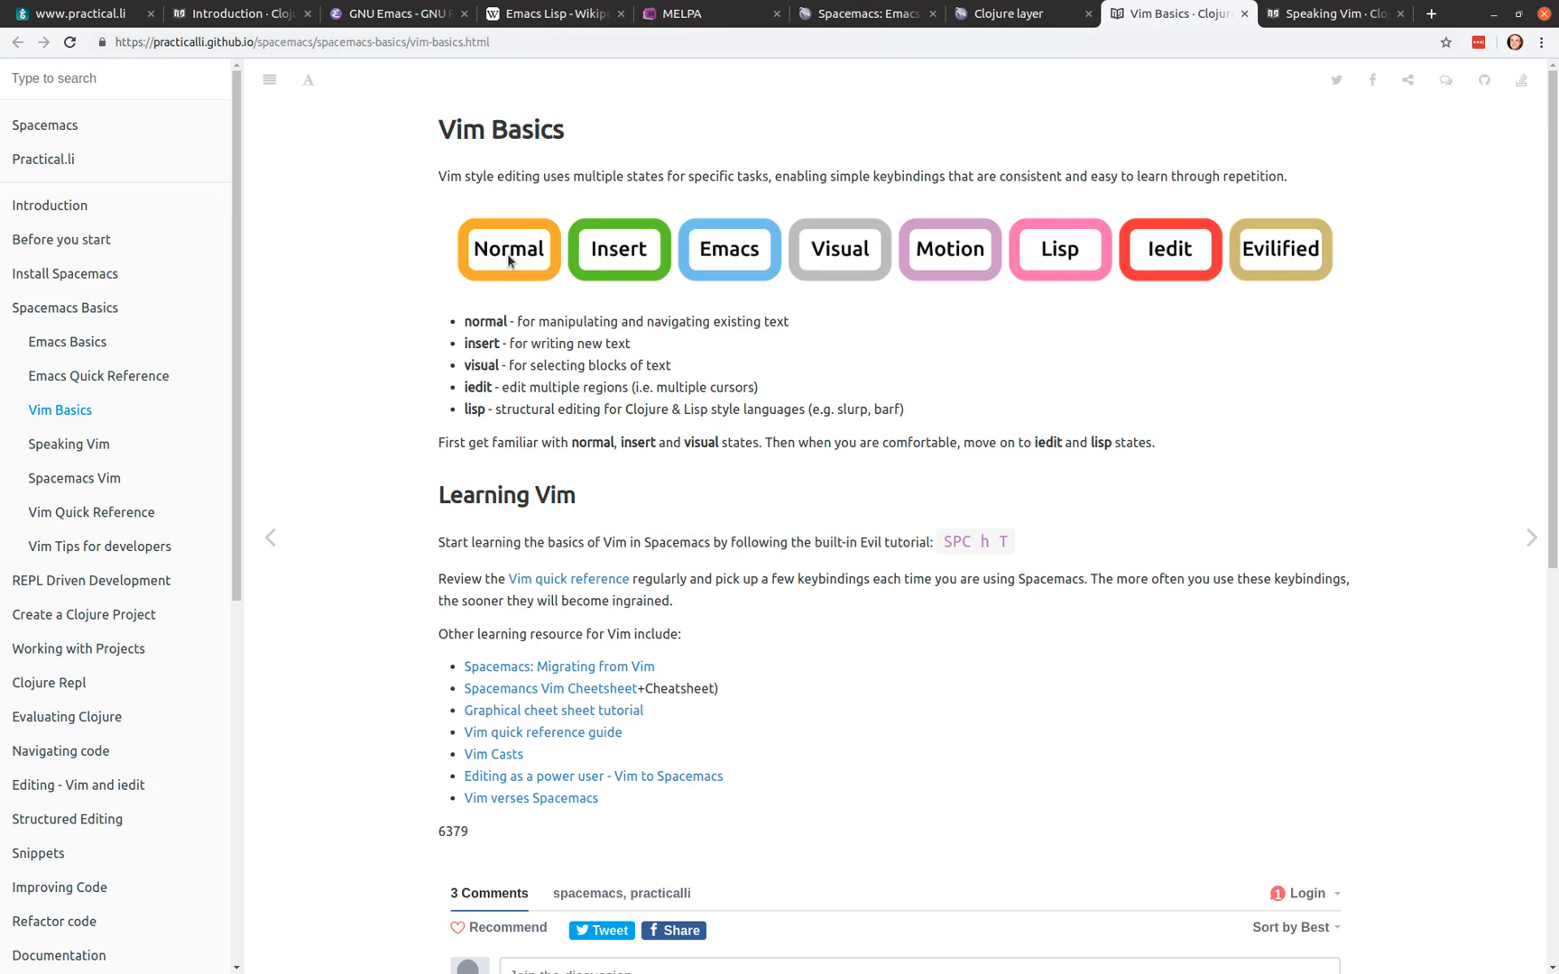
pyautogui.moveTo(512, 258)
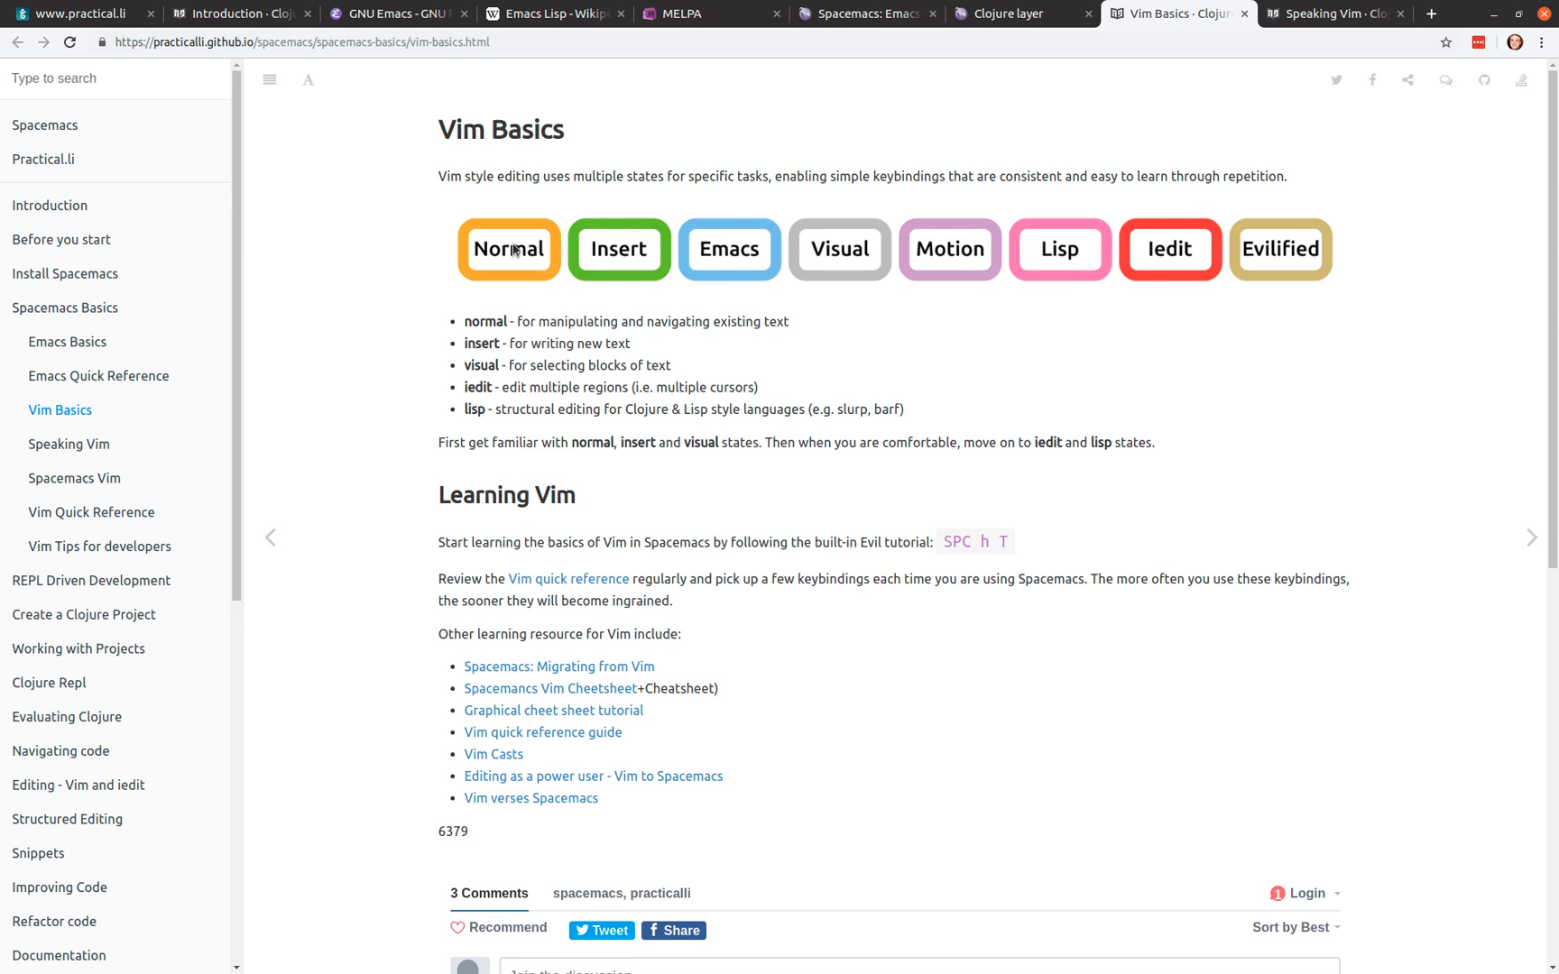
pyautogui.moveTo(633, 226)
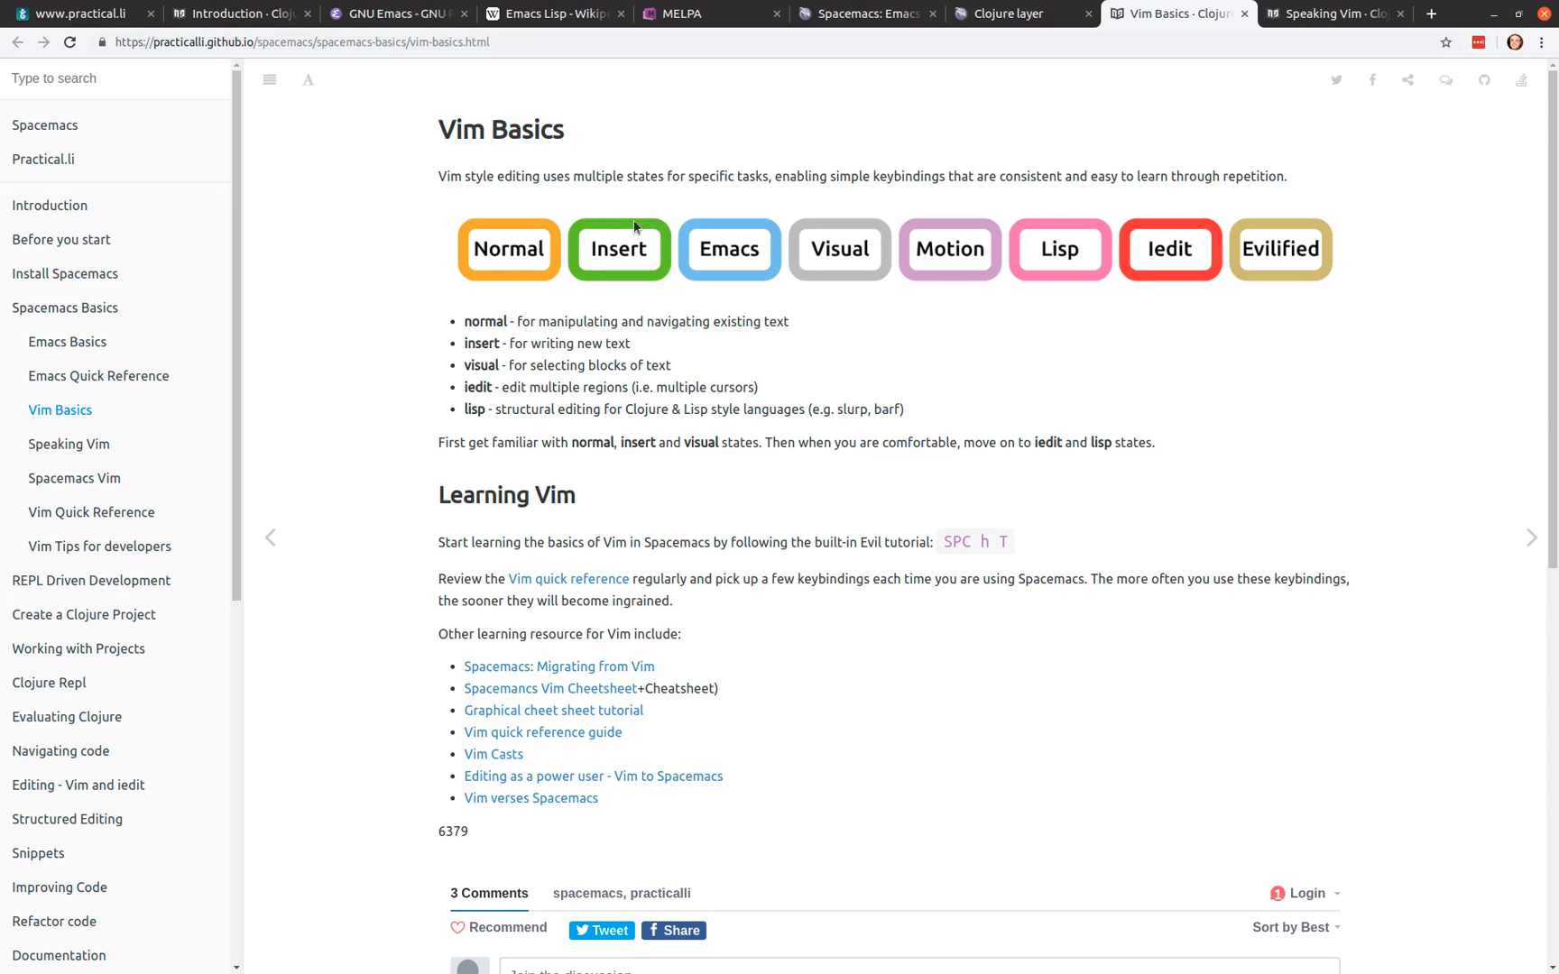
pyautogui.moveTo(480, 276)
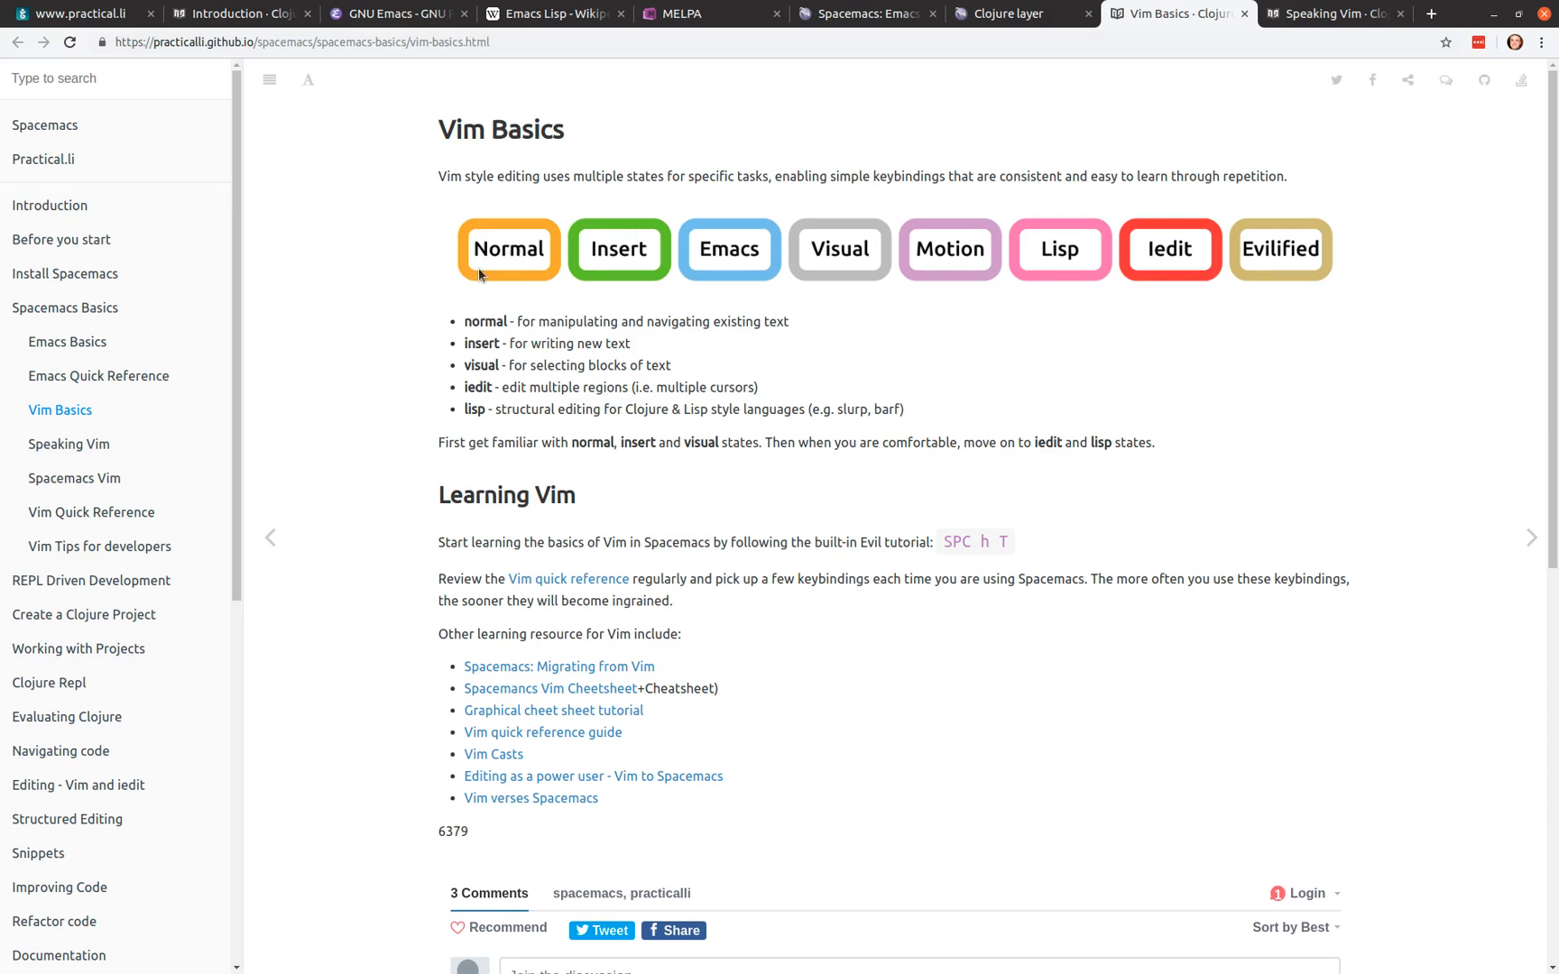
pyautogui.moveTo(525, 256)
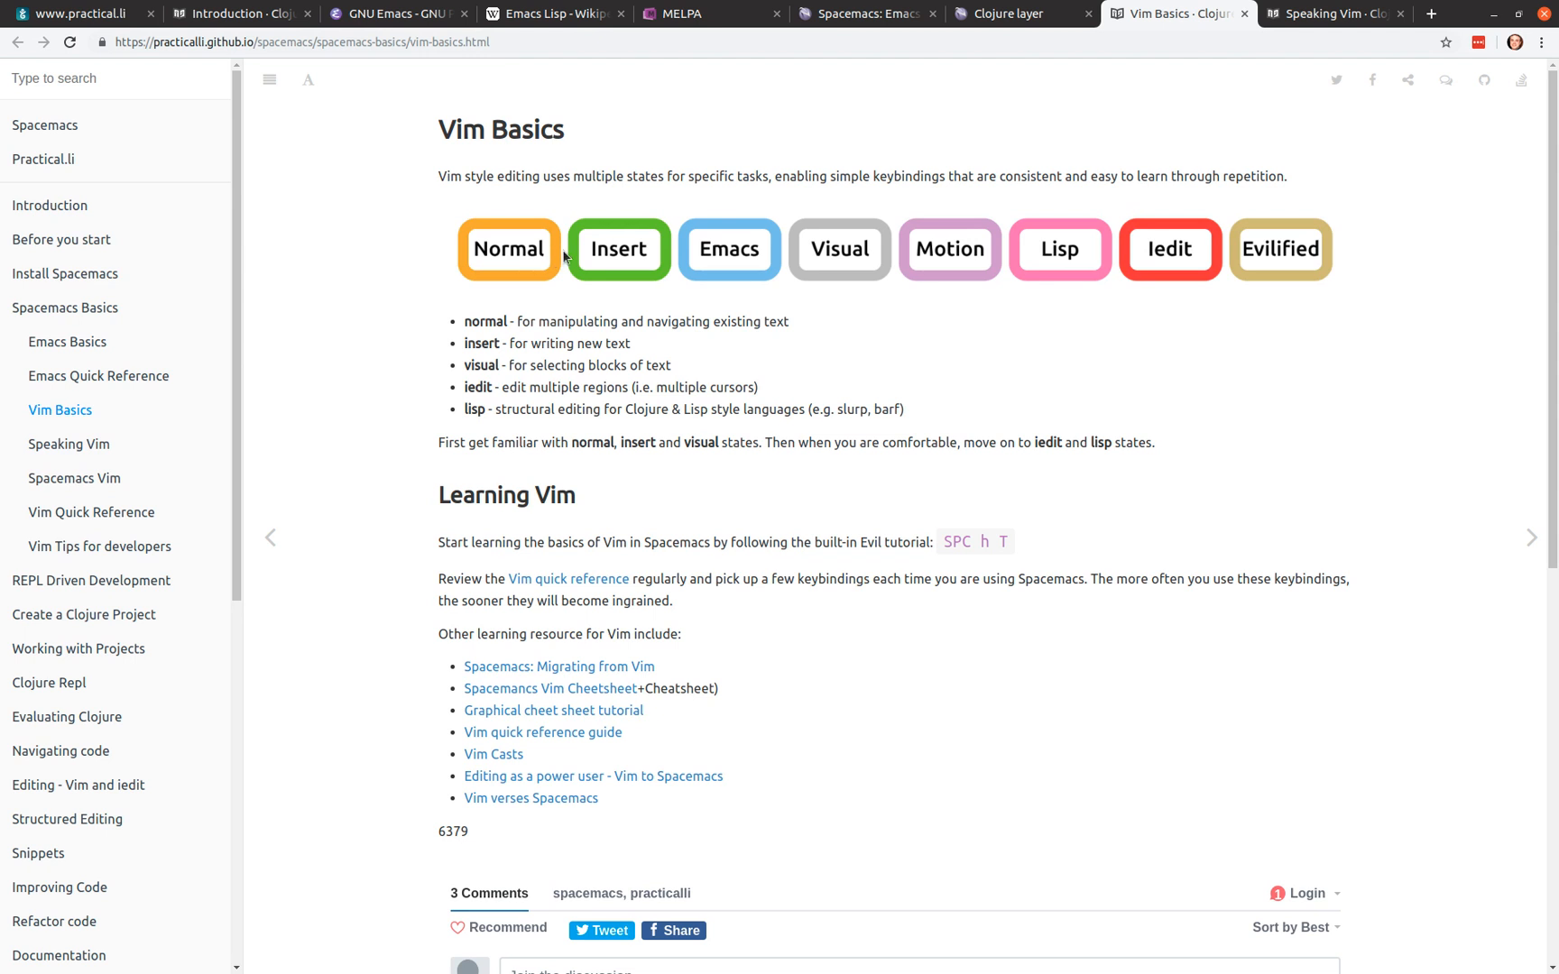
pyautogui.moveTo(624, 267)
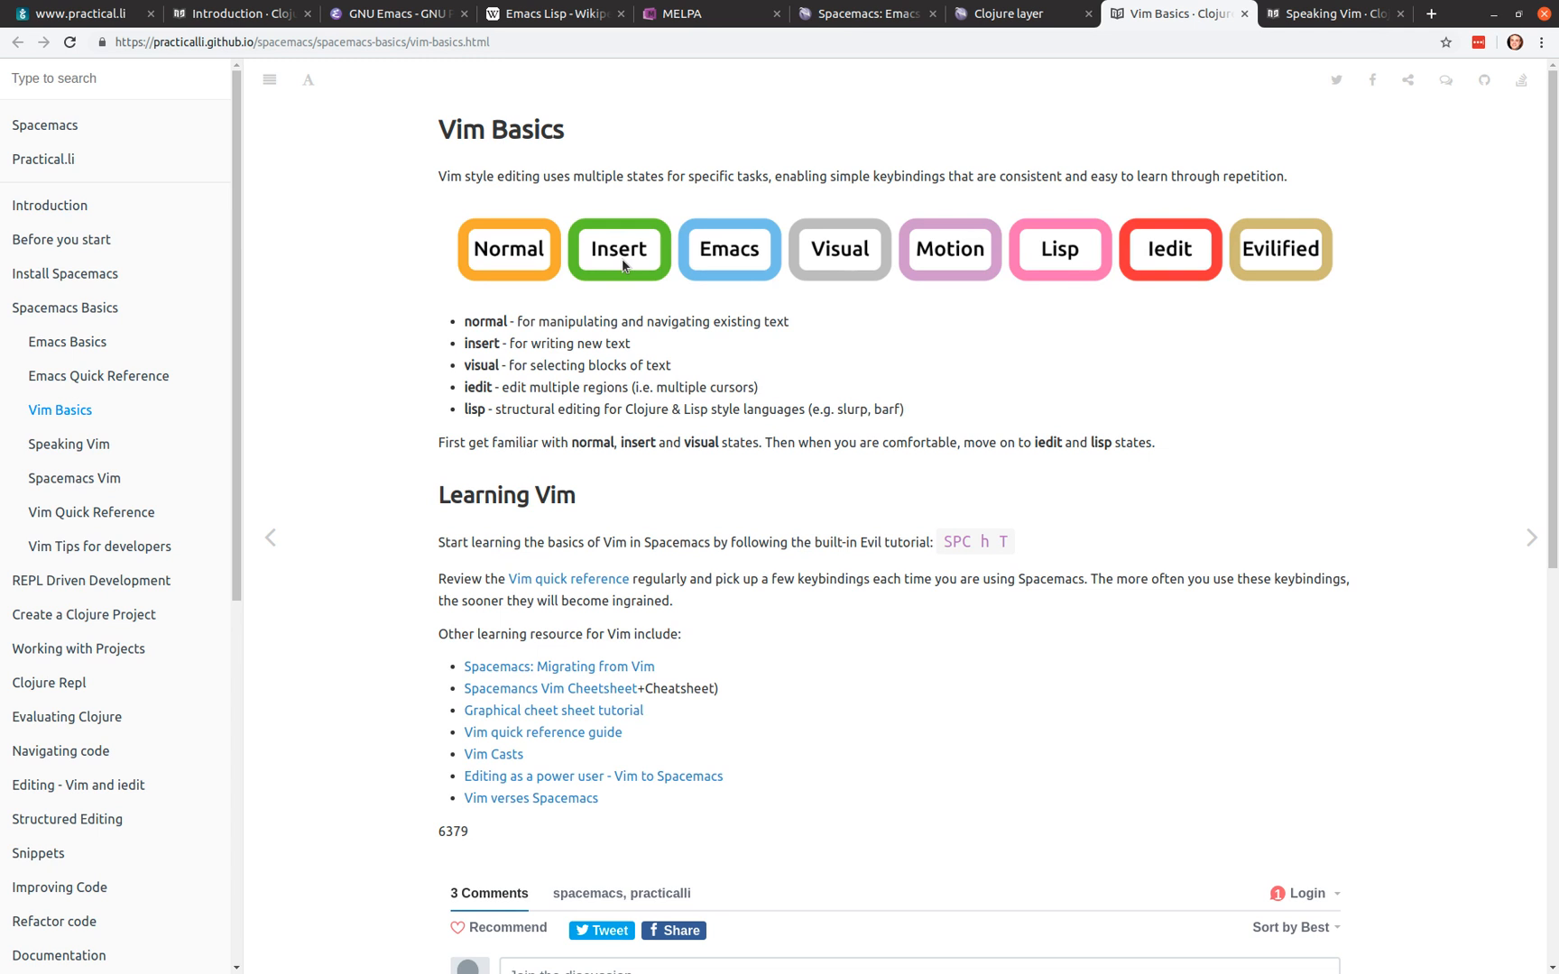
pyautogui.moveTo(635, 285)
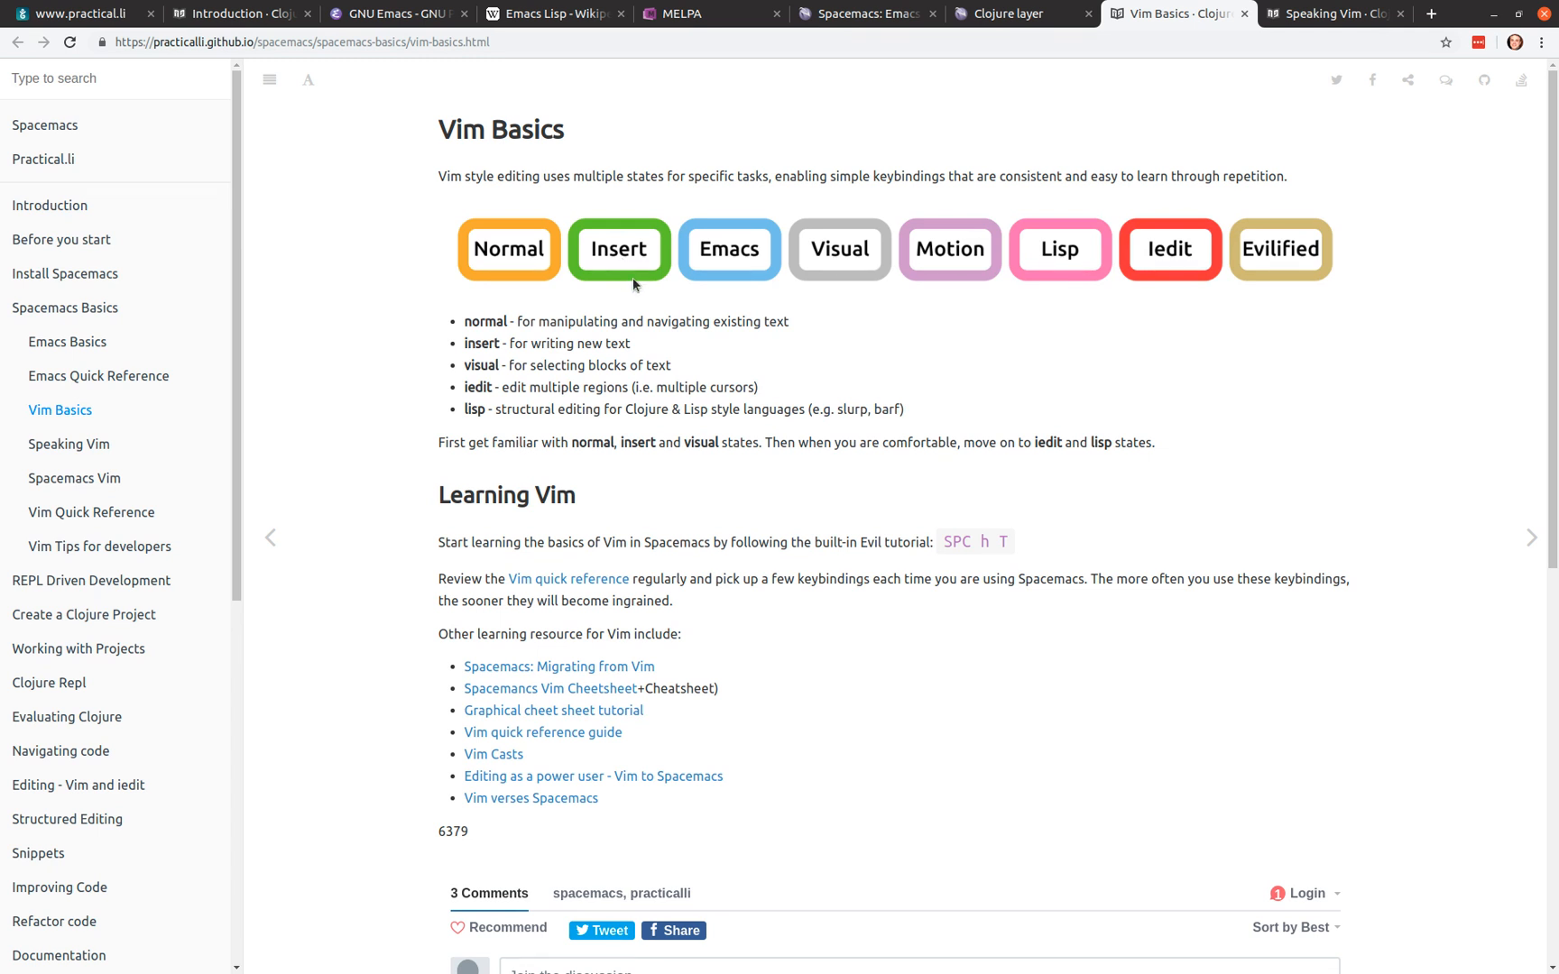
pyautogui.moveTo(823, 262)
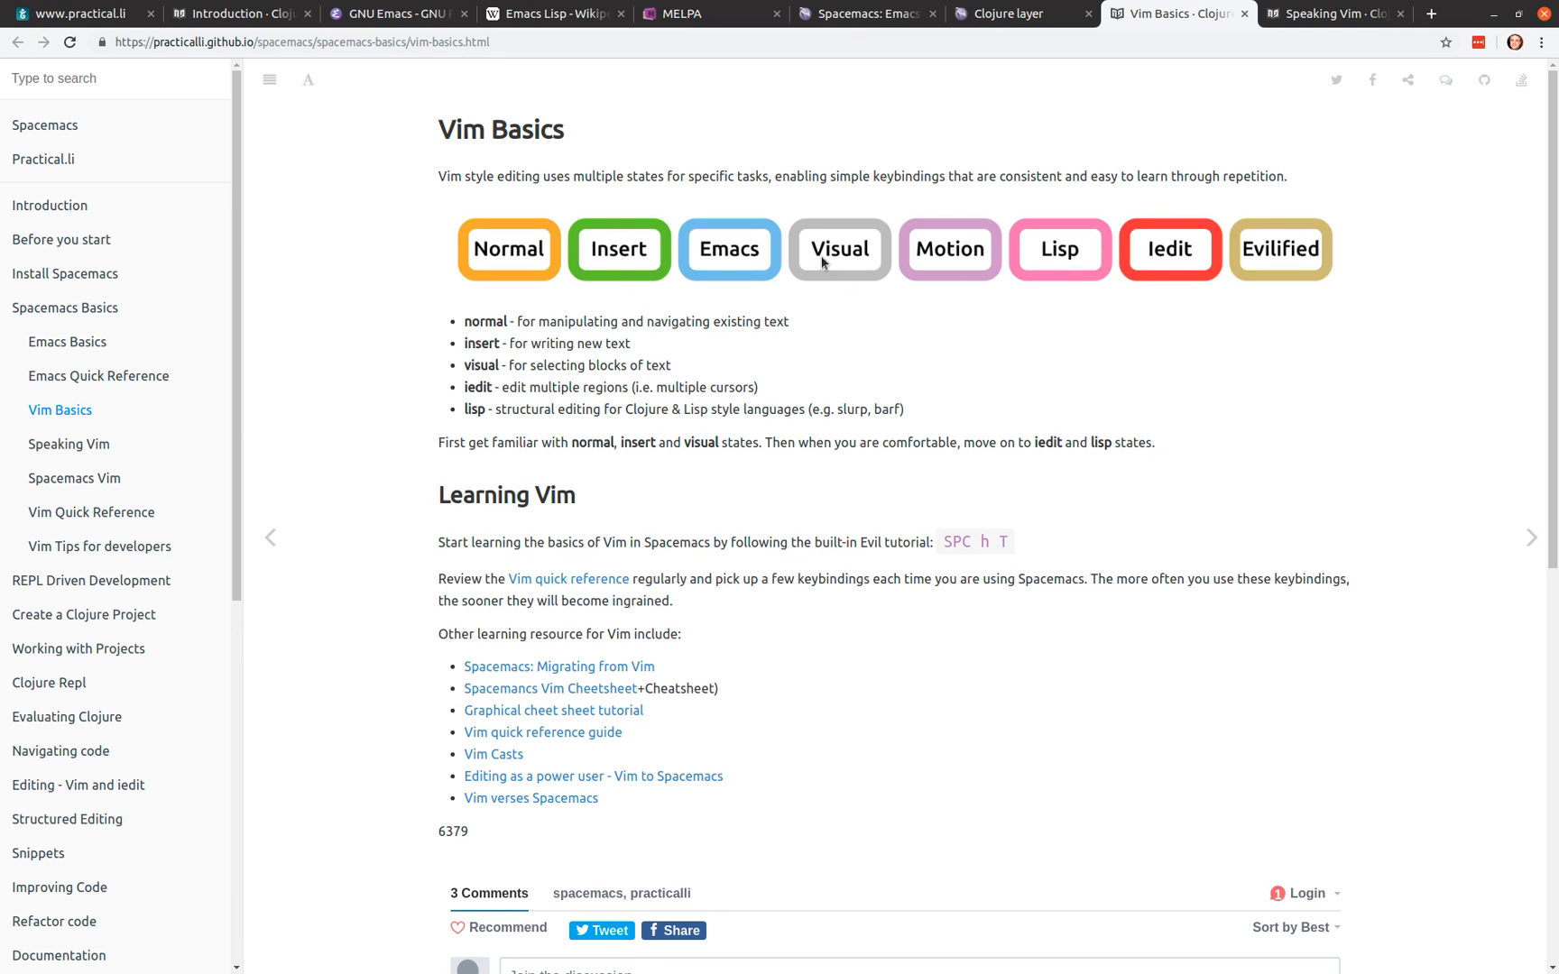
pyautogui.moveTo(895, 337)
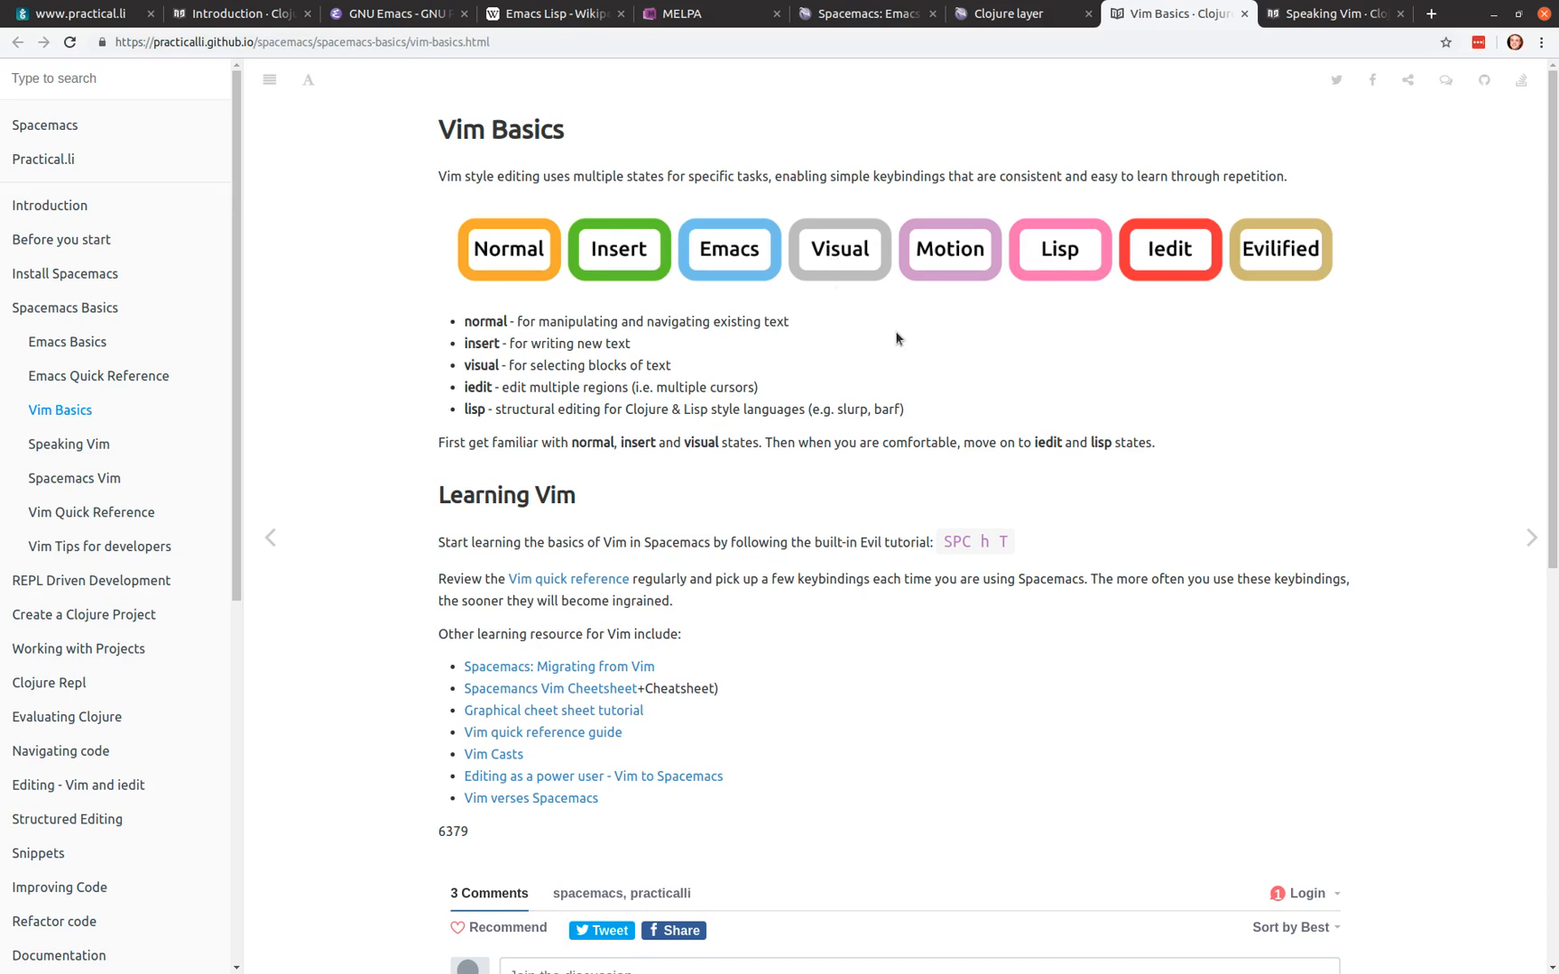
pyautogui.moveTo(1173, 265)
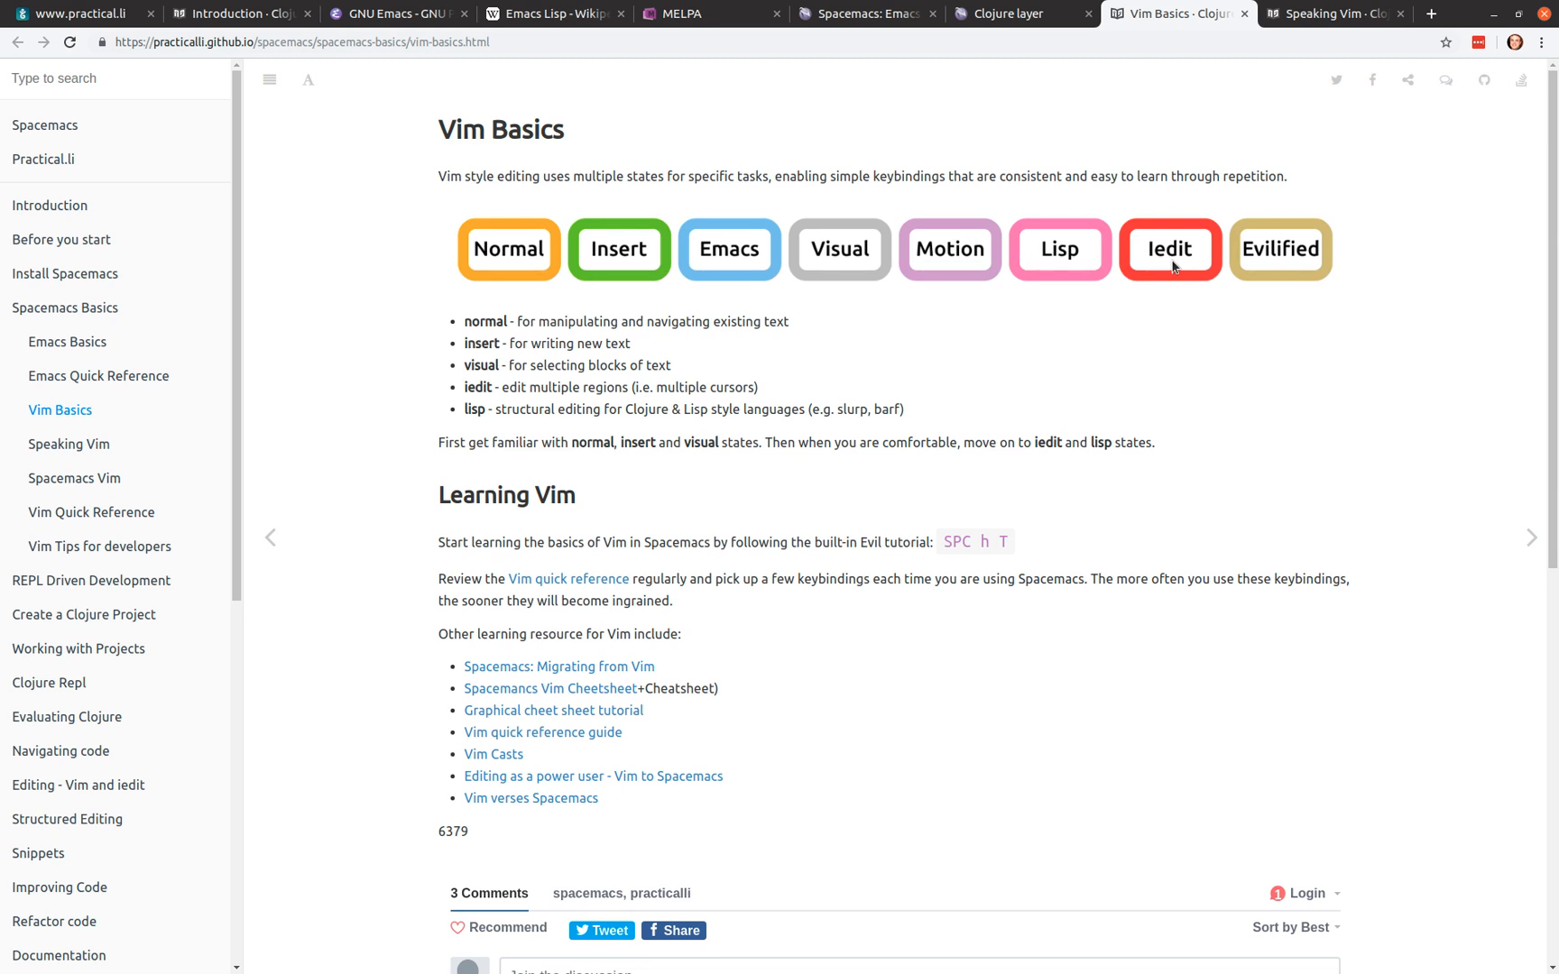
pyautogui.moveTo(1128, 486)
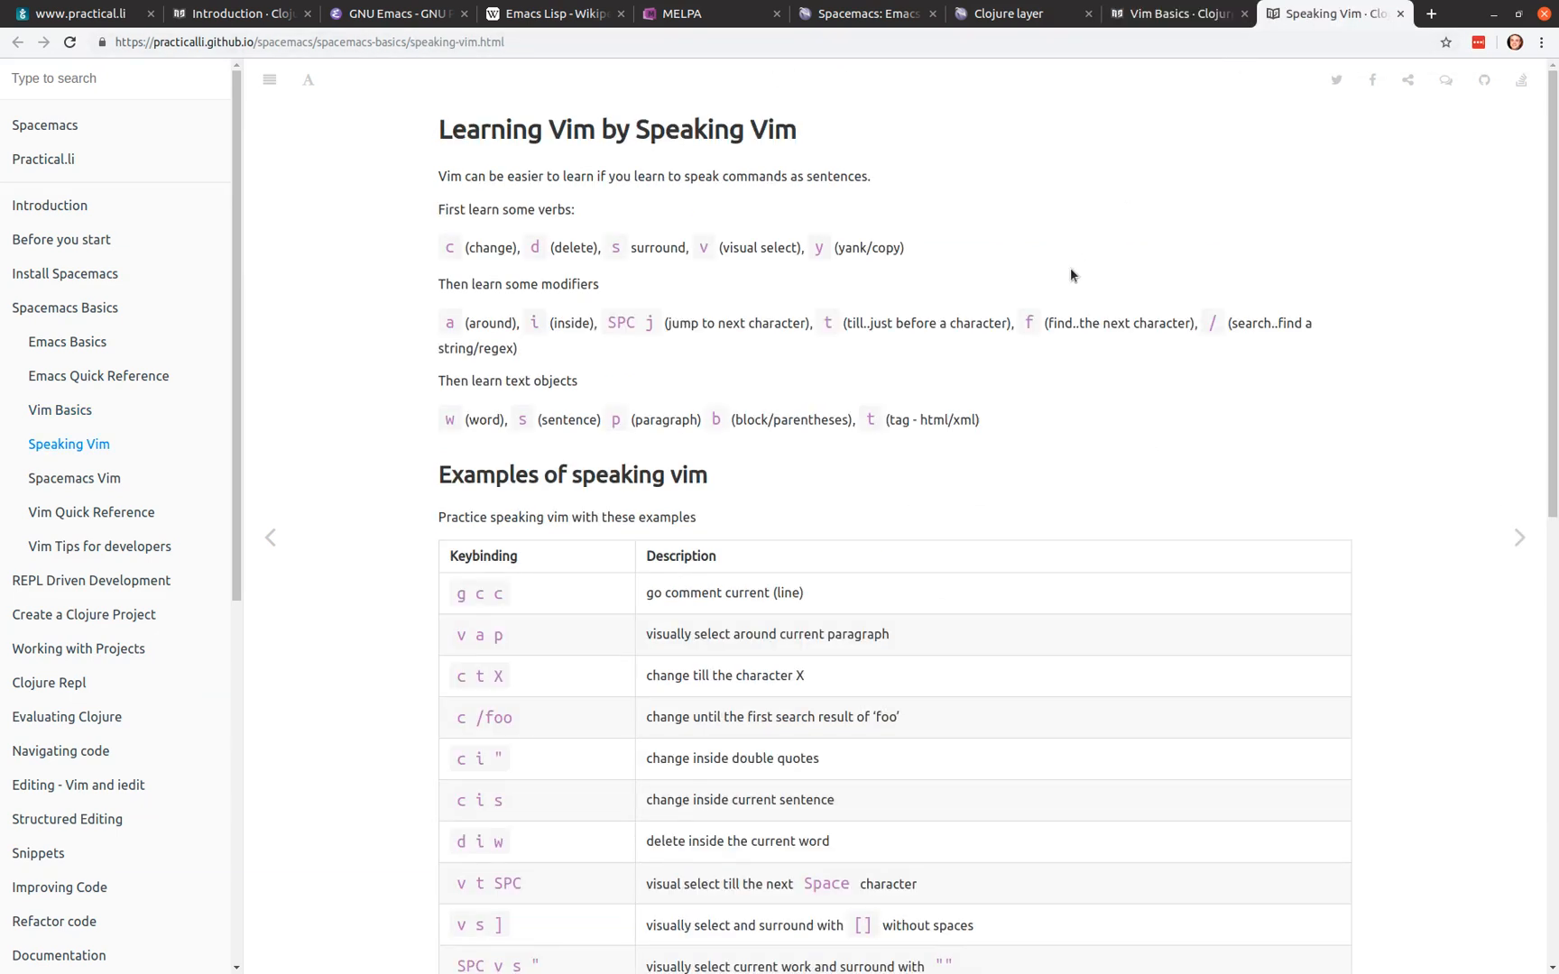
pyautogui.moveTo(693, 343)
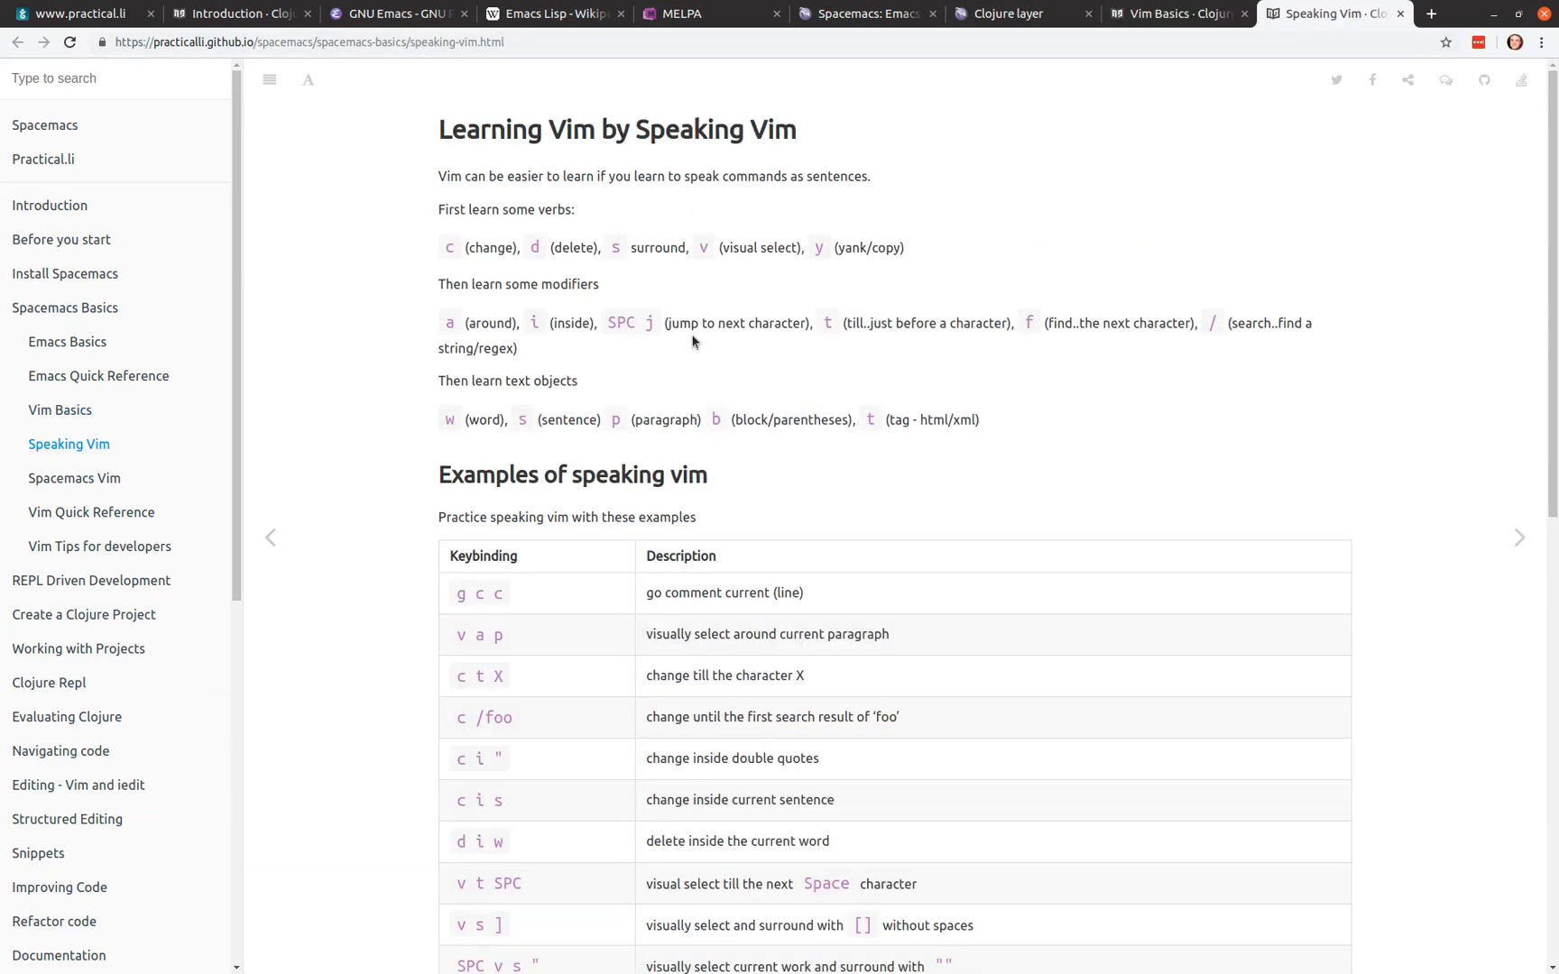
pyautogui.moveTo(745, 411)
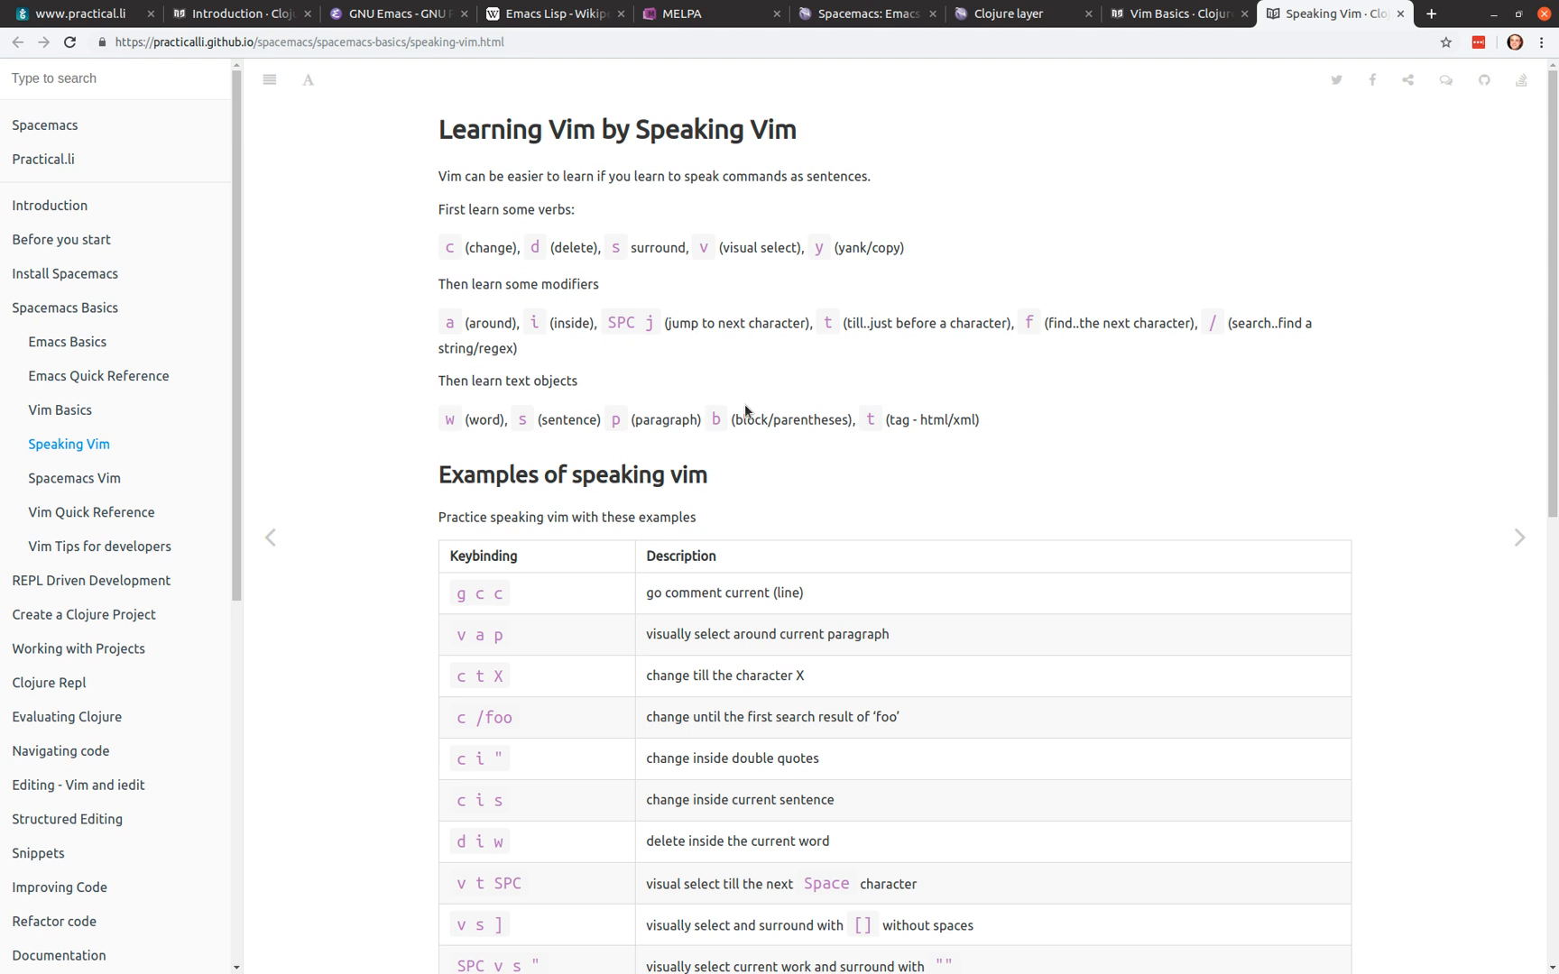
pyautogui.moveTo(238, 25)
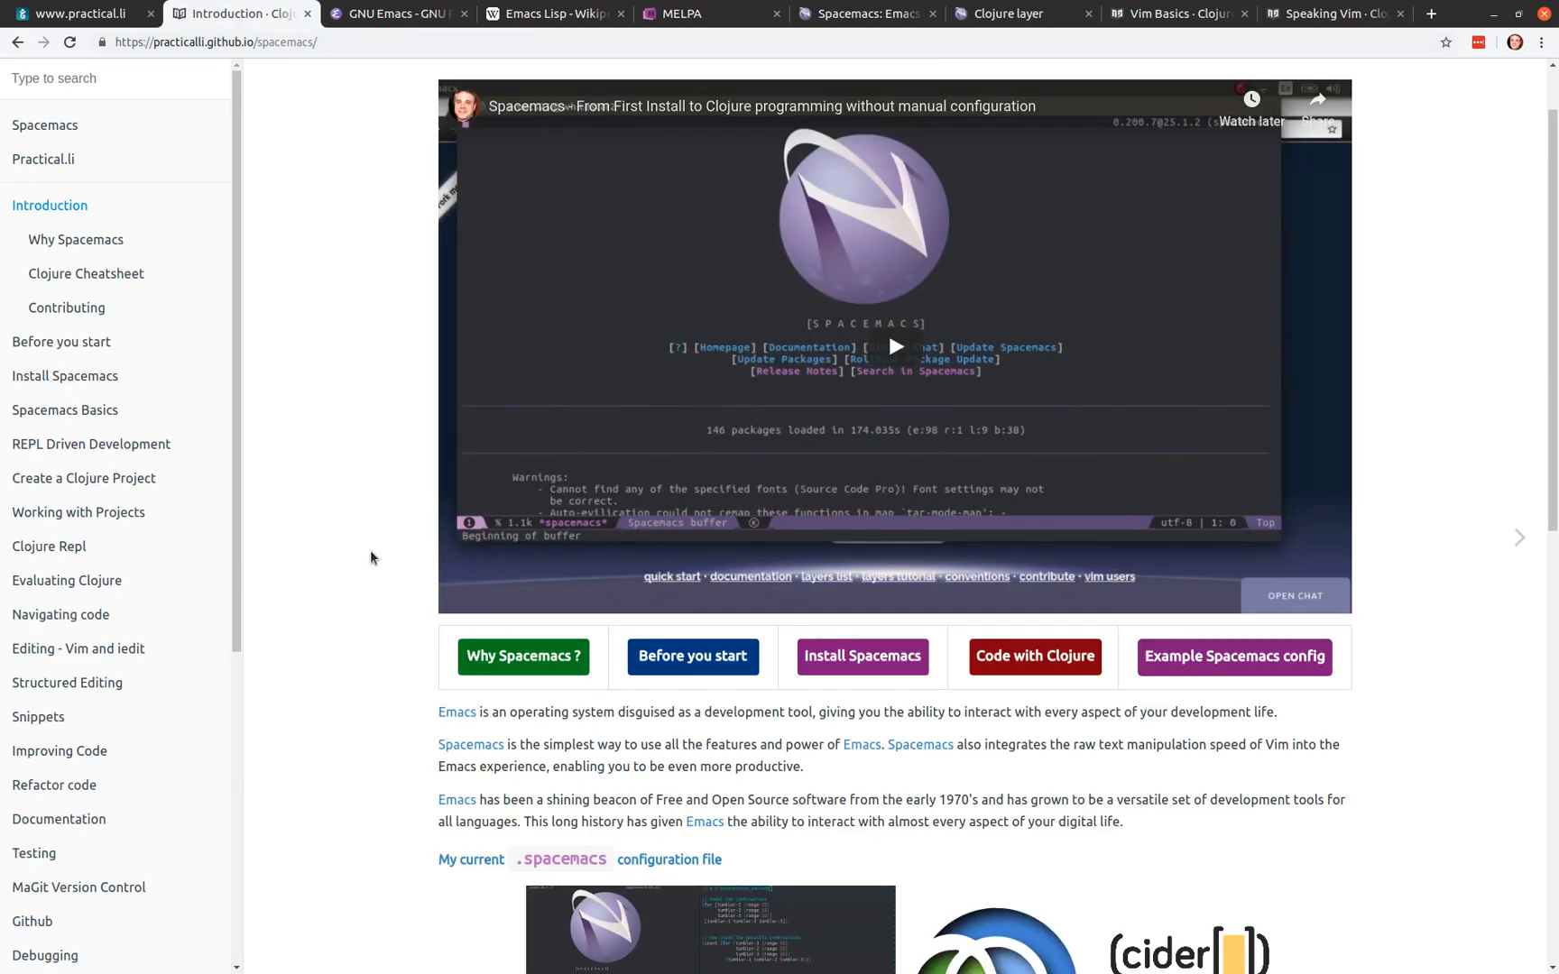
pyautogui.moveTo(139, 375)
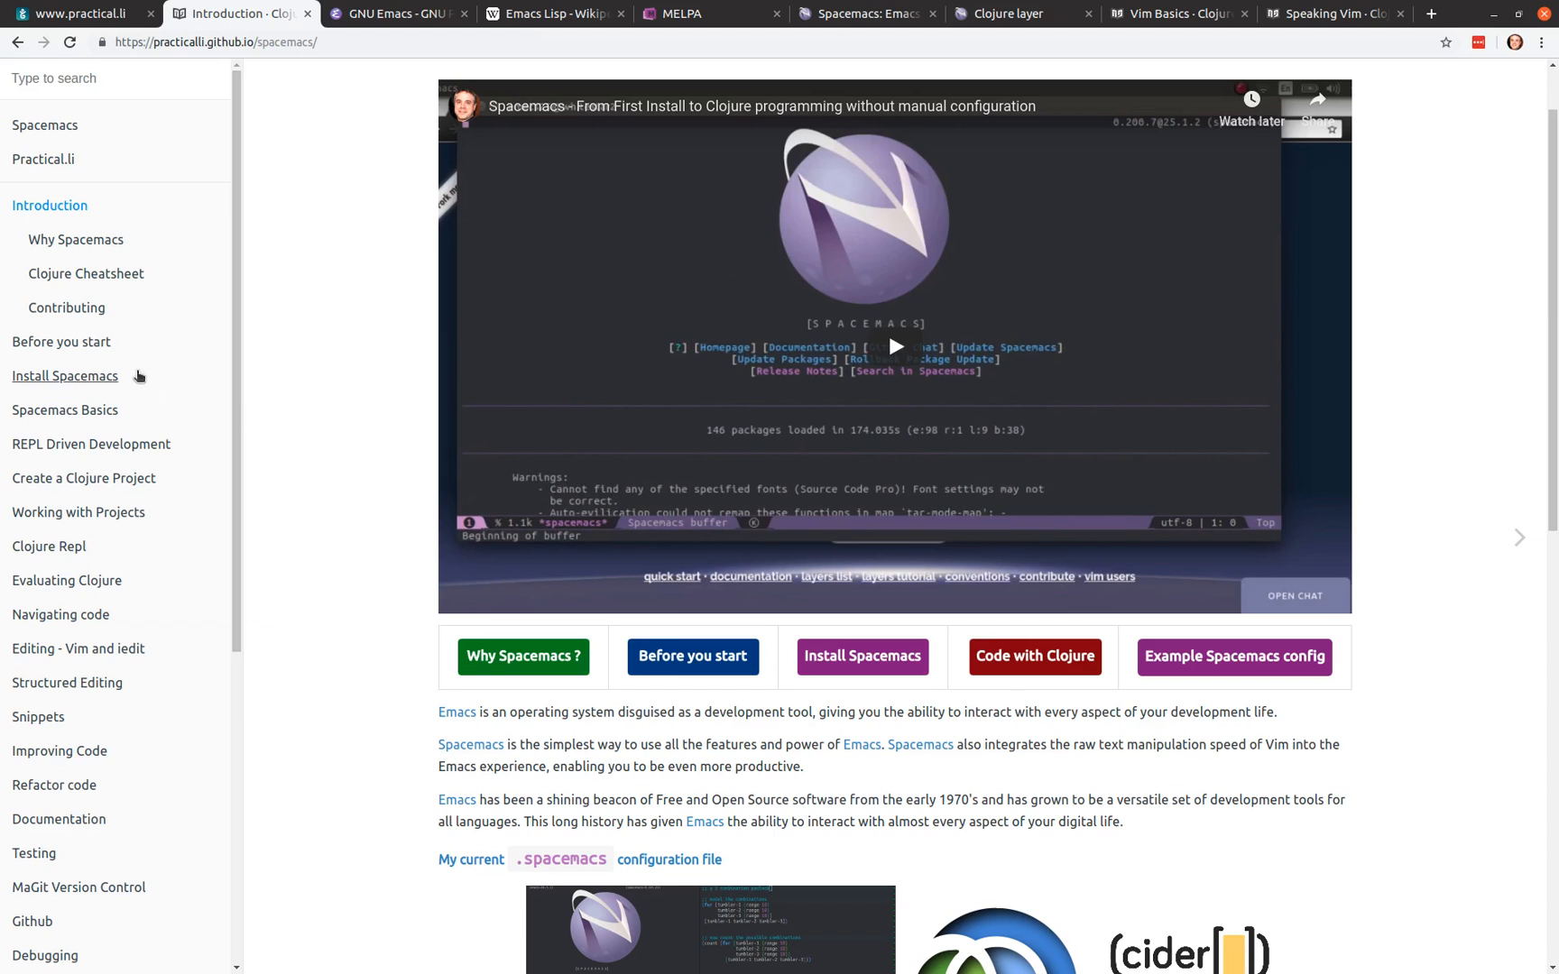
pyautogui.moveTo(357, 361)
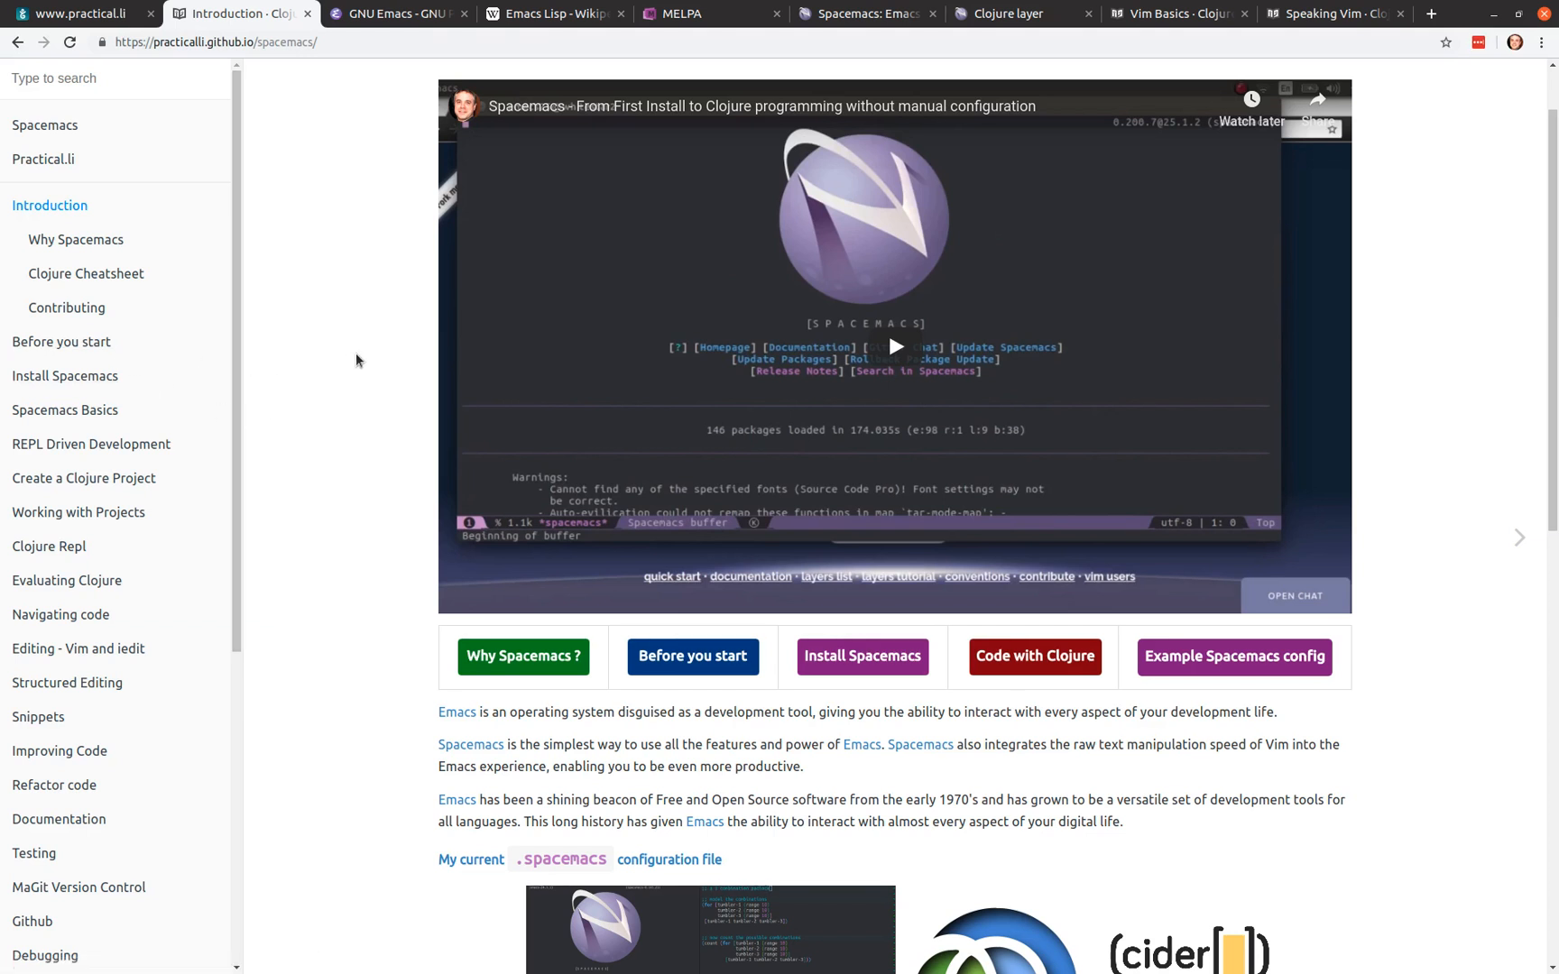
pyautogui.moveTo(339, 386)
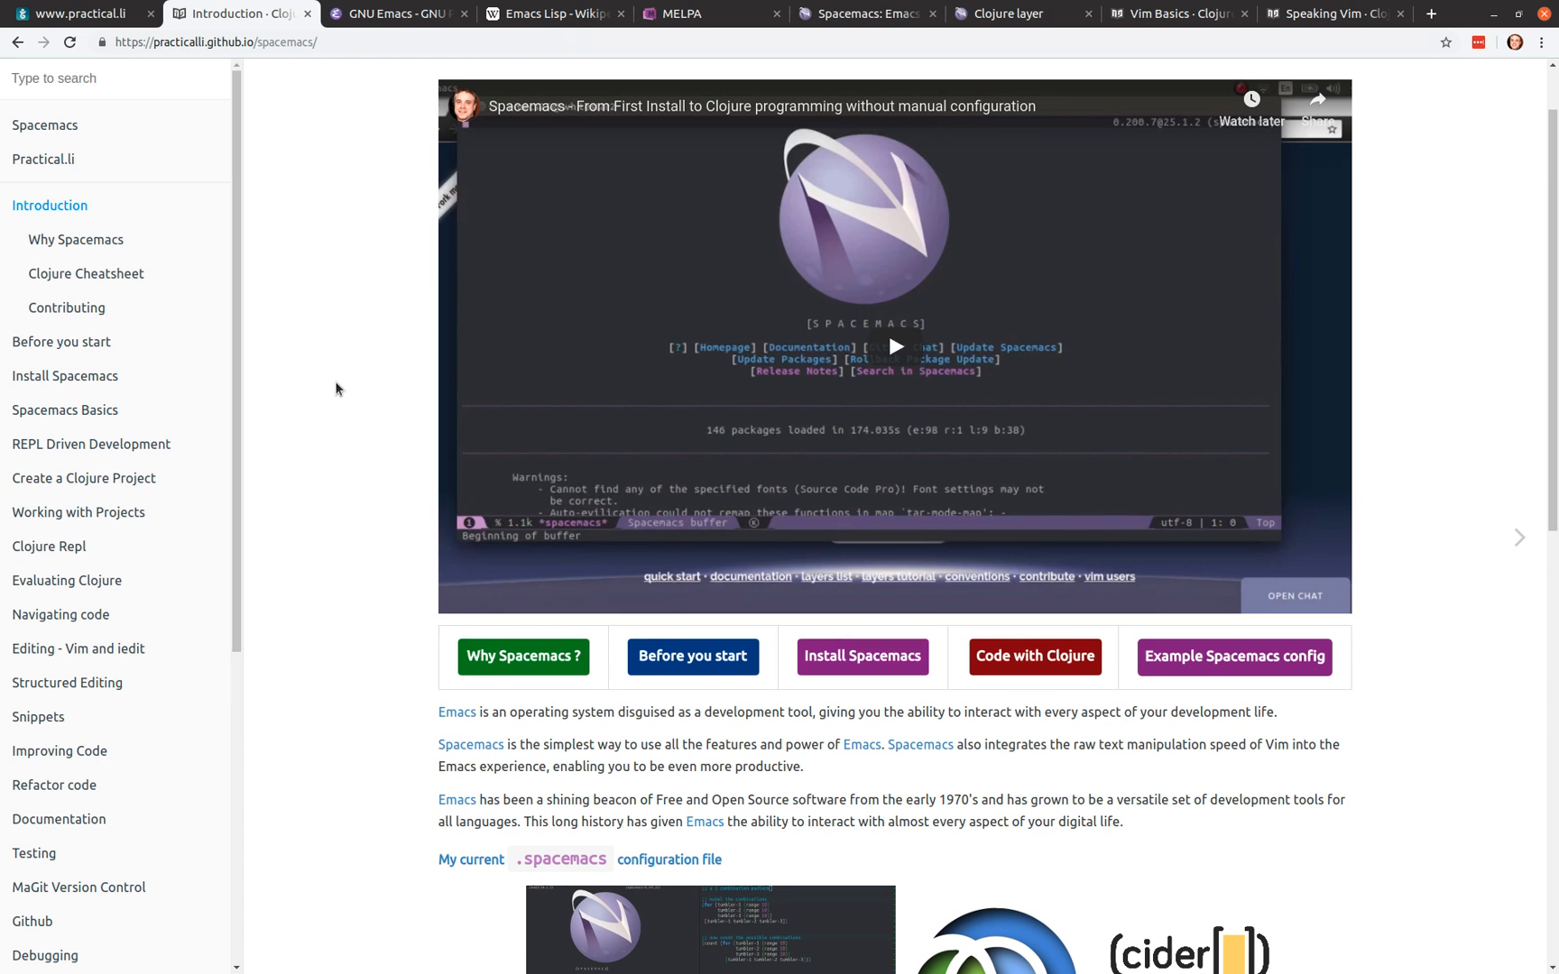
pyautogui.moveTo(312, 397)
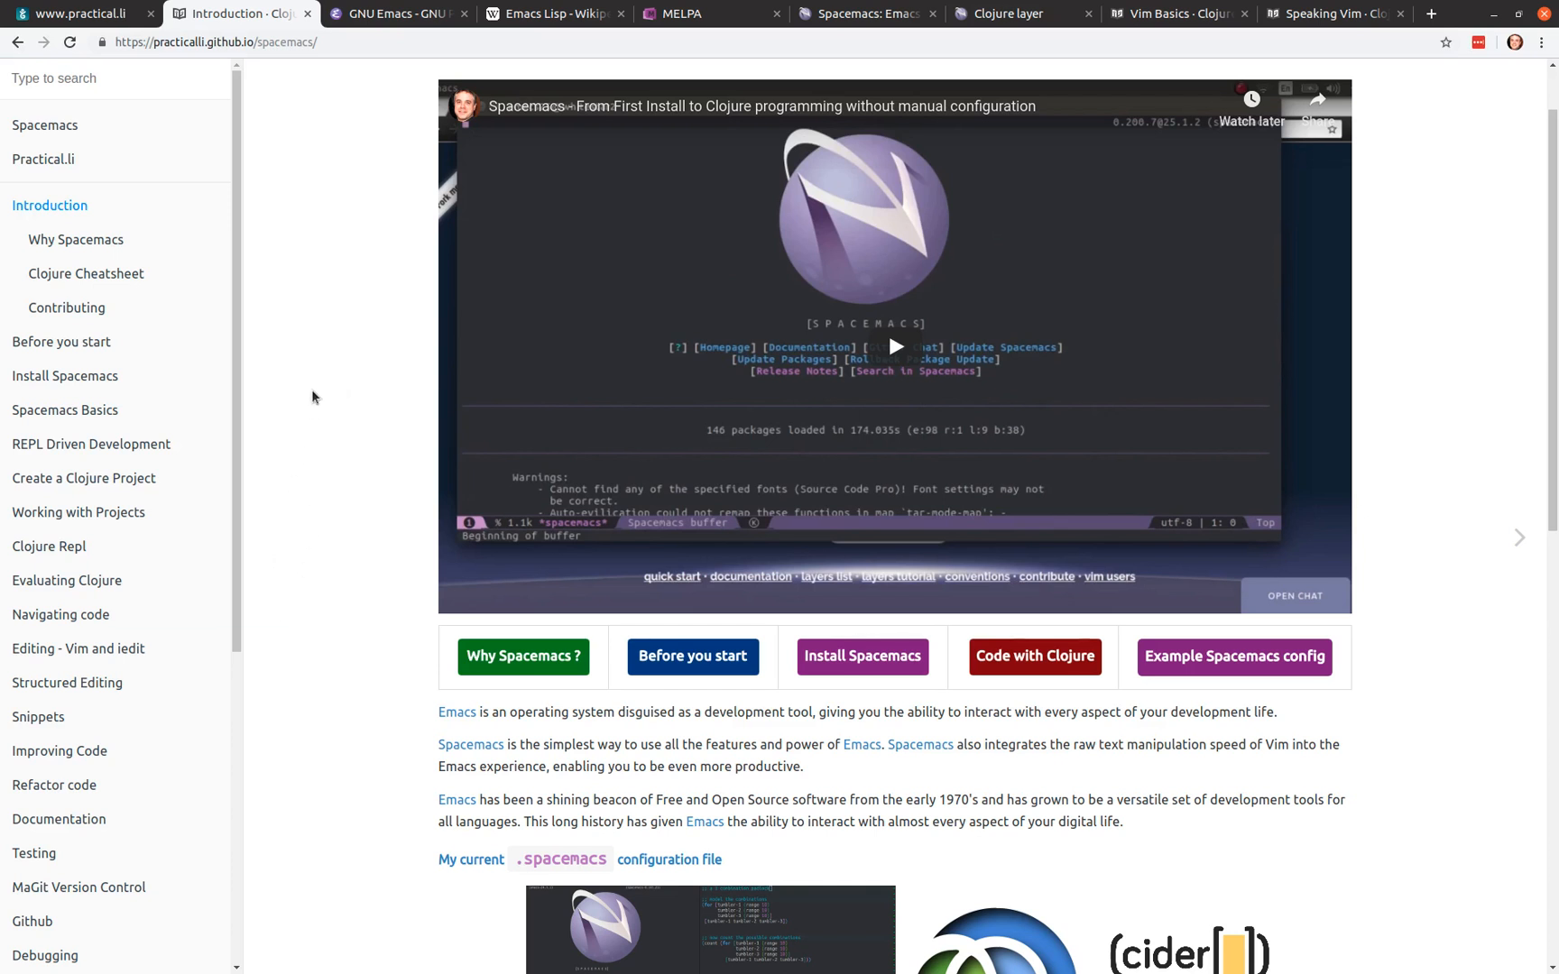
pyautogui.moveTo(388, 514)
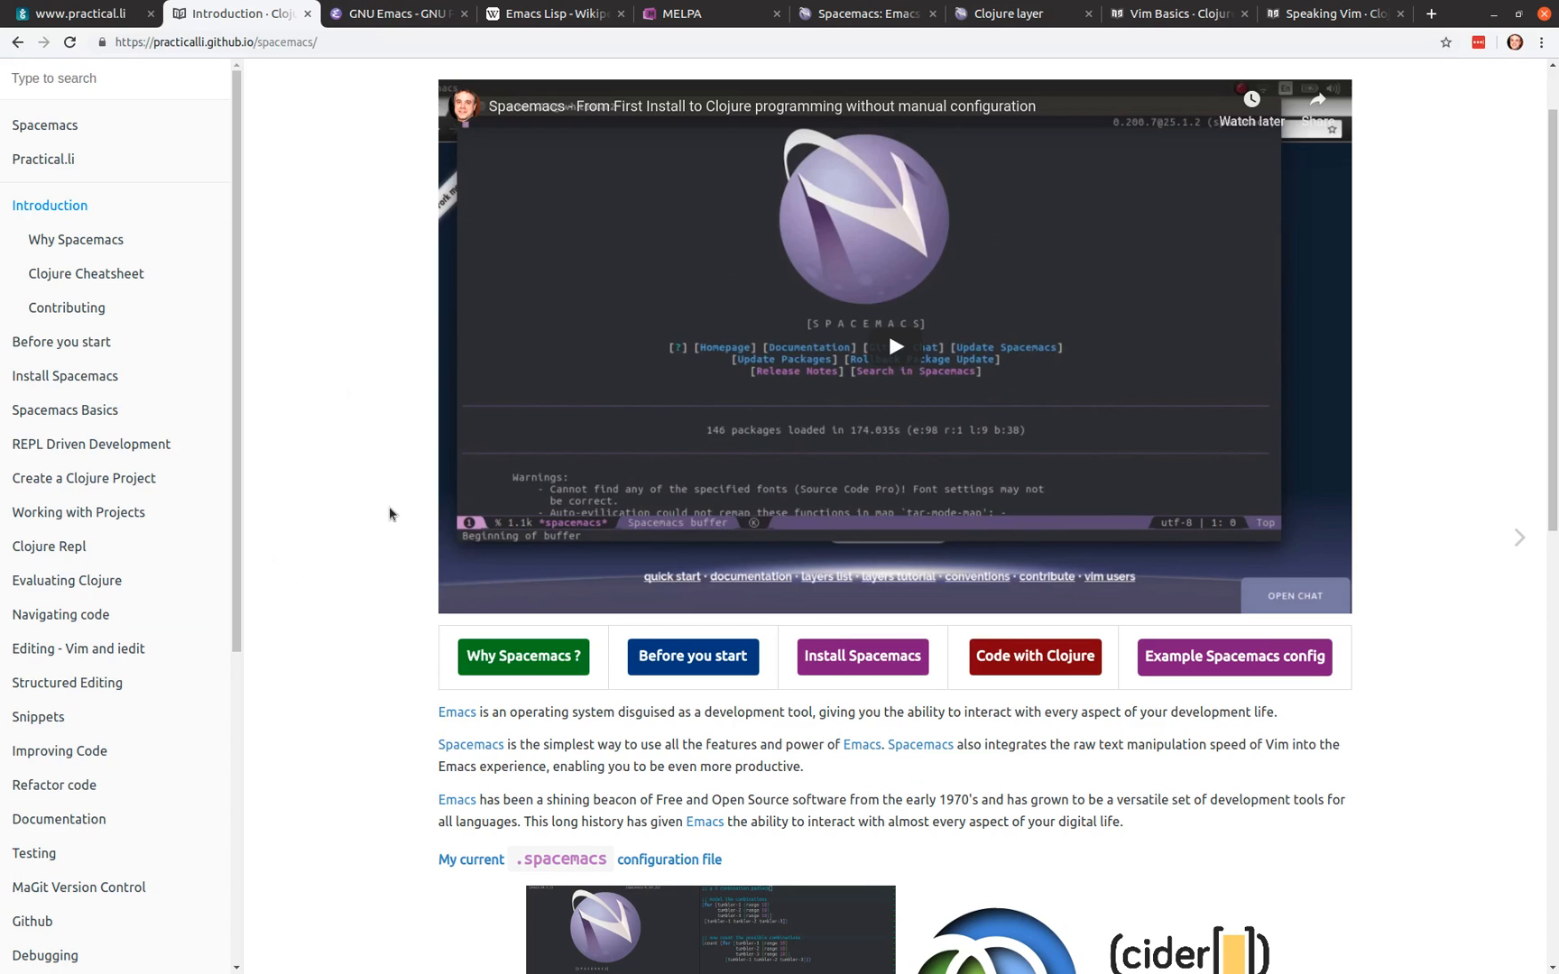
pyautogui.moveTo(377, 679)
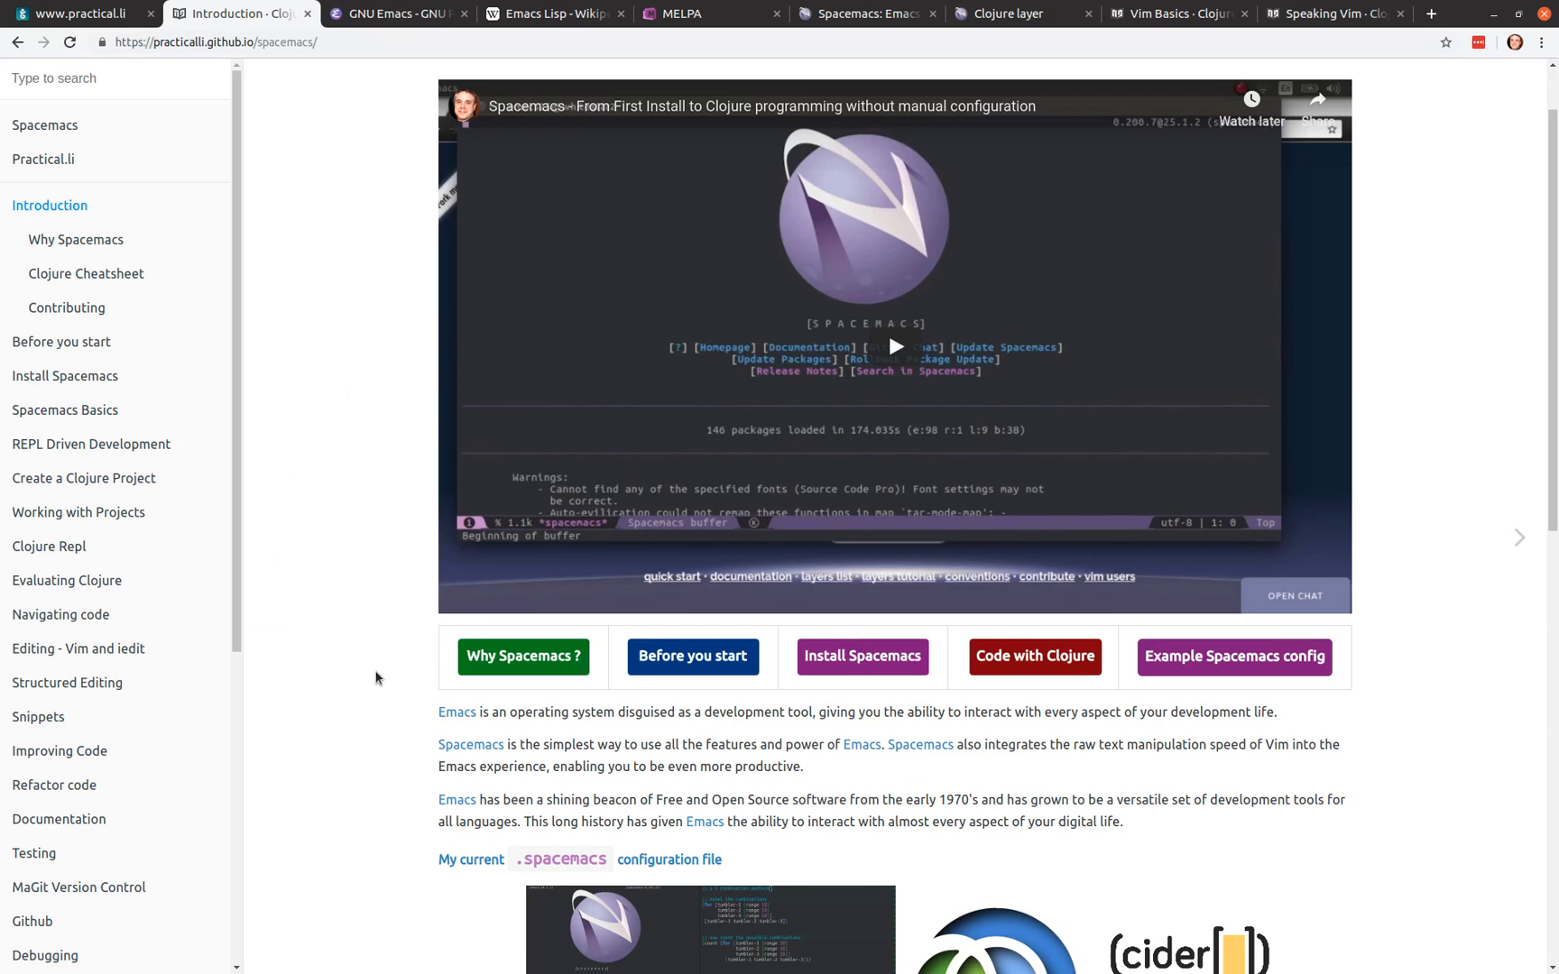
# Step: Return to the Practicalli homepage listing the free Clojure, ClojureScript and Spacemacs books
pyautogui.scroll(-3)
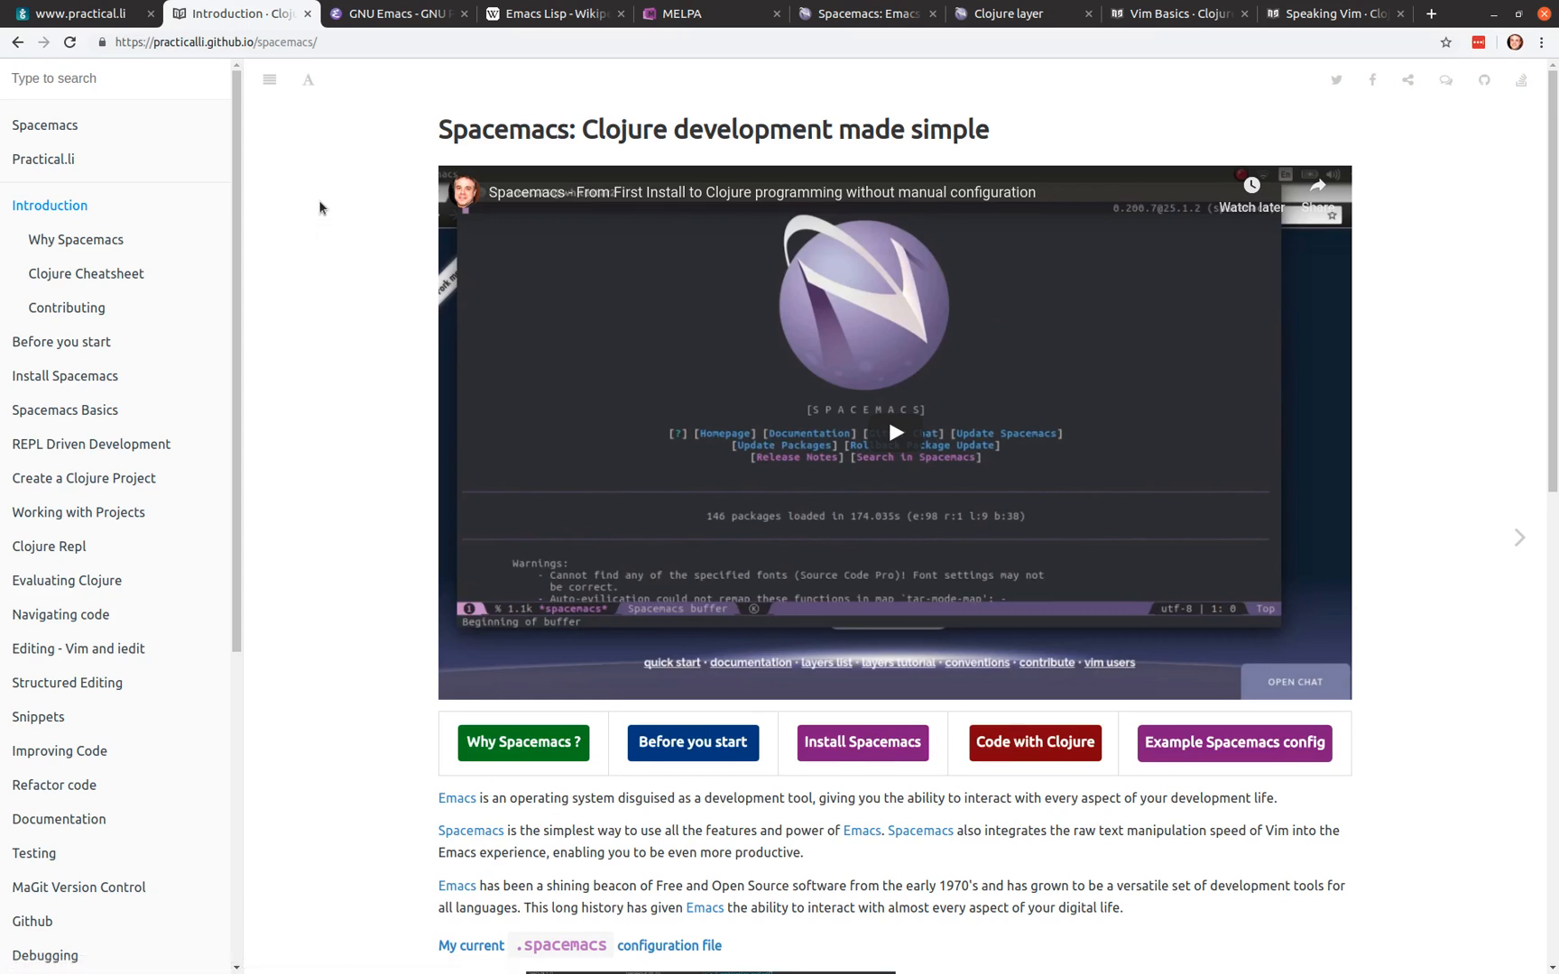
pyautogui.moveTo(849, 902)
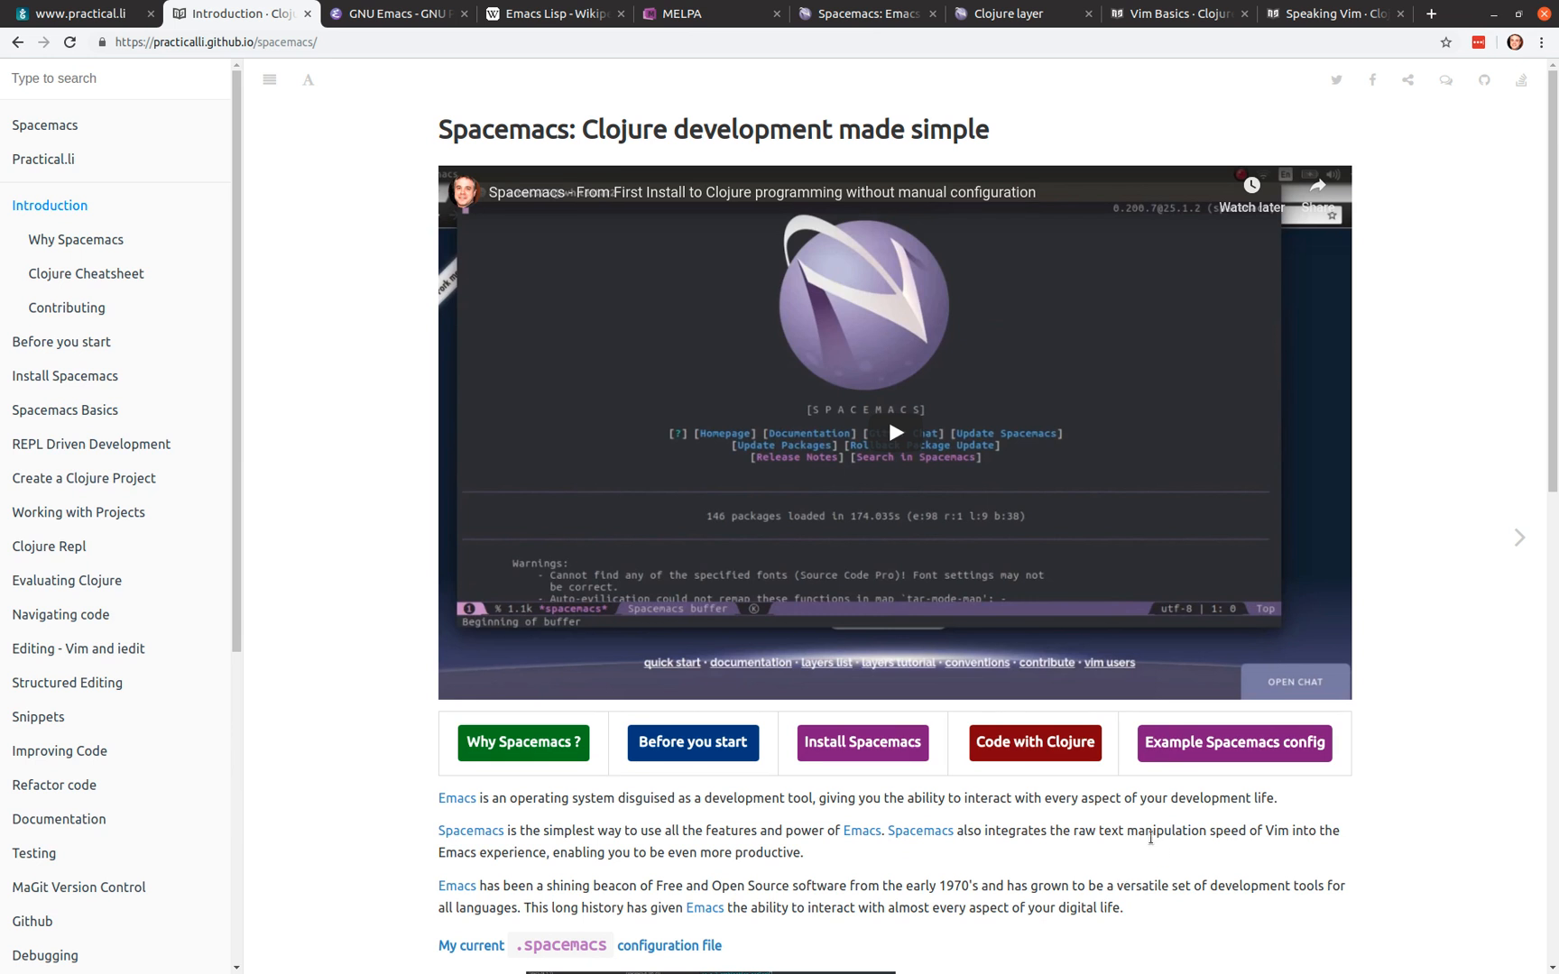
pyautogui.moveTo(1270, 774)
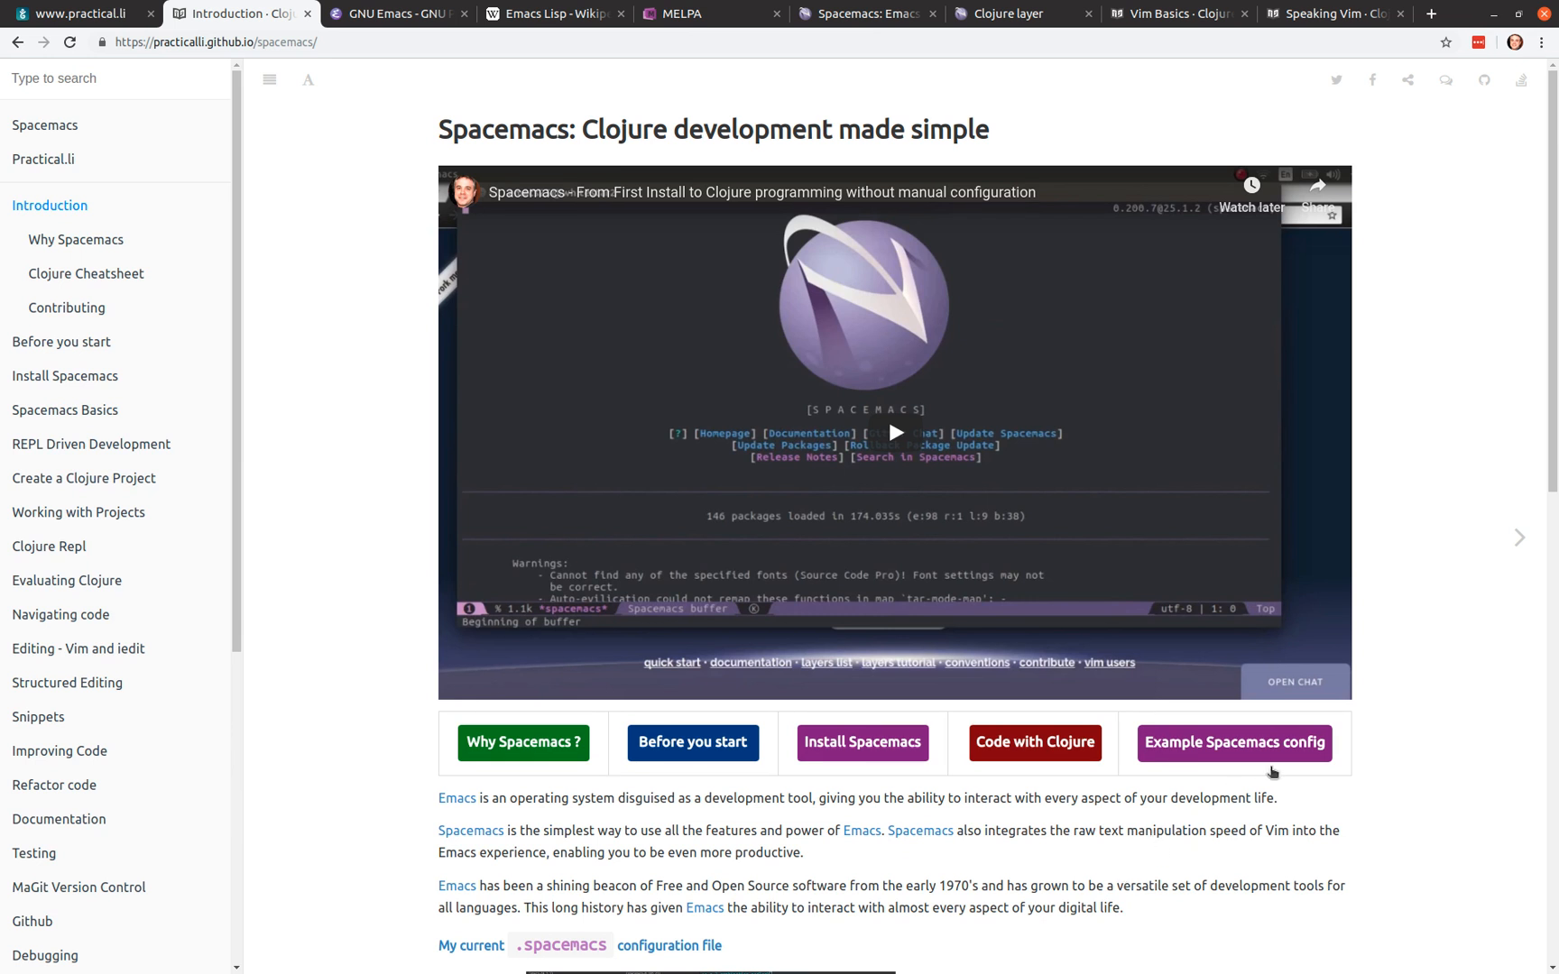
pyautogui.moveTo(1271, 751)
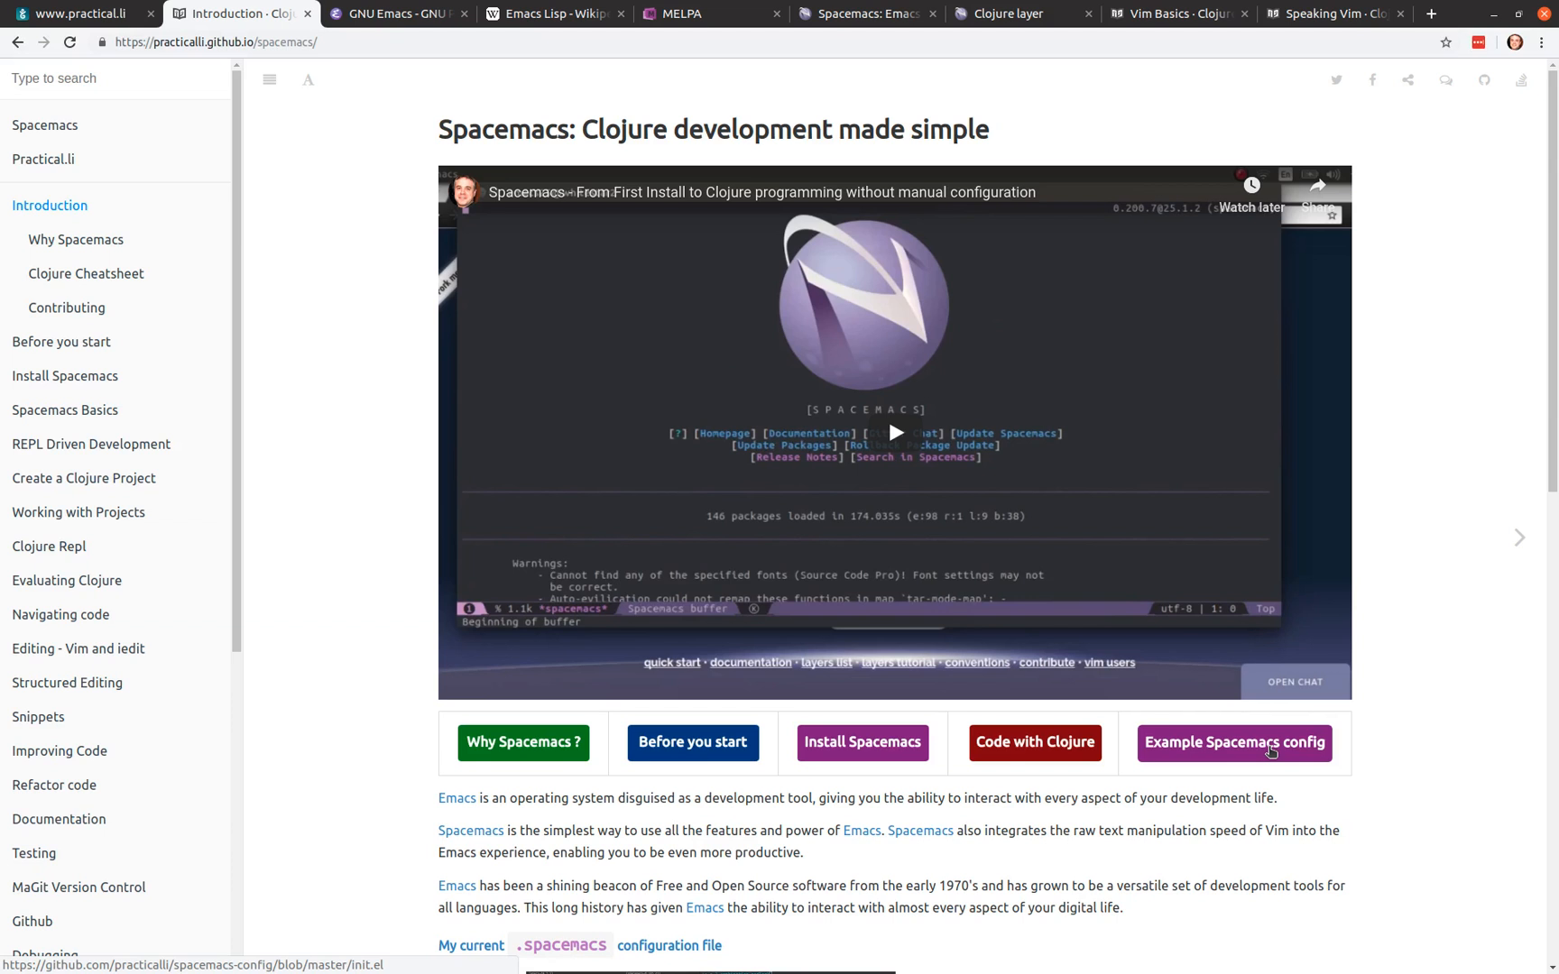
pyautogui.moveTo(644, 844)
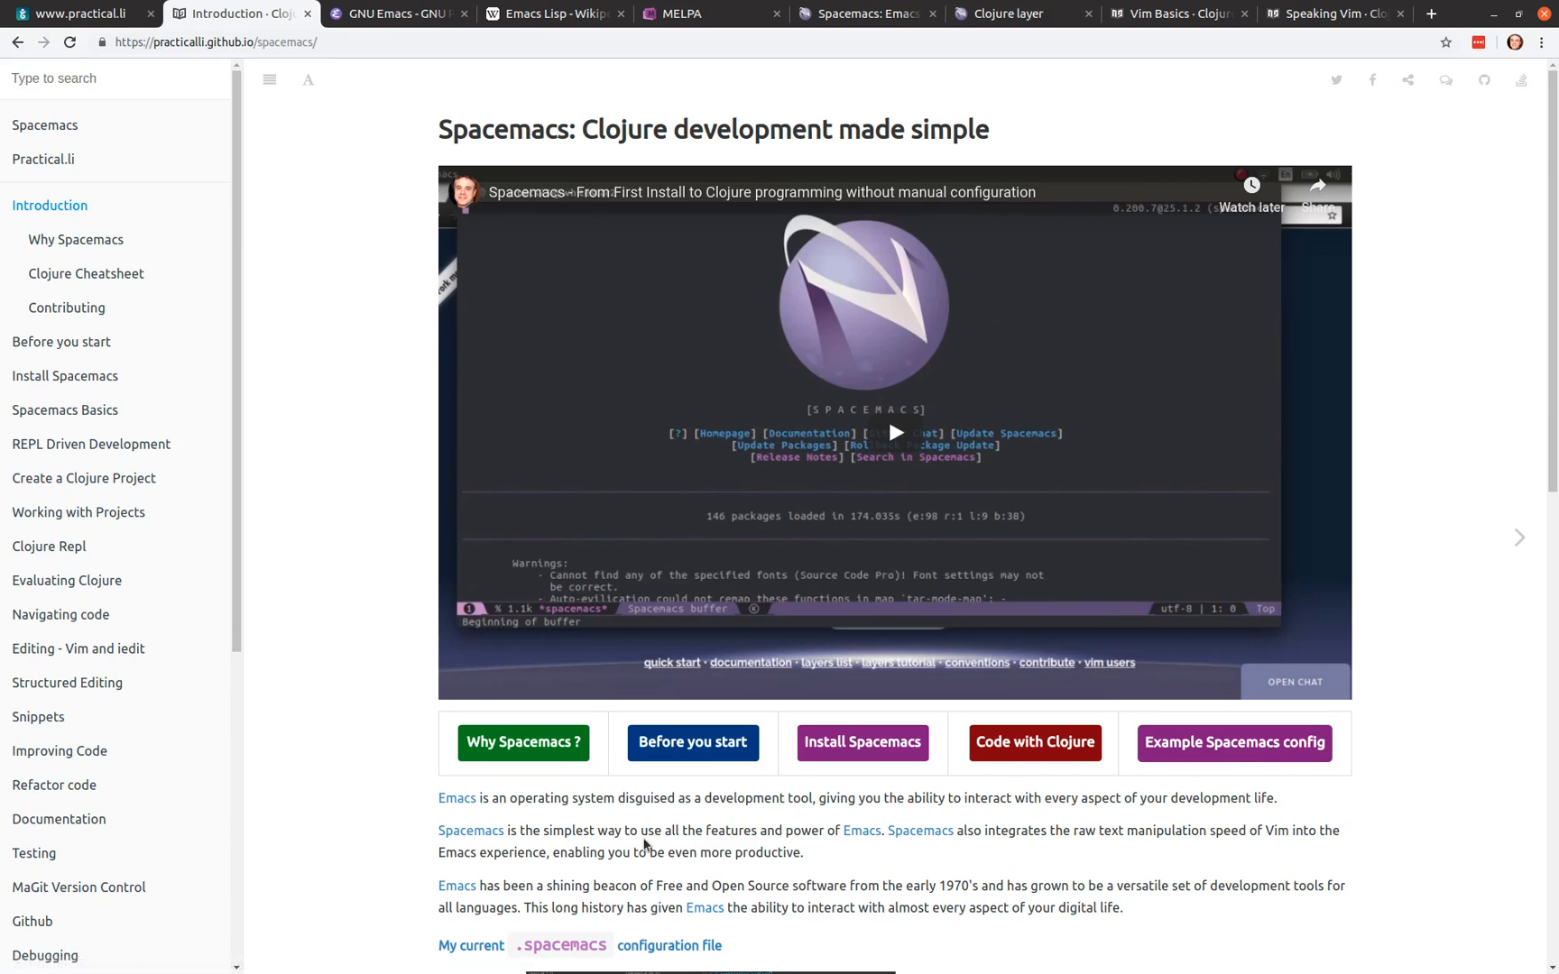
pyautogui.moveTo(455, 817)
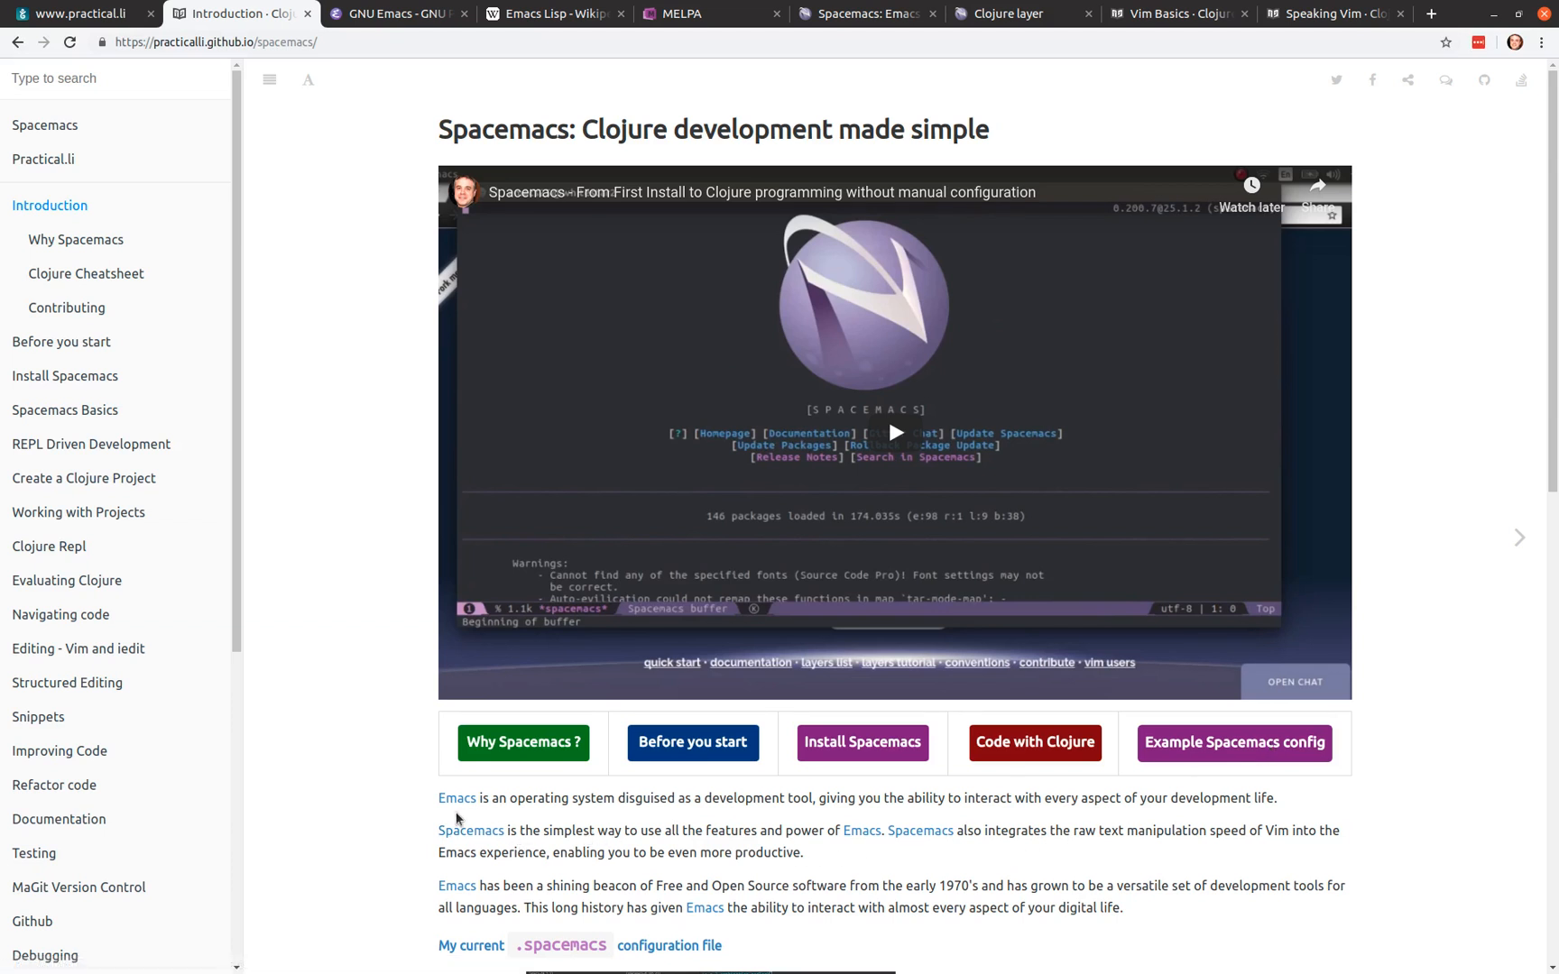
pyautogui.moveTo(330, 536)
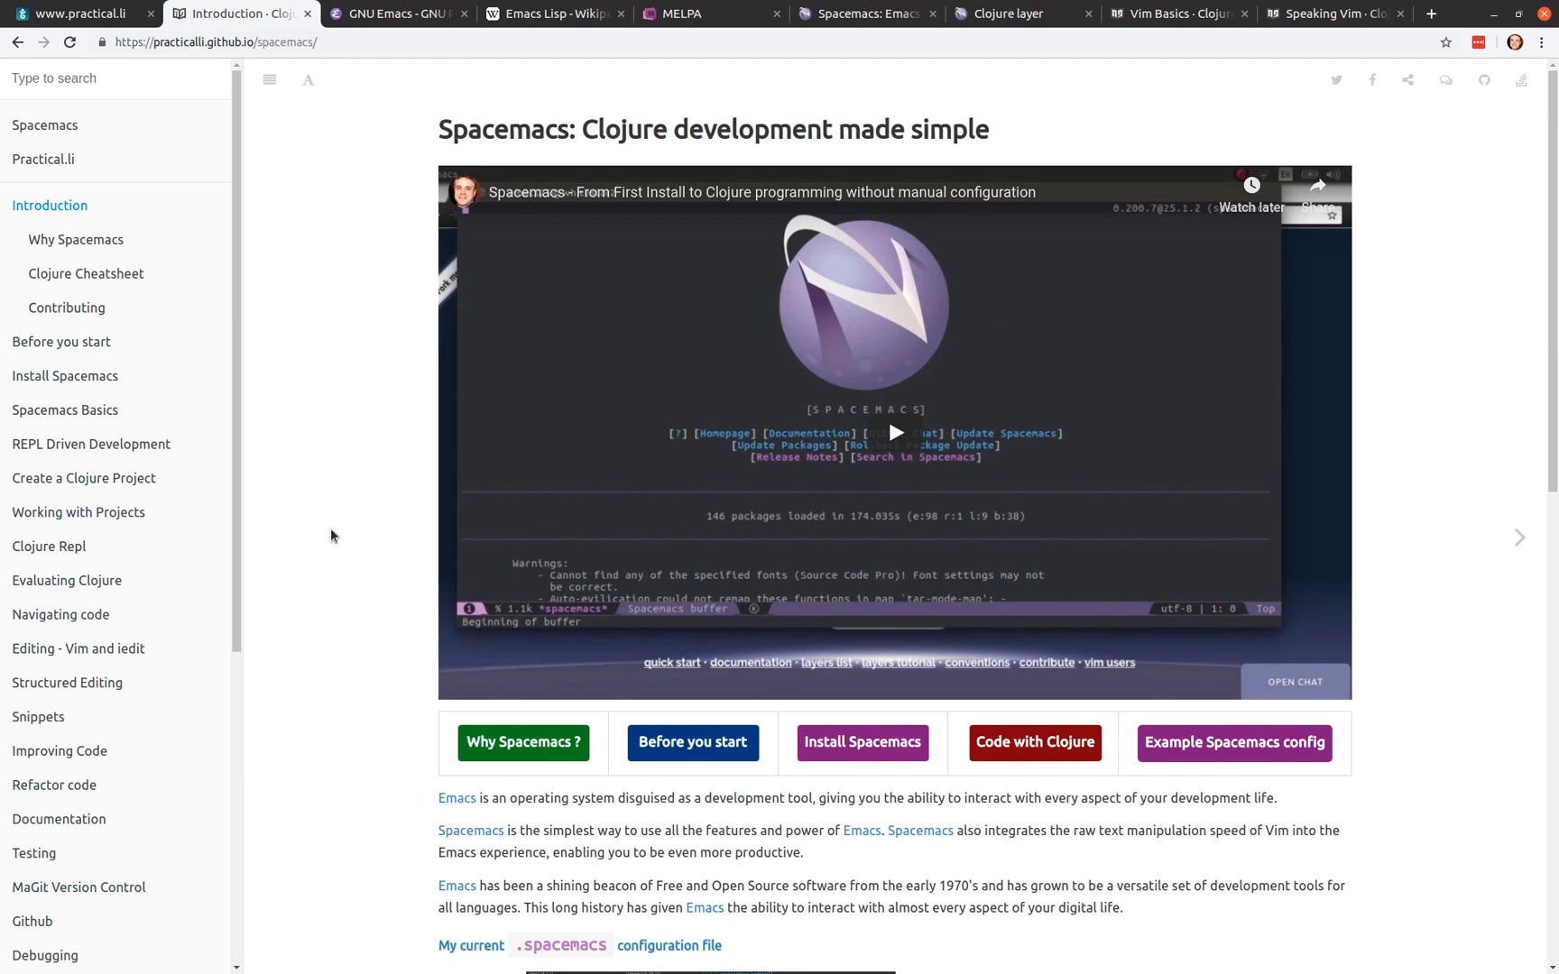
pyautogui.moveTo(334, 539)
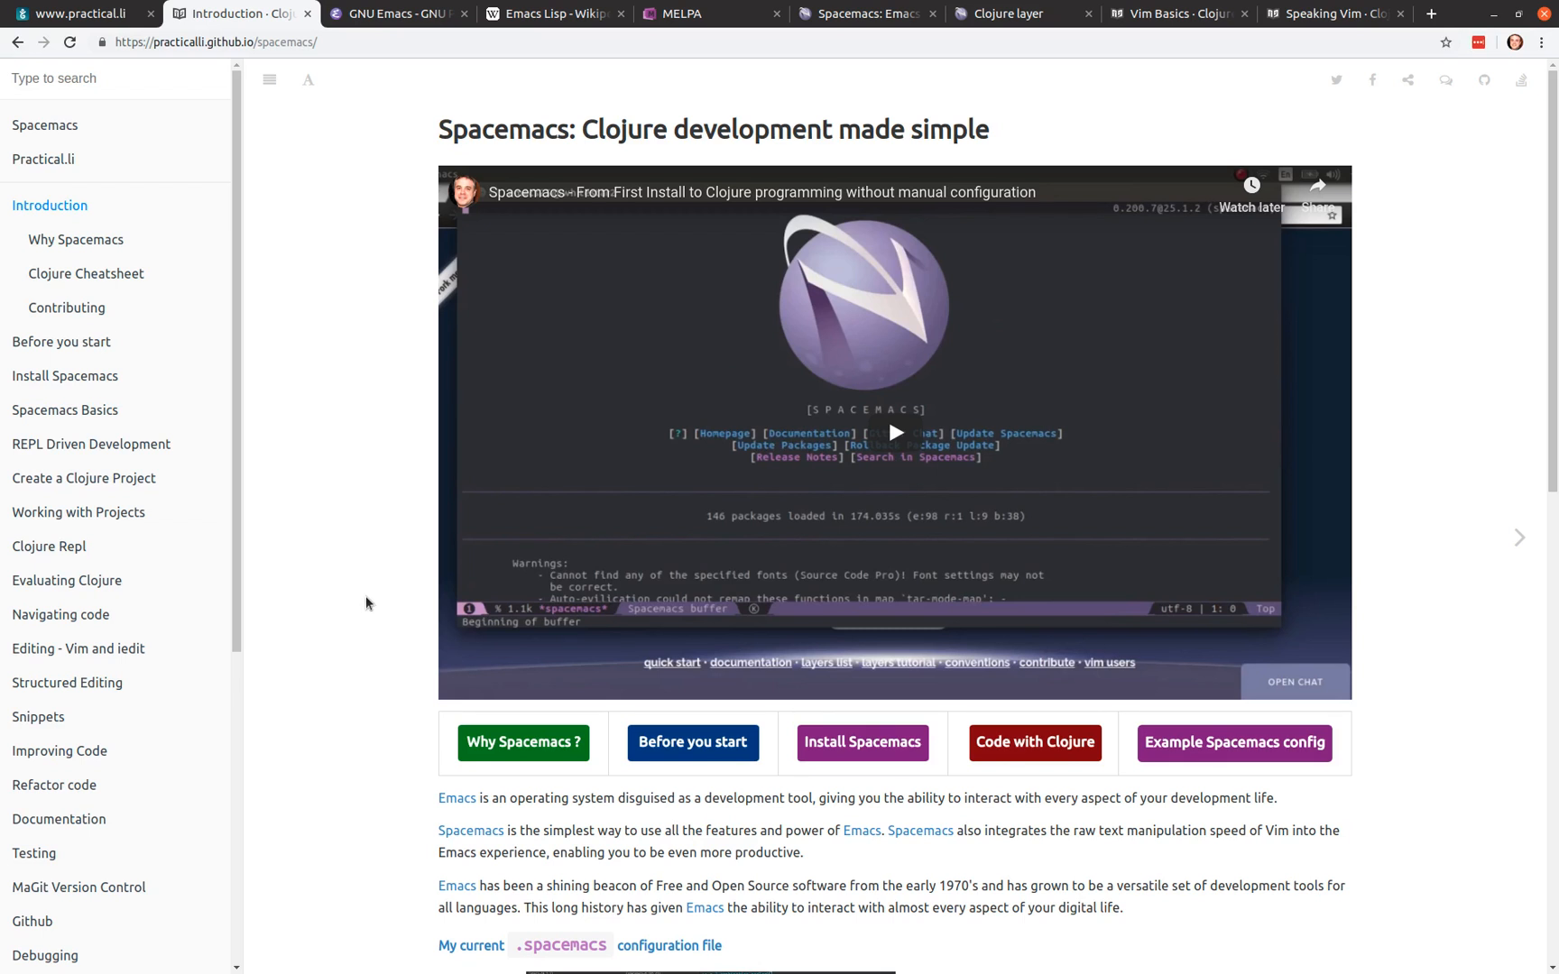
pyautogui.moveTo(366, 570)
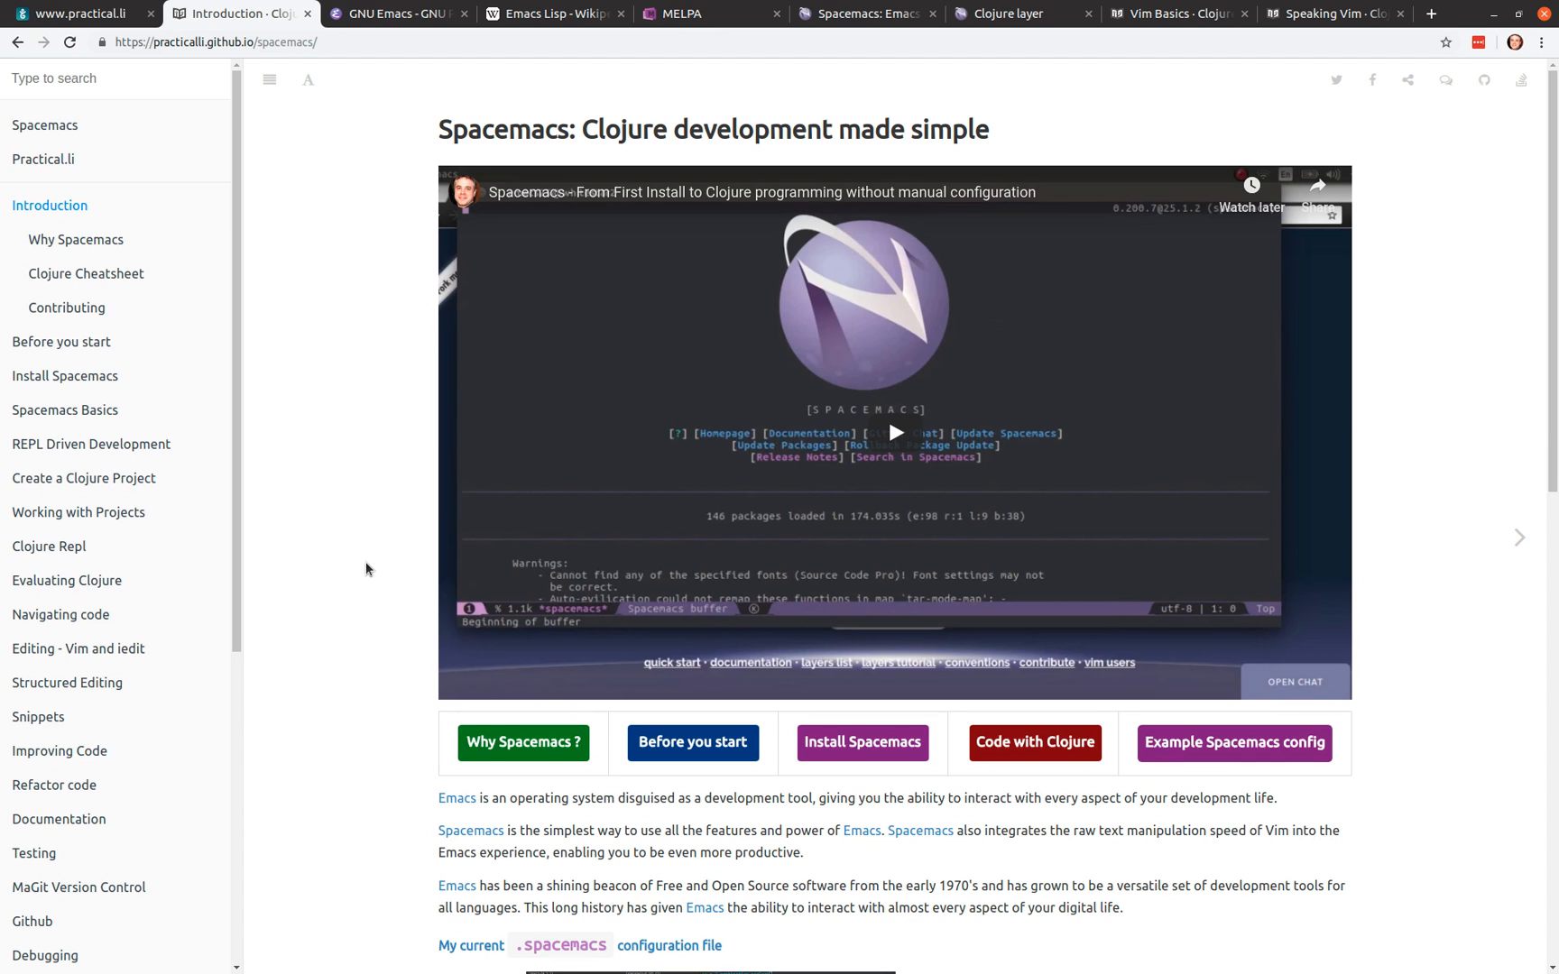
pyautogui.moveTo(375, 221)
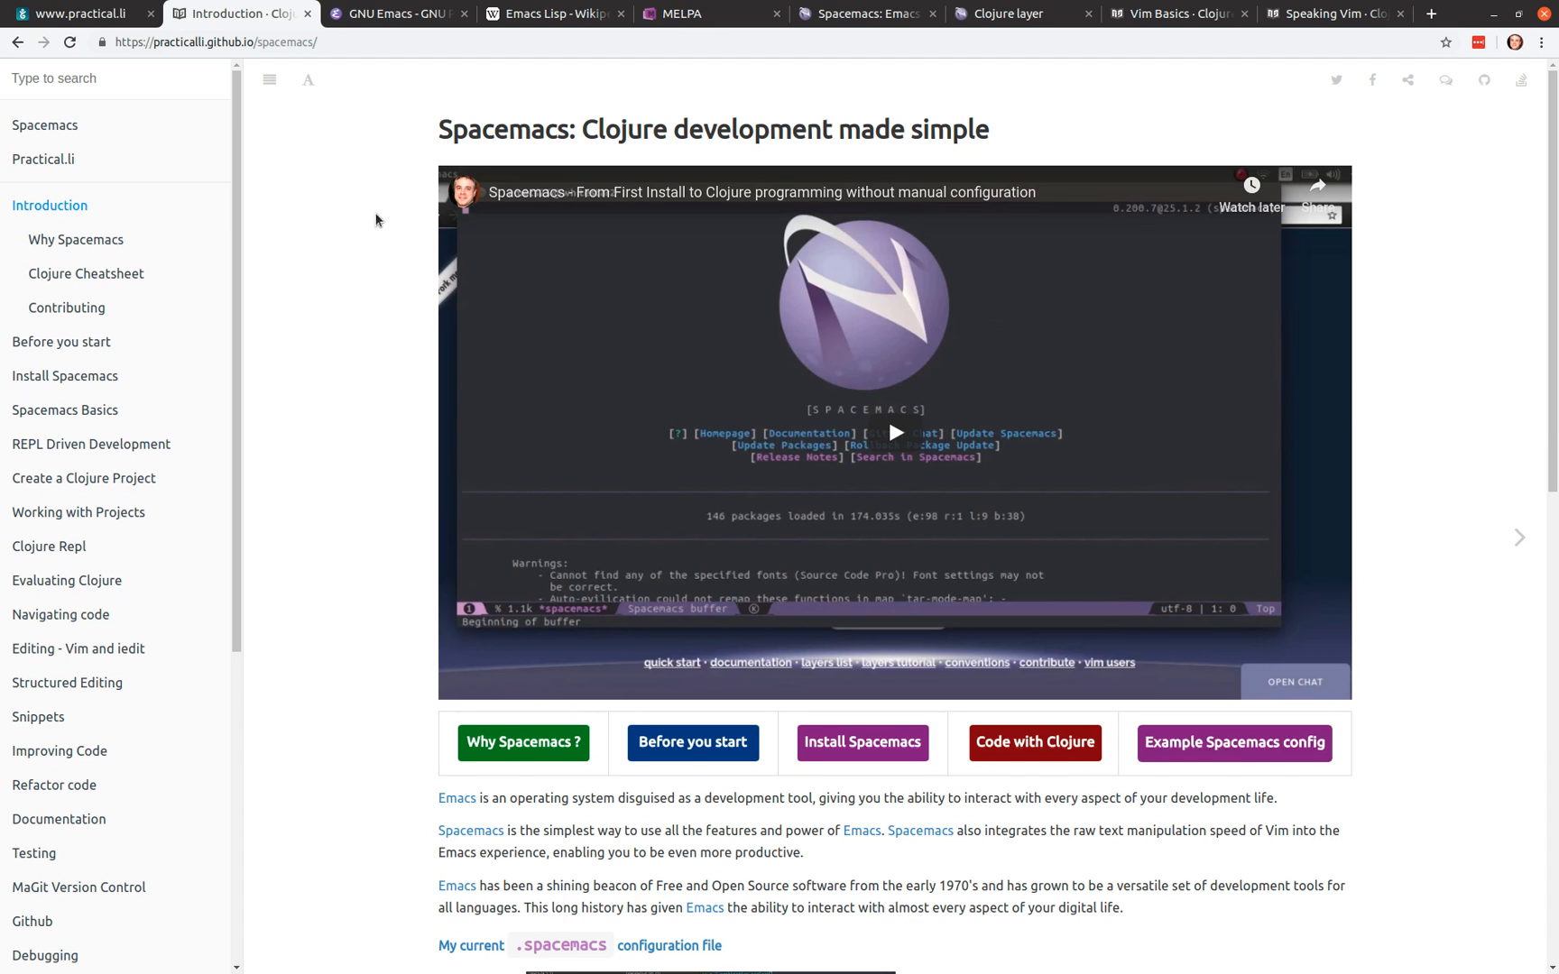
pyautogui.moveTo(368, 303)
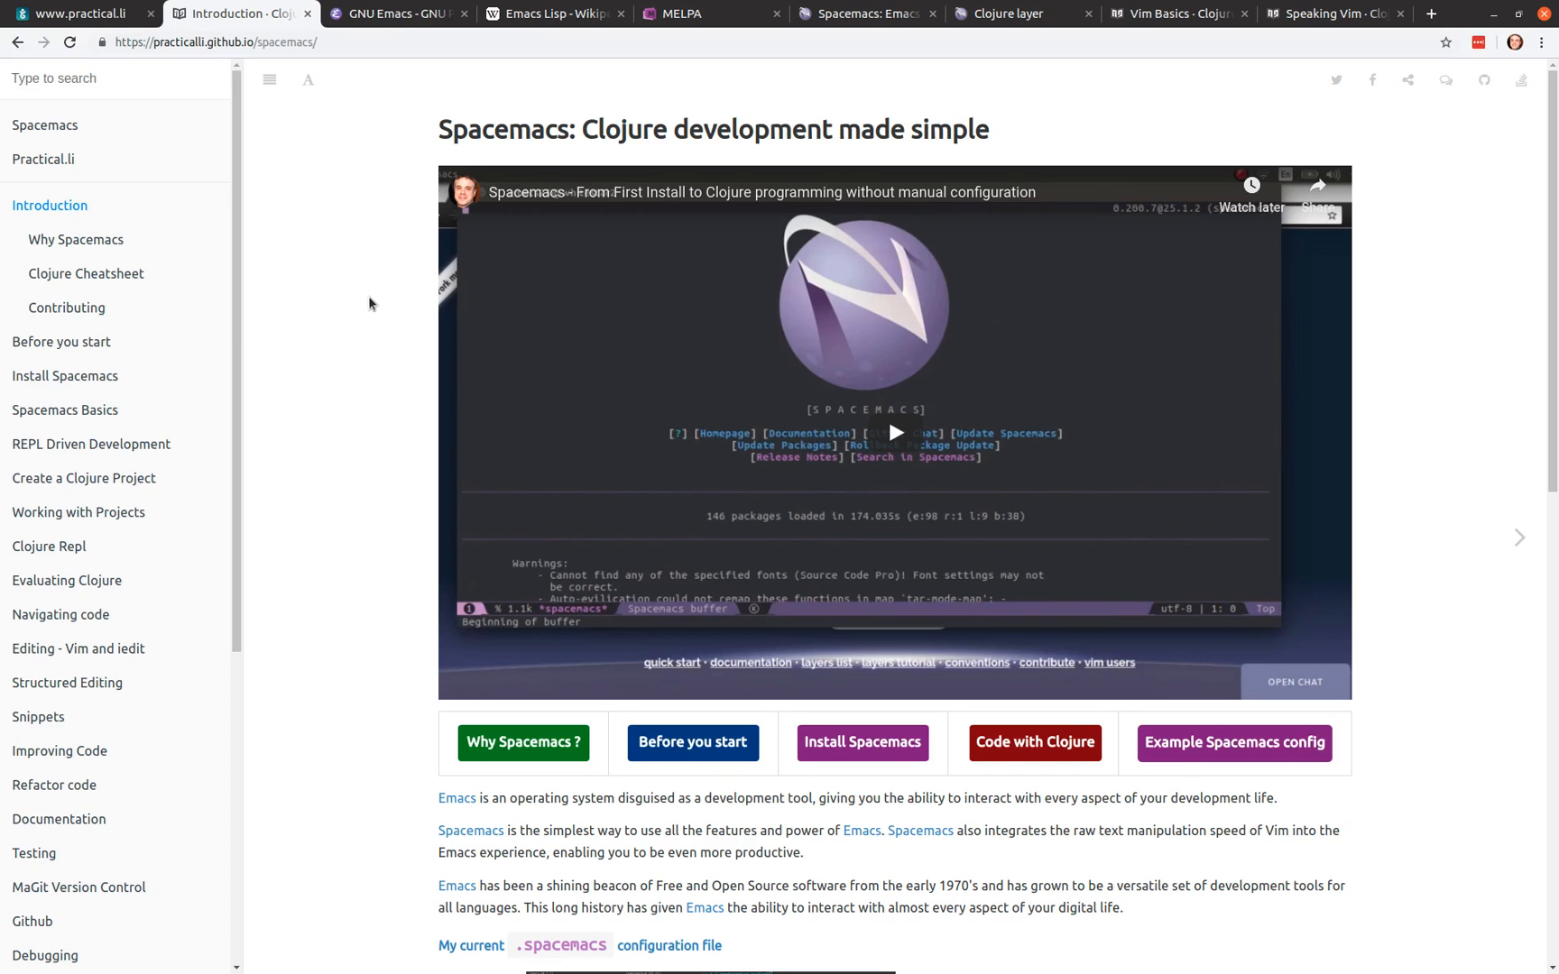
pyautogui.moveTo(414, 307)
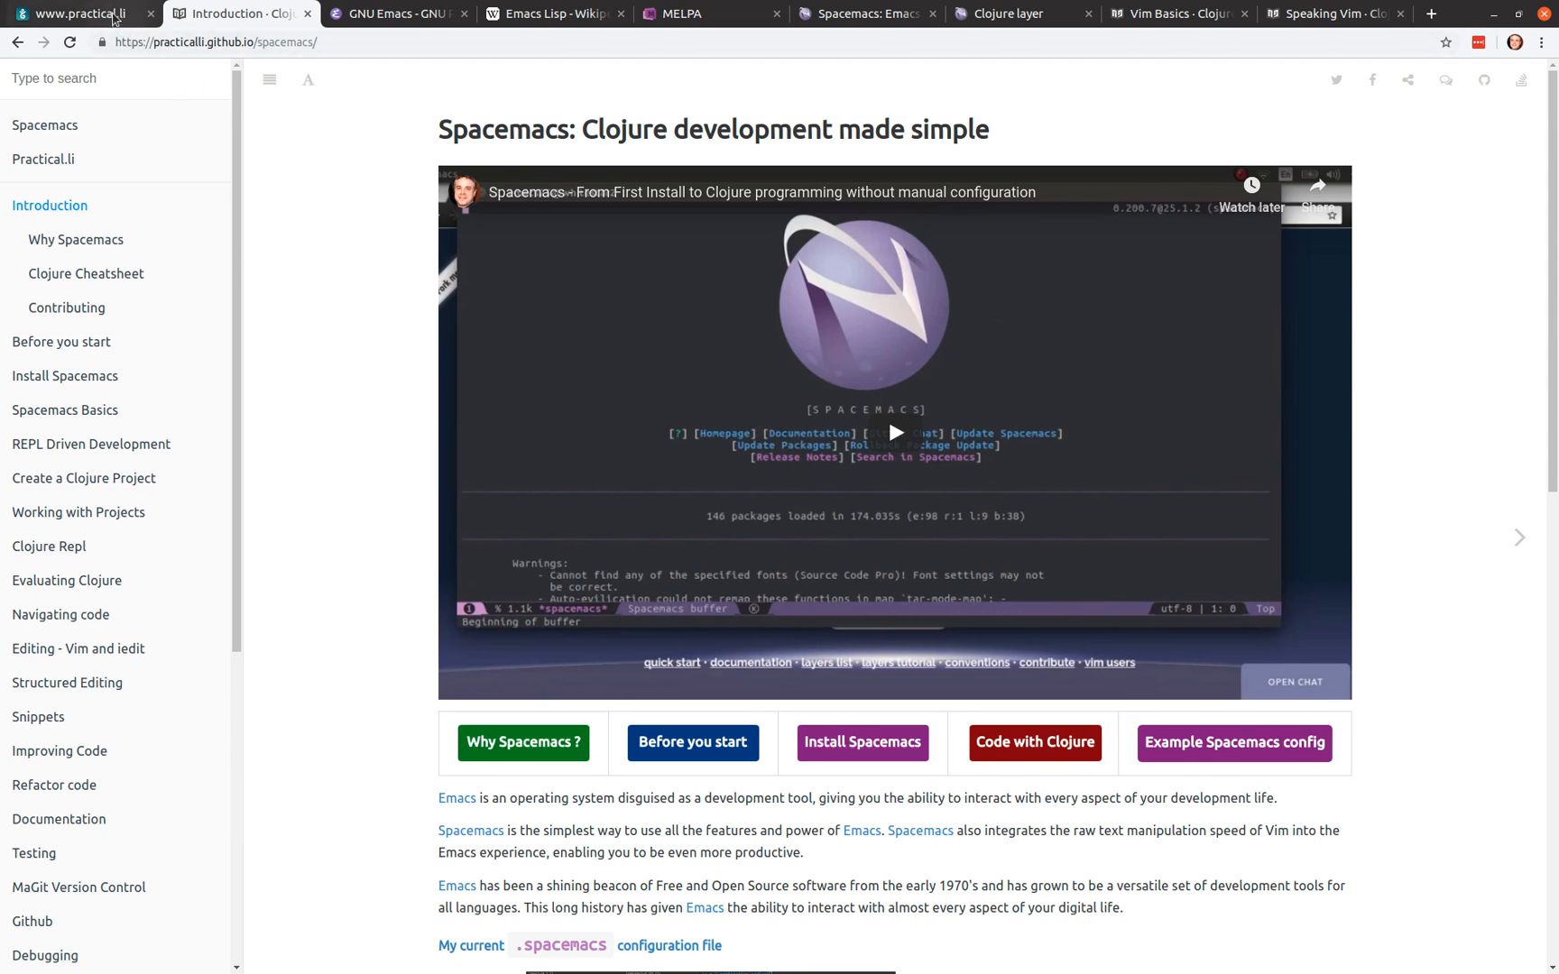
pyautogui.click(67, 41)
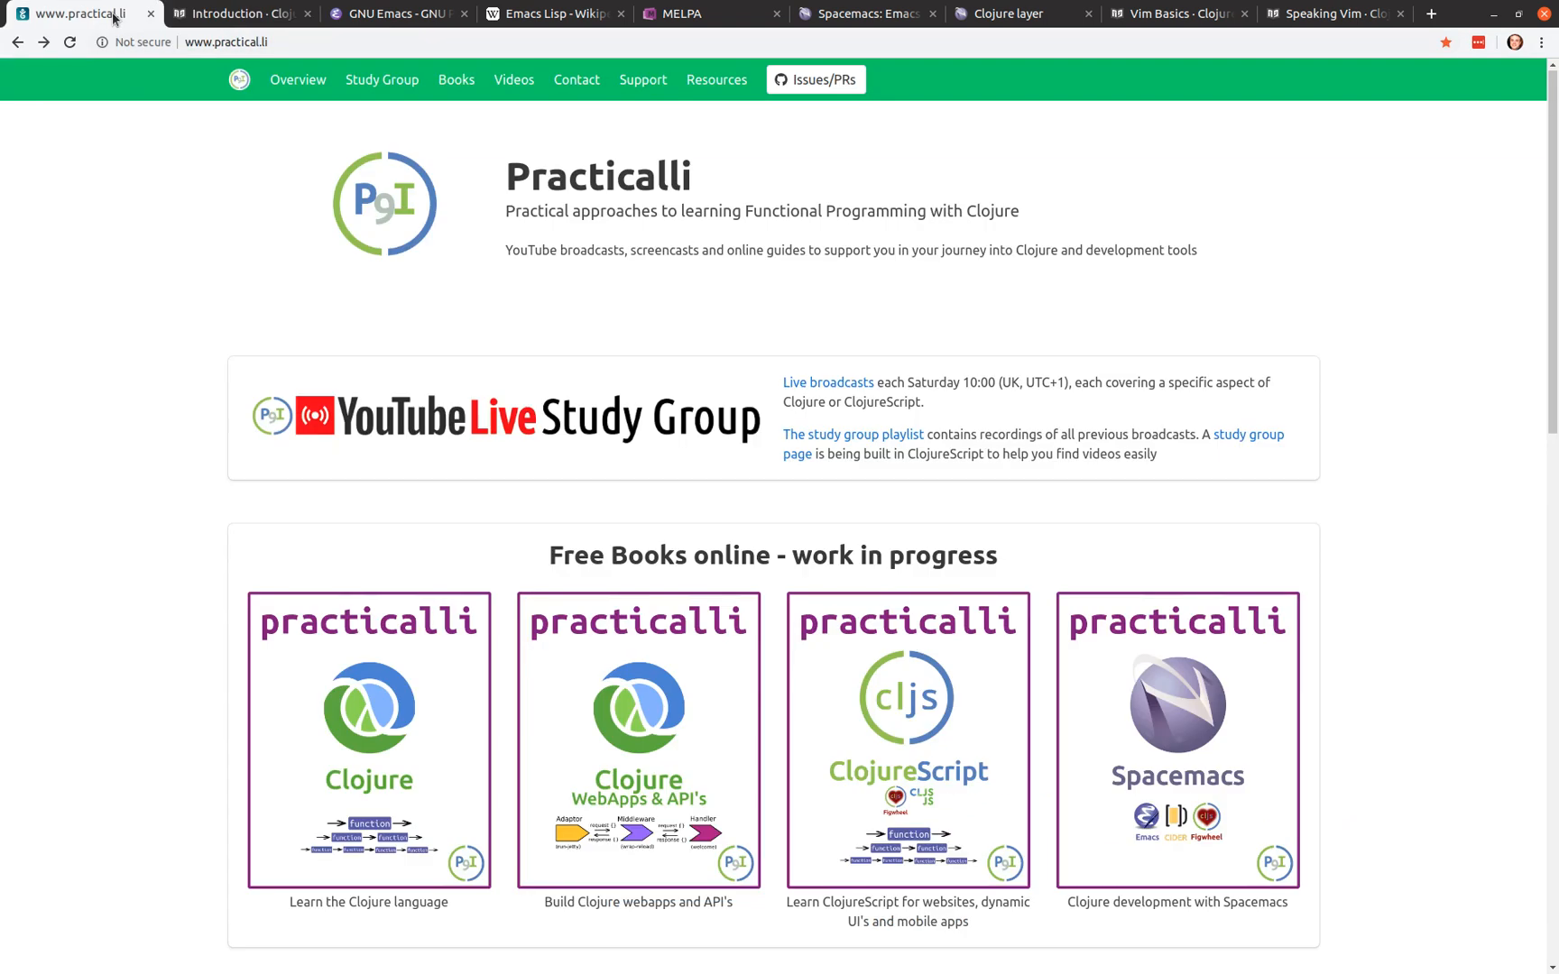
pyautogui.moveTo(28, 517)
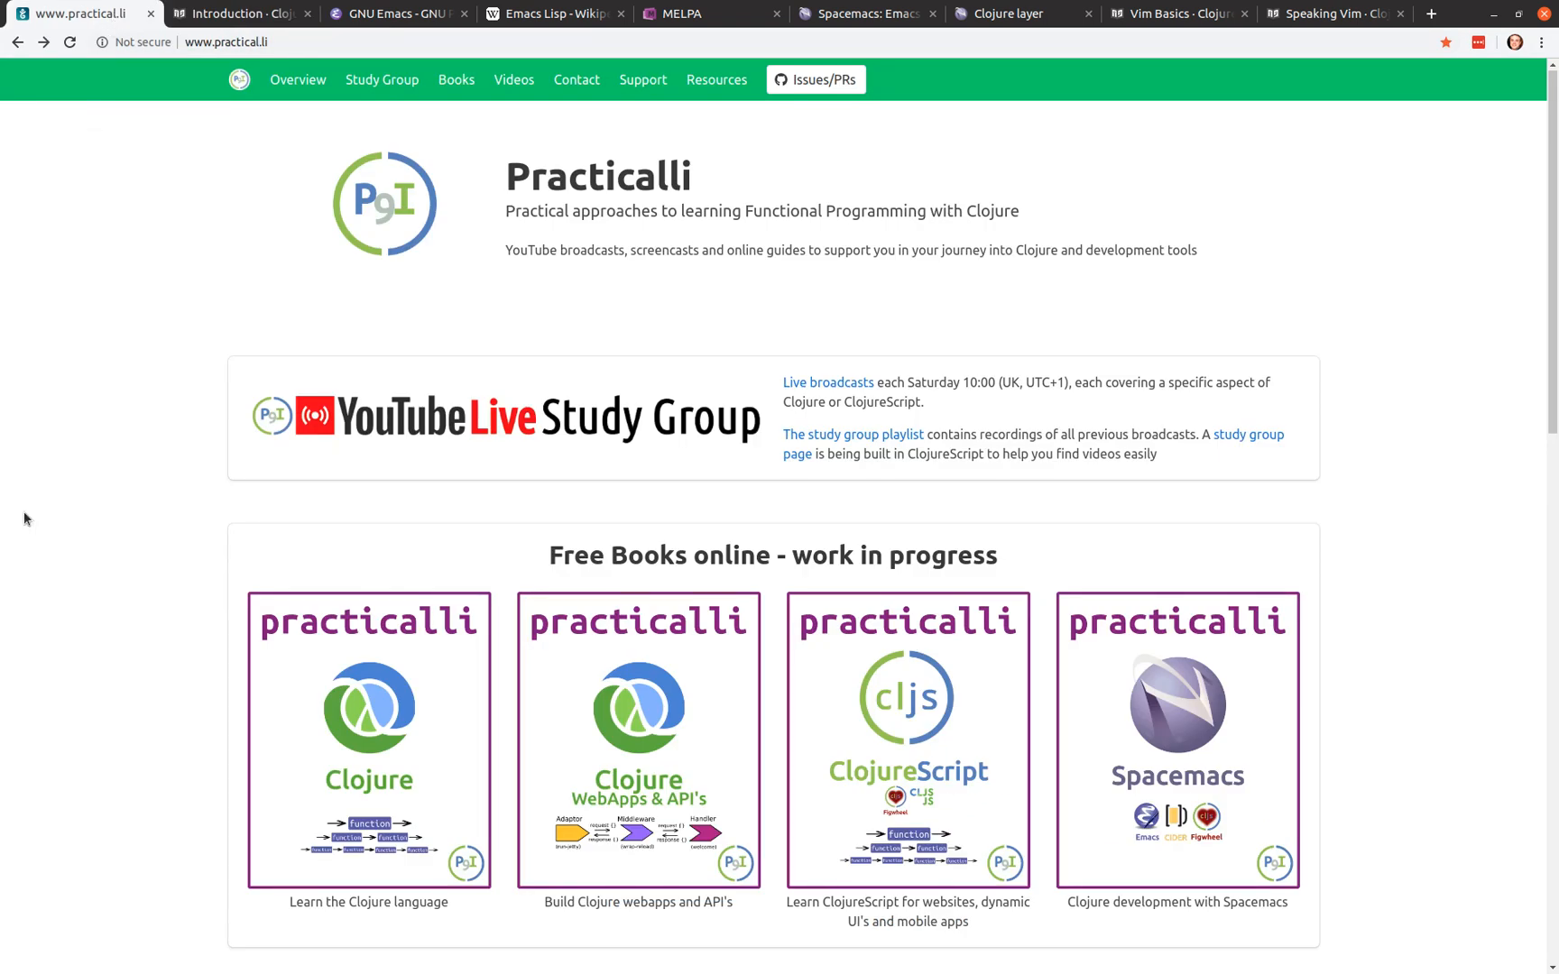